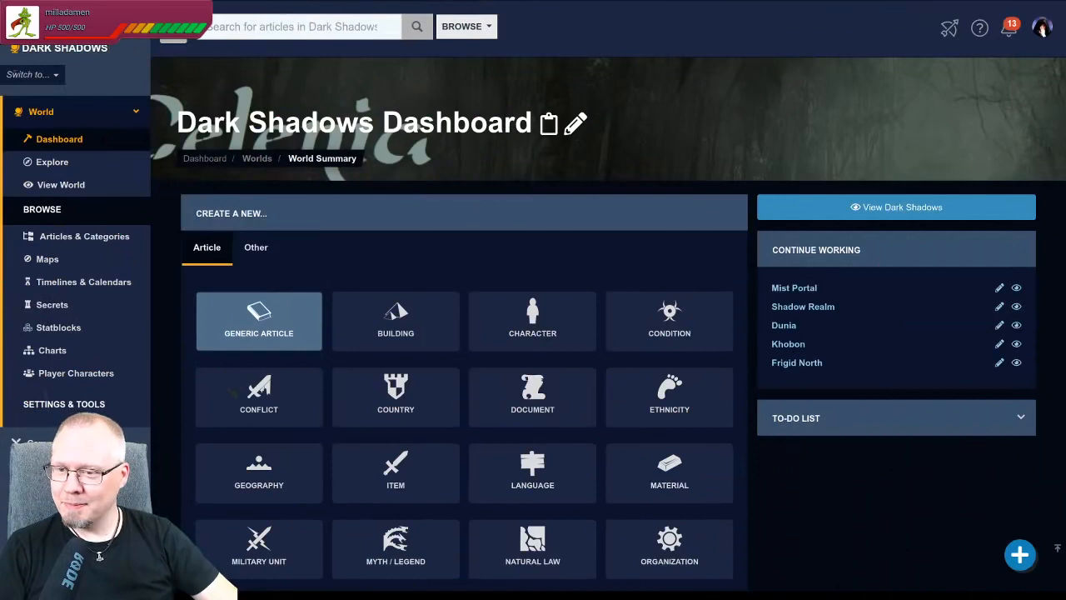
{"action": "mouse_move", "coordinate": [238, 192]}
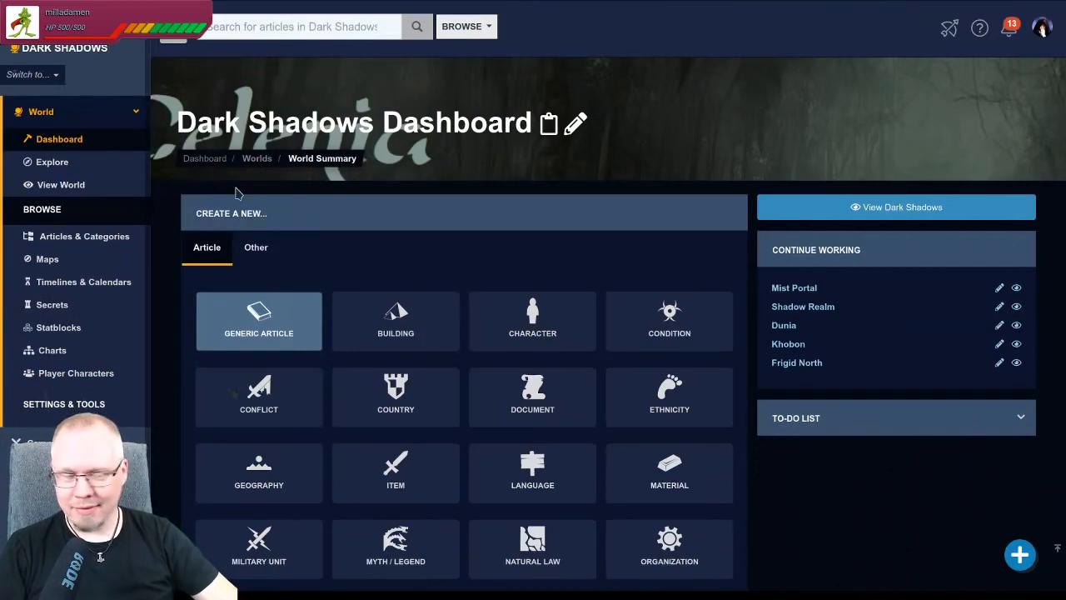
{"action": "mouse_move", "coordinate": [233, 140]}
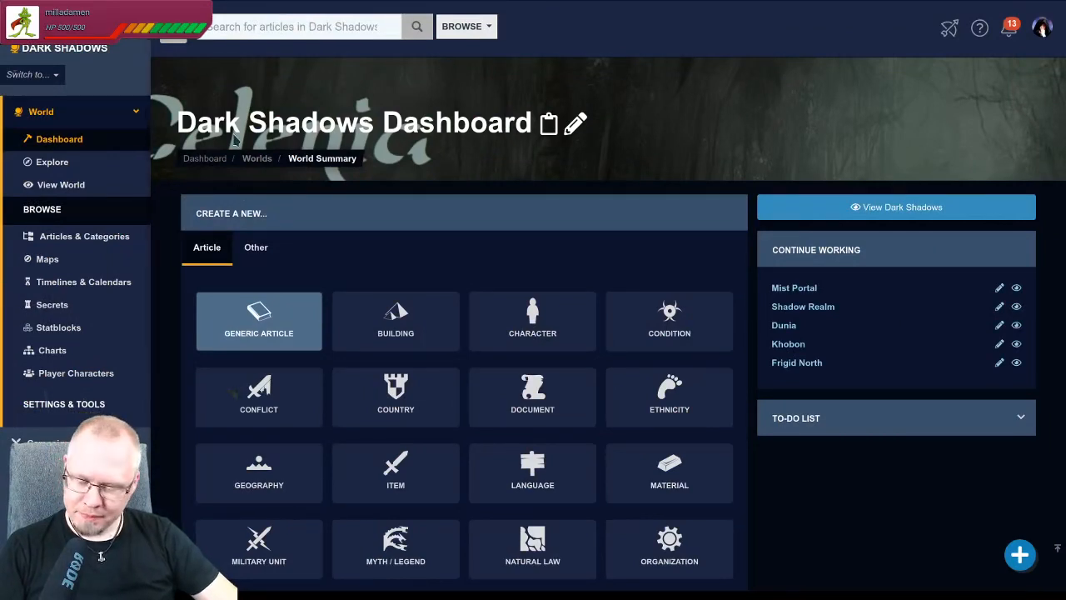
{"action": "mouse_move", "coordinate": [549, 123]}
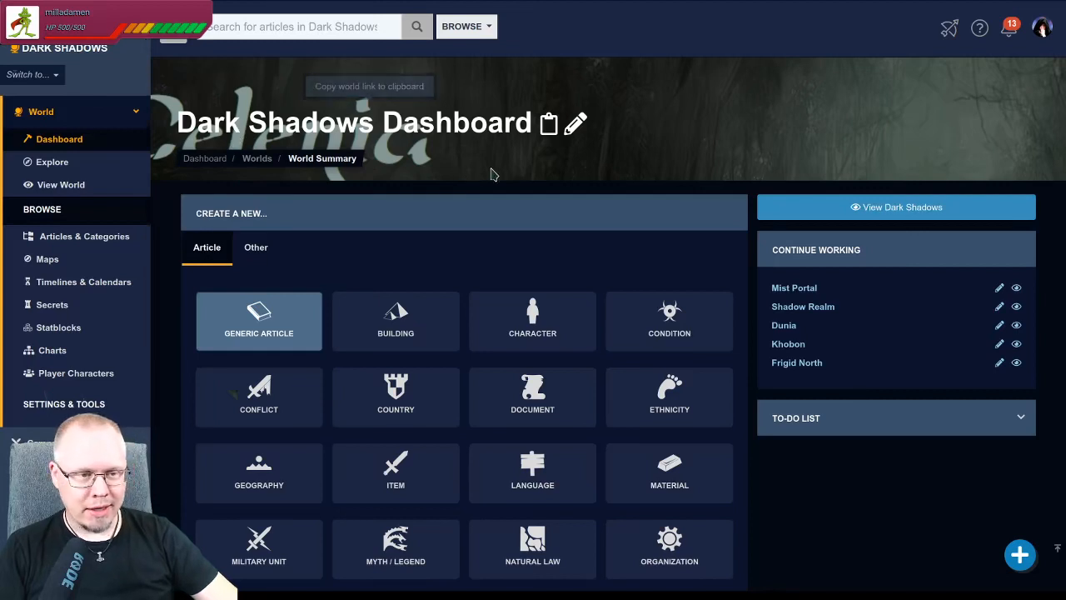
{"action": "mouse_move", "coordinate": [527, 173]}
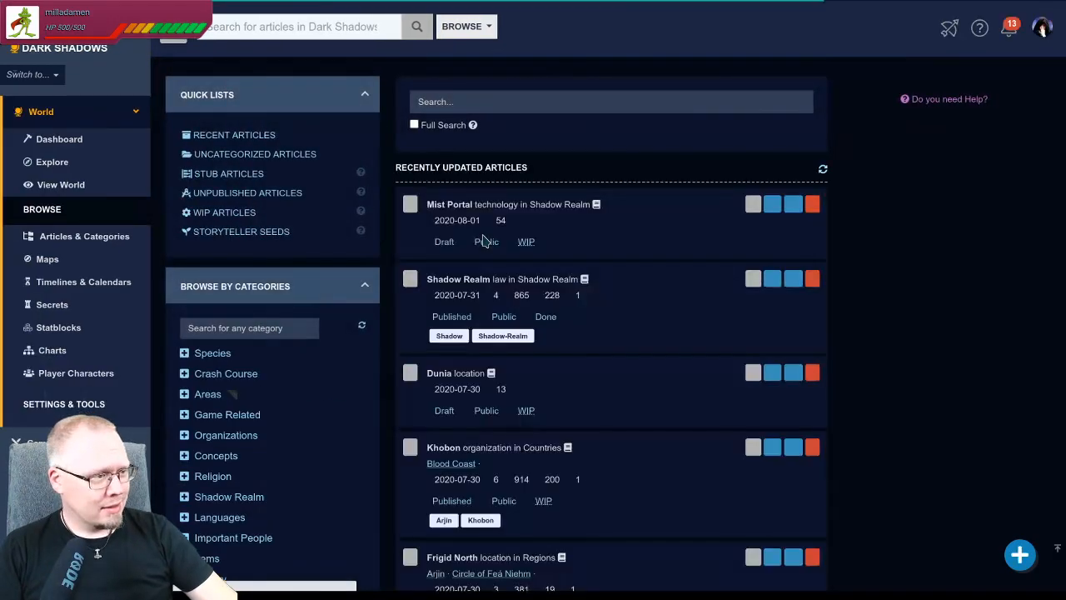
Scroll down the Dark Shadows Recently Updated Articles list to see article stats and tags.
{"action": "scroll", "scroll_direction": "down", "scroll_amount": 3}
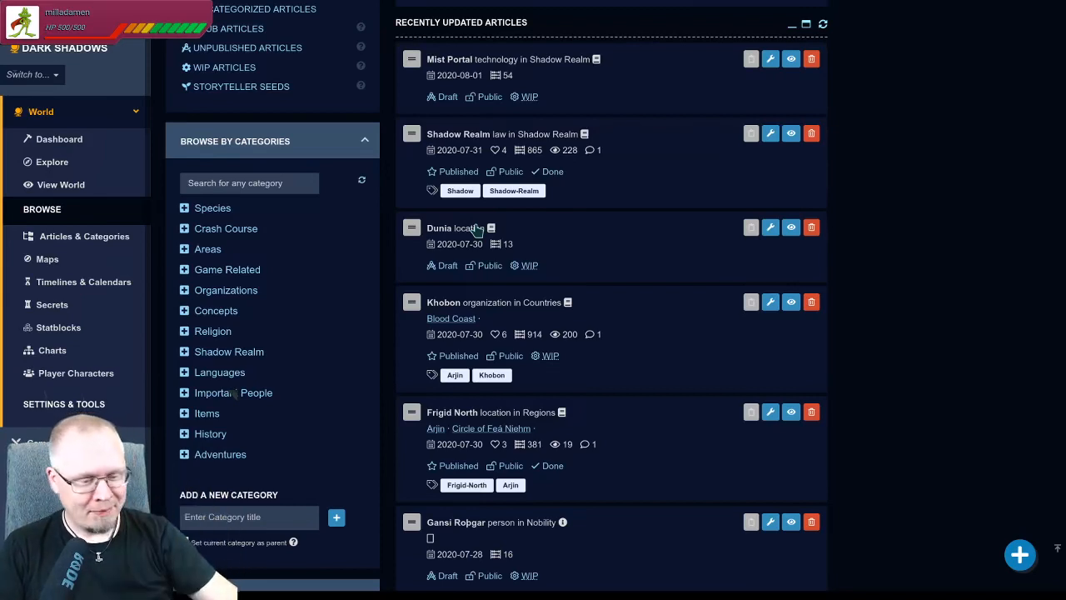
{"action": "mouse_move", "coordinate": [552, 227]}
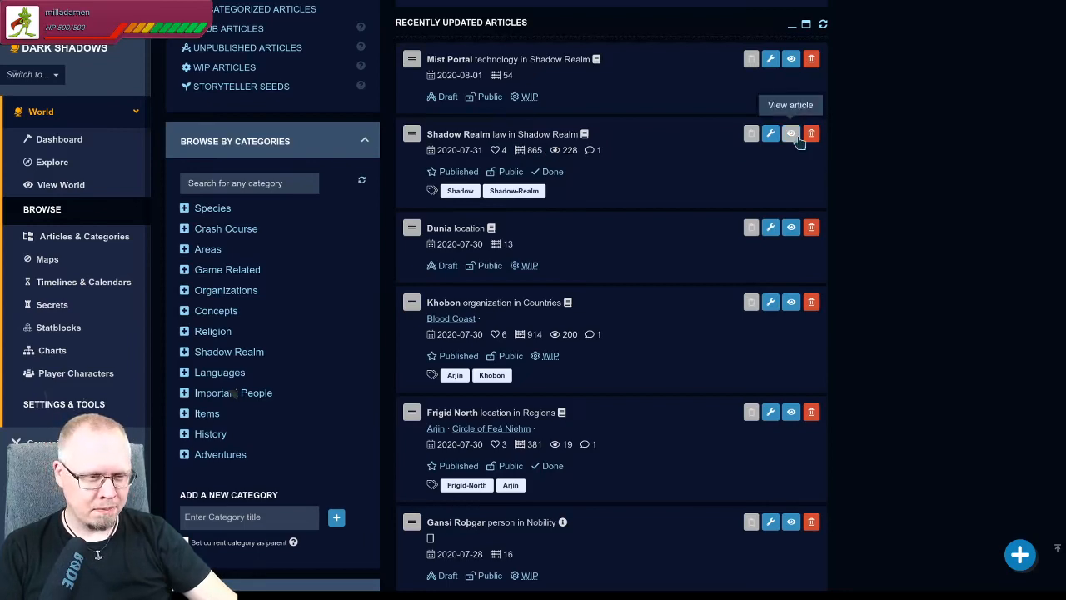
{"action": "mouse_move", "coordinate": [792, 142]}
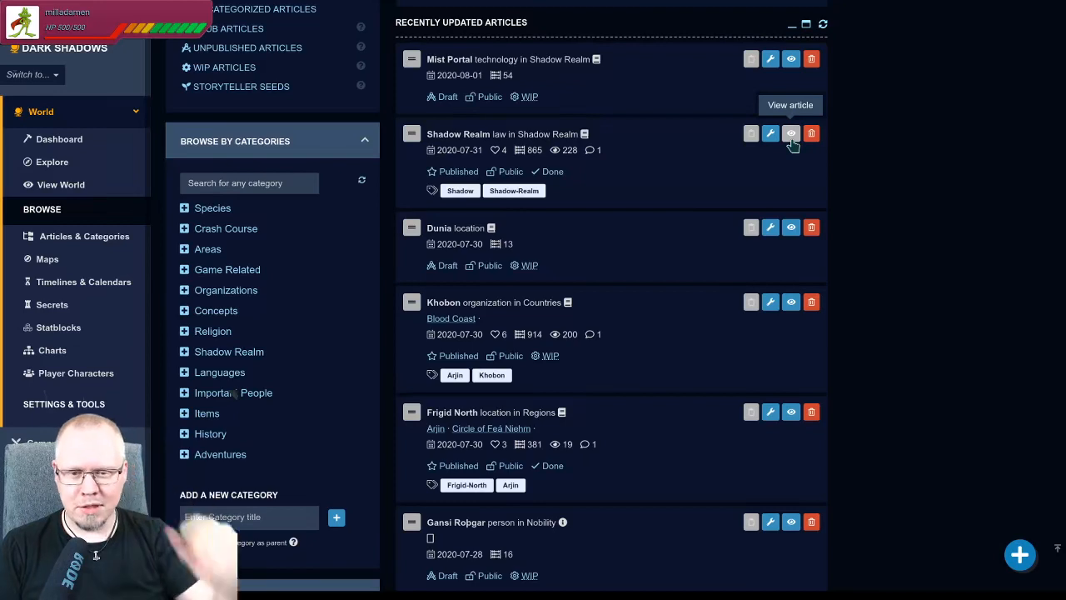
{"action": "mouse_move", "coordinate": [899, 186]}
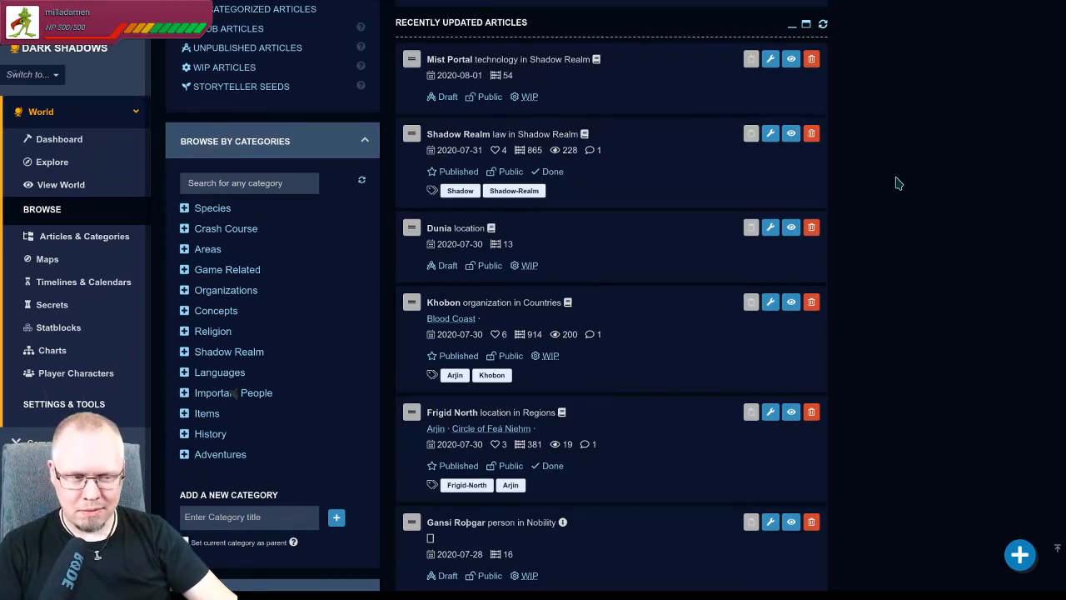
{"action": "mouse_move", "coordinate": [834, 161]}
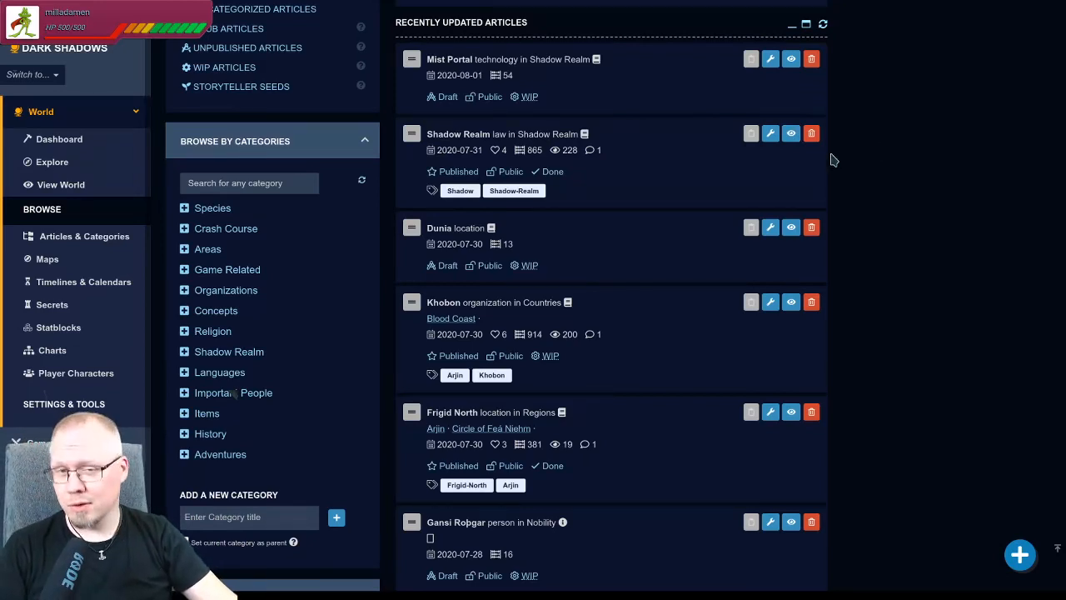
{"action": "mouse_move", "coordinate": [771, 134]}
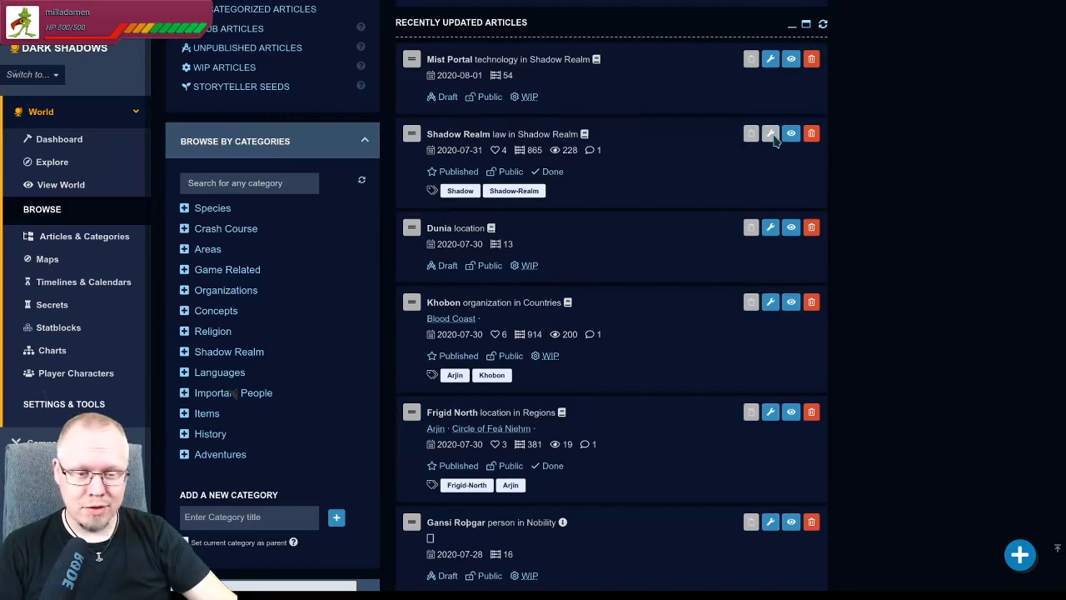
{"action": "mouse_move", "coordinate": [817, 163]}
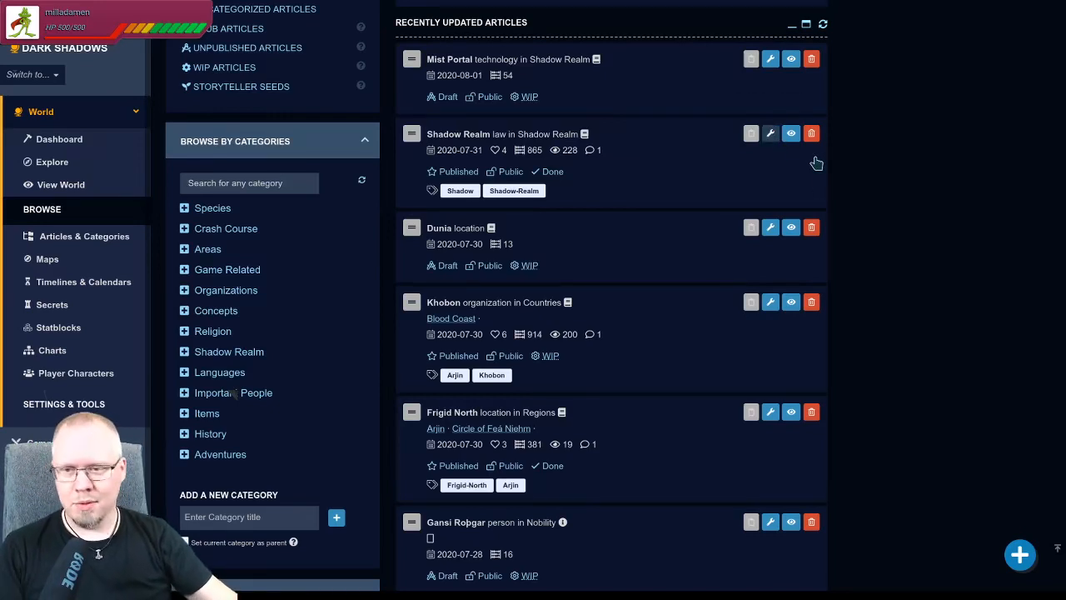
Open the Shadow Realm law article in the editor and scroll through its Shadow-tagged content.
{"action": "left_click", "coordinate": [771, 133]}
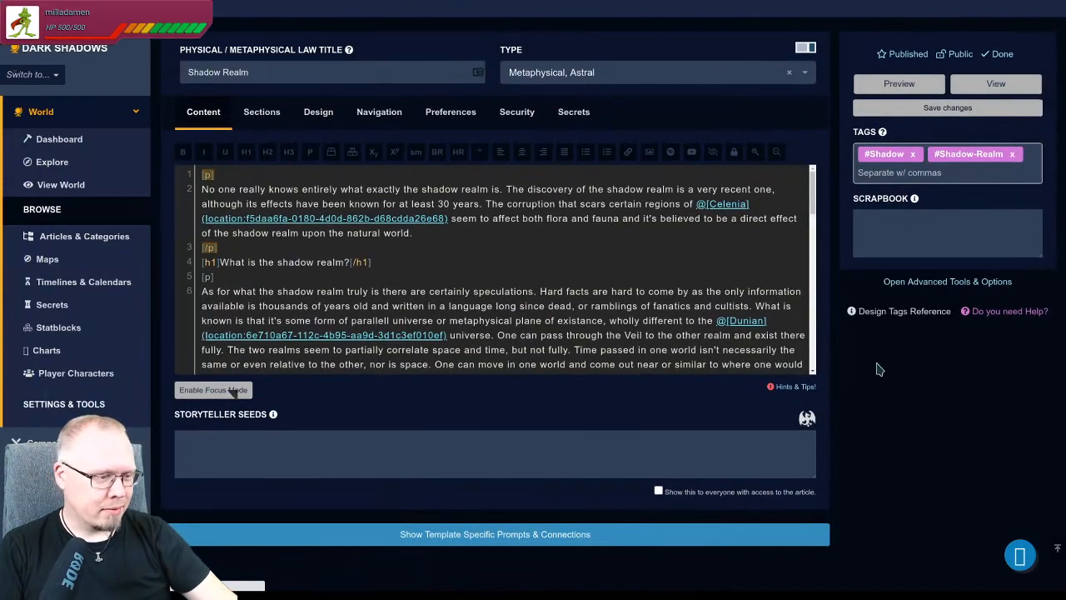
{"action": "mouse_move", "coordinate": [862, 358]}
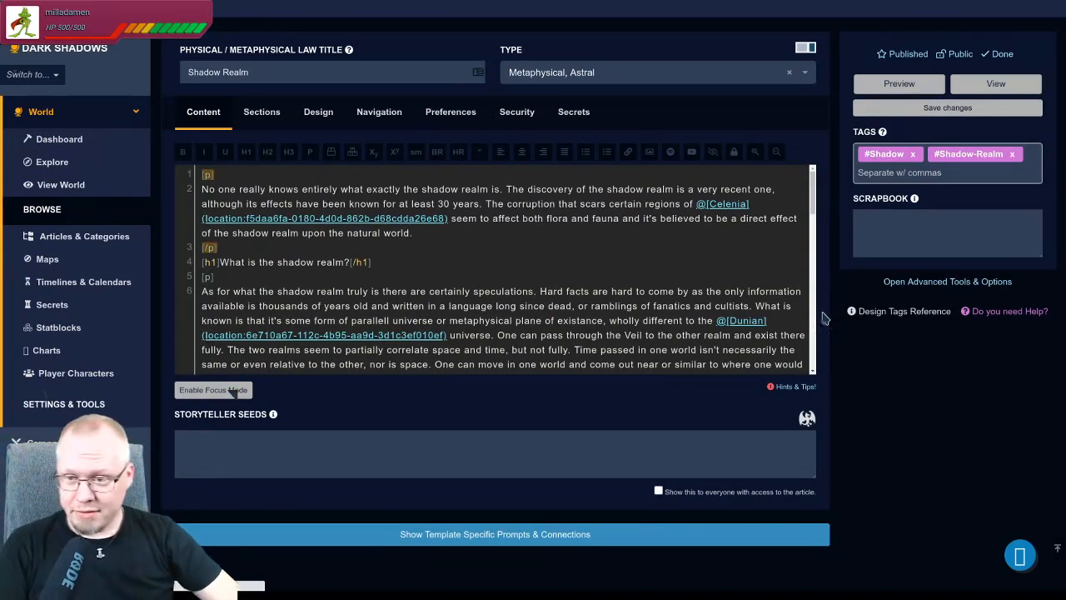
{"action": "mouse_move", "coordinate": [605, 383]}
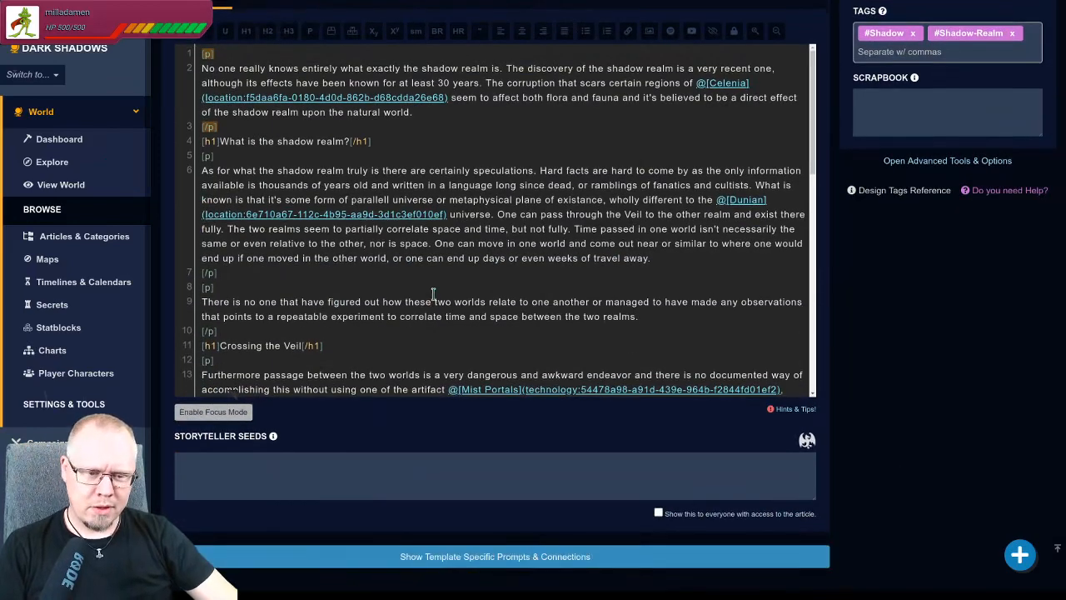
{"action": "scroll", "scroll_direction": "down", "scroll_amount": 3}
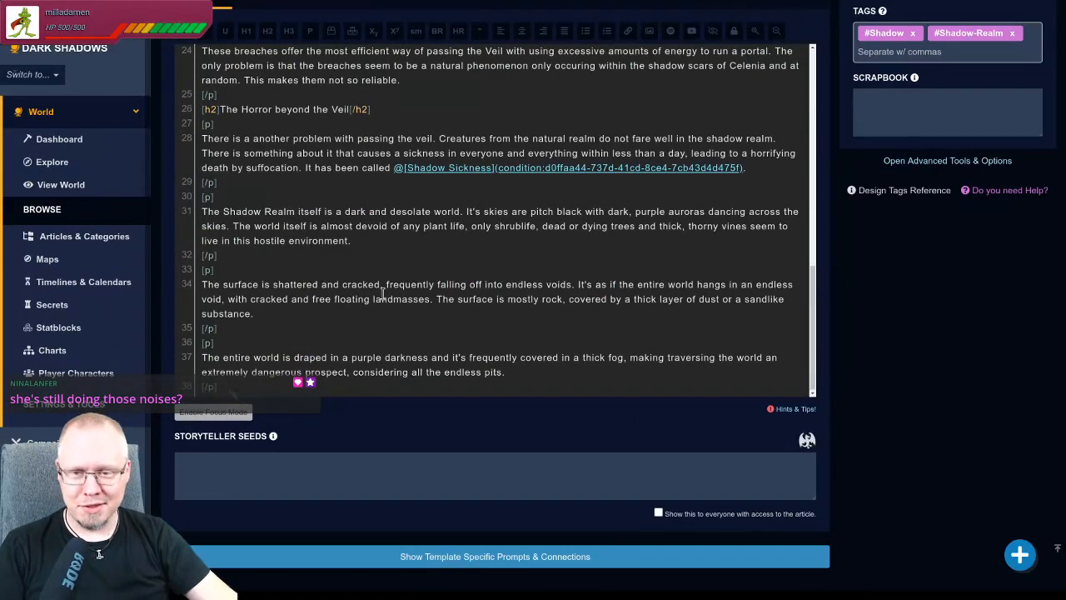
{"action": "mouse_move", "coordinate": [367, 263]}
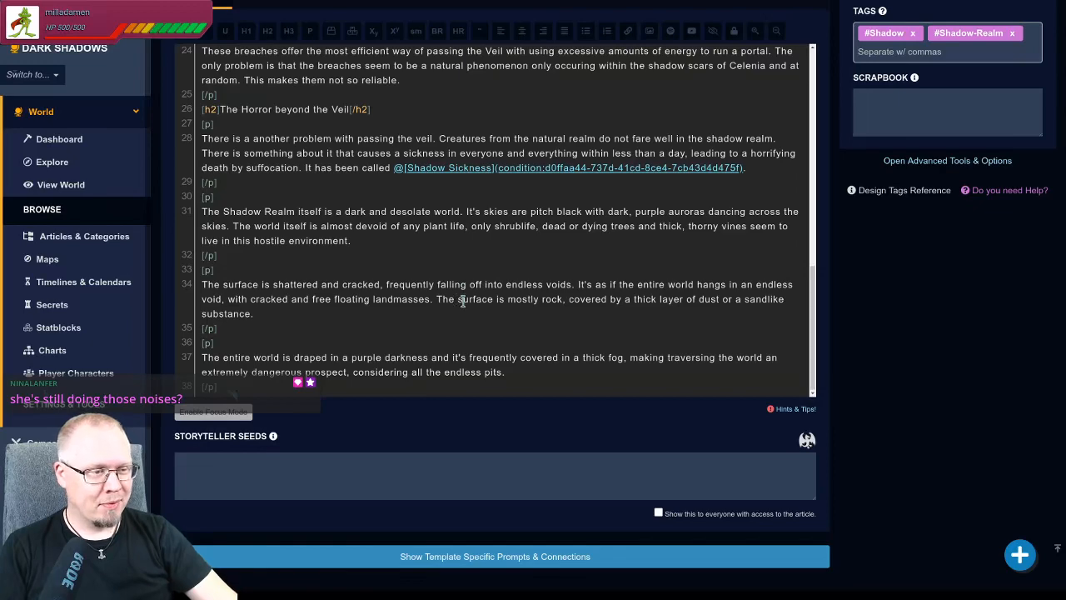
{"action": "scroll", "scroll_direction": "up", "scroll_amount": 3}
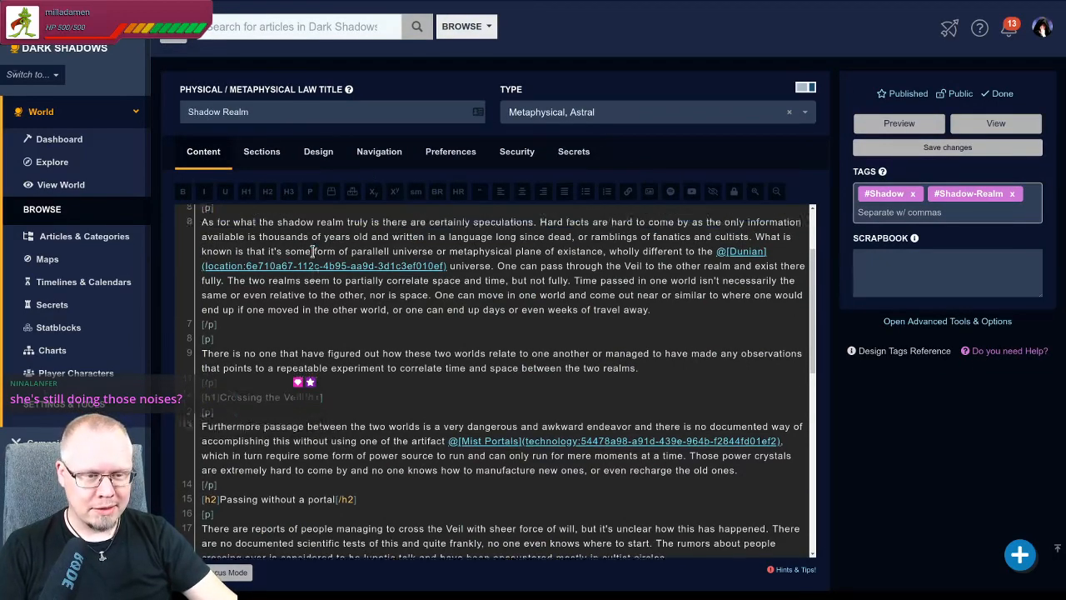
{"action": "scroll", "scroll_direction": "up", "scroll_amount": 3}
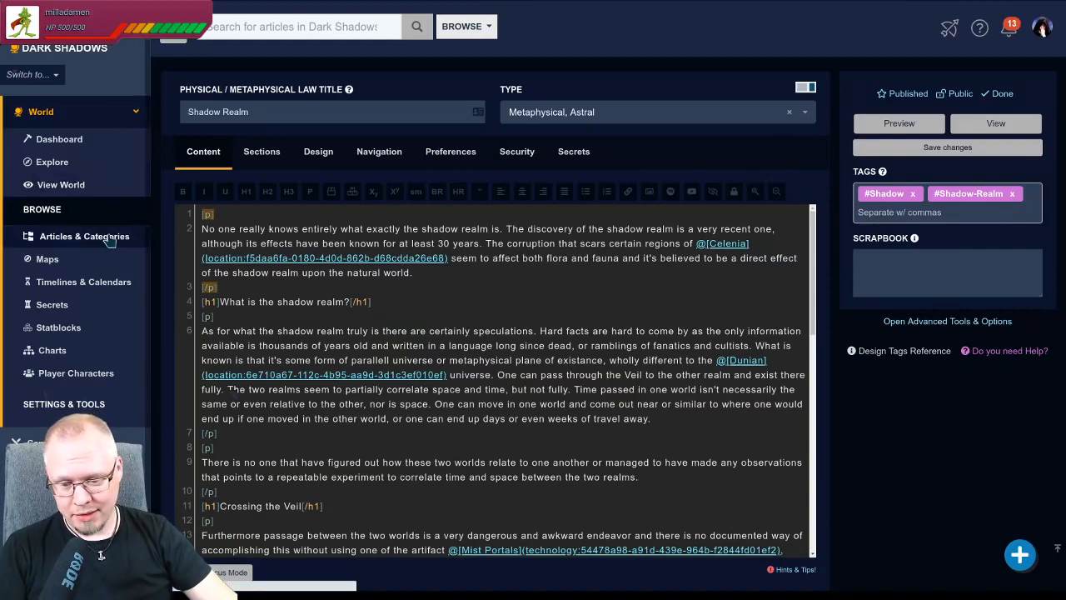
Return to Articles & Categories, where Mist Portal and Shadow Realm lead the recent list.
{"action": "left_click", "coordinate": [83, 235]}
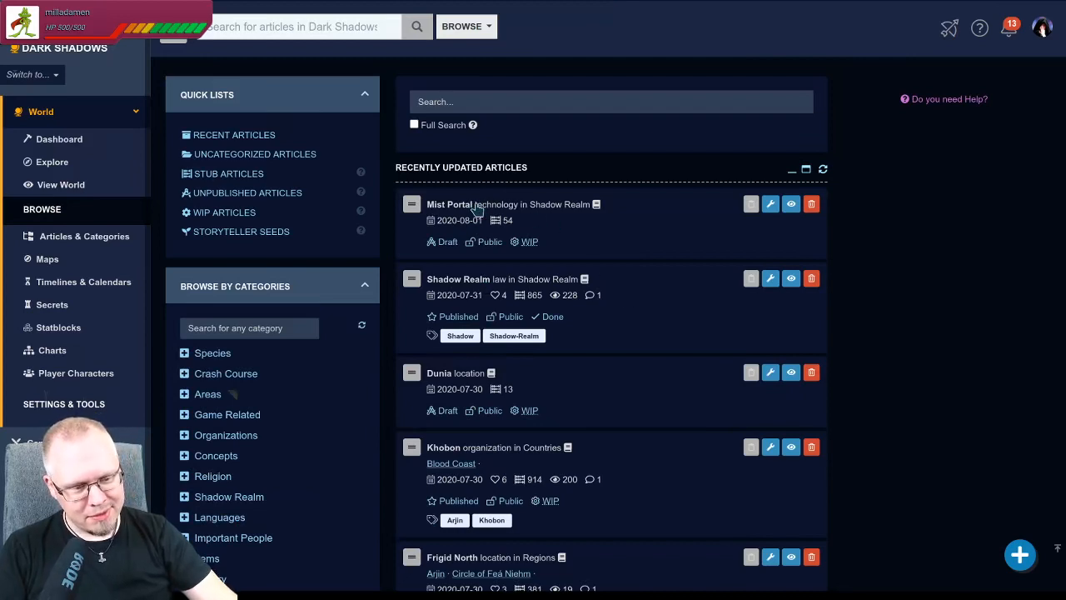
{"action": "scroll", "scroll_direction": "down", "scroll_amount": 3}
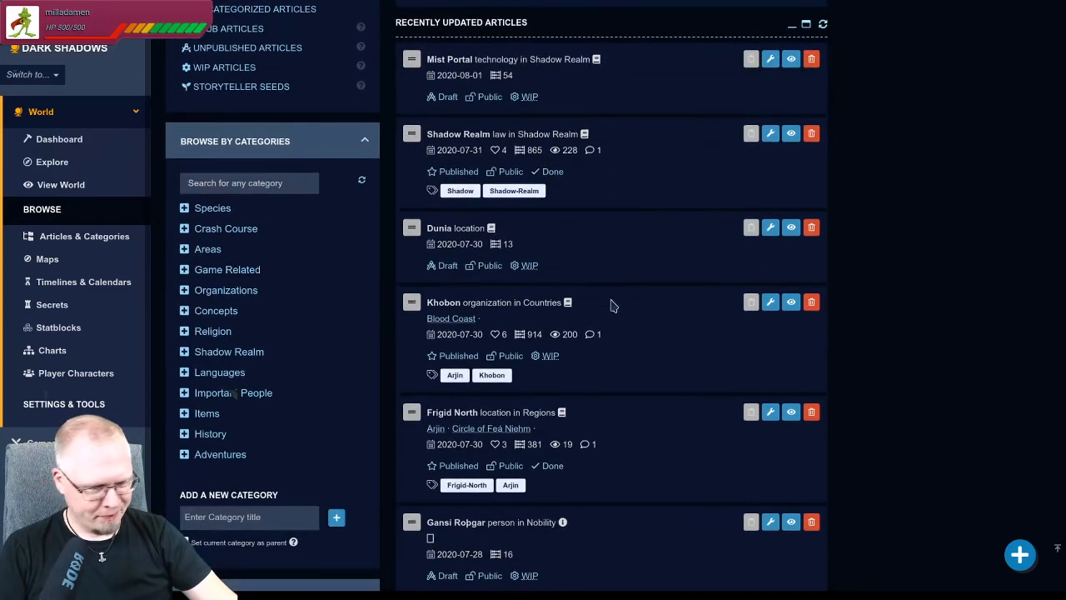
{"action": "mouse_move", "coordinate": [770, 302]}
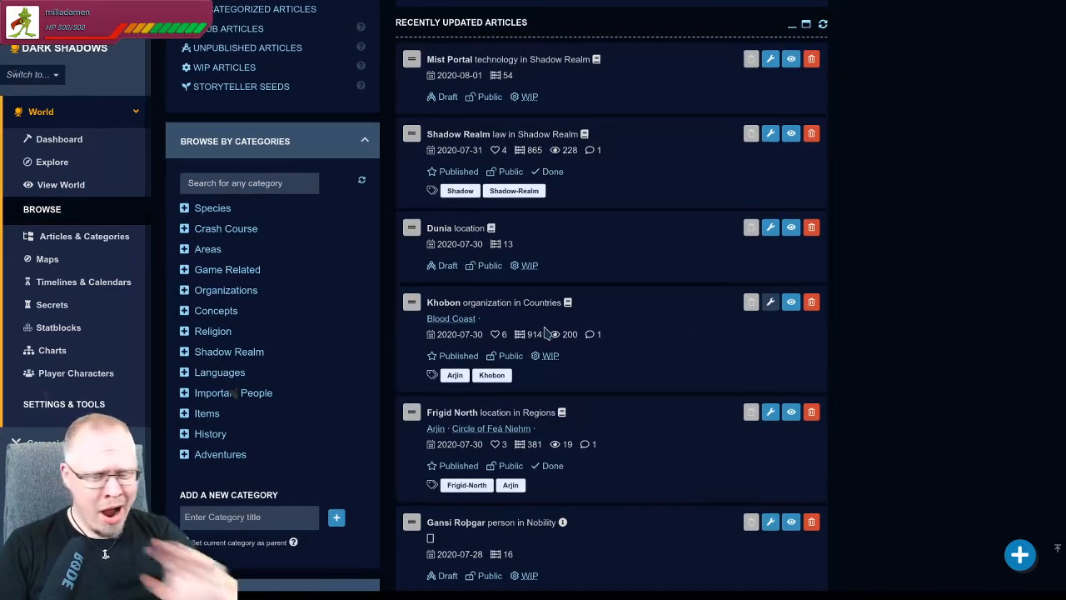
Open the Khobon organization article, with its Floating Cities content and Arjin tags, in the editor.
{"action": "left_click", "coordinate": [769, 301]}
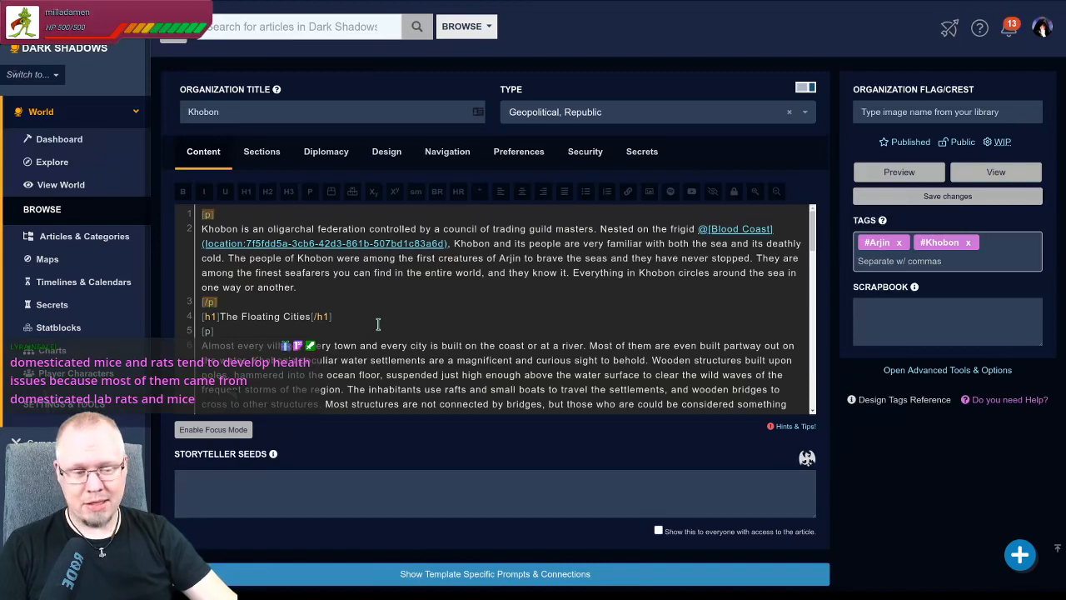
{"action": "mouse_move", "coordinate": [716, 164]}
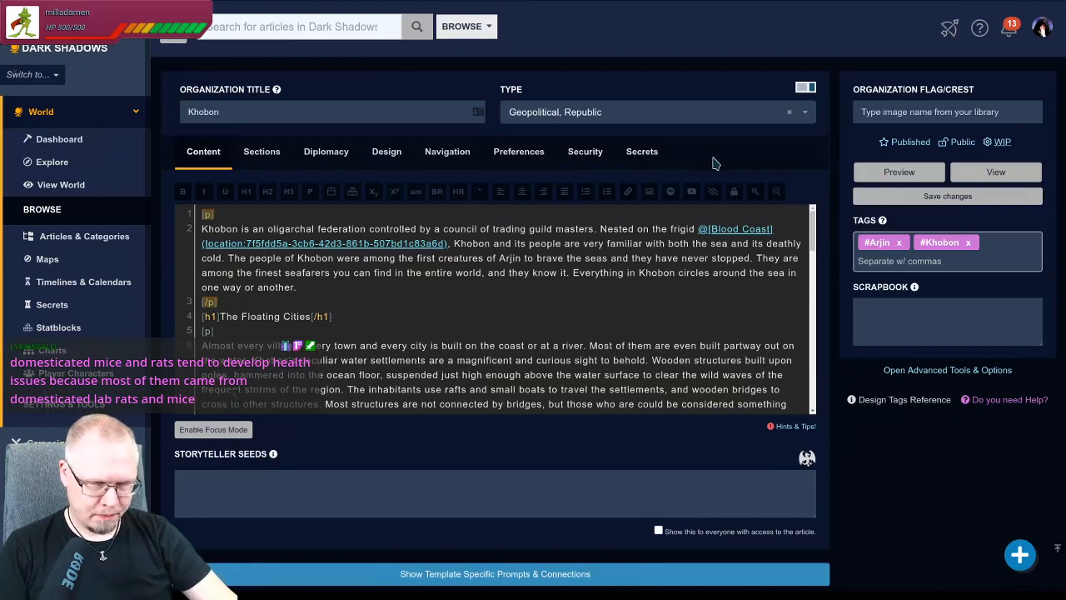
{"action": "mouse_move", "coordinate": [821, 203]}
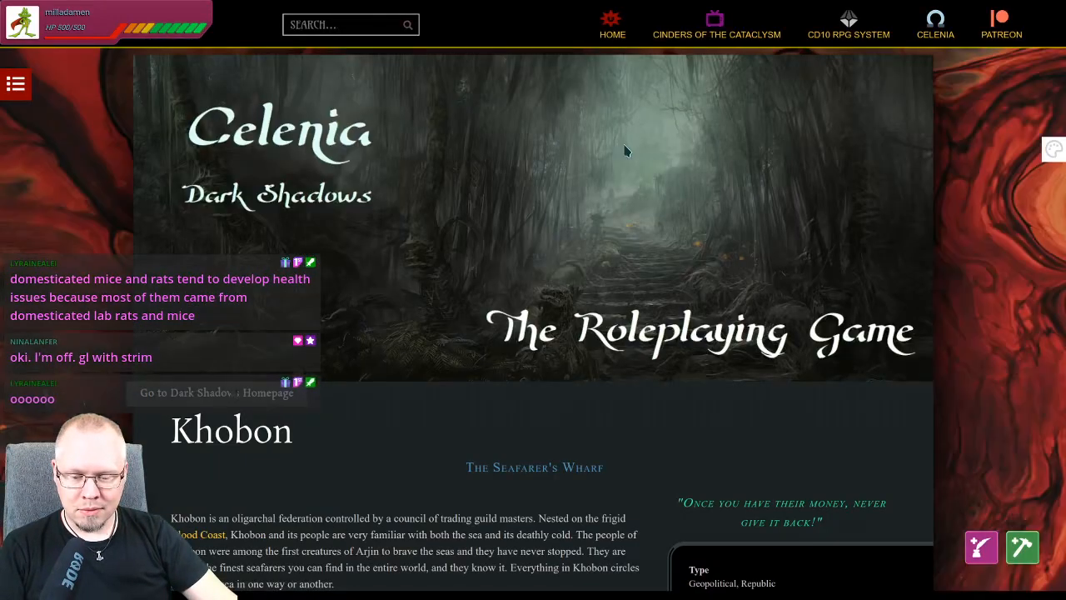
Read the public Khobon page through Floating Cities, Structure, Trade and Religion.
{"action": "scroll", "scroll_direction": "down", "scroll_amount": 3}
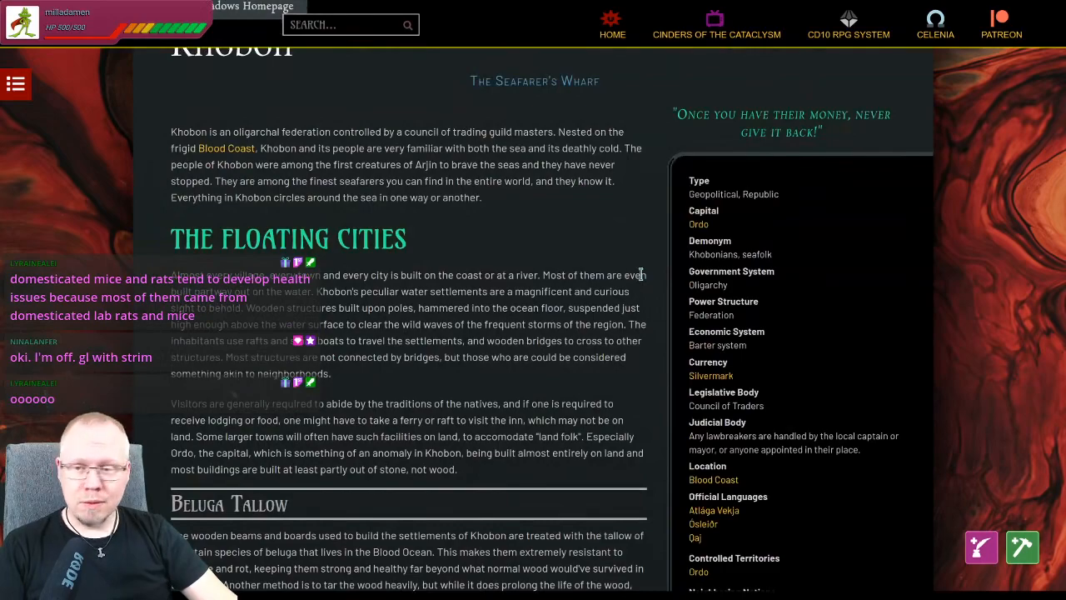
{"action": "scroll", "scroll_direction": "down", "scroll_amount": 3}
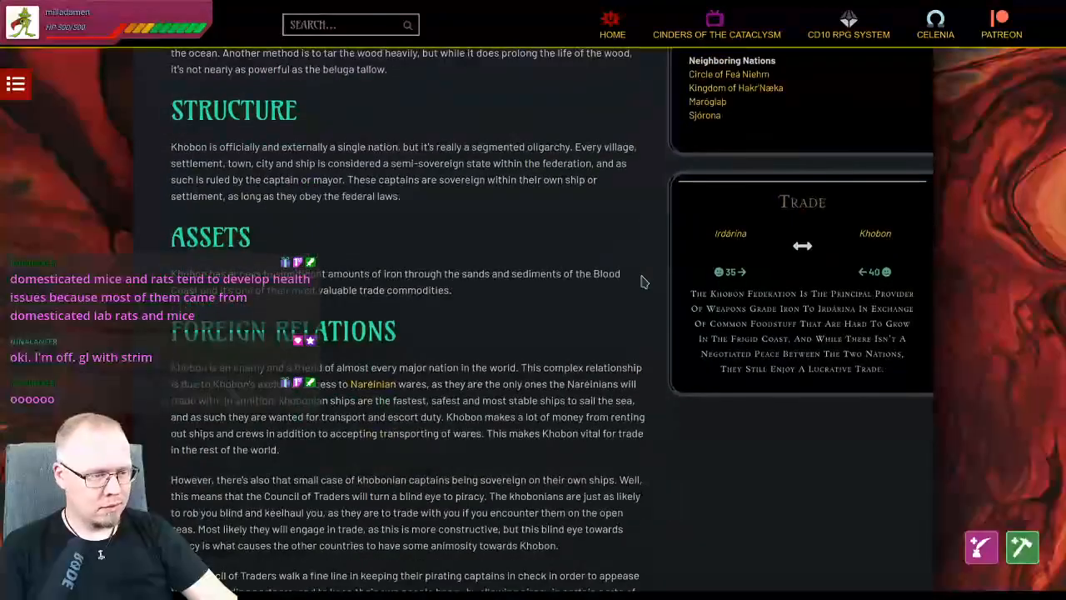
{"action": "scroll", "scroll_direction": "down", "scroll_amount": 3}
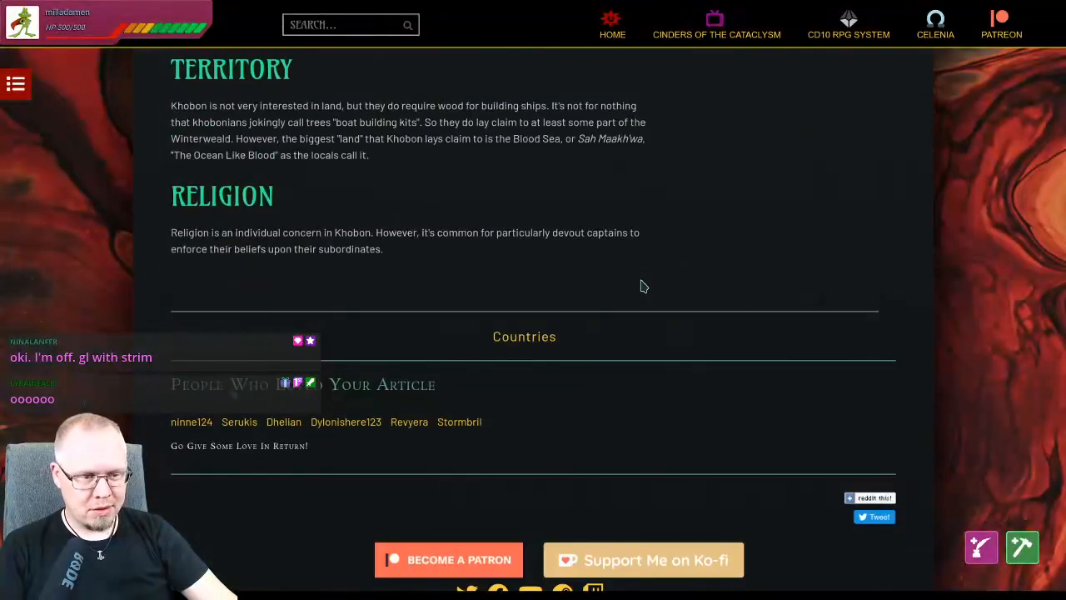
{"action": "scroll", "scroll_direction": "up", "scroll_amount": 3}
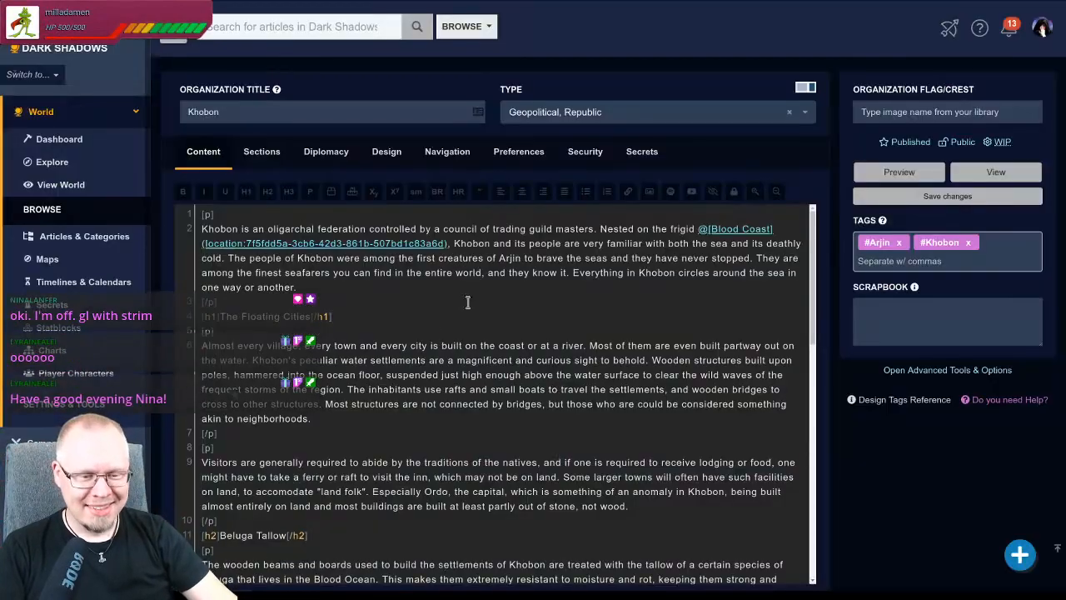
Scroll the Khobon editor, now marked Done, and go to Articles & Categories.
{"action": "scroll", "scroll_direction": "down", "scroll_amount": 3}
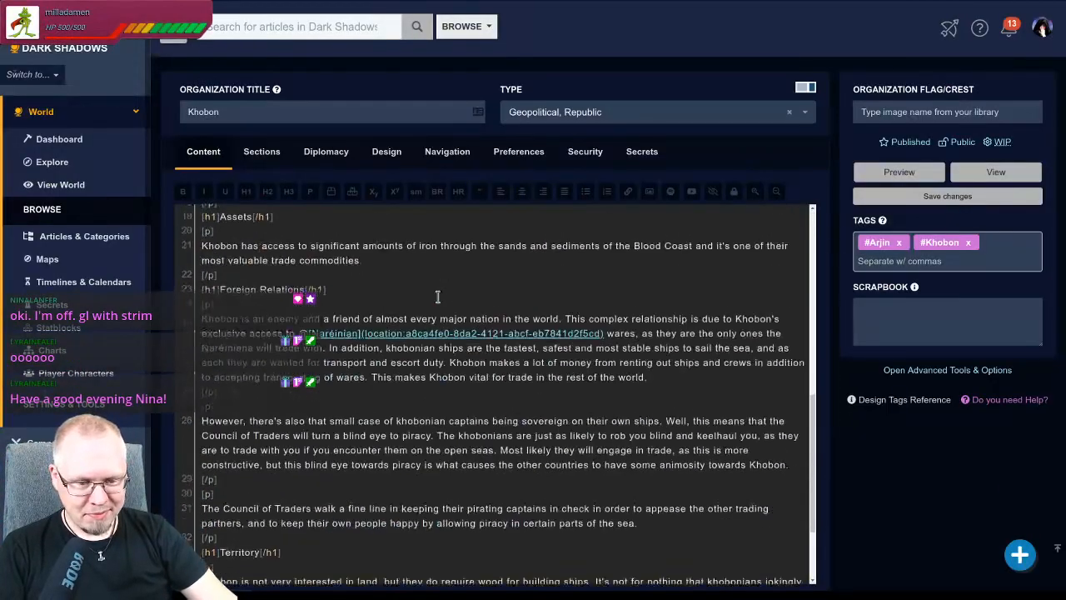
{"action": "scroll", "scroll_direction": "down", "scroll_amount": 3}
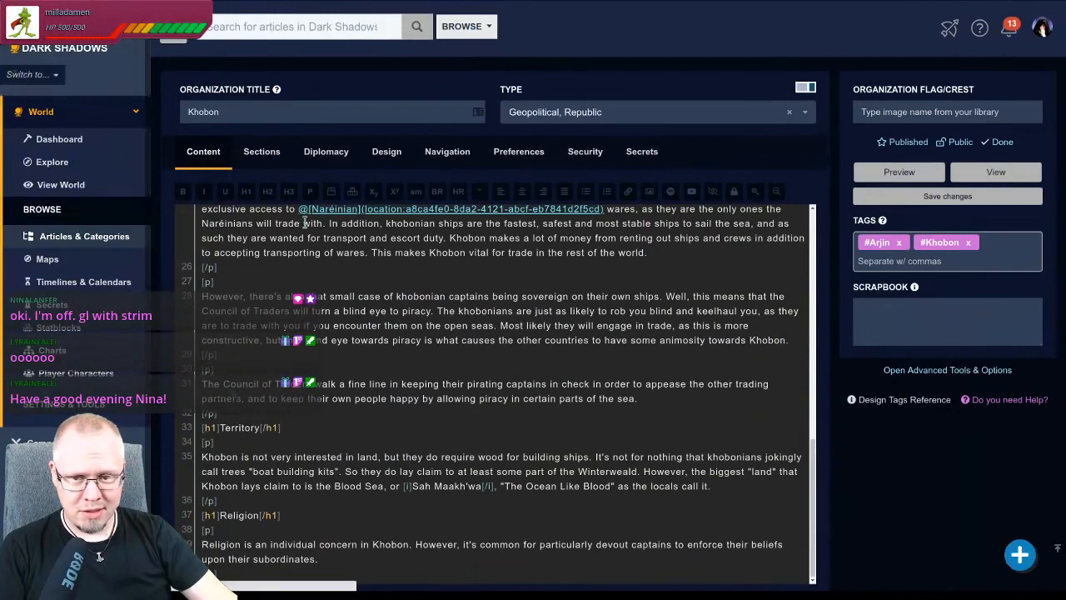
{"action": "left_click", "coordinate": [85, 236]}
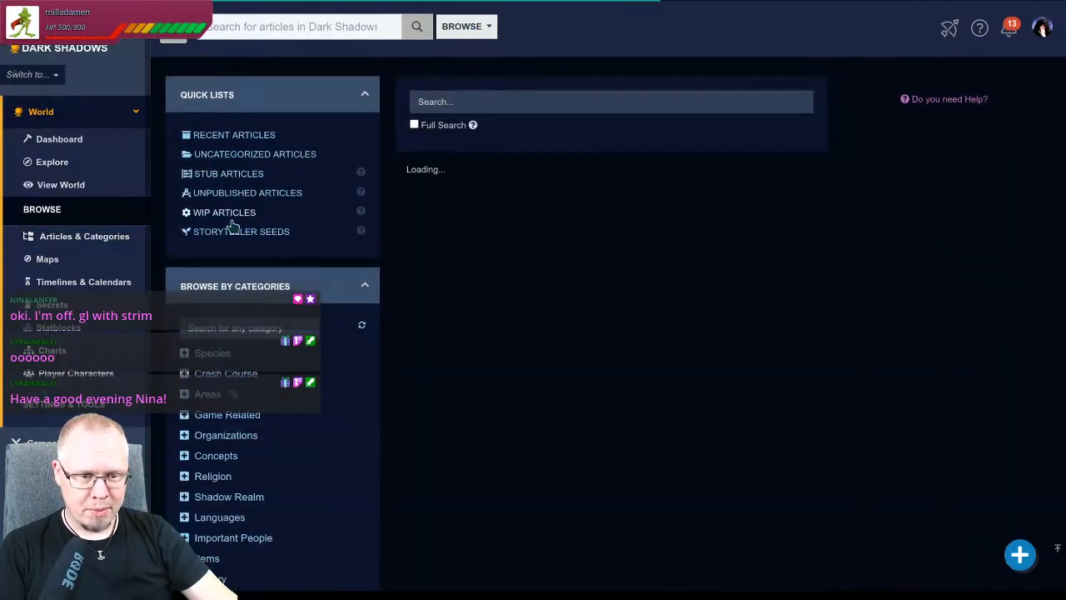
From the WIP Articles quick list, find Etlha and open the profession article for editing.
{"action": "left_click", "coordinate": [224, 212]}
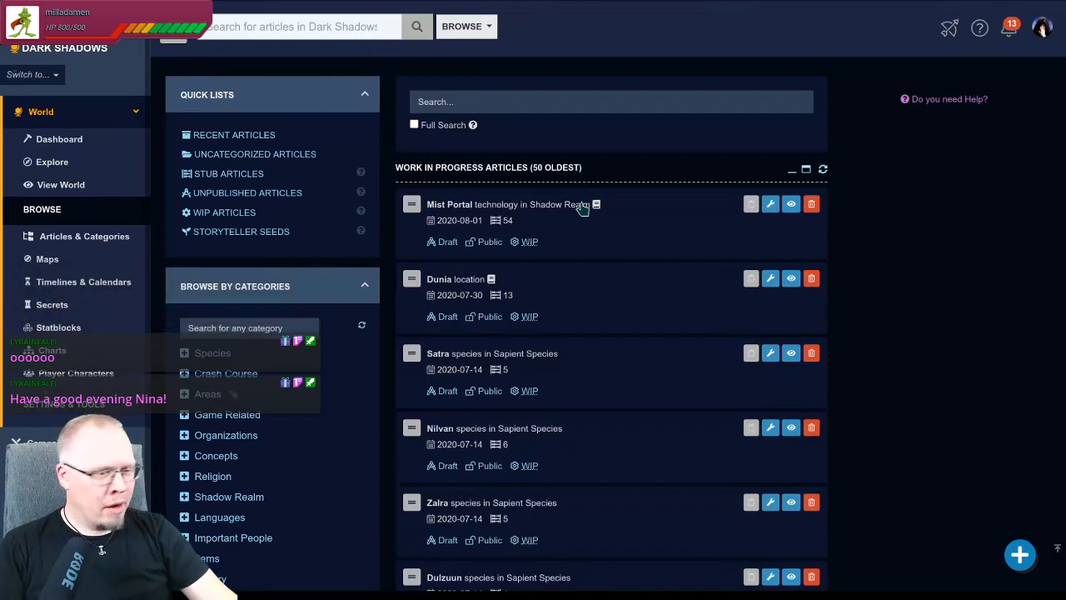
{"action": "mouse_move", "coordinate": [671, 218]}
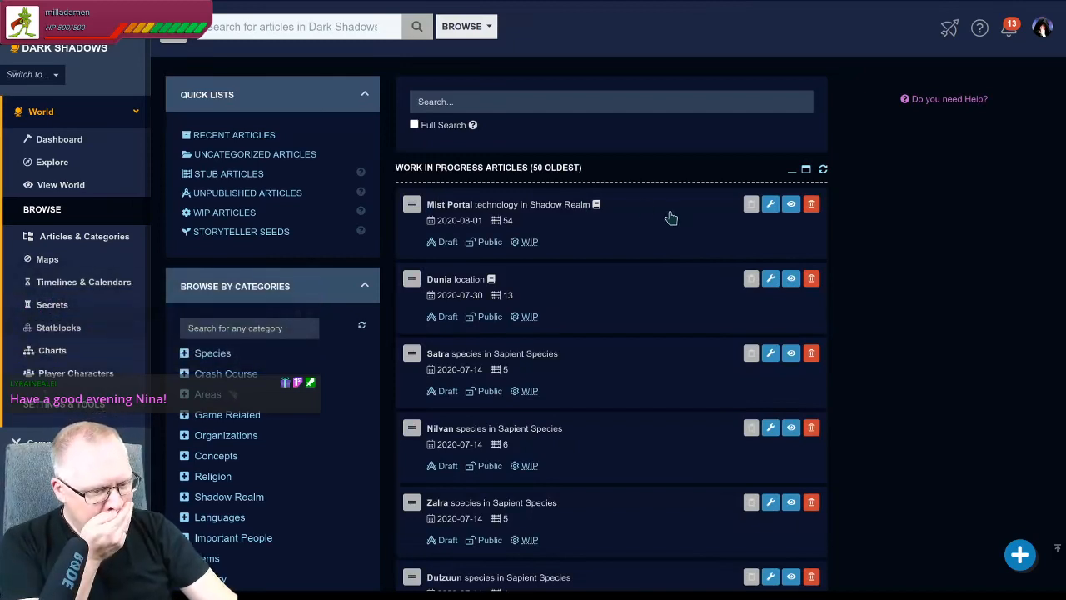
{"action": "scroll", "scroll_direction": "down", "scroll_amount": 3}
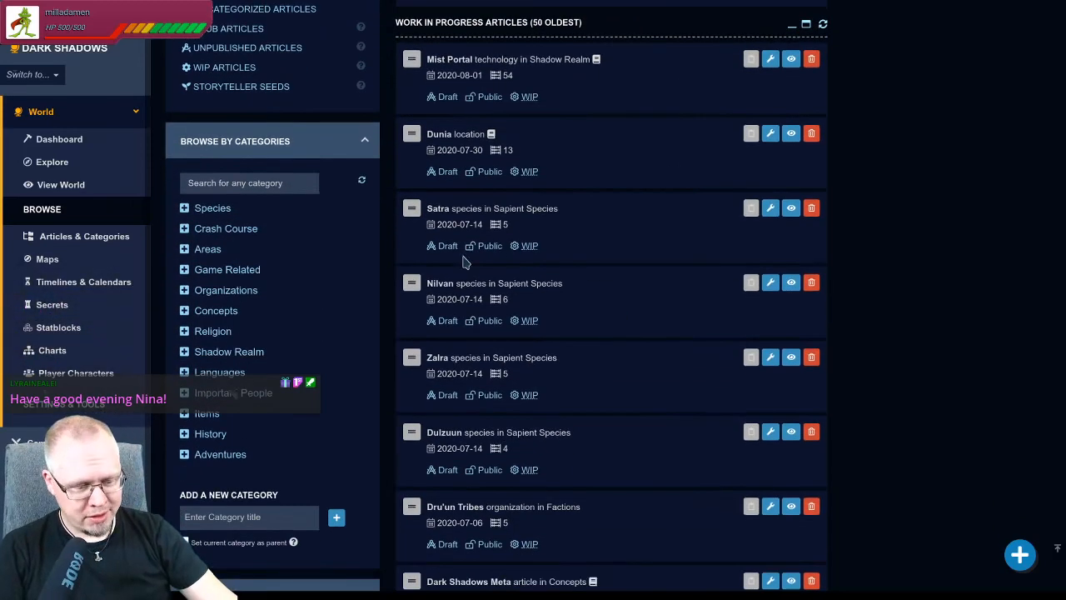
{"action": "scroll", "scroll_direction": "down", "scroll_amount": 3}
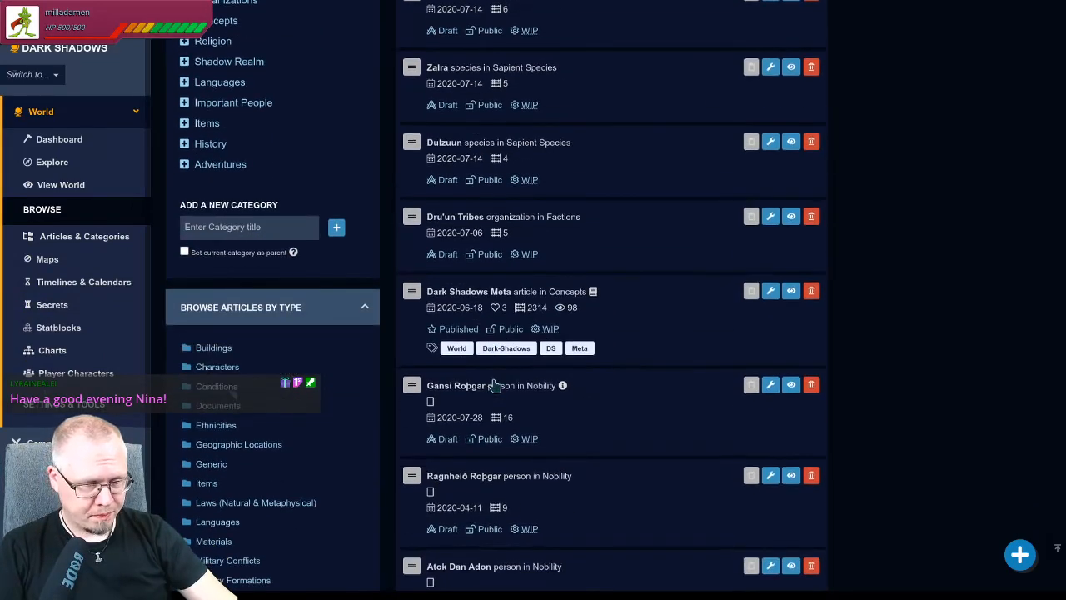
{"action": "scroll", "scroll_direction": "down", "scroll_amount": 3}
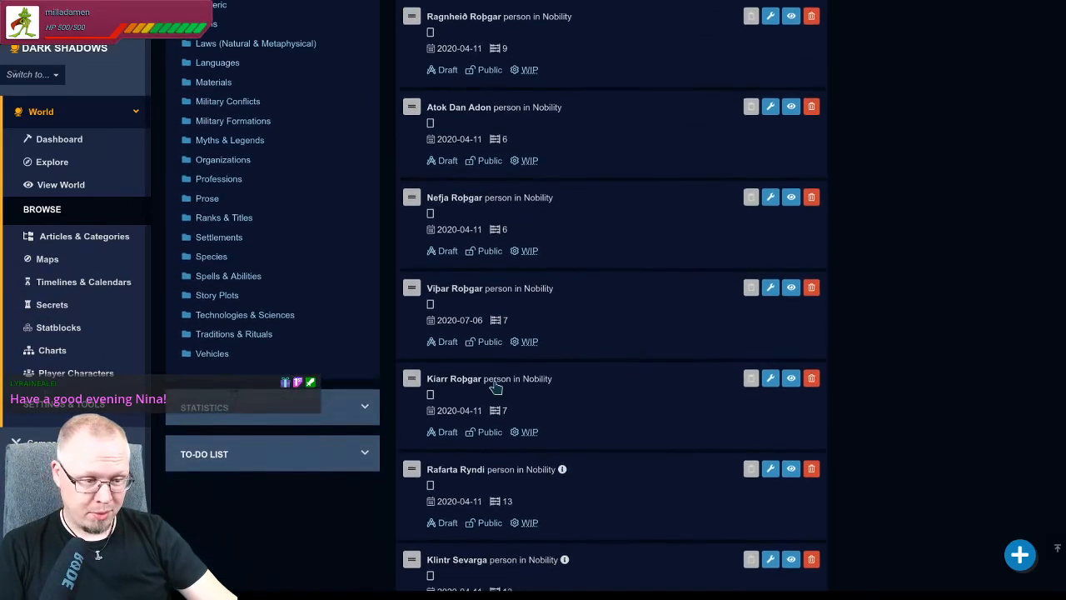
{"action": "scroll", "scroll_direction": "down", "scroll_amount": 3}
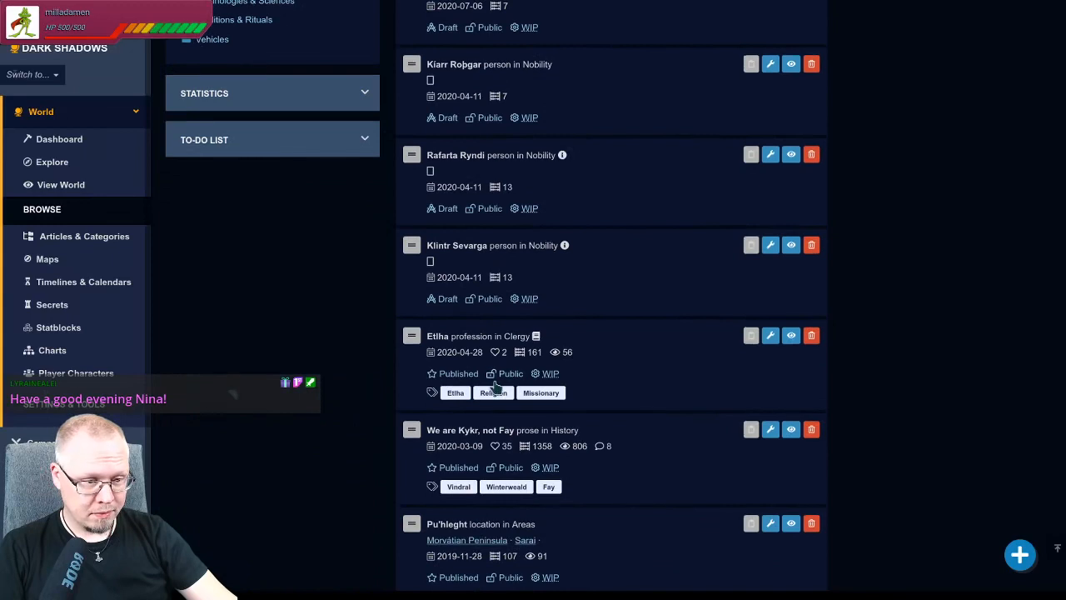
{"action": "scroll", "scroll_direction": "down", "scroll_amount": 3}
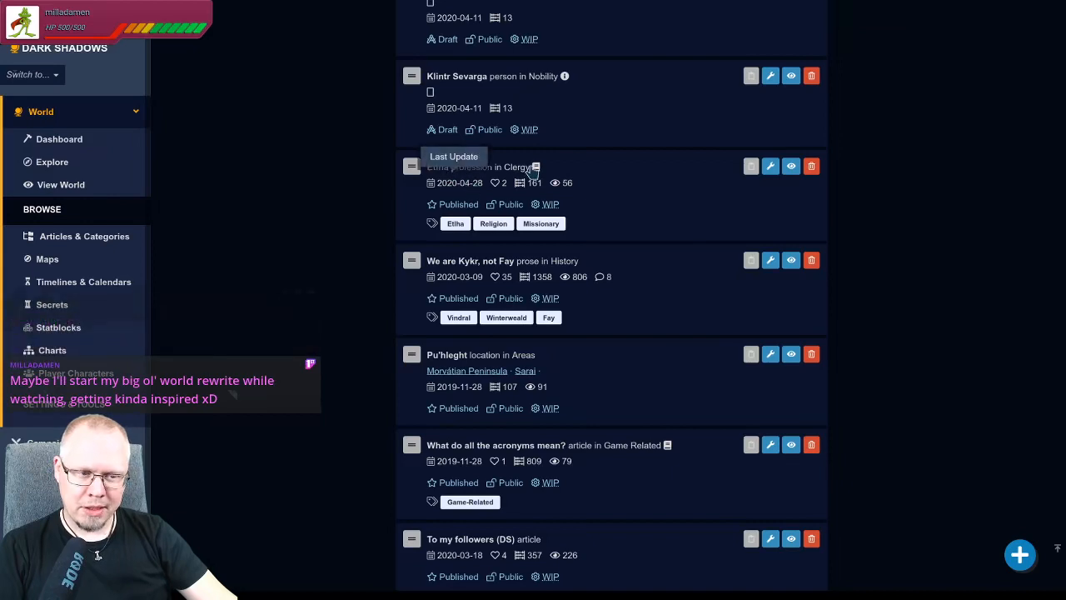
{"action": "mouse_move", "coordinate": [771, 166]}
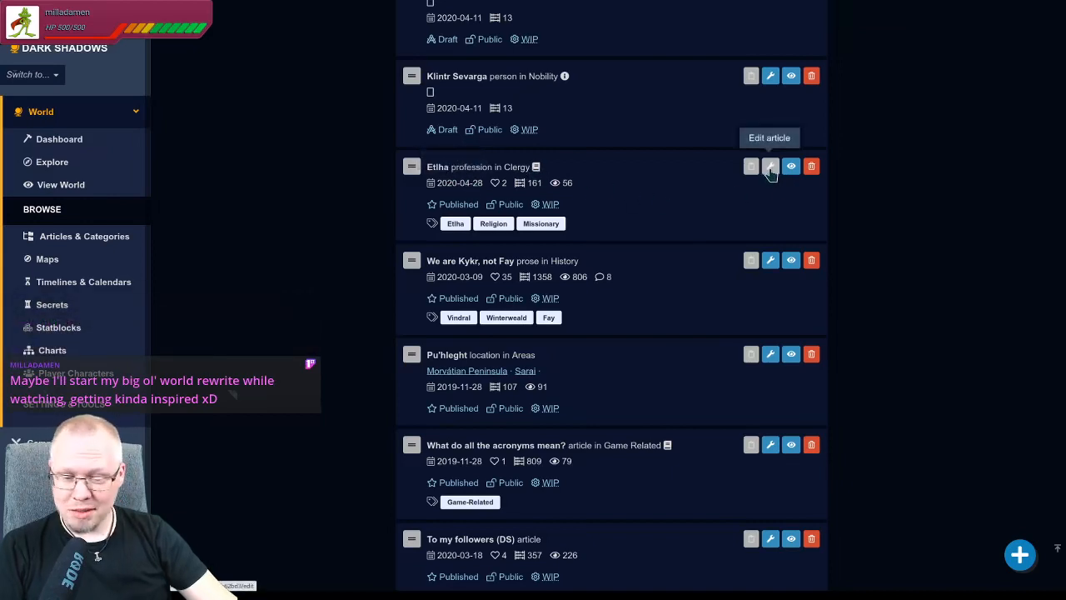
{"action": "mouse_move", "coordinate": [650, 212]}
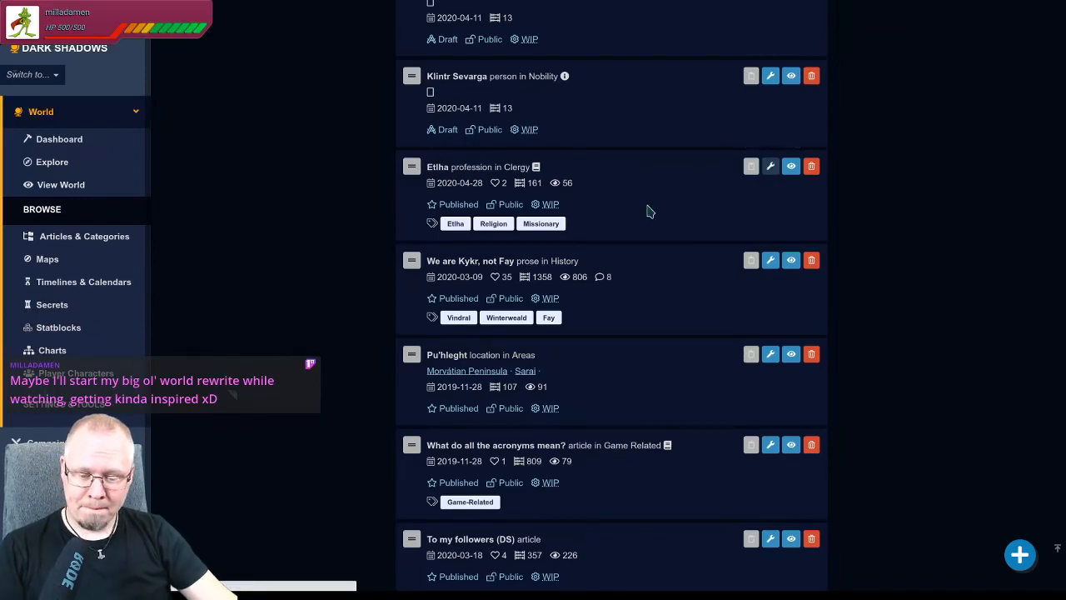
{"action": "left_click", "coordinate": [771, 166]}
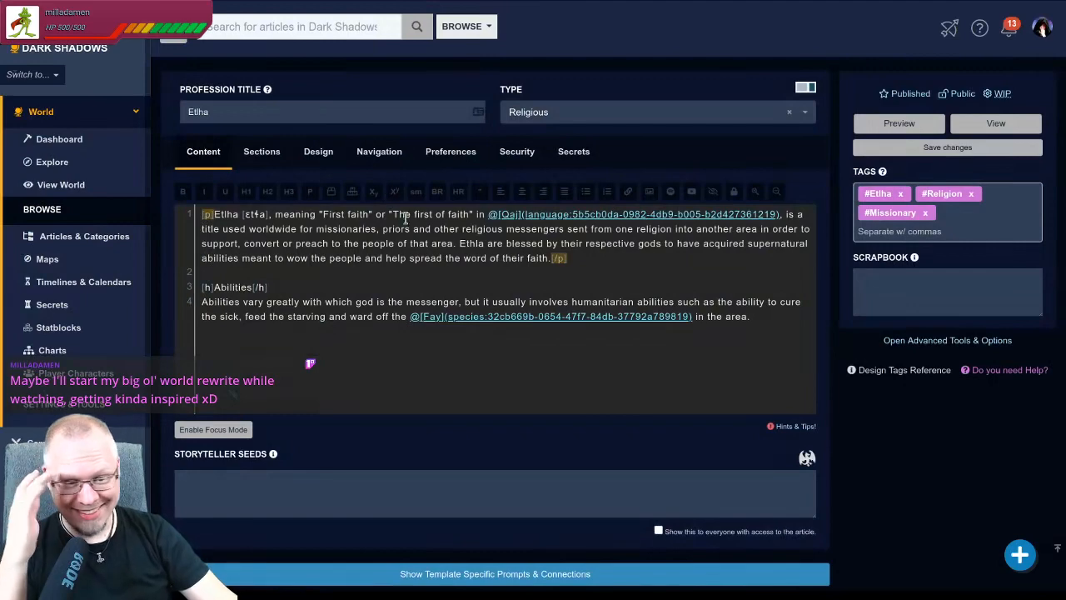
{"action": "mouse_move", "coordinate": [996, 124]}
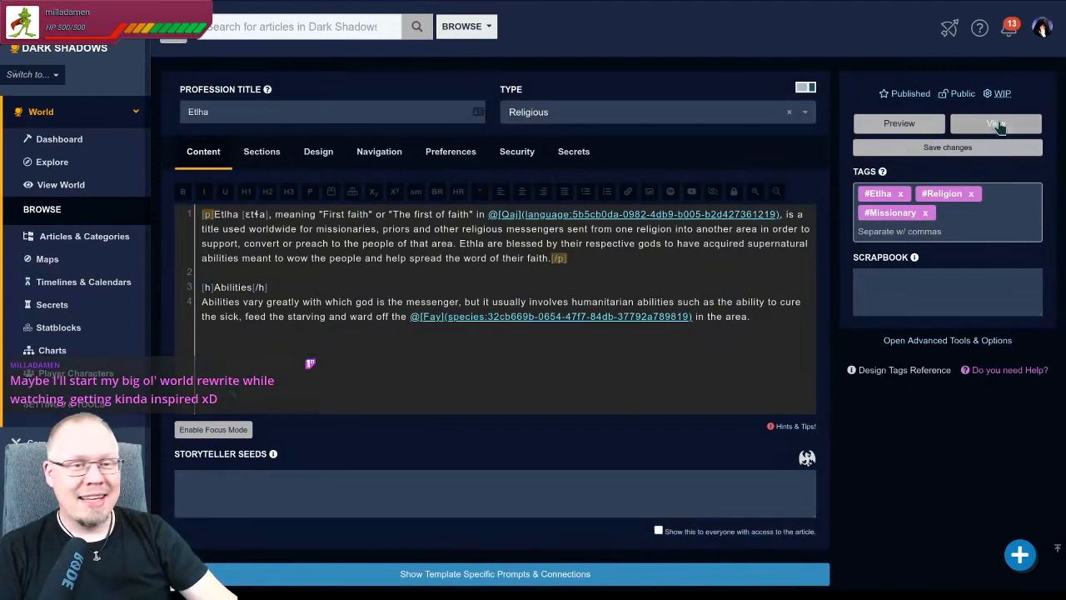
View the public Etlha page with its missionary description, Abilities section and Clergy category.
{"action": "left_click", "coordinate": [997, 123]}
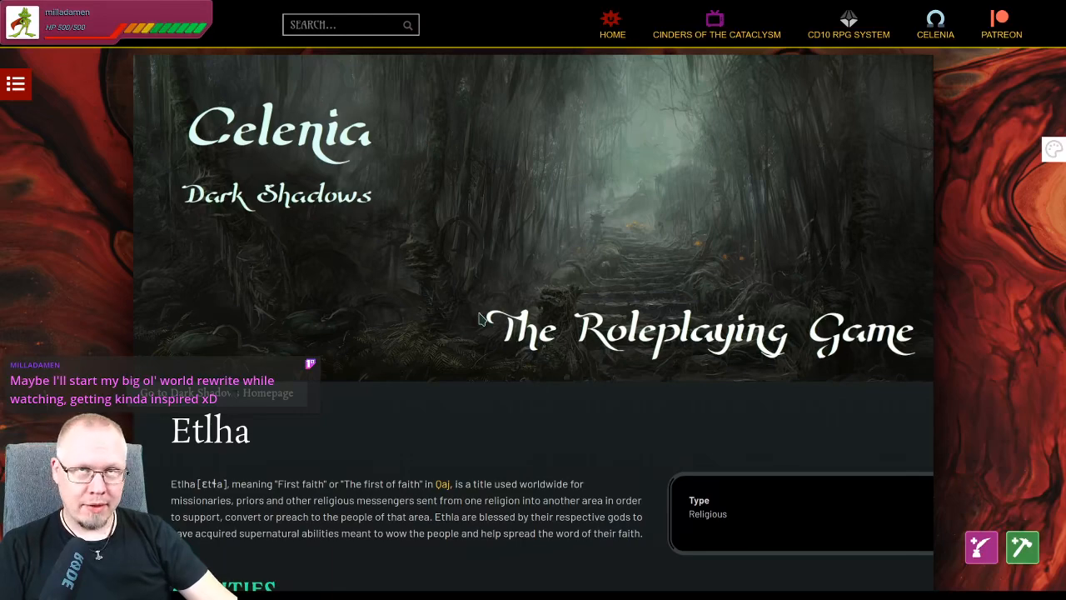
{"action": "scroll", "scroll_direction": "down", "scroll_amount": 3}
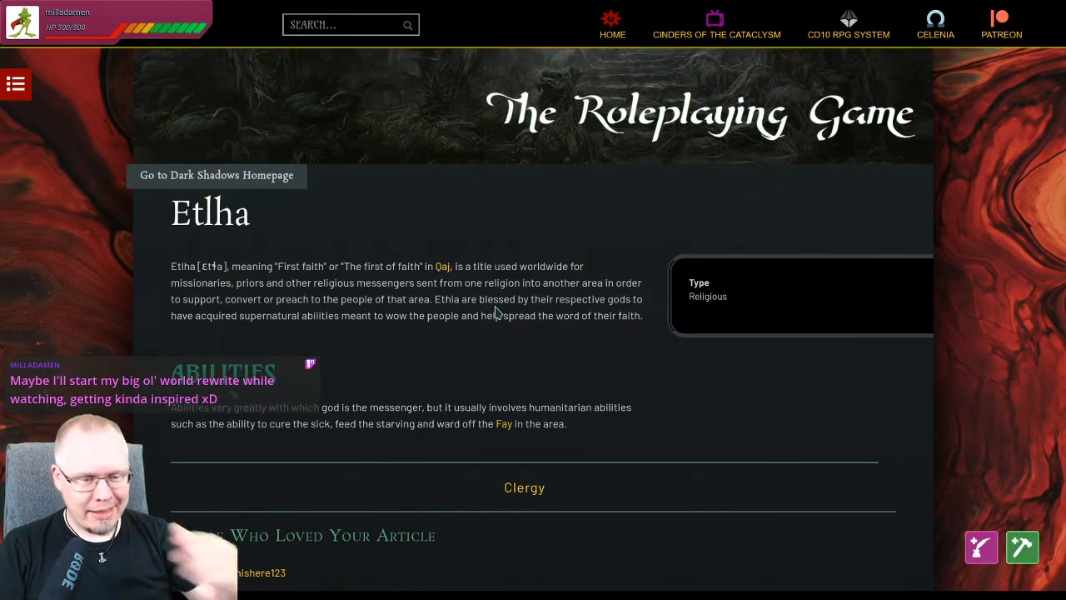
{"action": "mouse_move", "coordinate": [593, 215]}
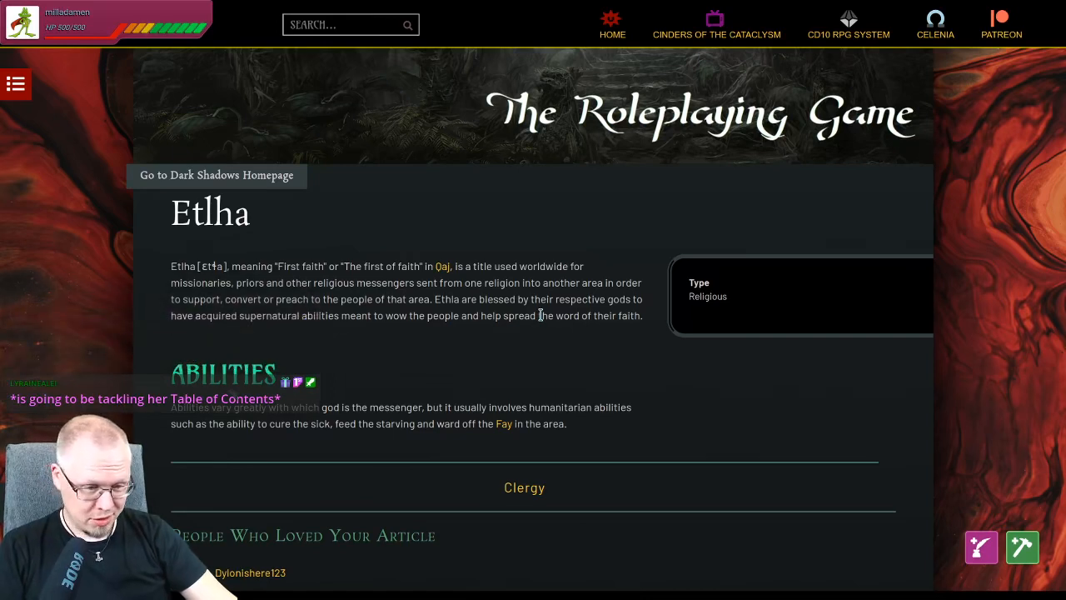
{"action": "mouse_move", "coordinate": [409, 246]}
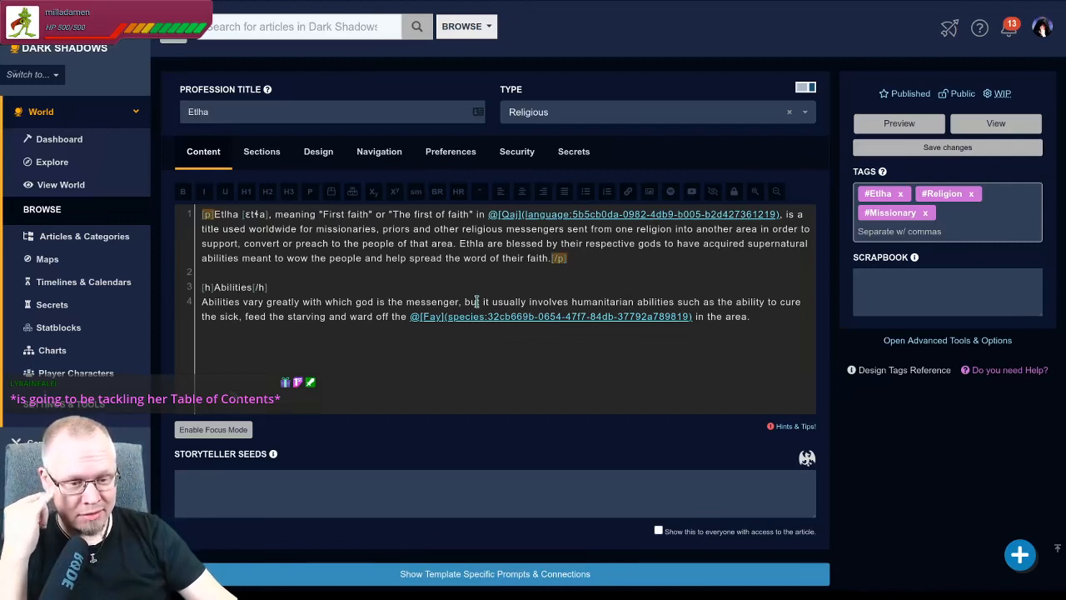
{"action": "mouse_move", "coordinate": [658, 293]}
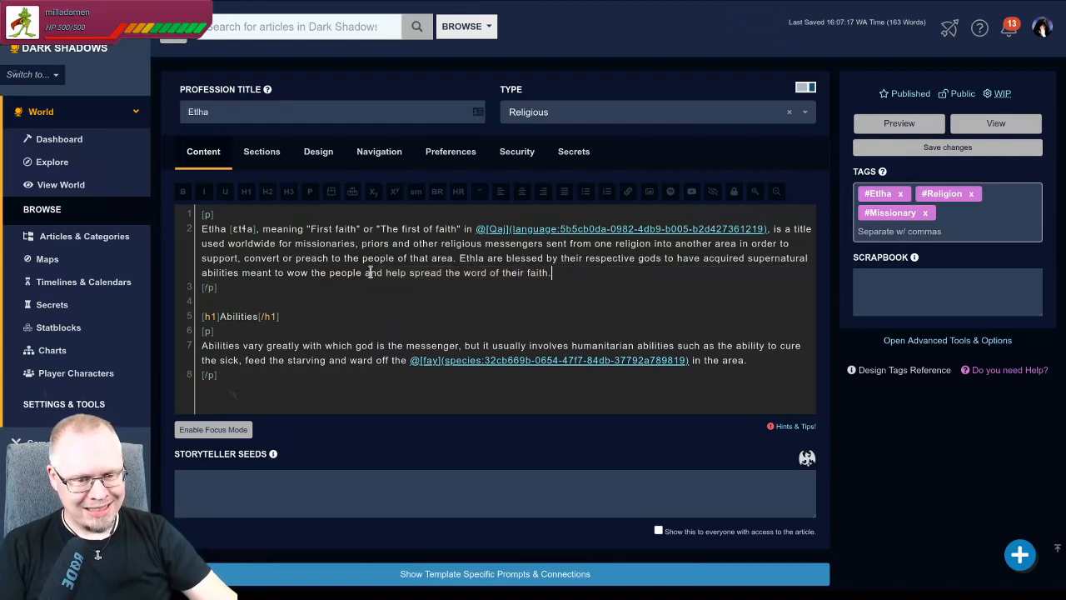
Add a blank line before the Abilities heading in the Etlha BBCode.
{"action": "key", "text": "Enter"}
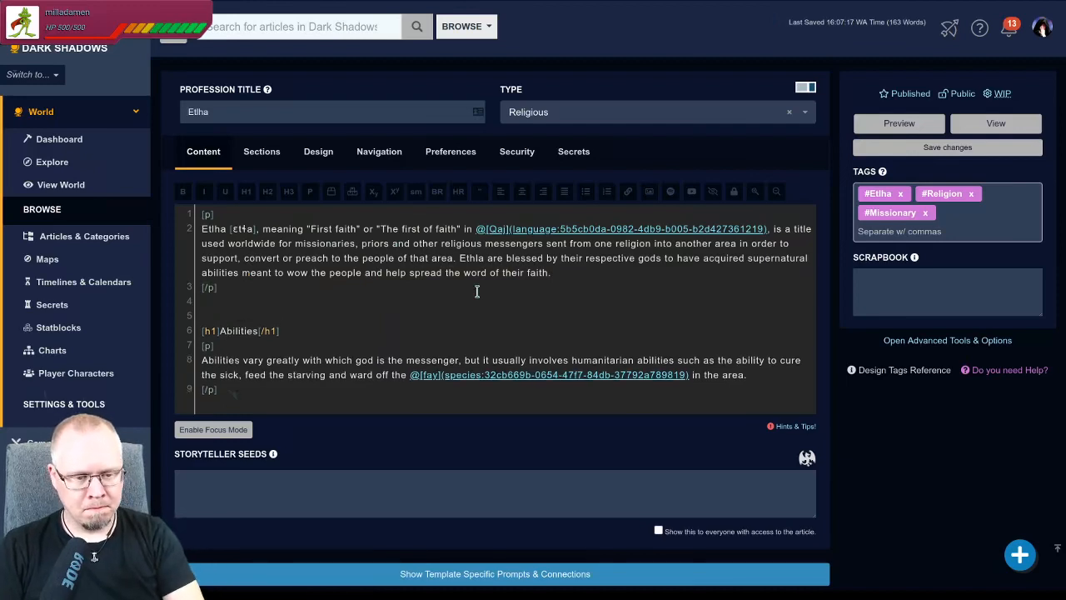
{"action": "scroll", "scroll_direction": "up", "scroll_amount": 3}
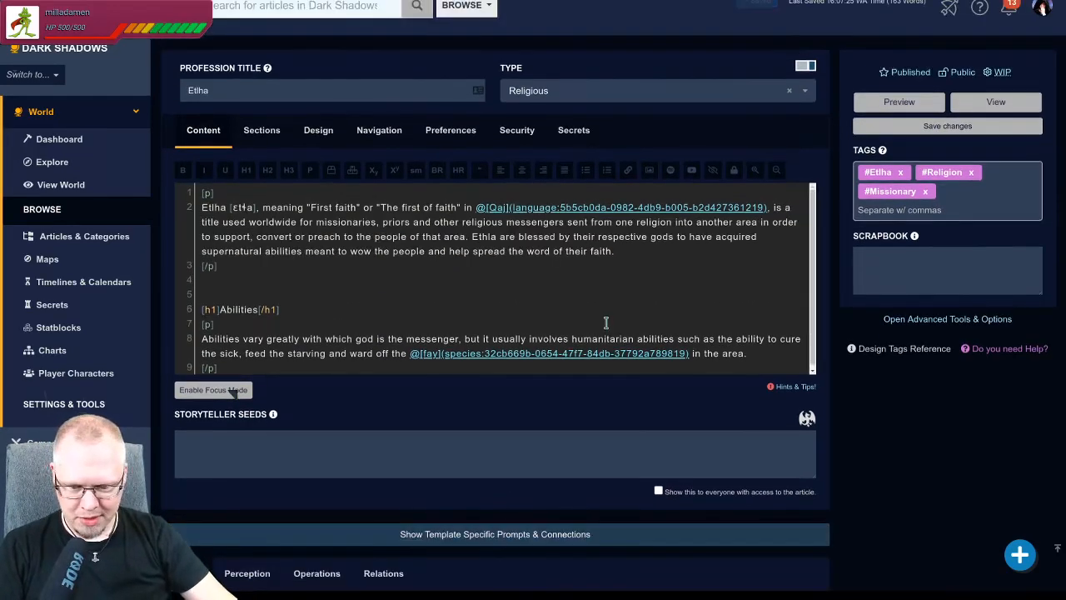
Check the Career template prompts, then insert an empty [p][/p] block after the Etlha introduction.
{"action": "scroll", "scroll_direction": "down", "scroll_amount": 3}
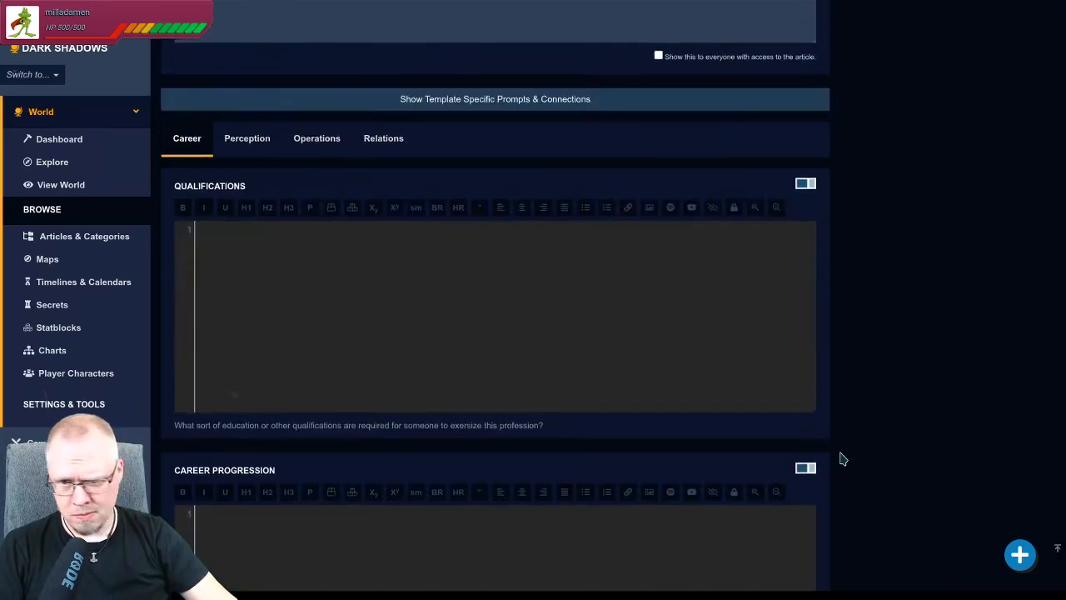
{"action": "mouse_move", "coordinate": [846, 490]}
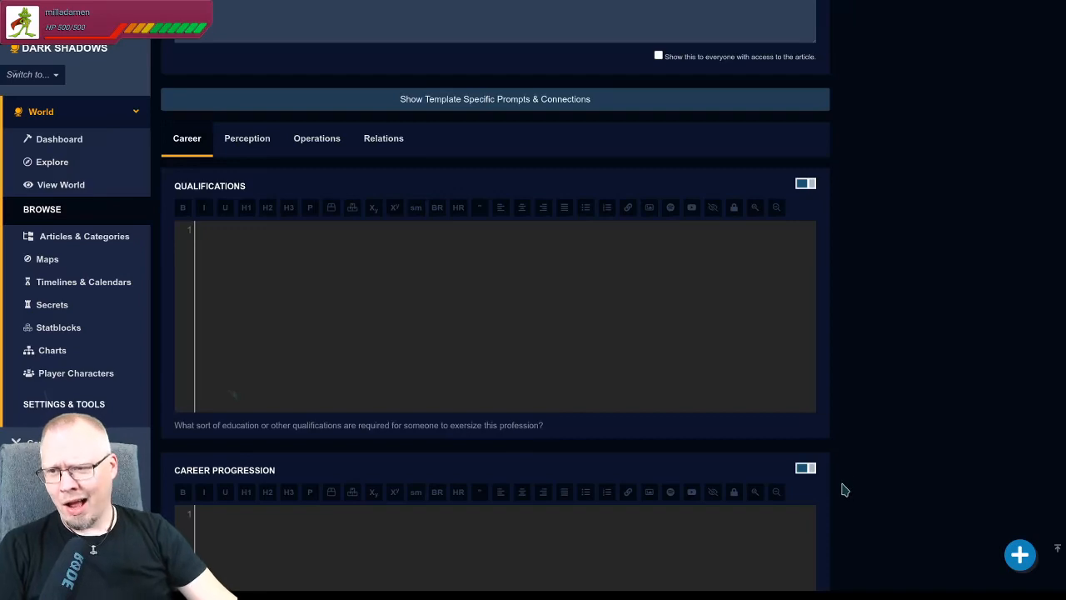
{"action": "scroll", "scroll_direction": "up", "scroll_amount": 3}
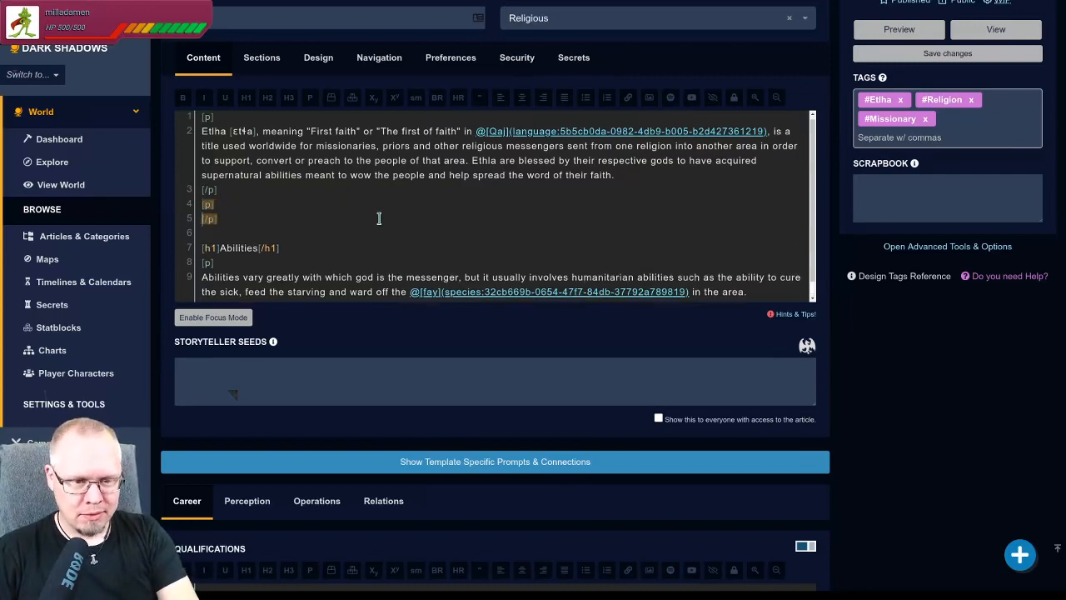
{"action": "key", "text": "enter"}
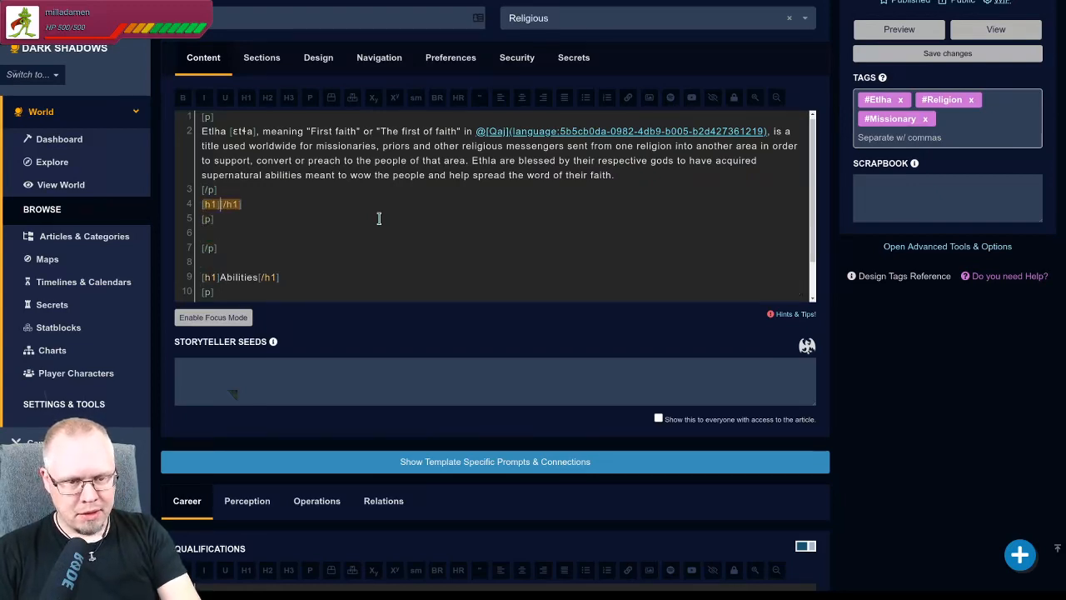
Type 'Qualifications' inside the new level-one heading above Abilities, then scroll the template fields.
{"action": "type", "text": "Qualifications"}
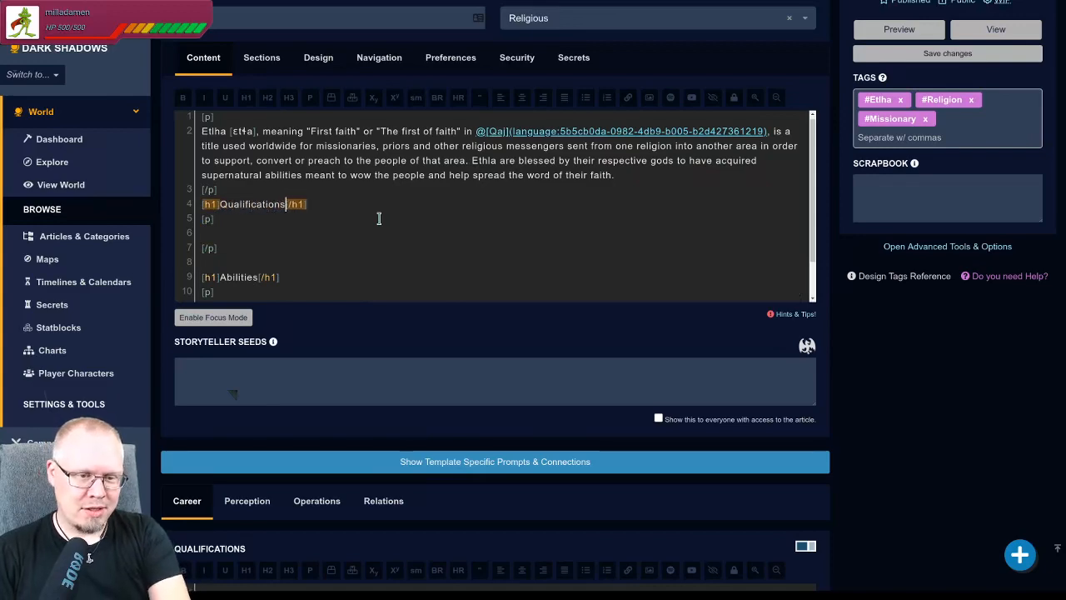
{"action": "scroll", "scroll_direction": "down", "scroll_amount": 3}
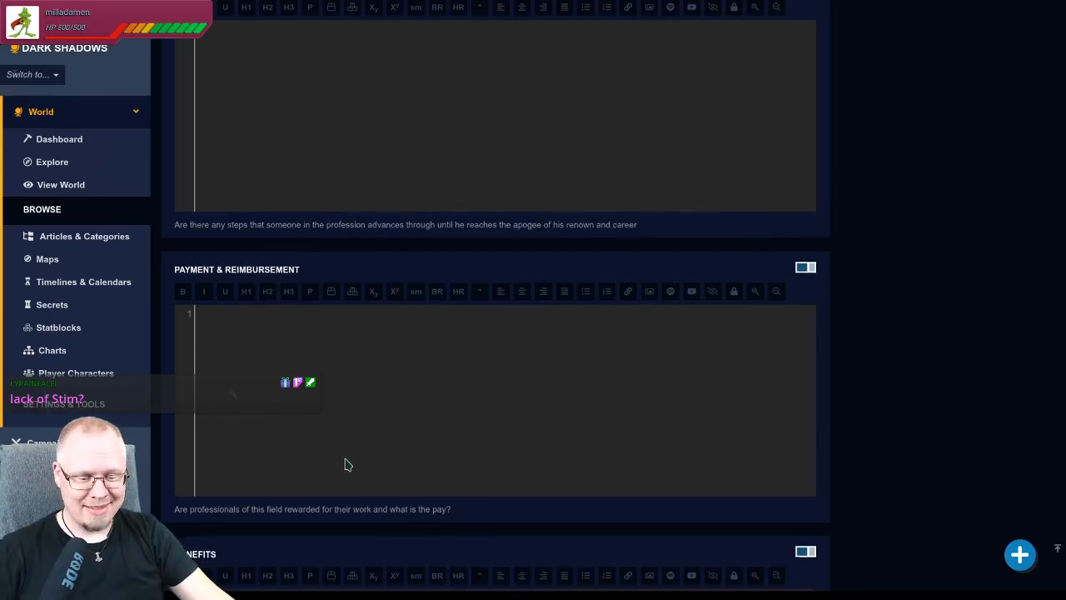
{"action": "scroll", "scroll_direction": "up", "scroll_amount": 3}
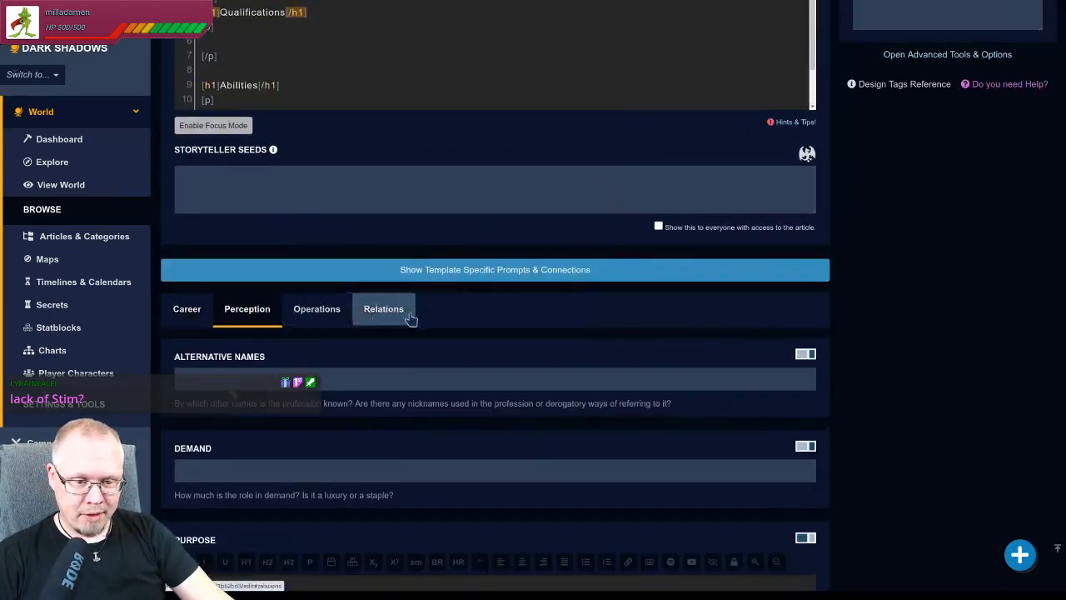
Add a blank line above Qualifications and type an [h1]Purp[/h1] heading.
{"action": "scroll", "scroll_direction": "down", "scroll_amount": 3}
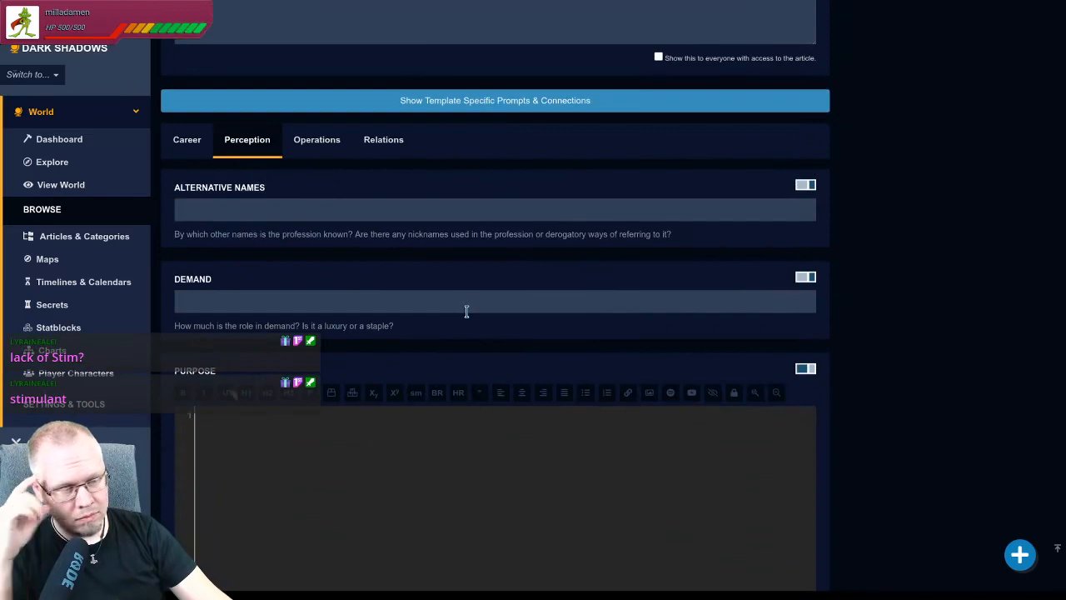
{"action": "scroll", "scroll_direction": "down", "scroll_amount": 3}
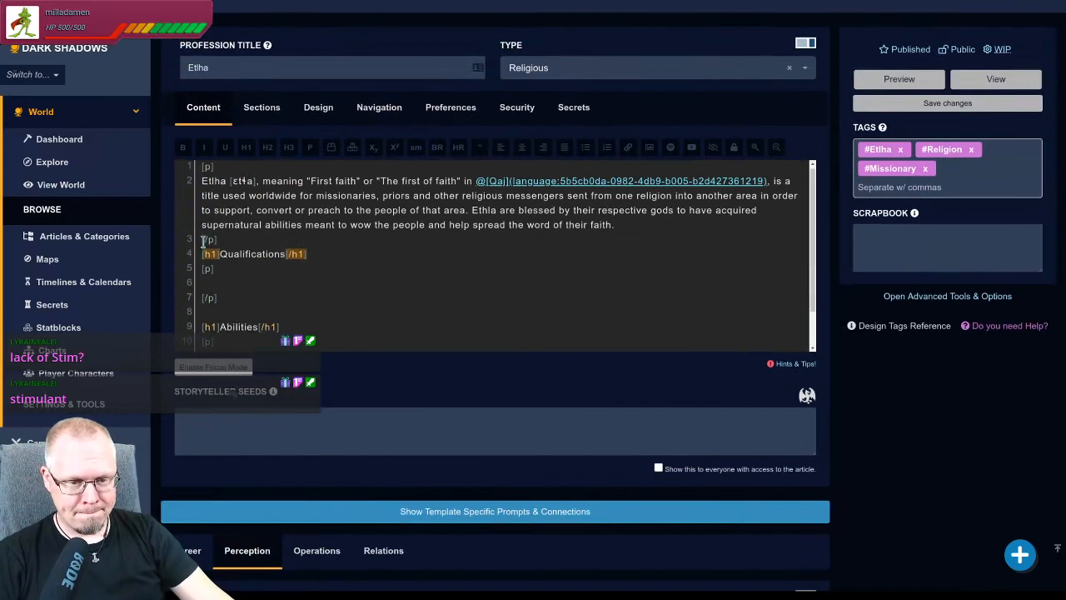
{"action": "key", "text": "enter"}
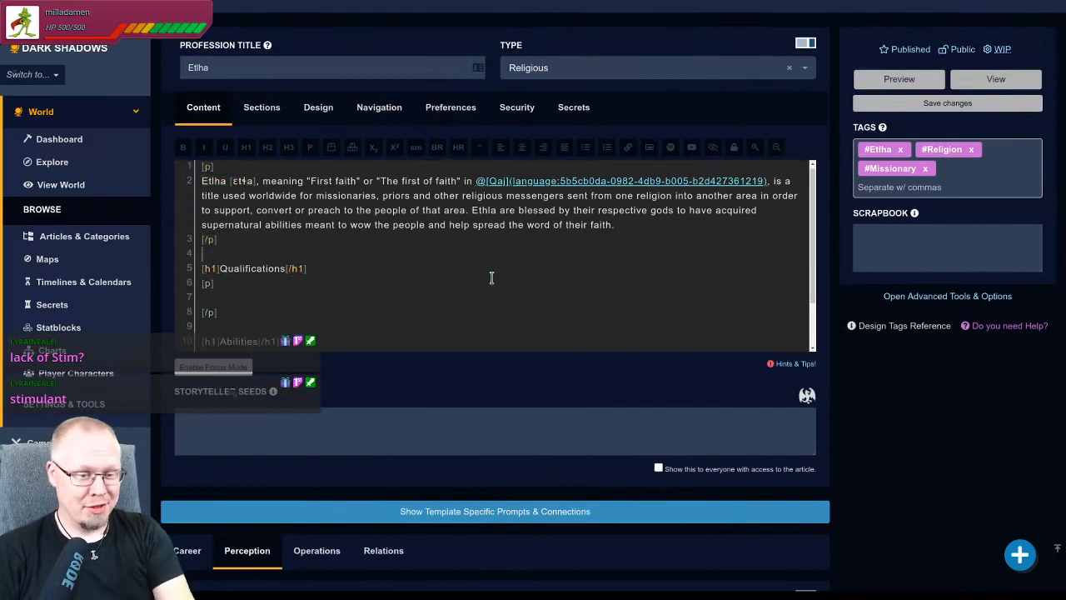
{"action": "type", "text": "[h1]Purp[/h1]"}
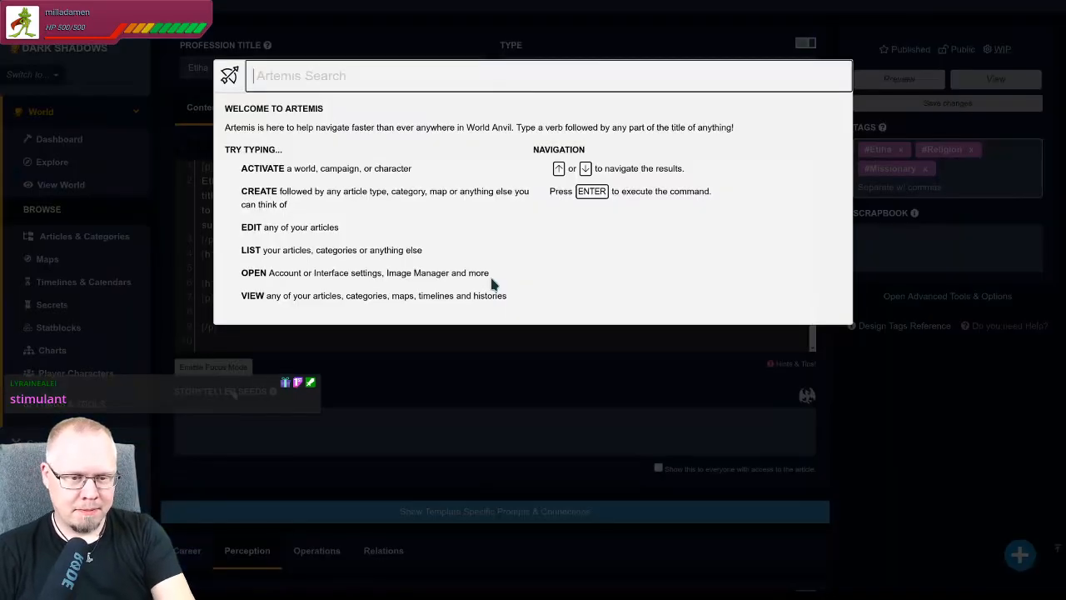
Close the Artemis Search overlay to return to the Etlha editor.
{"action": "key", "text": "Escape"}
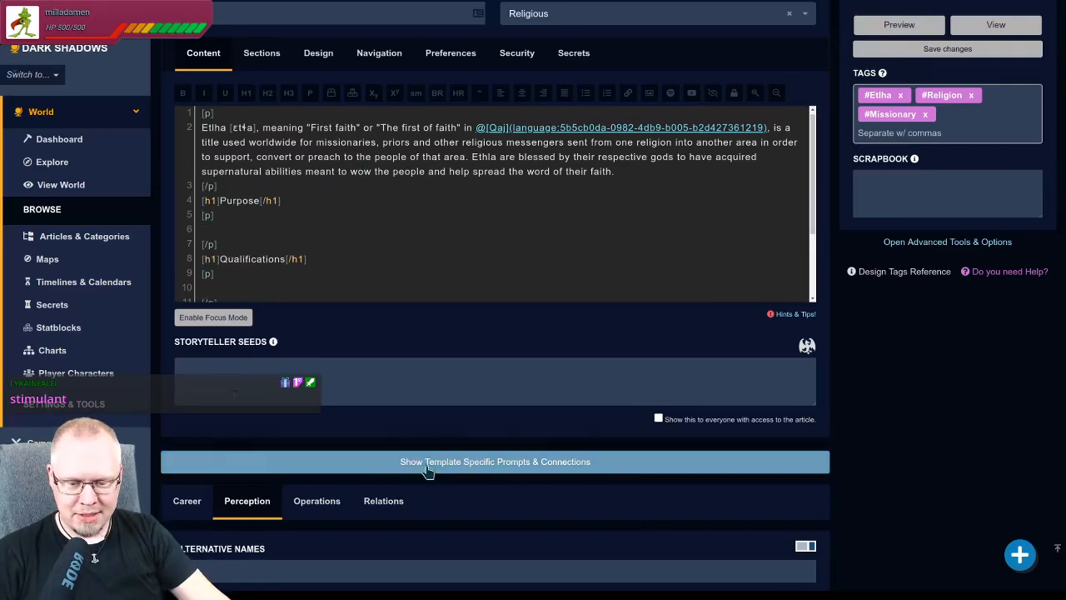
{"action": "scroll", "scroll_direction": "down", "scroll_amount": 3}
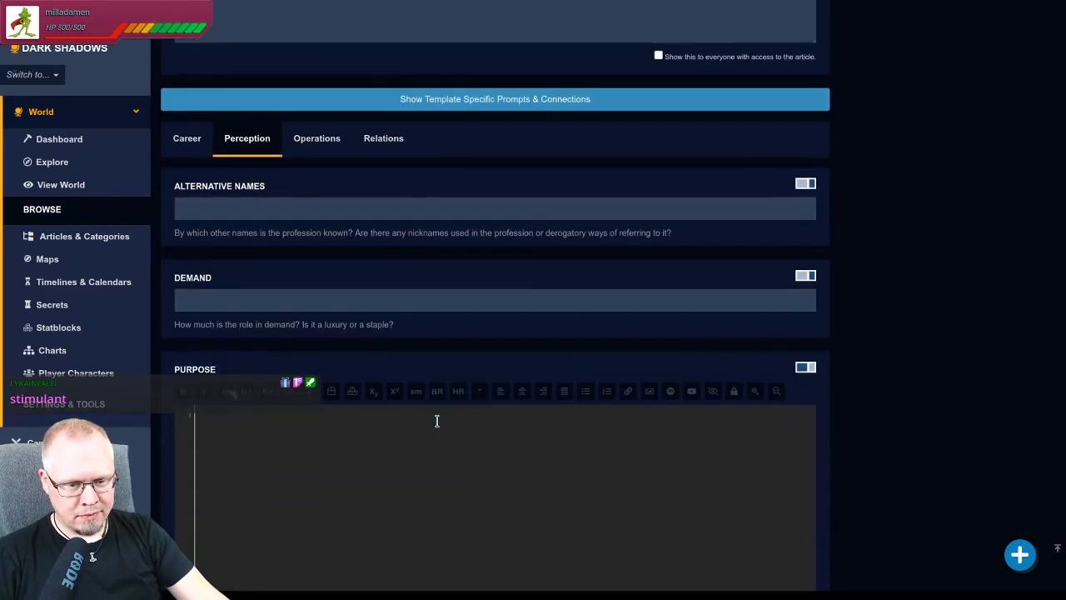
{"action": "scroll", "scroll_direction": "down", "scroll_amount": 3}
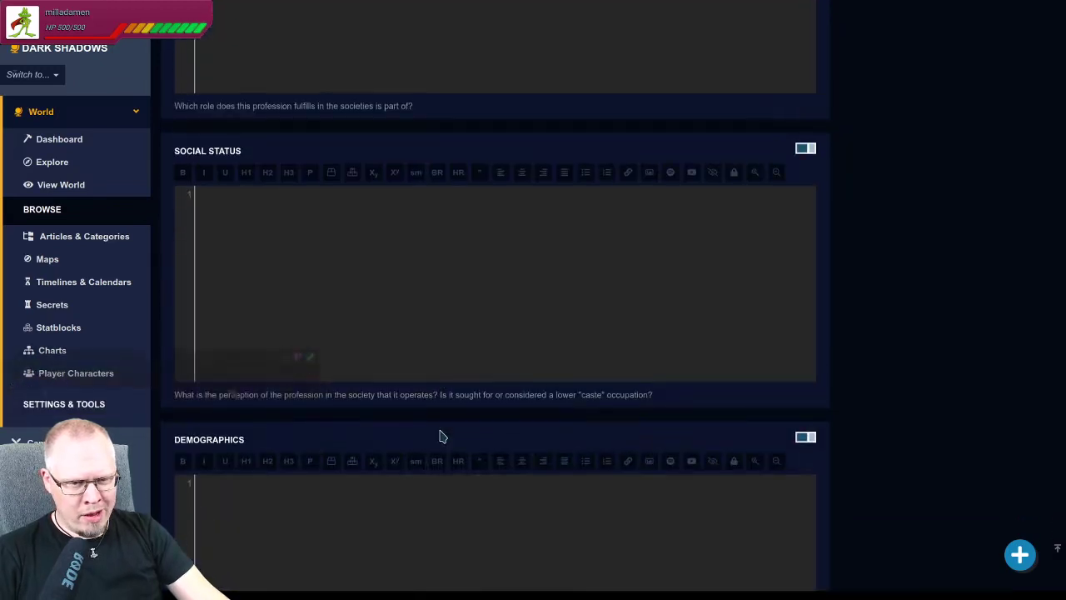
{"action": "scroll", "scroll_direction": "down", "scroll_amount": 3}
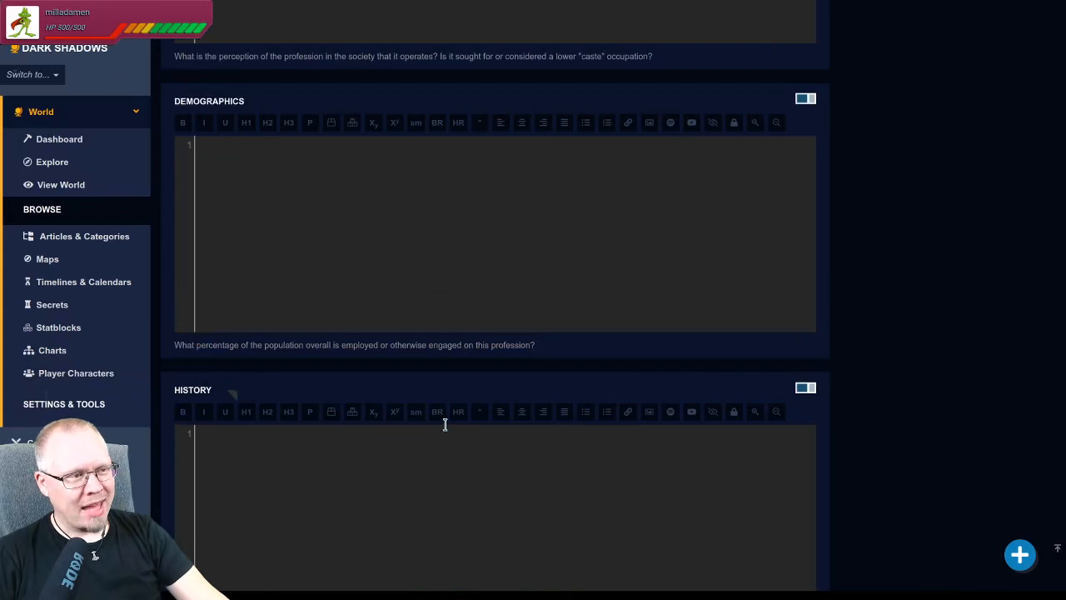
{"action": "scroll", "scroll_direction": "down", "scroll_amount": 3}
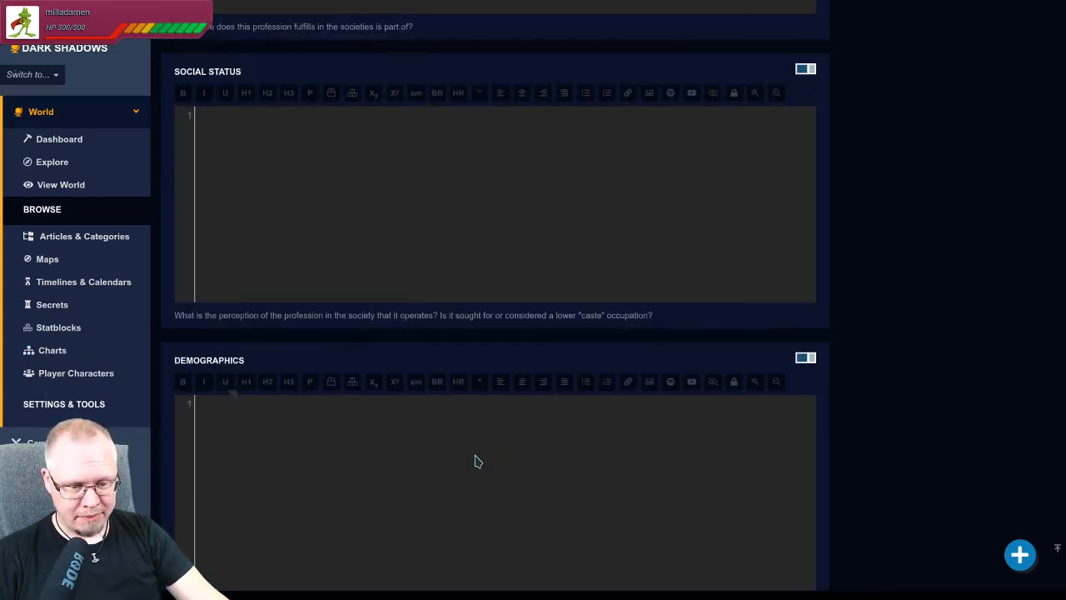
{"action": "scroll", "scroll_direction": "down", "scroll_amount": 3}
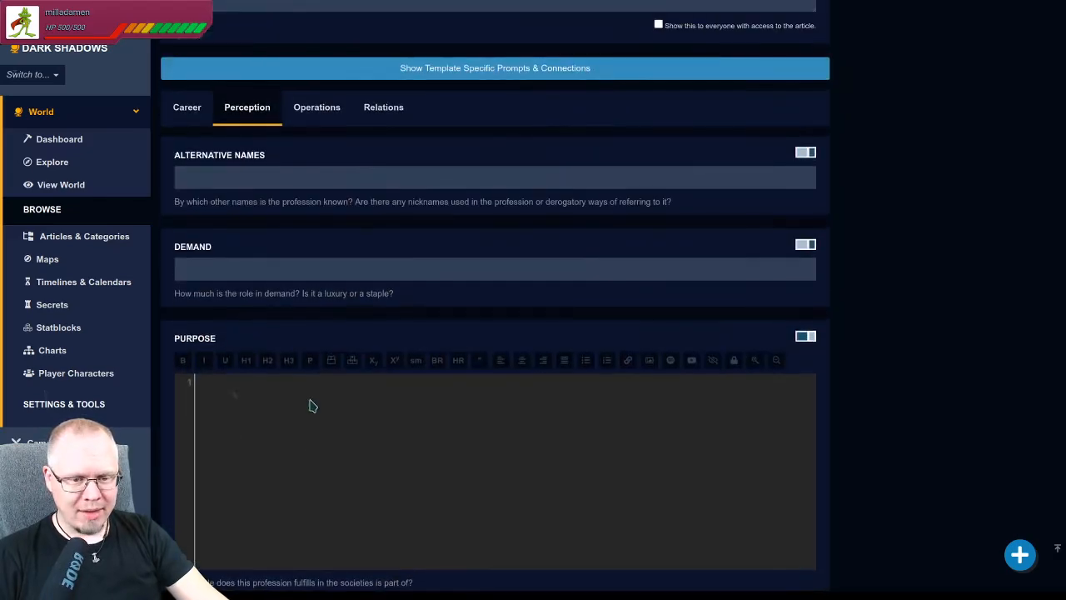
{"action": "scroll", "scroll_direction": "up", "scroll_amount": 3}
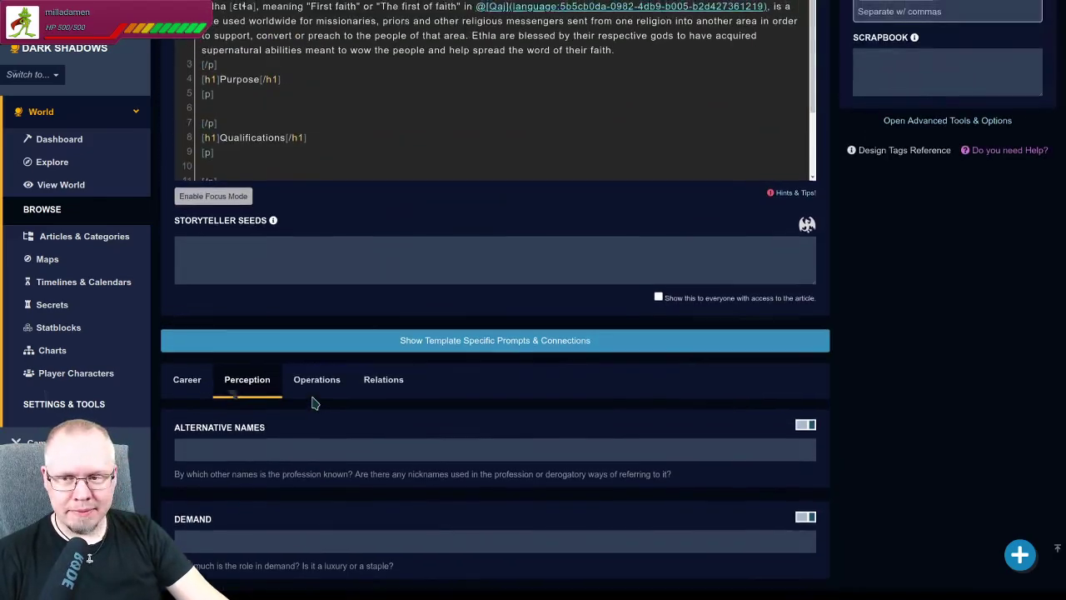
{"action": "scroll", "scroll_direction": "up", "scroll_amount": 3}
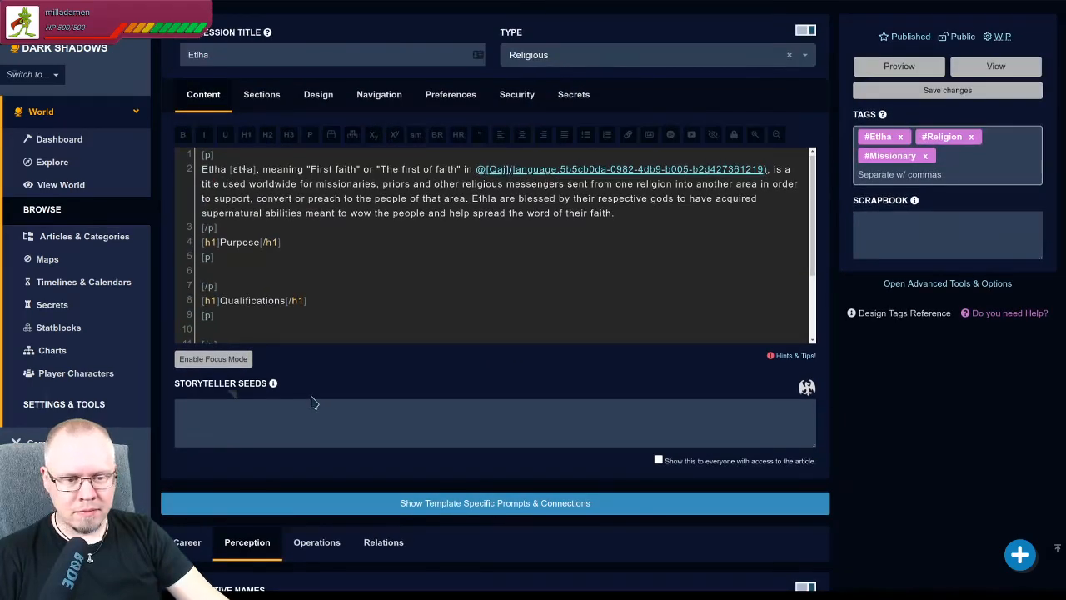
{"action": "scroll", "scroll_direction": "down", "scroll_amount": 3}
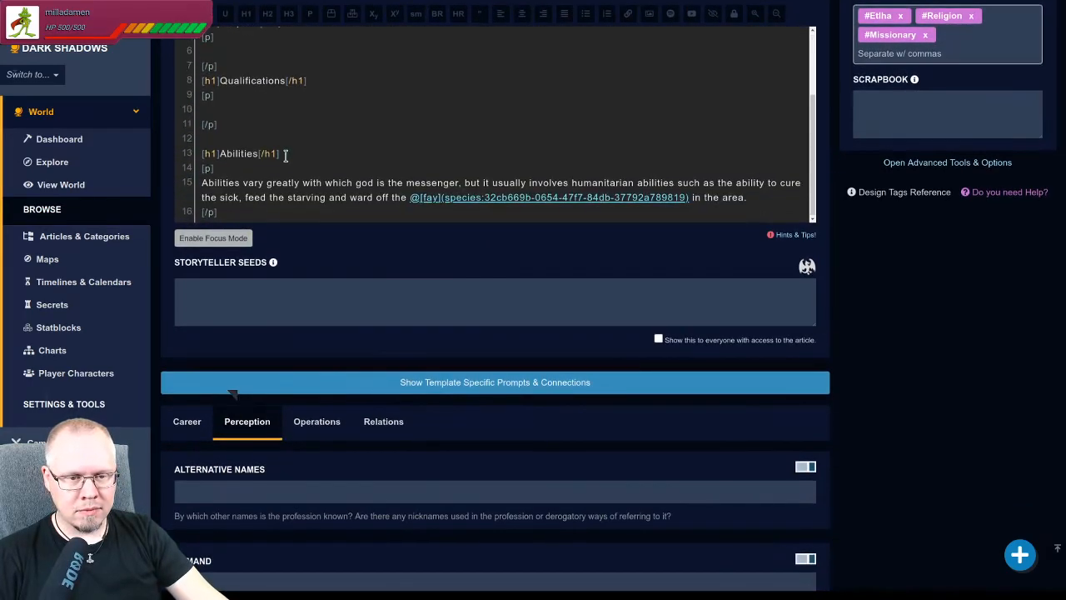
{"action": "mouse_move", "coordinate": [344, 456]}
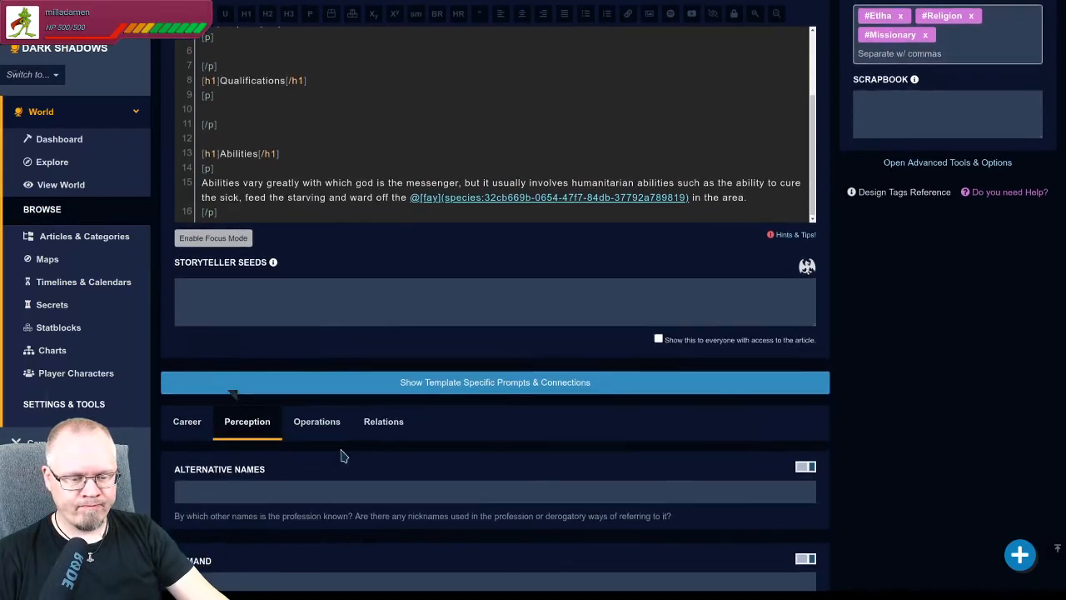
Add Arjin under Related Locations in the Relations prompts.
{"action": "scroll", "scroll_direction": "down", "scroll_amount": 3}
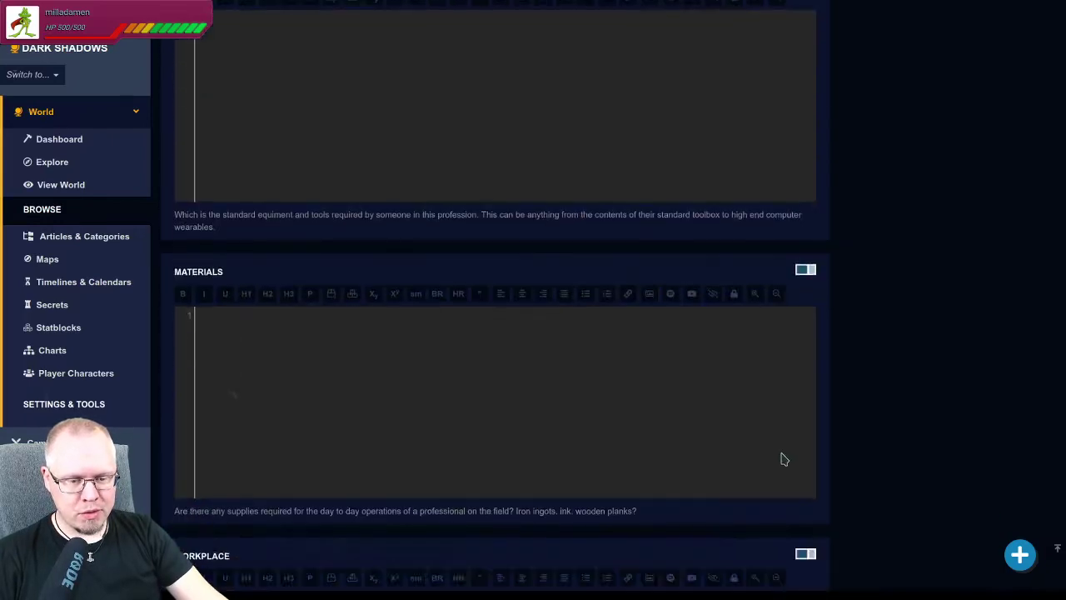
{"action": "scroll", "scroll_direction": "down", "scroll_amount": 3}
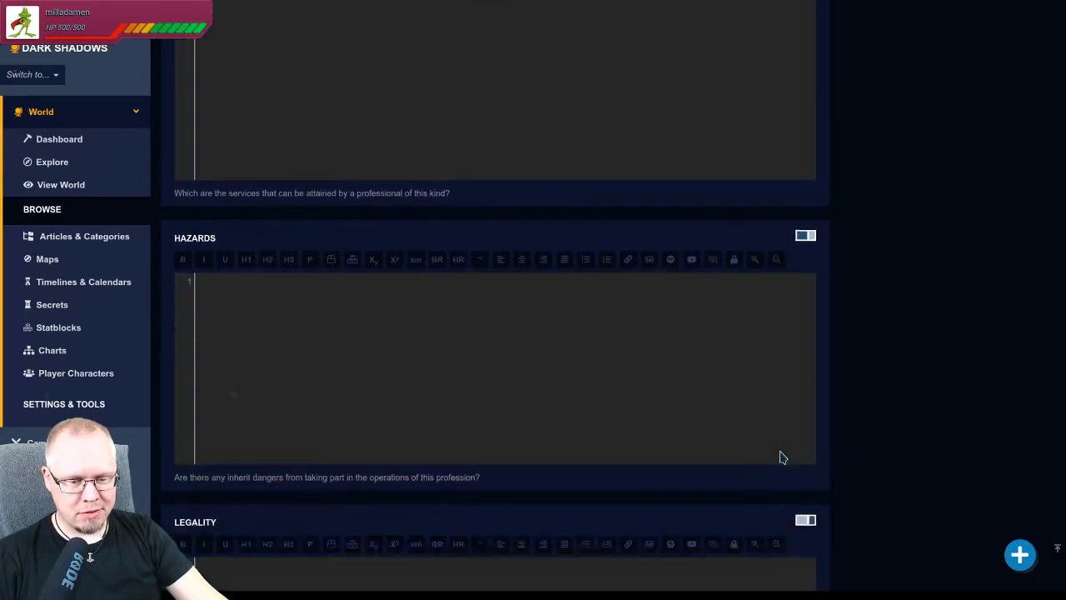
{"action": "scroll", "scroll_direction": "up", "scroll_amount": 3}
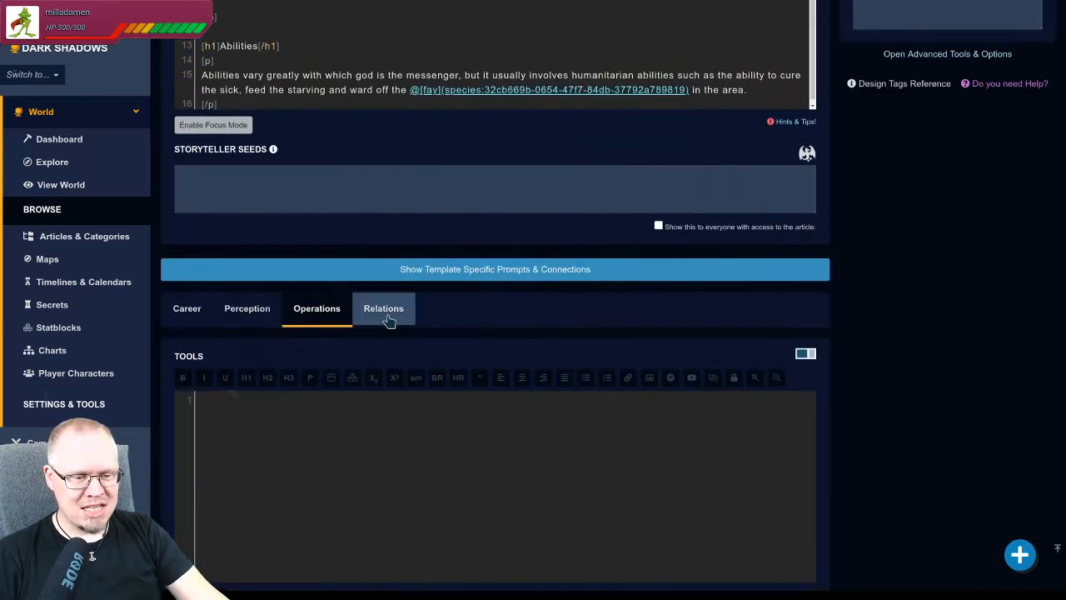
{"action": "left_click", "coordinate": [383, 308]}
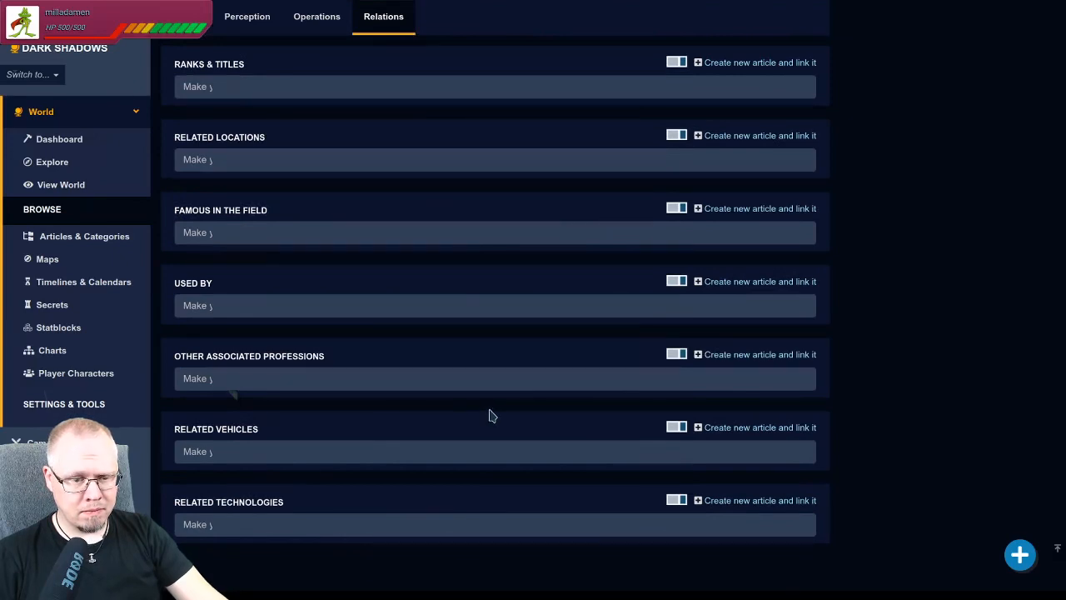
{"action": "scroll", "scroll_direction": "up", "scroll_amount": 3}
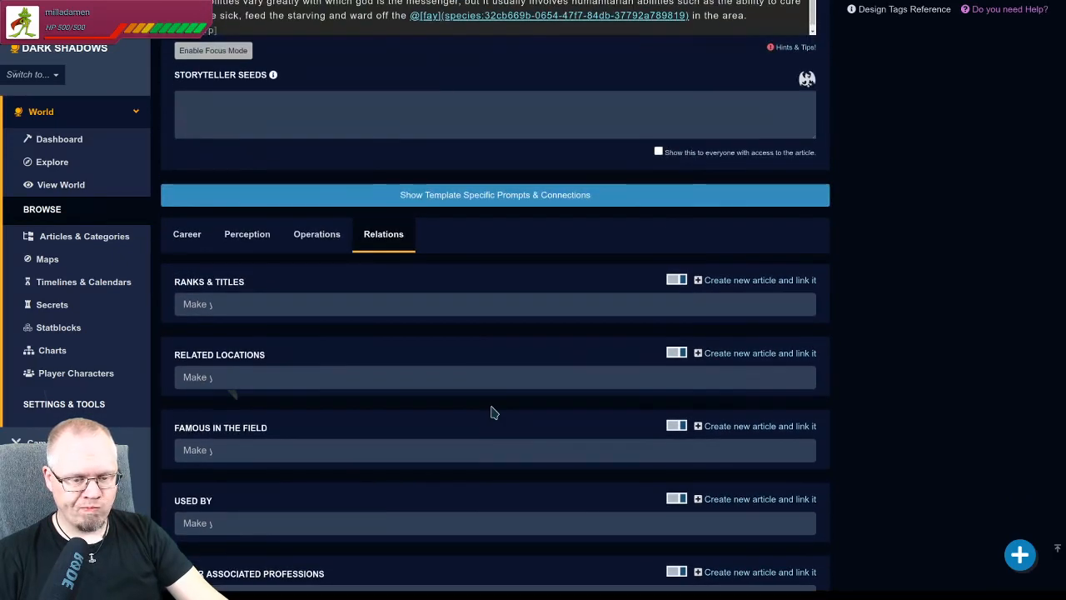
{"action": "mouse_move", "coordinate": [292, 301]}
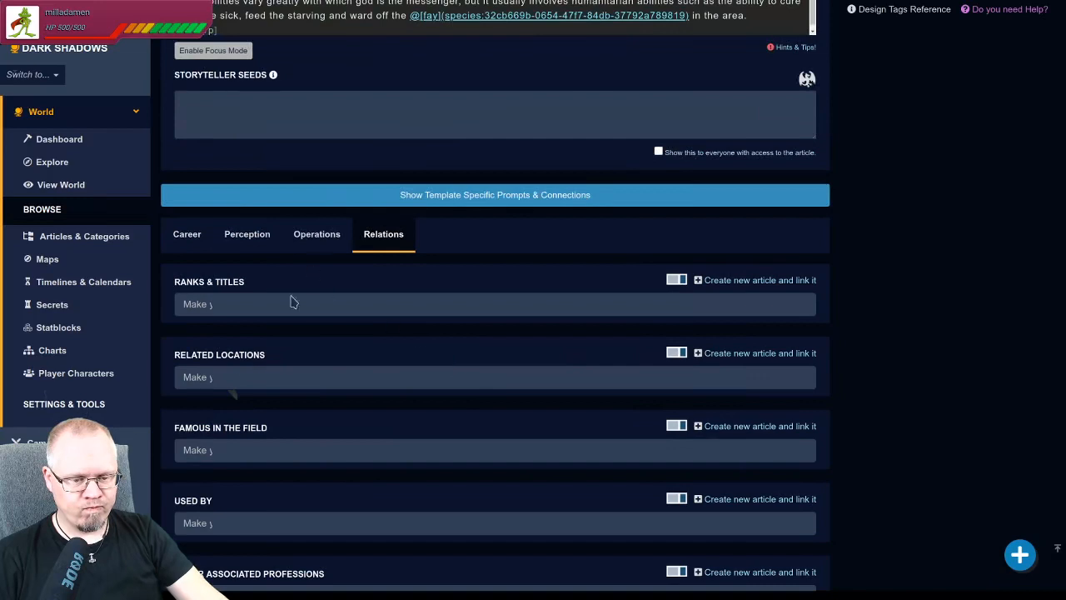
{"action": "left_click", "coordinate": [495, 377]}
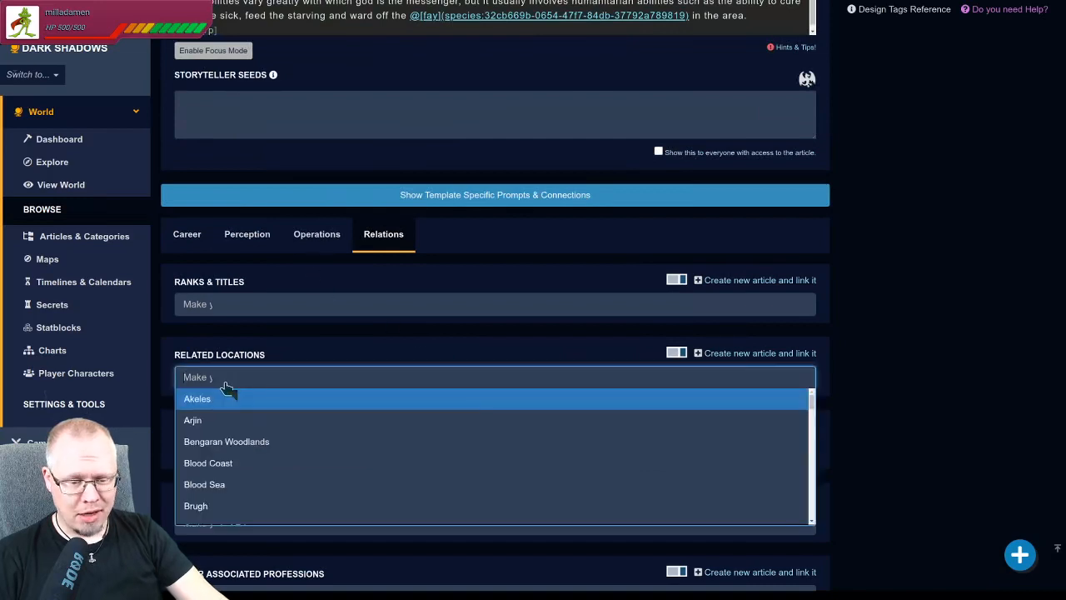
{"action": "left_click", "coordinate": [192, 420]}
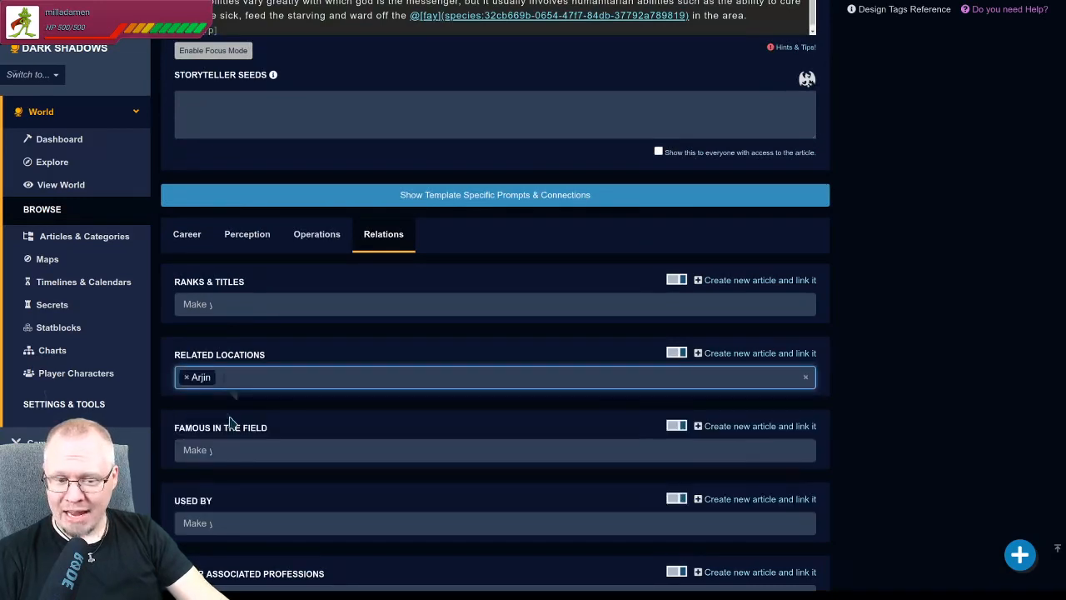
{"action": "scroll", "scroll_direction": "down", "scroll_amount": 3}
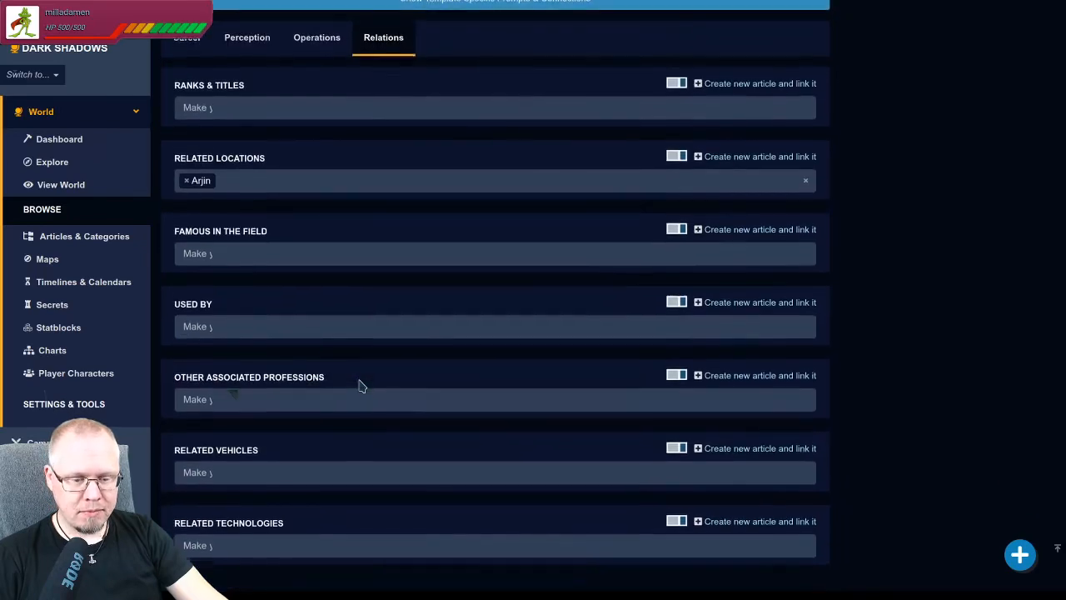
{"action": "scroll", "scroll_direction": "up", "scroll_amount": 3}
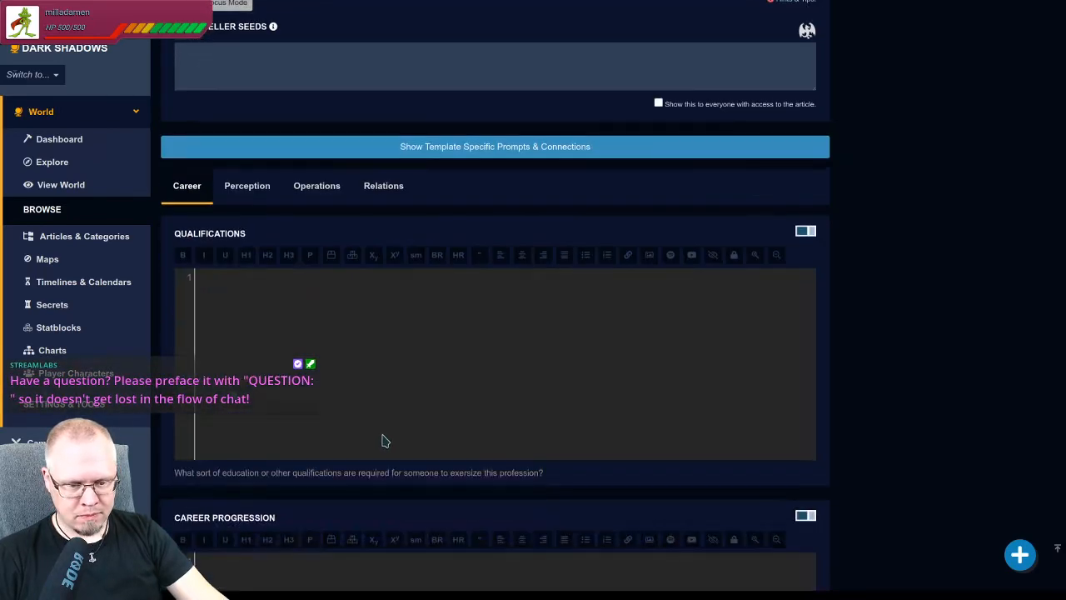
{"action": "scroll", "scroll_direction": "up", "scroll_amount": 3}
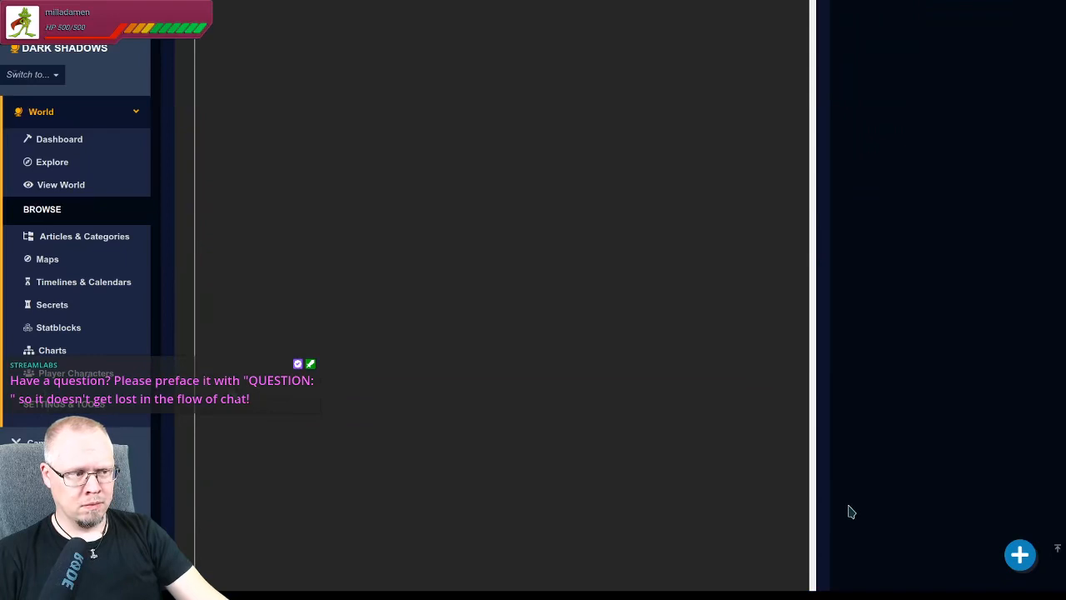
{"action": "mouse_move", "coordinate": [1060, 225]}
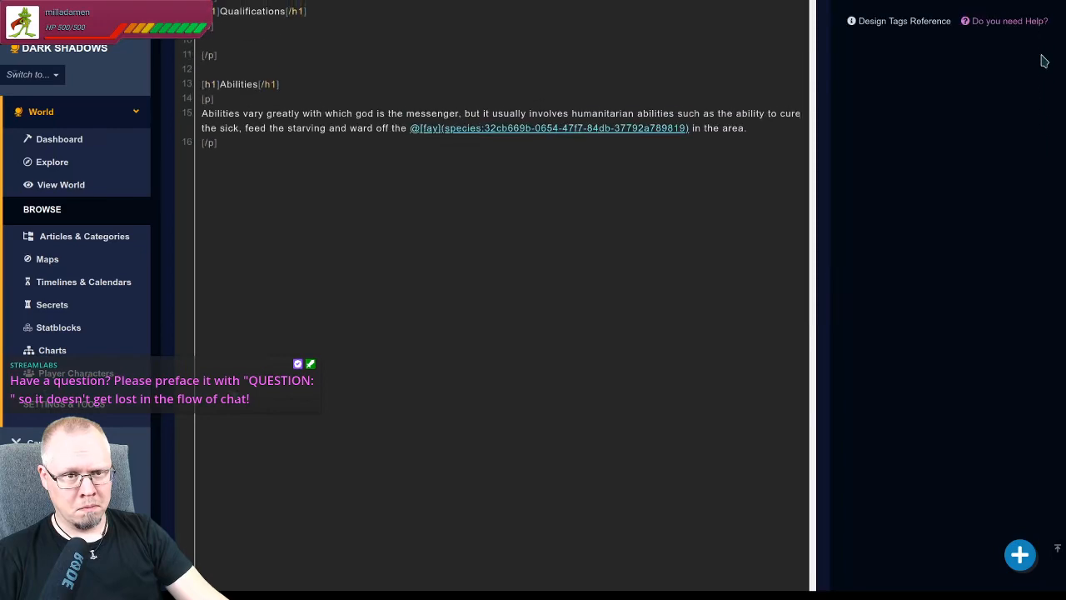
{"action": "scroll", "scroll_direction": "up", "scroll_amount": 3}
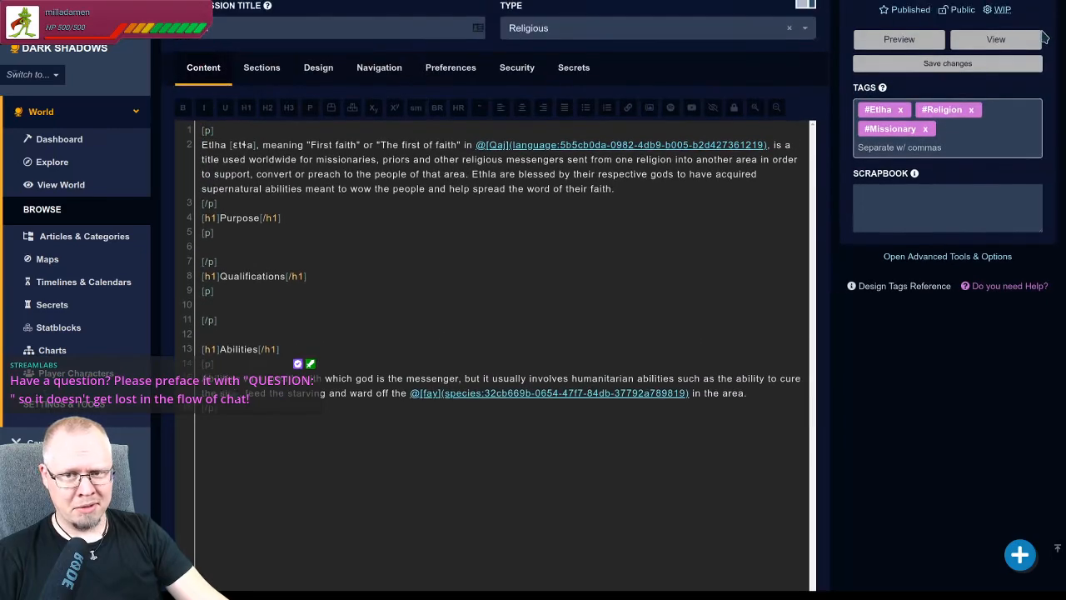
{"action": "left_click", "coordinate": [996, 39]}
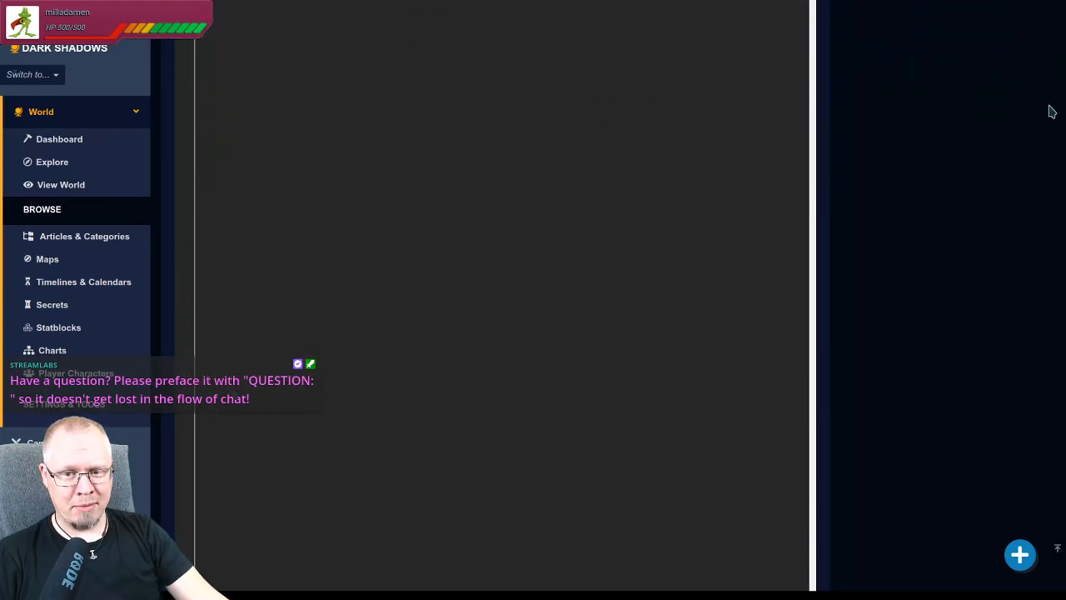
{"action": "scroll", "scroll_direction": "down", "scroll_amount": 3}
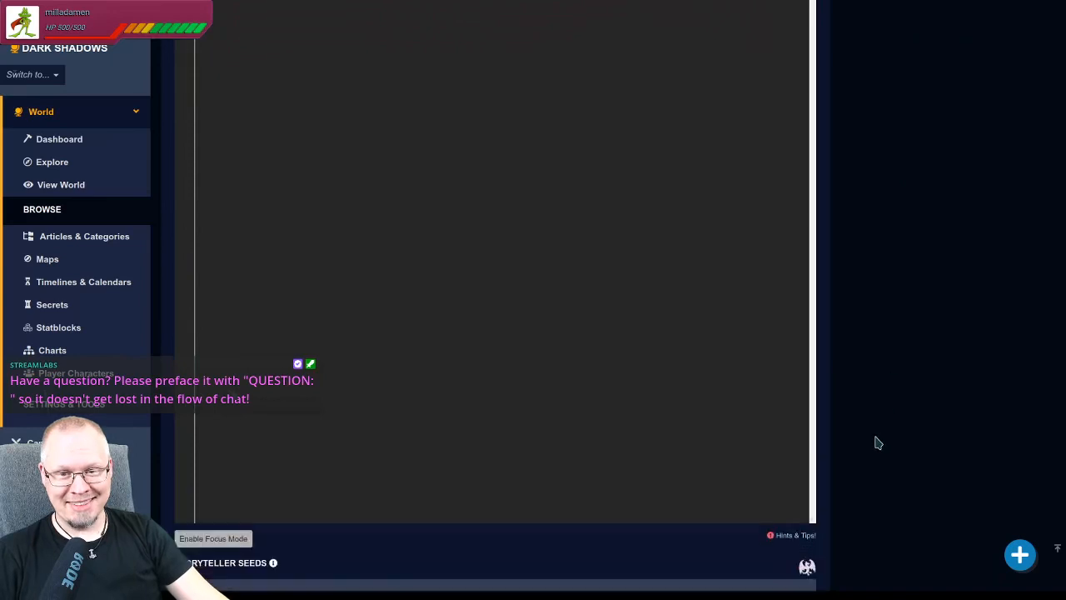
{"action": "scroll", "scroll_direction": "down", "scroll_amount": 3}
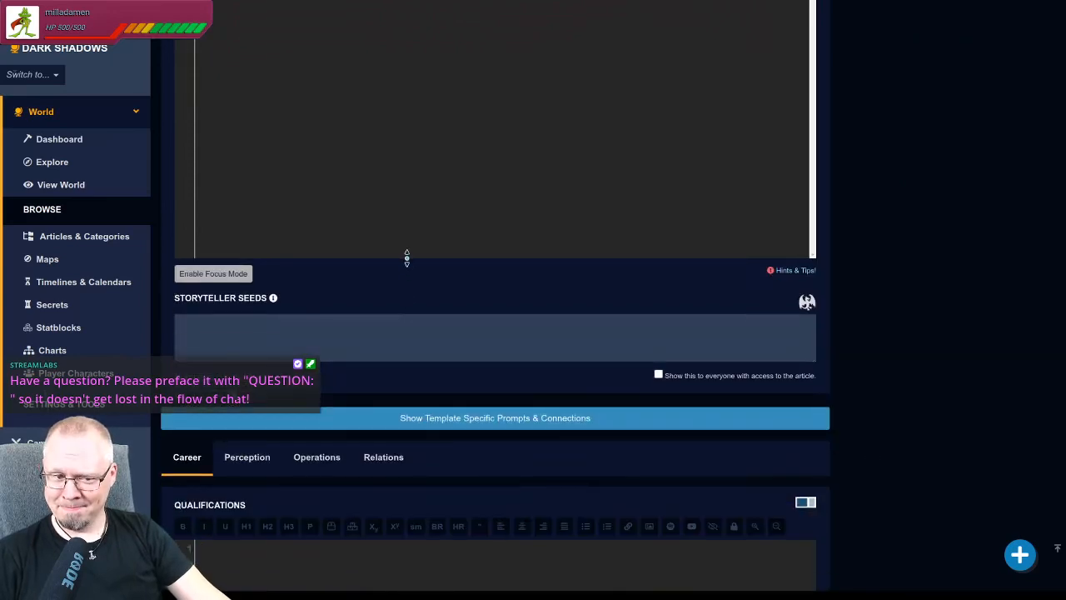
{"action": "scroll", "scroll_direction": "down", "scroll_amount": 3}
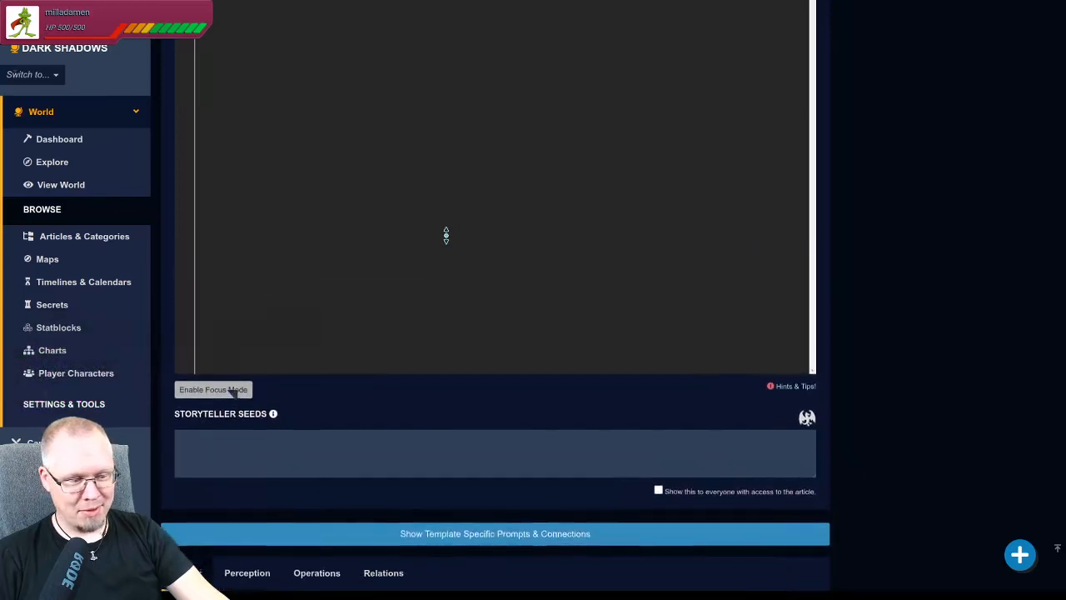
{"action": "scroll", "scroll_direction": "down", "scroll_amount": 3}
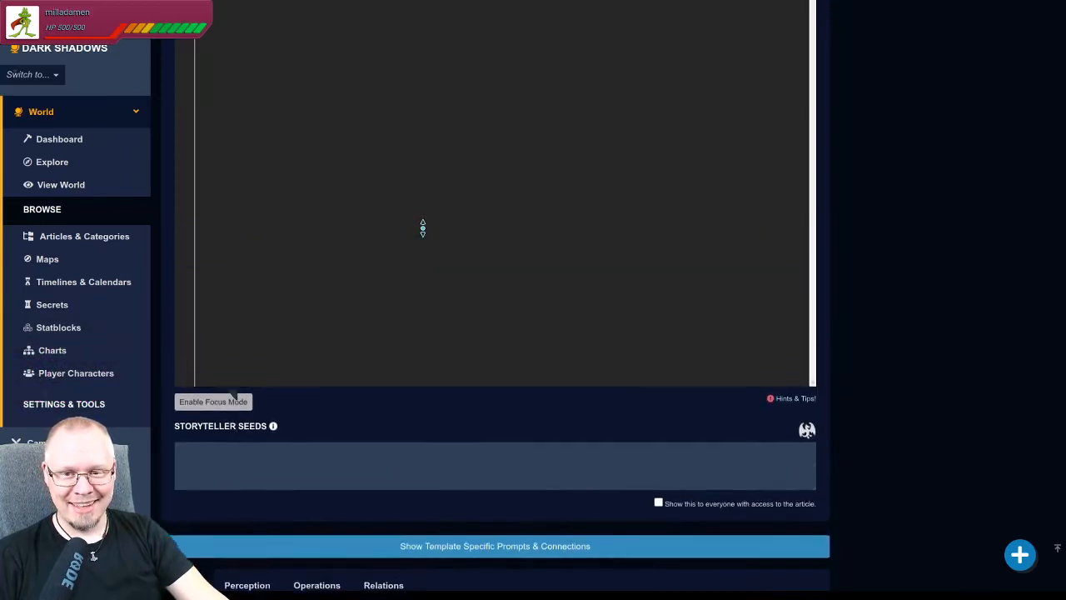
{"action": "scroll", "scroll_direction": "down", "scroll_amount": 3}
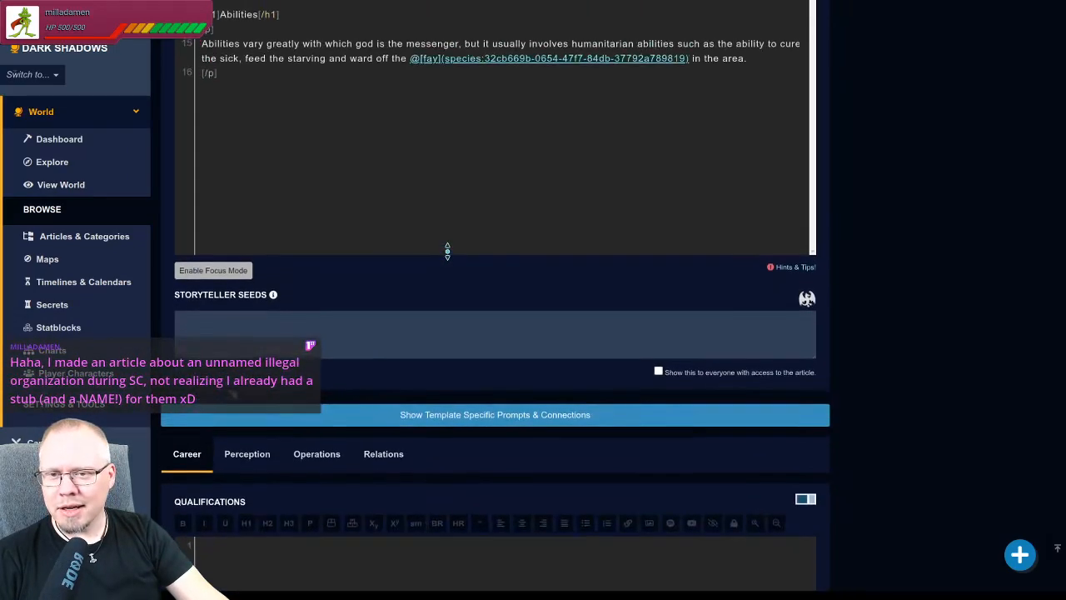
{"action": "scroll", "scroll_direction": "up", "scroll_amount": 3}
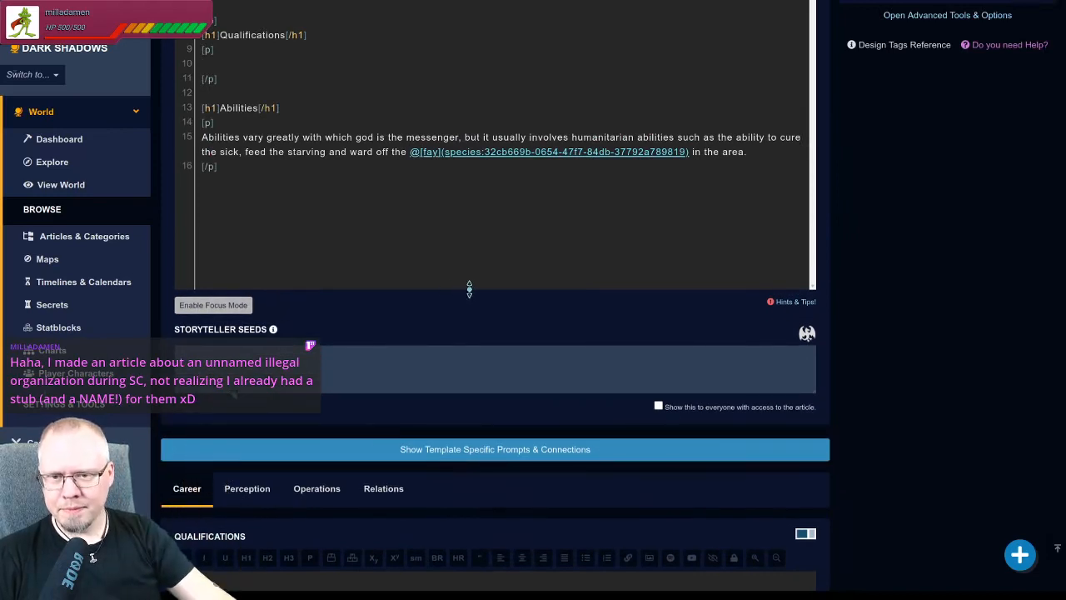
{"action": "scroll", "scroll_direction": "down", "scroll_amount": 3}
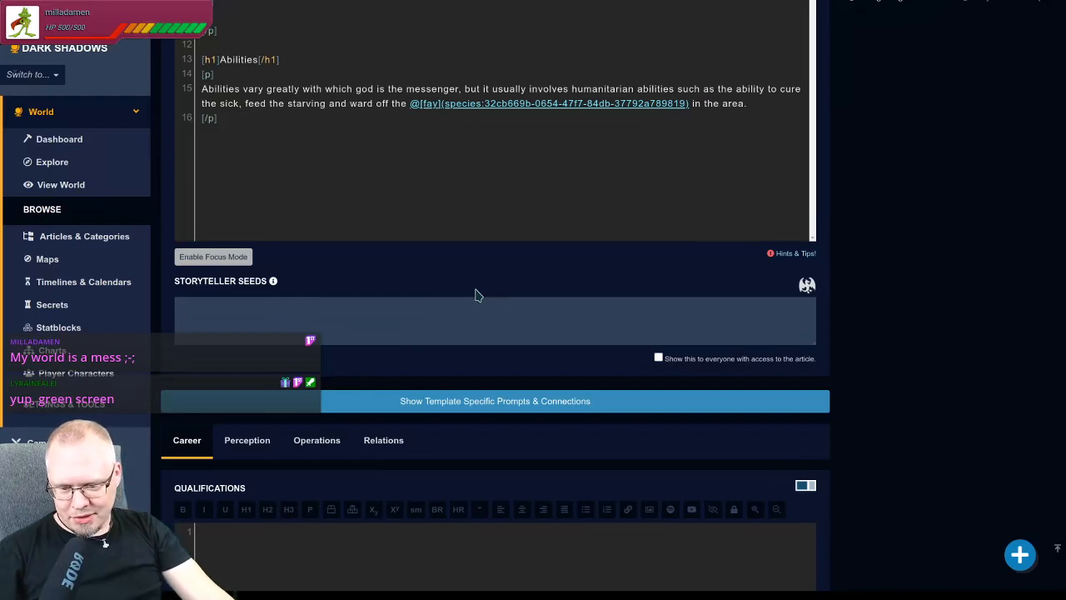
{"action": "mouse_move", "coordinate": [486, 293]}
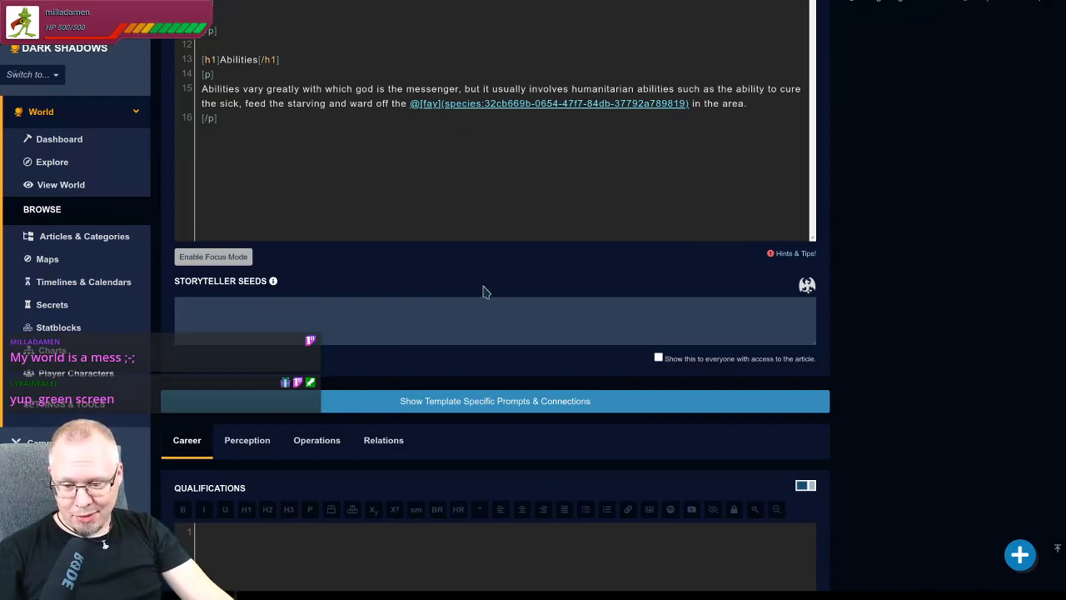
{"action": "mouse_move", "coordinate": [479, 290]}
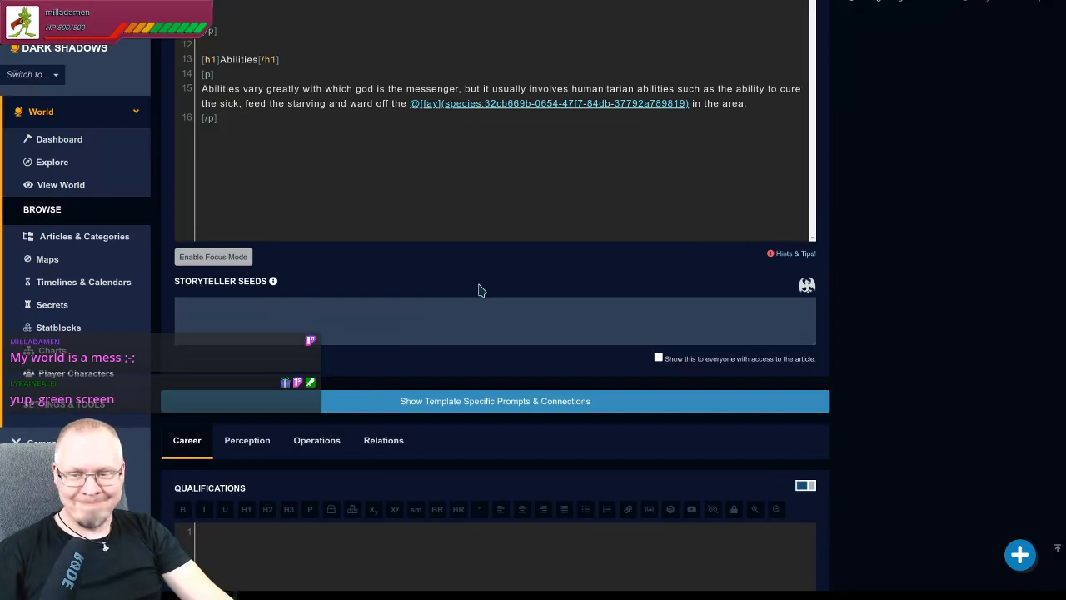
{"action": "mouse_move", "coordinate": [420, 227]}
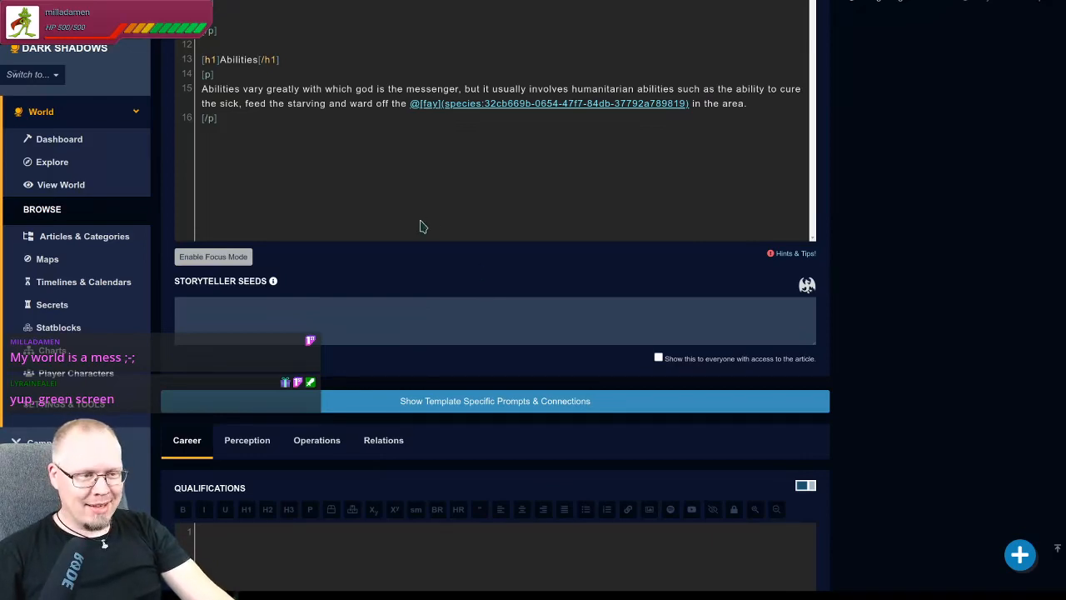
{"action": "scroll", "scroll_direction": "up", "scroll_amount": 3}
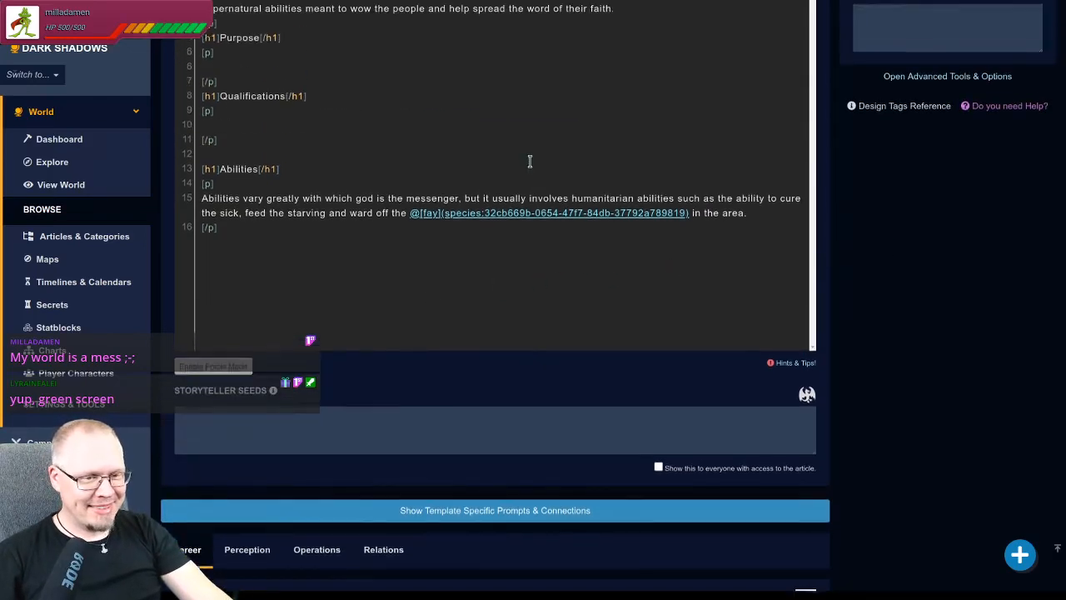
{"action": "scroll", "scroll_direction": "up", "scroll_amount": 3}
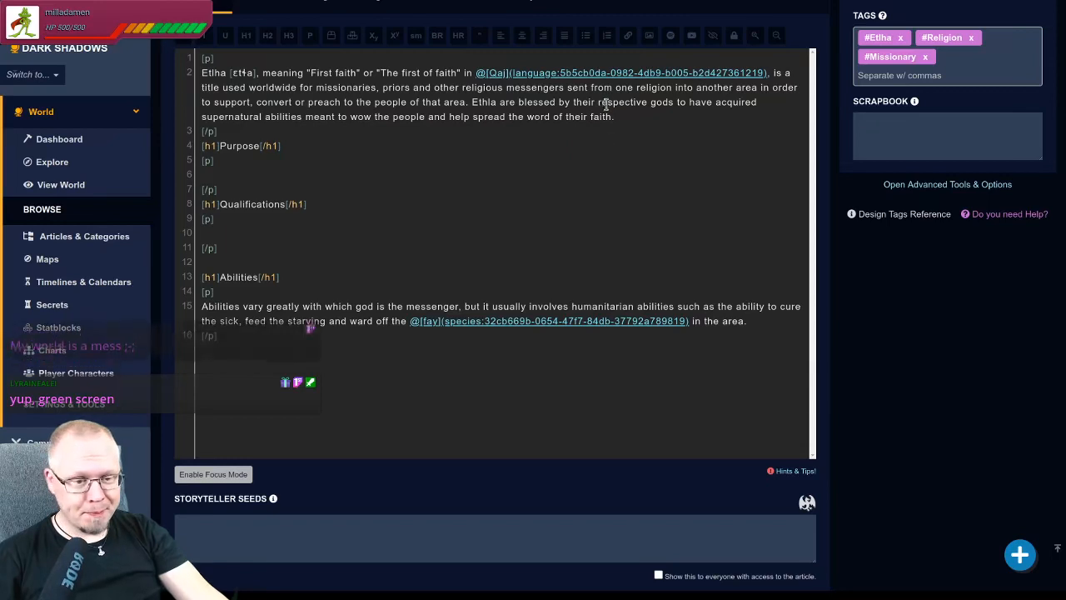
{"action": "mouse_move", "coordinate": [562, 401]}
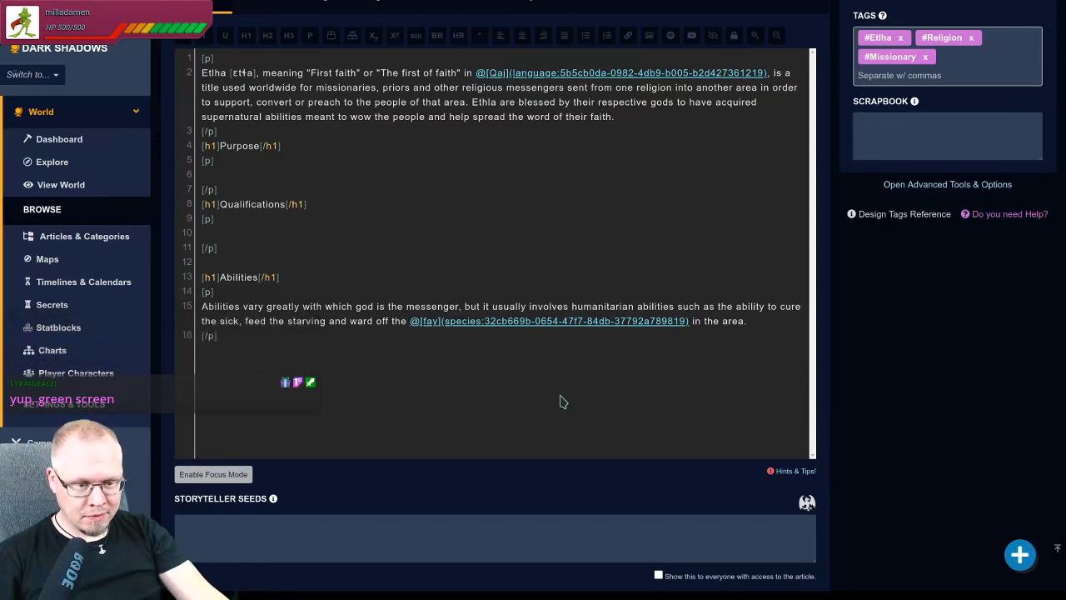
{"action": "mouse_move", "coordinate": [376, 267]}
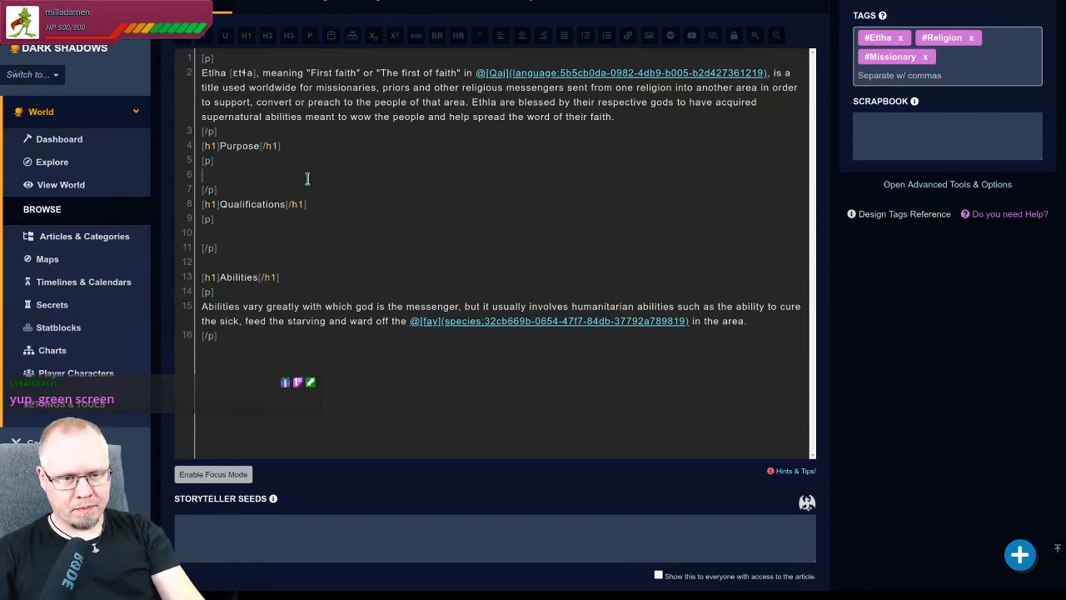
Write that the Ethla's main purpose is to spread the faith of their respective god.
{"action": "type", "text": "YT"}
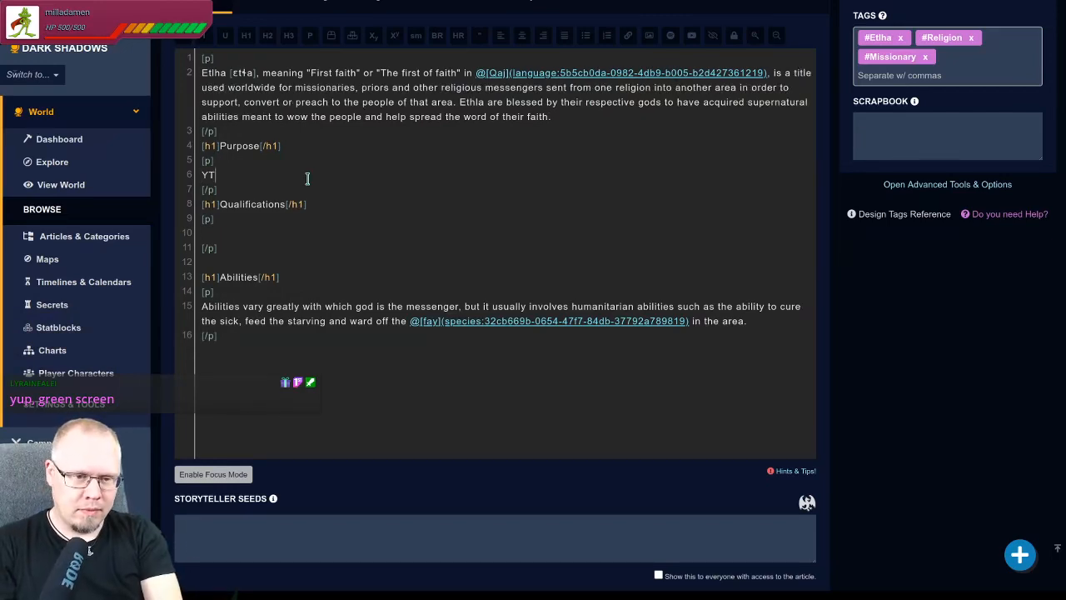
{"action": "type", "text": "The main purp"}
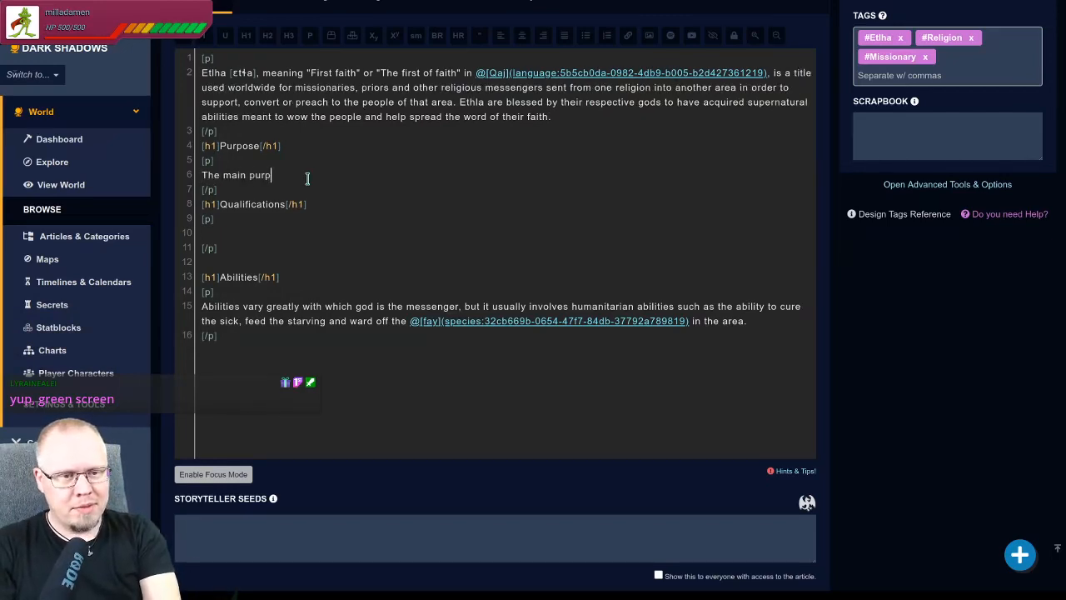
{"action": "type", "text": "ose of the ethla"}
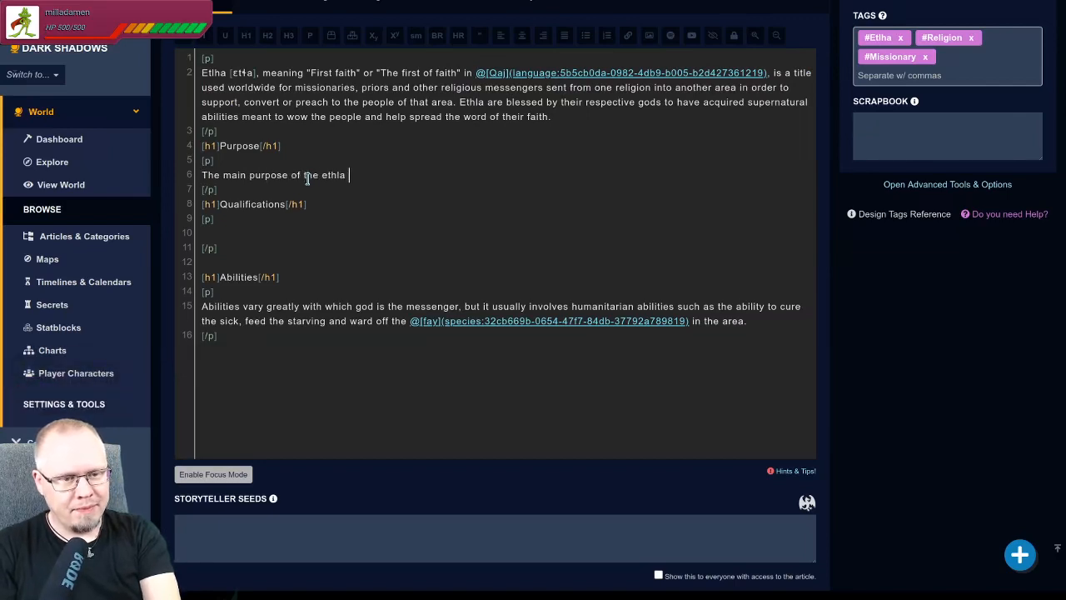
{"action": "type", "text": "is to spread and support the"}
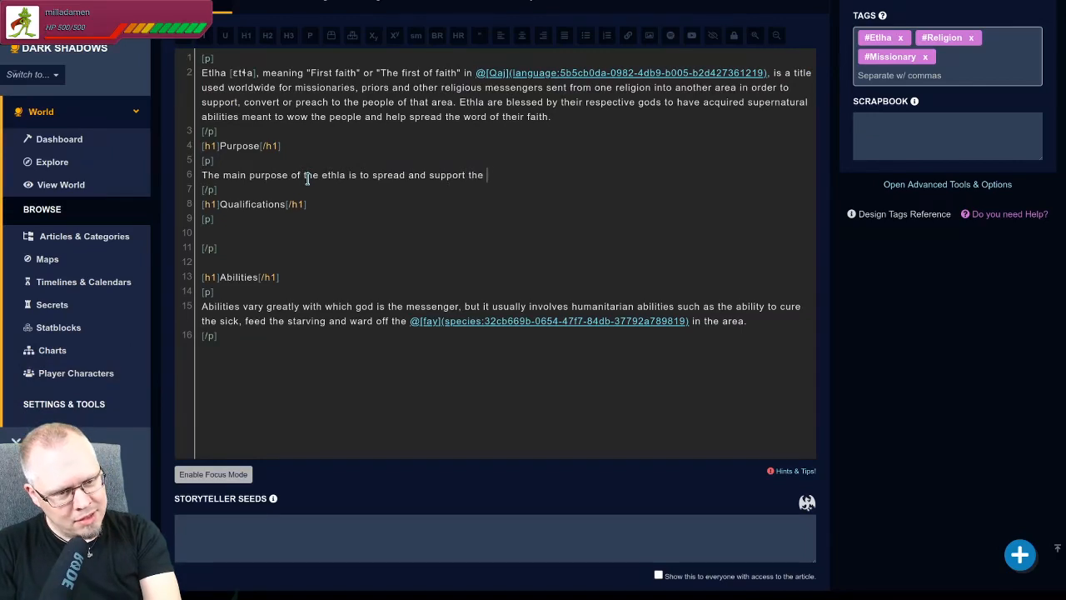
{"action": "type", "text": "faith of the"}
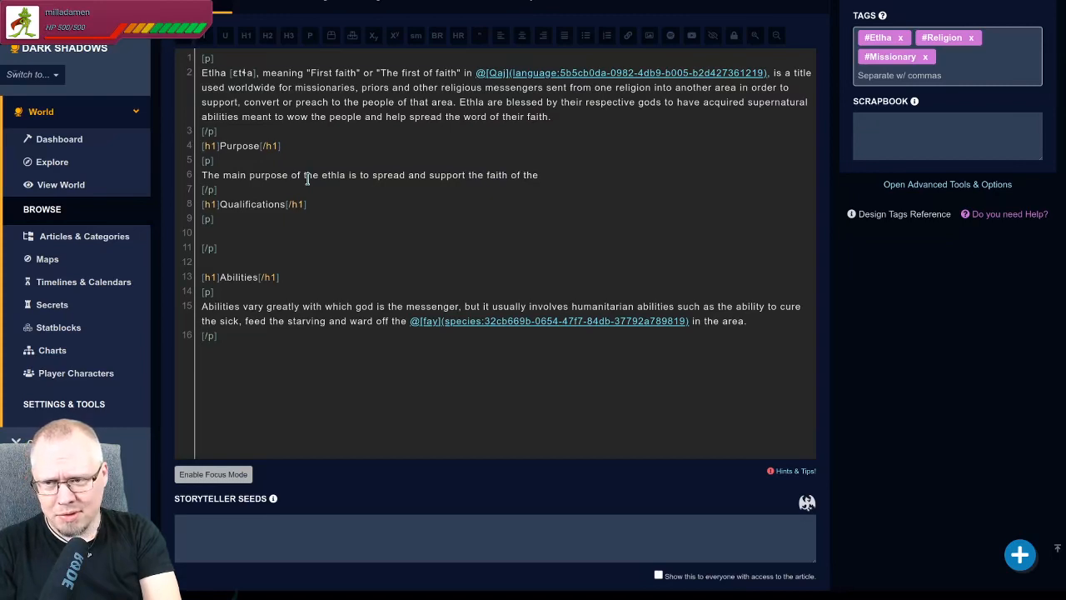
{"action": "type", "text": "their"}
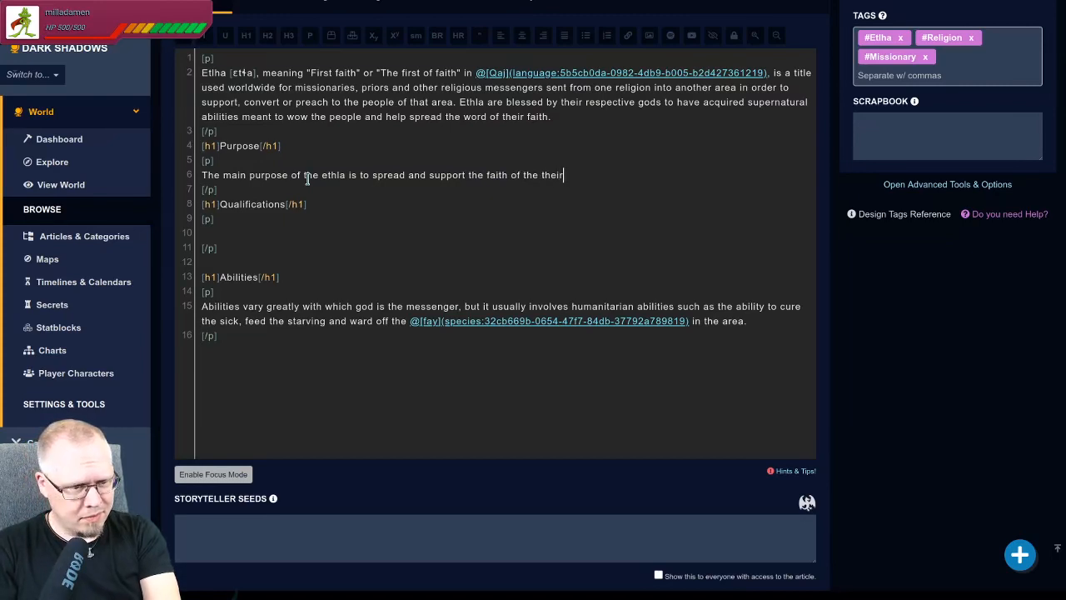
{"action": "type", "text": "respe"}
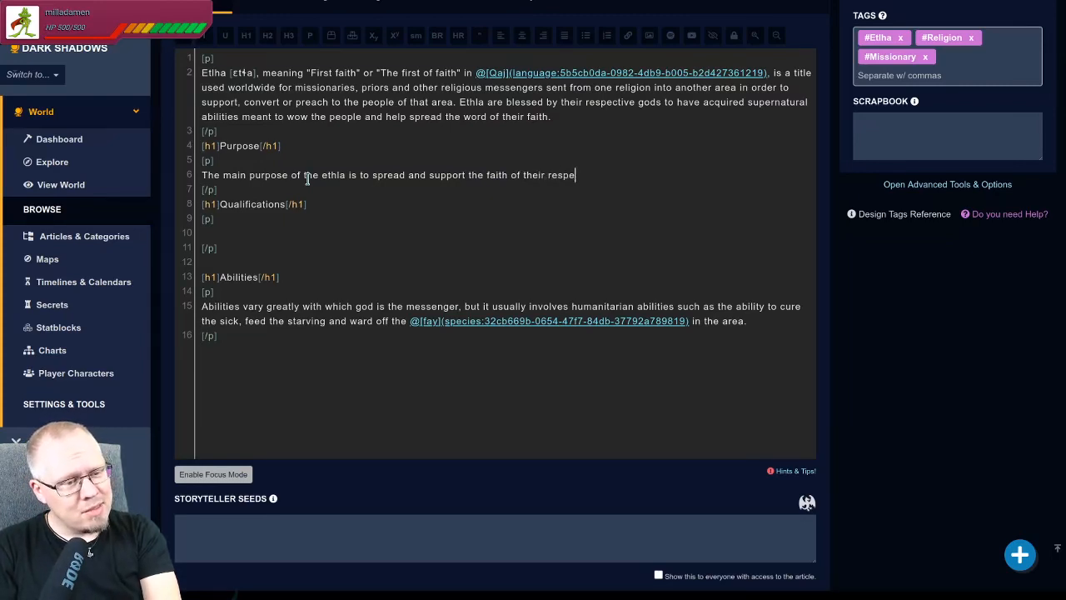
{"action": "type", "text": "ctive god."}
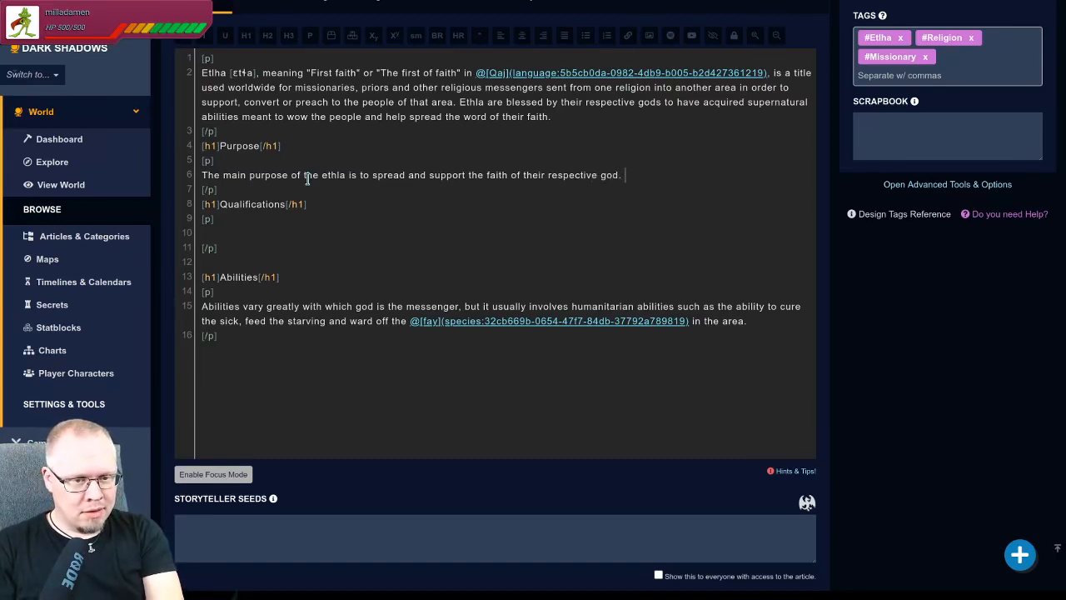
Describe them as faith keepers, like a police force, and missionaries to territories of differing faith.
{"action": "type", "text": "They function both as a"}
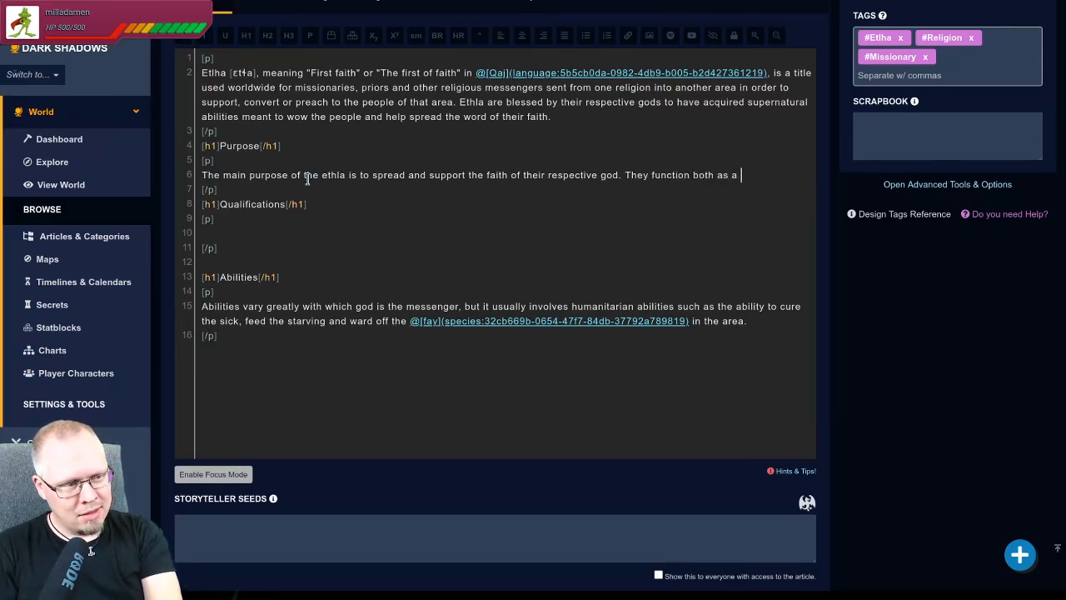
{"action": "type", "text": "keeper of the faith, like a religious"}
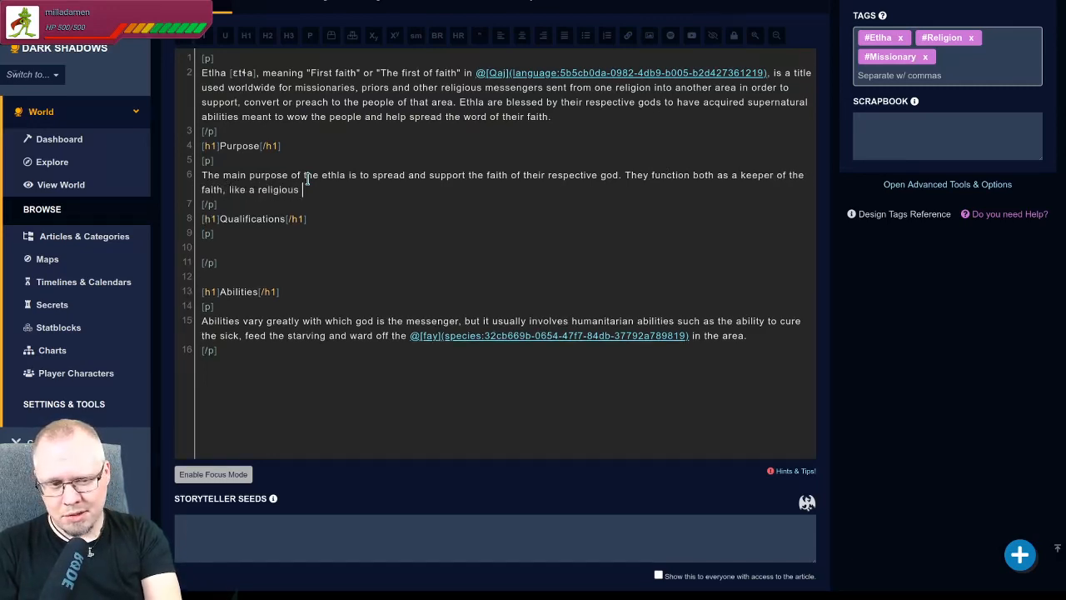
{"action": "type", "text": "police force"}
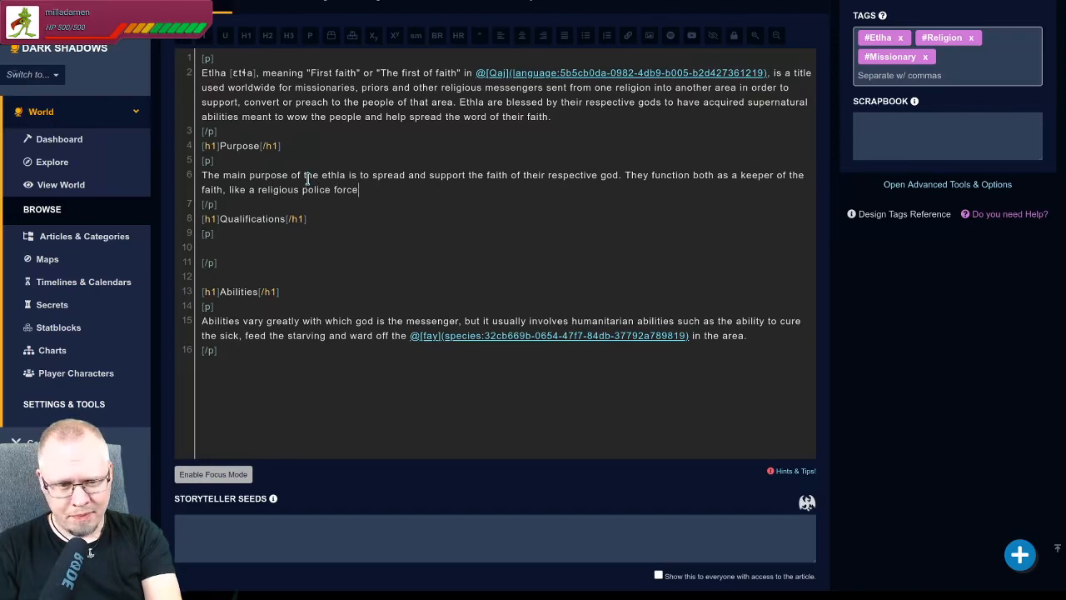
{"action": "type", "text": "and"}
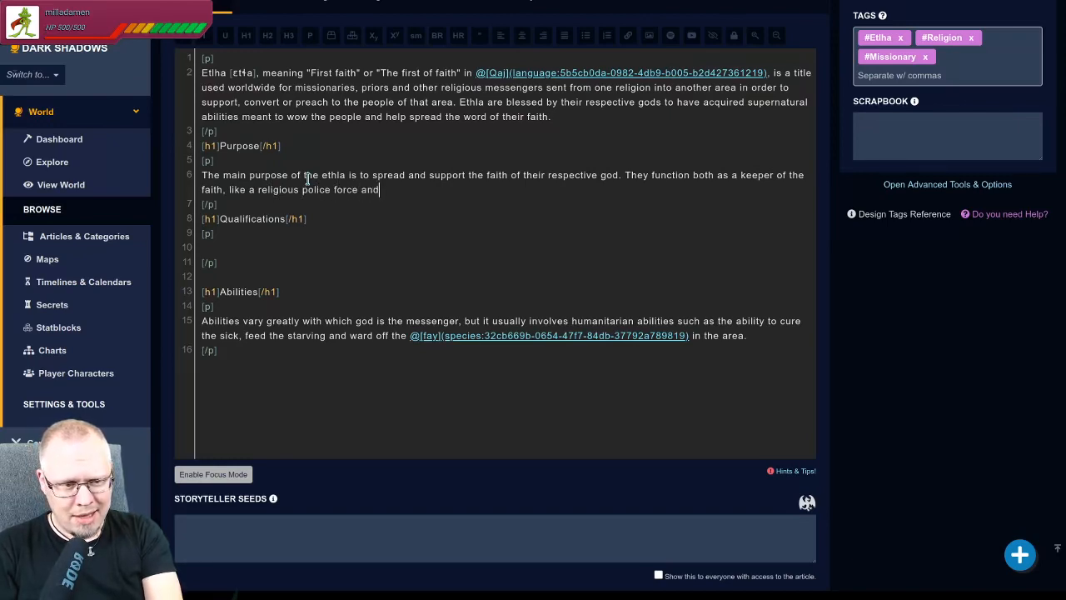
{"action": "type", "text": "as missionaries"}
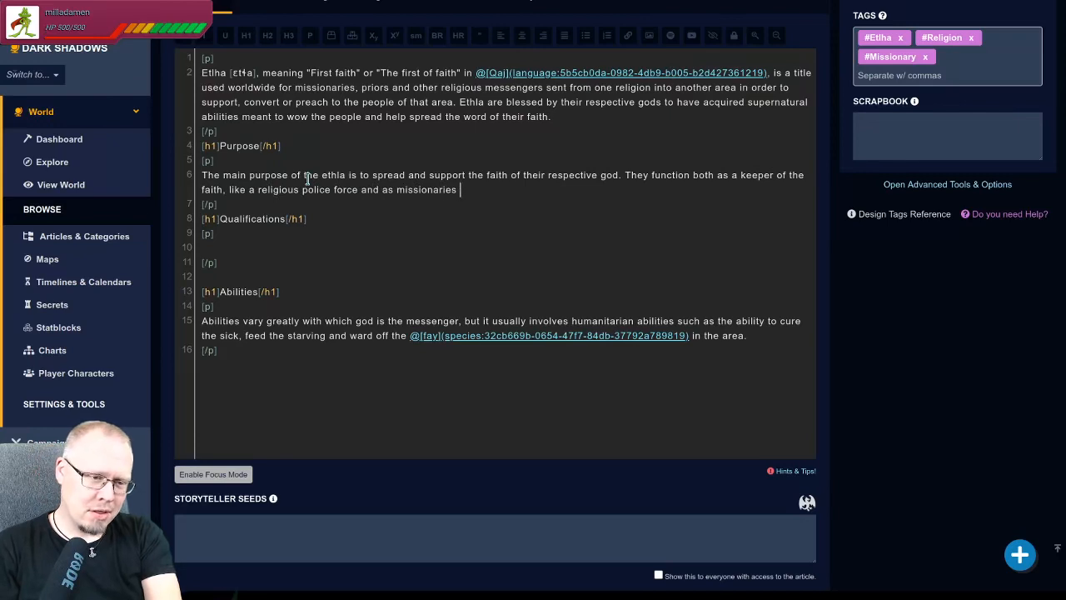
{"action": "type", "text": "into territories with"}
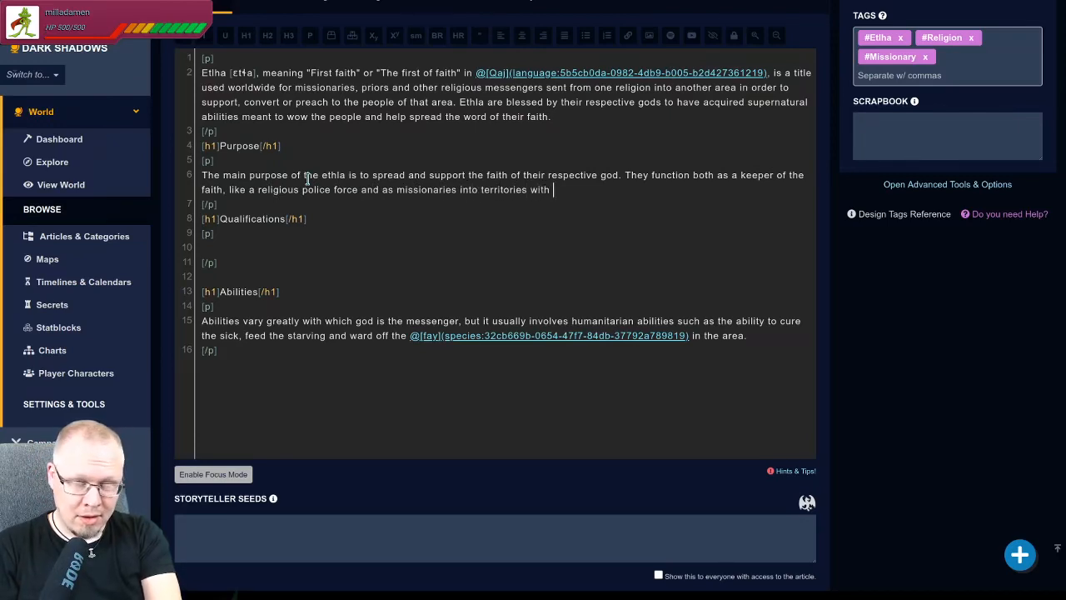
{"action": "type", "text": "differing t"}
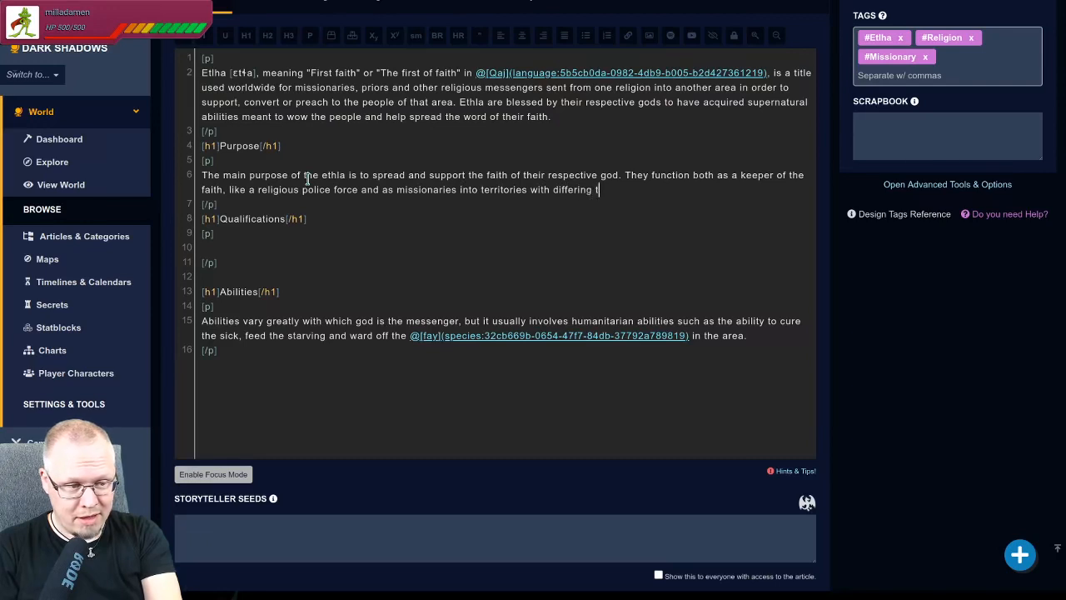
{"action": "type", "text": "faith."}
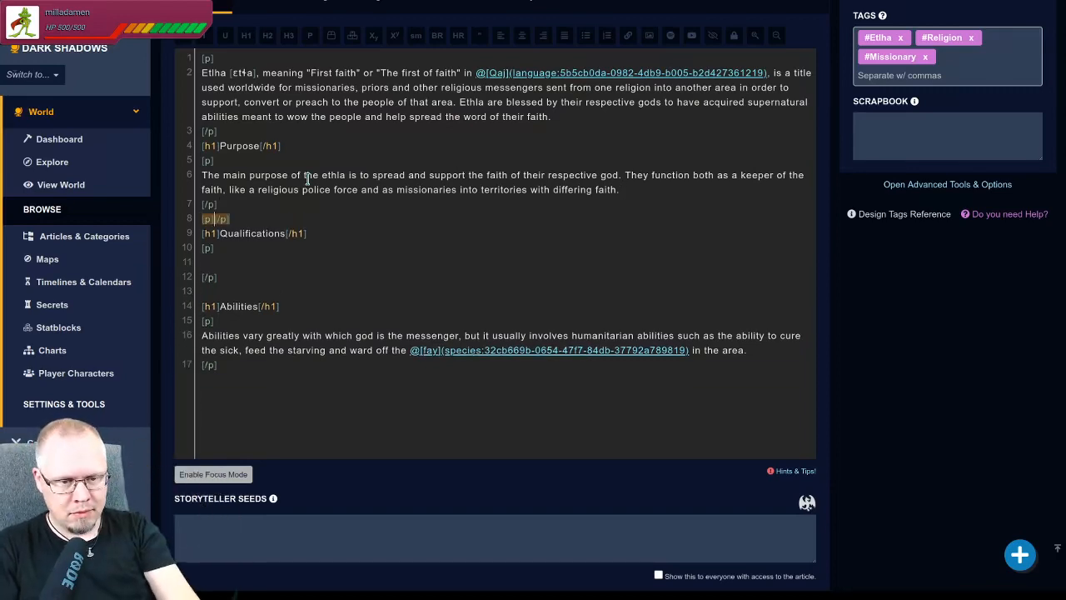
Start line 9: 'While they possess no legal power, neither mundane nor religious'.
{"action": "type", "text": "While"}
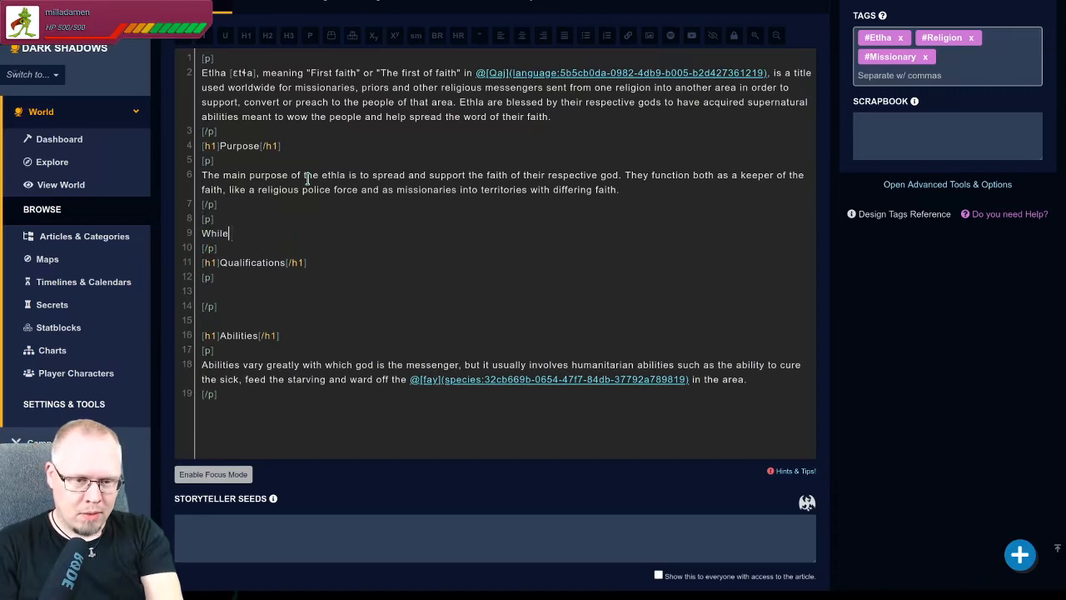
{"action": "type", "text": "they possess no"}
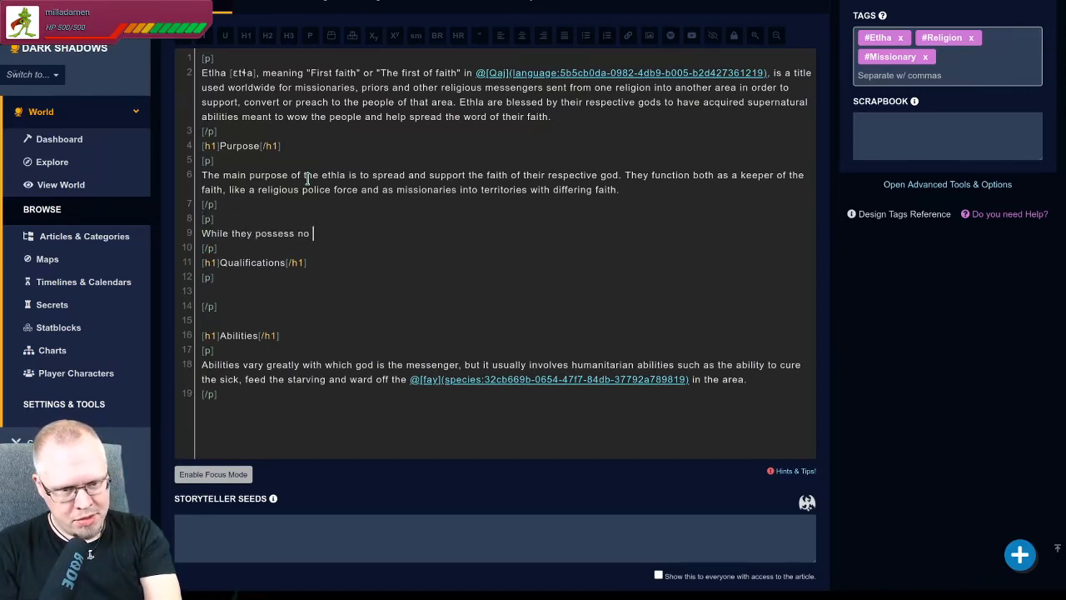
{"action": "type", "text": "legal"}
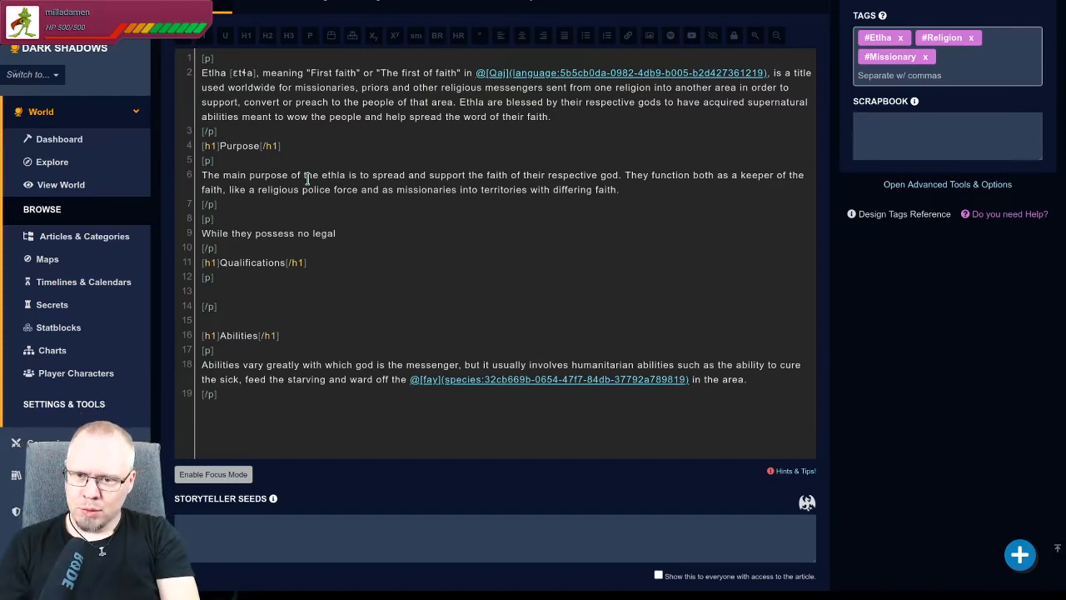
{"action": "left_click", "coordinate": [337, 233]}
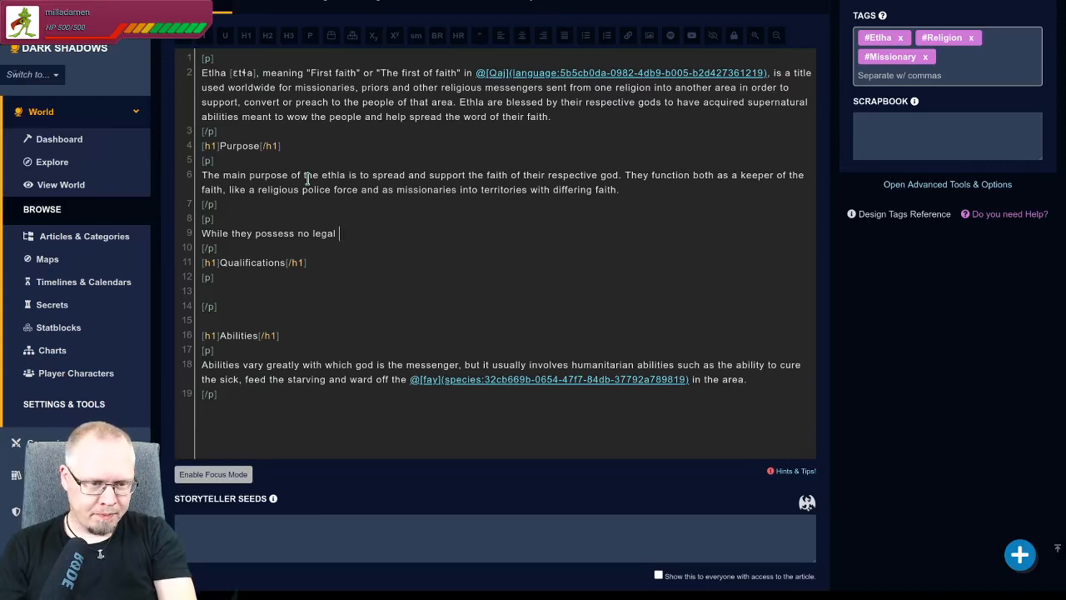
{"action": "type", "text": "power to"}
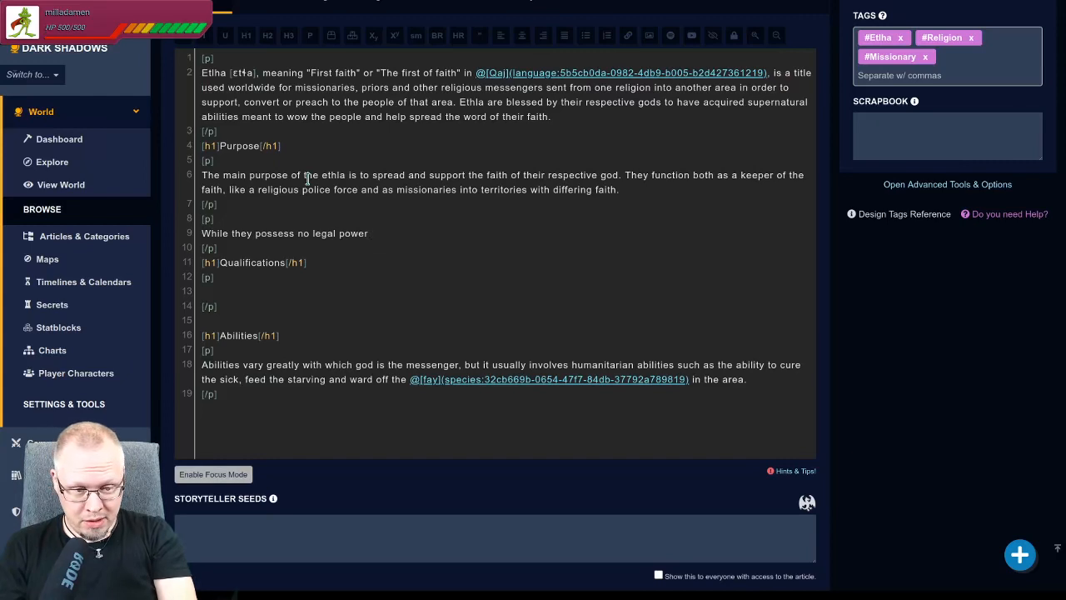
{"action": "type", "text": ", neithe"}
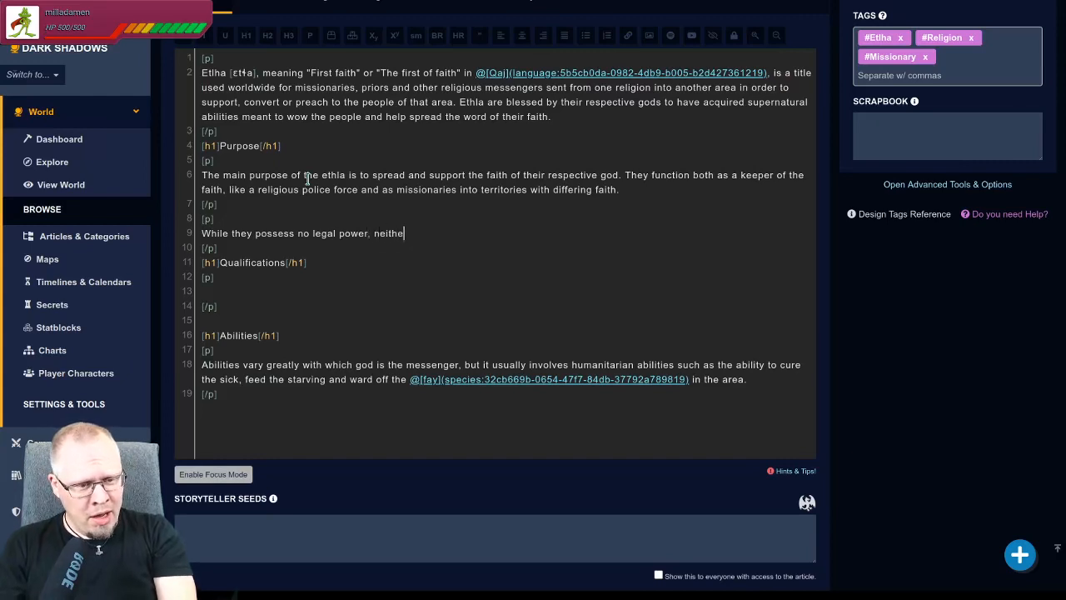
{"action": "type", "text": "mundane"}
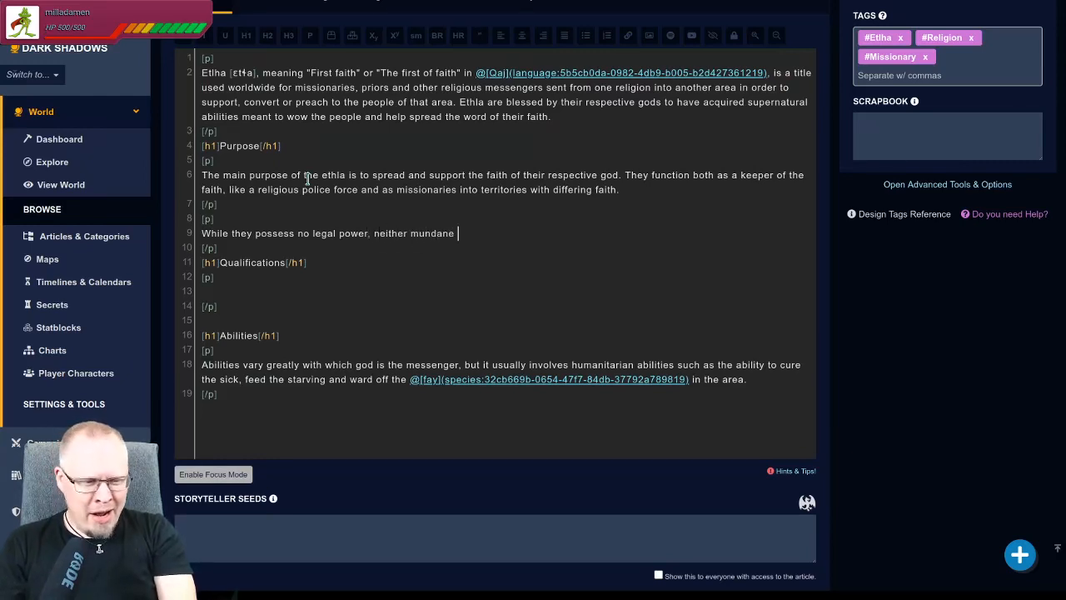
{"action": "type", "text": ", nor reli"}
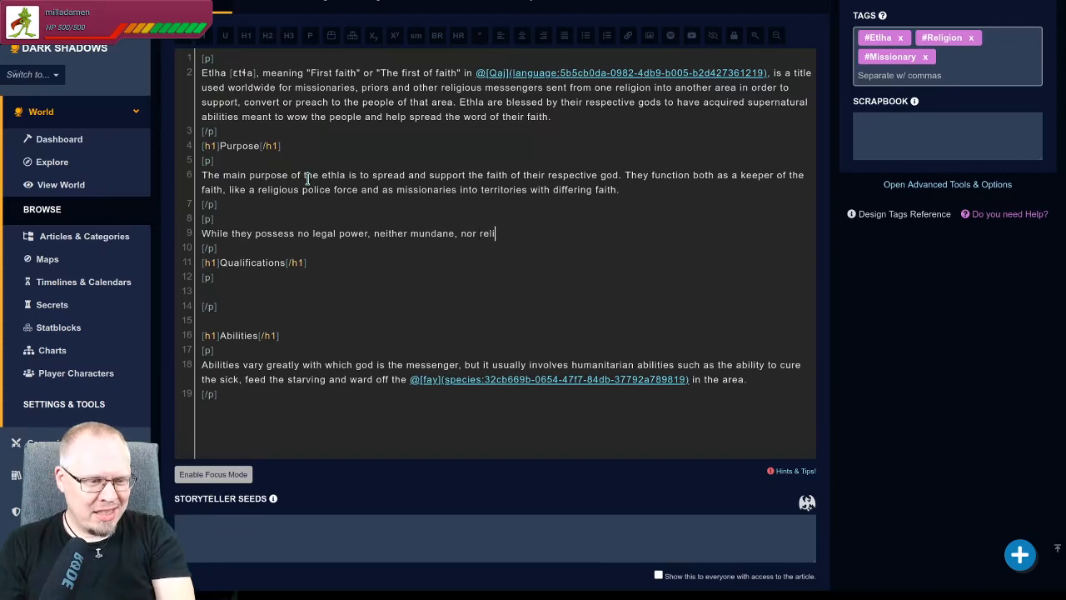
Continue that they can work as the "voice of god".
{"action": "type", "text": "gious, they"}
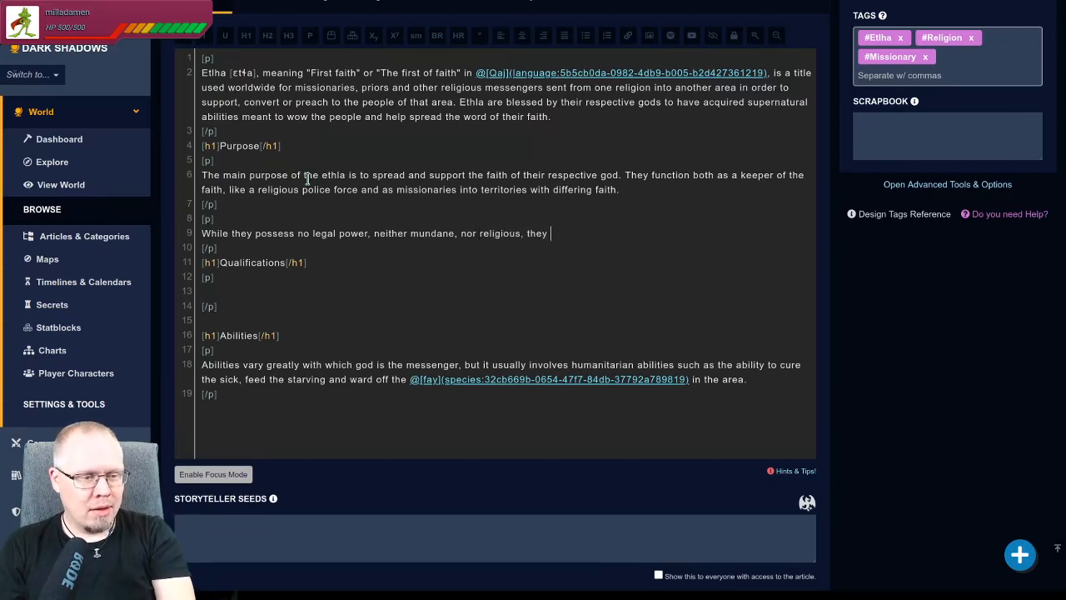
{"action": "type", "text": "can work as"}
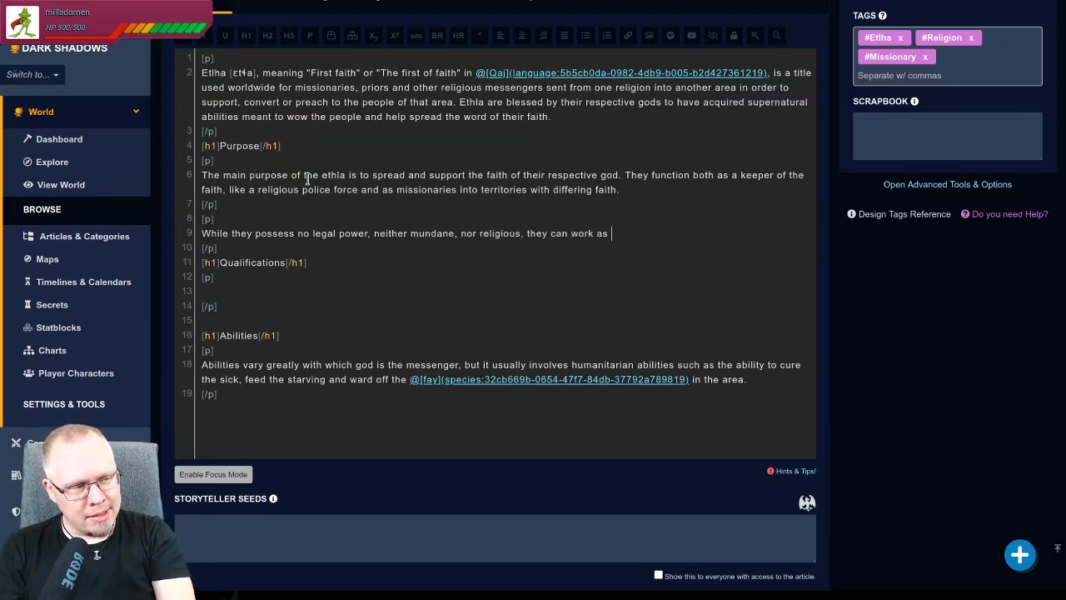
{"action": "type", "text": "the \"voi"}
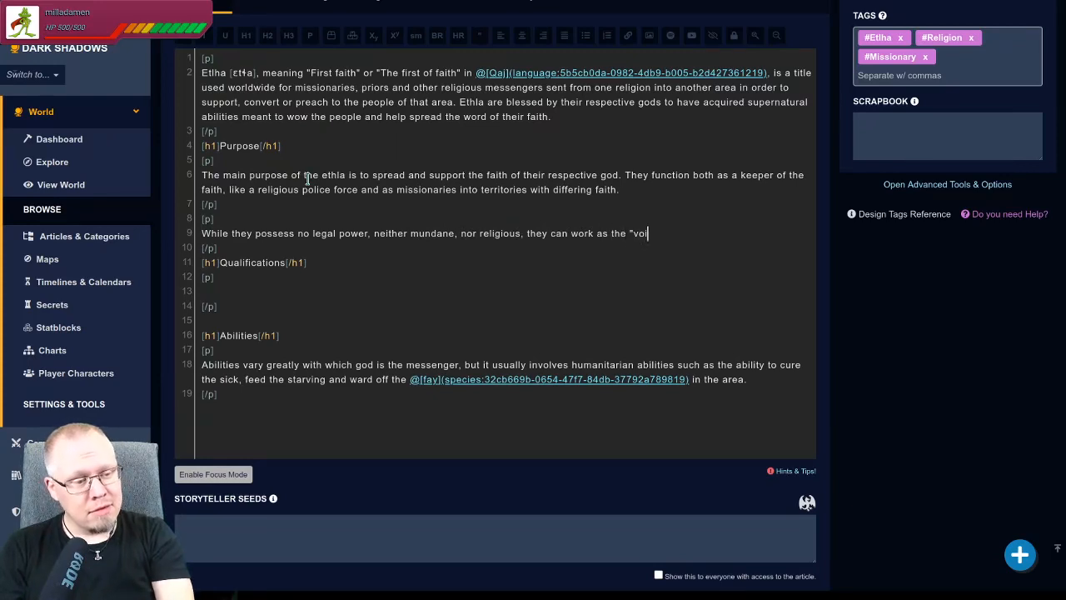
{"action": "type", "text": "ice of god\" a"}
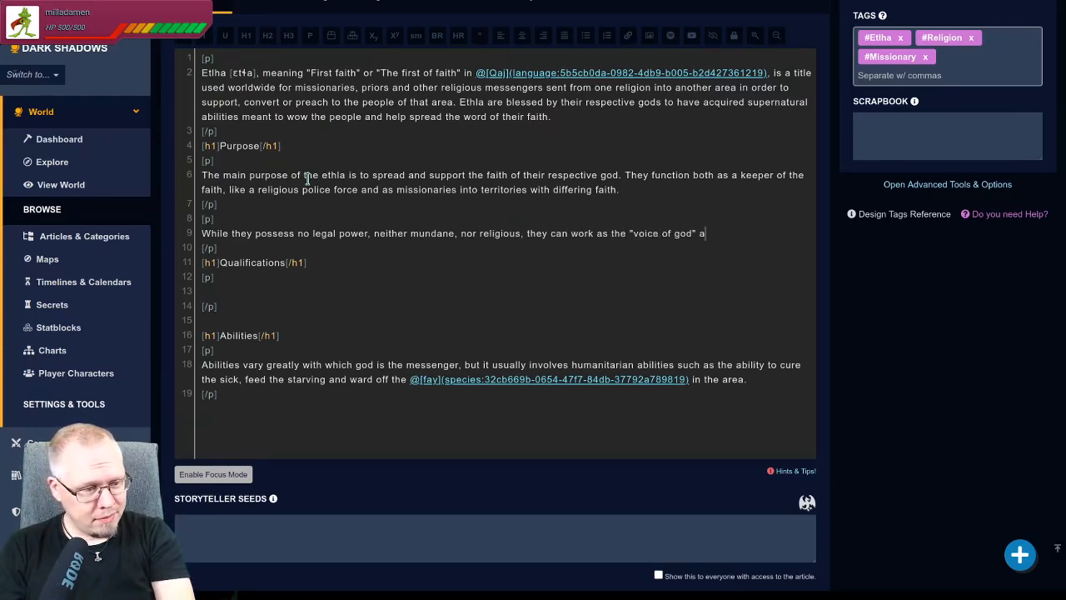
{"action": "type", "text": "and reas"}
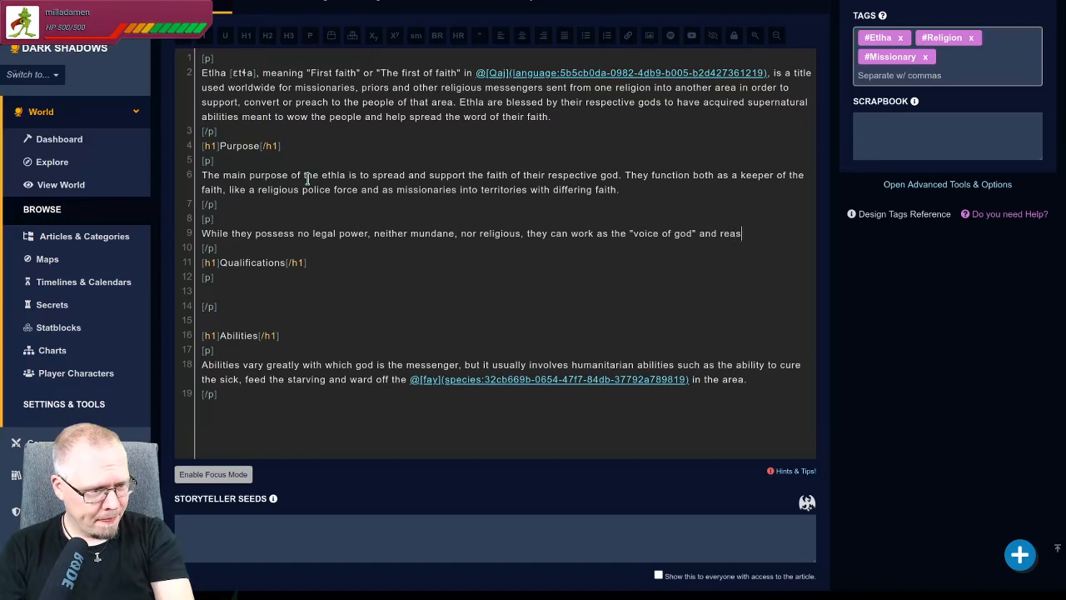
{"action": "type", "text": "an"}
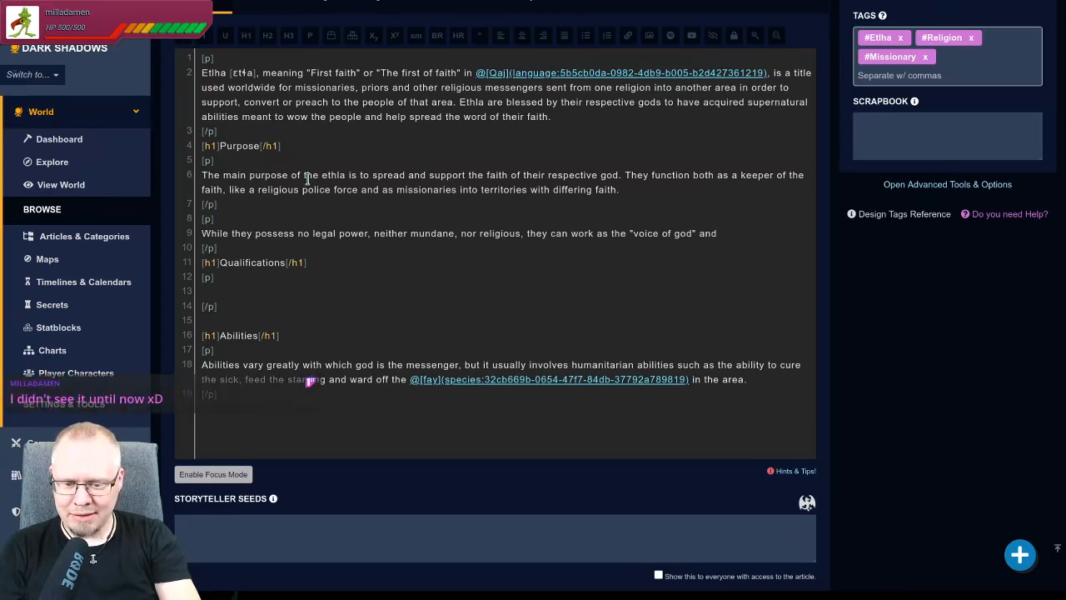
Finish line 9 so the "voice of god" serves to keep the faithful in line.
{"action": "left_click", "coordinate": [719, 233]}
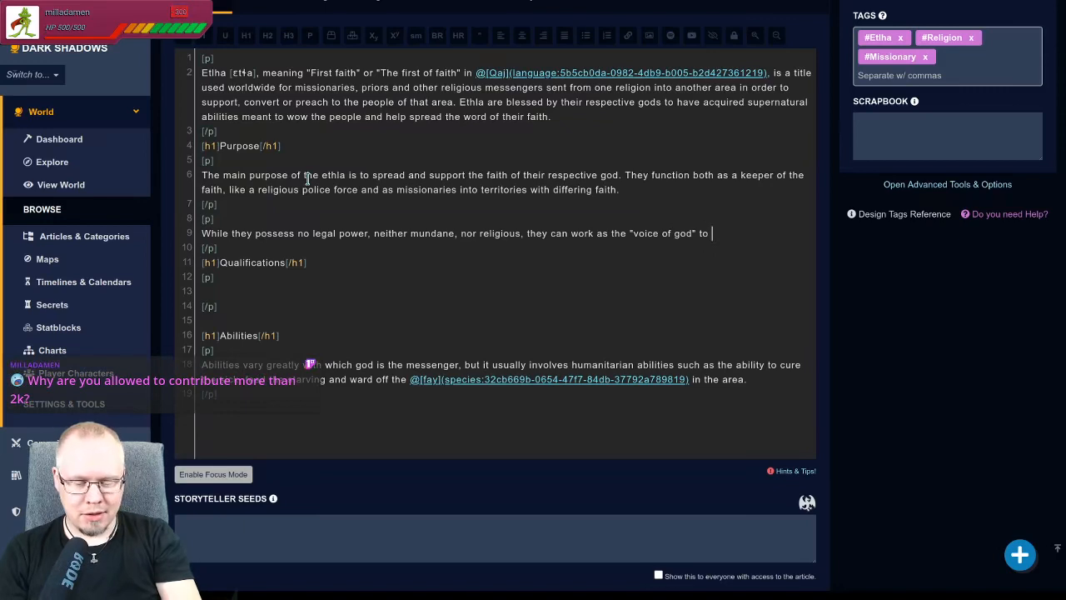
{"action": "type", "text": "keep"}
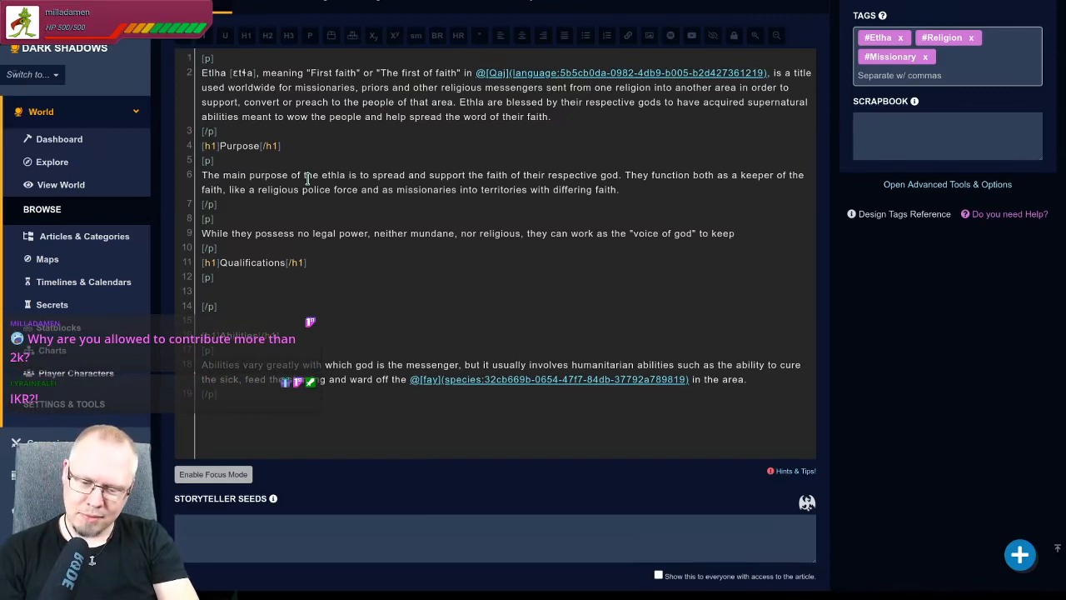
{"action": "left_click", "coordinate": [736, 233]}
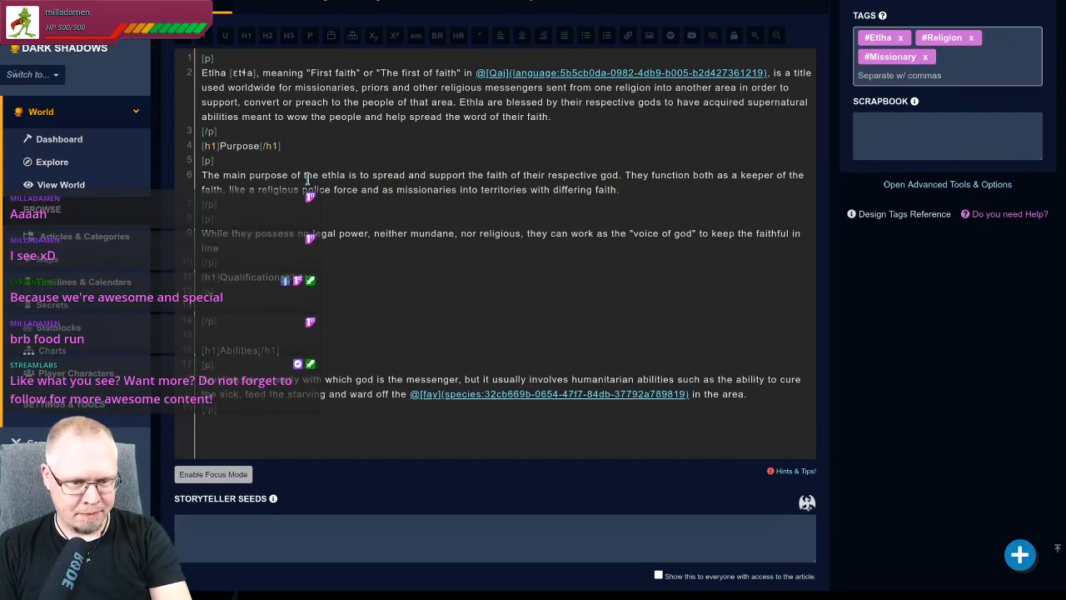
Add that ethla also report blasphemy, backsliding and hostile ethla to the religious headquarters.
{"action": "type", "text": "The"}
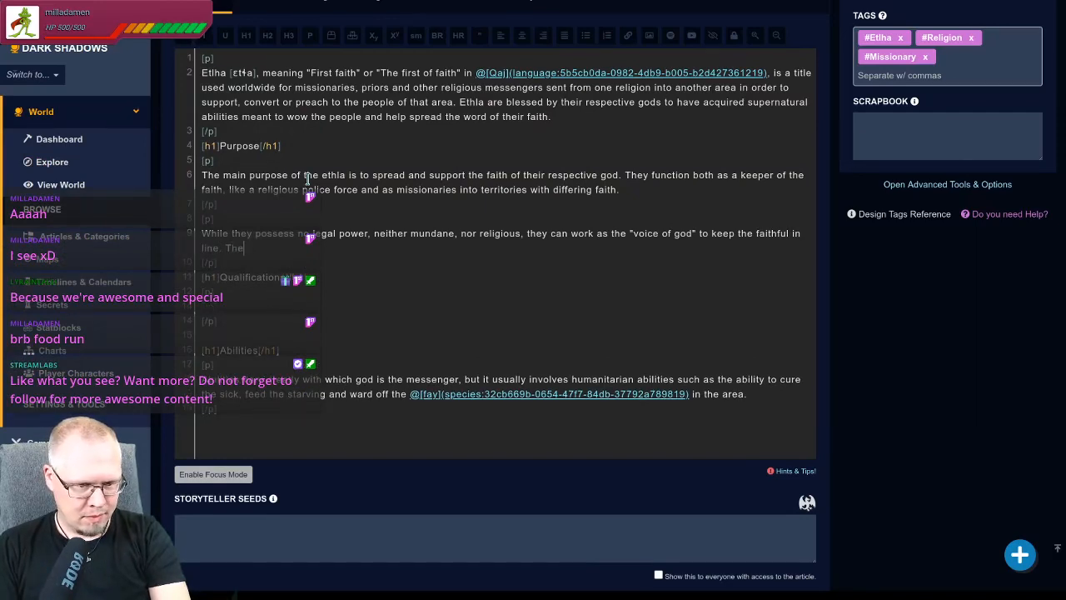
{"action": "type", "text": "They can also report on blasphemy and"}
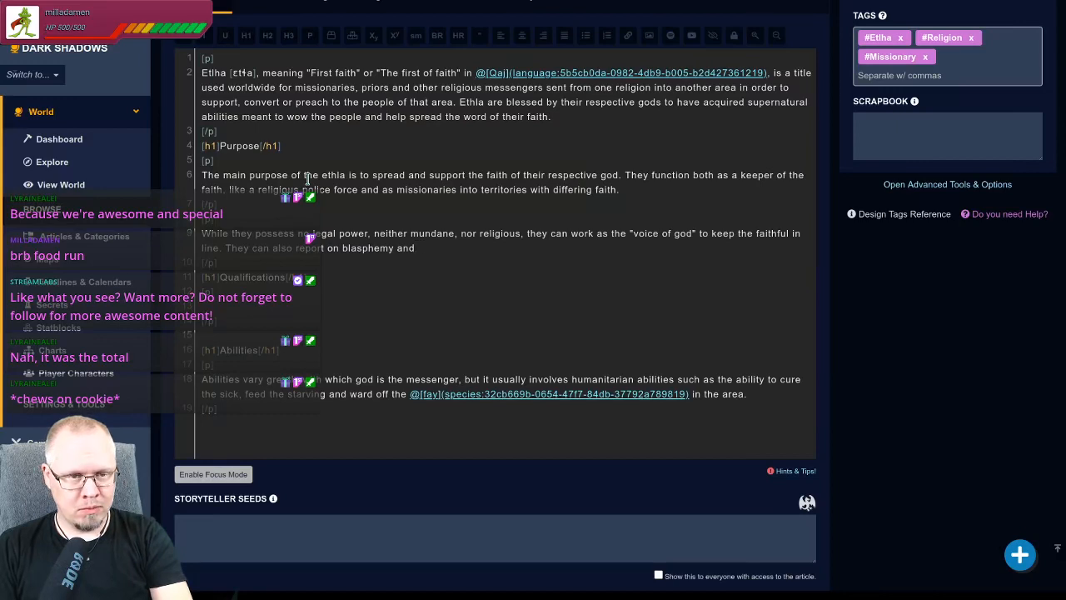
{"action": "type", "text": "backslid"}
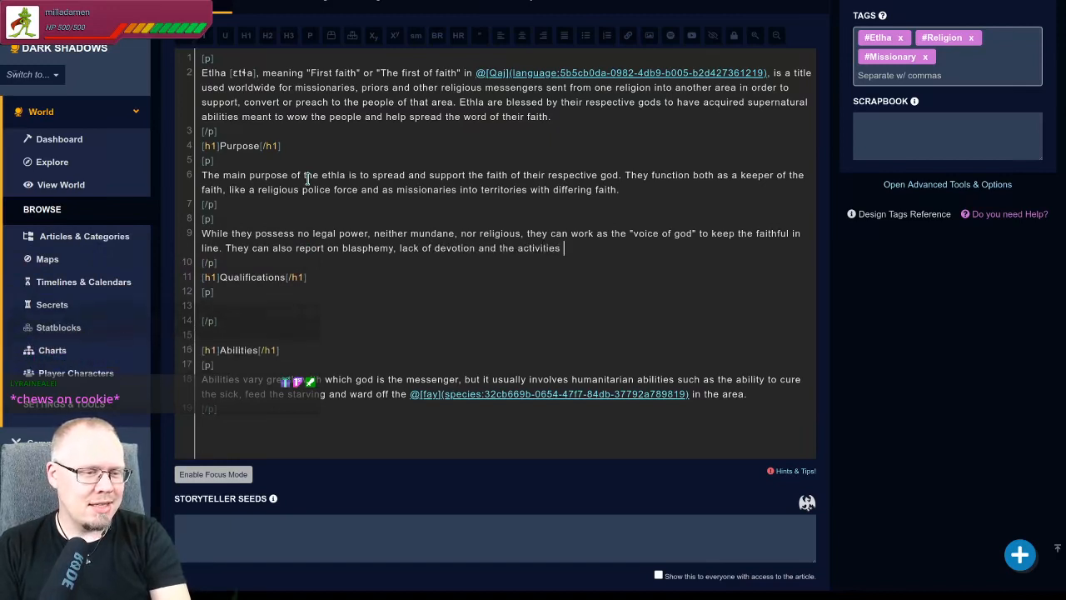
{"action": "type", "text": "of hostile ethla to the"}
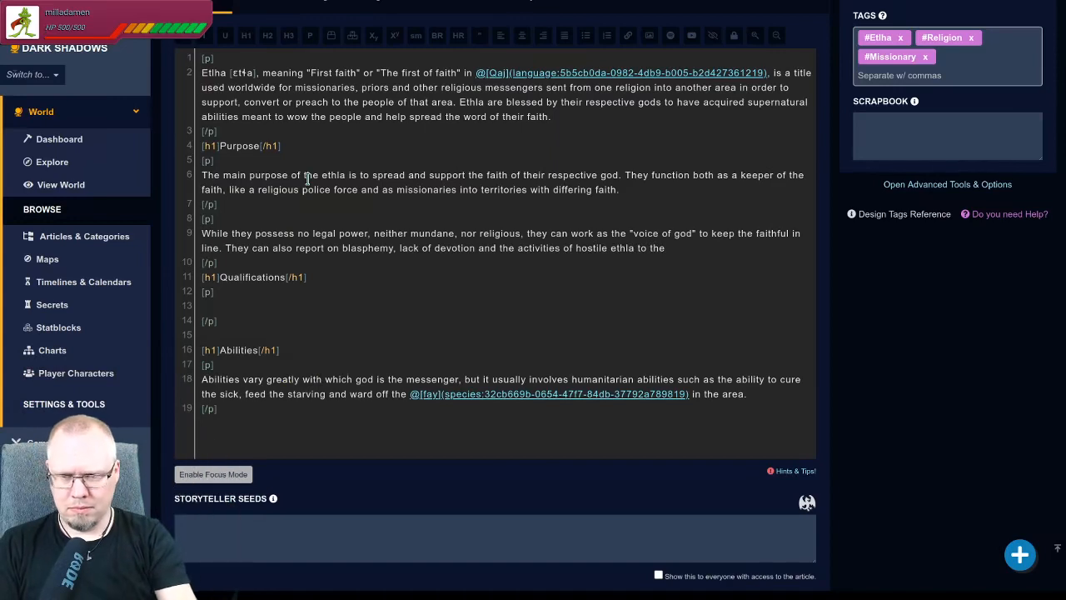
{"action": "type", "text": "re"}
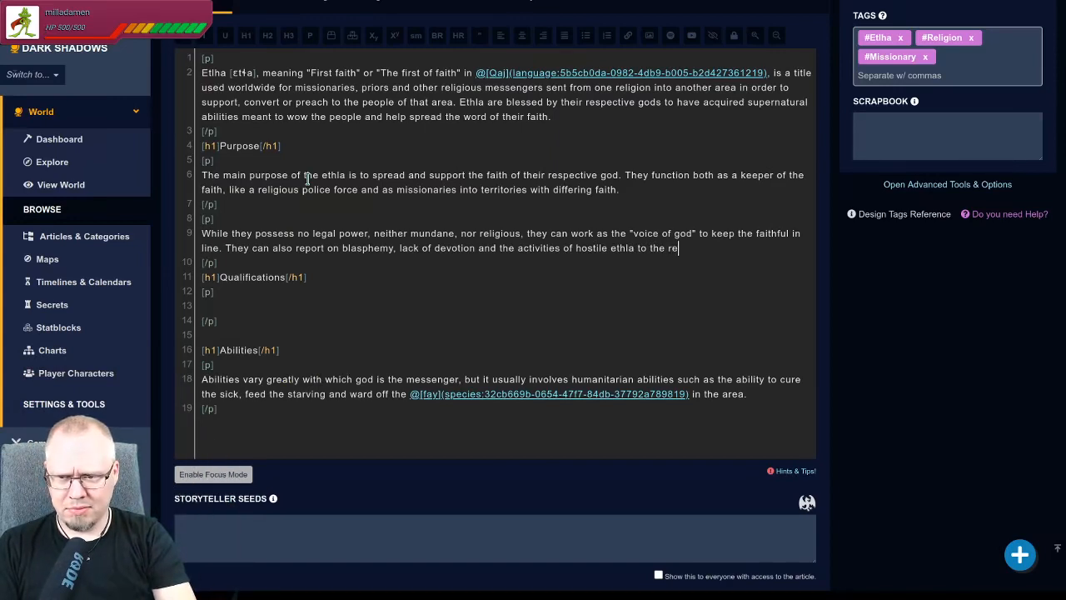
{"action": "type", "text": "g"}
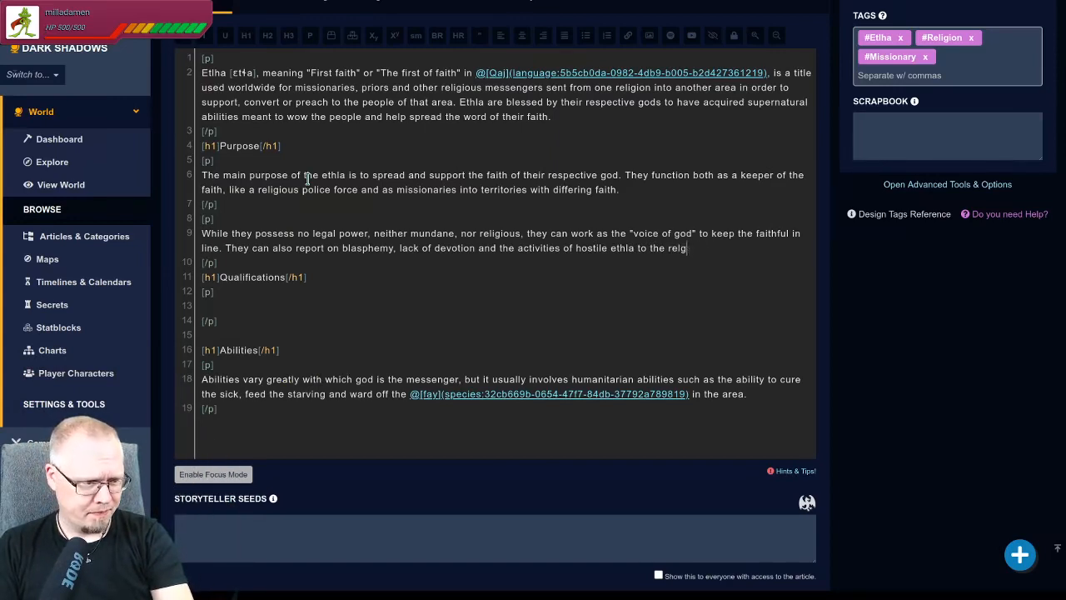
{"action": "type", "text": "ious headwu"}
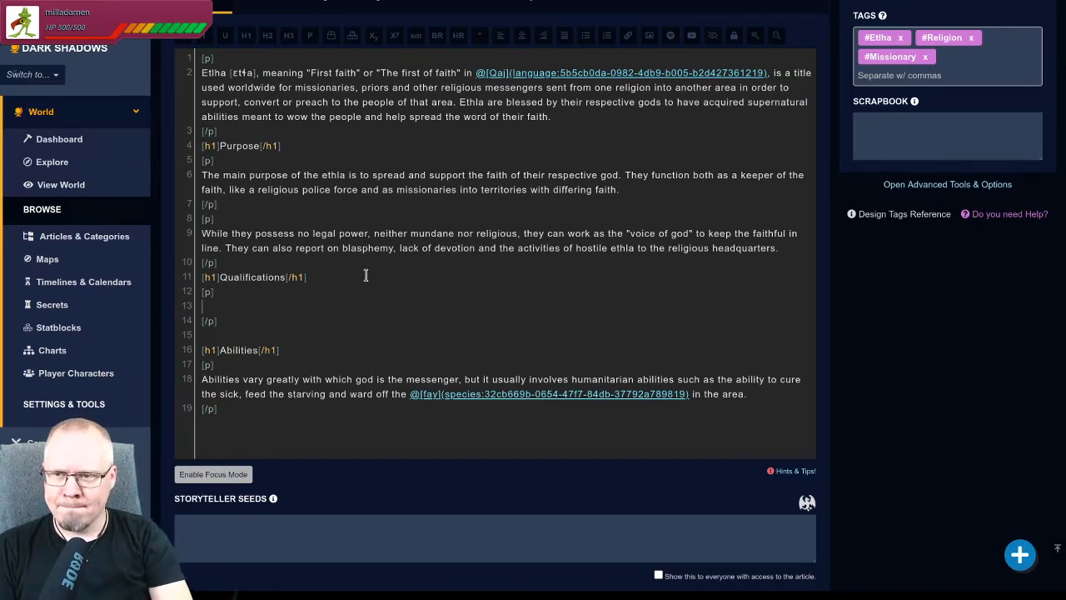
Begin the Qualifications paragraph: 'The status and power granted to etlha is not given'.
{"action": "type", "text": "The status"}
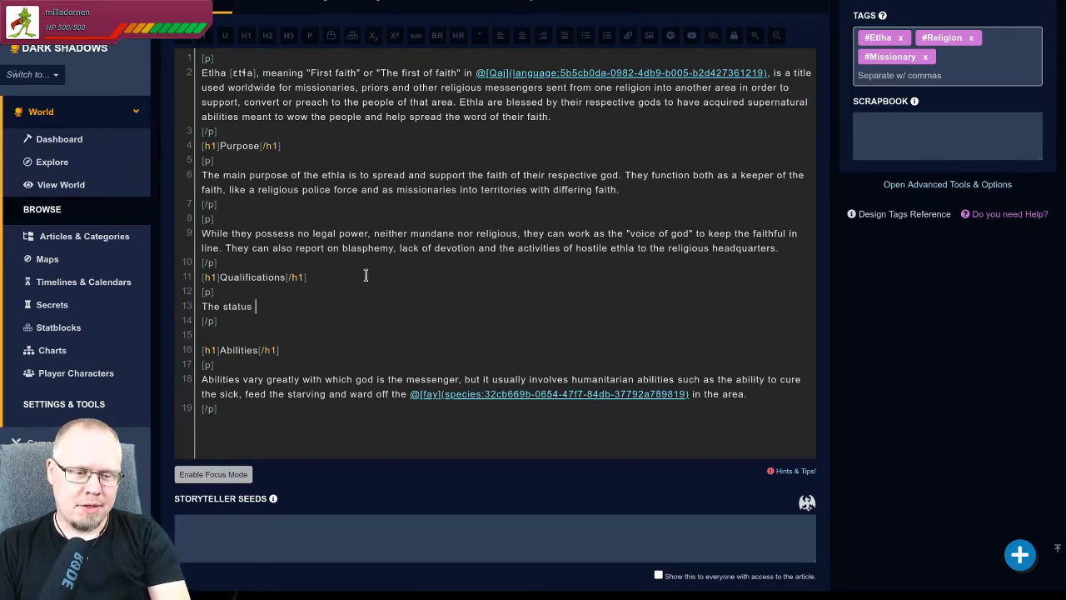
{"action": "type", "text": "and power"}
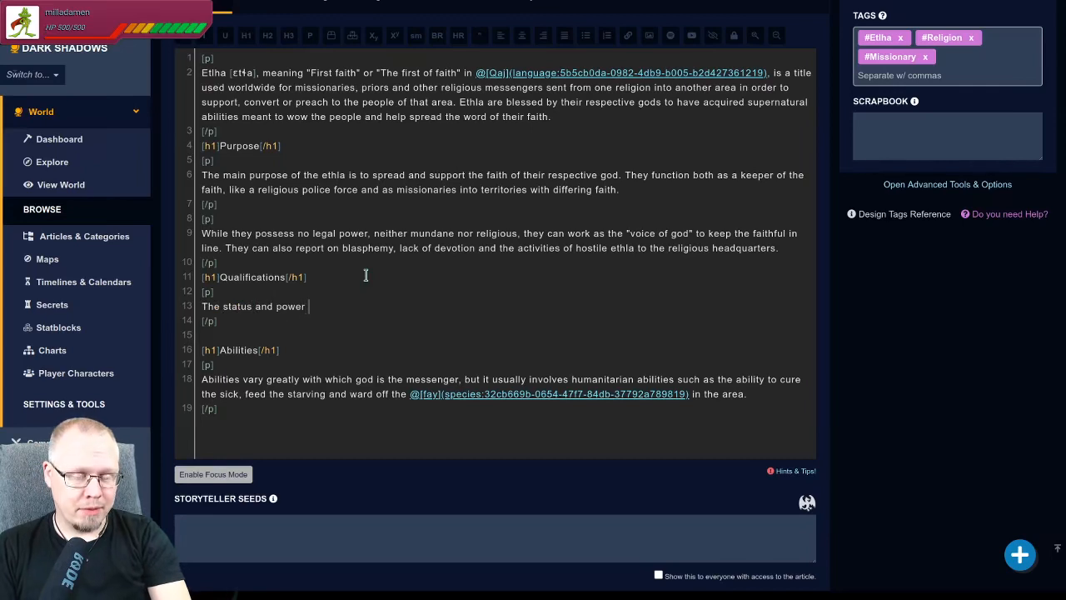
{"action": "type", "text": "granted to"}
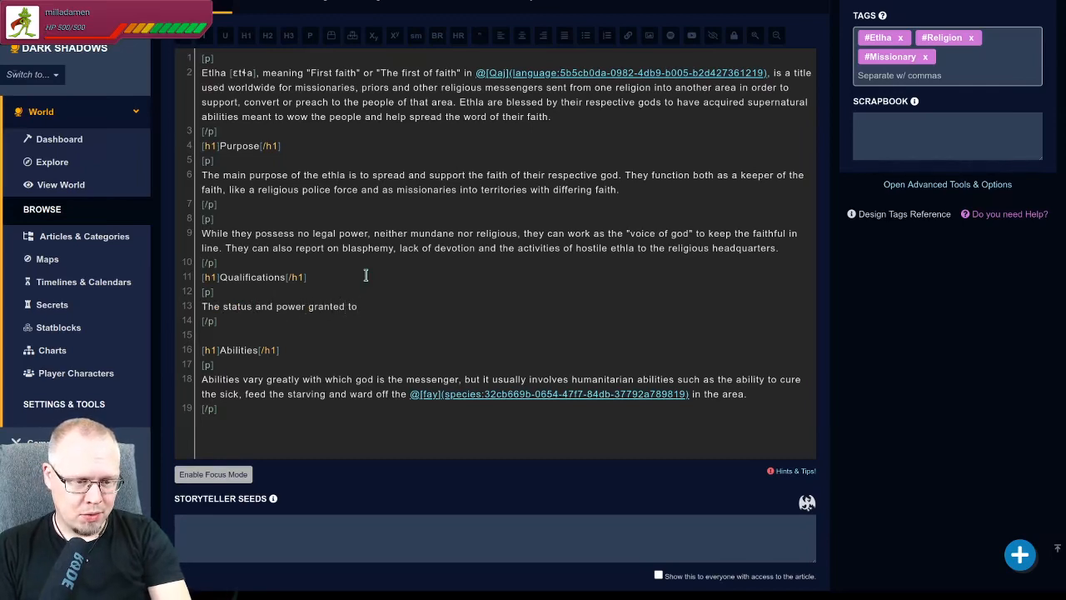
{"action": "type", "text": "ethla is not"}
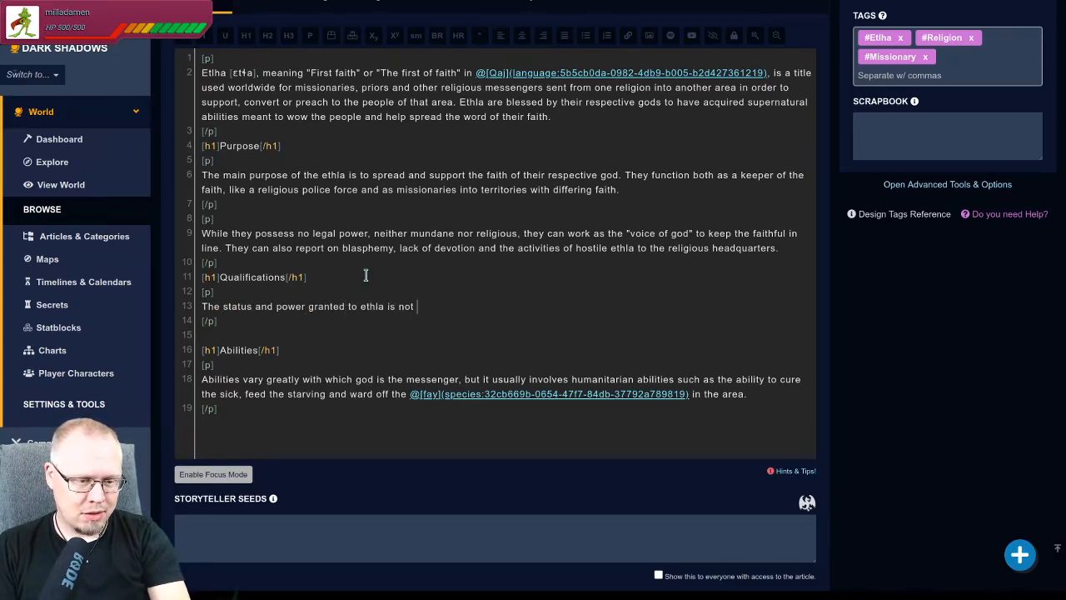
{"action": "key", "text": "Backspace"}
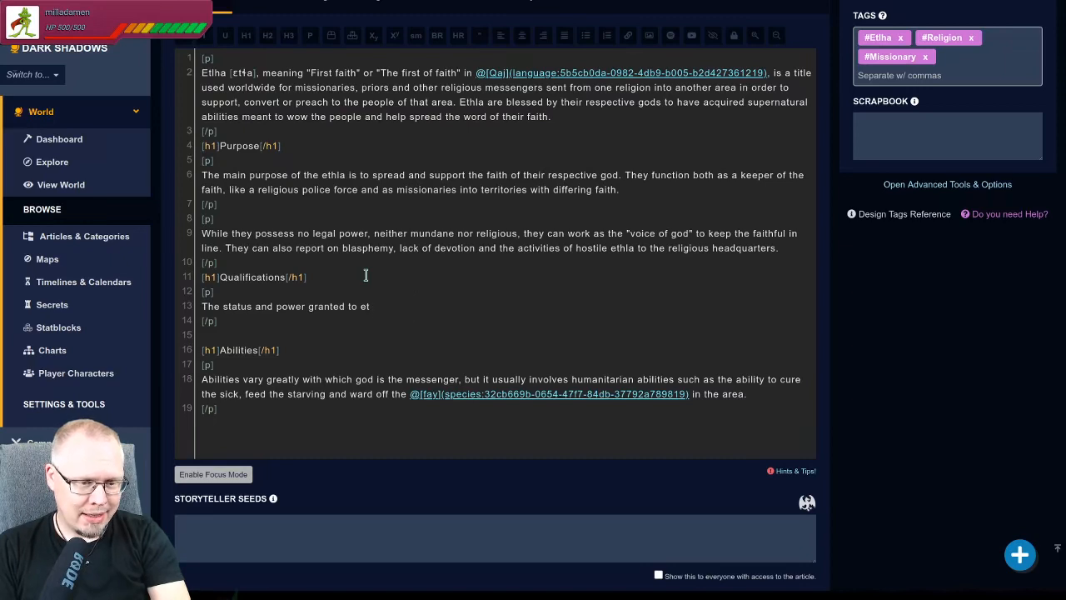
{"action": "type", "text": "lha"}
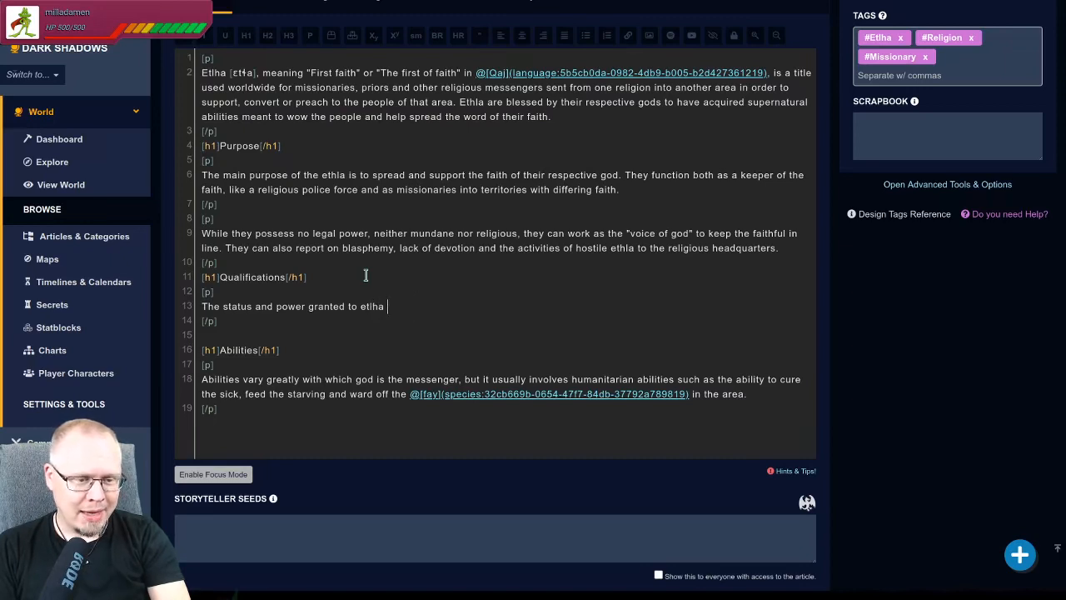
{"action": "type", "text": "is not giv"}
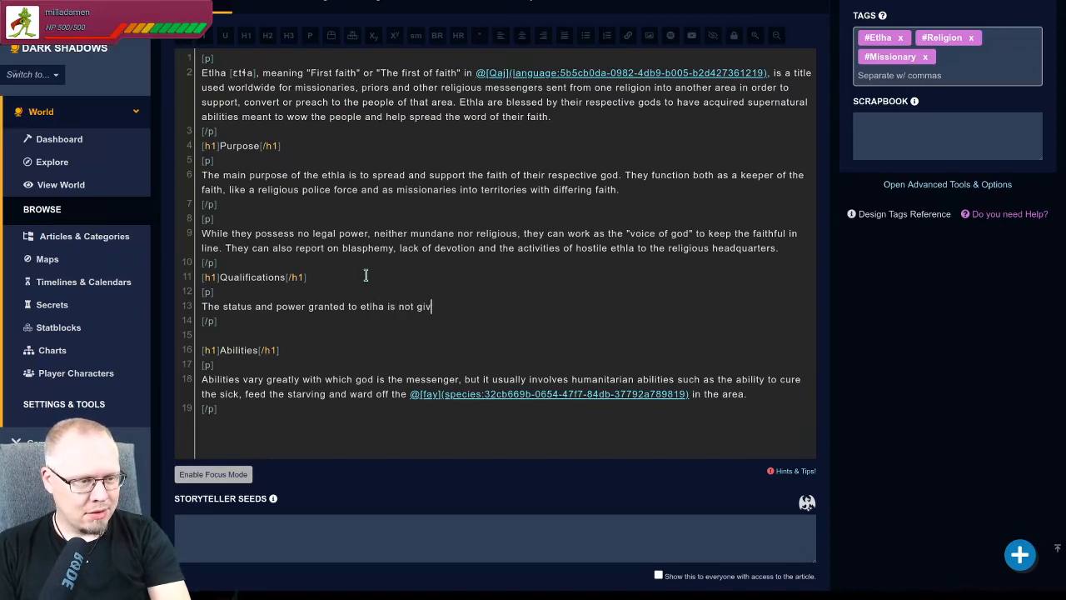
{"action": "type", "text": "en"}
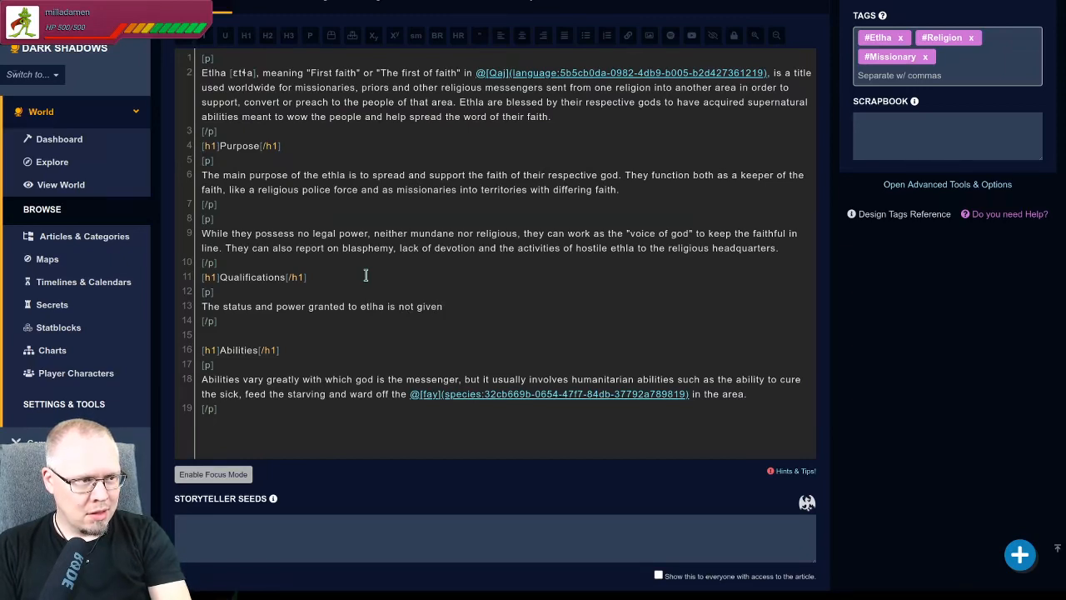
Try 'easily' and 'lightly', then settle on 'to just anyone who asks'.
{"action": "left_click", "coordinate": [446, 305]}
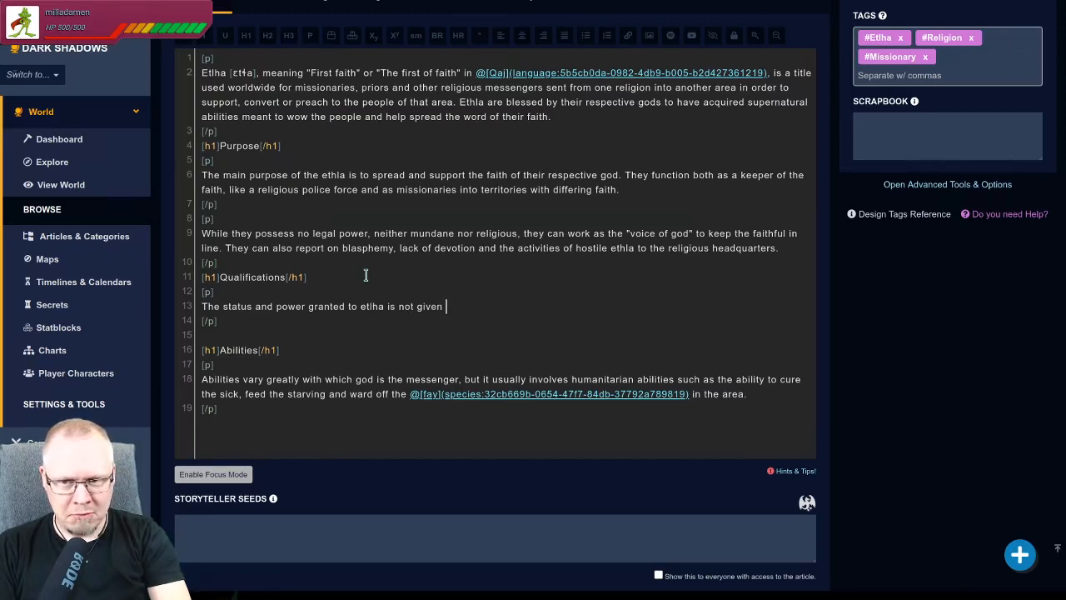
{"action": "type", "text": "easily"}
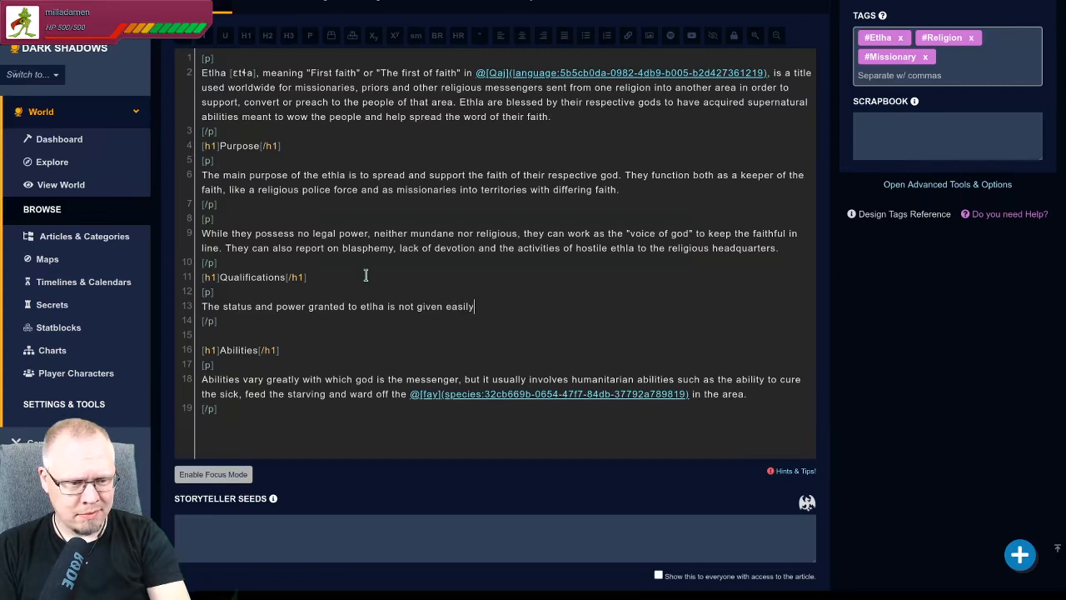
{"action": "key", "text": "BackSpace"}
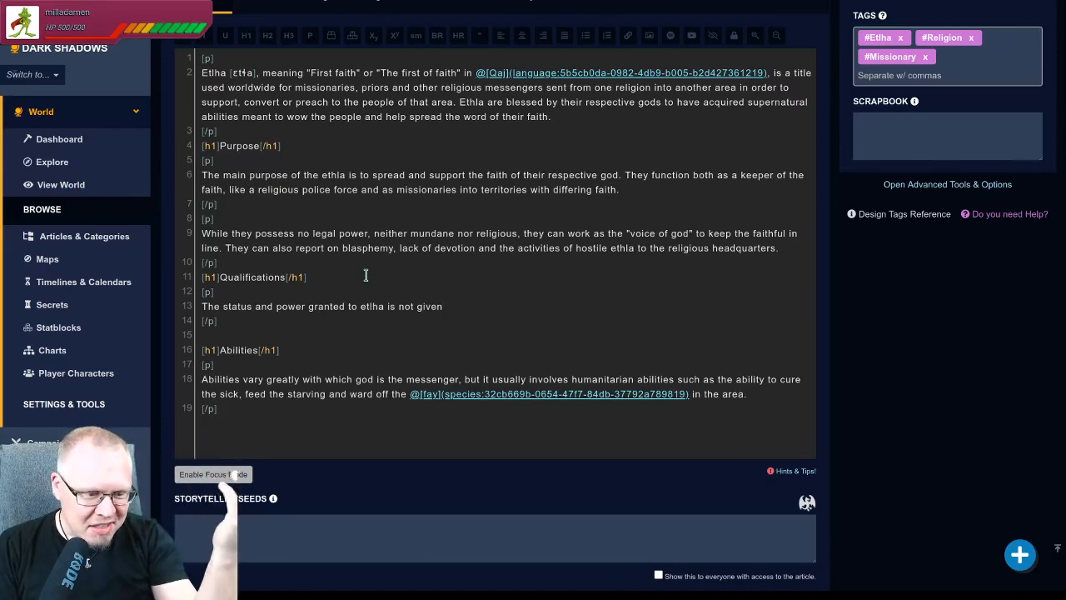
{"action": "left_click", "coordinate": [444, 306]}
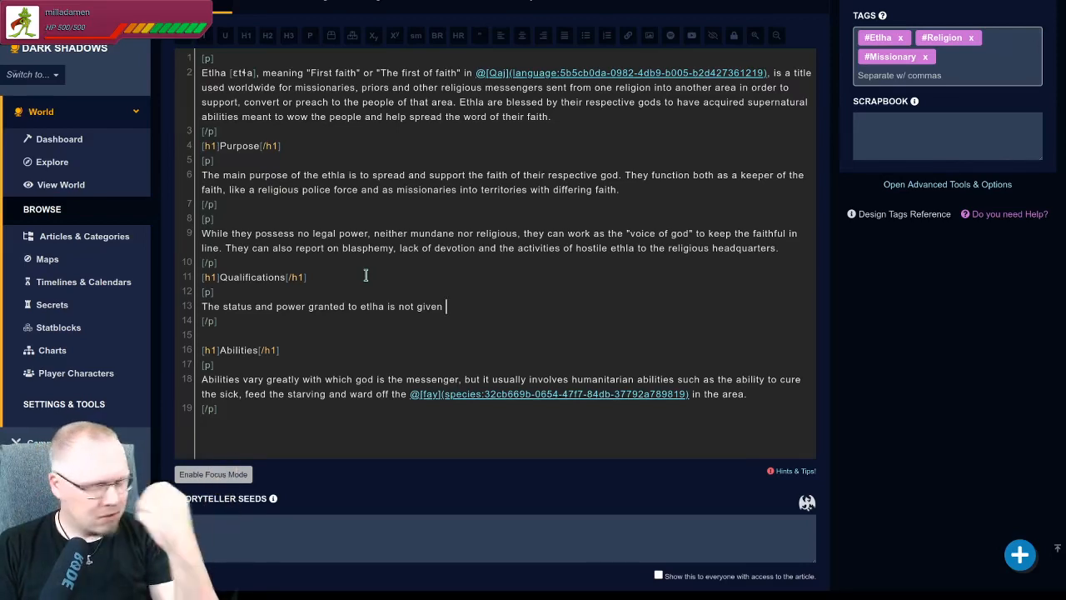
{"action": "type", "text": "lightly"}
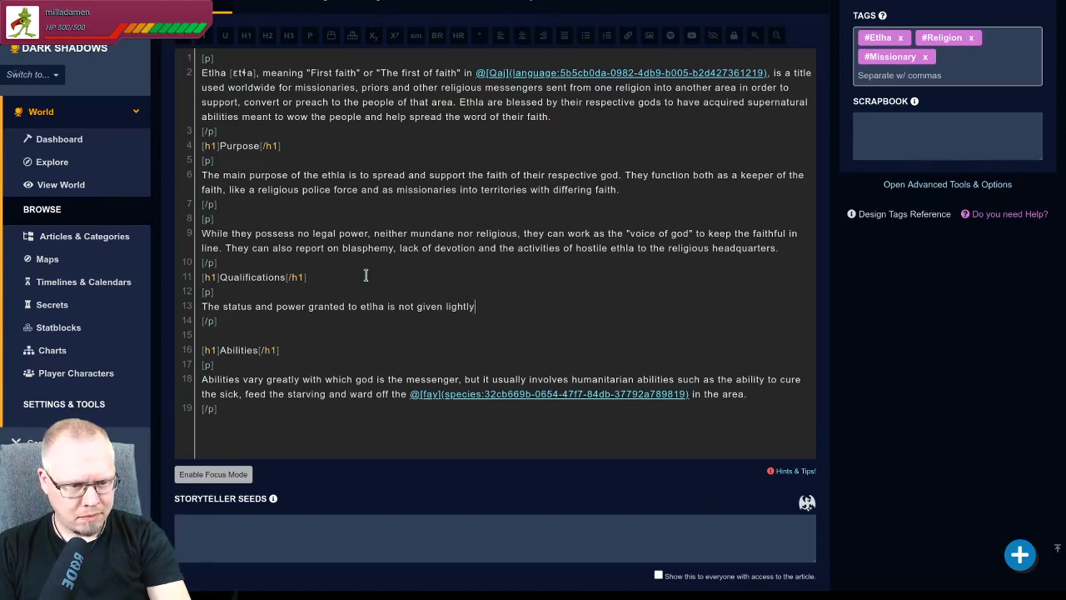
{"action": "key", "text": "Backspace"}
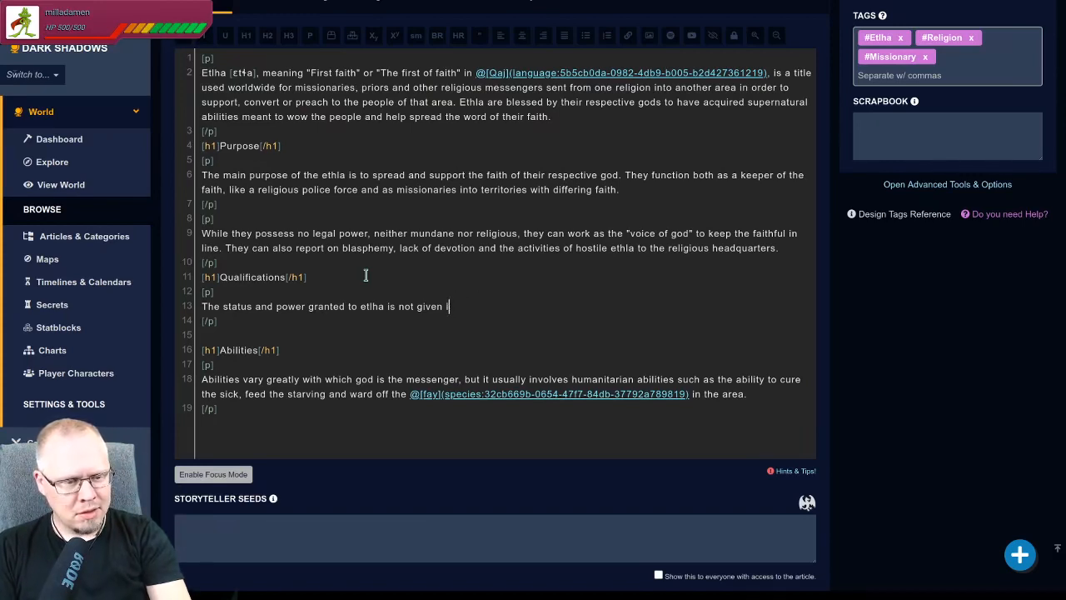
{"action": "type", "text": "to just any"}
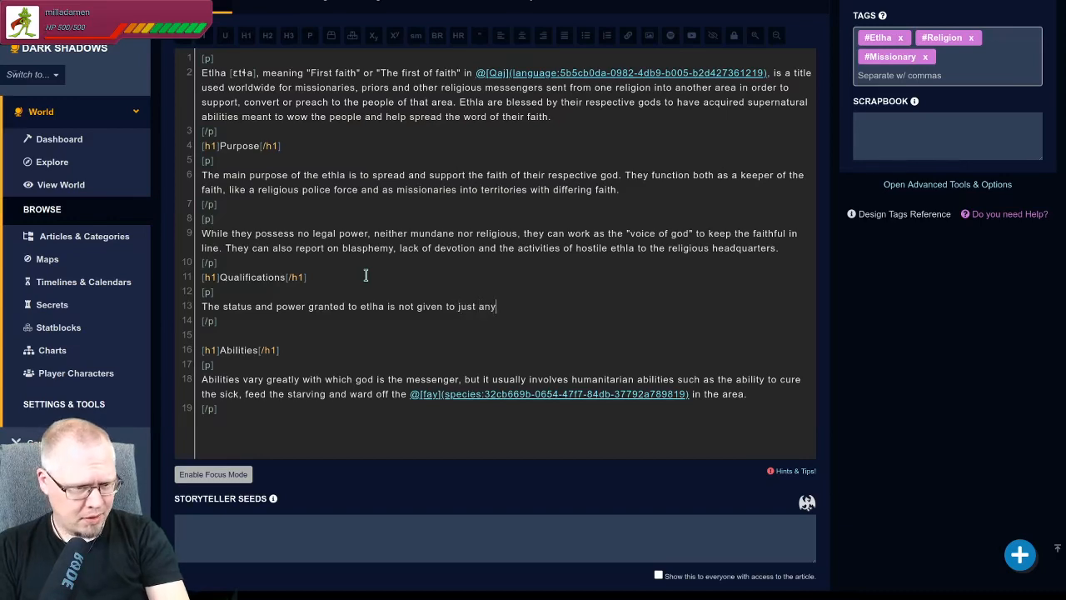
{"action": "type", "text": "one who asks for it. Because of"}
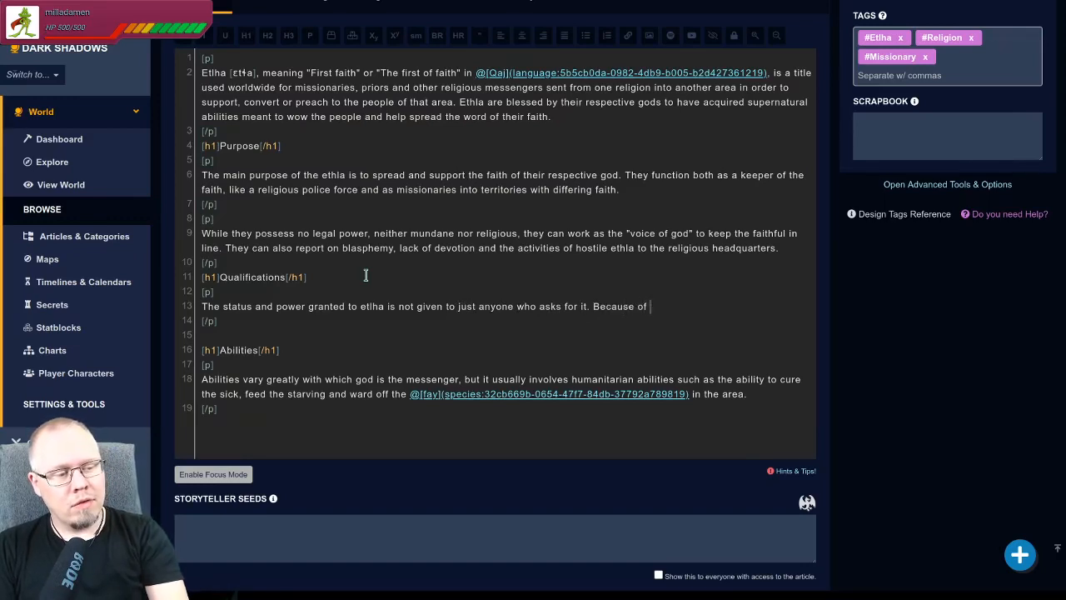
Add that given their power through preaching and example, only the most devoted are chosen.
{"action": "type", "text": "the"}
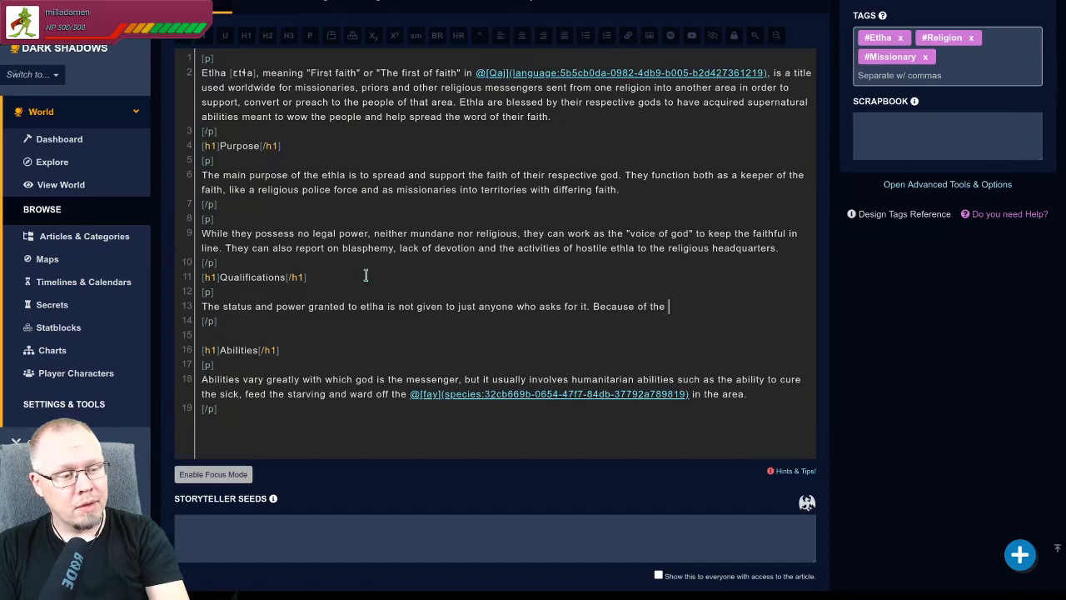
{"action": "type", "text": "power"}
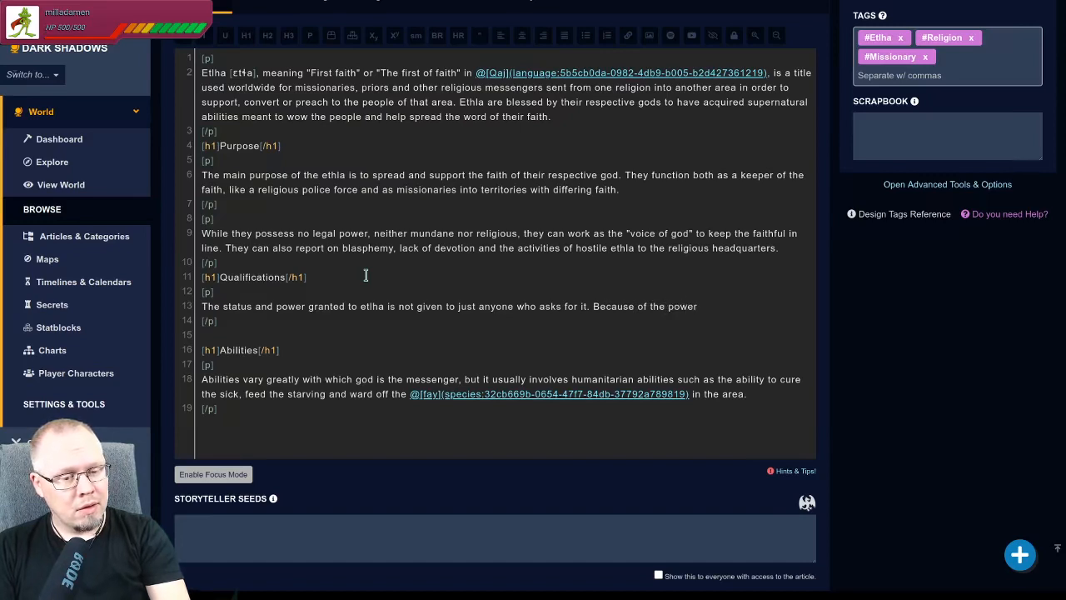
{"action": "type", "text": "an eth"}
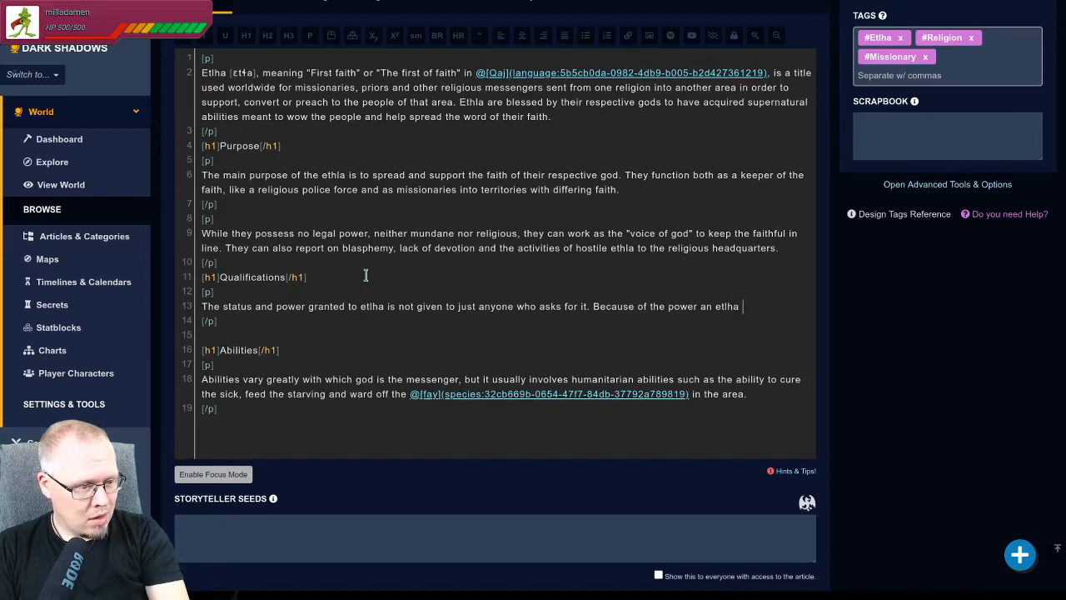
{"action": "type", "text": "holds over the f"}
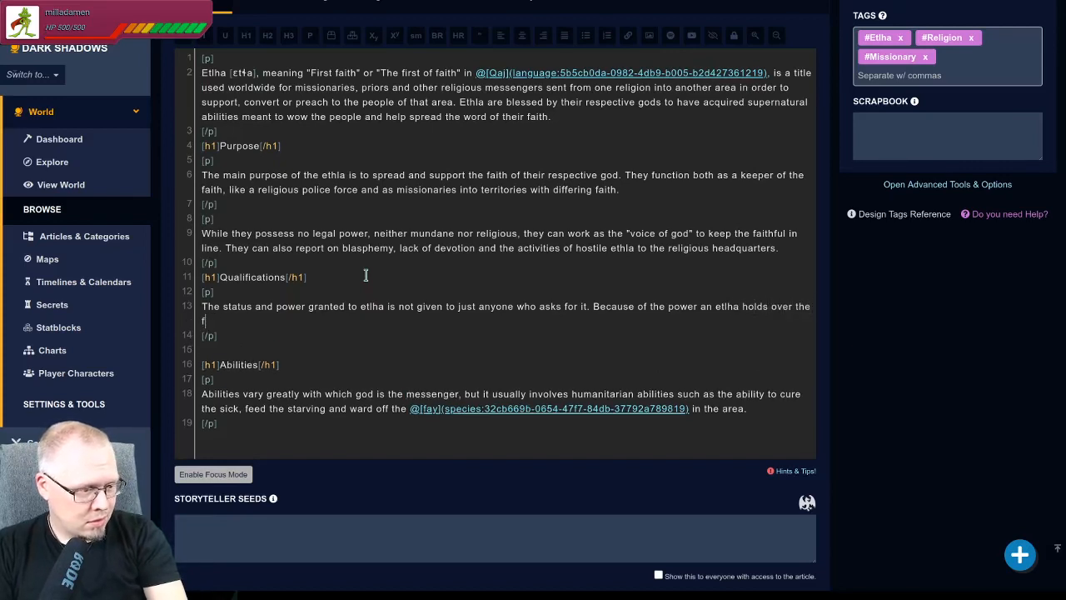
{"action": "type", "text": "aithful thr"}
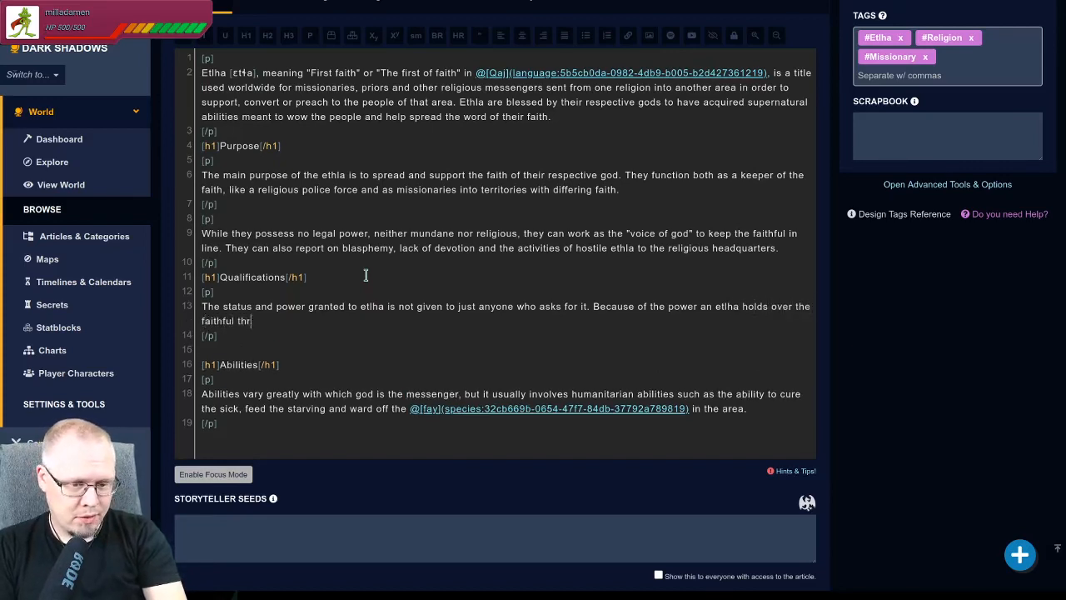
{"action": "type", "text": "ough their preach"}
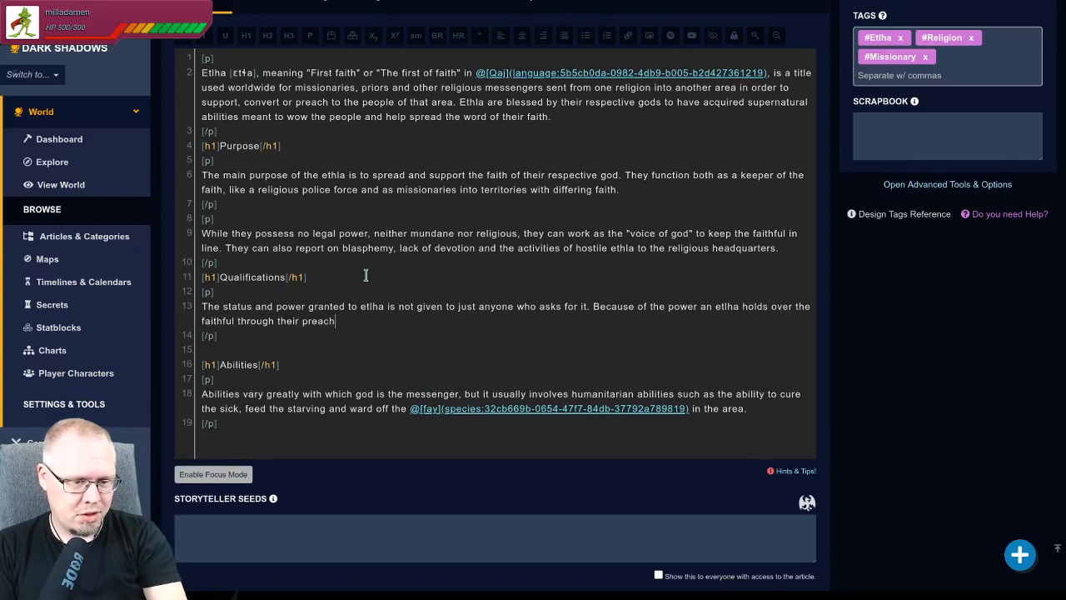
{"action": "type", "text": "ing and e"}
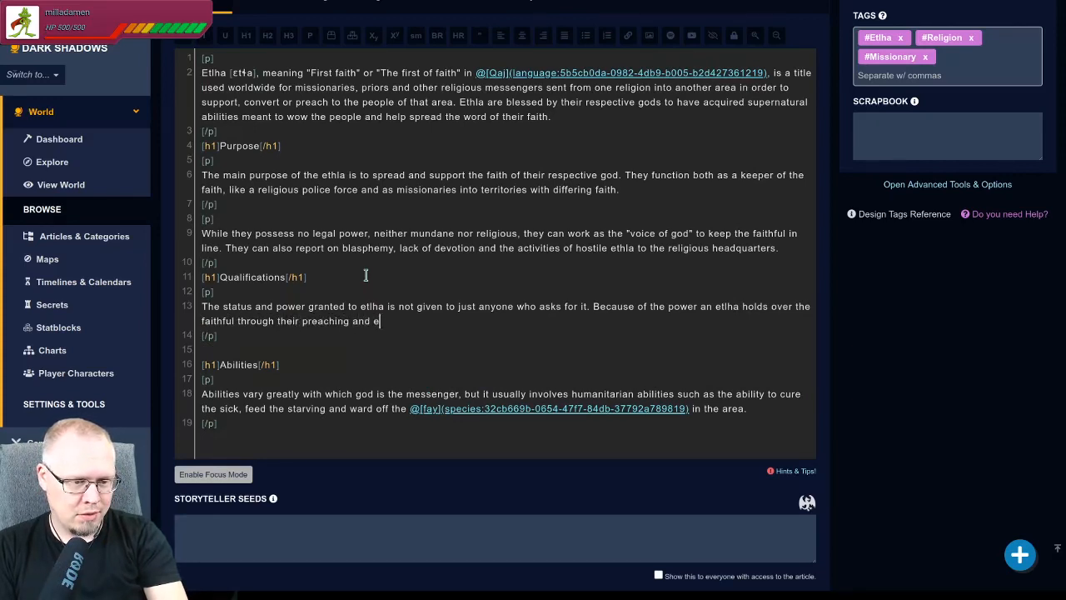
{"action": "key", "text": "Backspace"}
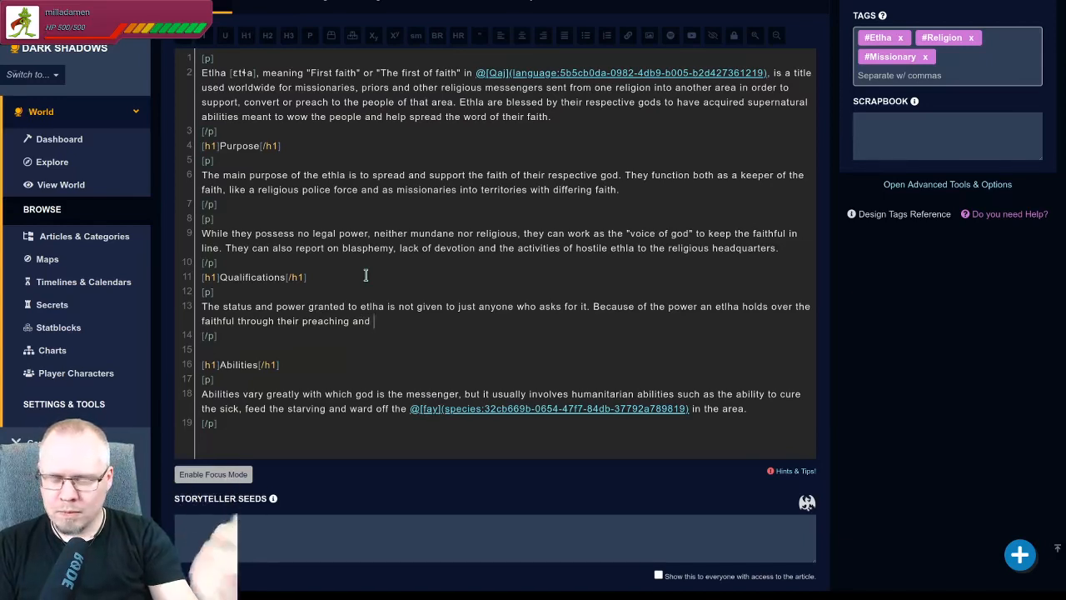
{"action": "type", "text": "exampl"}
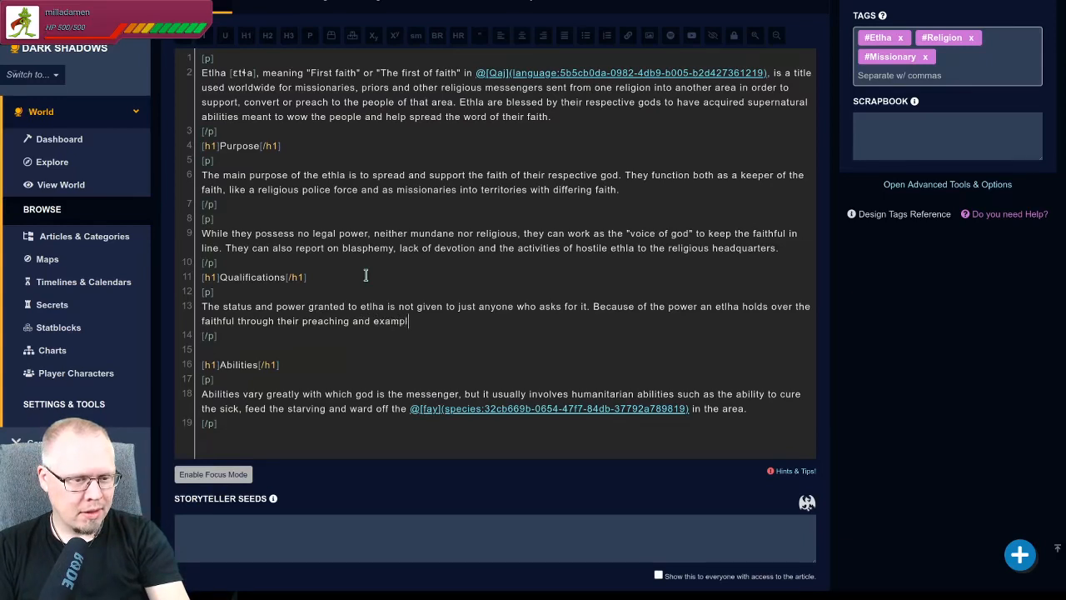
{"action": "type", "text": "e, only the most devoted indi"}
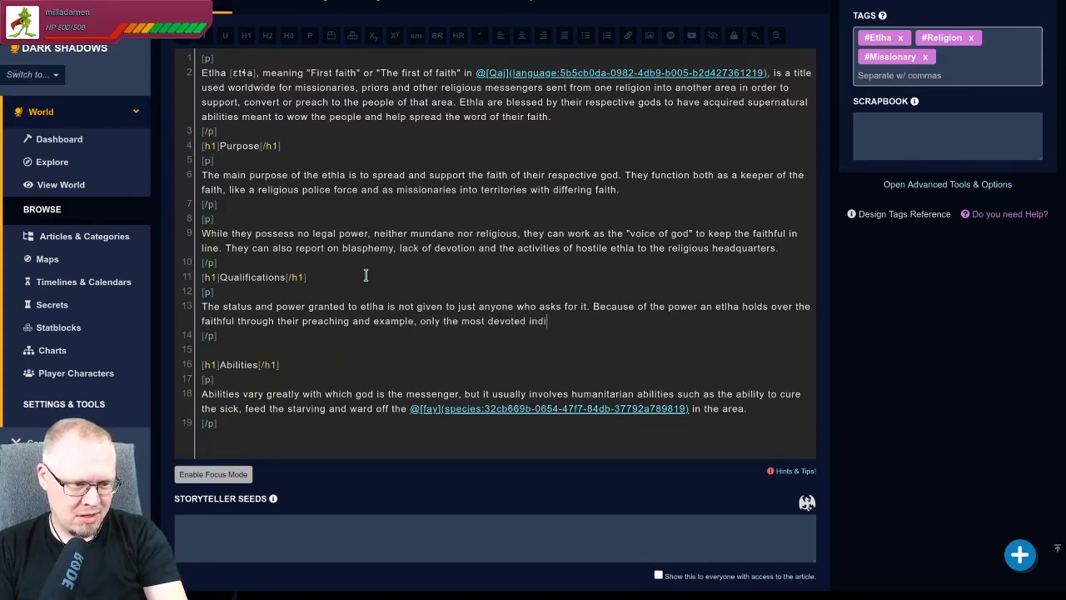
{"action": "type", "text": "viduals are chose"}
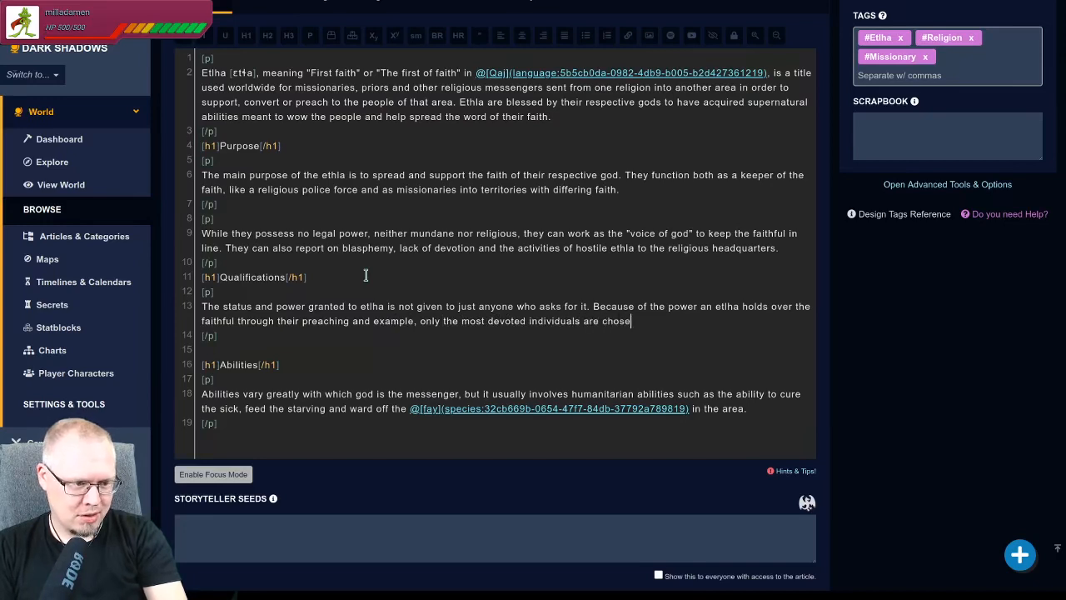
{"action": "type", "text": "n. In man"}
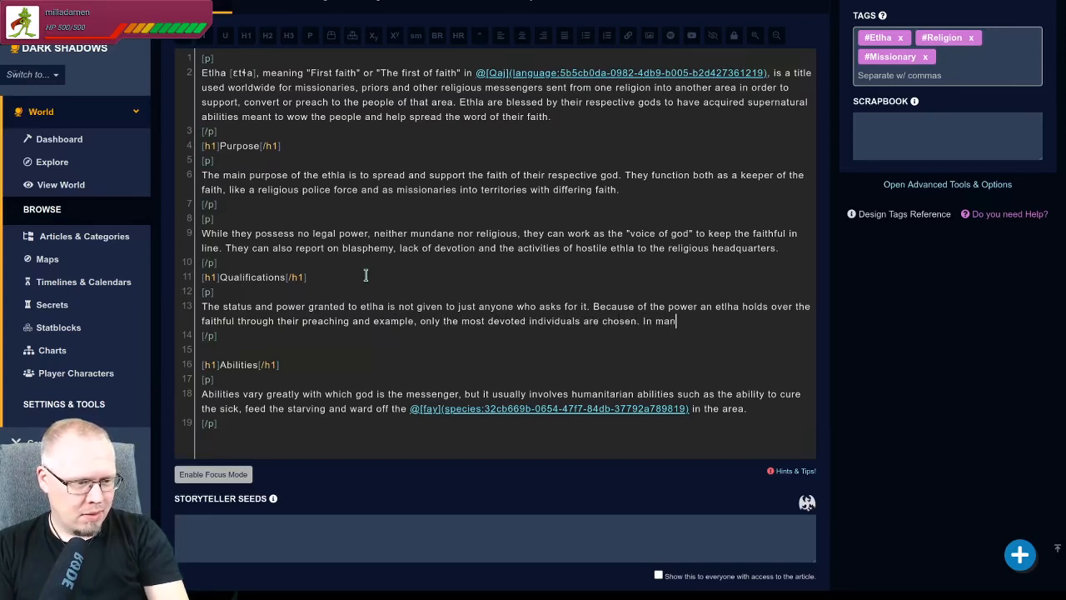
{"action": "type", "text": "y areas, the ethla are little"}
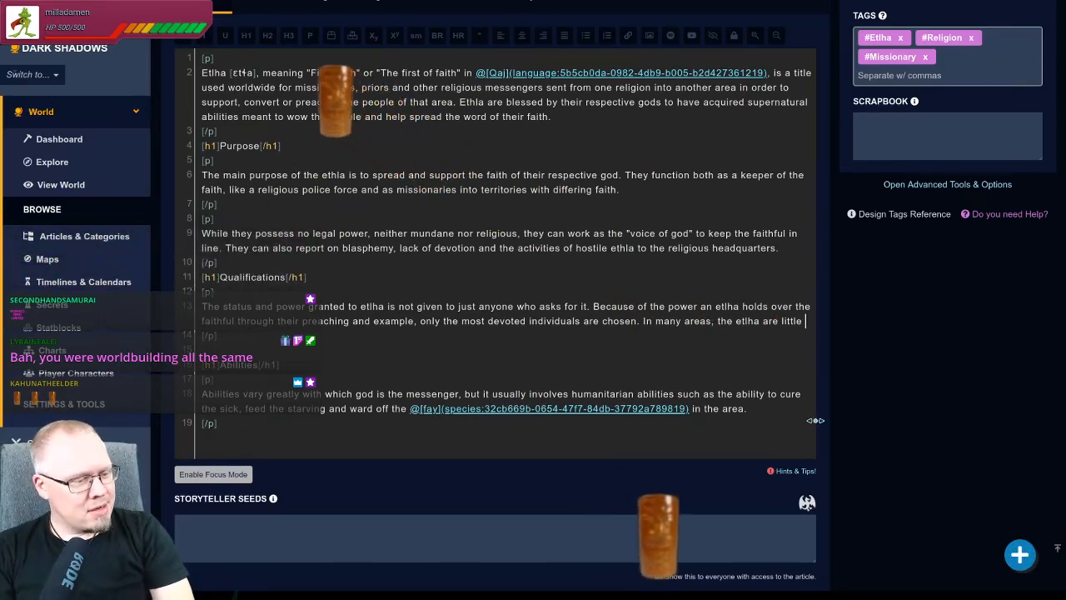
Add that etlha are little more than fanatics, some overzealous in their "guidance".
{"action": "type", "text": "more than fanatics and some can get just a bit to"}
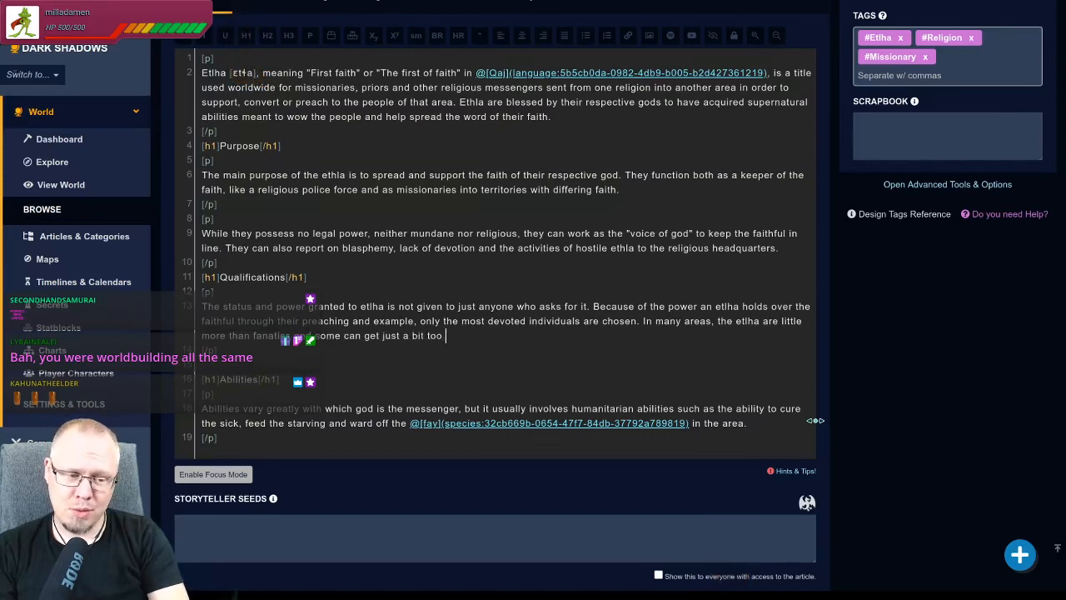
{"action": "type", "text": "overzealous"}
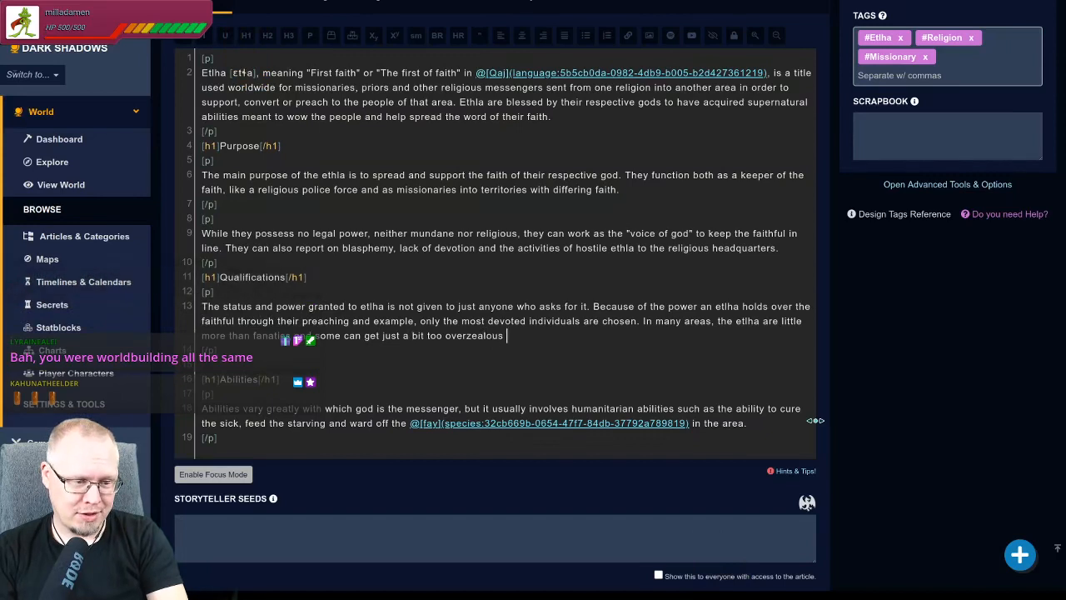
{"action": "type", "text": "in their"}
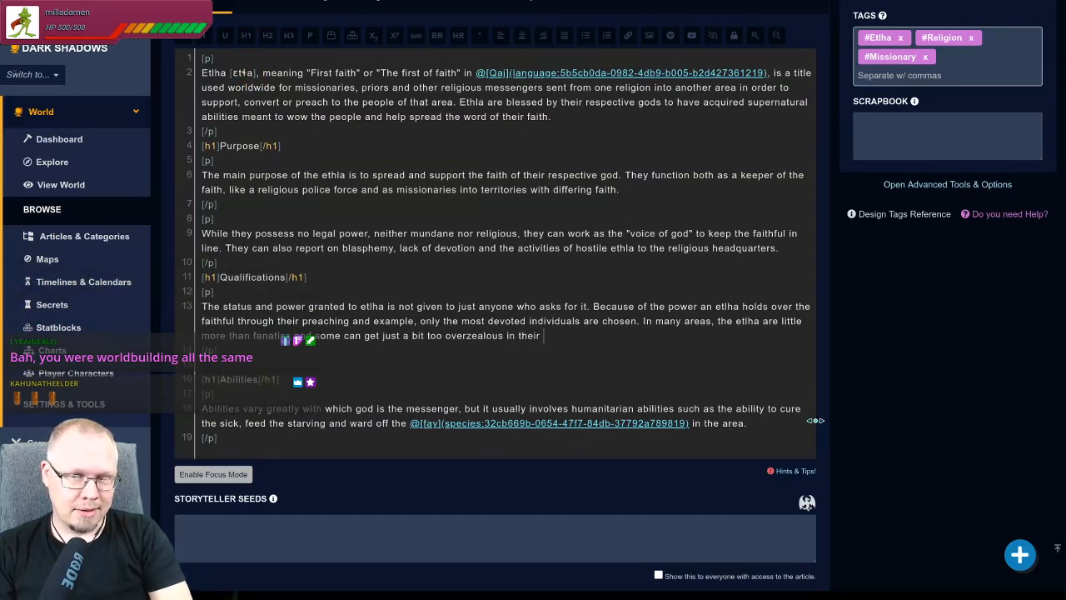
{"action": "type", "text": "\"guidance"}
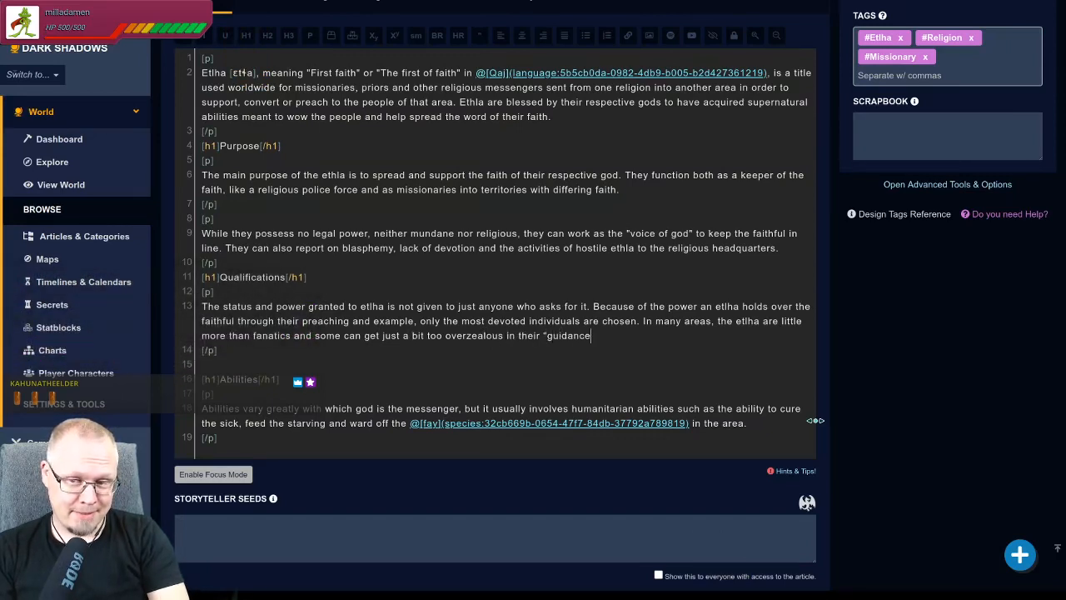
{"action": "type", "text": "\"."}
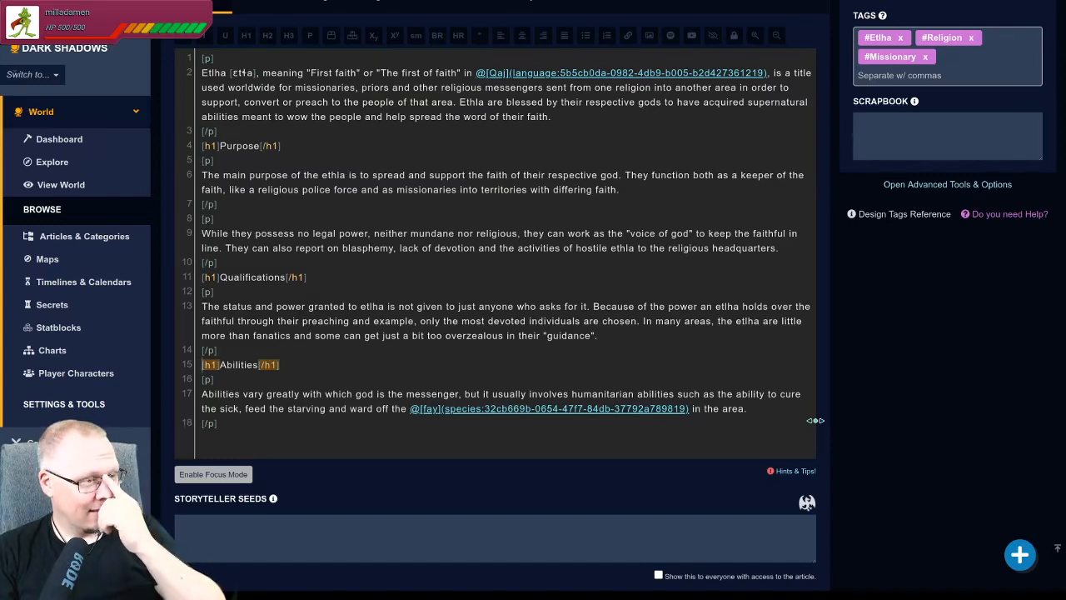
Replace 'is the messenger' with 'the etlha follows' in the Abilities paragraph.
{"action": "scroll", "scroll_direction": "down", "scroll_amount": 3}
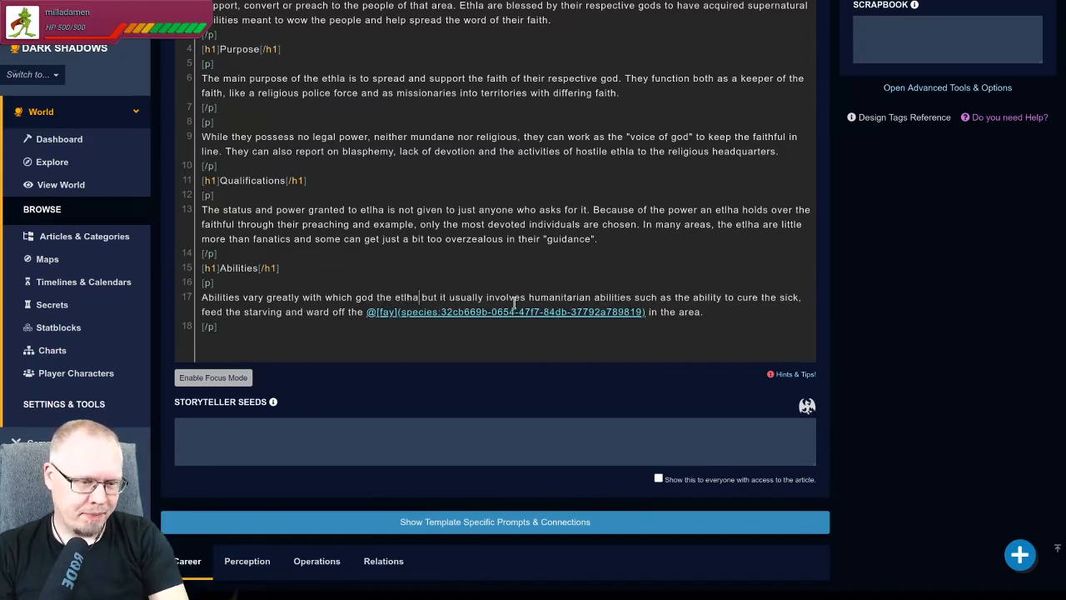
{"action": "type", "text": "foloows,"}
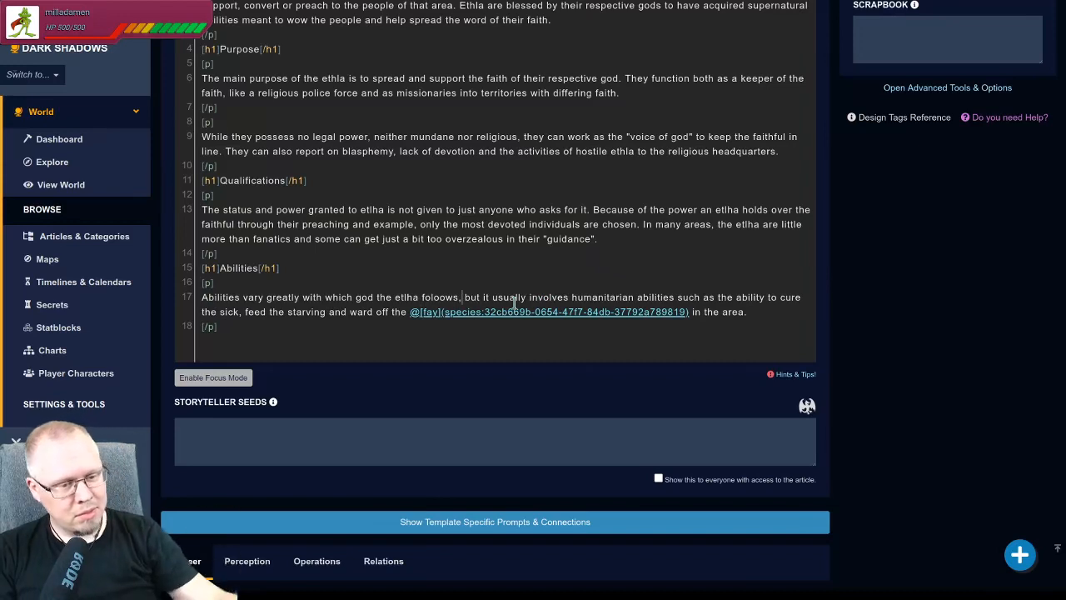
{"action": "mouse_move", "coordinate": [651, 295]}
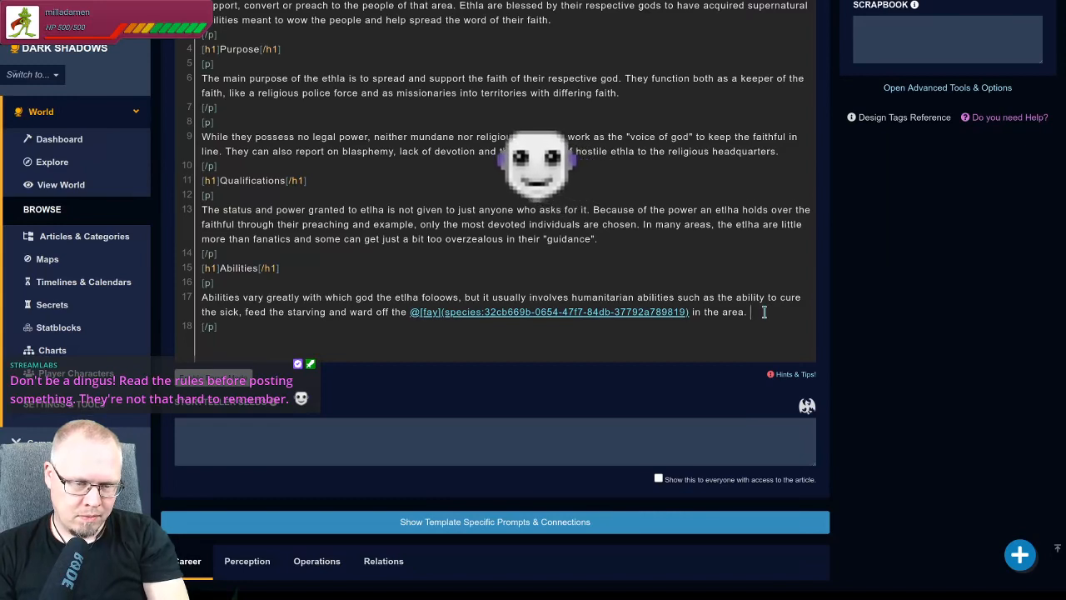
Add that more devoted etlha may gain abilities against the unfaithful who offend the devoted.
{"action": "type", "text": "So"}
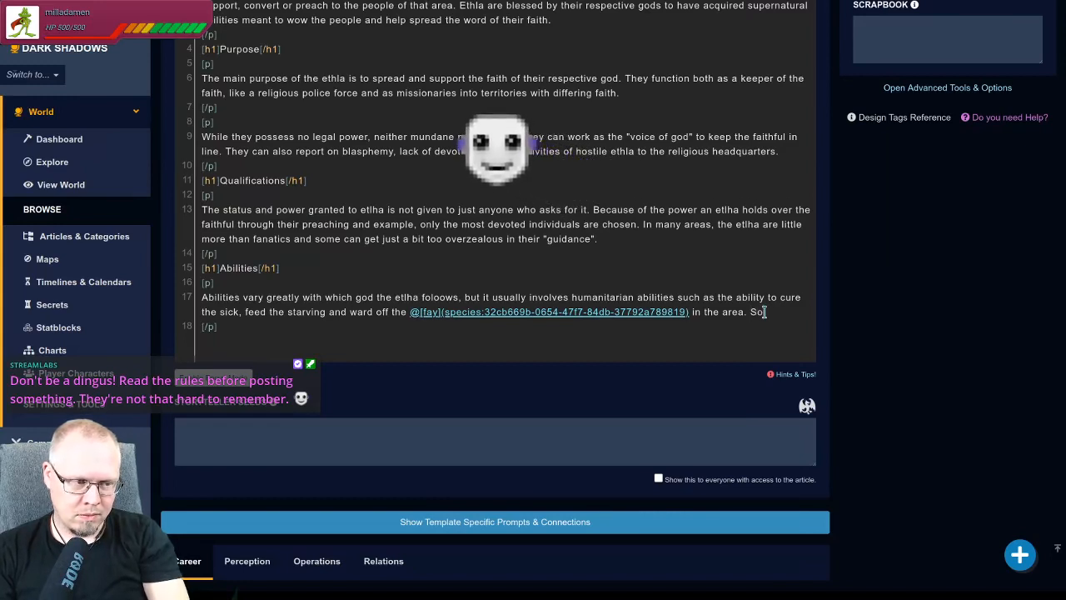
{"action": "type", "text": "Some higher ranking or"}
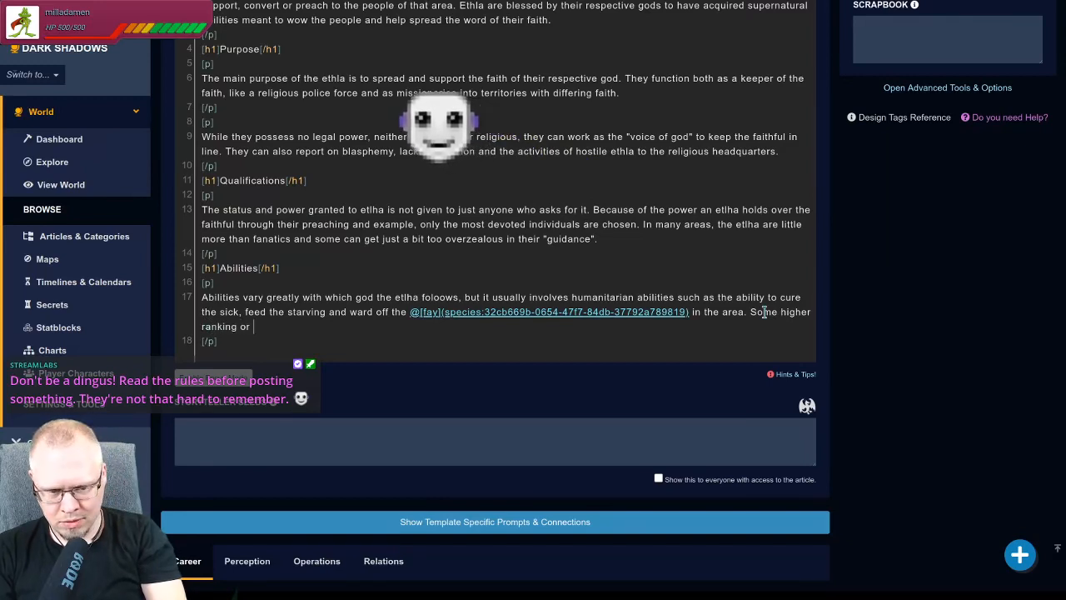
{"action": "type", "text": "more devolted"}
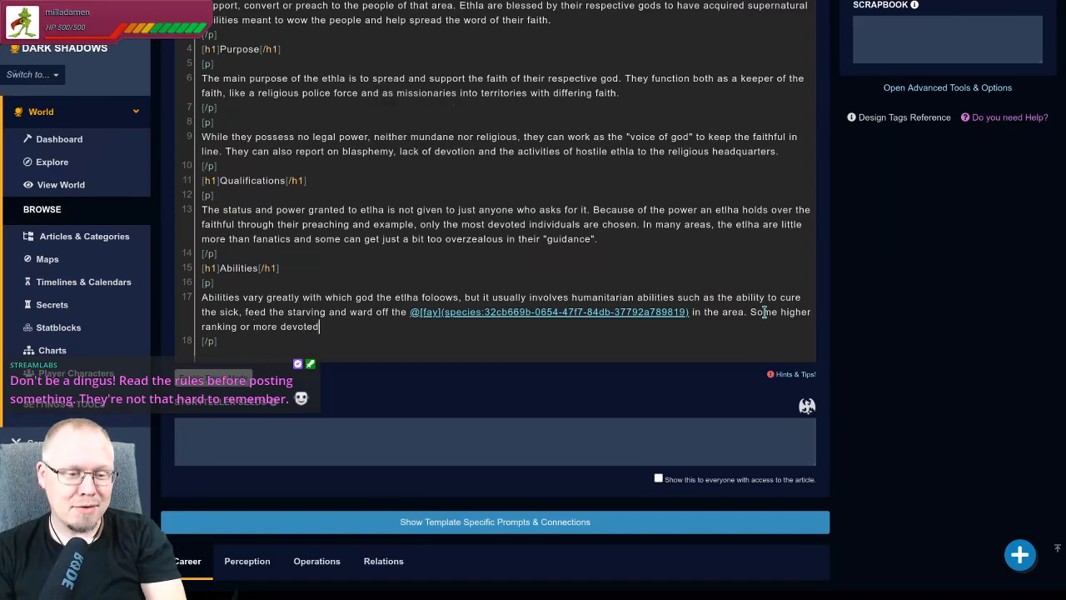
{"action": "type", "text": "etlha m"}
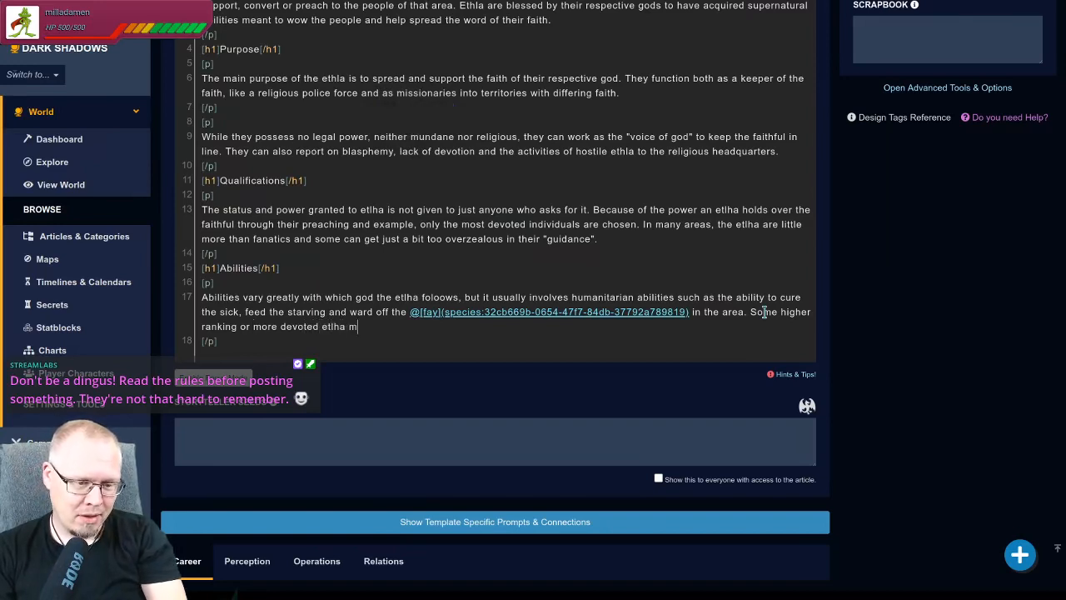
{"action": "type", "text": "ay also"}
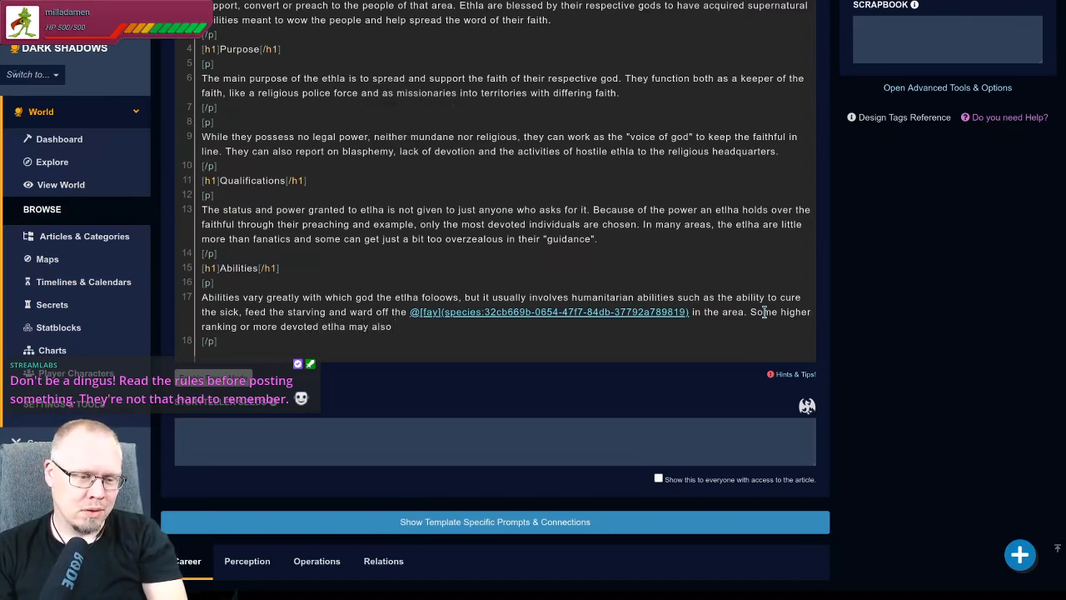
{"action": "type", "text": "gain the abiliti"}
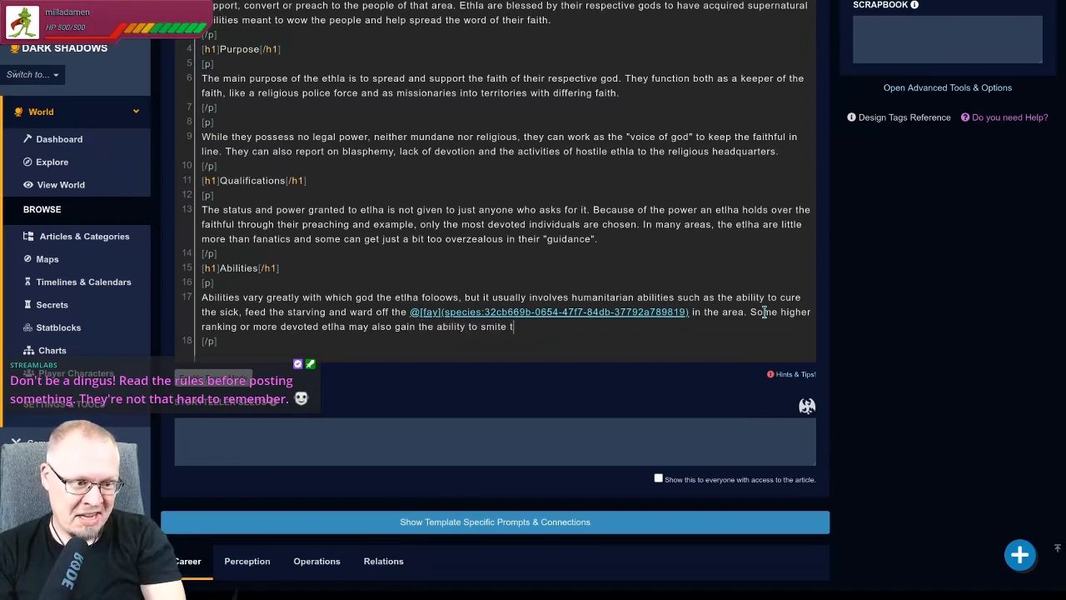
{"action": "type", "text": "he unfaithful or de"}
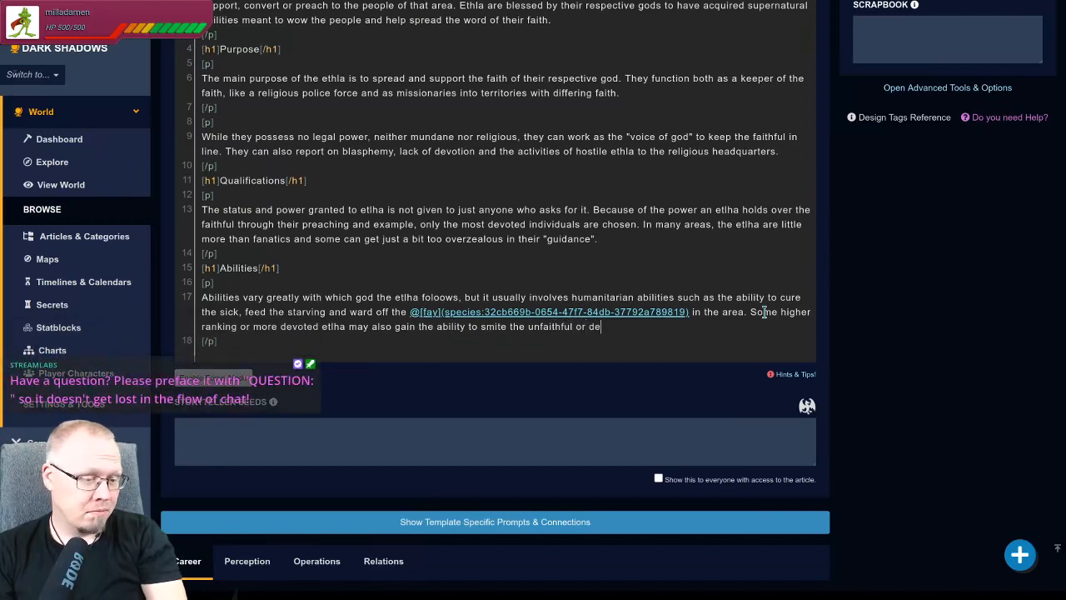
{"action": "type", "text": "fend the devoted\""}
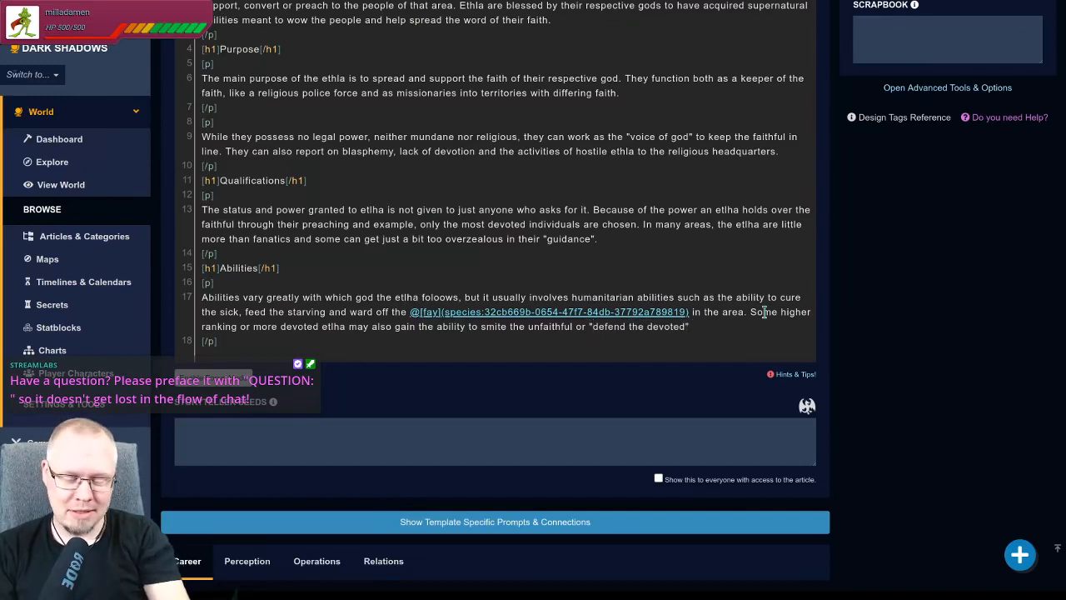
{"action": "type", "text": ", as they would"}
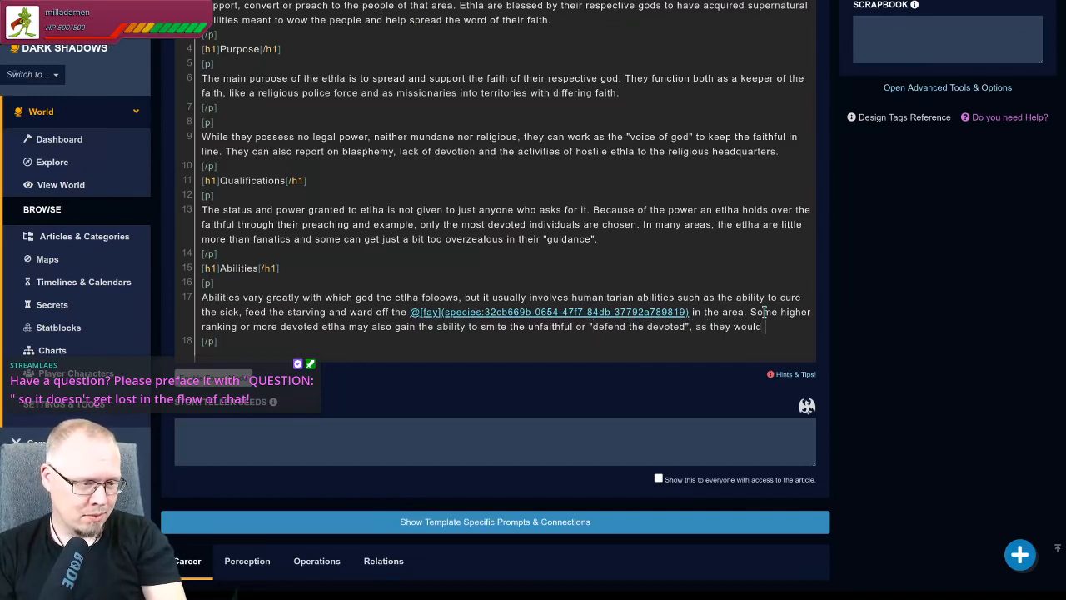
{"action": "type", "text": "put it. These etlha possess the"}
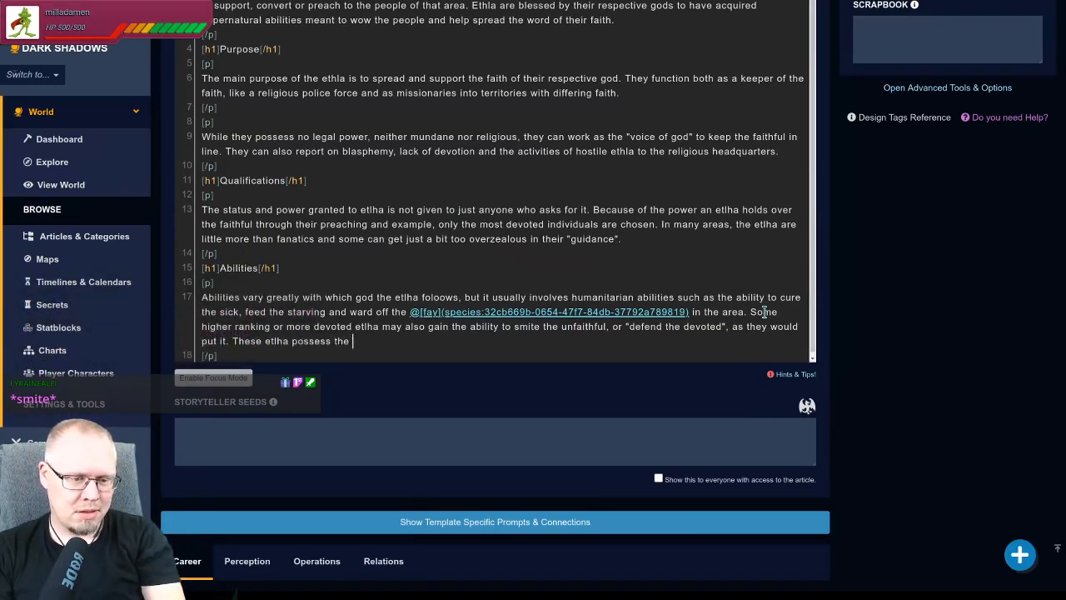
Add their power to inflict harm, pain and pestilence on those deserving of it.
{"action": "type", "text": "power to inflict"}
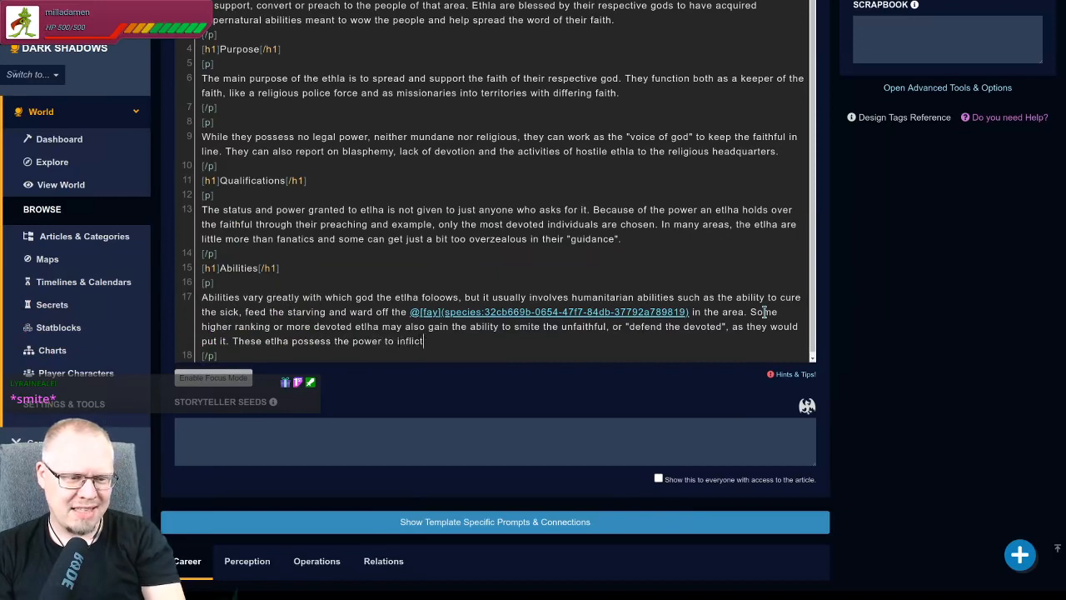
{"action": "type", "text": "harm,"}
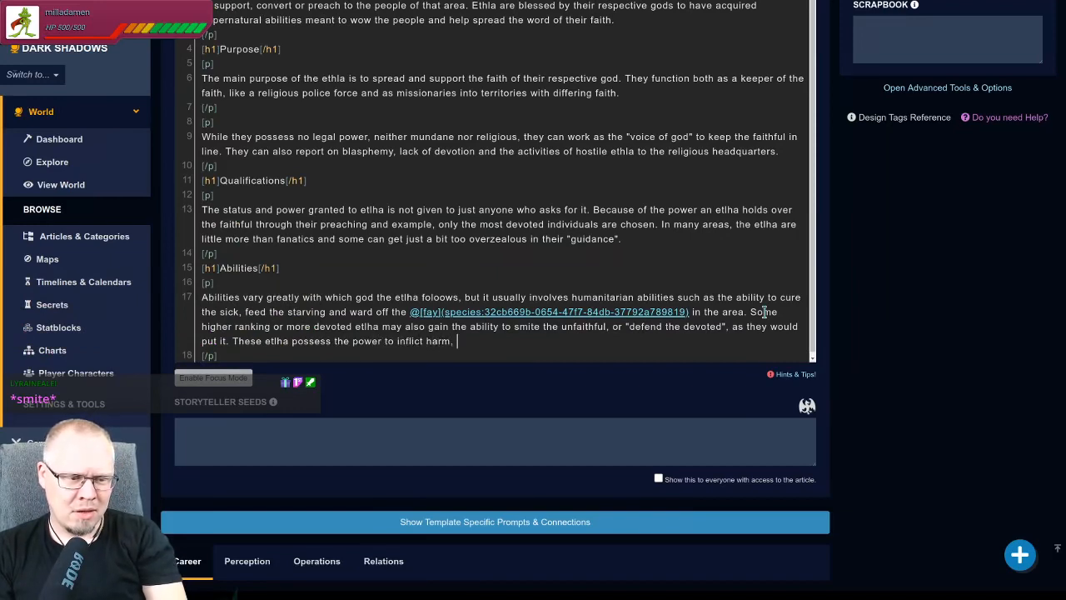
{"action": "type", "text": "pain and pestilence upon those they"}
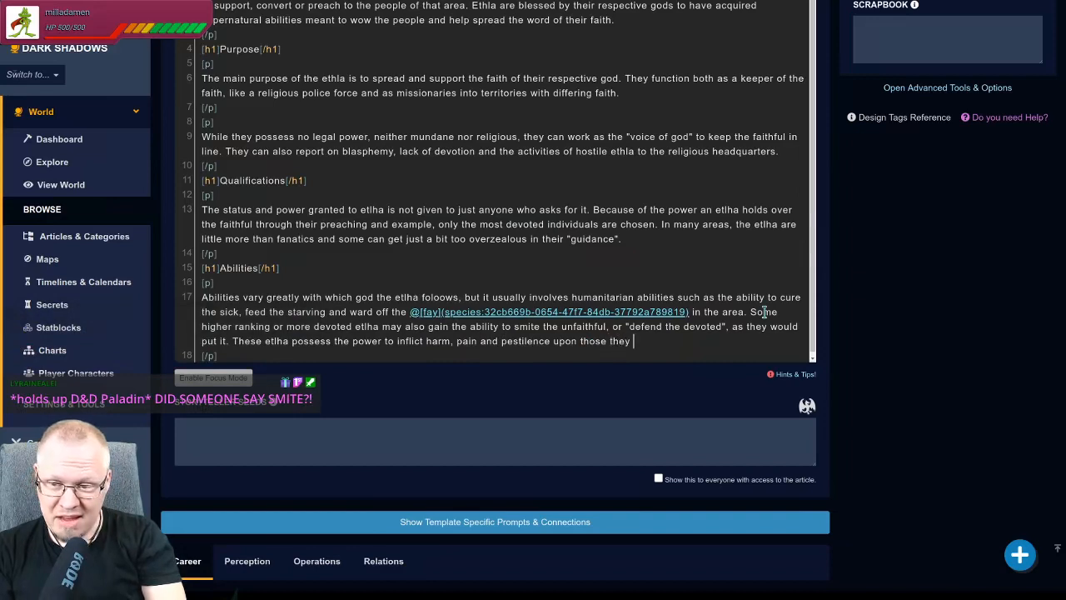
{"action": "type", "text": "find"}
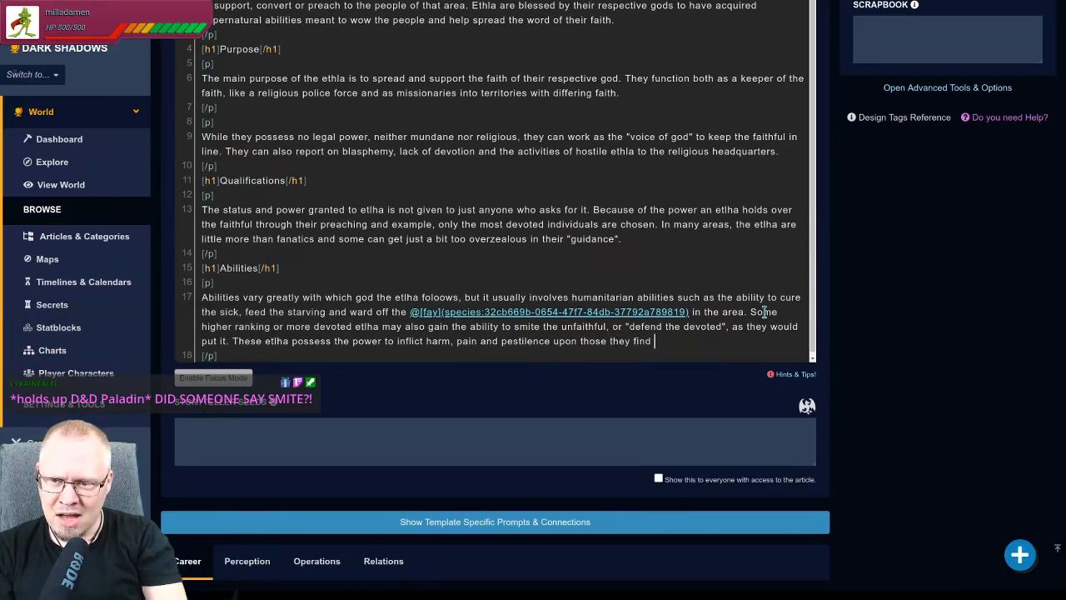
{"action": "type", "text": "wor"}
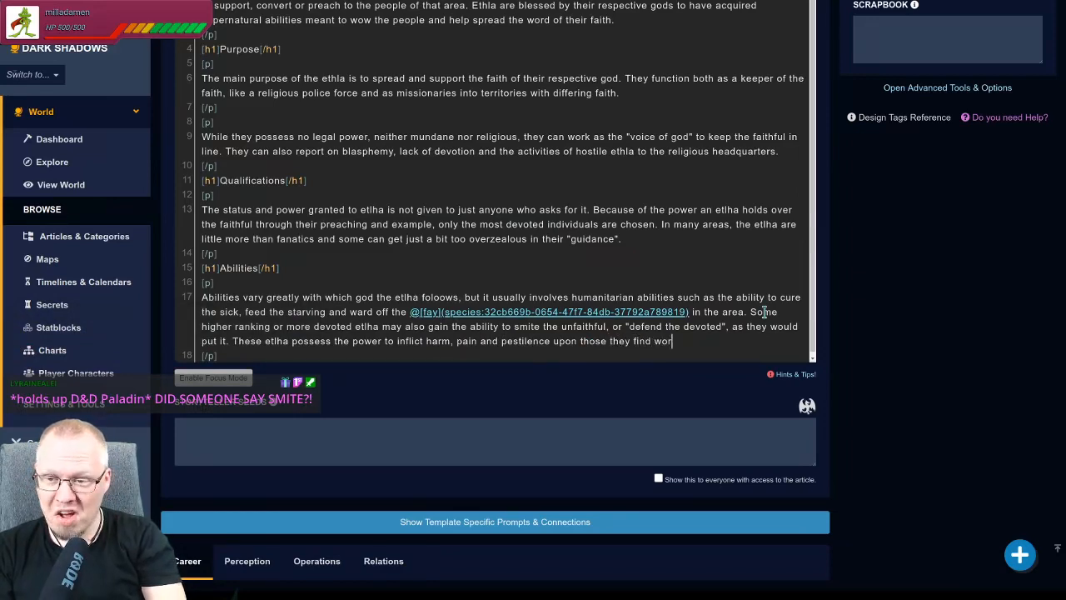
{"action": "type", "text": "thy of it"}
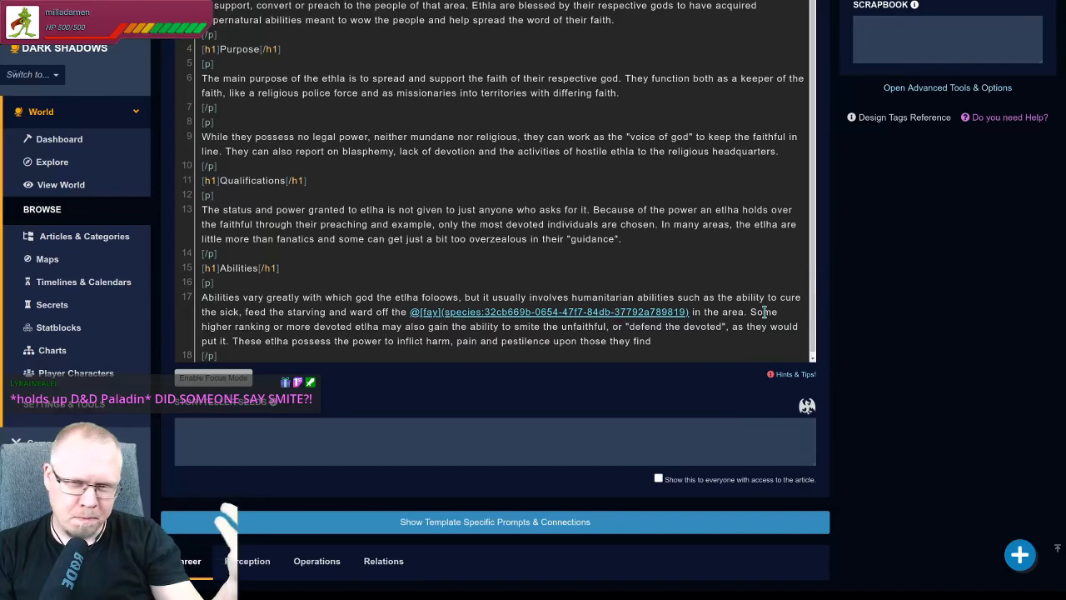
{"action": "type", "text": "des"}
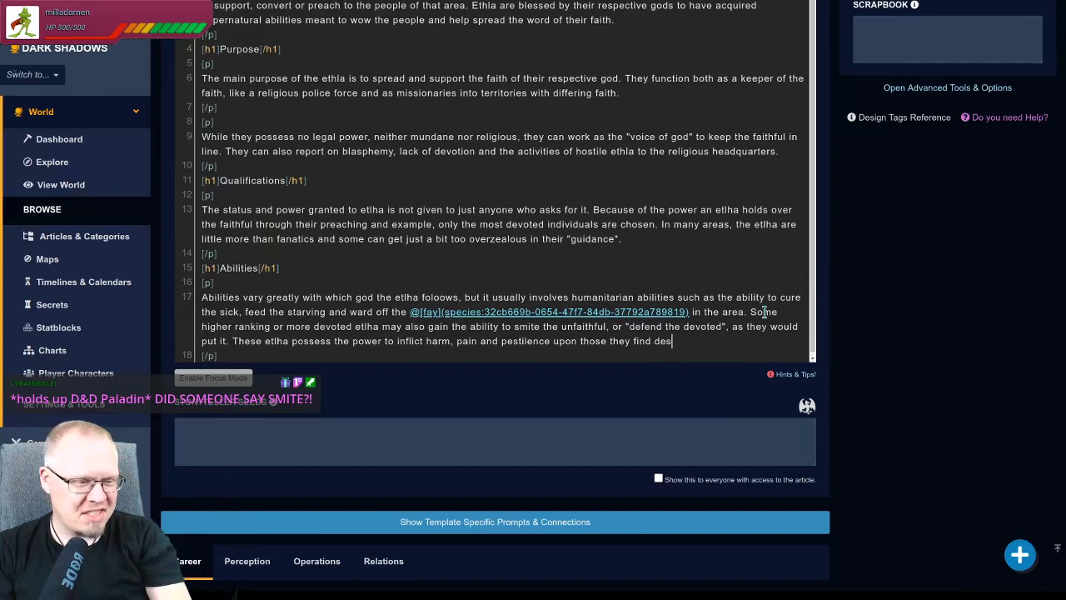
{"action": "type", "text": "erving of it."}
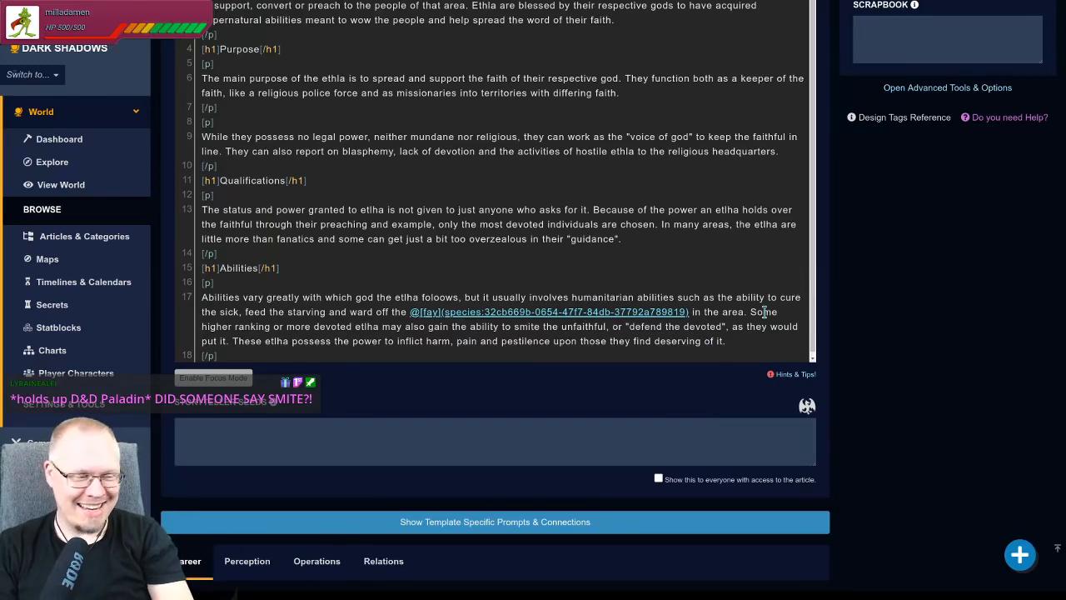
{"action": "mouse_move", "coordinate": [765, 321]}
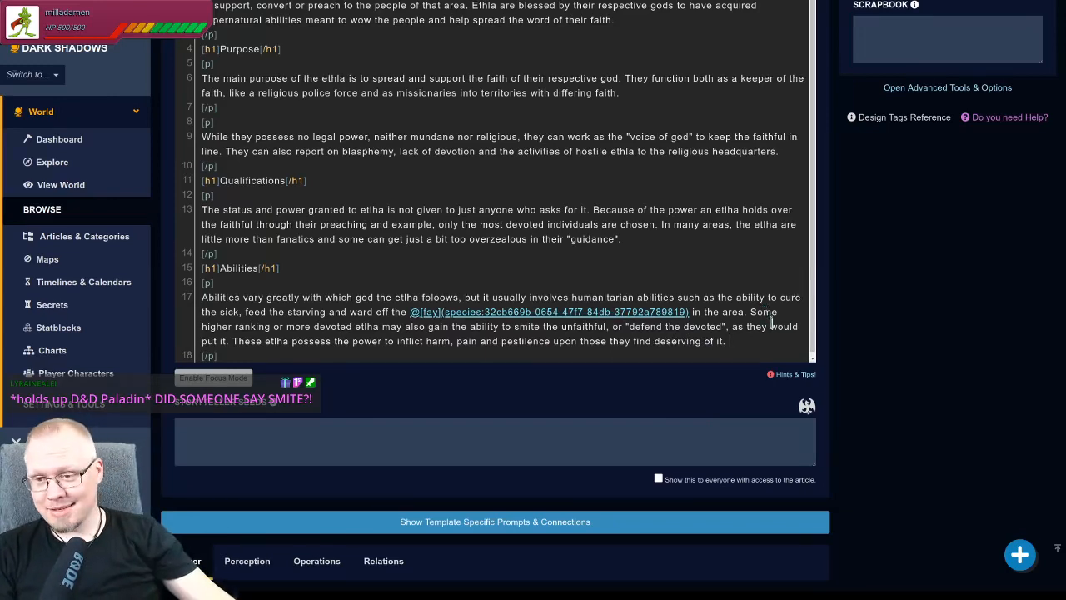
{"action": "scroll", "scroll_direction": "down", "scroll_amount": 3}
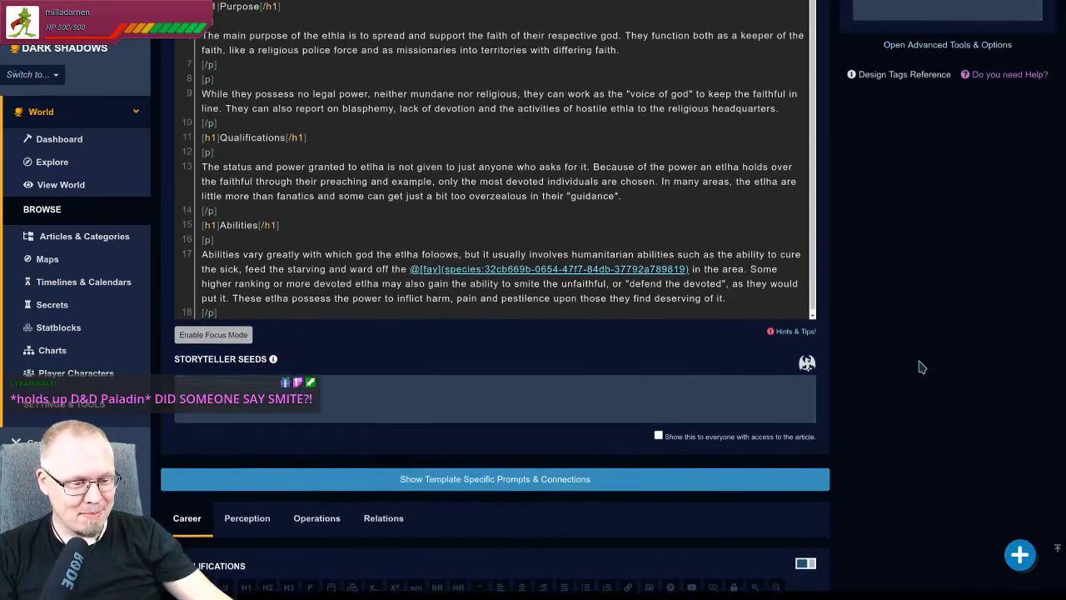
{"action": "scroll", "scroll_direction": "up", "scroll_amount": 3}
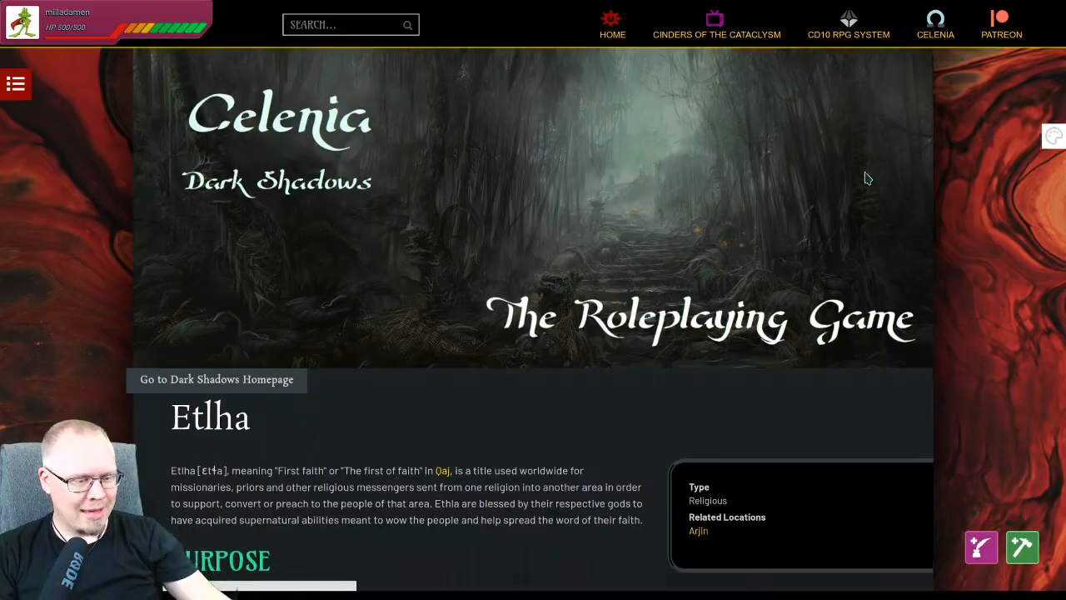
Preview the Etlha page's Abilities section, then show the empty Operations prompts starting with Tools.
{"action": "scroll", "scroll_direction": "down", "scroll_amount": 3}
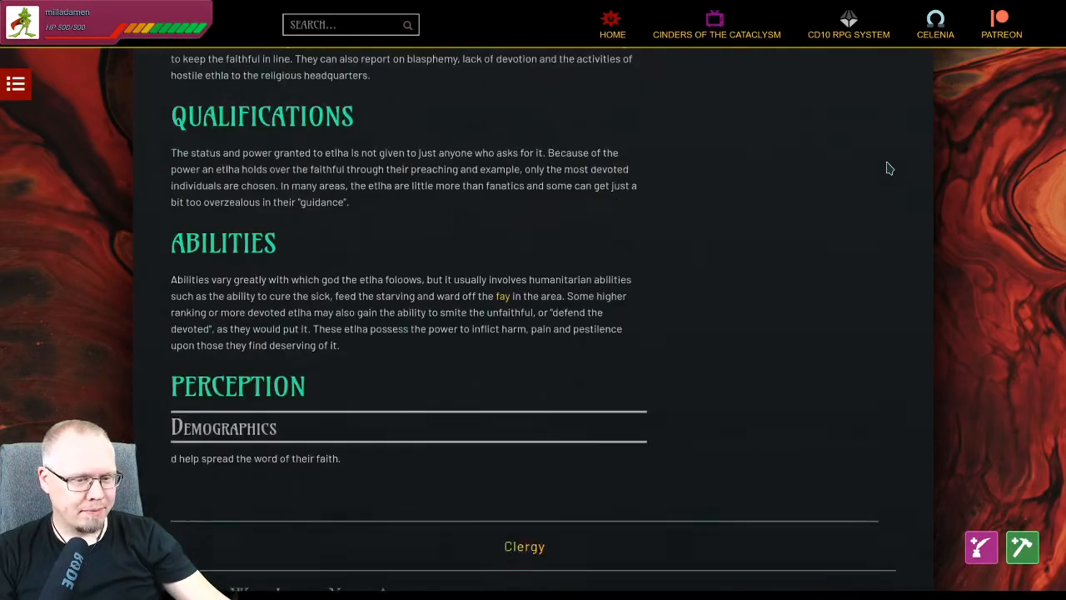
{"action": "scroll", "scroll_direction": "up", "scroll_amount": 3}
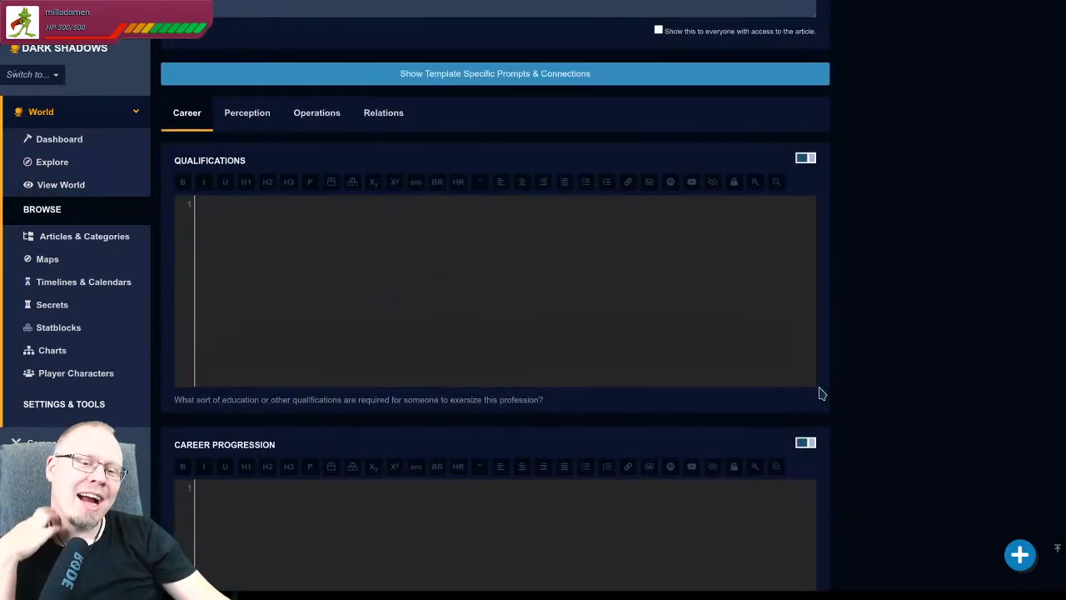
{"action": "scroll", "scroll_direction": "down", "scroll_amount": 3}
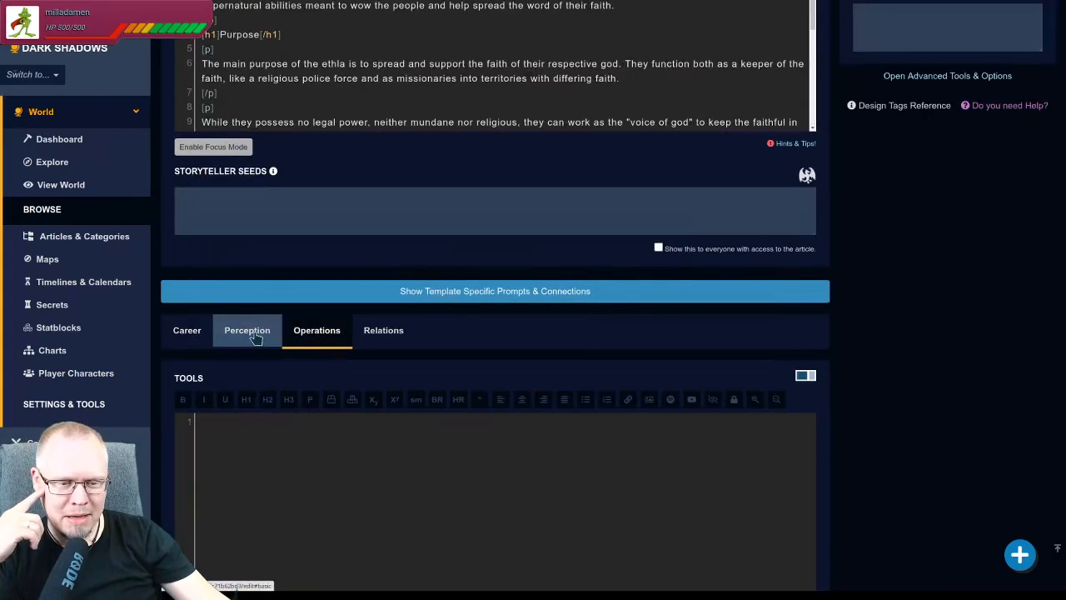
{"action": "scroll", "scroll_direction": "down", "scroll_amount": 3}
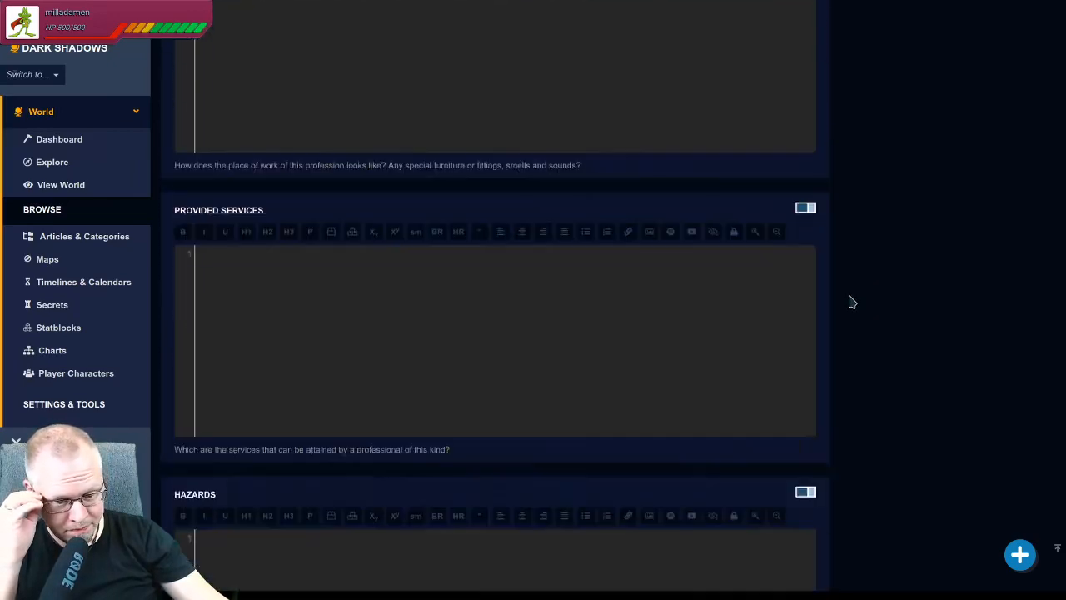
{"action": "scroll", "scroll_direction": "up", "scroll_amount": 3}
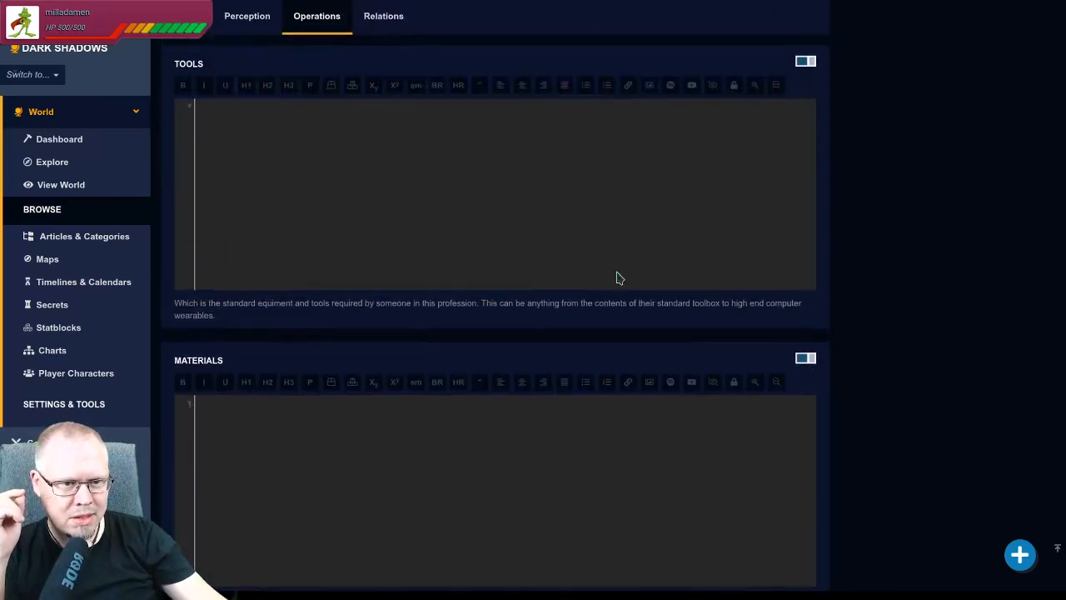
Remove Arjin from Related Locations and add Gimroan Basin and Morvátian Peninsula.
{"action": "left_click", "coordinate": [384, 16]}
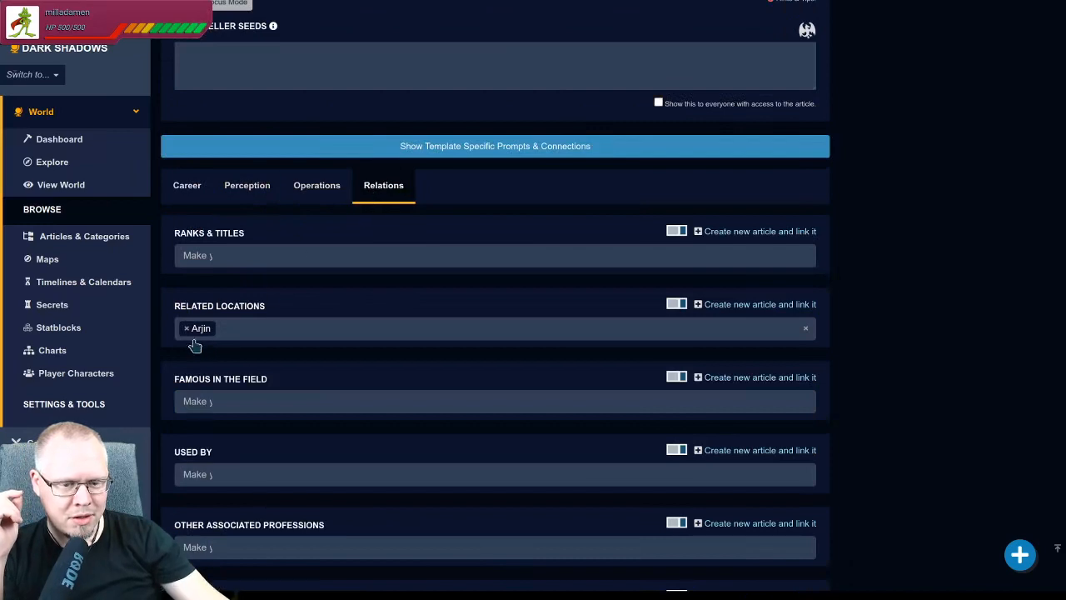
{"action": "left_click", "coordinate": [494, 328]}
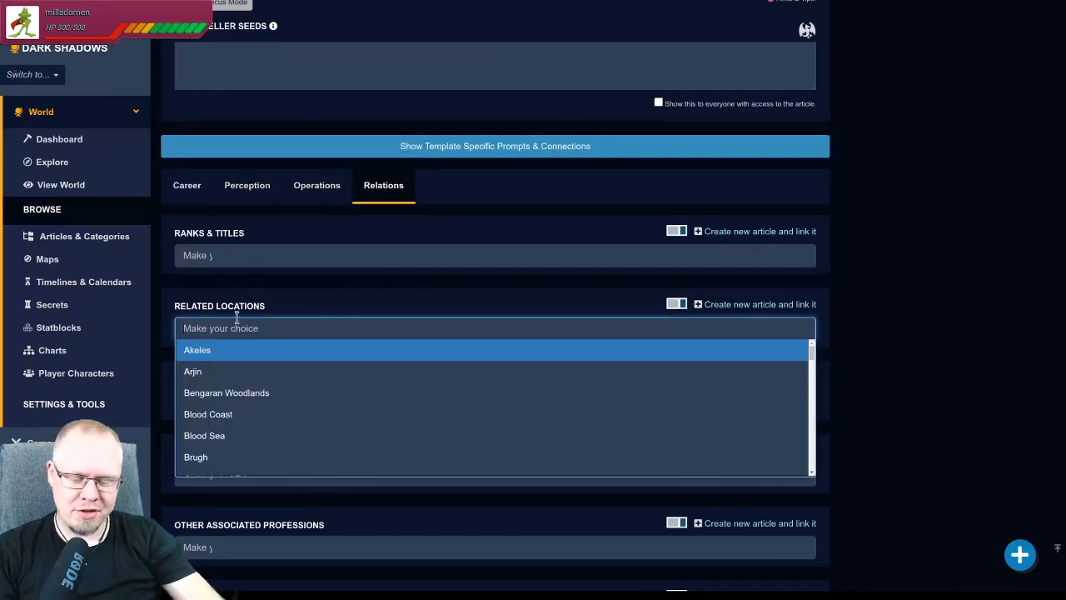
{"action": "type", "text": "gim"}
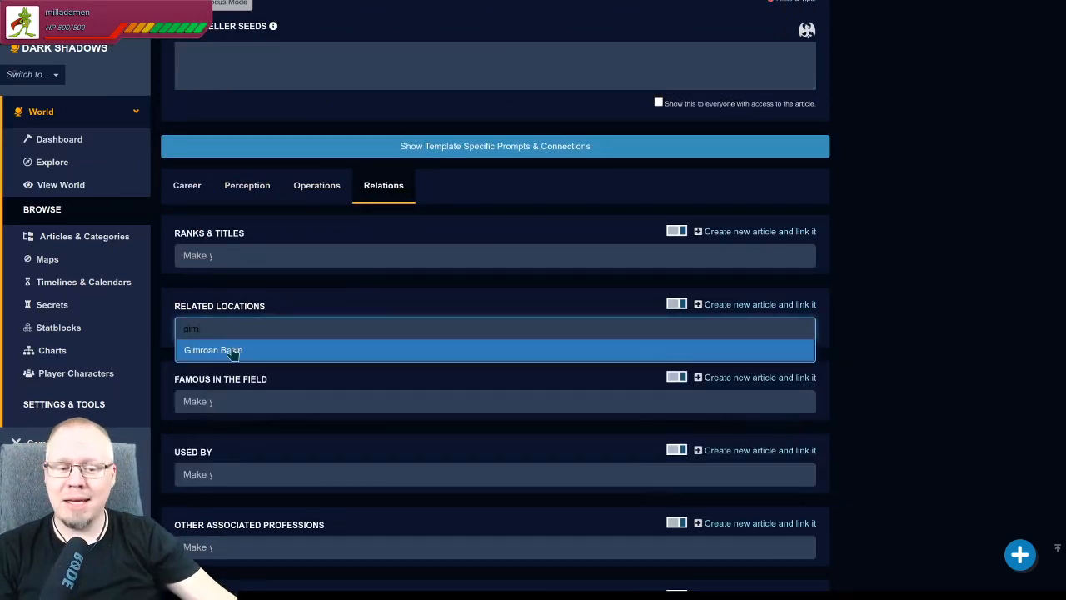
{"action": "left_click", "coordinate": [213, 349]}
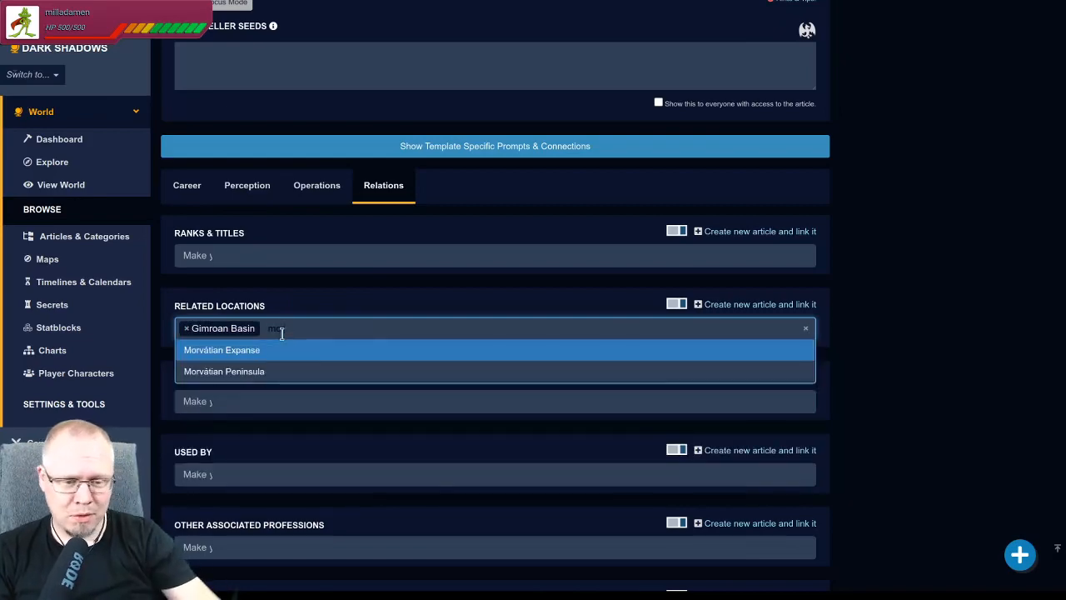
{"action": "left_click", "coordinate": [225, 371]}
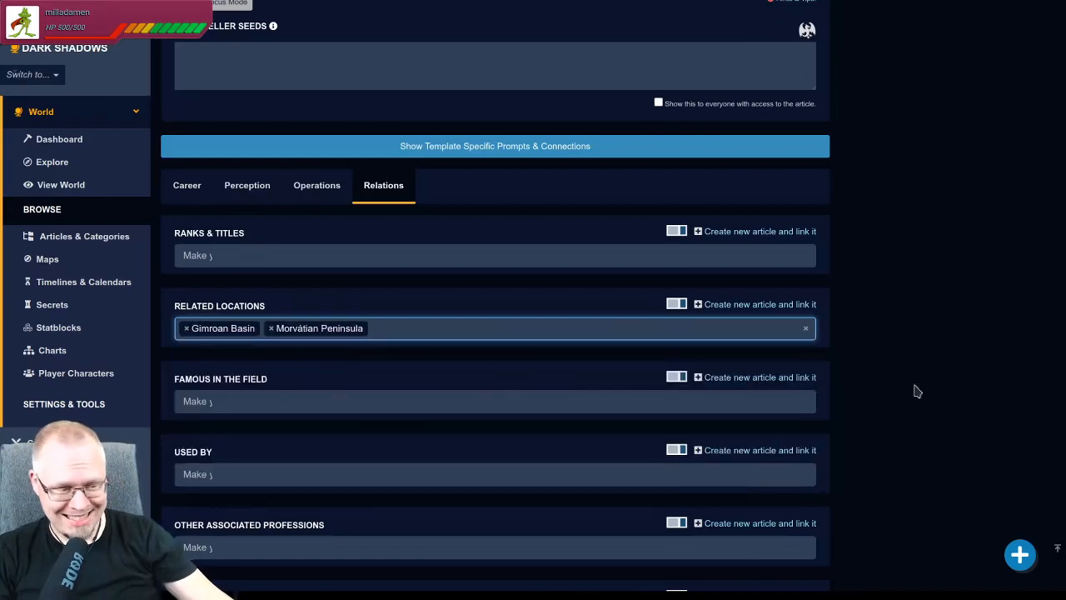
{"action": "scroll", "scroll_direction": "up", "scroll_amount": 3}
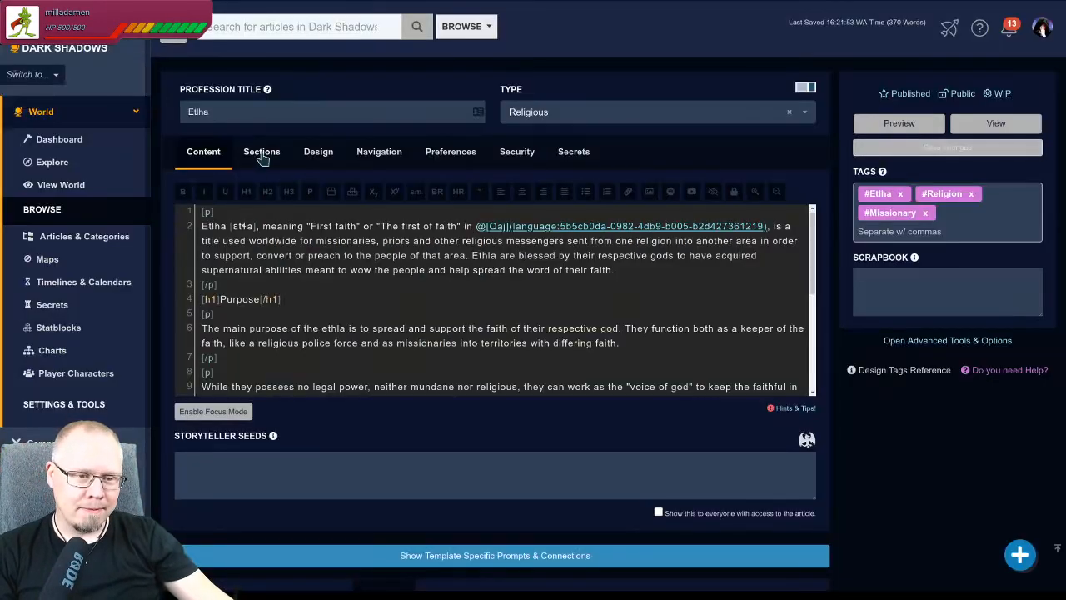
Add a 'Related reading' heading to the Sidebar: Bottom section.
{"action": "scroll", "scroll_direction": "down", "scroll_amount": 3}
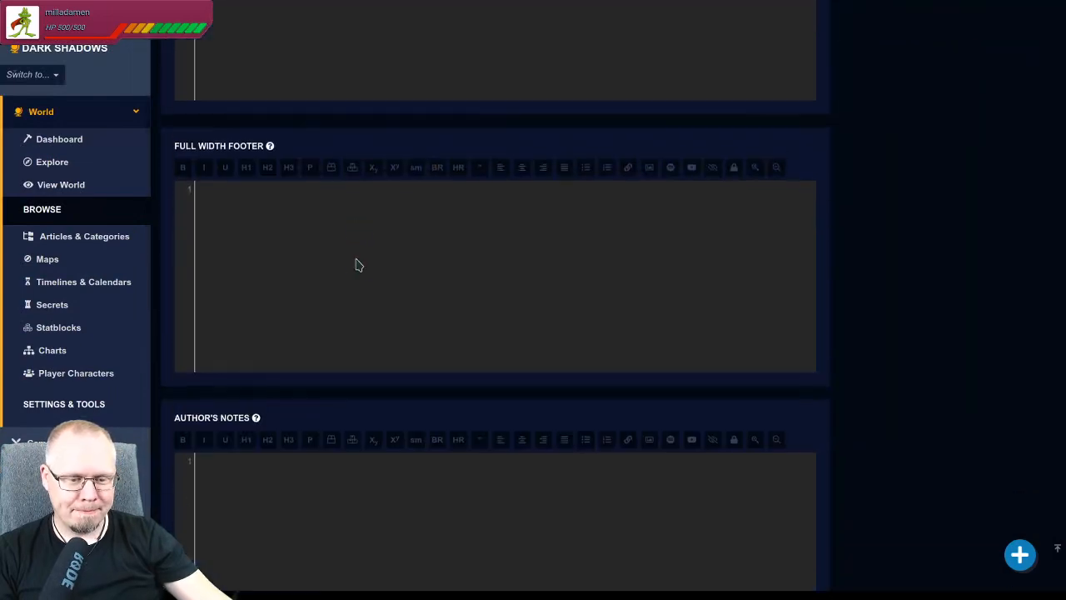
{"action": "scroll", "scroll_direction": "down", "scroll_amount": 3}
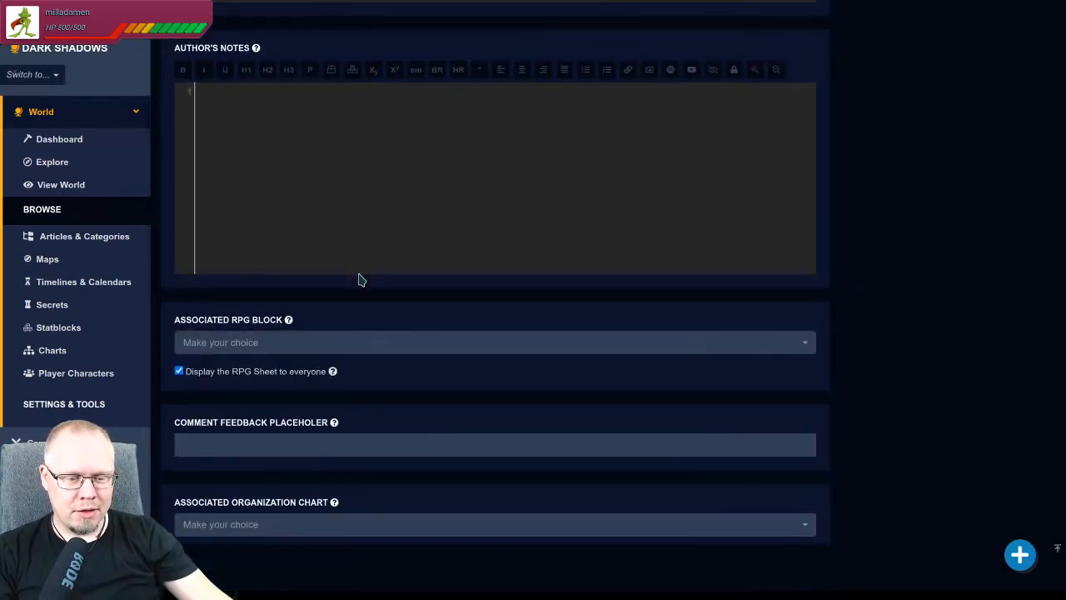
{"action": "left_click", "coordinate": [262, 79]}
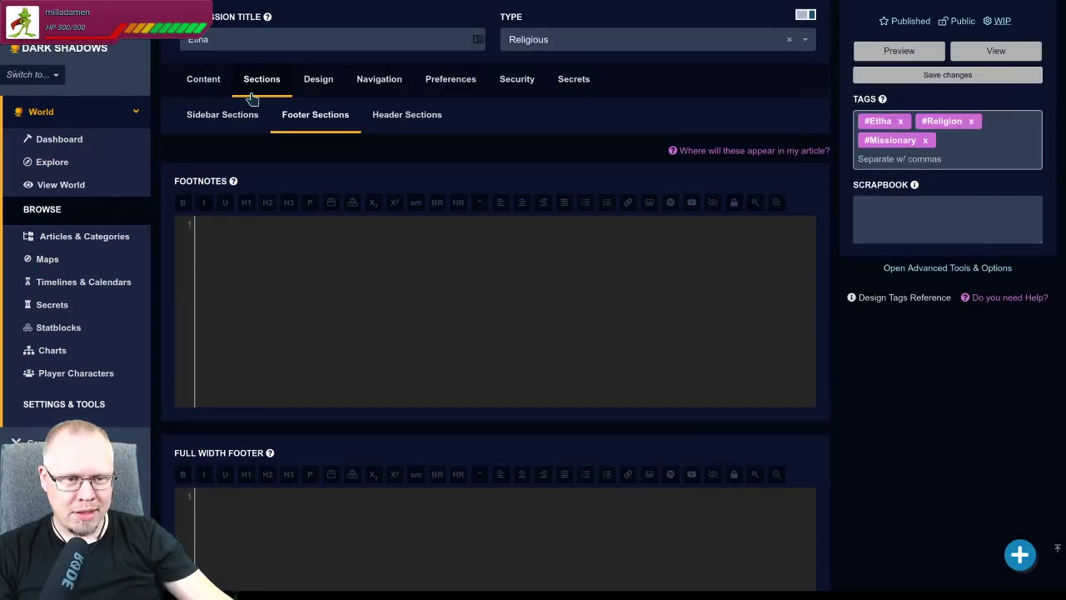
{"action": "scroll", "scroll_direction": "down", "scroll_amount": 3}
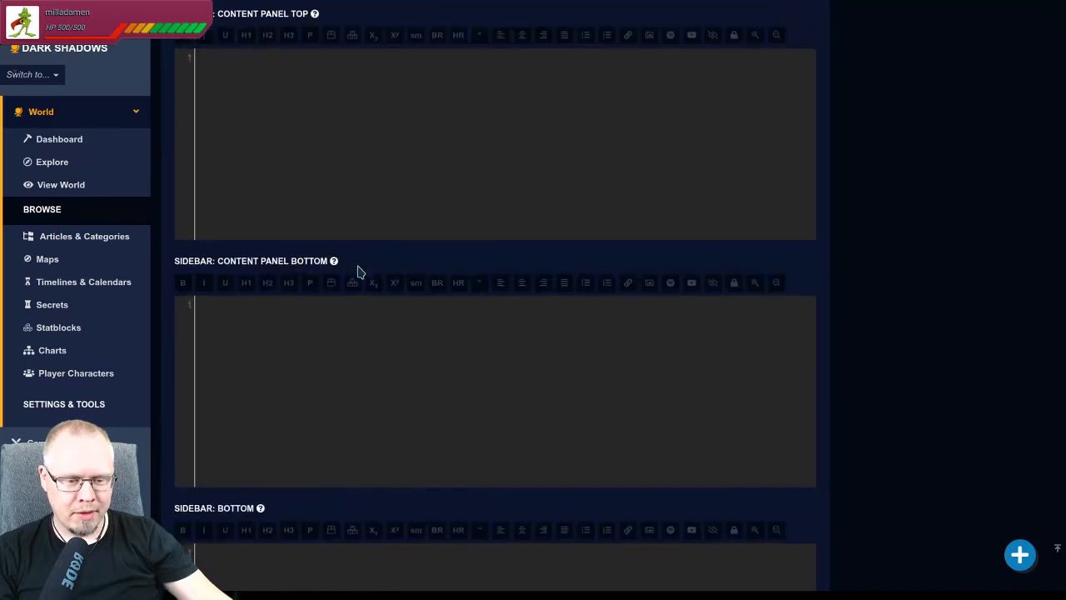
{"action": "scroll", "scroll_direction": "down", "scroll_amount": 3}
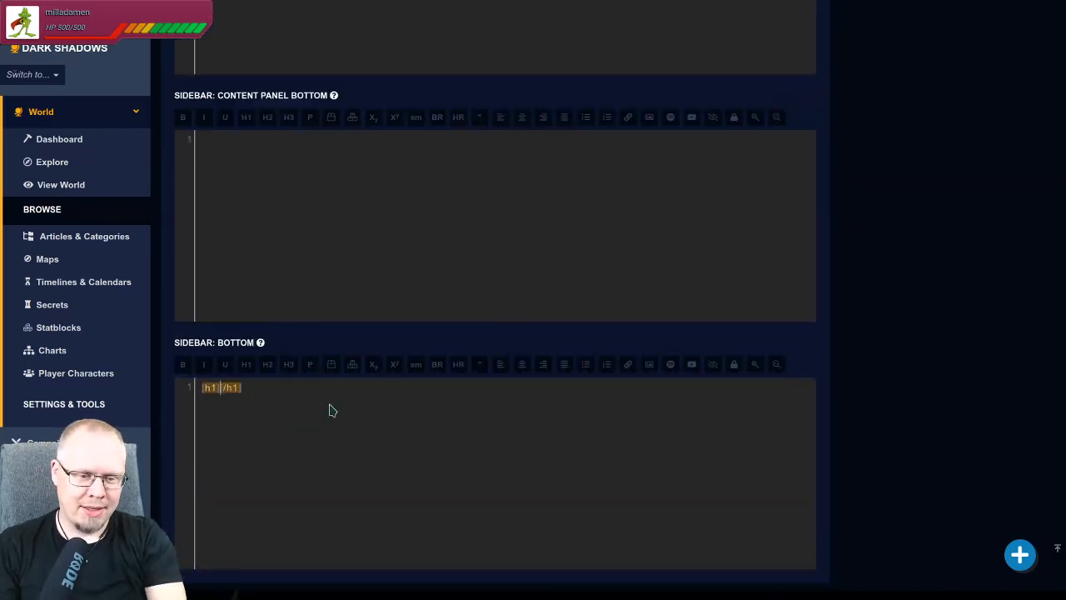
{"action": "type", "text": "Related readin"}
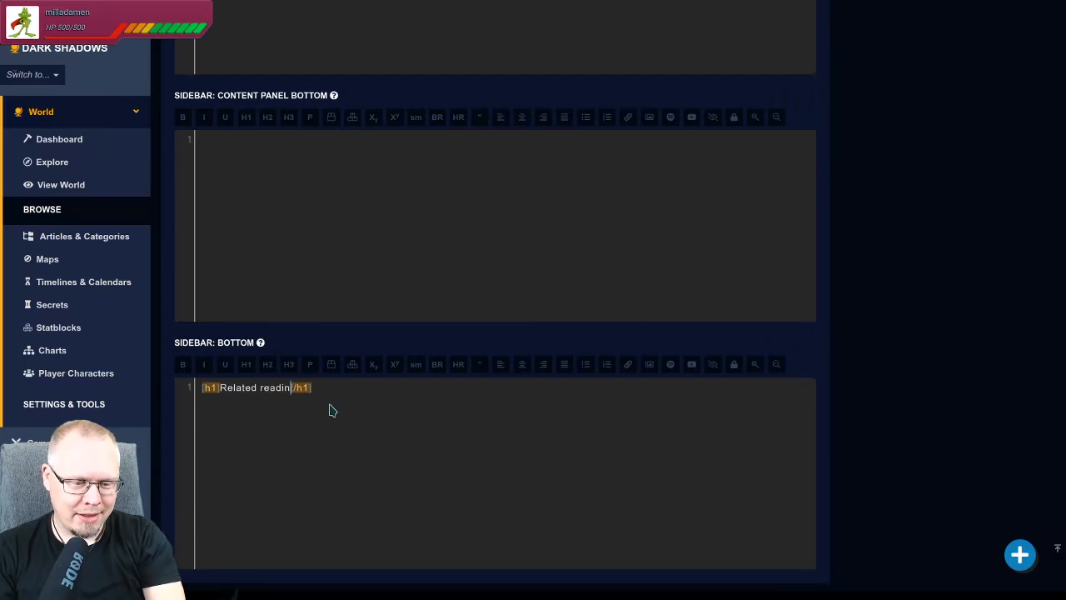
{"action": "key", "text": "Return"}
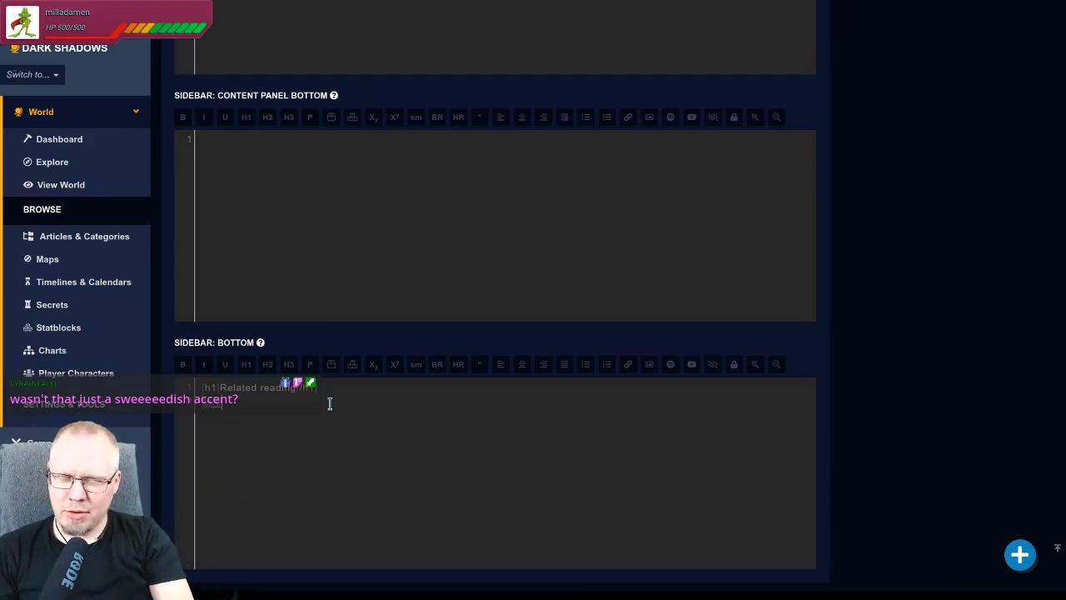
Embed the Religion, Gods and Faith article block under the heading.
{"action": "type", "text": "@relig"}
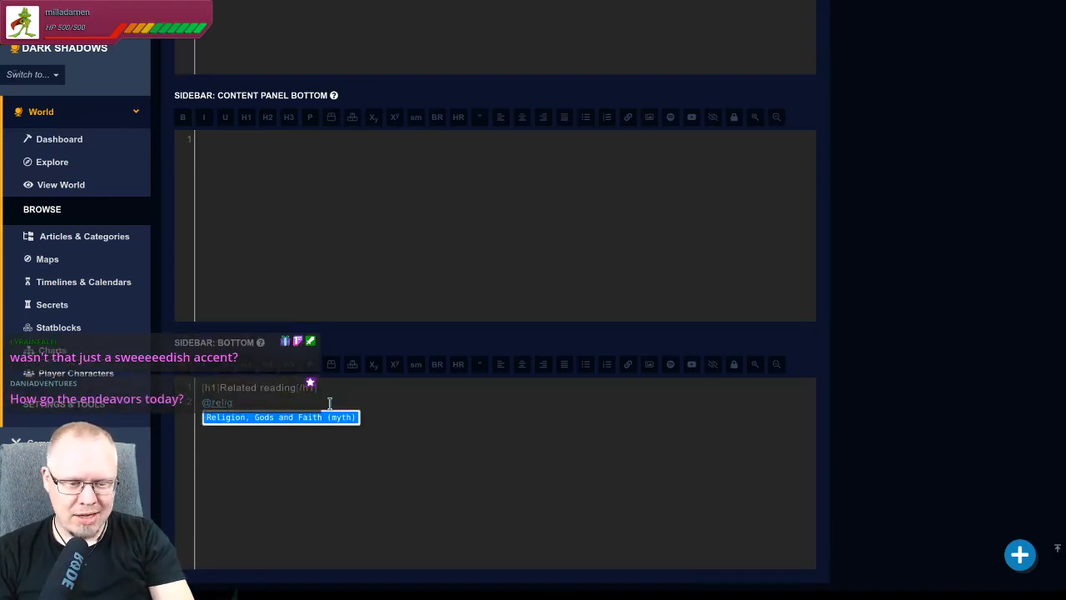
{"action": "left_click", "coordinate": [281, 418]}
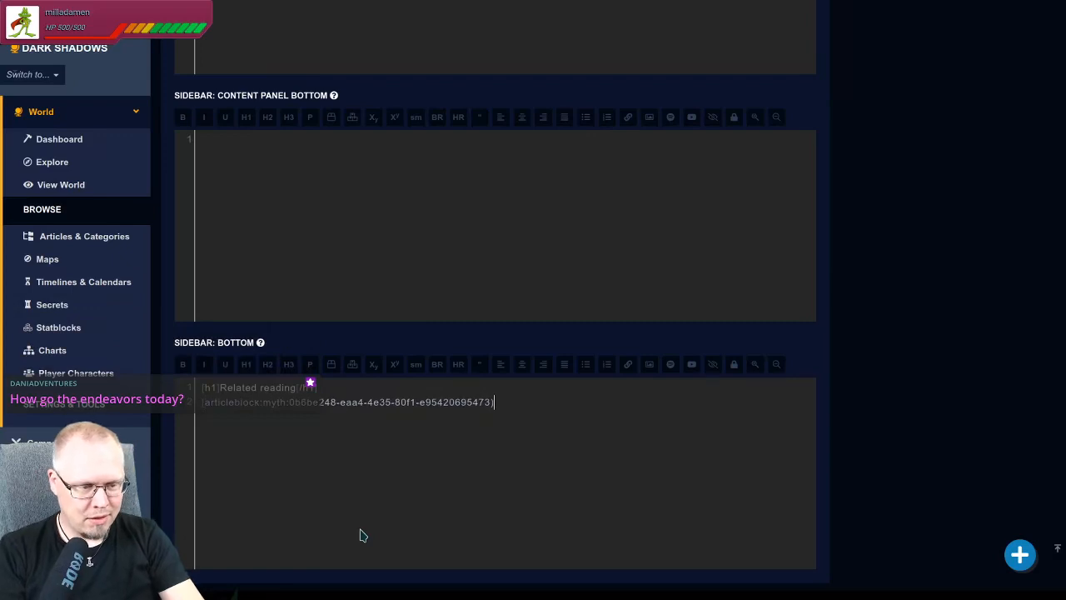
{"action": "mouse_move", "coordinate": [348, 524]}
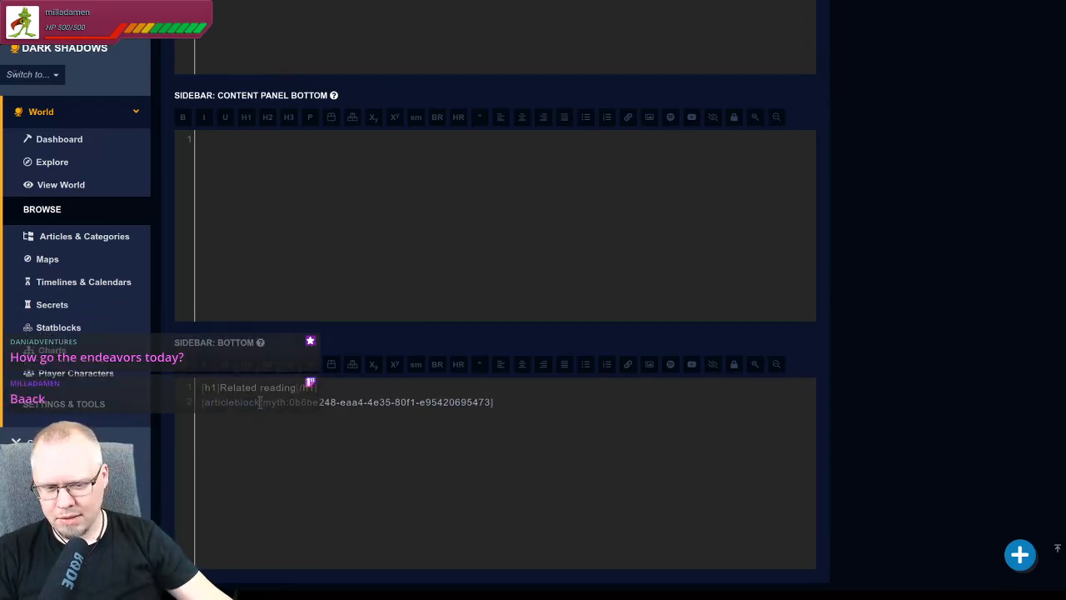
{"action": "double_click", "coordinate": [408, 402]}
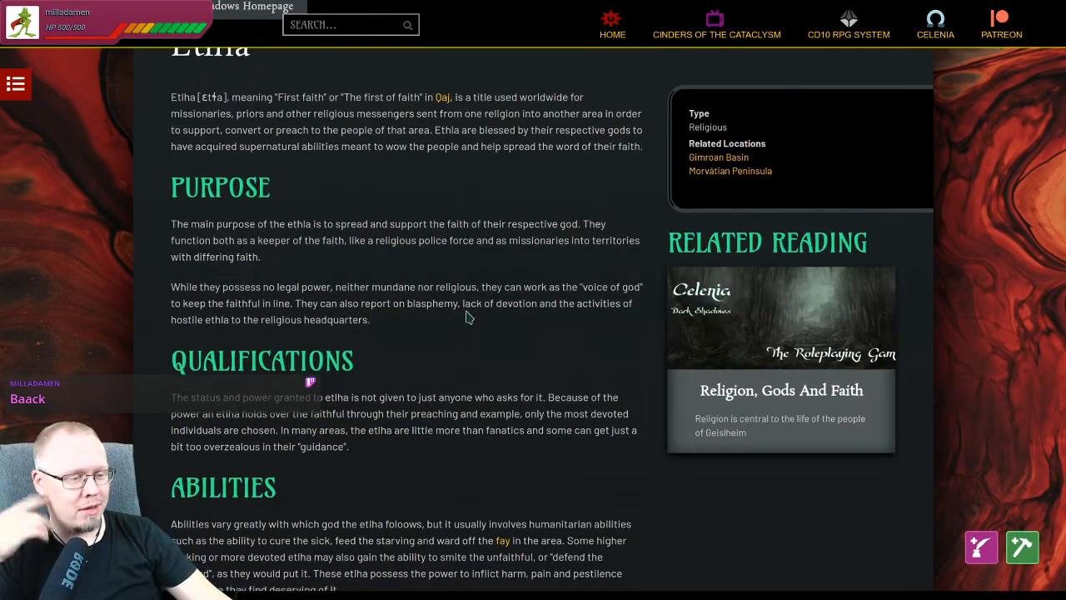
{"action": "mouse_move", "coordinate": [330, 268]}
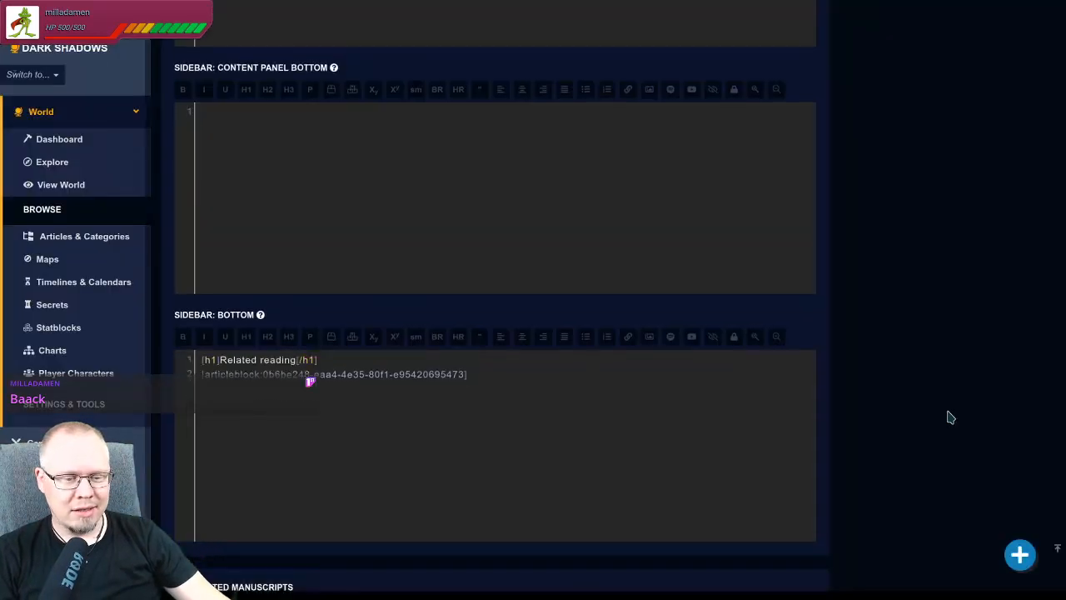
Scroll the published Etlha page to inspect Related reading, Perception/Demographics and Clergy.
{"action": "scroll", "scroll_direction": "down", "scroll_amount": 3}
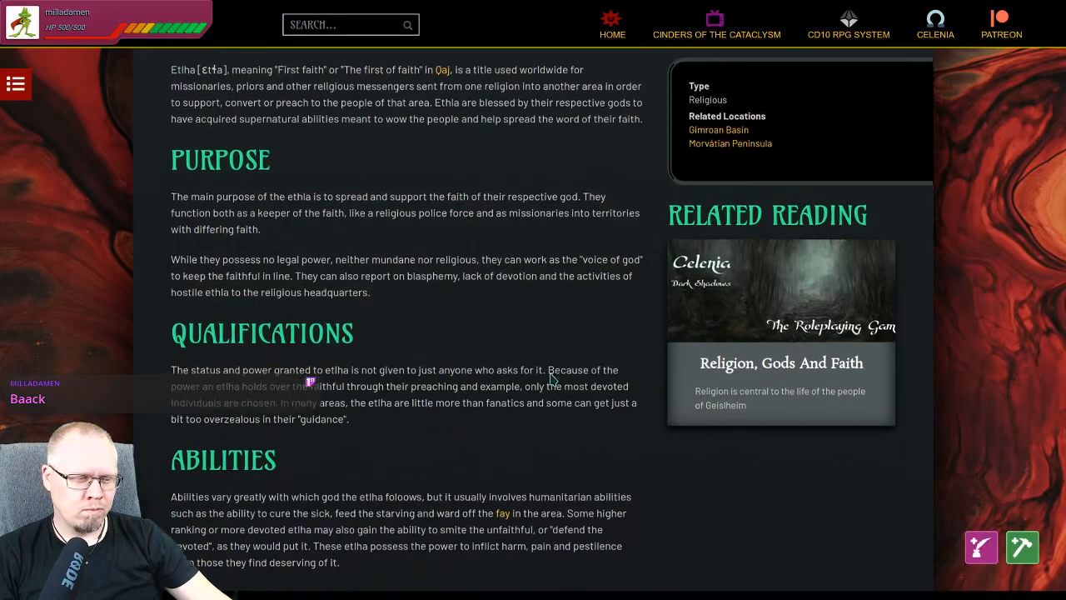
{"action": "scroll", "scroll_direction": "down", "scroll_amount": 3}
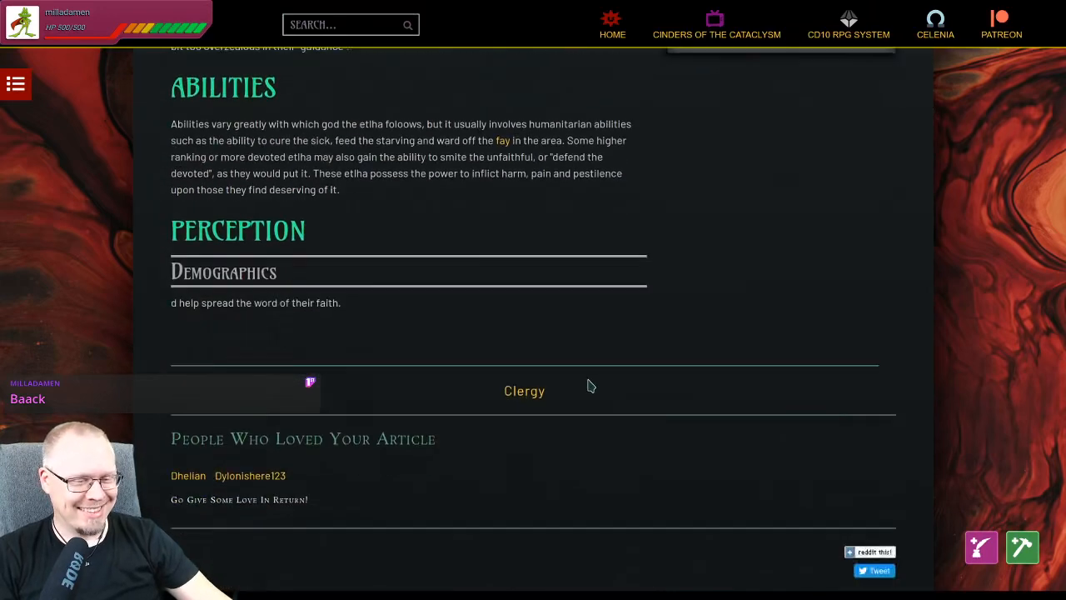
{"action": "scroll", "scroll_direction": "up", "scroll_amount": 3}
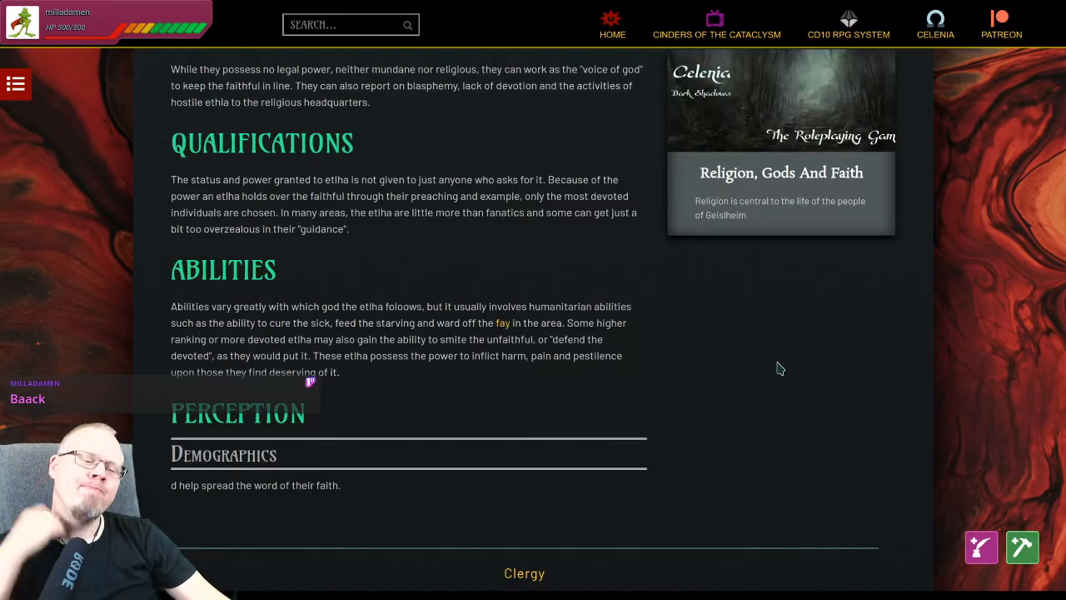
{"action": "scroll", "scroll_direction": "up", "scroll_amount": 3}
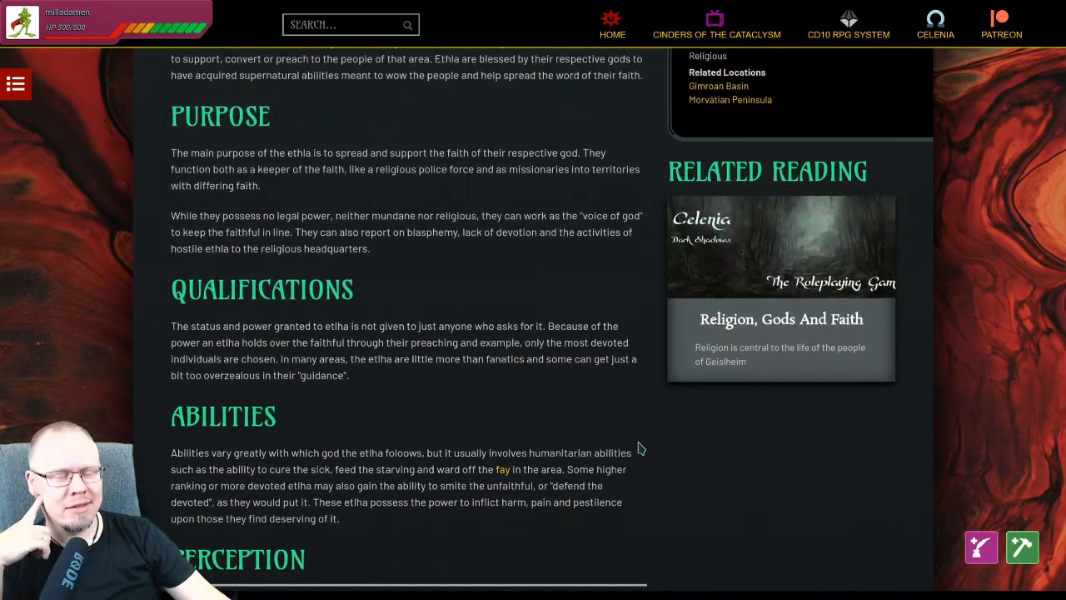
{"action": "scroll", "scroll_direction": "up", "scroll_amount": 3}
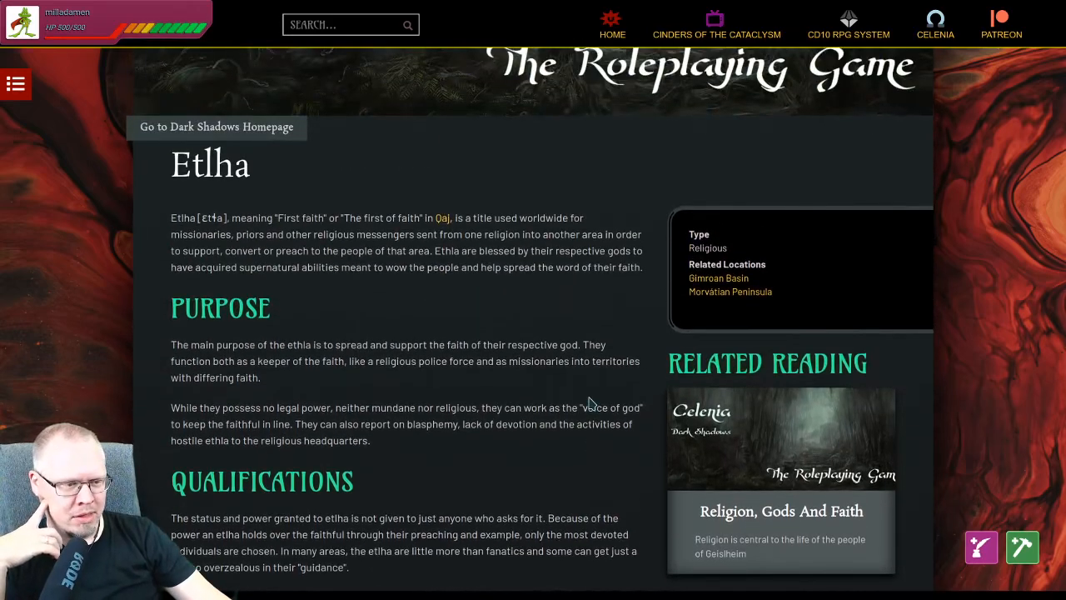
{"action": "scroll", "scroll_direction": "down", "scroll_amount": 3}
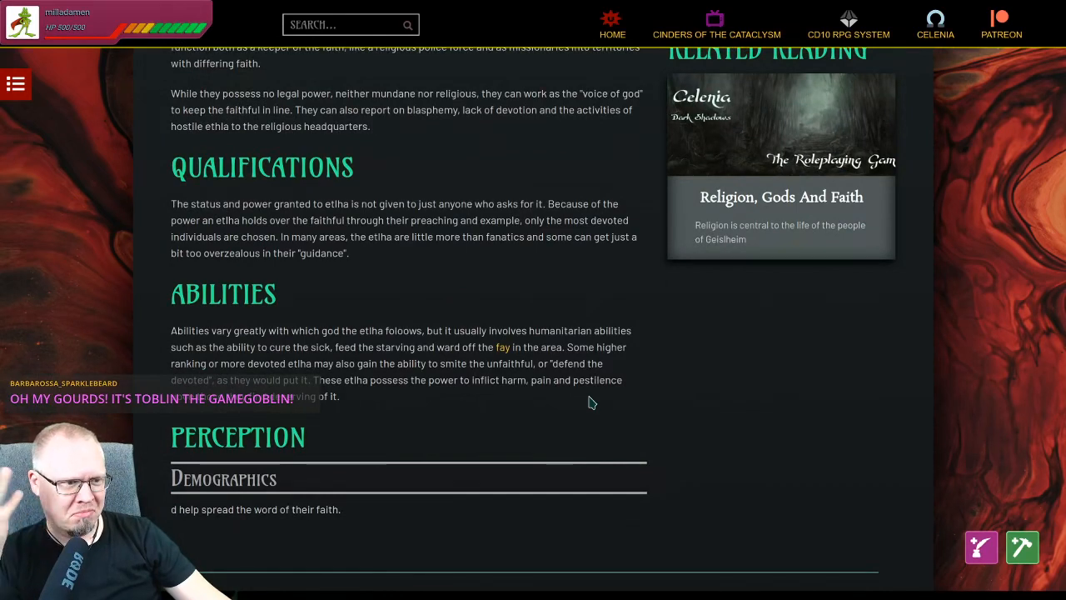
{"action": "mouse_move", "coordinate": [470, 352]}
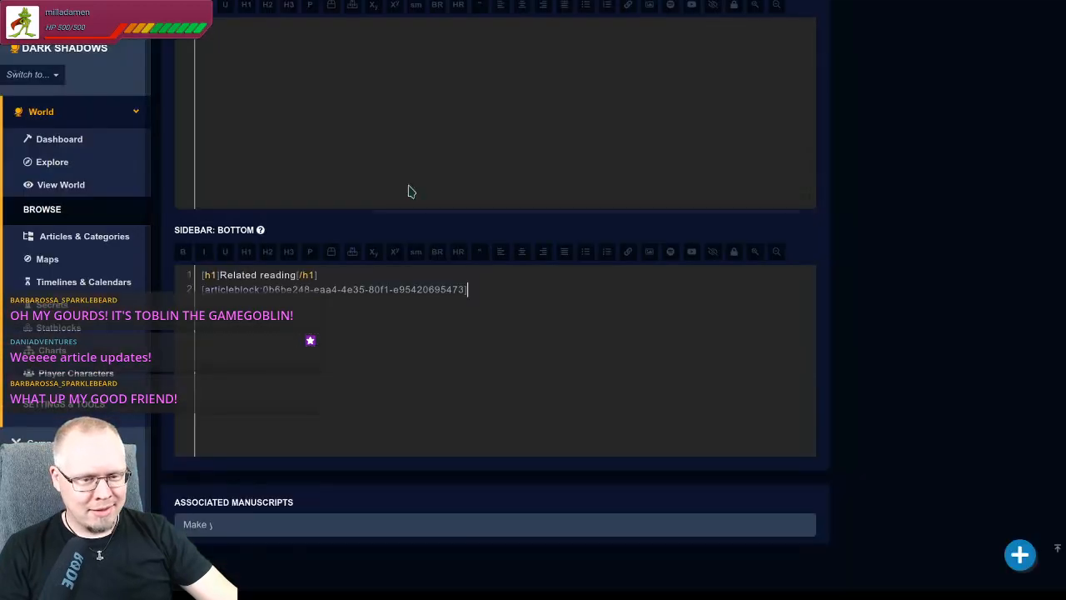
Wrap the first two Religion, Gods and Faith paragraphs in [p] tags.
{"action": "scroll", "scroll_direction": "up", "scroll_amount": 3}
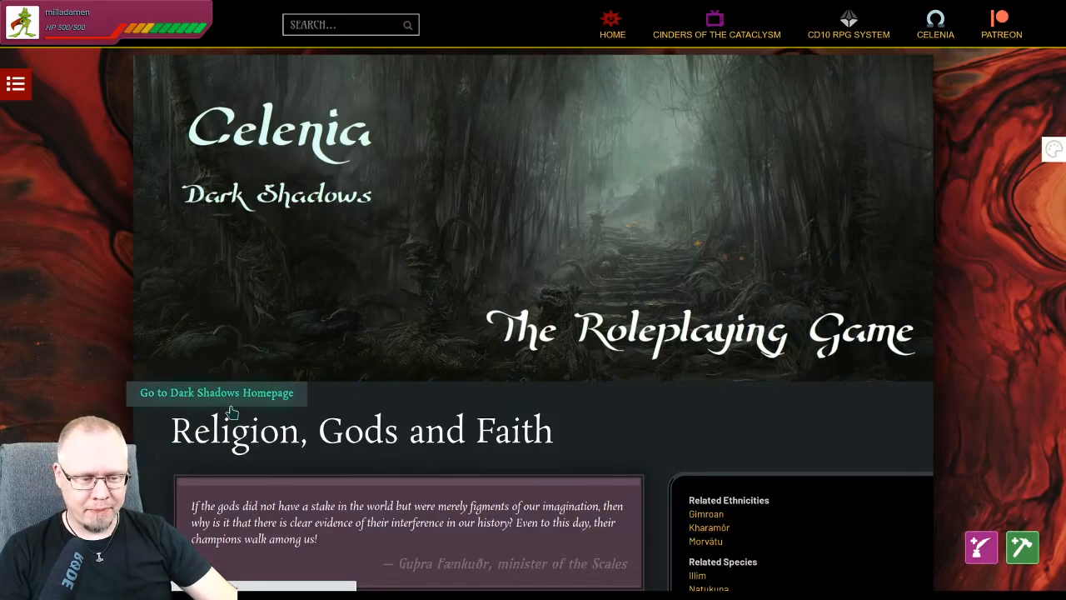
{"action": "scroll", "scroll_direction": "down", "scroll_amount": 3}
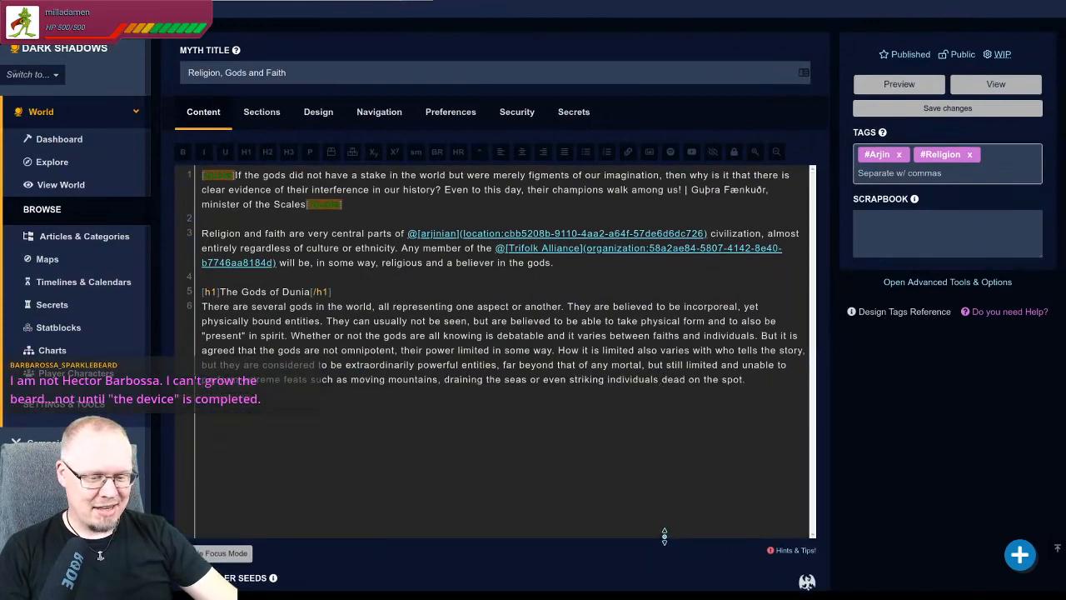
{"action": "scroll", "scroll_direction": "down", "scroll_amount": 3}
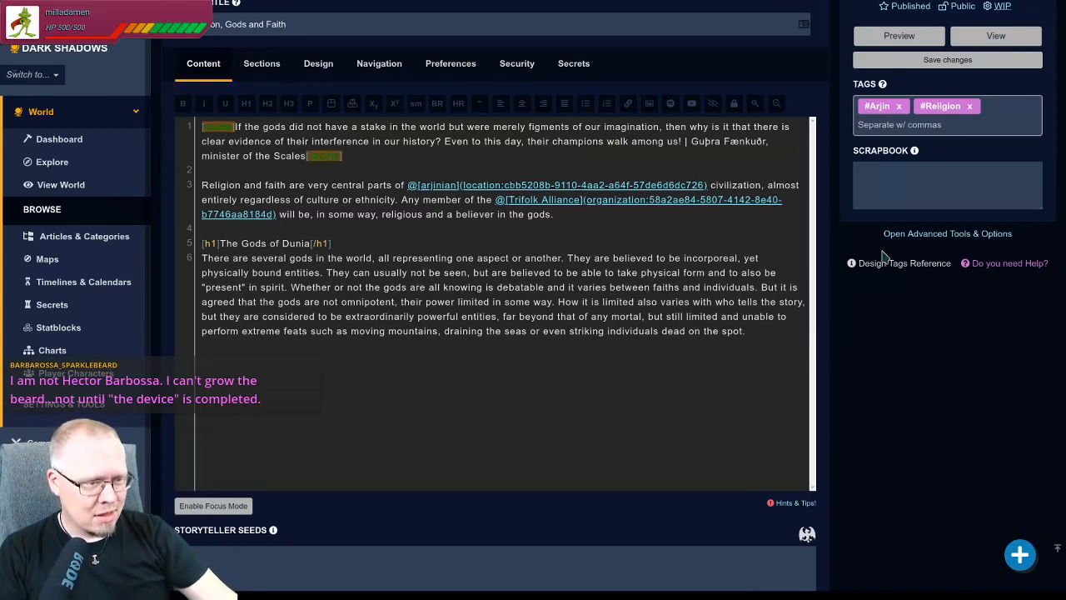
{"action": "mouse_move", "coordinate": [886, 322]}
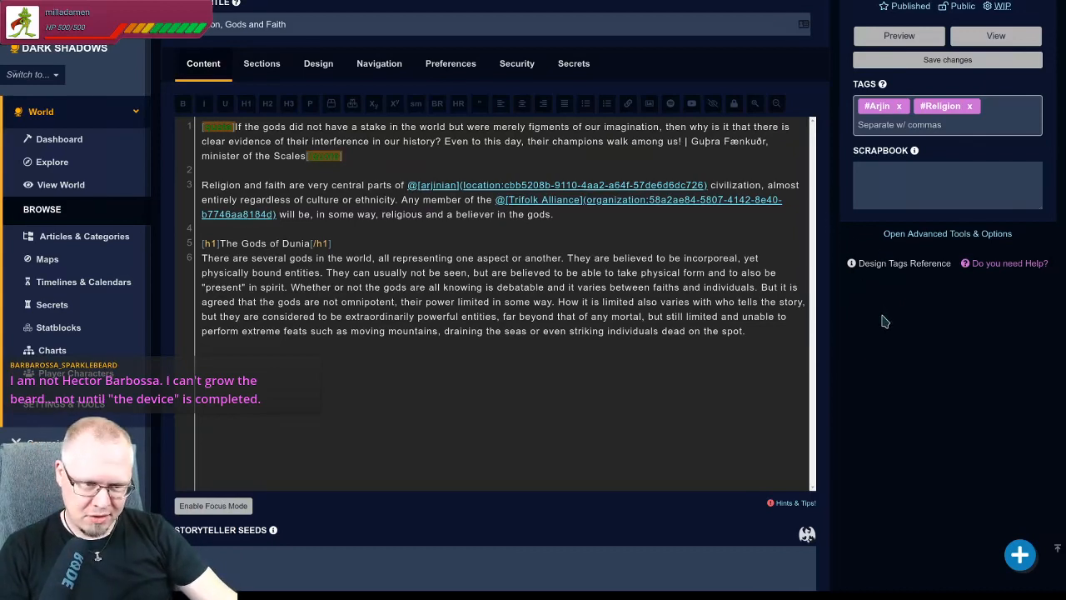
{"action": "mouse_move", "coordinate": [523, 224]}
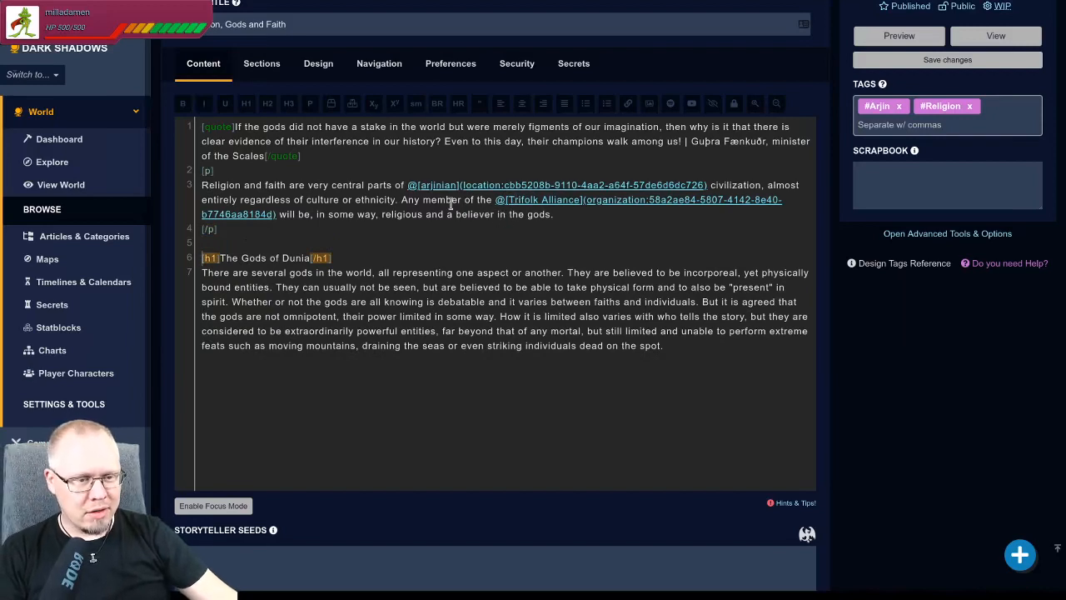
{"action": "mouse_move", "coordinate": [695, 184]}
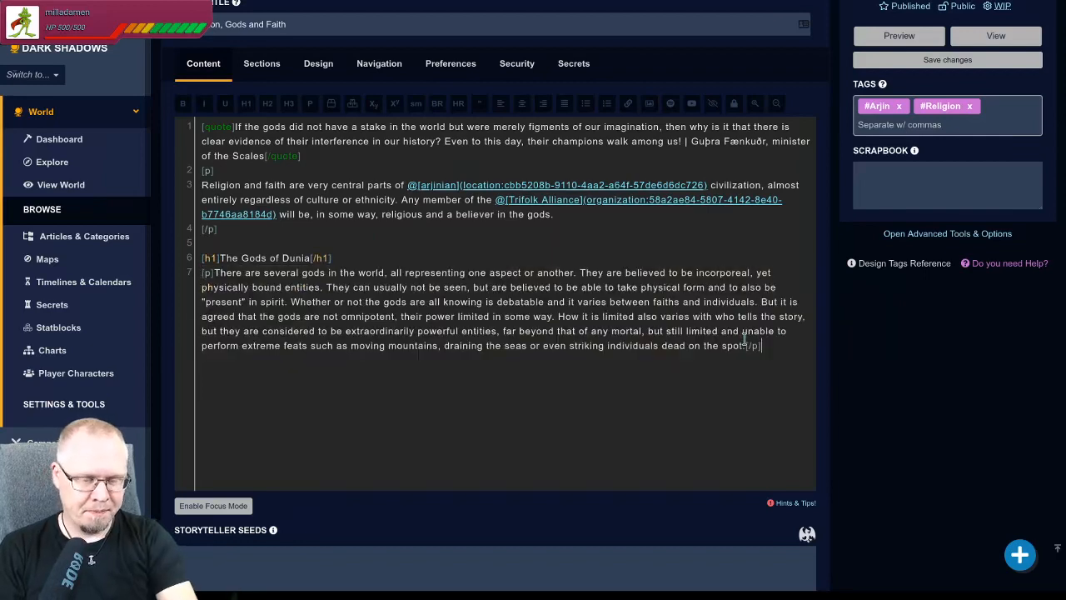
{"action": "key", "text": "Enter"}
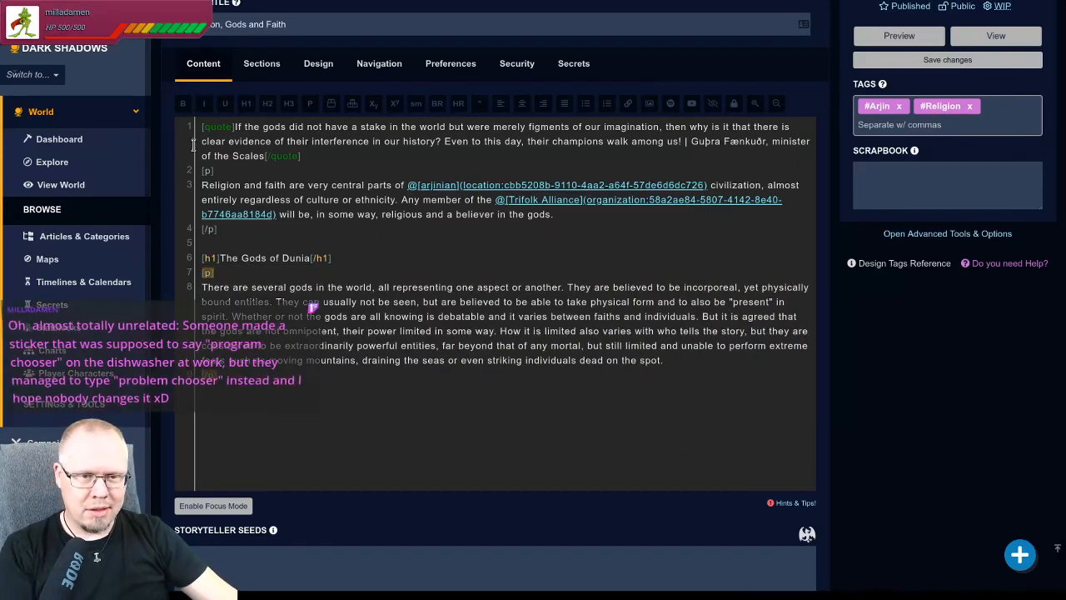
Change the excerpt from Geilsheim to 'people of Dunia', save, and view the article.
{"action": "left_click", "coordinate": [319, 151]}
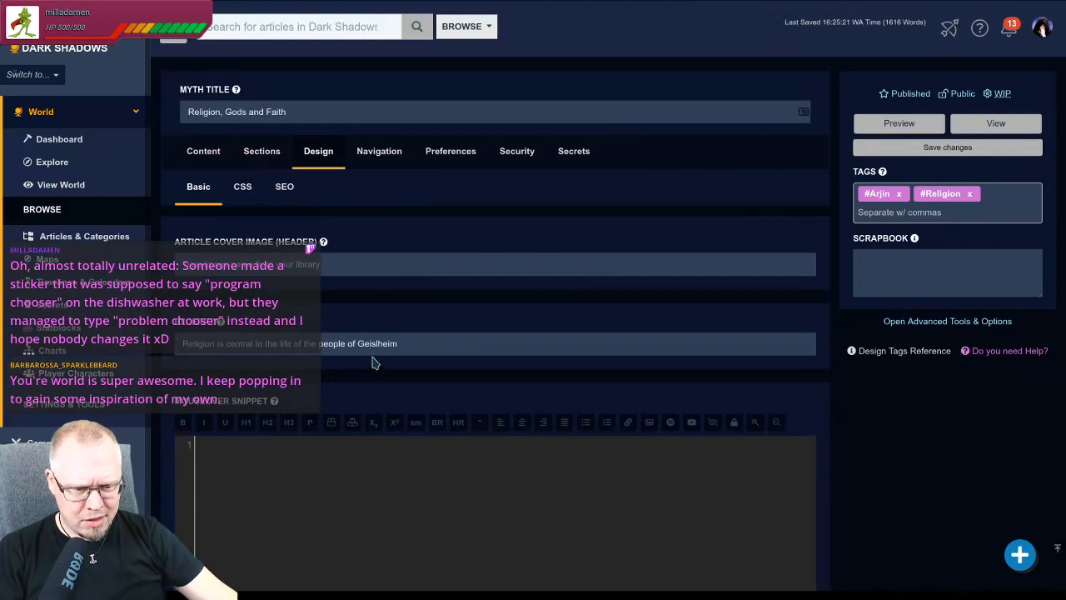
{"action": "type", "text": "Dunia"}
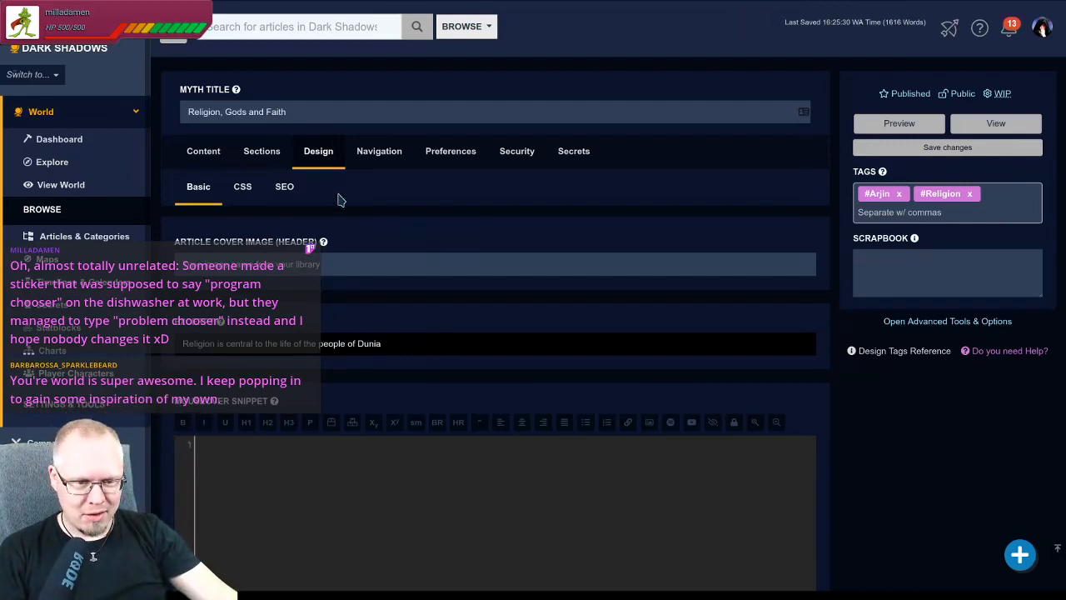
{"action": "left_click", "coordinate": [203, 150]}
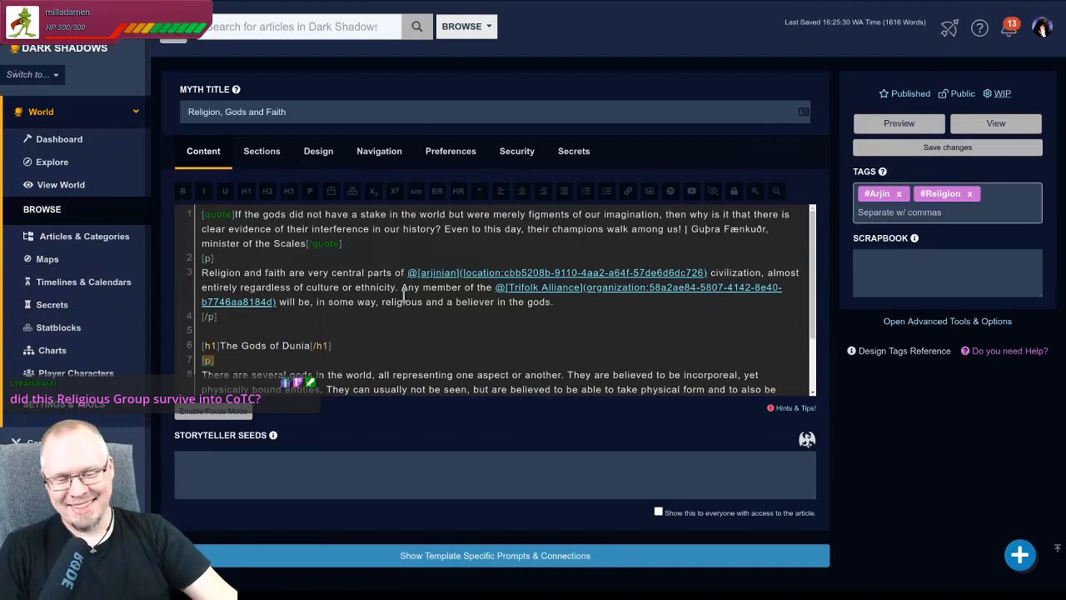
{"action": "left_click", "coordinate": [262, 151]}
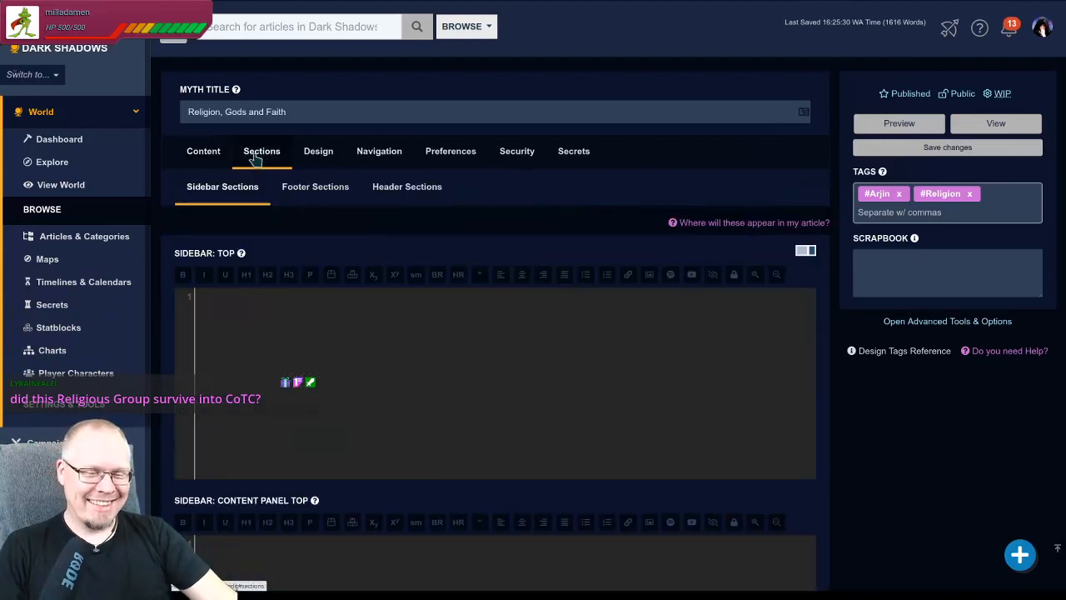
{"action": "left_click", "coordinate": [203, 150]}
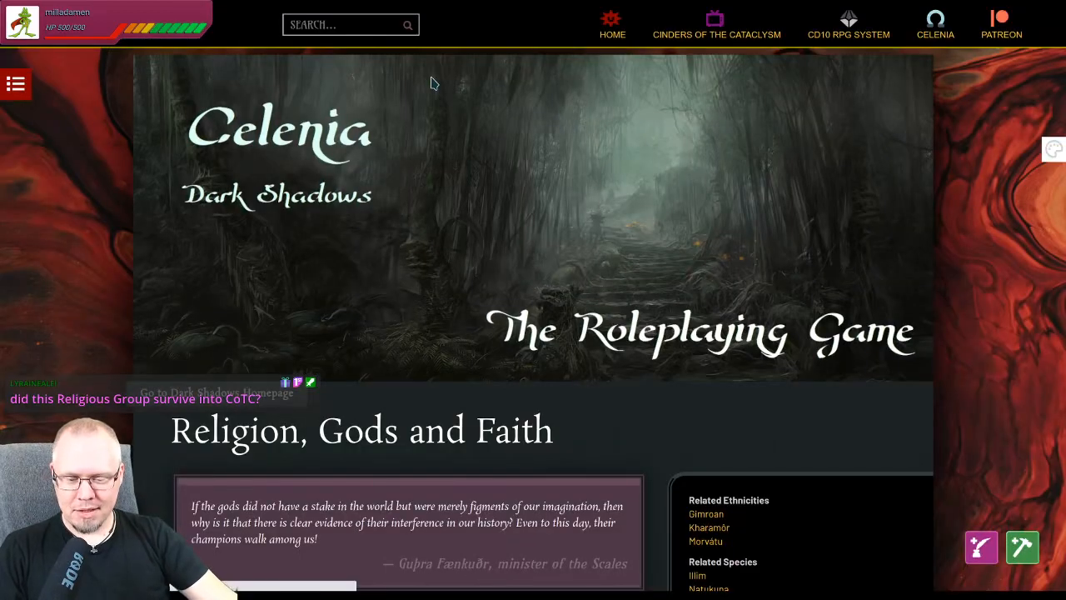
{"action": "mouse_move", "coordinate": [373, 266]}
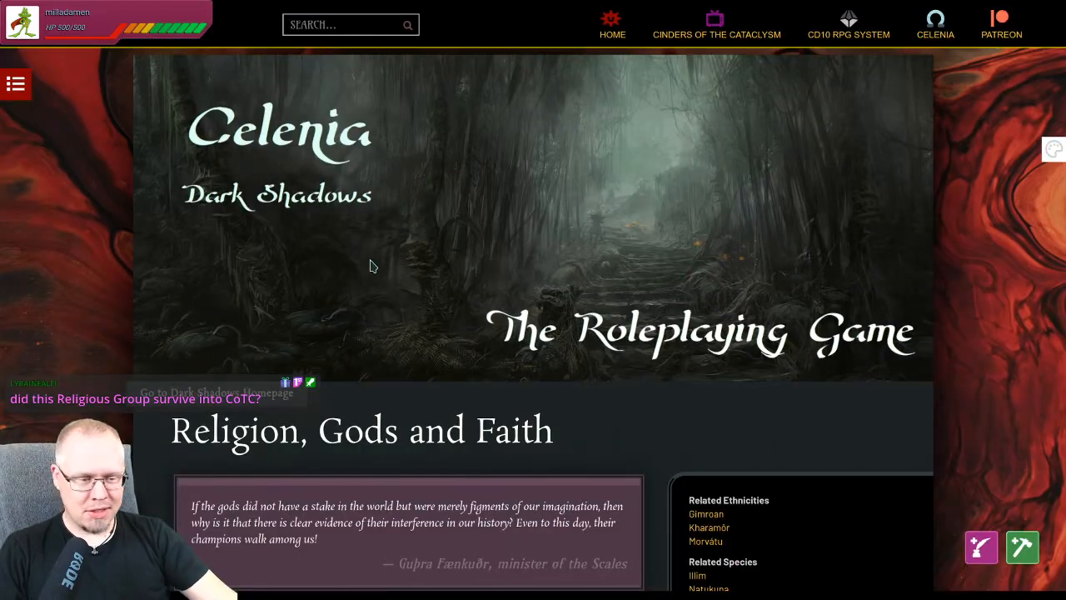
{"action": "scroll", "scroll_direction": "down", "scroll_amount": 3}
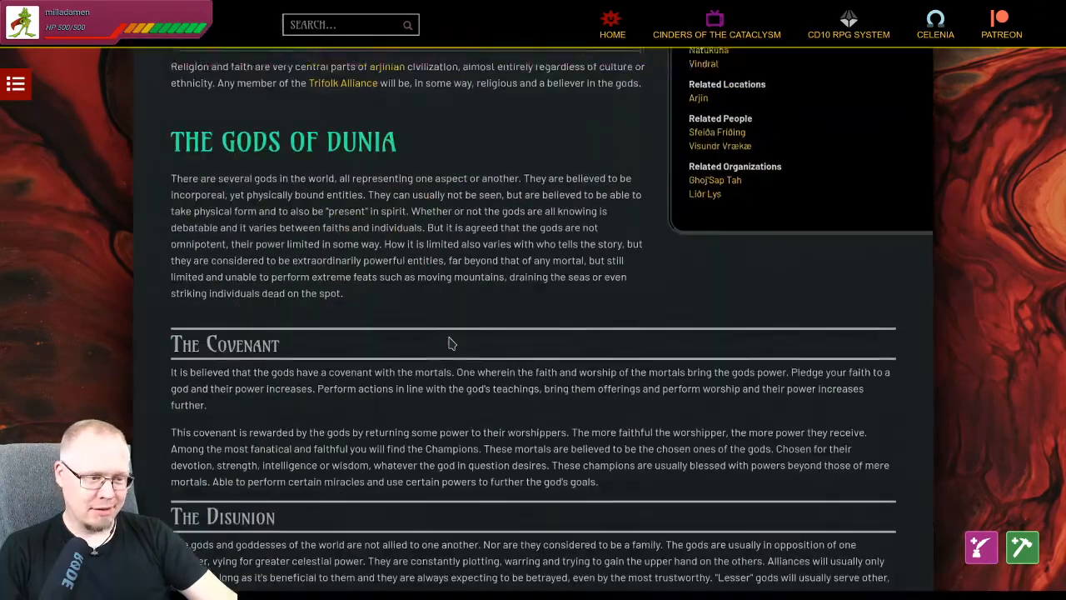
{"action": "scroll", "scroll_direction": "down", "scroll_amount": 3}
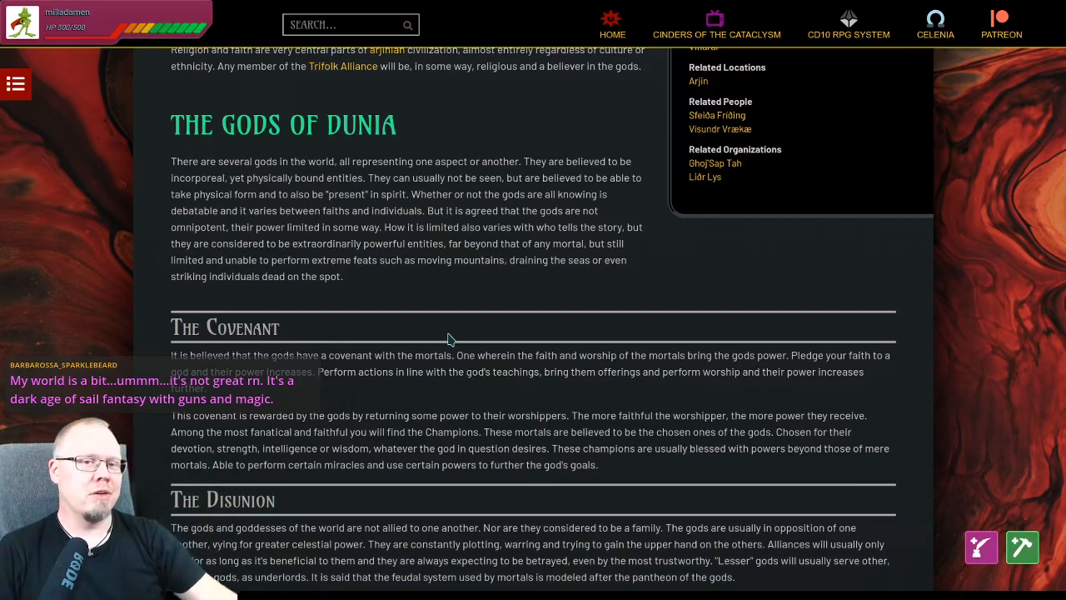
{"action": "mouse_move", "coordinate": [425, 333]}
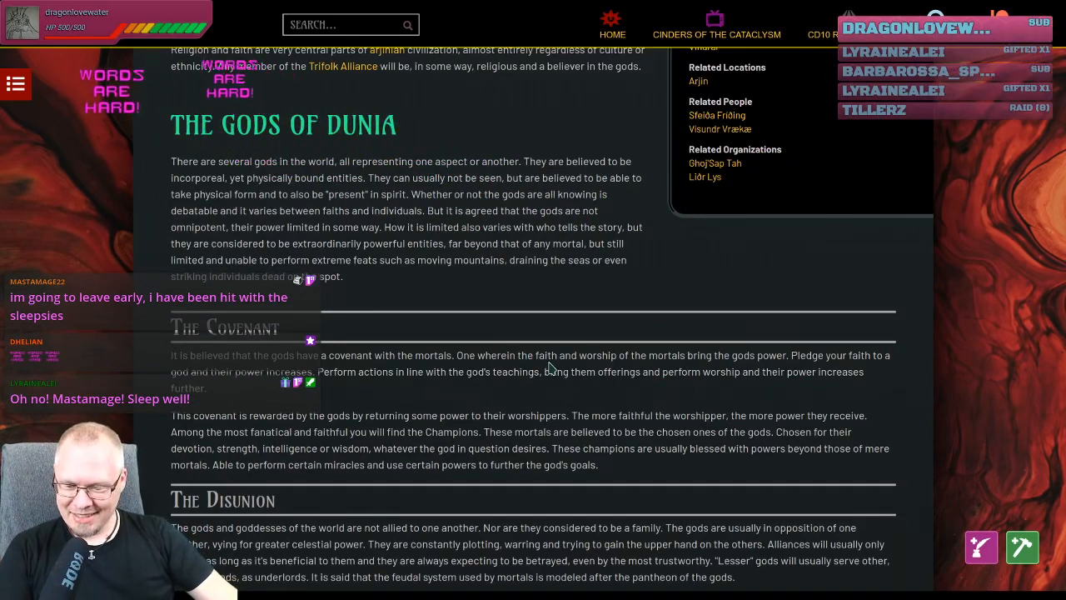
{"action": "mouse_move", "coordinate": [540, 324]}
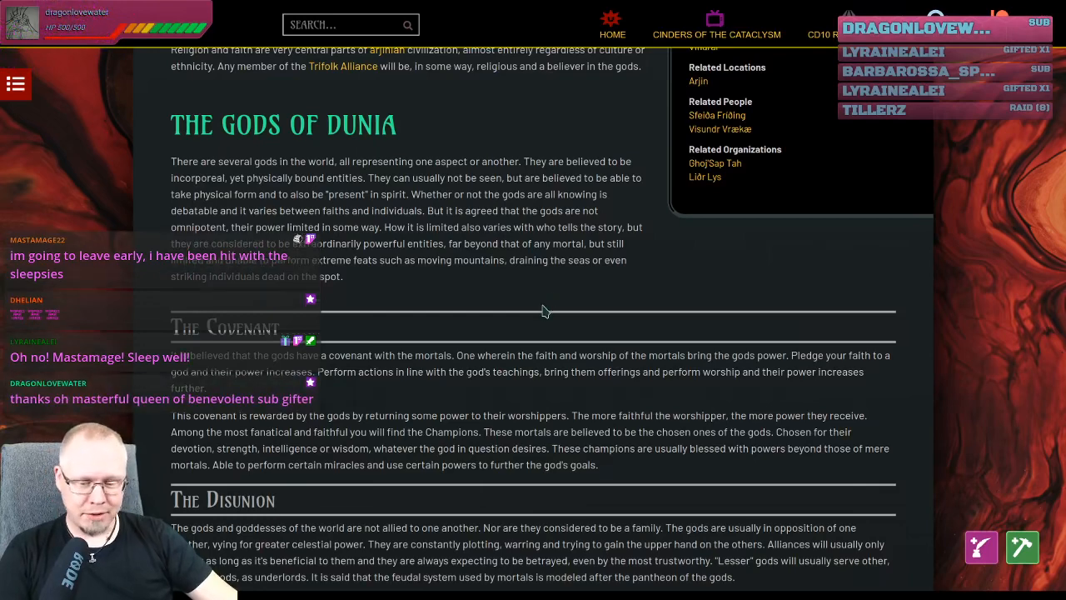
{"action": "scroll", "scroll_direction": "down", "scroll_amount": 3}
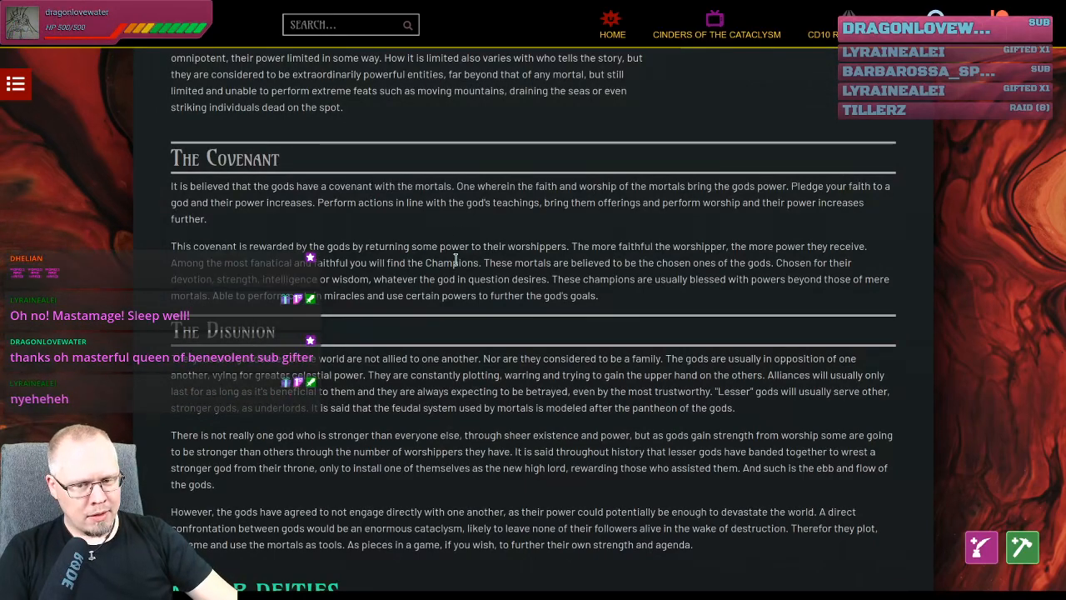
{"action": "scroll", "scroll_direction": "up", "scroll_amount": 3}
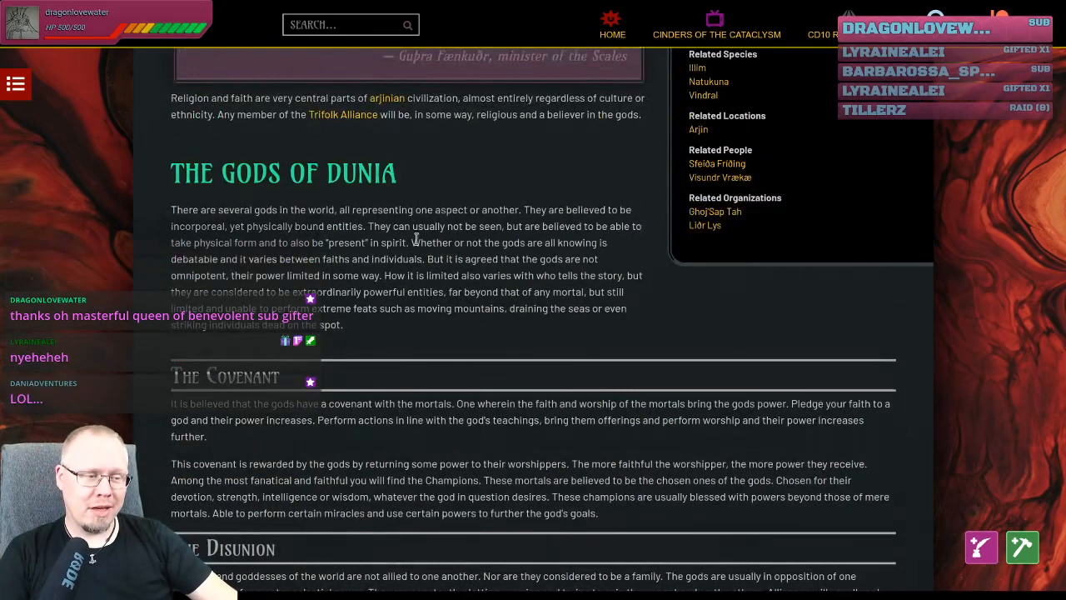
{"action": "scroll", "scroll_direction": "up", "scroll_amount": 3}
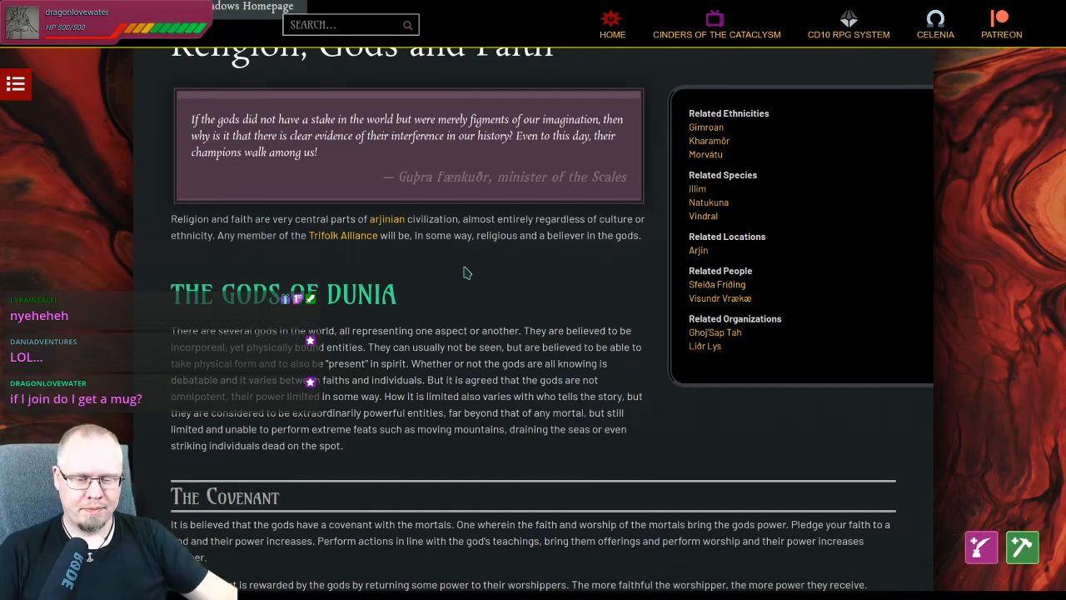
{"action": "mouse_move", "coordinate": [337, 265]}
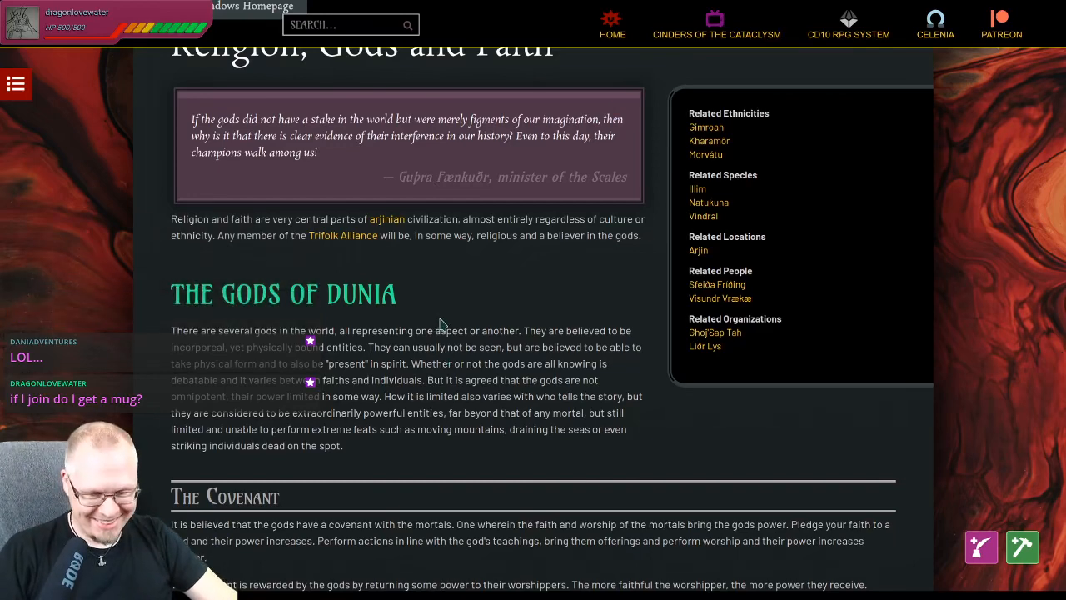
{"action": "mouse_move", "coordinate": [469, 287]}
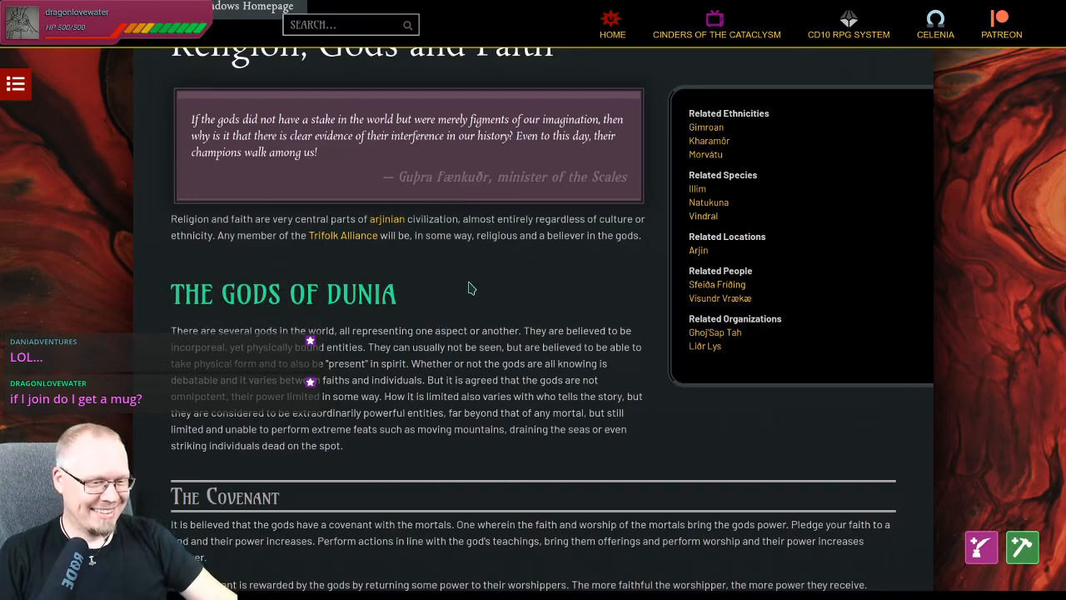
{"action": "scroll", "scroll_direction": "down", "scroll_amount": 3}
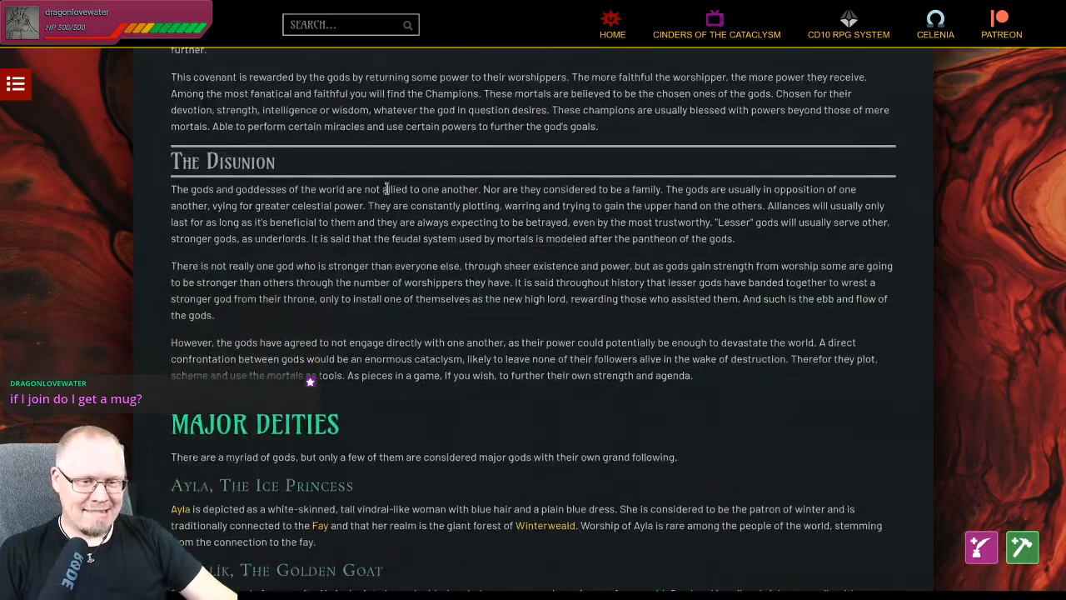
{"action": "scroll", "scroll_direction": "up", "scroll_amount": 3}
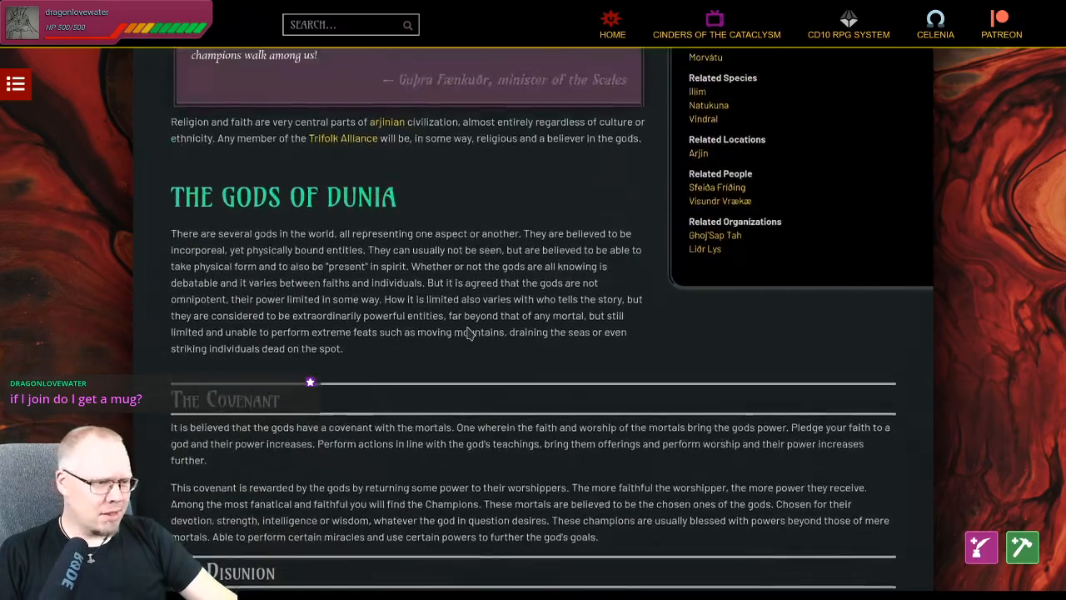
{"action": "scroll", "scroll_direction": "up", "scroll_amount": 3}
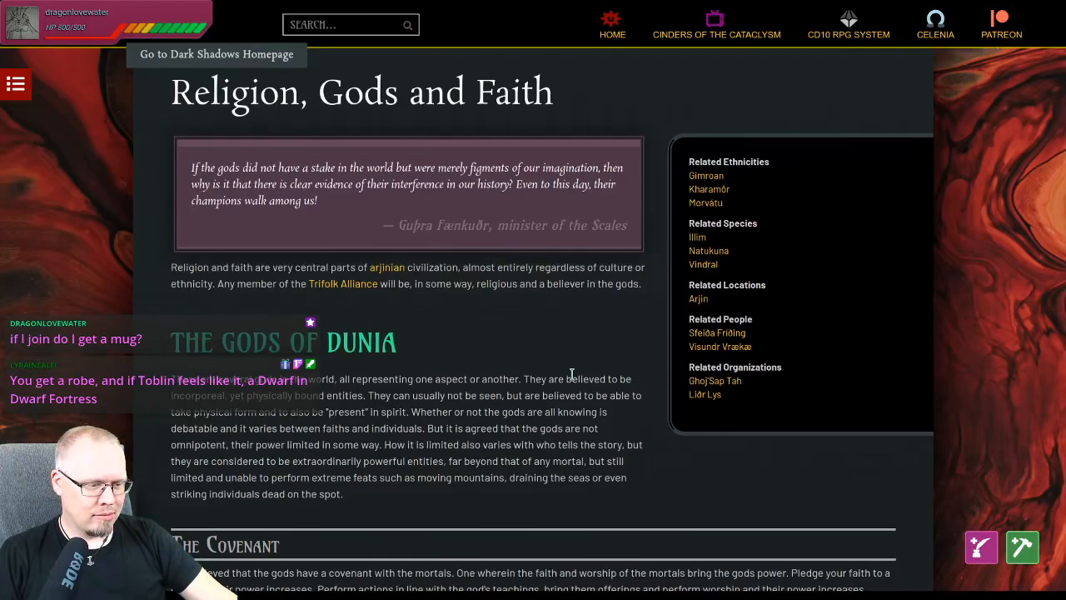
{"action": "scroll", "scroll_direction": "down", "scroll_amount": 3}
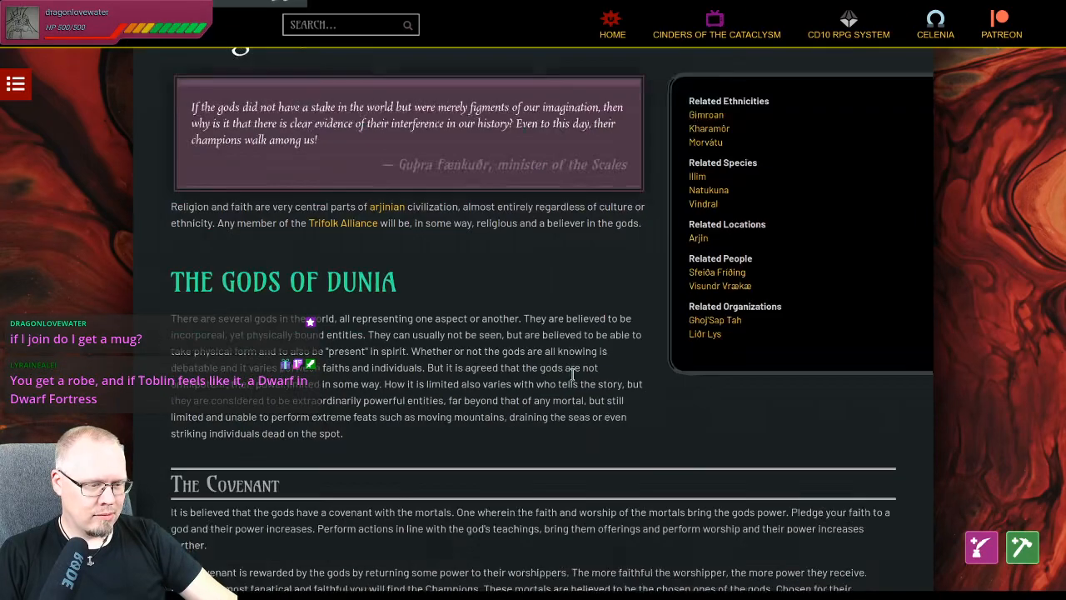
{"action": "scroll", "scroll_direction": "down", "scroll_amount": 3}
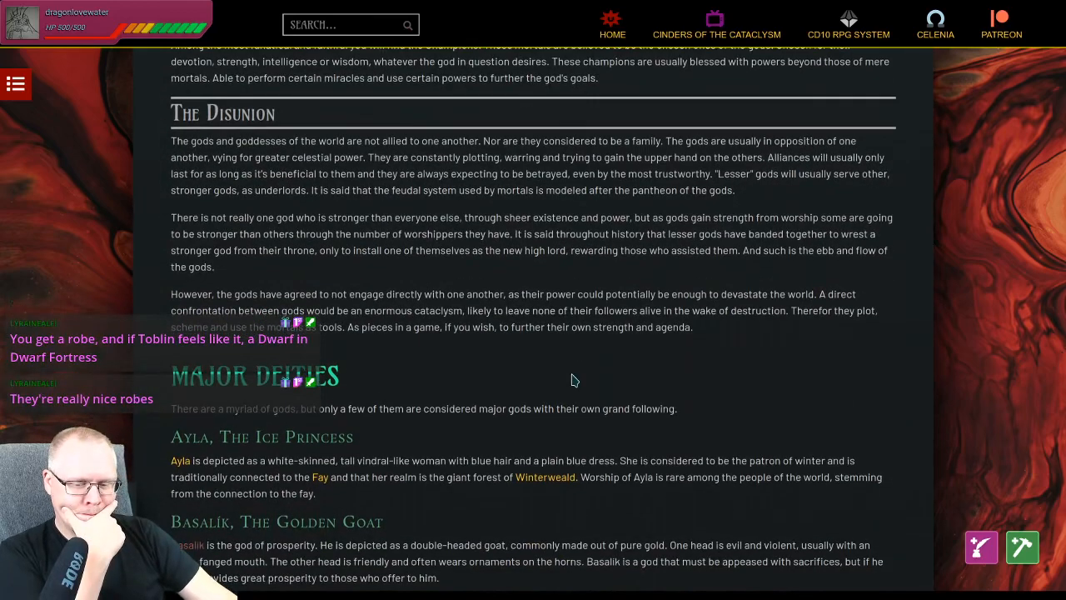
{"action": "scroll", "scroll_direction": "down", "scroll_amount": 3}
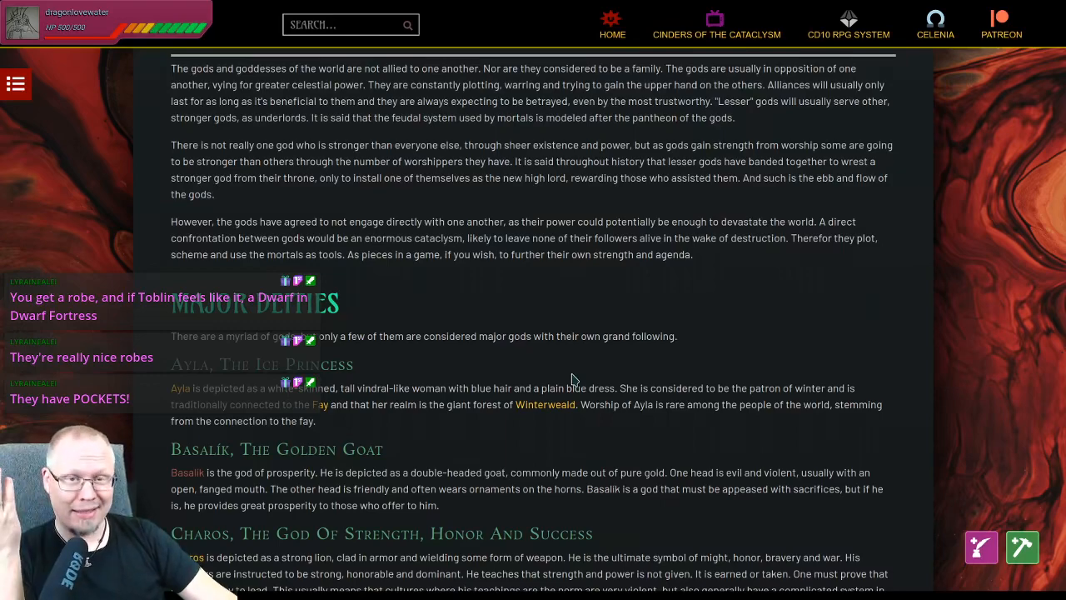
{"action": "scroll", "scroll_direction": "up", "scroll_amount": 3}
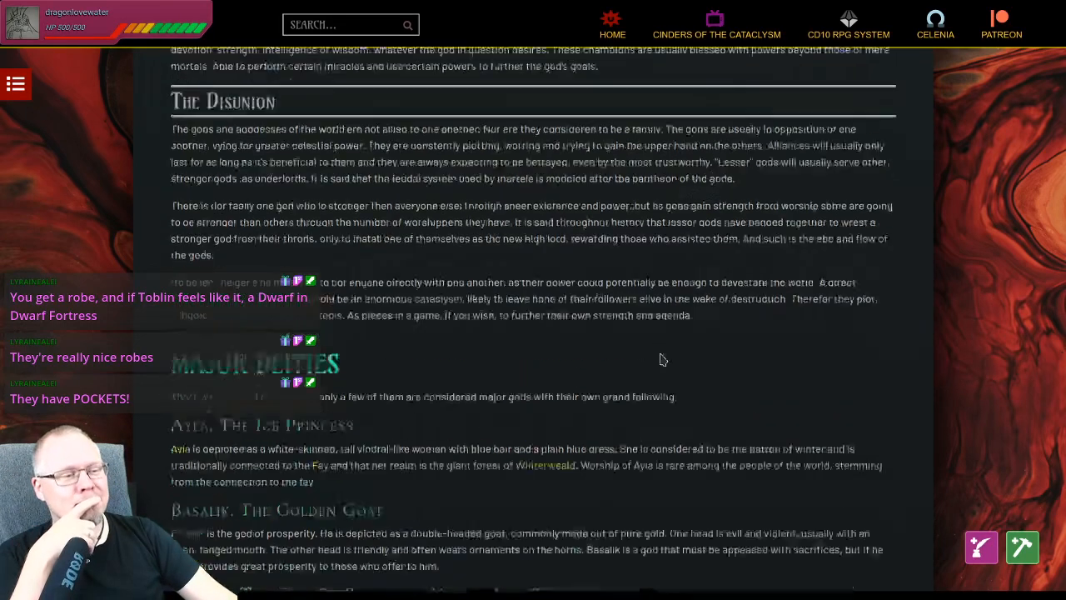
{"action": "scroll", "scroll_direction": "up", "scroll_amount": 3}
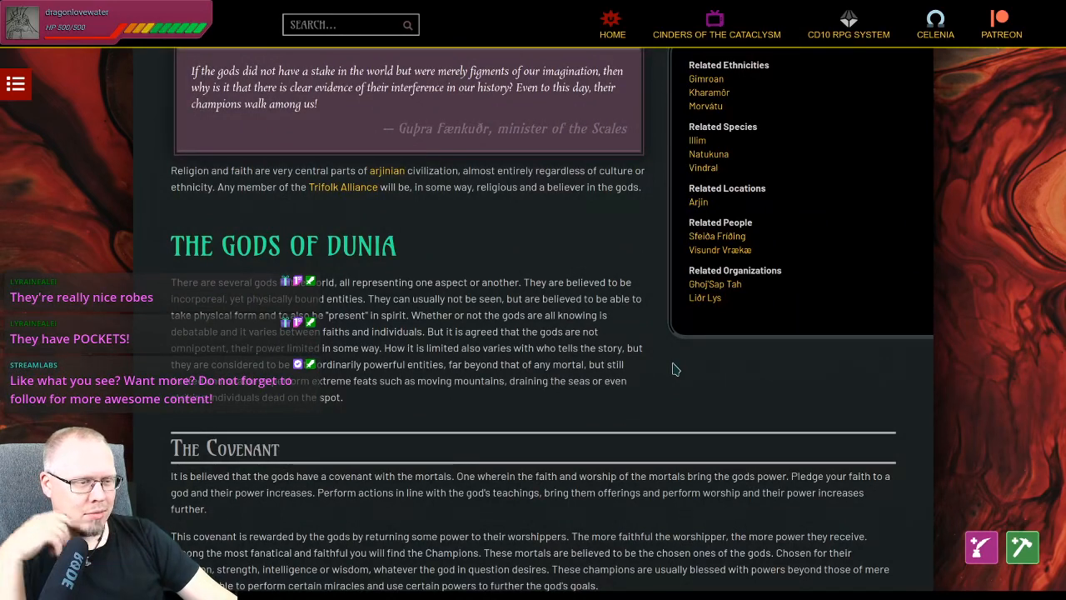
{"action": "scroll", "scroll_direction": "down", "scroll_amount": 3}
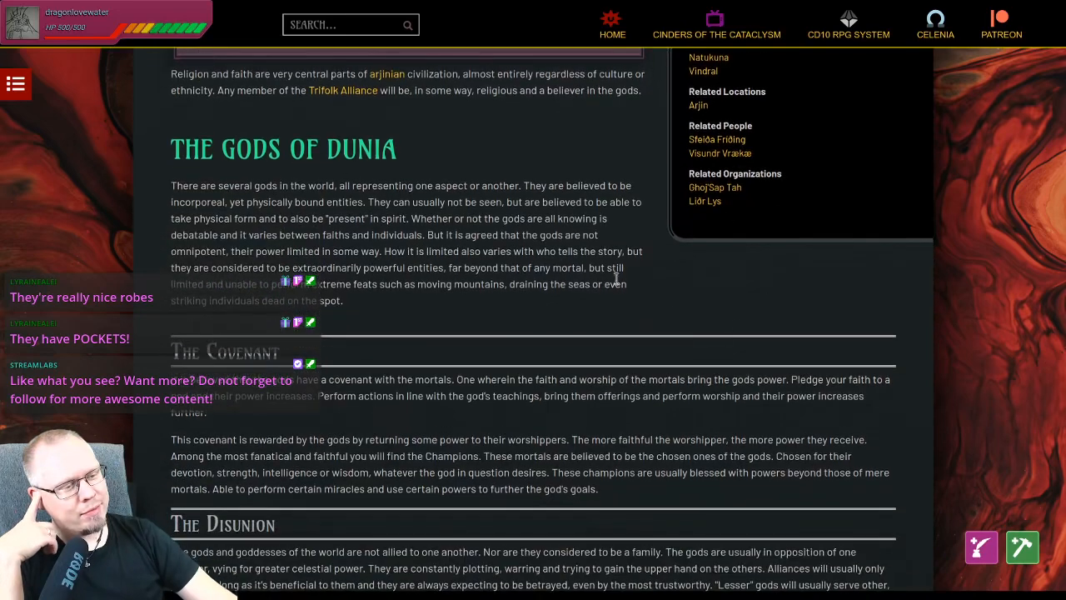
{"action": "scroll", "scroll_direction": "down", "scroll_amount": 3}
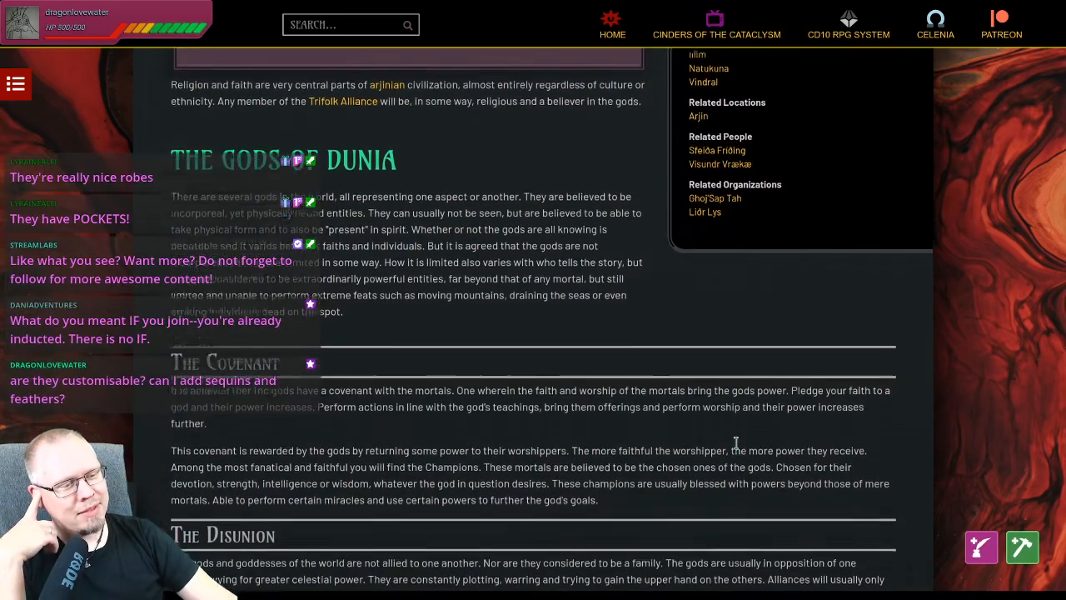
{"action": "scroll", "scroll_direction": "up", "scroll_amount": 3}
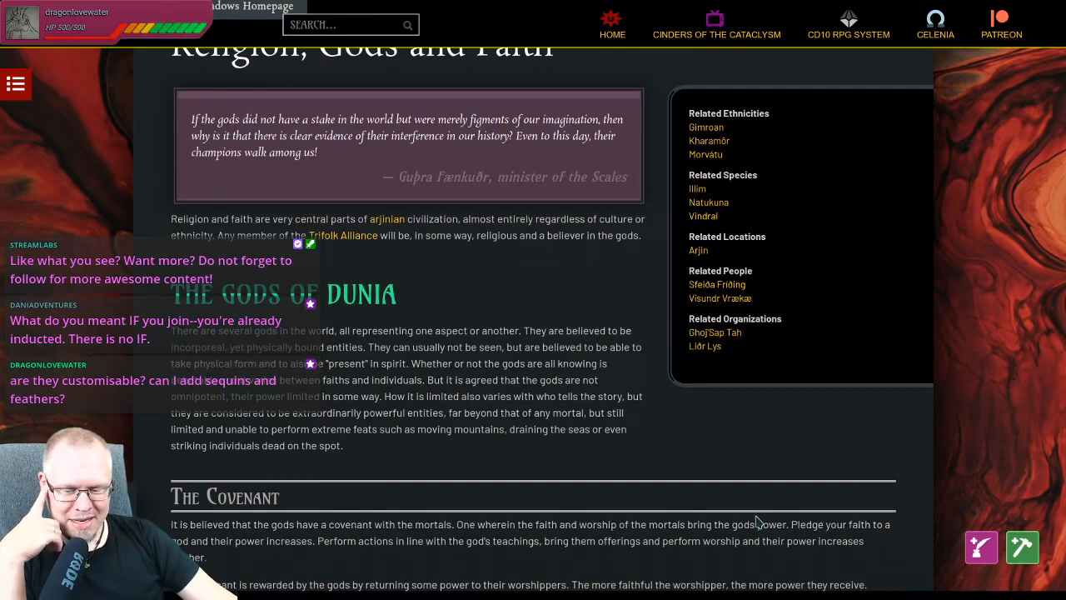
{"action": "mouse_move", "coordinate": [652, 452]}
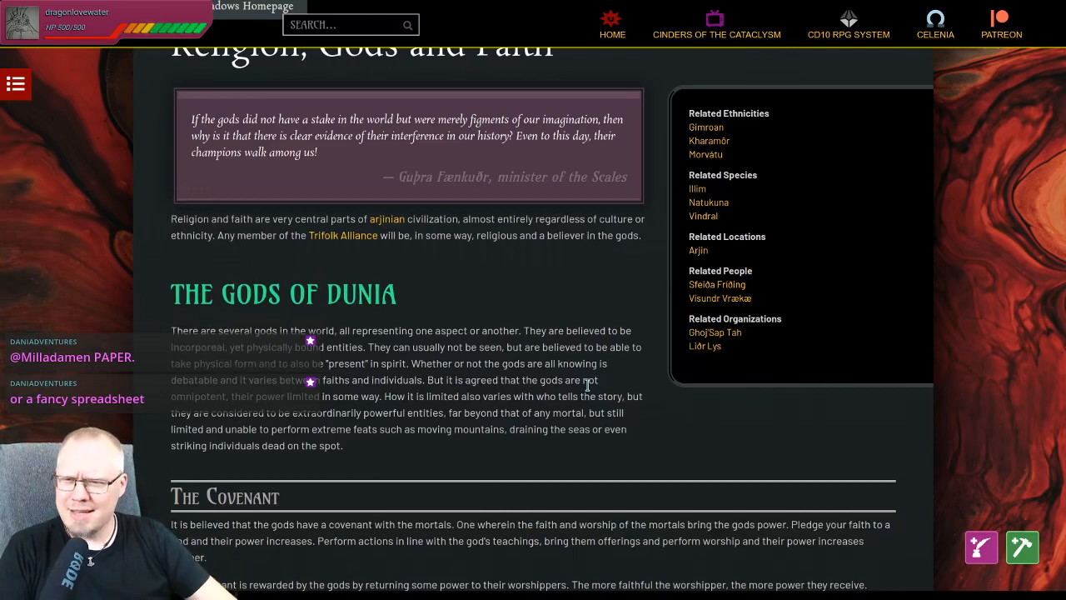
{"action": "mouse_move", "coordinate": [481, 219]}
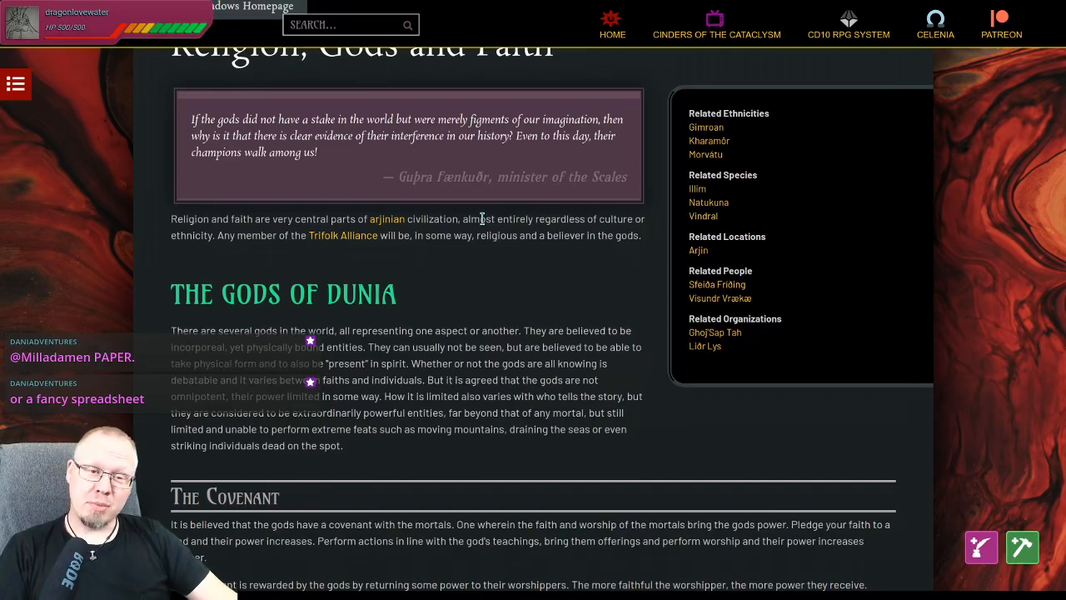
{"action": "scroll", "scroll_direction": "up", "scroll_amount": 3}
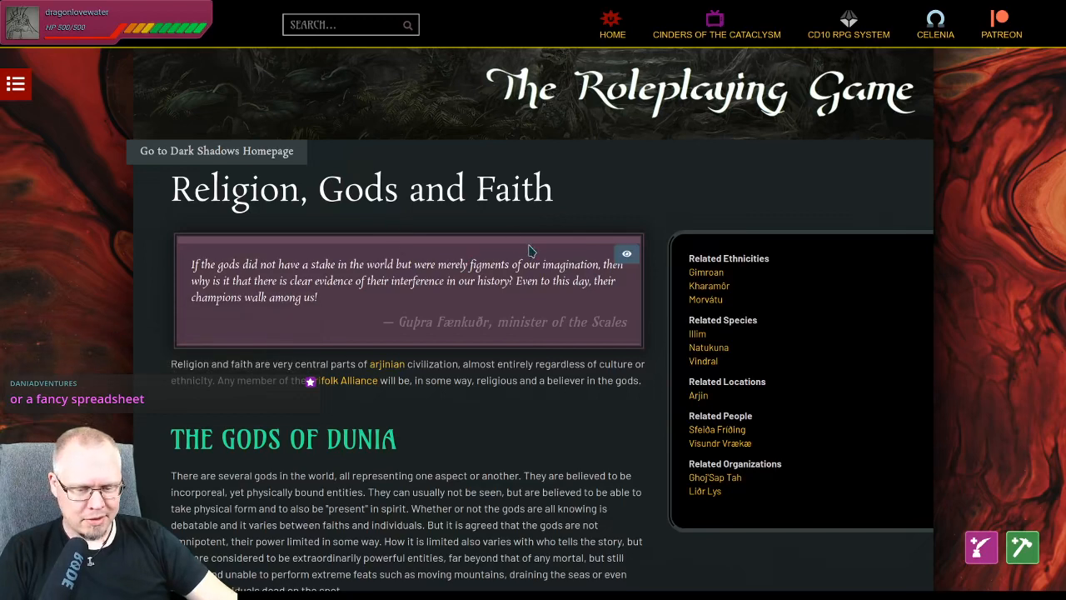
{"action": "mouse_move", "coordinate": [590, 383]}
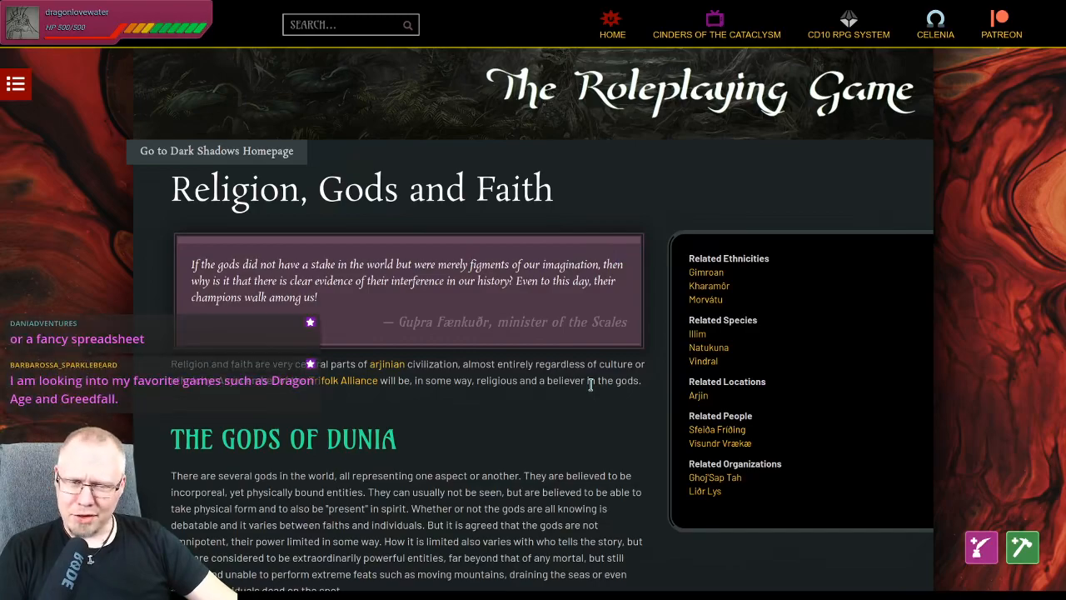
{"action": "scroll", "scroll_direction": "down", "scroll_amount": 3}
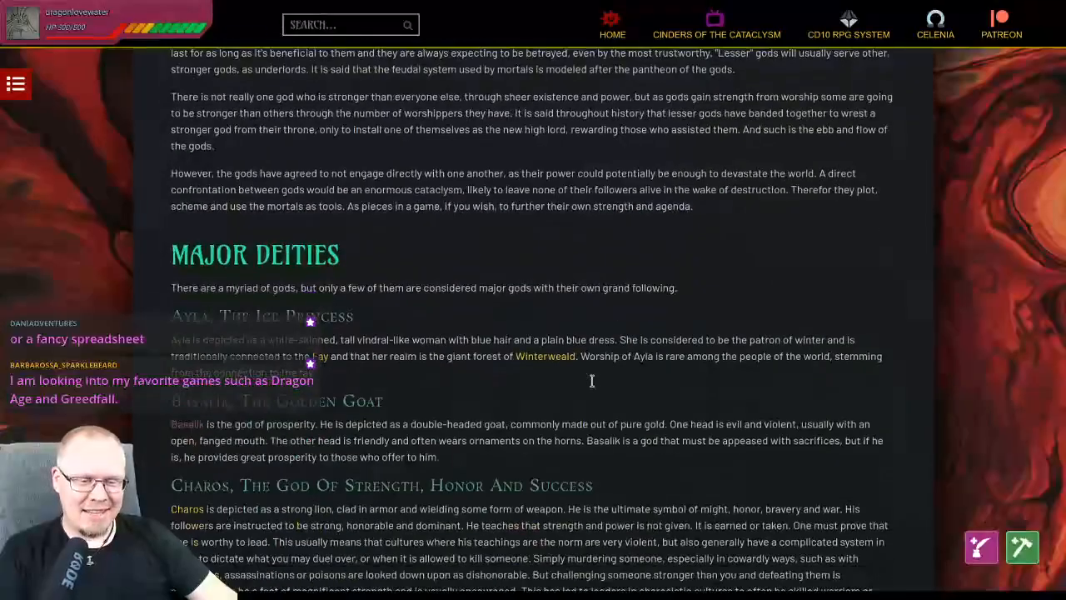
{"action": "scroll", "scroll_direction": "up", "scroll_amount": 3}
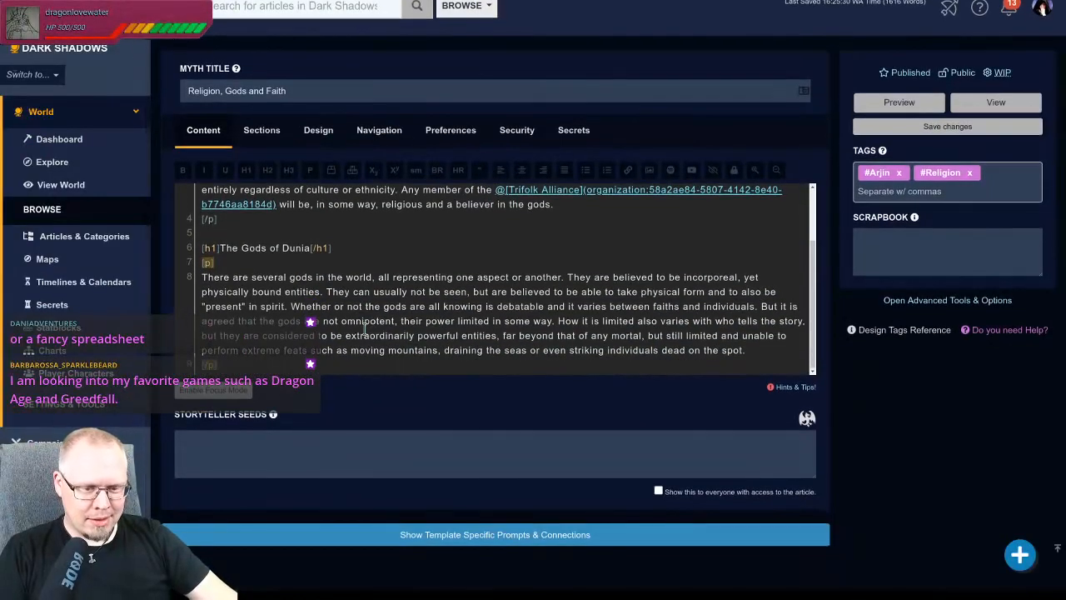
Write the covenant footer paragraph in [p] tags with an @[champions] profession link.
{"action": "left_click", "coordinate": [262, 130]}
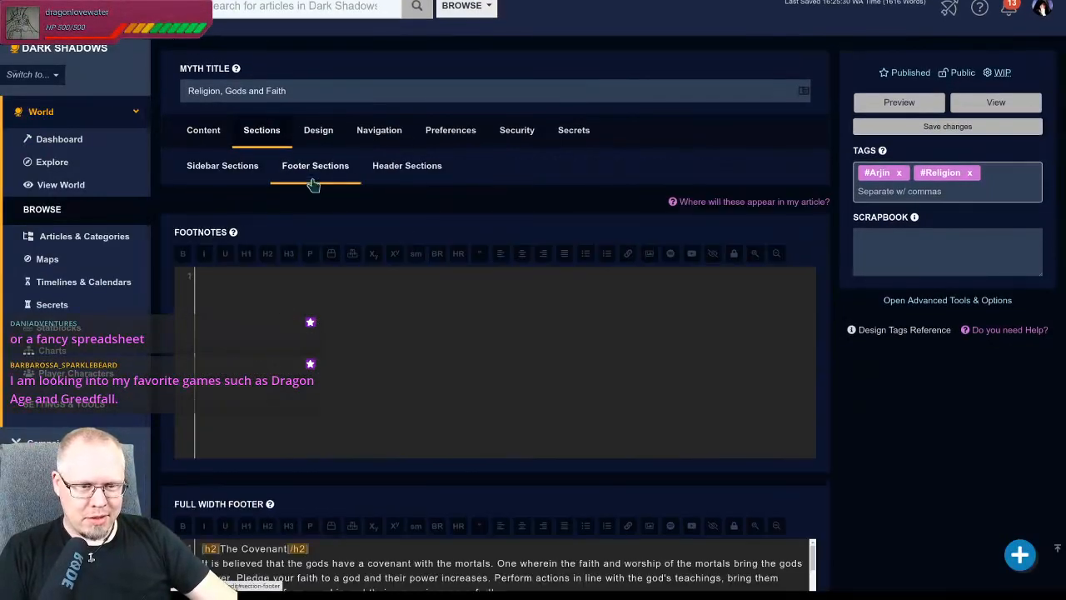
{"action": "scroll", "scroll_direction": "down", "scroll_amount": 3}
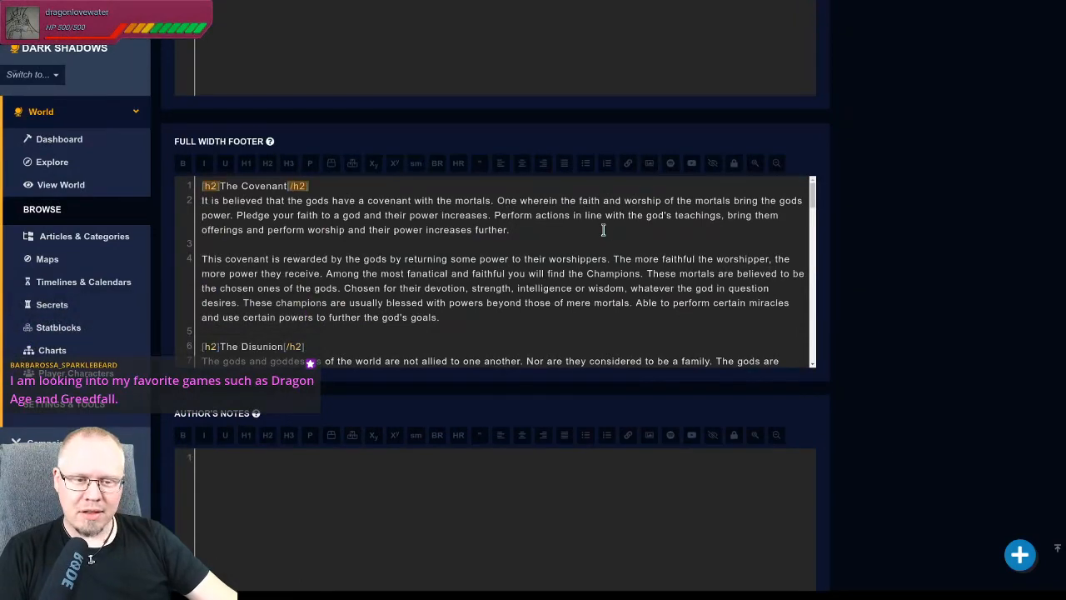
{"action": "mouse_move", "coordinate": [382, 266]}
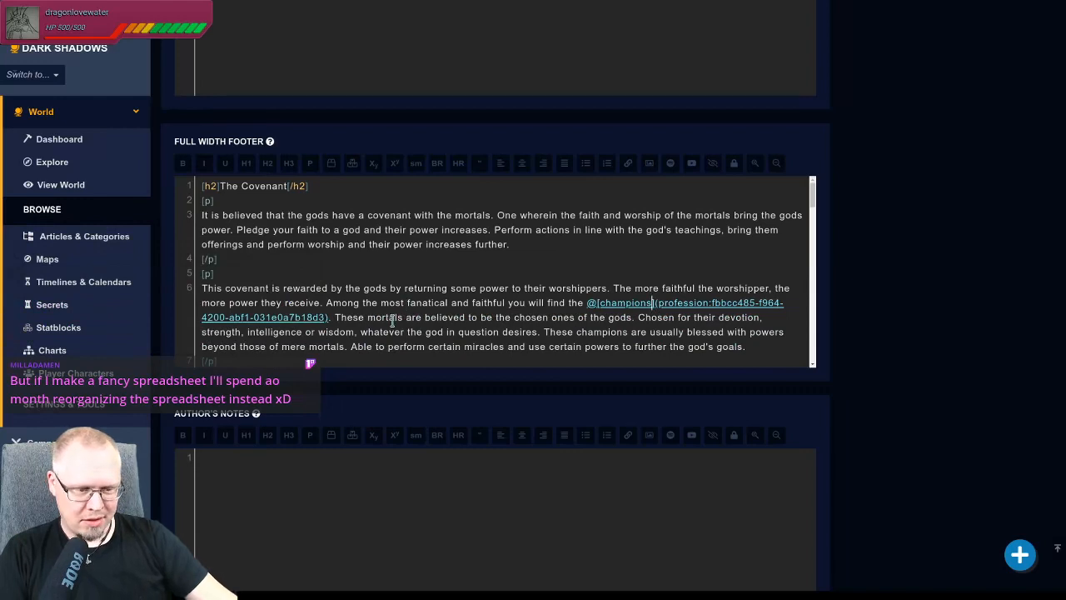
{"action": "scroll", "scroll_direction": "down", "scroll_amount": 3}
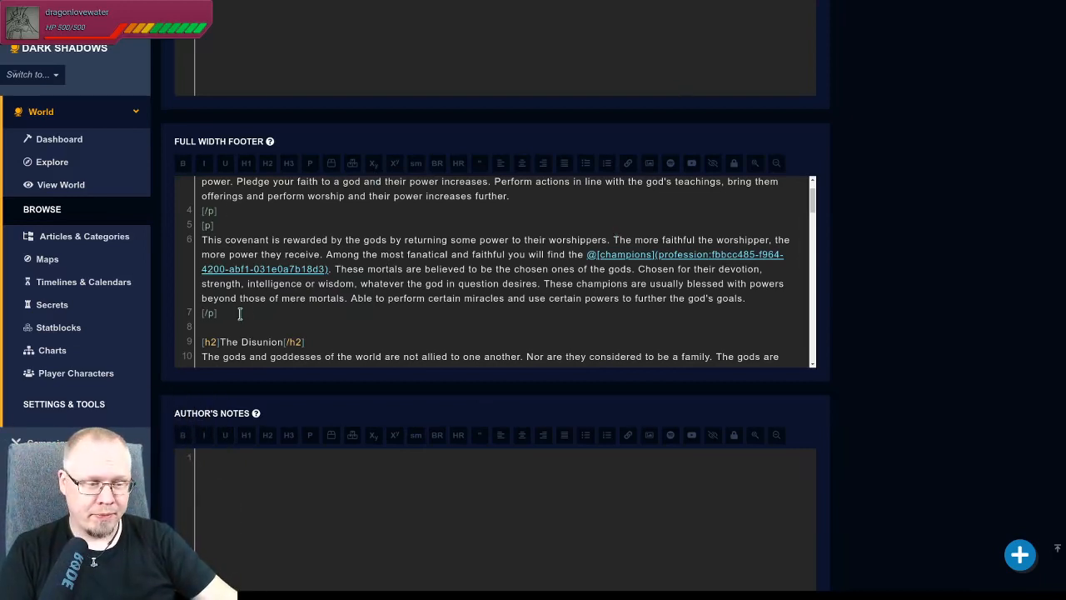
End the champions paragraph with 'They are, truly, the "hand of god".' and review the footer.
{"action": "type", "text": "They are, truly, the \""}
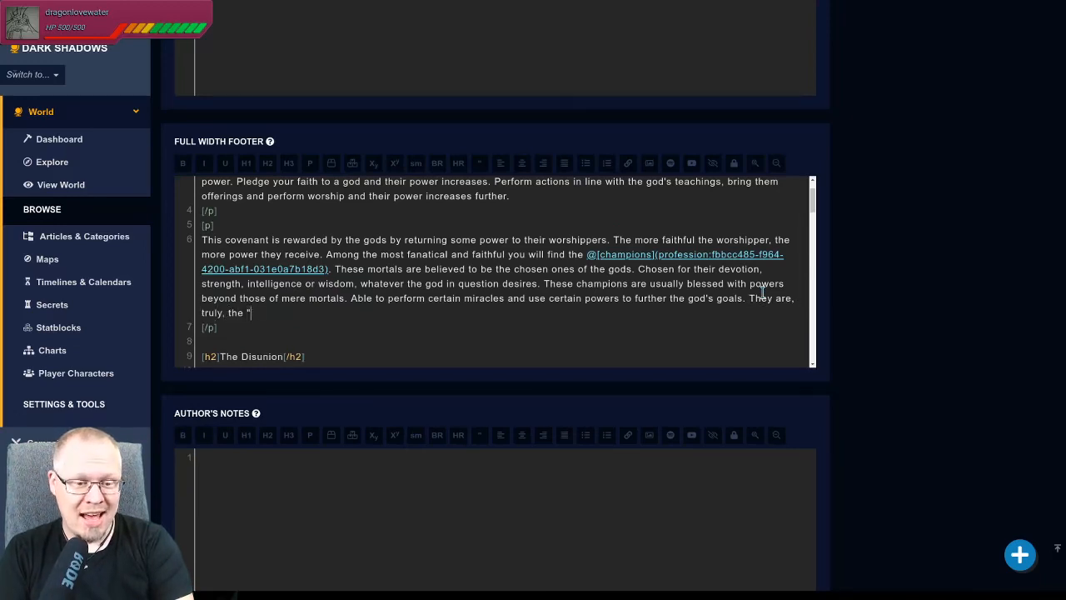
{"action": "type", "text": "hand of the god"}
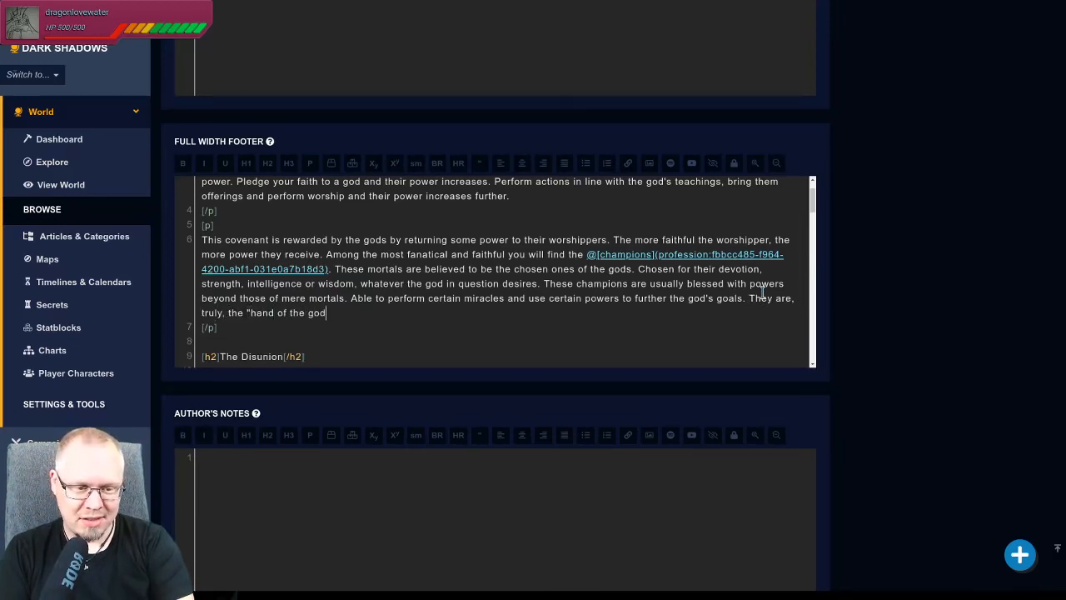
{"action": "key", "text": "Backspace"}
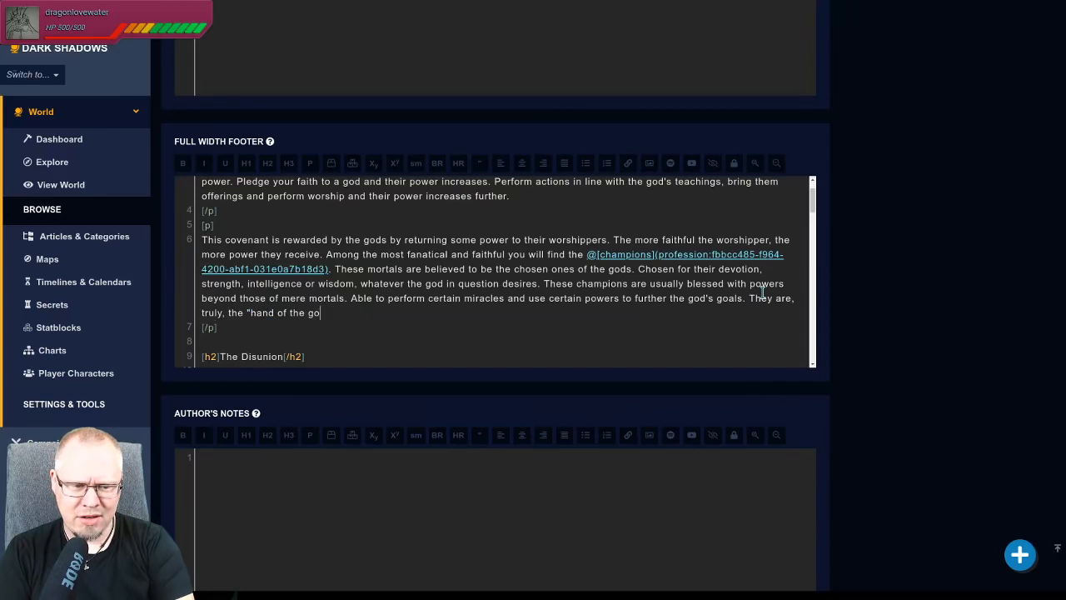
{"action": "type", "text": "d\"."}
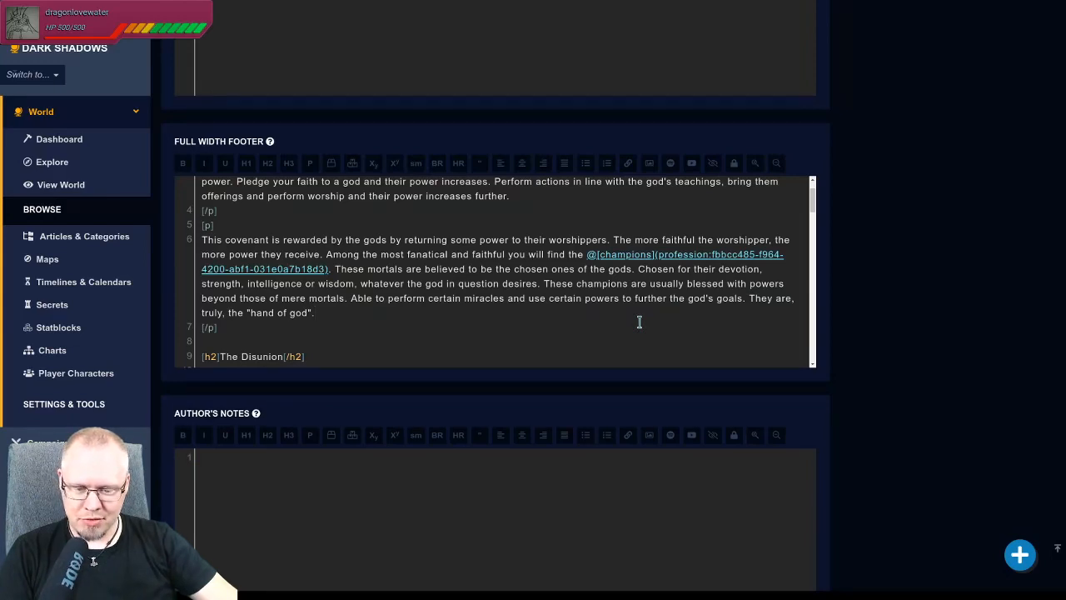
{"action": "left_click", "coordinate": [315, 312]}
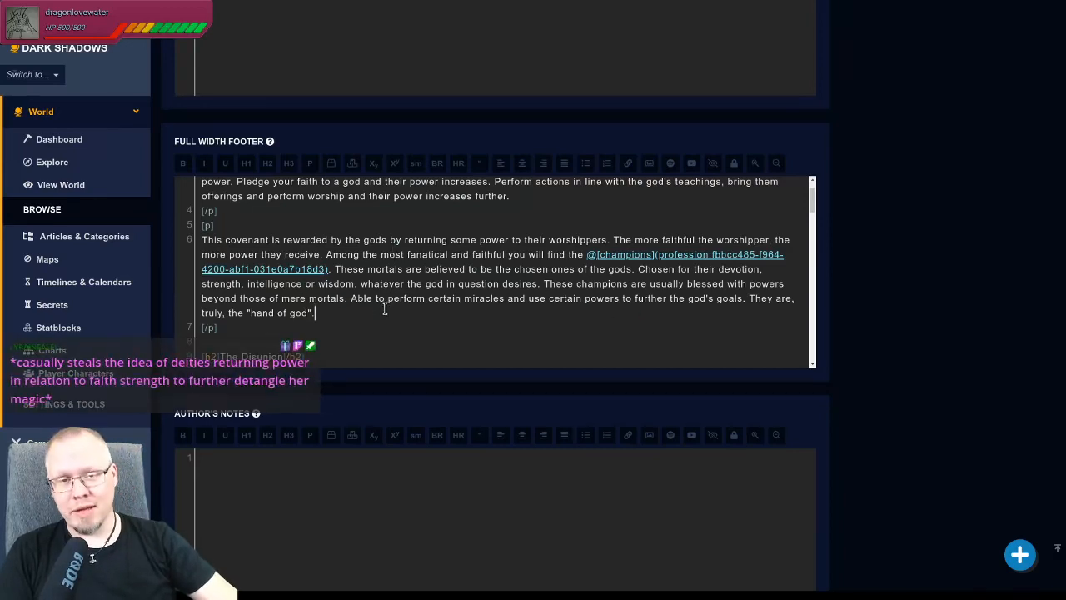
{"action": "scroll", "scroll_direction": "down", "scroll_amount": 3}
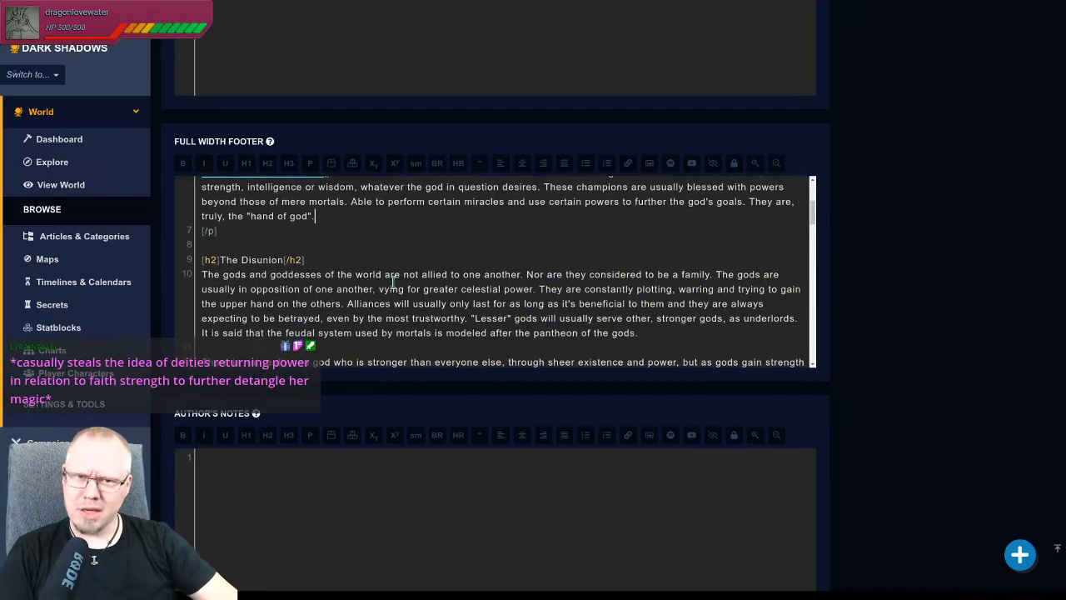
{"action": "scroll", "scroll_direction": "up", "scroll_amount": 3}
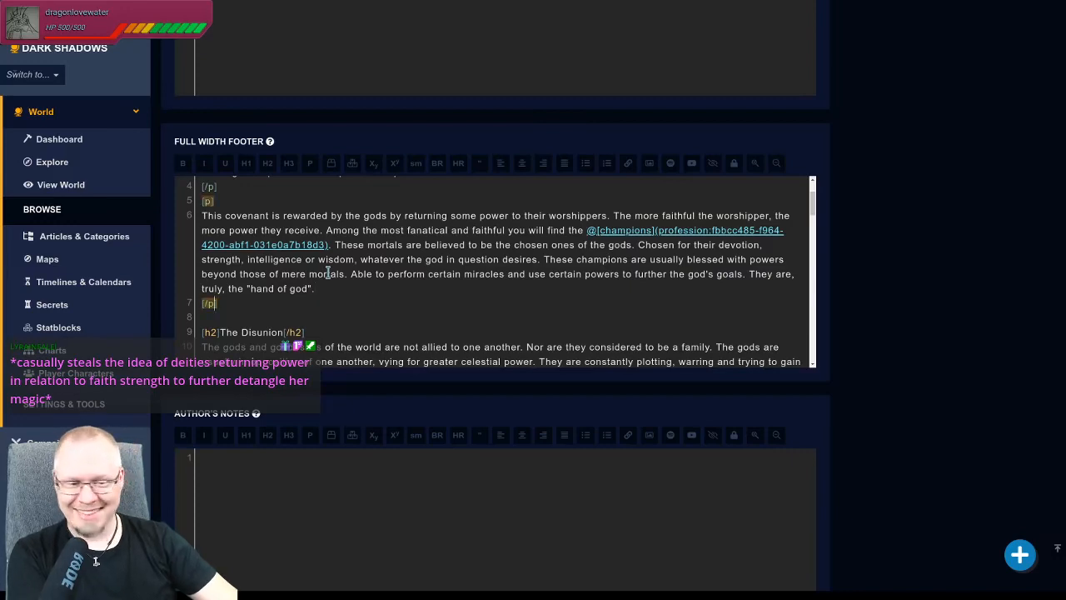
{"action": "scroll", "scroll_direction": "down", "scroll_amount": 3}
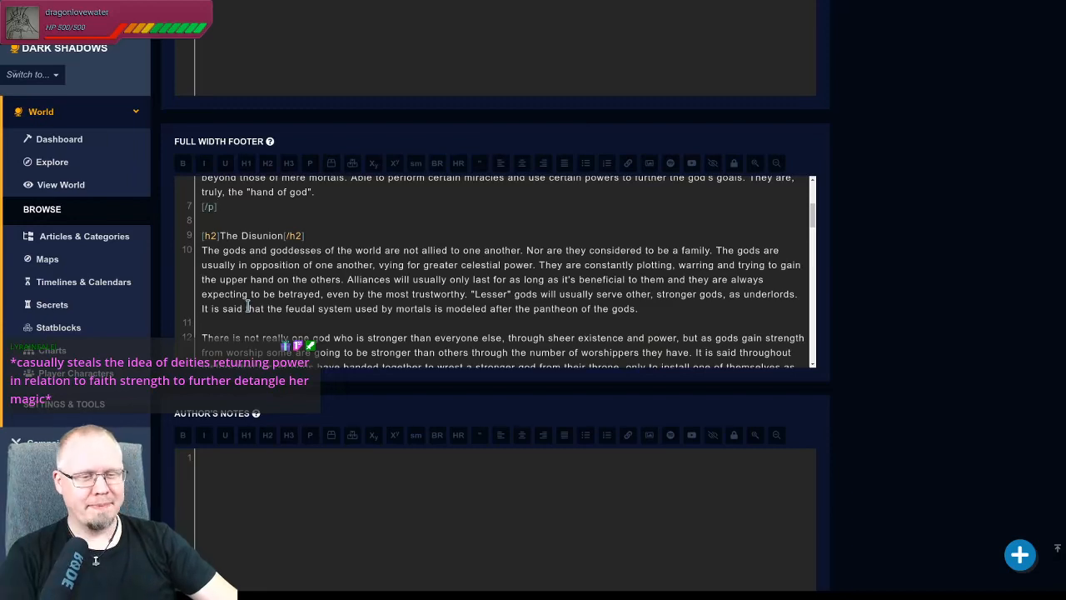
{"action": "scroll", "scroll_direction": "down", "scroll_amount": 3}
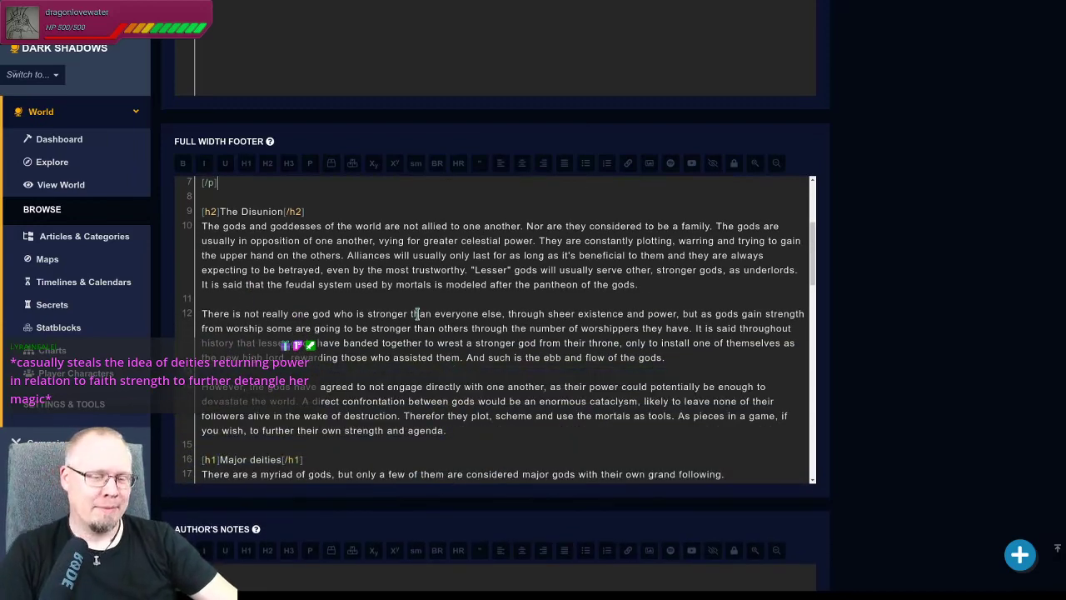
{"action": "scroll", "scroll_direction": "up", "scroll_amount": 3}
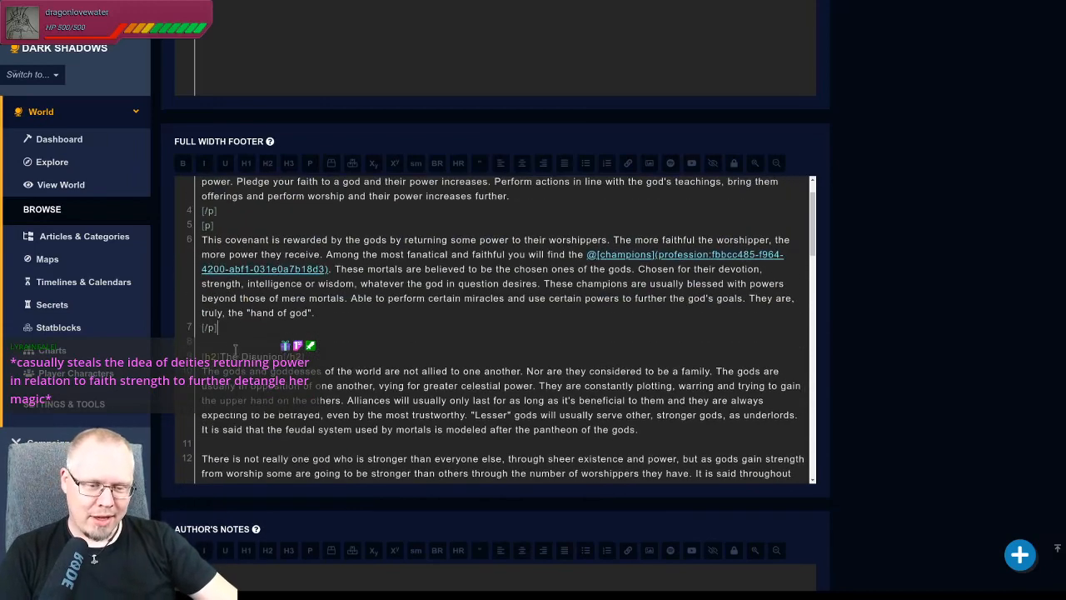
{"action": "scroll", "scroll_direction": "down", "scroll_amount": 3}
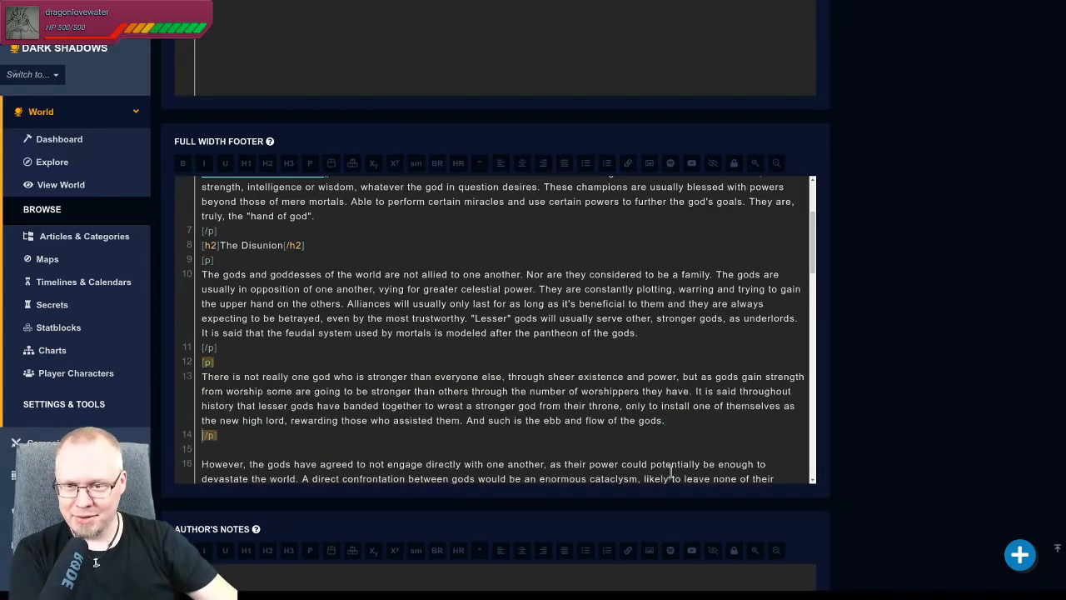
{"action": "mouse_move", "coordinate": [500, 496]}
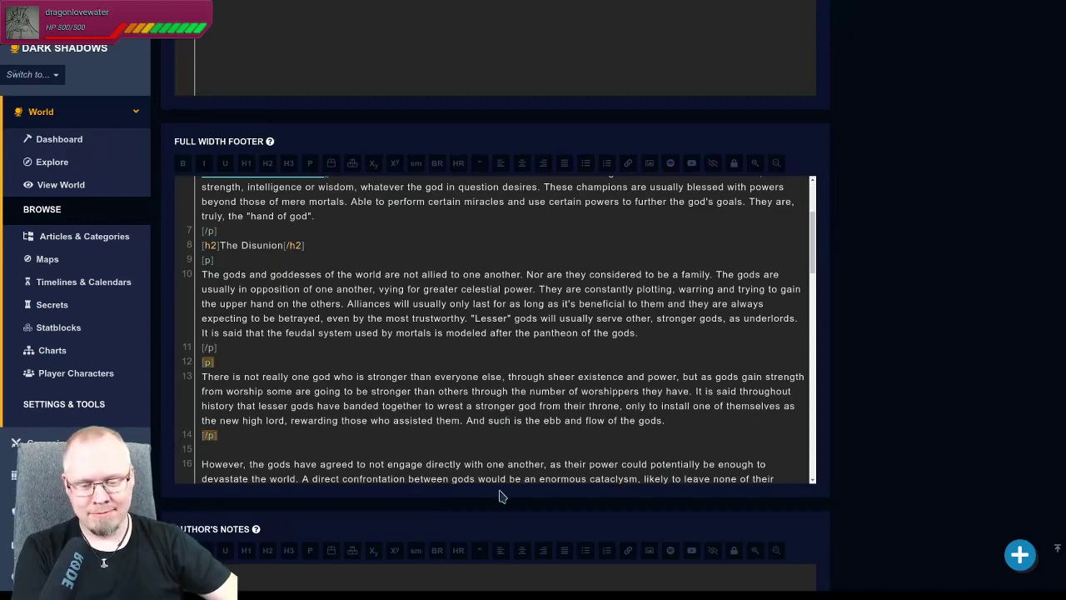
Wrap The Disunion's paragraphs in [p] tags, through the one on gods avoiding confrontation.
{"action": "scroll", "scroll_direction": "down", "scroll_amount": 3}
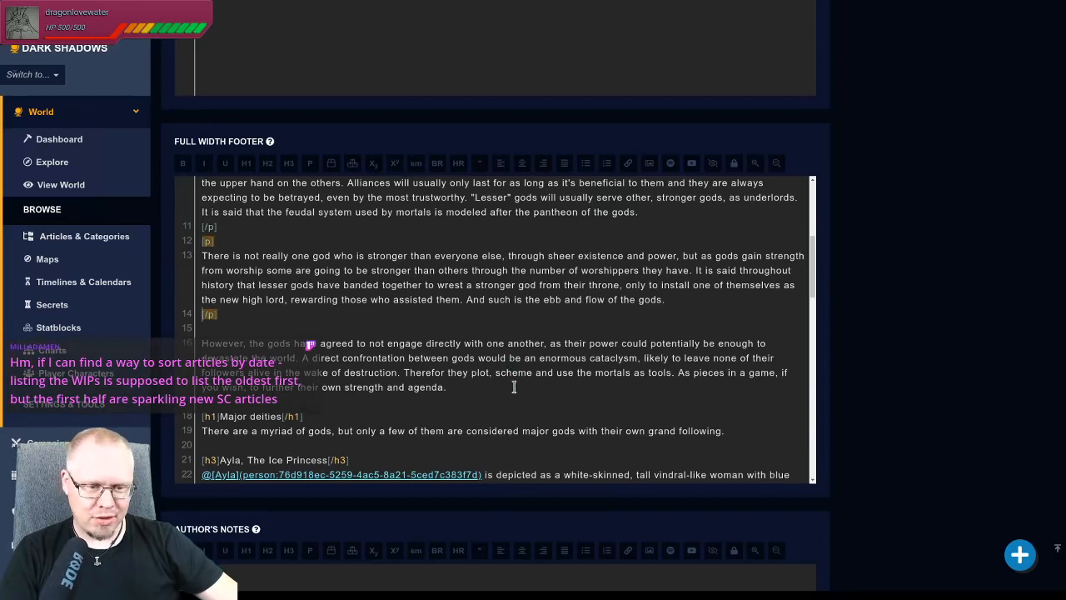
{"action": "mouse_move", "coordinate": [500, 377]}
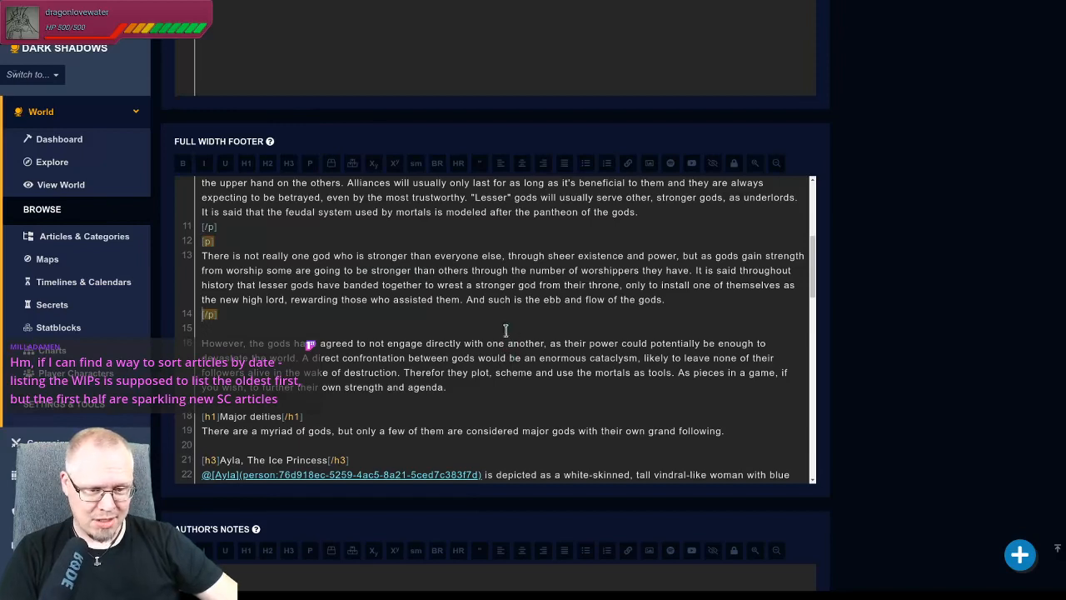
{"action": "mouse_move", "coordinate": [445, 330]}
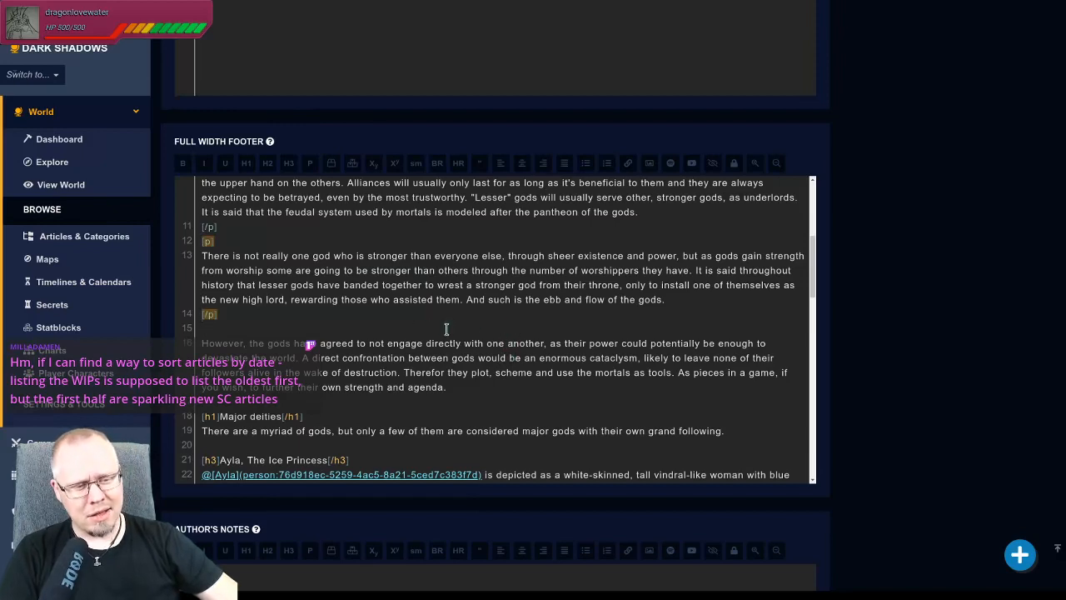
{"action": "mouse_move", "coordinate": [571, 333]}
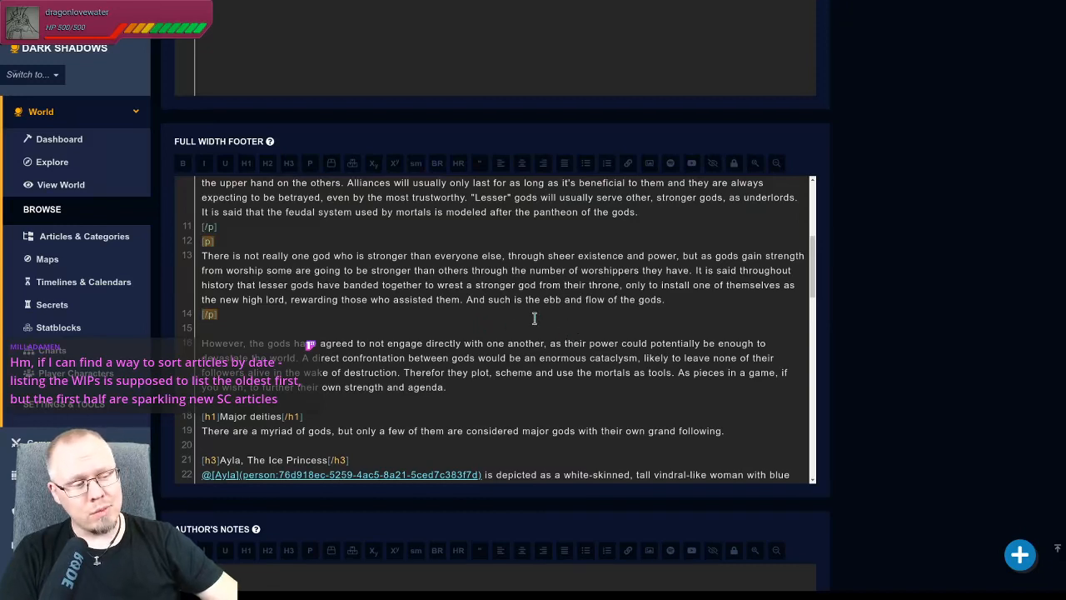
{"action": "mouse_move", "coordinate": [506, 339]}
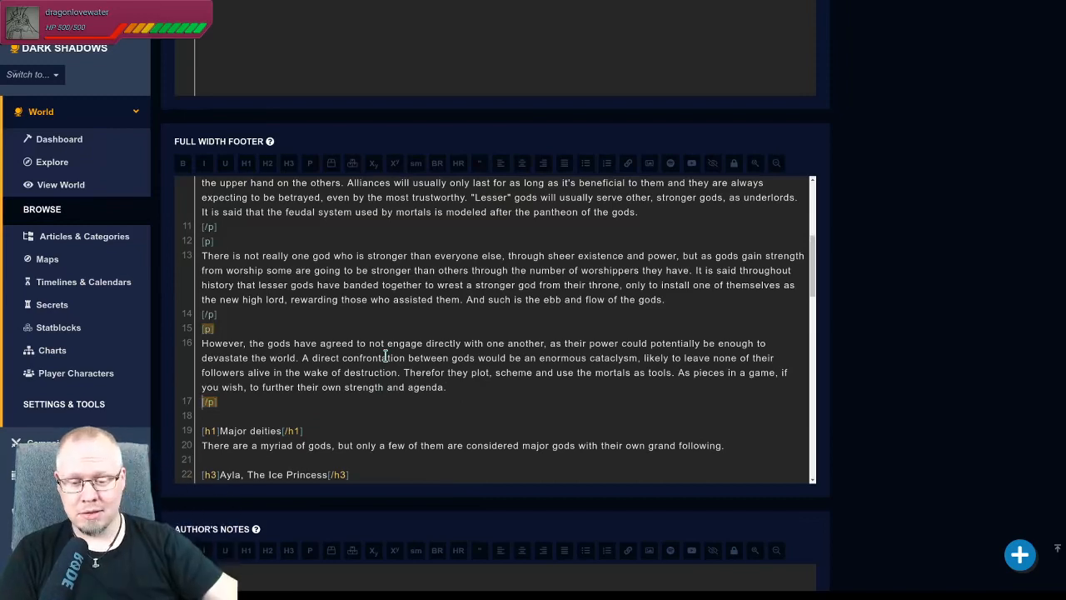
{"action": "scroll", "scroll_direction": "down", "scroll_amount": 3}
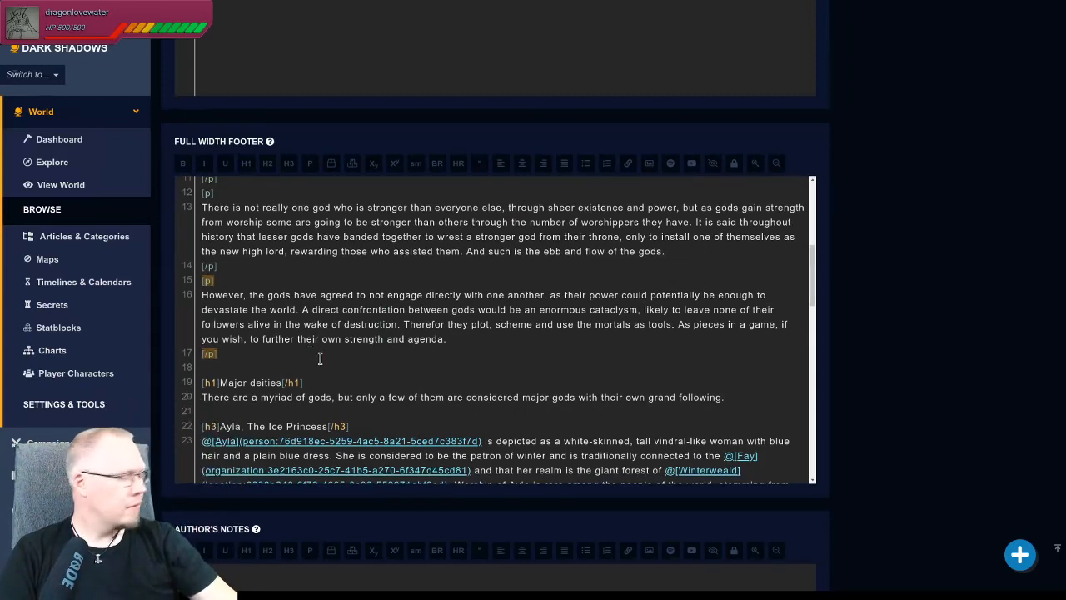
{"action": "mouse_move", "coordinate": [369, 360]}
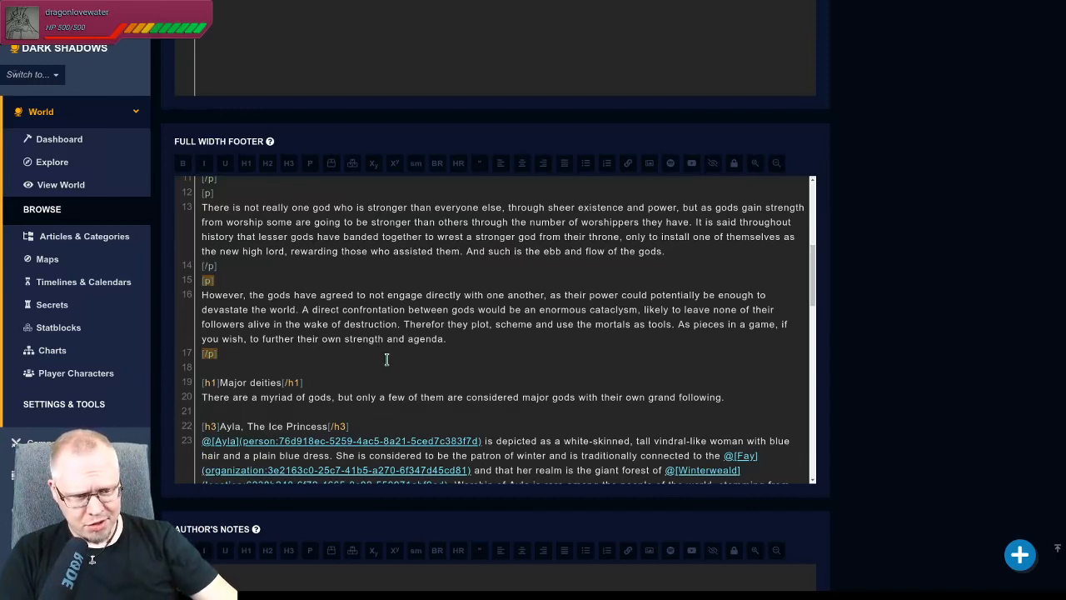
{"action": "mouse_move", "coordinate": [505, 362]}
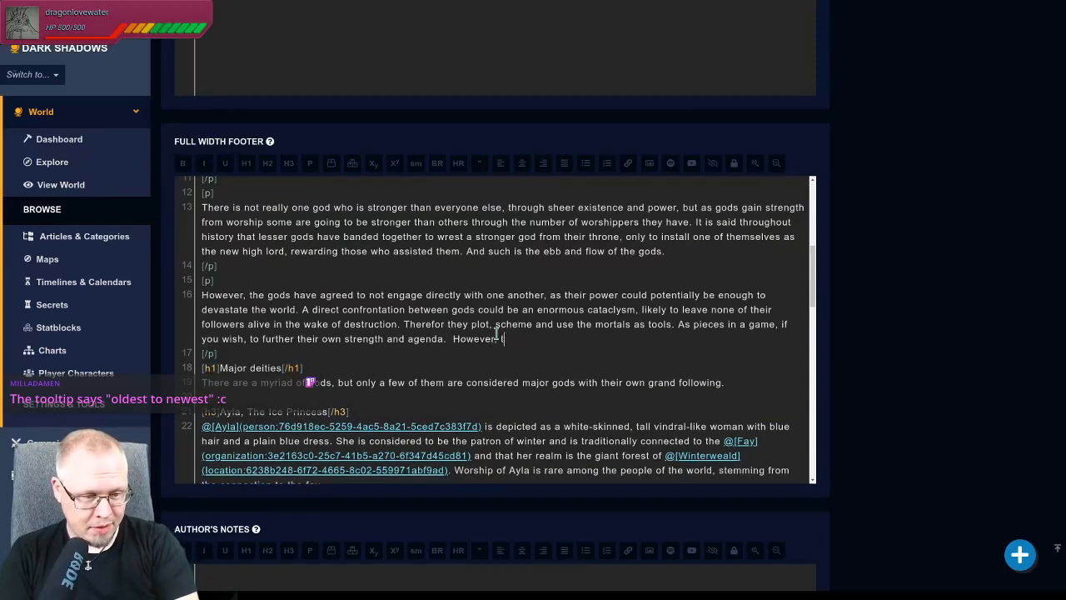
Add that gods can slay one another, and weak gods can be slain by cunning mortals.
{"action": "type", "text": "the gods are more than"}
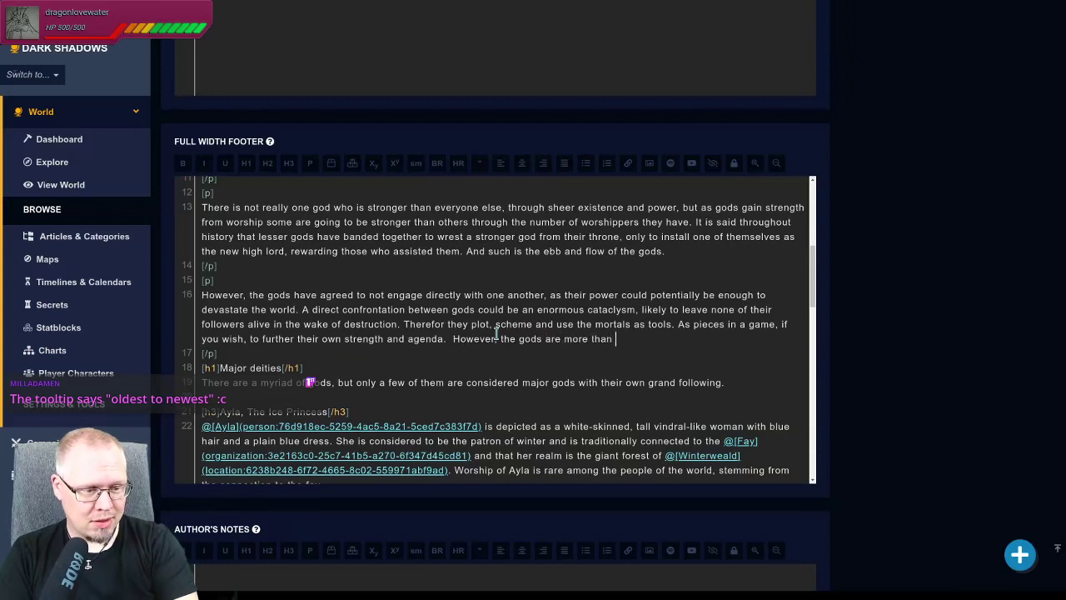
{"action": "type", "text": "capable of slaying one another. In fact,"}
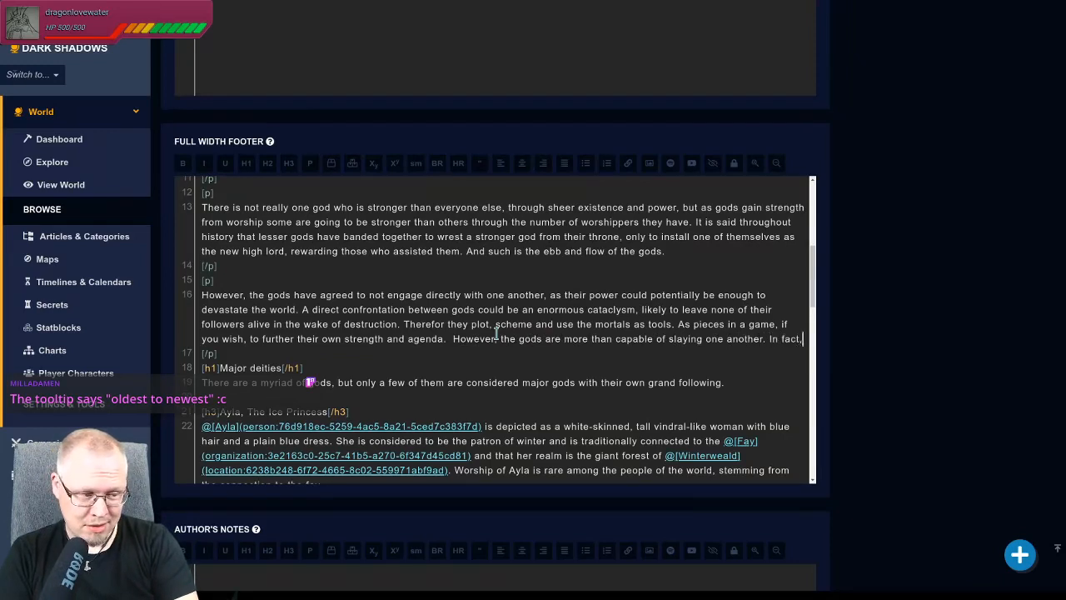
{"action": "type", "text": "a weak enough god could even"}
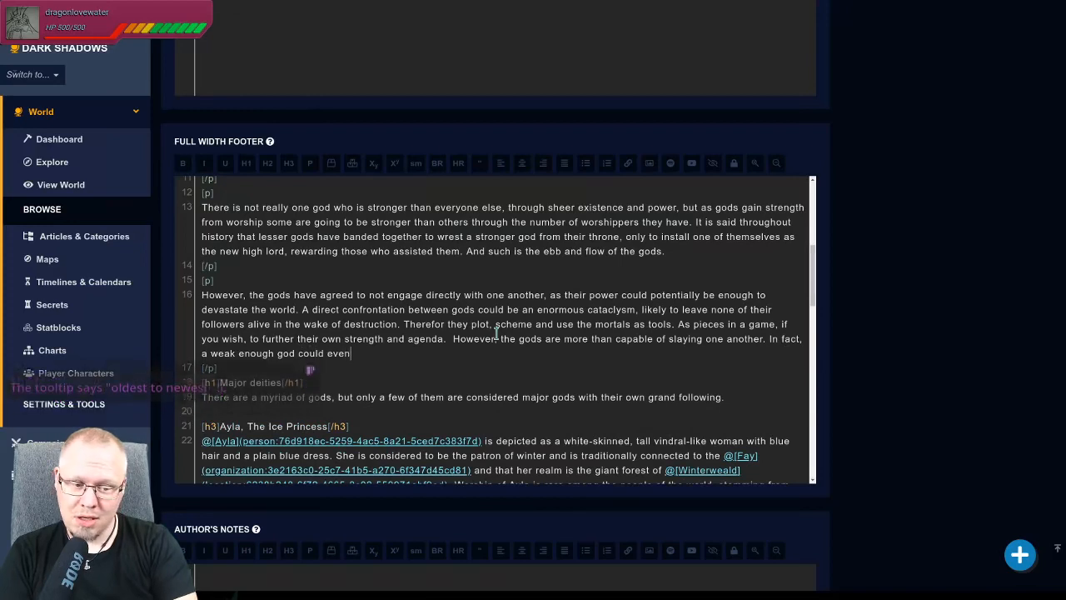
{"action": "type", "text": "be slain by"}
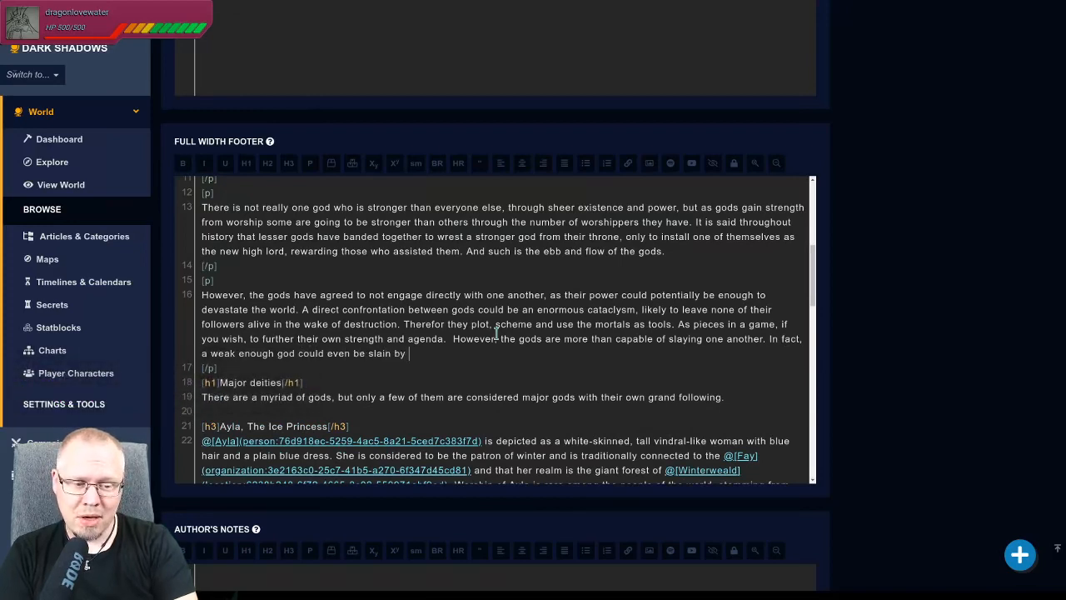
{"action": "type", "text": "a mortal, given enough c"}
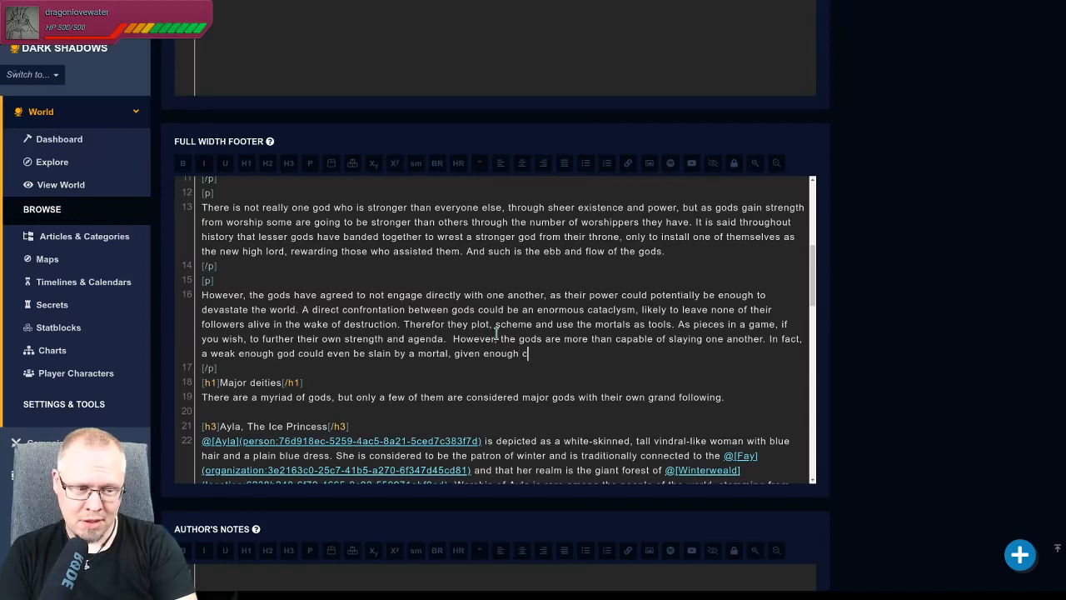
{"action": "type", "text": "unning. No one is immune to a dagger to t"}
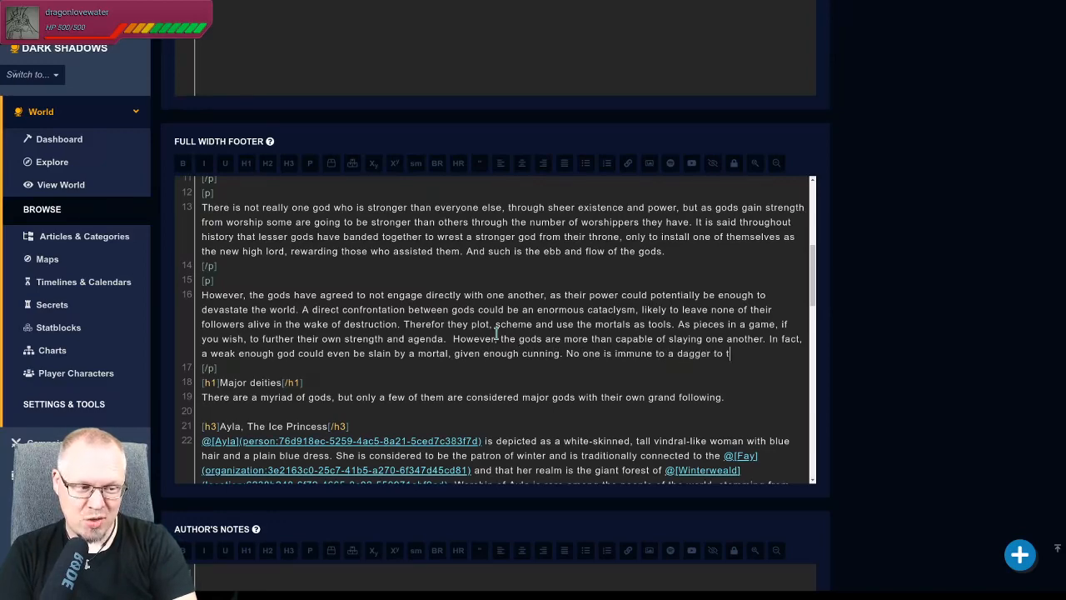
{"action": "type", "text": "he hart."}
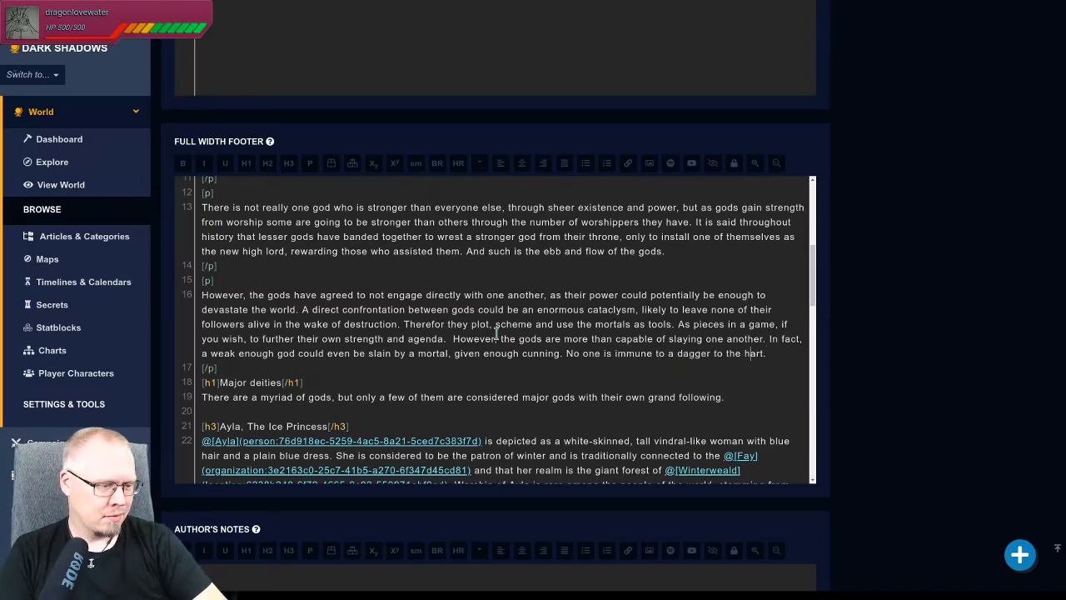
{"action": "scroll", "scroll_direction": "down", "scroll_amount": 3}
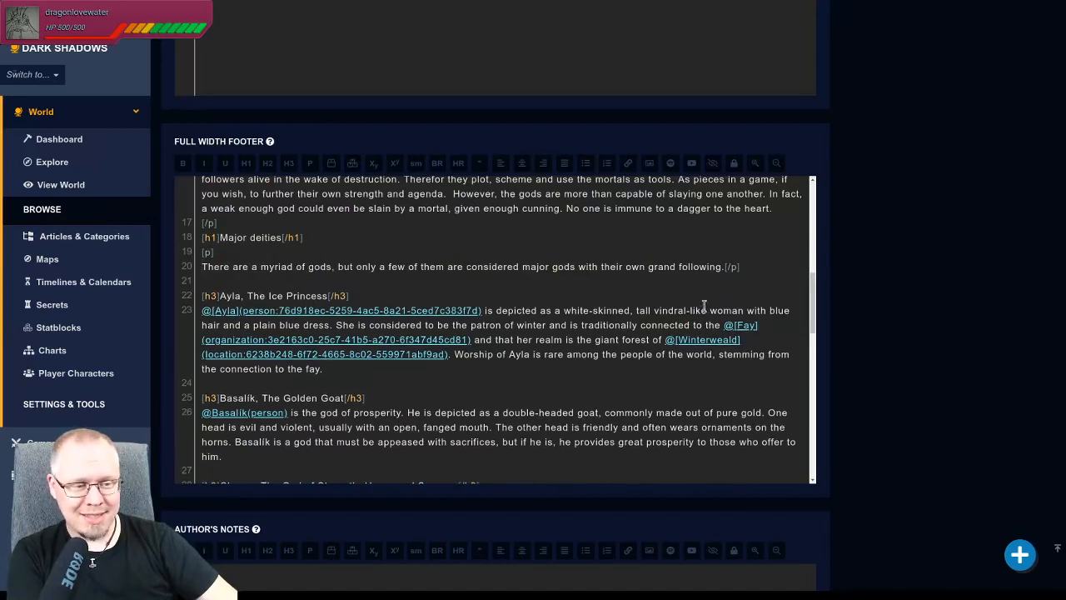
{"action": "mouse_move", "coordinate": [725, 266]}
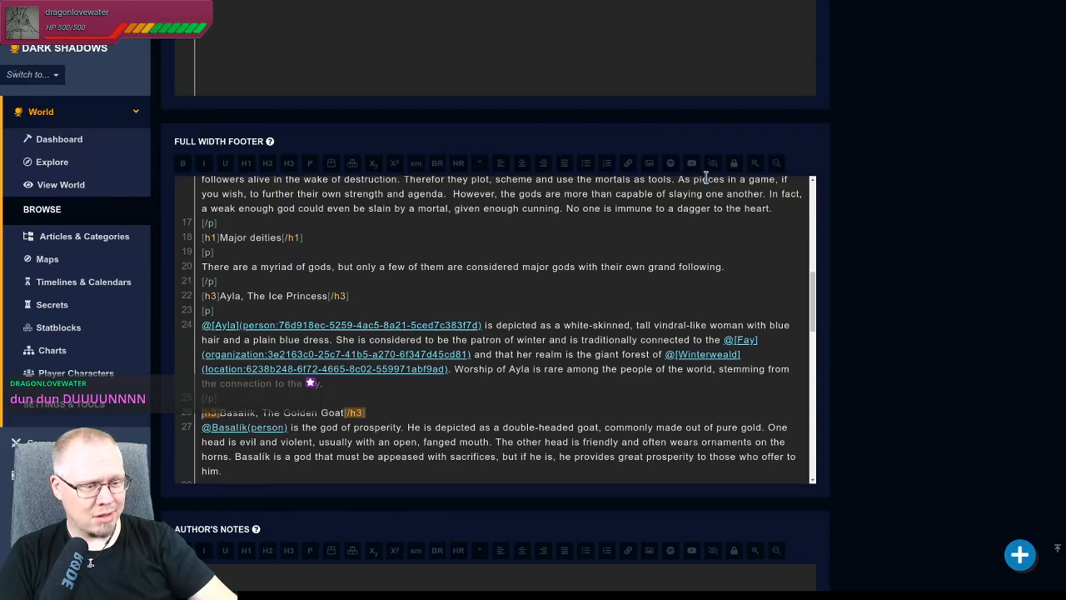
{"action": "mouse_move", "coordinate": [735, 403]}
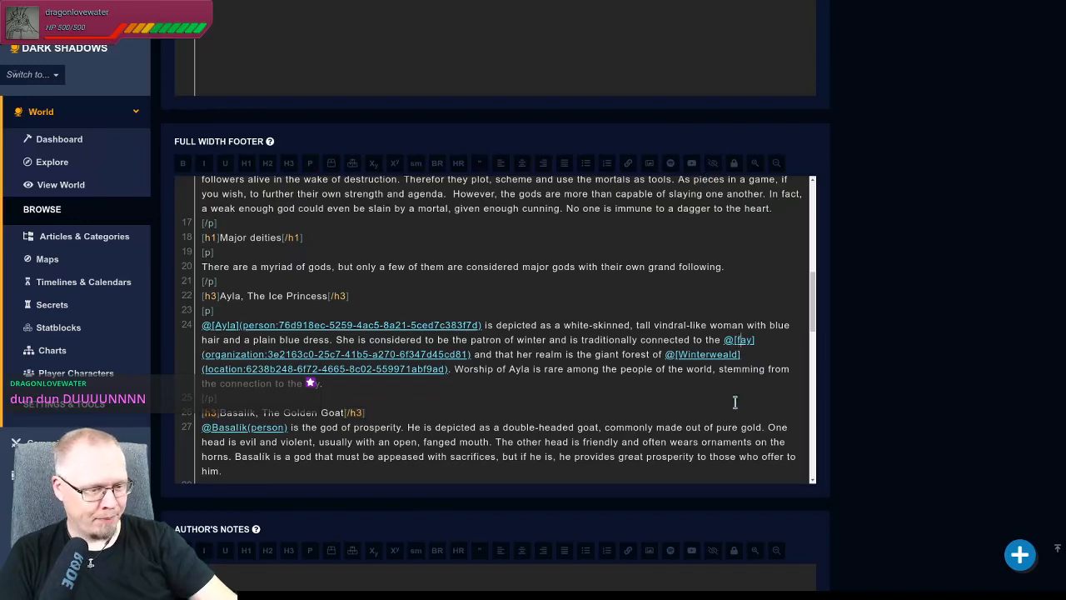
{"action": "mouse_move", "coordinate": [768, 363]}
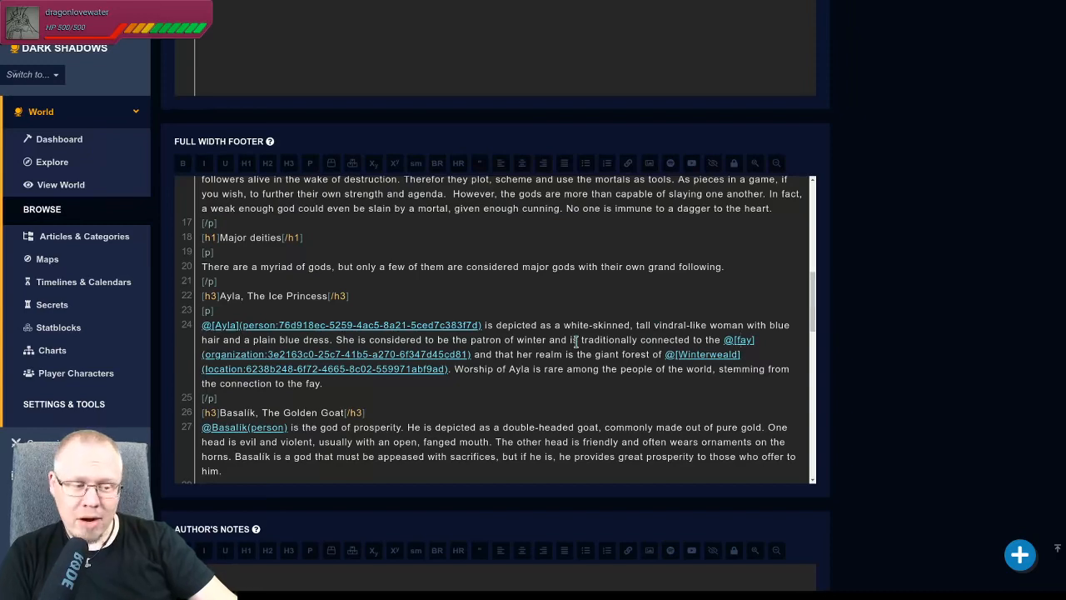
{"action": "mouse_move", "coordinate": [289, 404]}
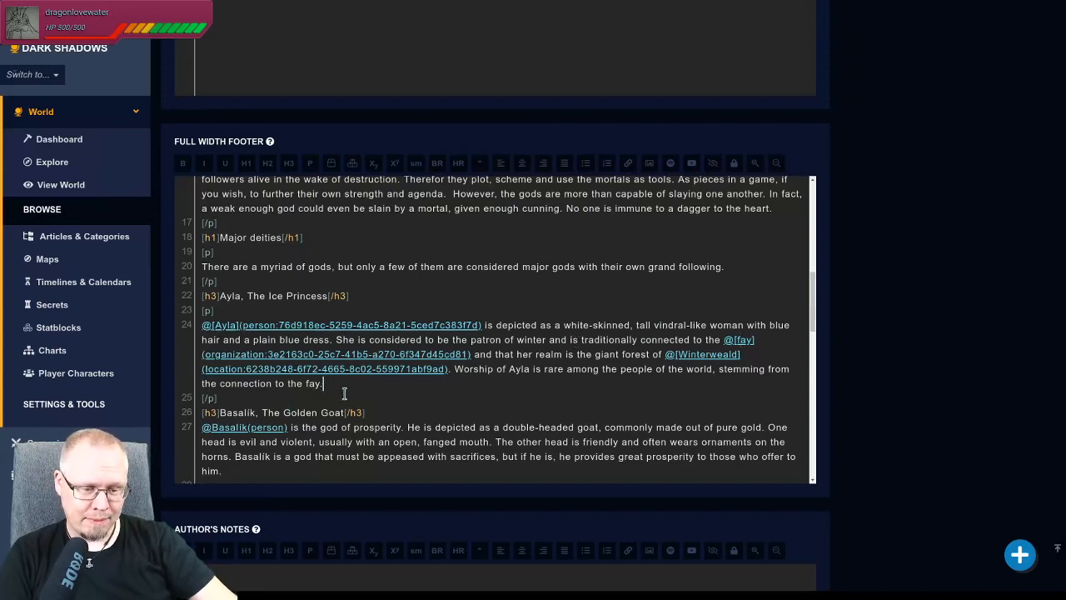
Put Basalik's [/p] on its own line and add that cultures practice Kykr sacrifices to Basalik.
{"action": "scroll", "scroll_direction": "down", "scroll_amount": 3}
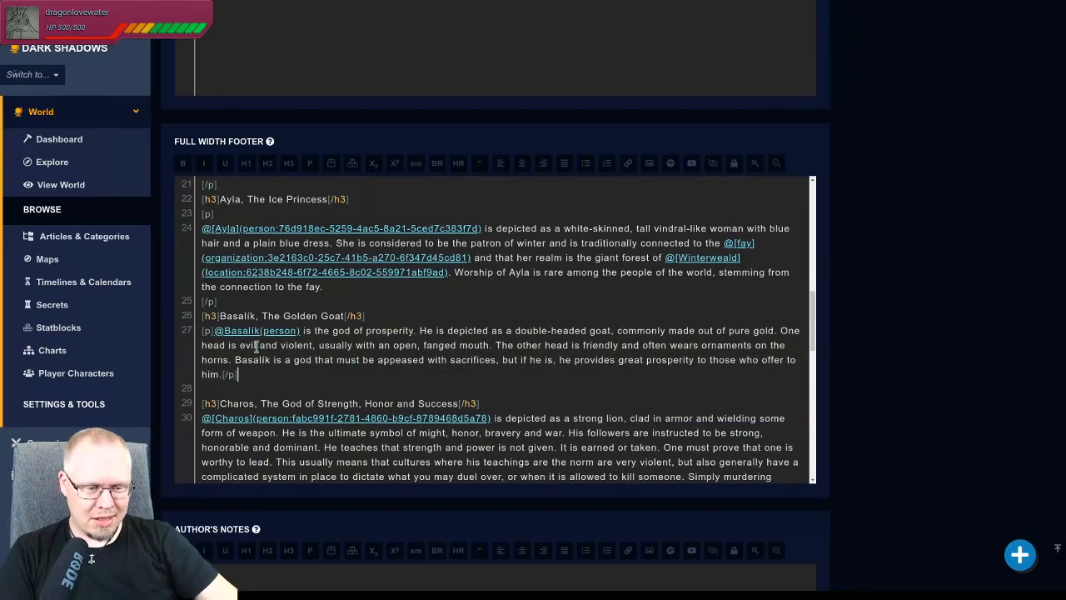
{"action": "key", "text": "Enter"}
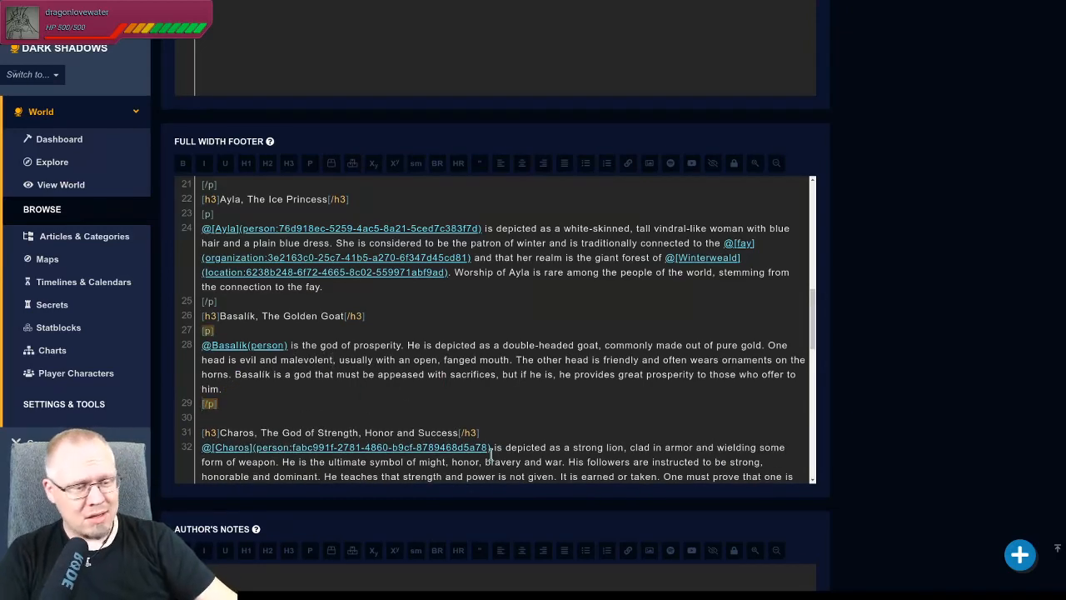
{"action": "mouse_move", "coordinate": [573, 441]}
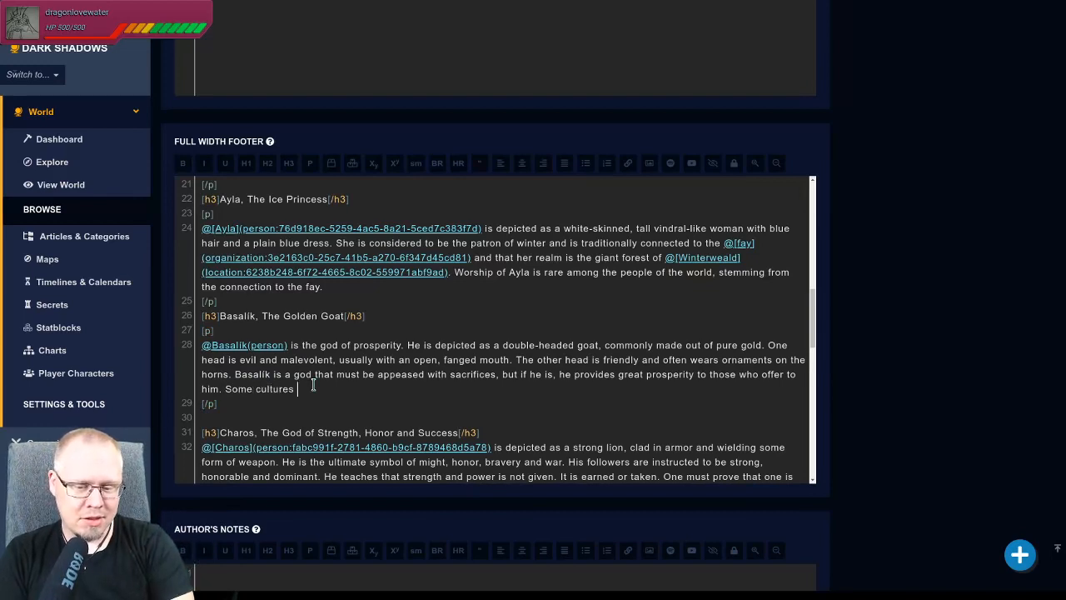
{"action": "type", "text": "practice"}
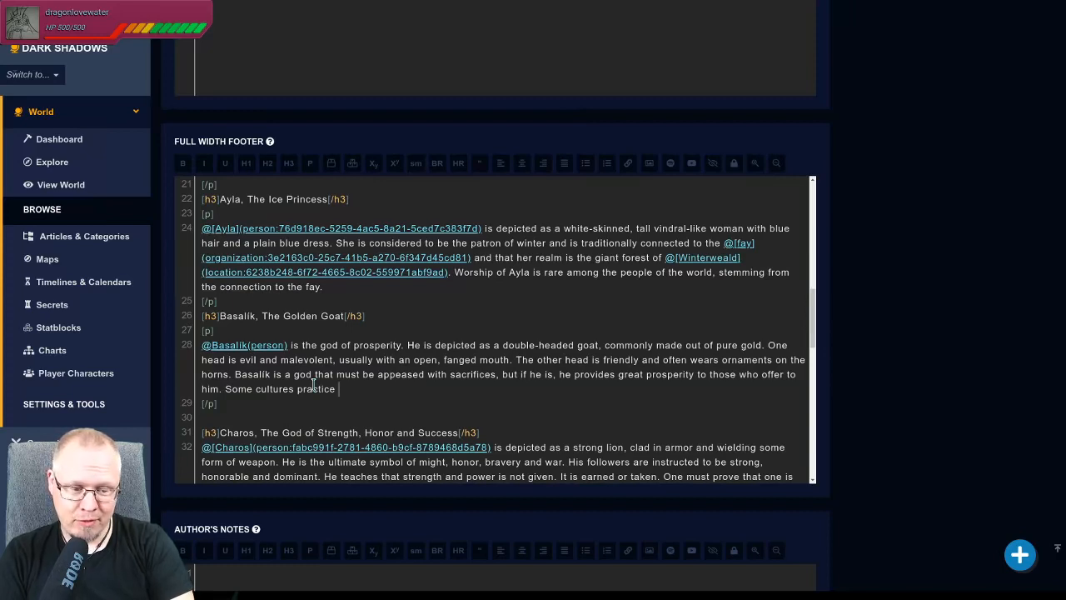
{"action": "type", "text": "Kykr sa"}
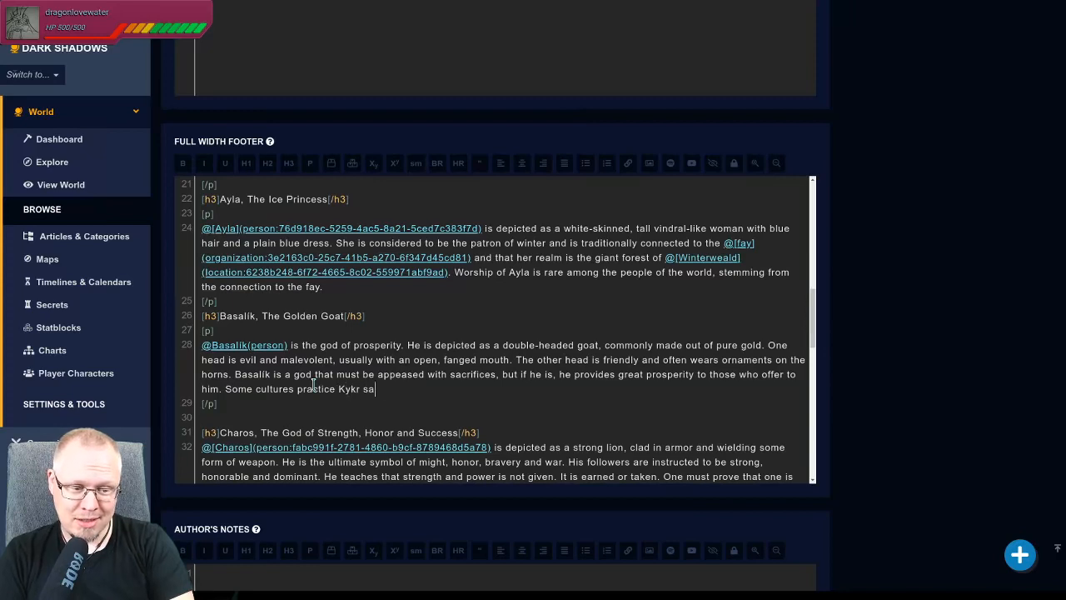
{"action": "type", "text": "crif"}
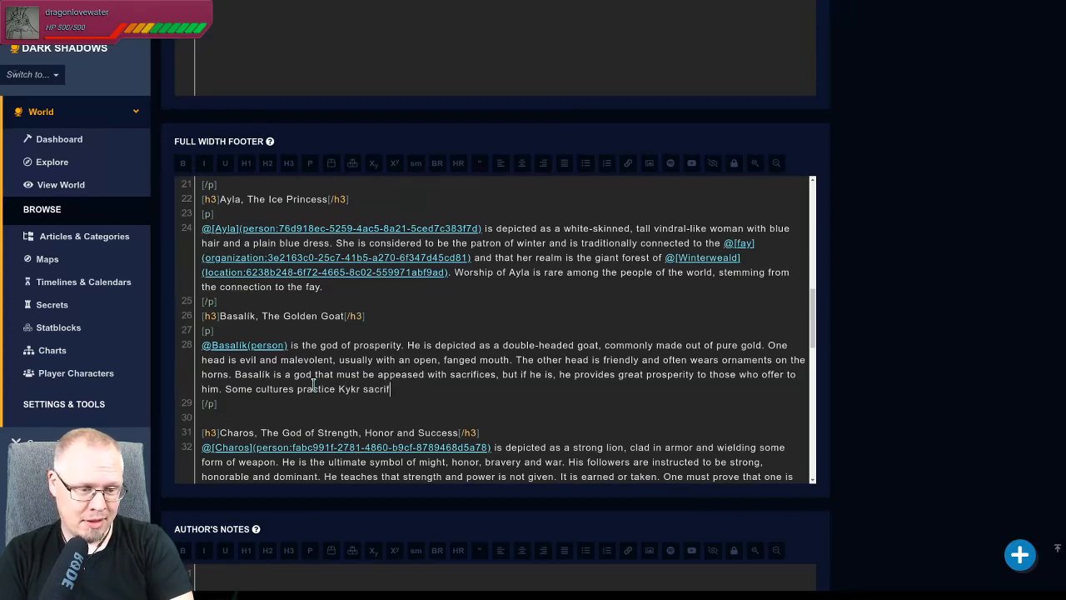
{"action": "type", "text": "ices to Basl"}
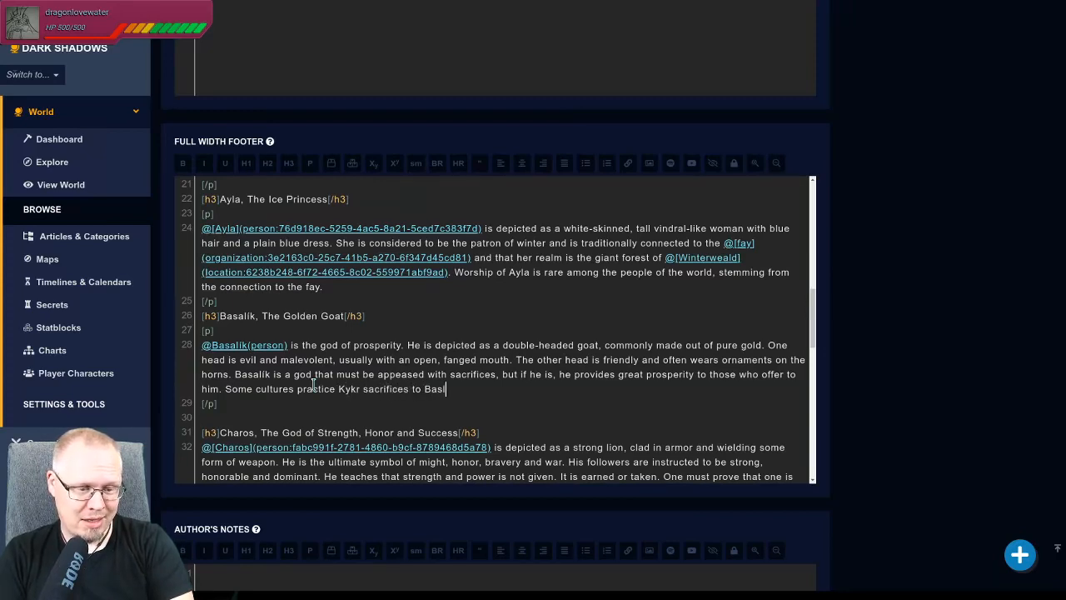
{"action": "type", "text": "ali"}
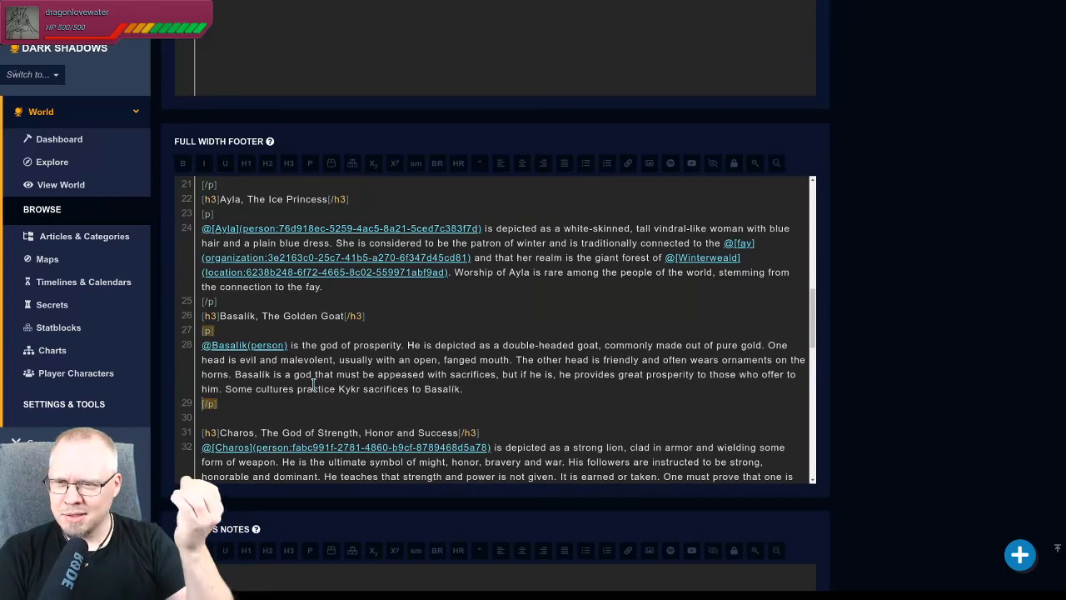
{"action": "mouse_move", "coordinate": [304, 393]}
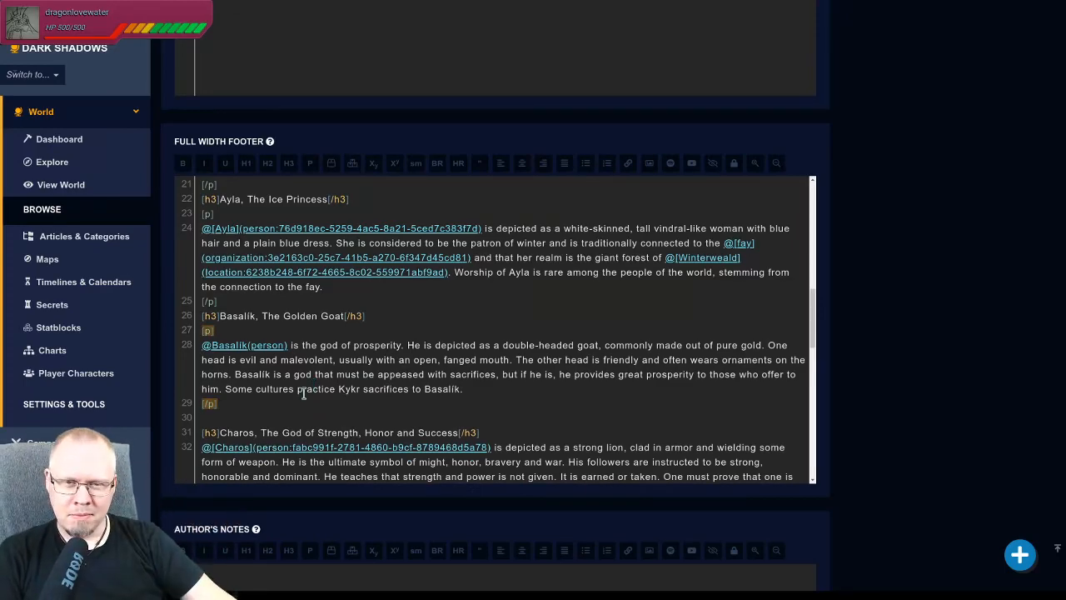
Make Charos wield 'some form of huge weapon' and split off the teachings passage.
{"action": "scroll", "scroll_direction": "down", "scroll_amount": 3}
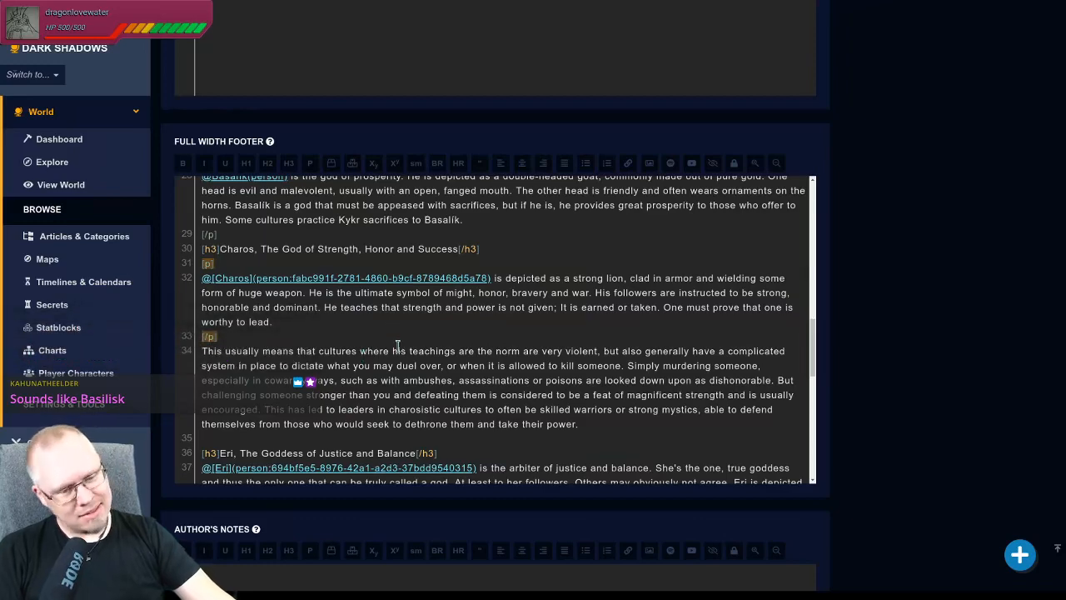
Wrap the 'This usually means…' passage on Charos's followers in [p] tags.
{"action": "scroll", "scroll_direction": "down", "scroll_amount": 3}
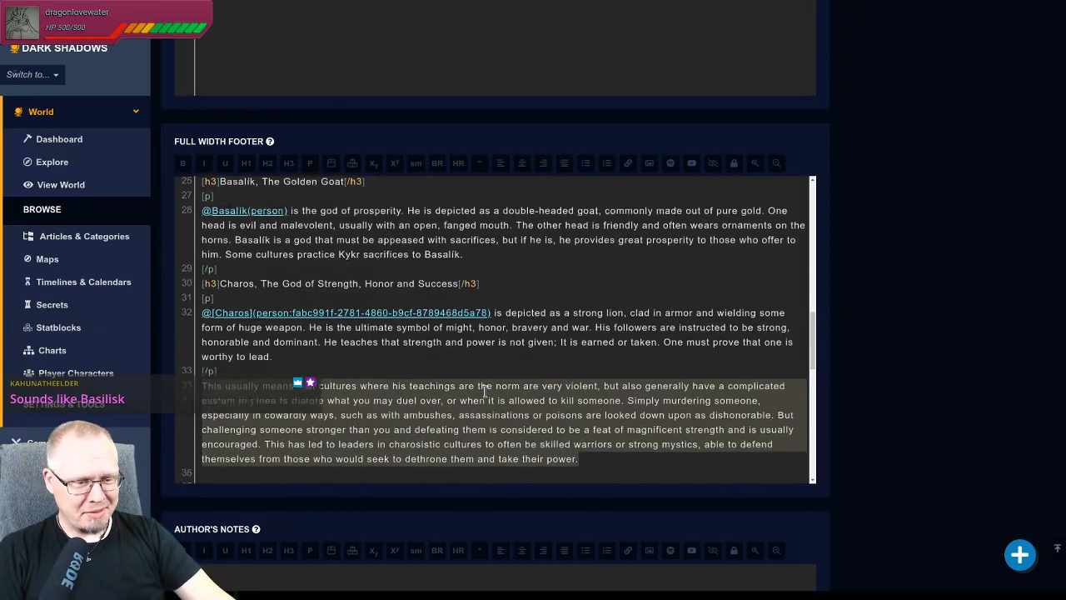
{"action": "scroll", "scroll_direction": "down", "scroll_amount": 3}
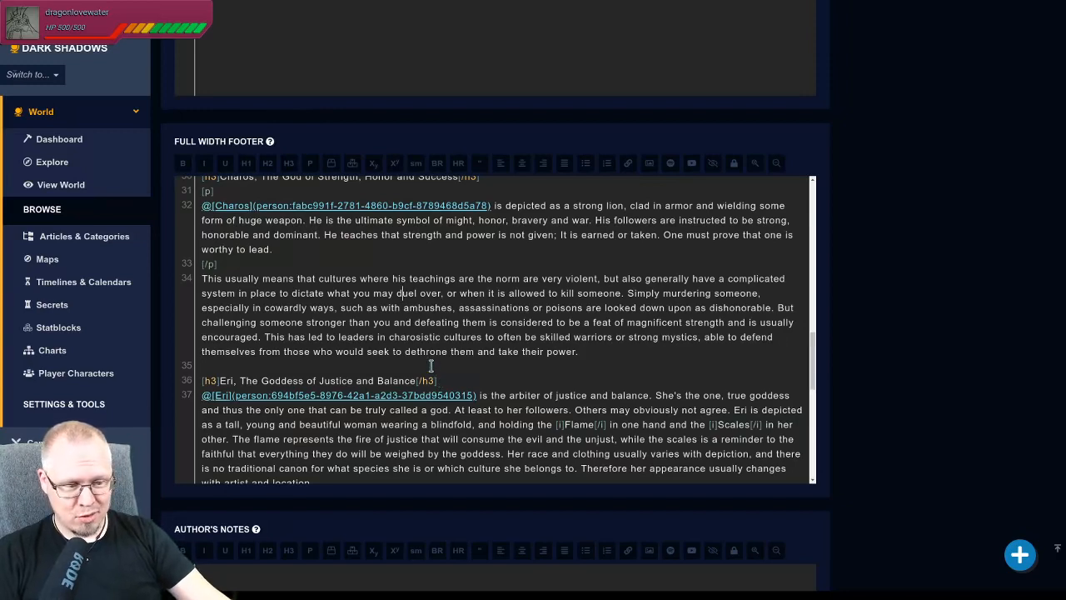
{"action": "mouse_move", "coordinate": [638, 341]}
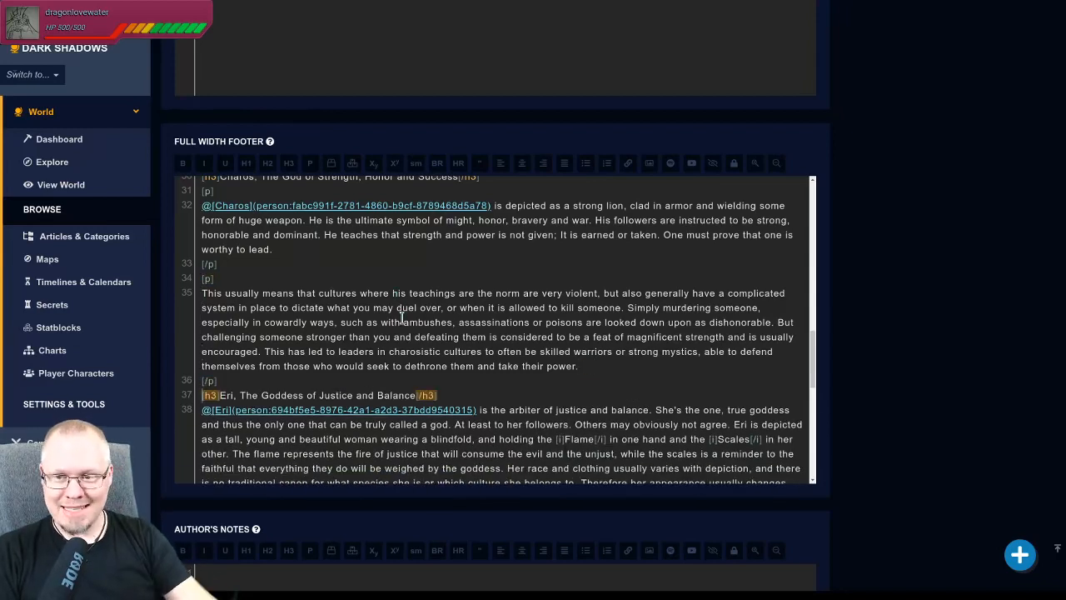
Change Eri's 'race' to 'species' and wrap the justice and balance passage in [p] tags.
{"action": "scroll", "scroll_direction": "down", "scroll_amount": 3}
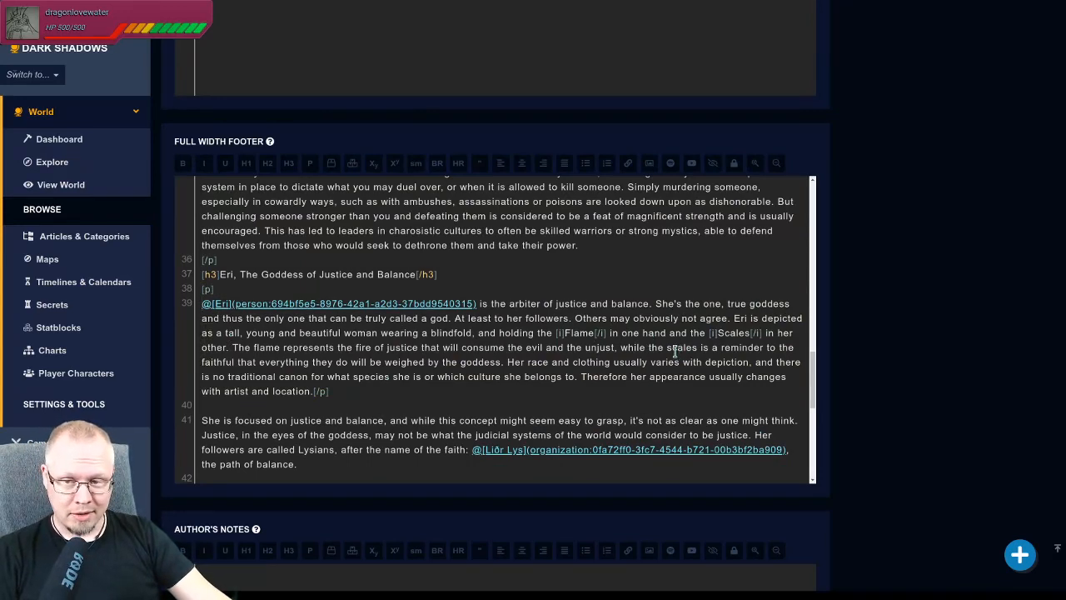
{"action": "scroll", "scroll_direction": "down", "scroll_amount": 3}
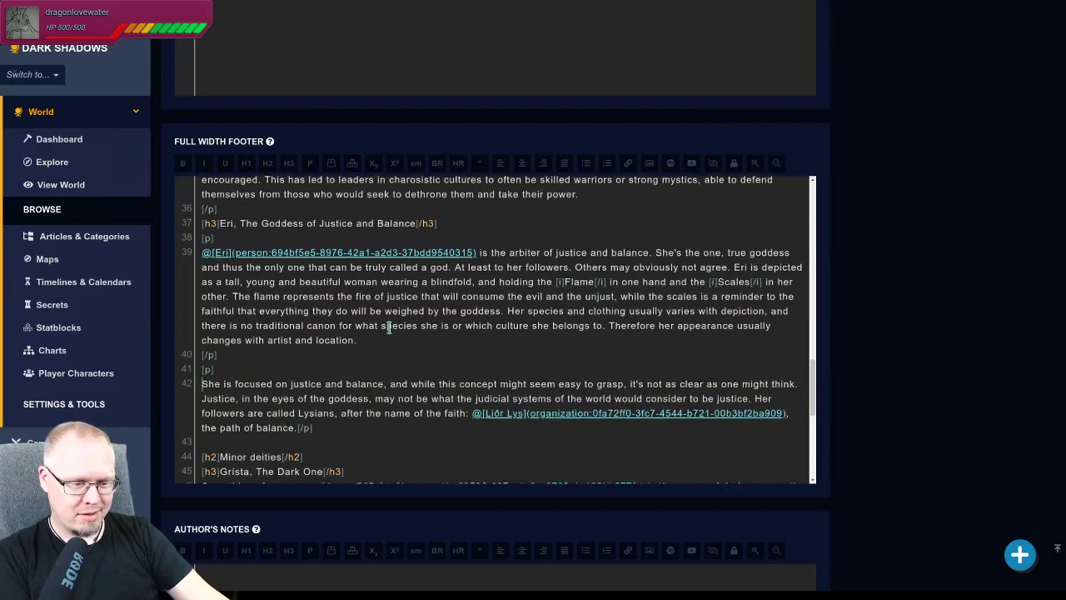
{"action": "scroll", "scroll_direction": "down", "scroll_amount": 3}
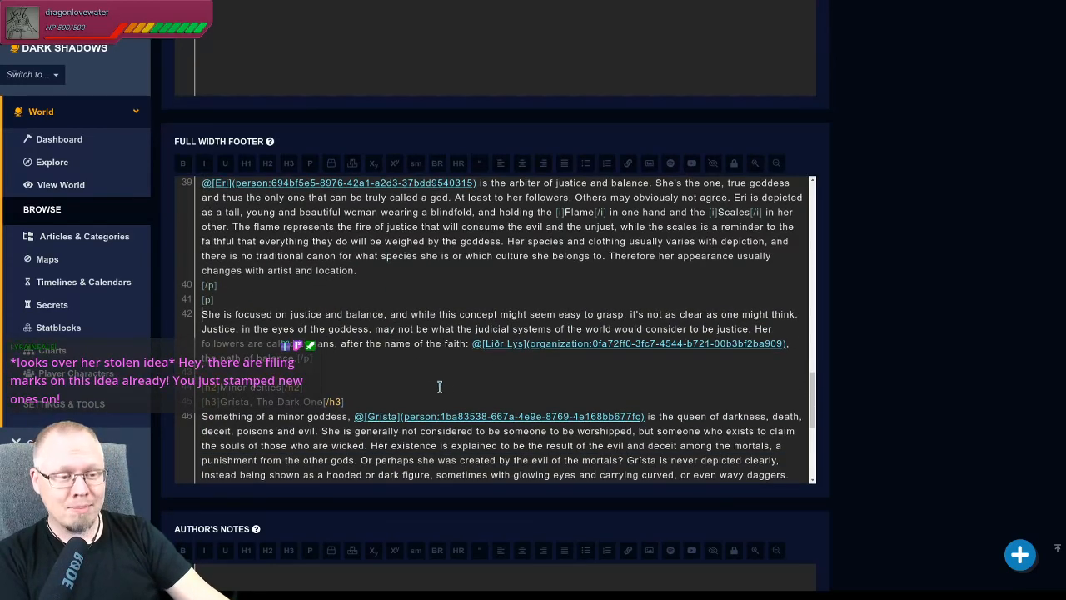
{"action": "mouse_move", "coordinate": [500, 372]}
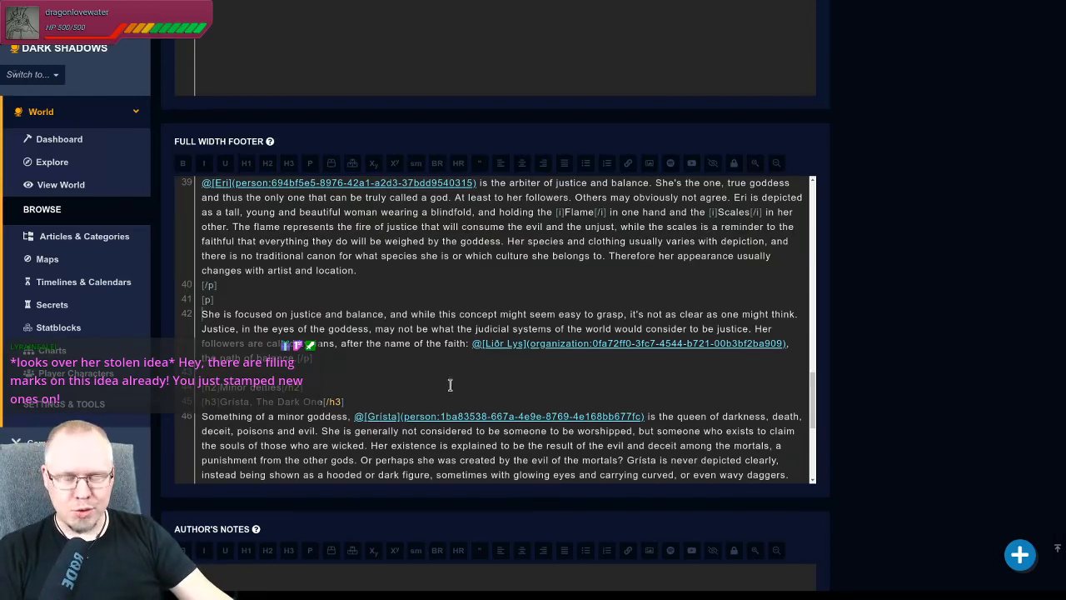
{"action": "mouse_move", "coordinate": [442, 379]}
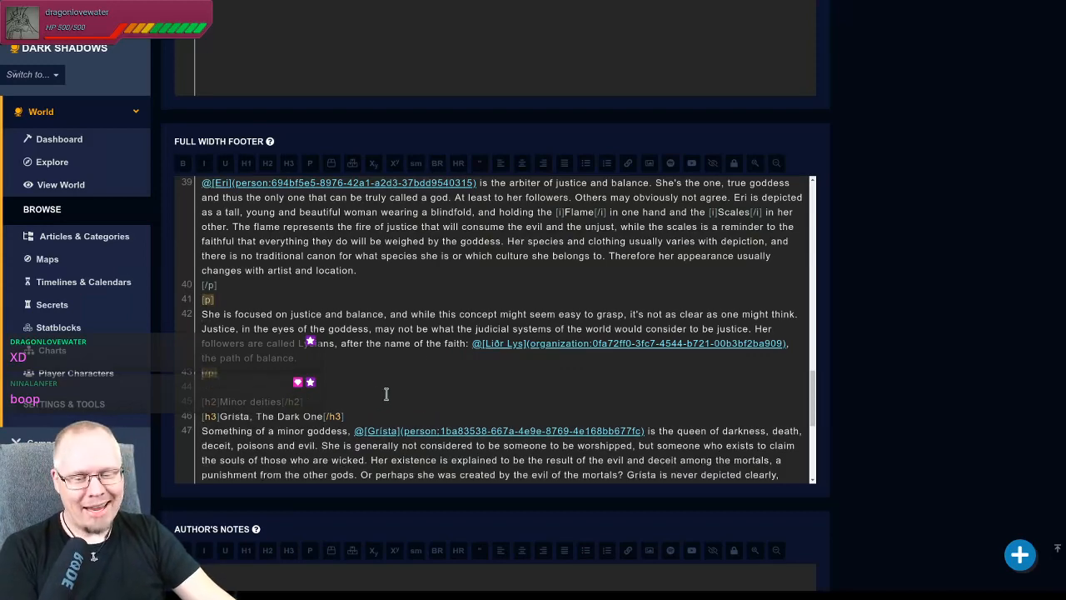
Append the patron-of-assassins sentence to Grísta's paragraph, with [/p] on its own line.
{"action": "scroll", "scroll_direction": "down", "scroll_amount": 3}
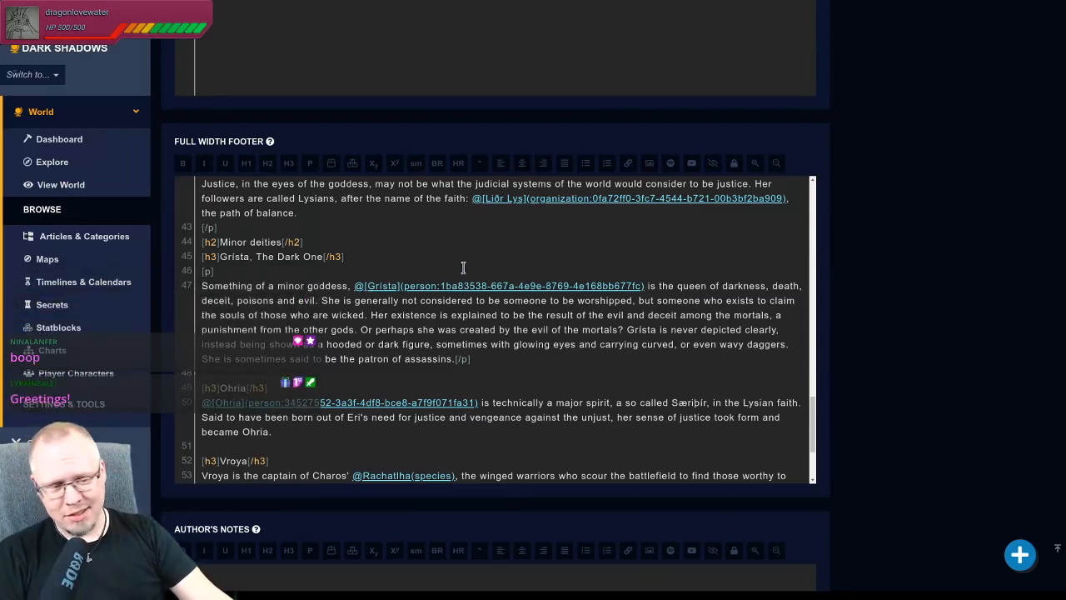
{"action": "mouse_move", "coordinate": [451, 255]}
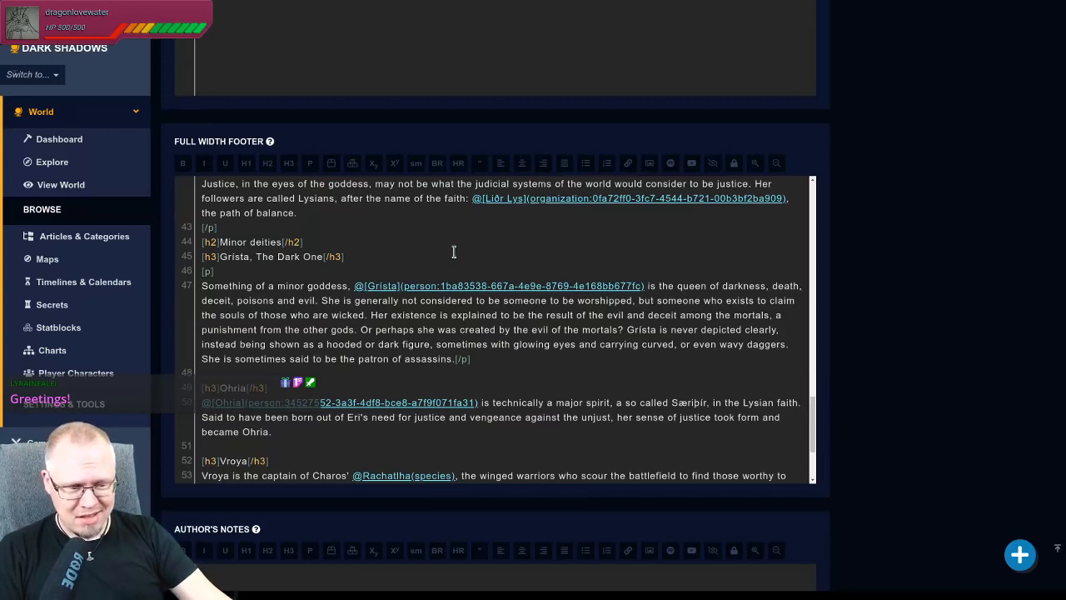
{"action": "mouse_move", "coordinate": [507, 247]}
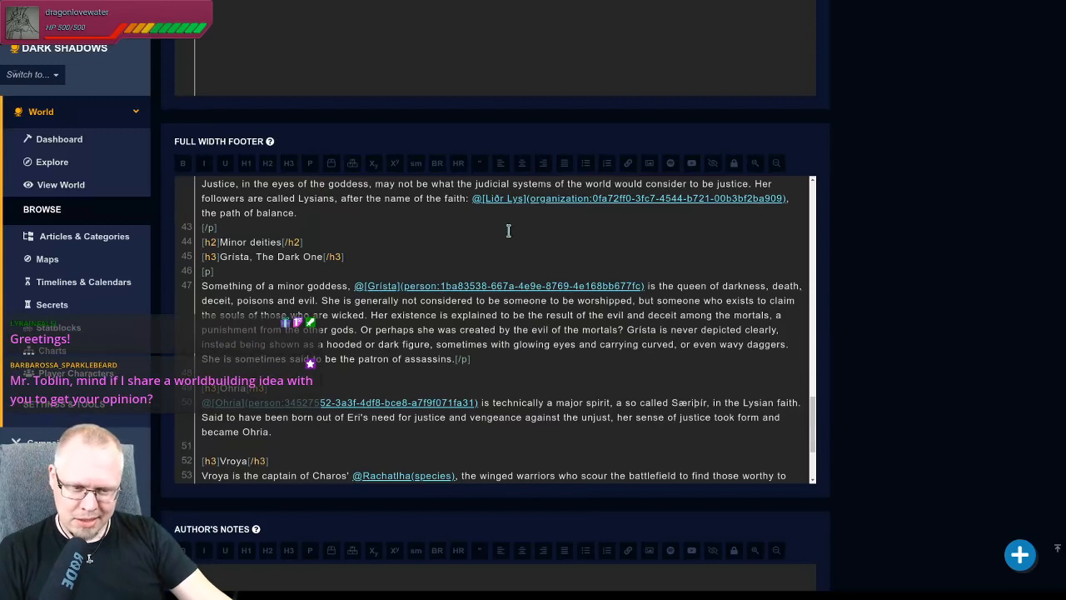
{"action": "mouse_move", "coordinate": [544, 248]}
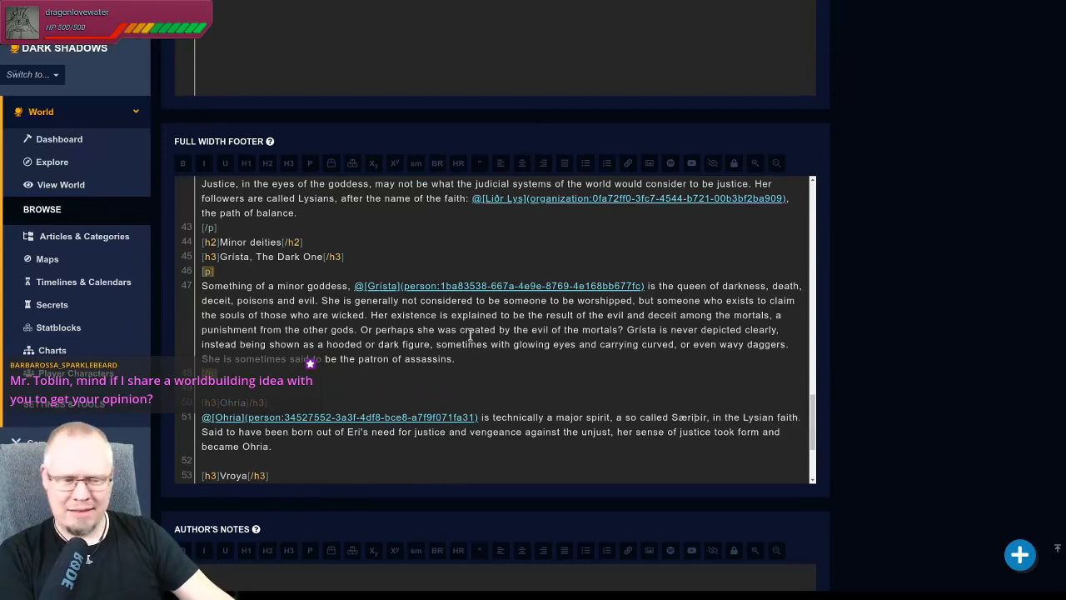
{"action": "mouse_move", "coordinate": [358, 313]}
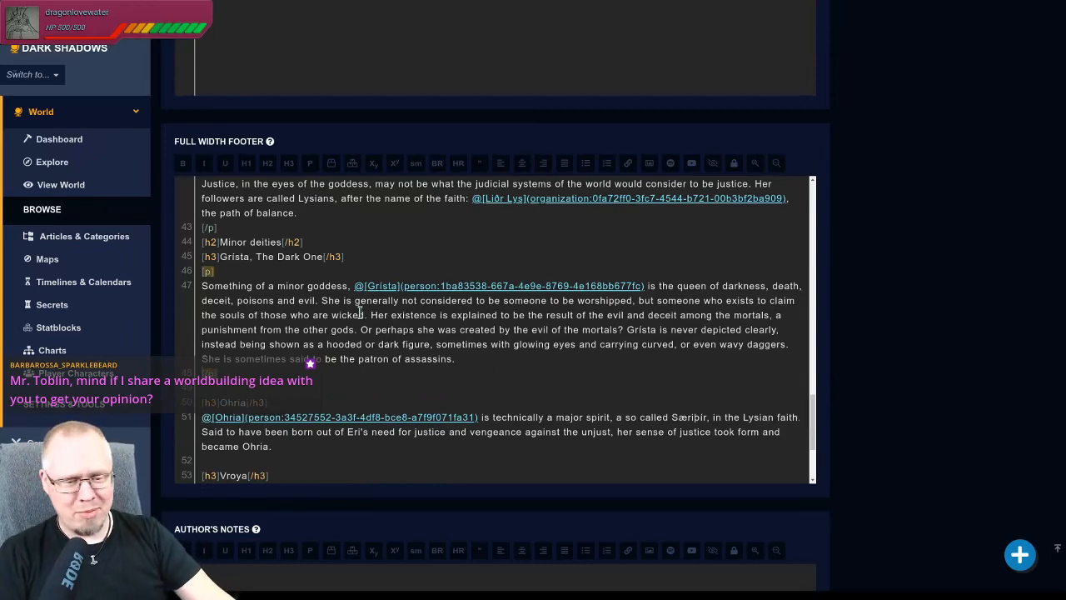
Give Grista, Ohria and Vroya [h3] name headings and [p] descriptions, then add [h1]Spread.
{"action": "scroll", "scroll_direction": "down", "scroll_amount": 3}
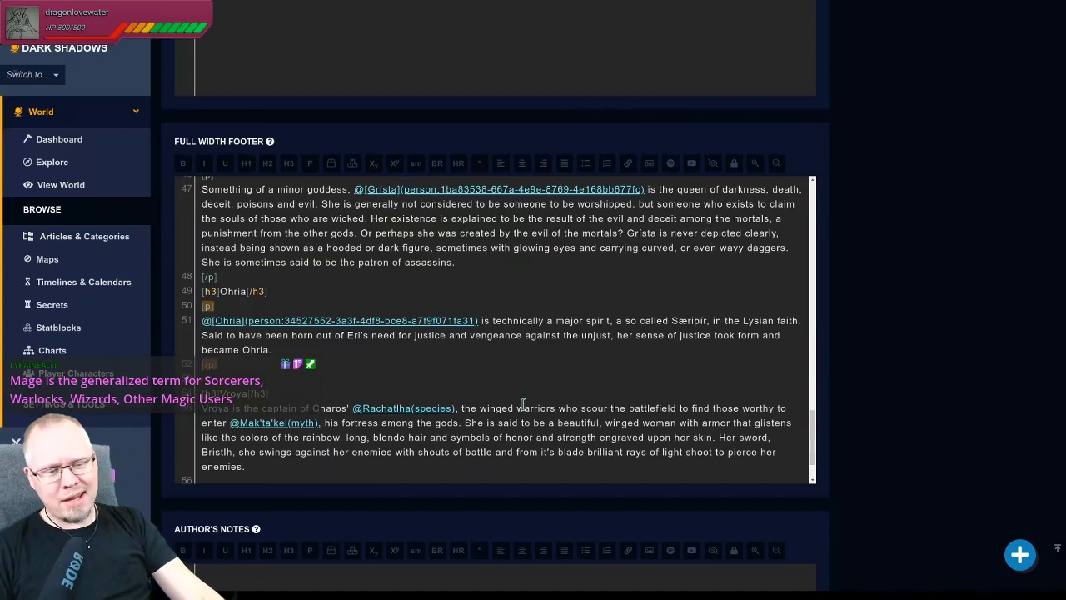
{"action": "scroll", "scroll_direction": "down", "scroll_amount": 3}
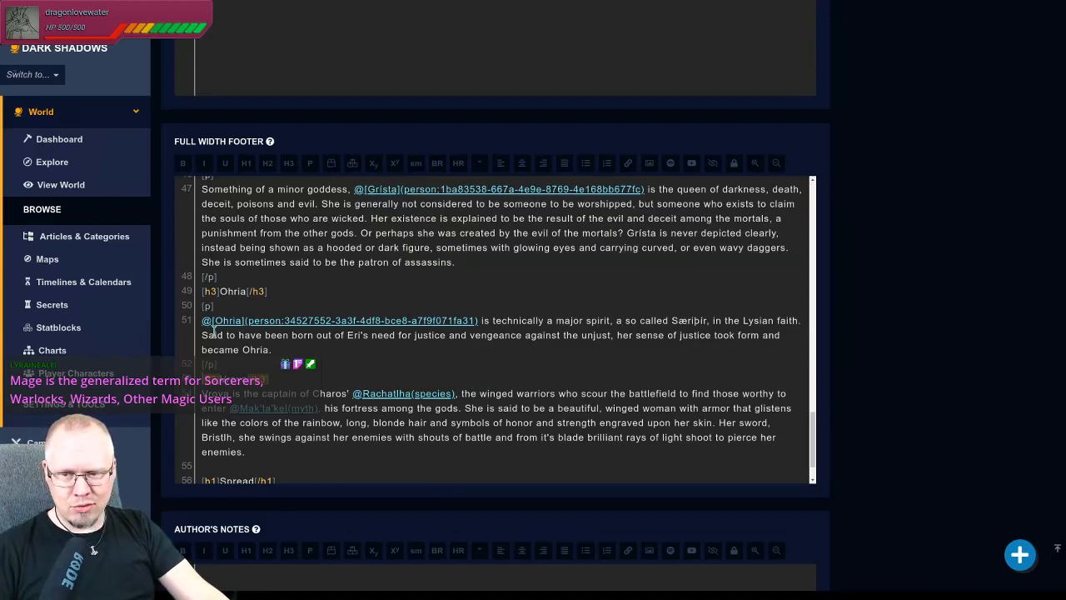
{"action": "scroll", "scroll_direction": "down", "scroll_amount": 3}
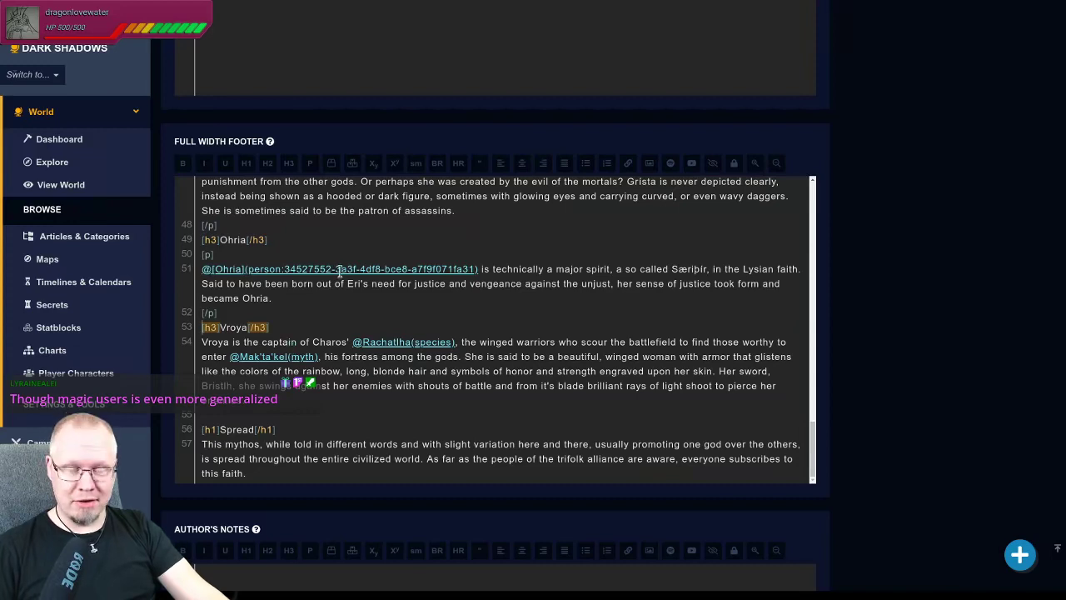
Delete blank line 57 so Vroya's paragraph runs directly into the Spread heading.
{"action": "scroll", "scroll_direction": "up", "scroll_amount": 3}
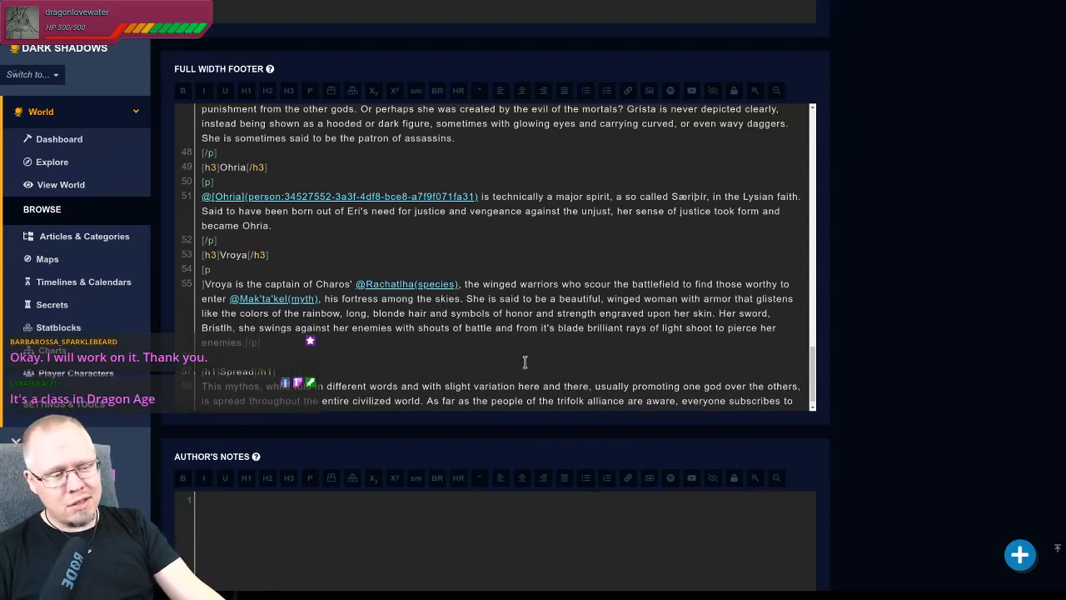
{"action": "mouse_move", "coordinate": [504, 365]}
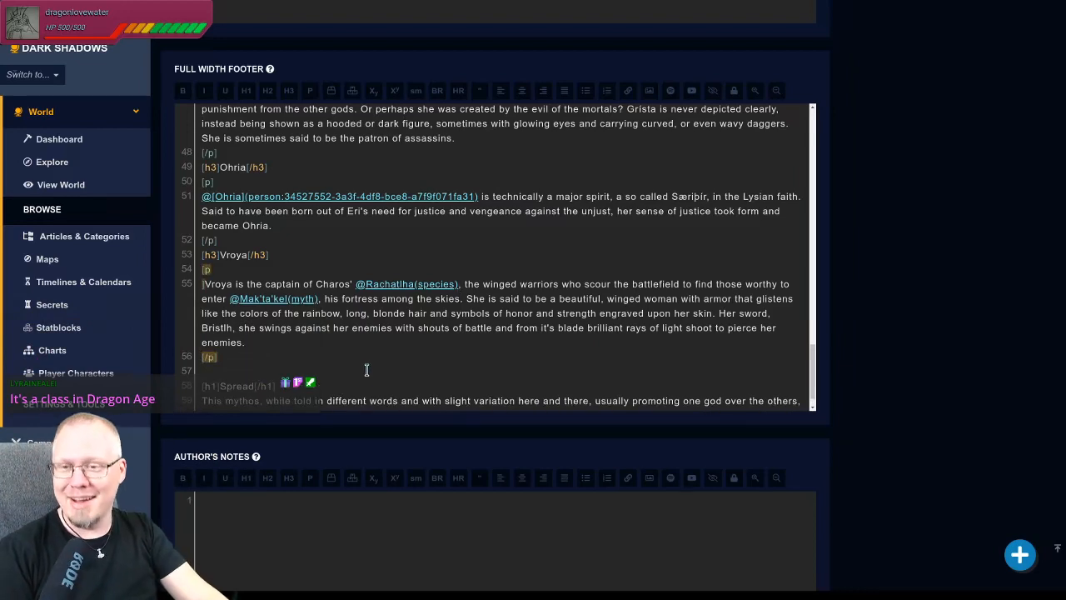
{"action": "scroll", "scroll_direction": "down", "scroll_amount": 3}
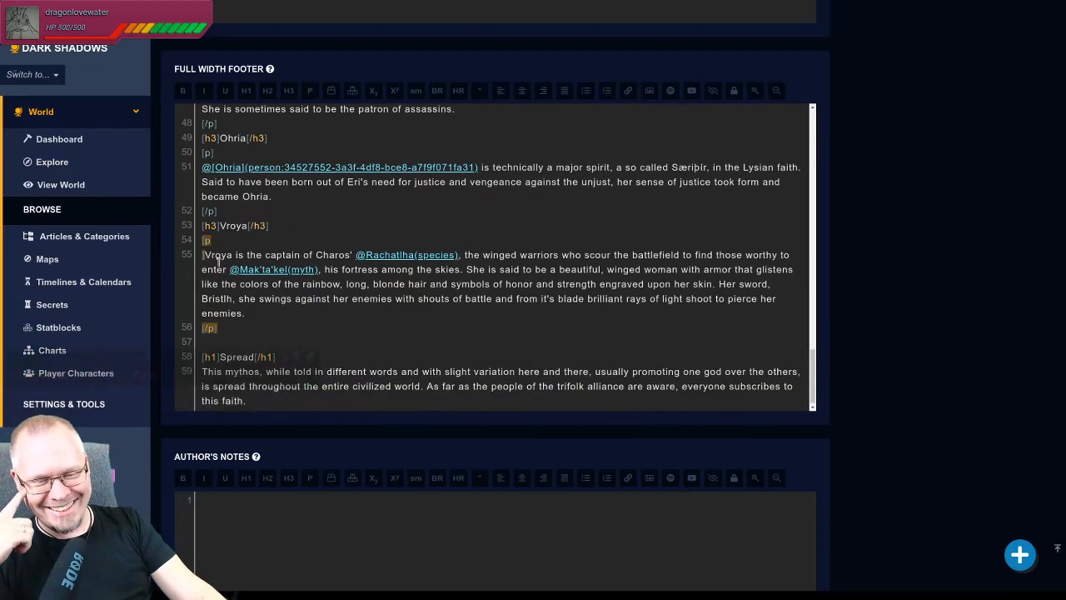
{"action": "scroll", "scroll_direction": "up", "scroll_amount": 3}
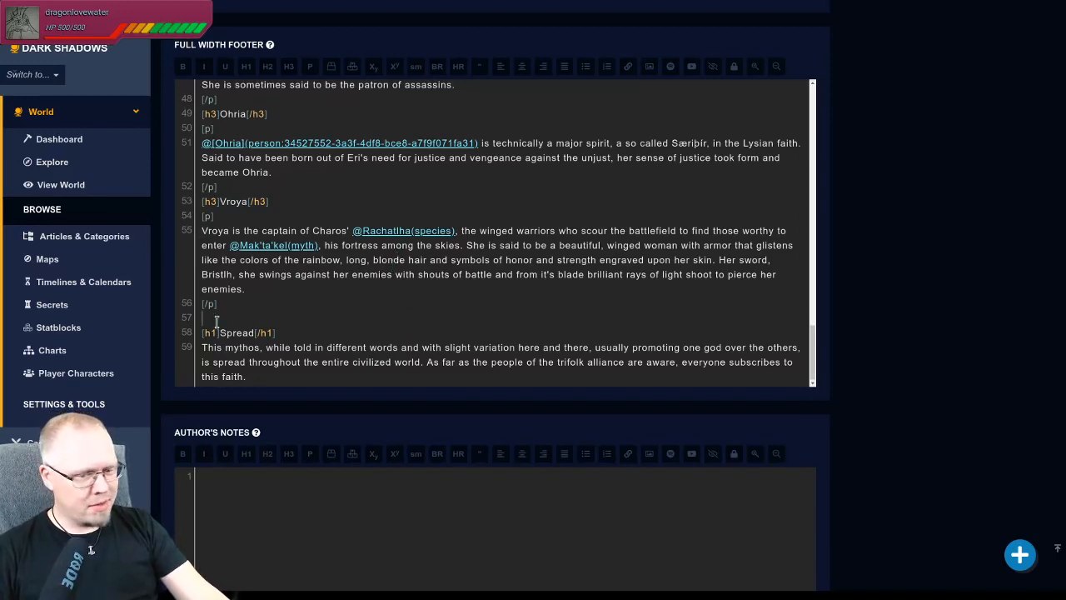
{"action": "scroll", "scroll_direction": "down", "scroll_amount": 3}
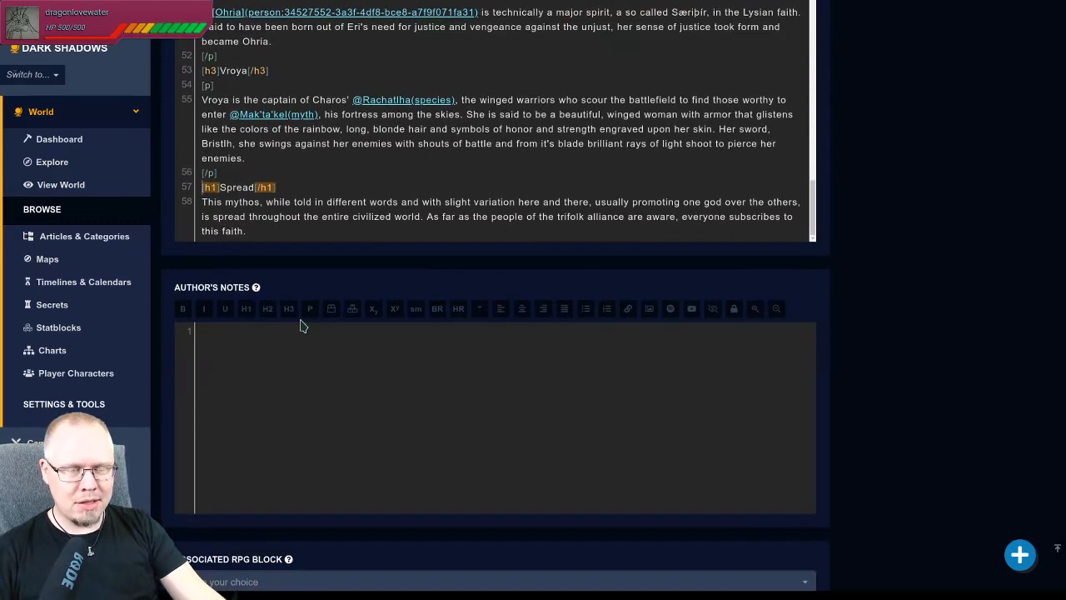
Scroll to the top of the Religion, Gods and Faith editor, where View is.
{"action": "scroll", "scroll_direction": "up", "scroll_amount": 3}
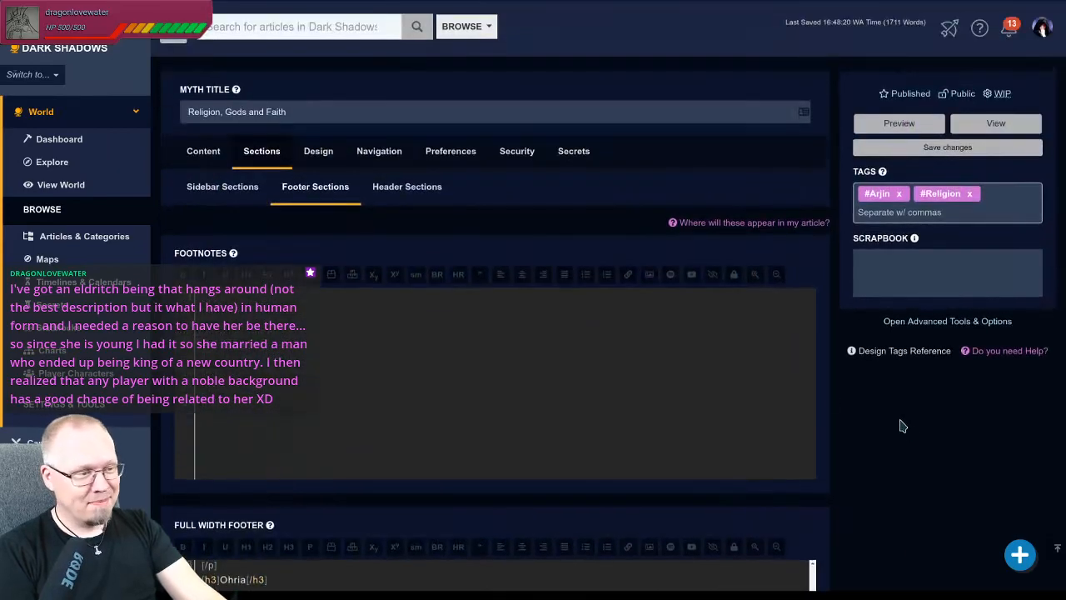
{"action": "mouse_move", "coordinate": [989, 164]}
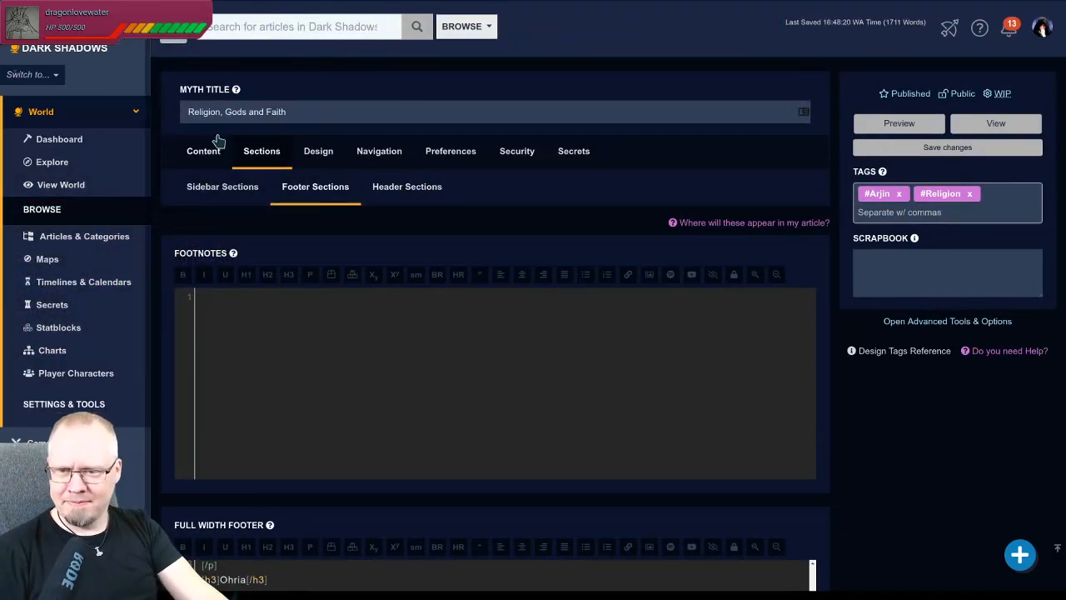
{"action": "mouse_move", "coordinate": [200, 108]}
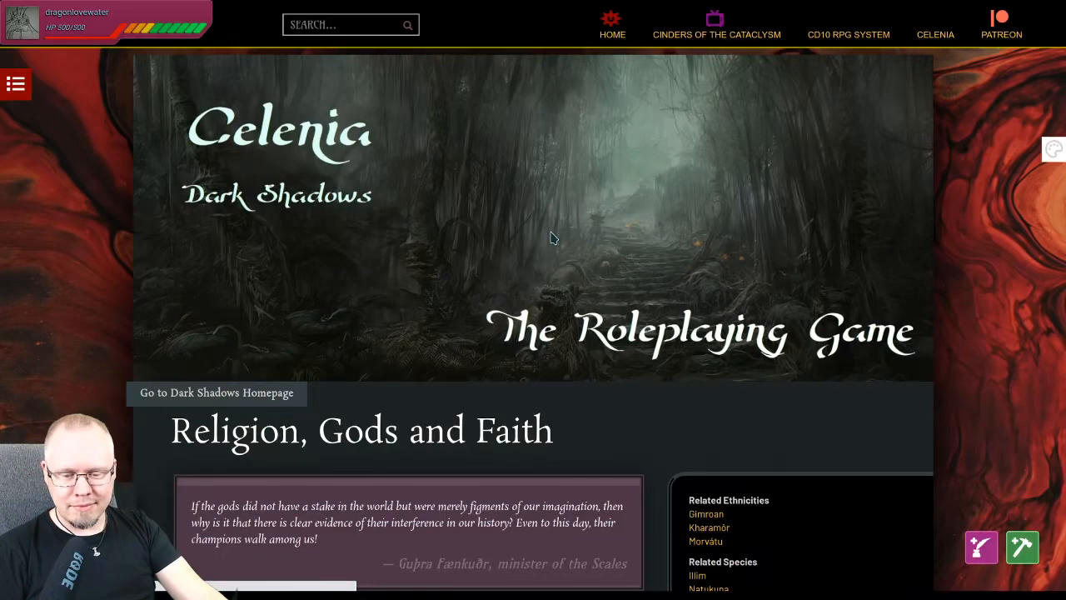
Scroll through the published Religion, Gods and Faith page, past The Gods of Dunia and The Covenant.
{"action": "scroll", "scroll_direction": "down", "scroll_amount": 3}
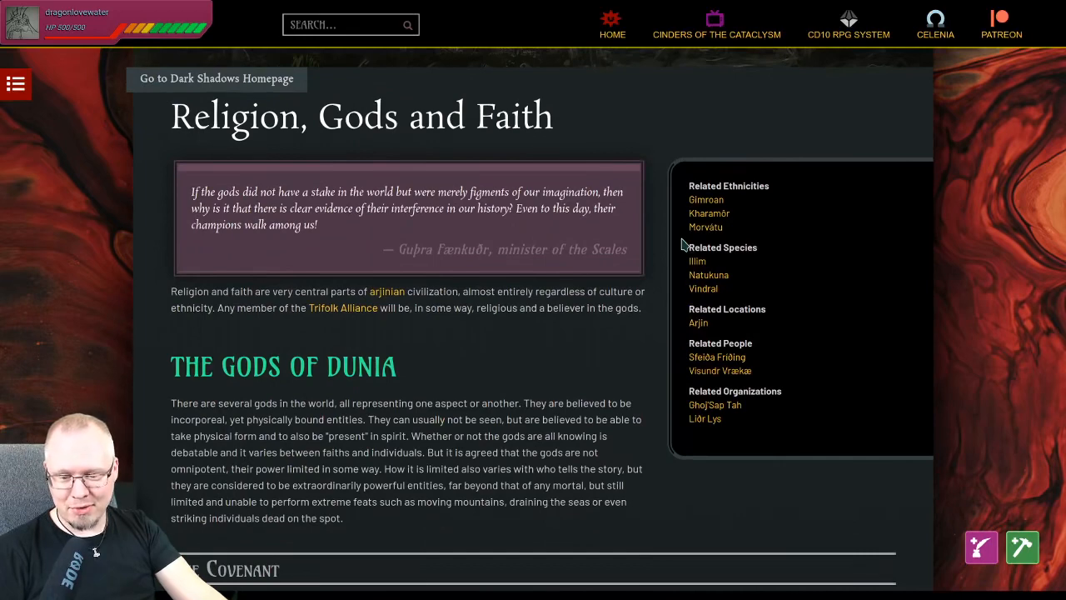
{"action": "mouse_move", "coordinate": [554, 158]}
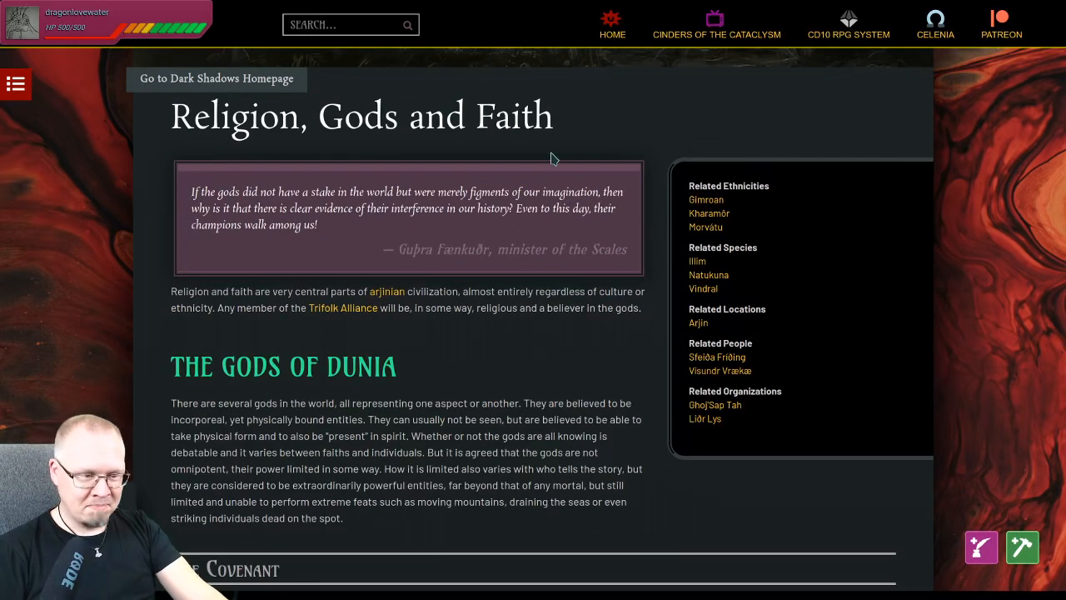
{"action": "scroll", "scroll_direction": "down", "scroll_amount": 3}
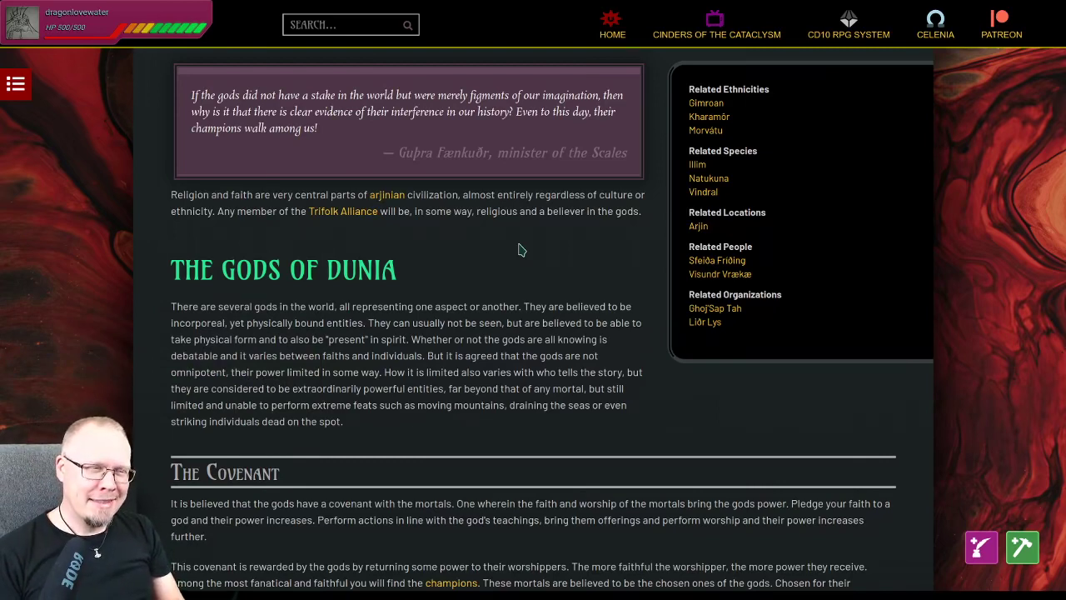
{"action": "mouse_move", "coordinate": [467, 232]}
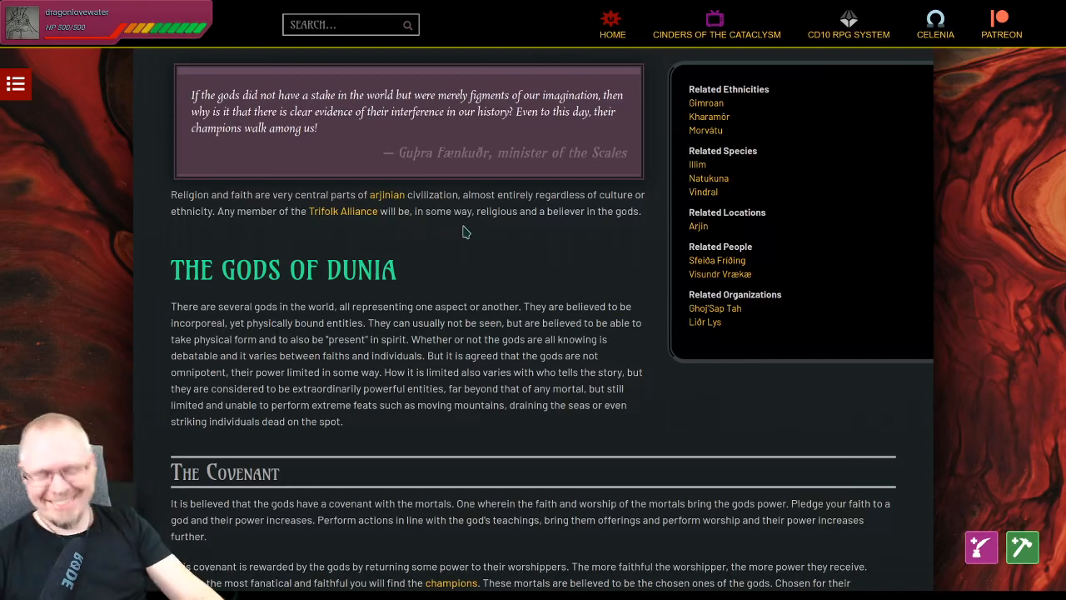
{"action": "mouse_move", "coordinate": [533, 263]}
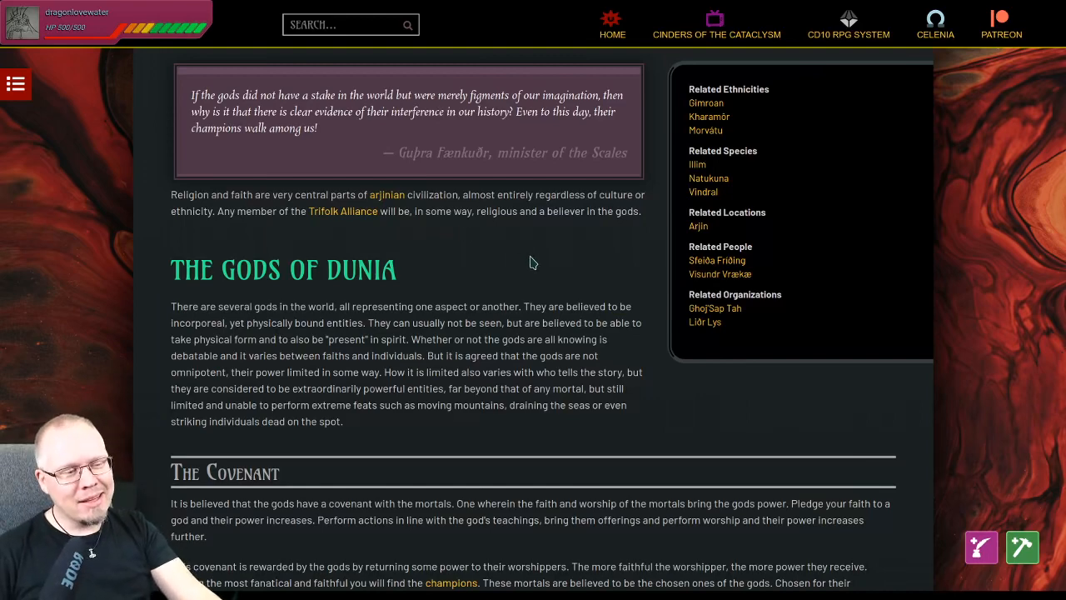
{"action": "scroll", "scroll_direction": "down", "scroll_amount": 3}
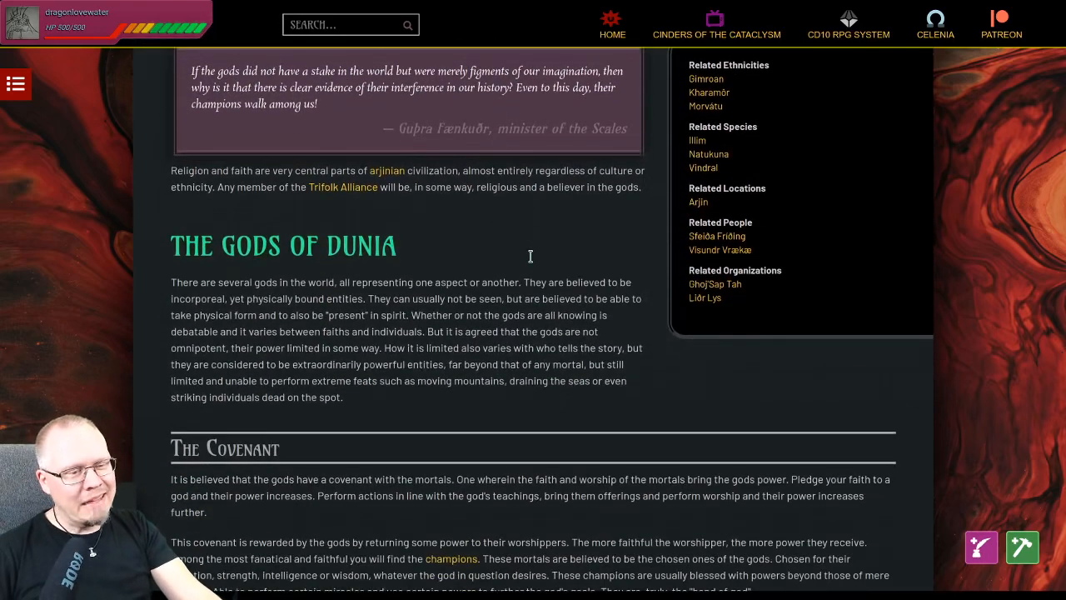
{"action": "mouse_move", "coordinate": [524, 265]}
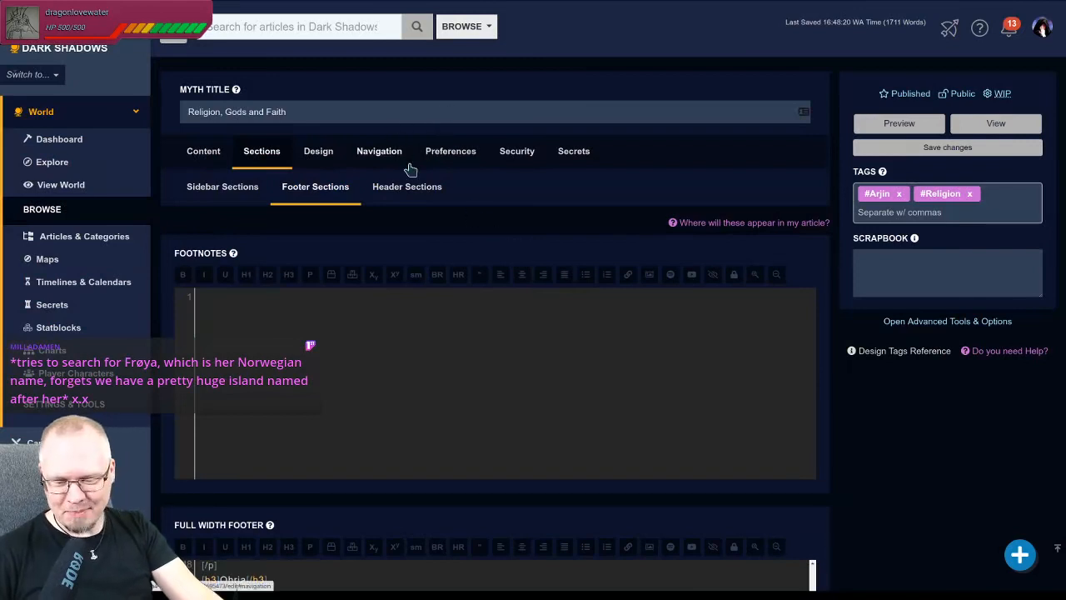
{"action": "mouse_move", "coordinate": [356, 251]}
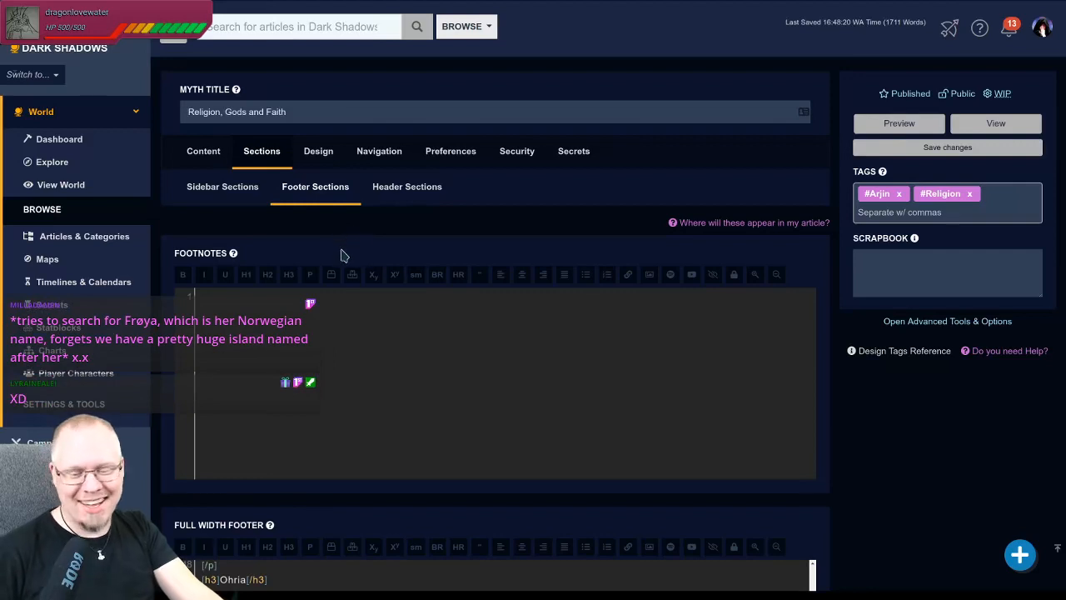
{"action": "mouse_move", "coordinate": [395, 274]}
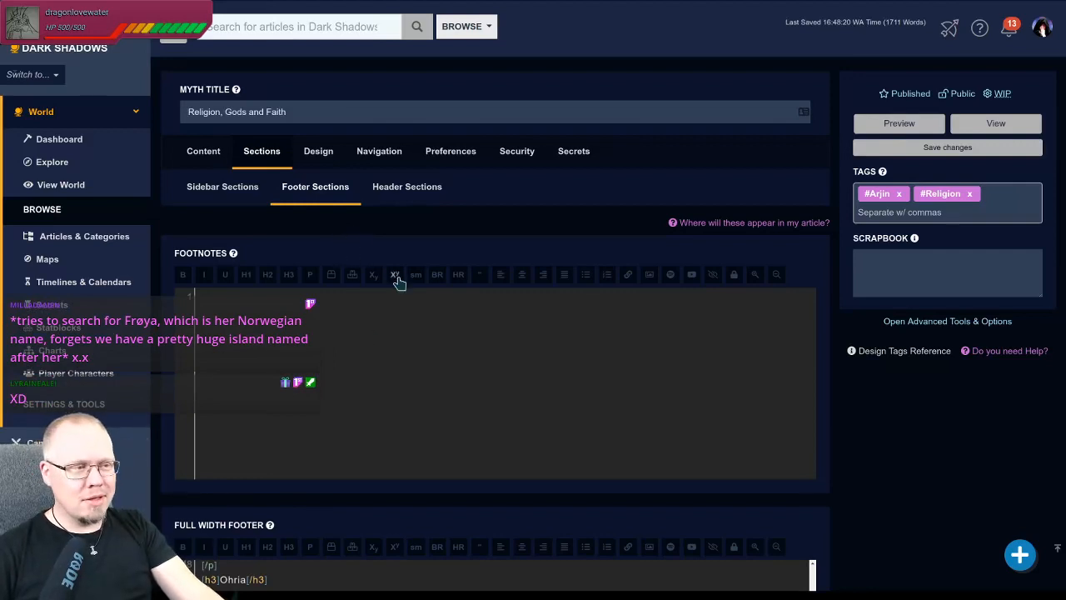
{"action": "mouse_move", "coordinate": [603, 85]}
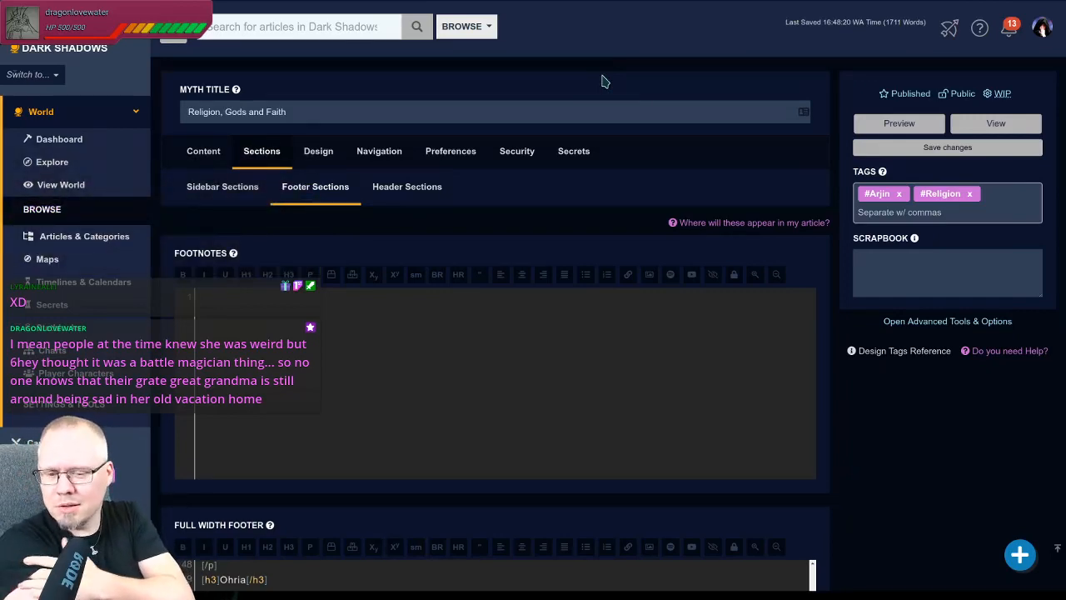
{"action": "mouse_move", "coordinate": [665, 52]}
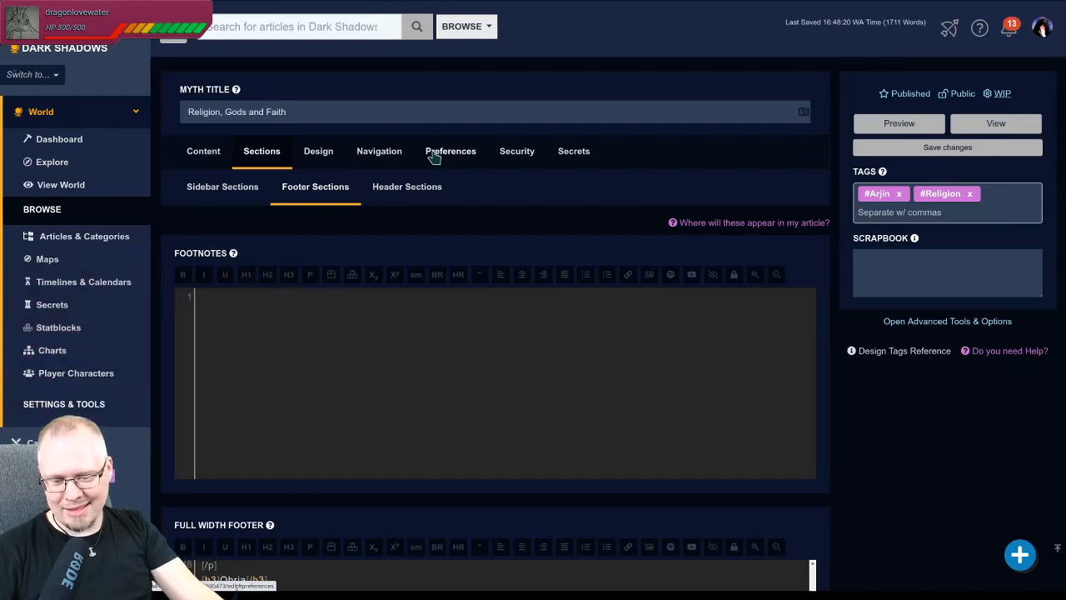
{"action": "mouse_move", "coordinate": [625, 67]}
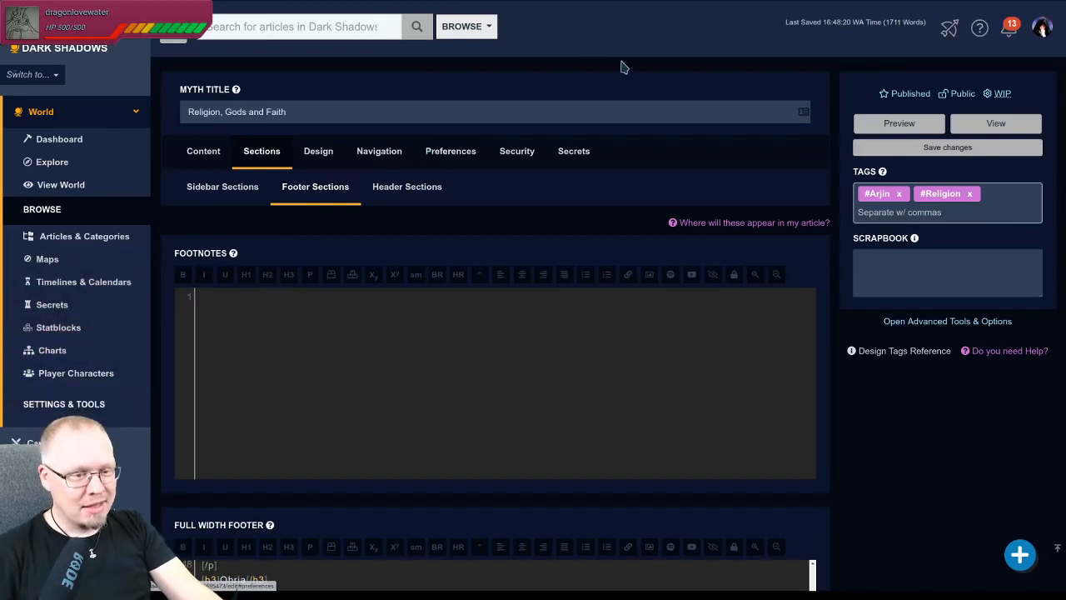
{"action": "mouse_move", "coordinate": [513, 175]}
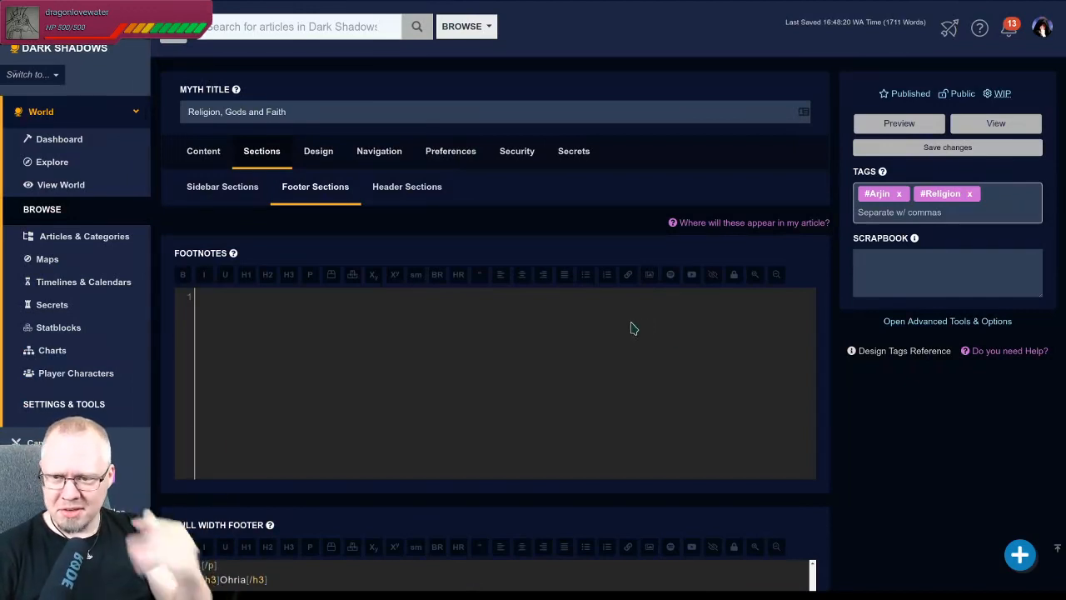
{"action": "mouse_move", "coordinate": [1003, 111]}
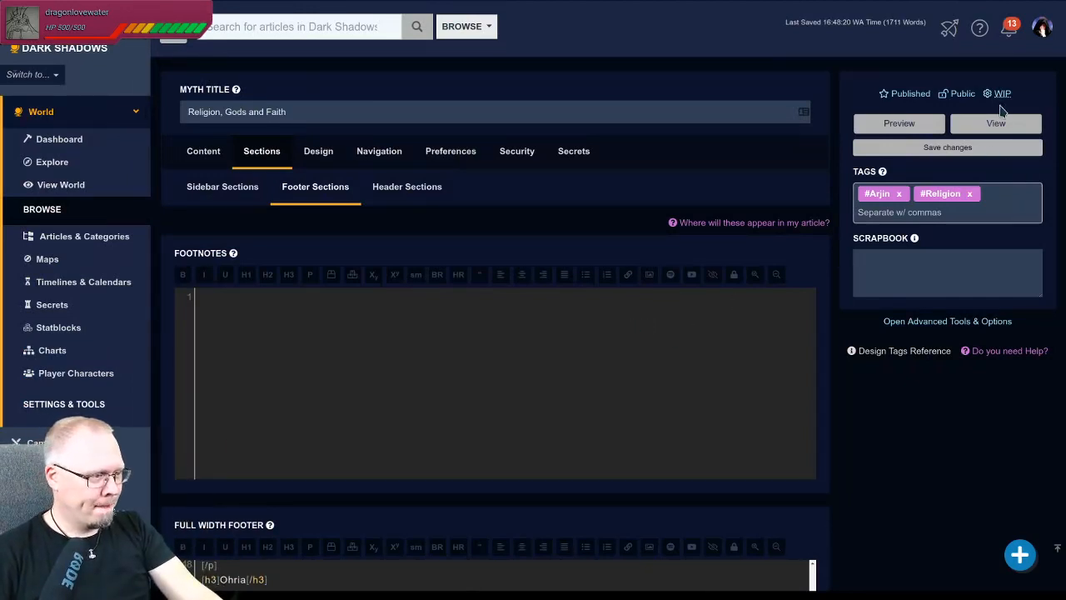
Switch the Religion, Gods and Faith article from WIP to Done and view it.
{"action": "left_click", "coordinate": [1003, 93]}
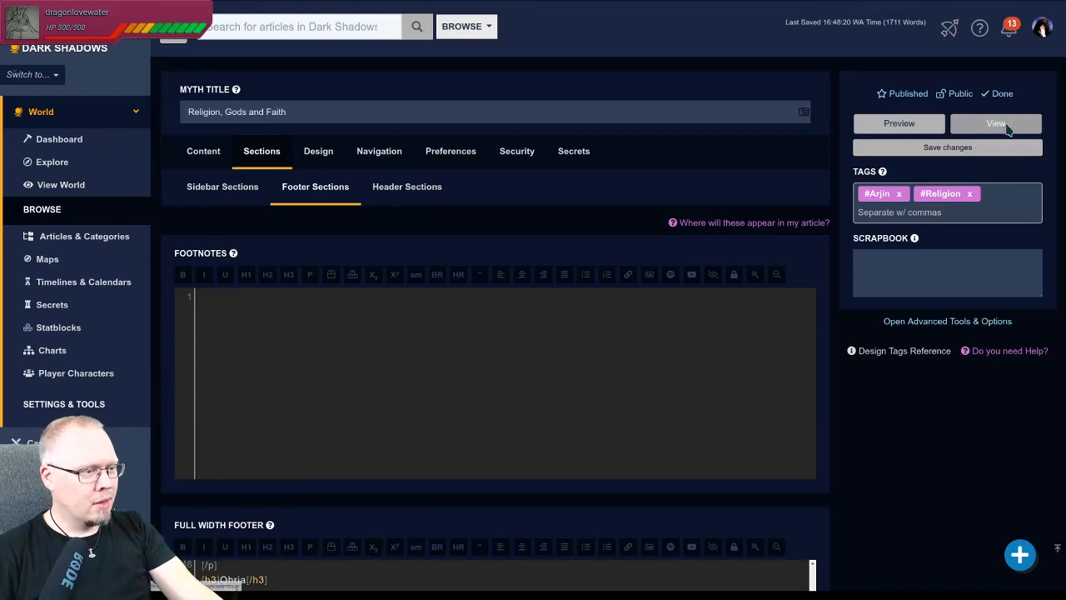
{"action": "left_click", "coordinate": [997, 123]}
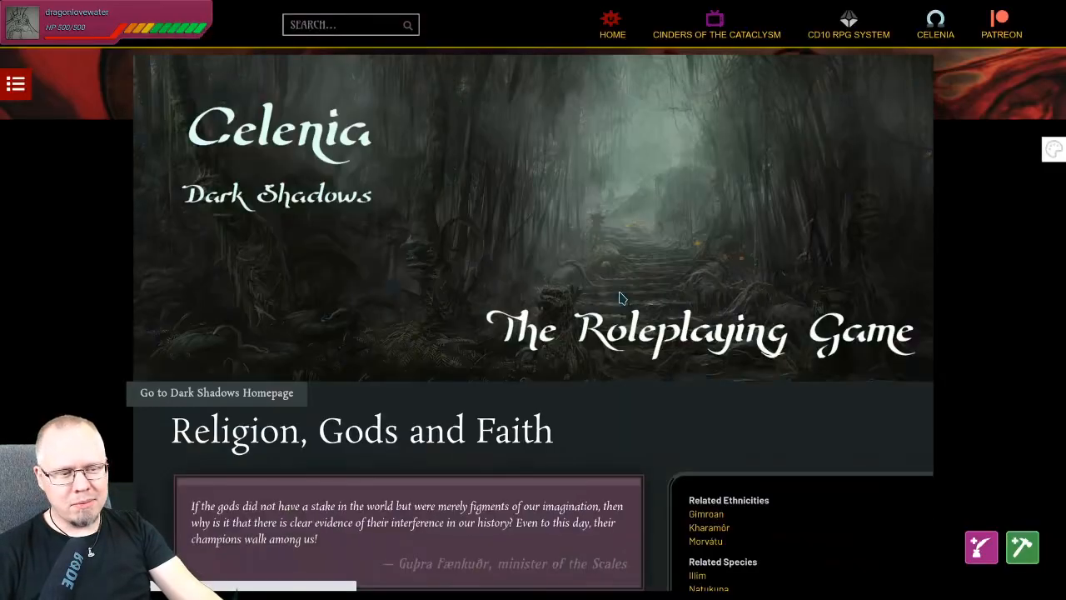
{"action": "scroll", "scroll_direction": "down", "scroll_amount": 3}
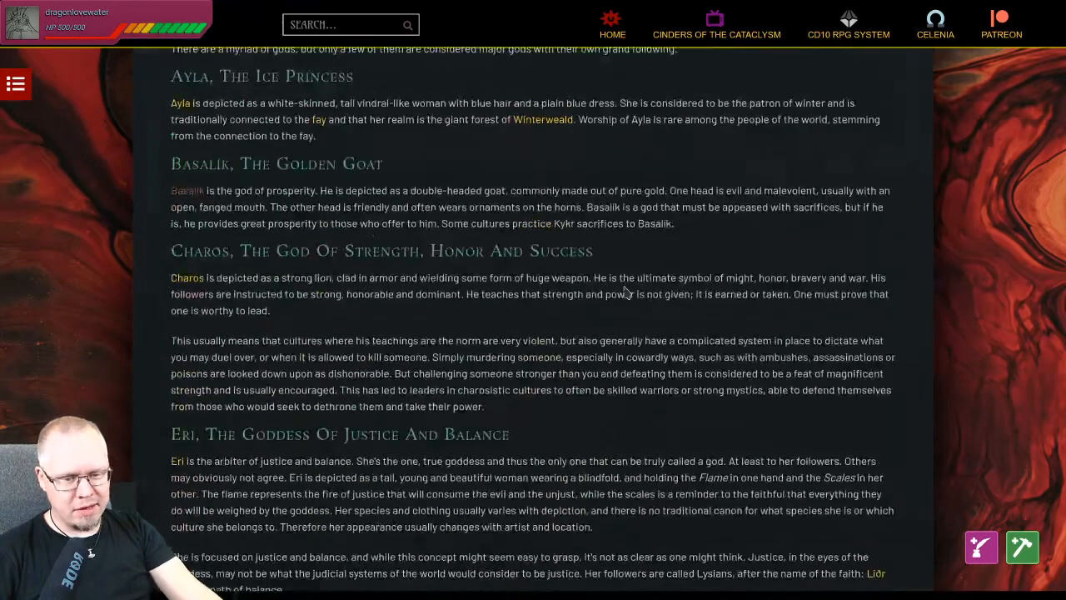
{"action": "scroll", "scroll_direction": "down", "scroll_amount": 3}
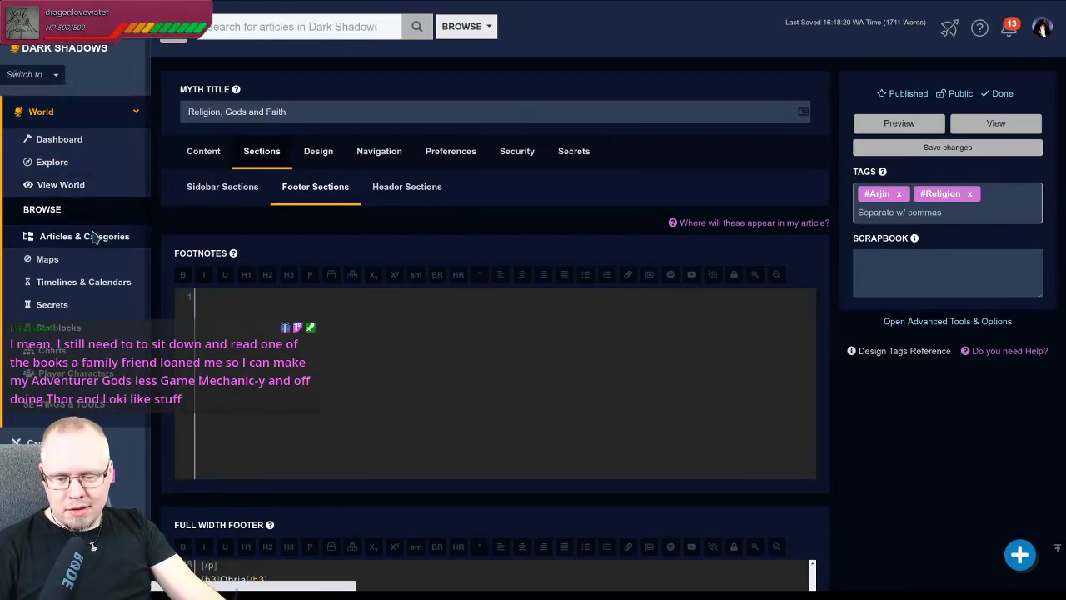
Go to Articles & Categories and scroll the work-in-progress list toward 'We are Kykr, not Fay'.
{"action": "left_click", "coordinate": [84, 236]}
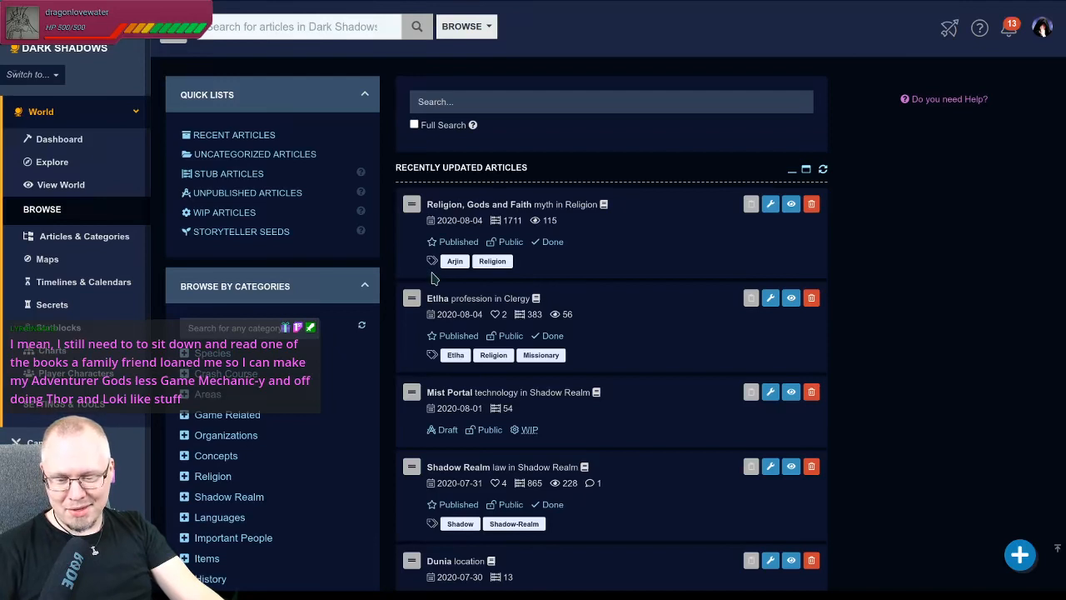
{"action": "mouse_move", "coordinate": [694, 332]}
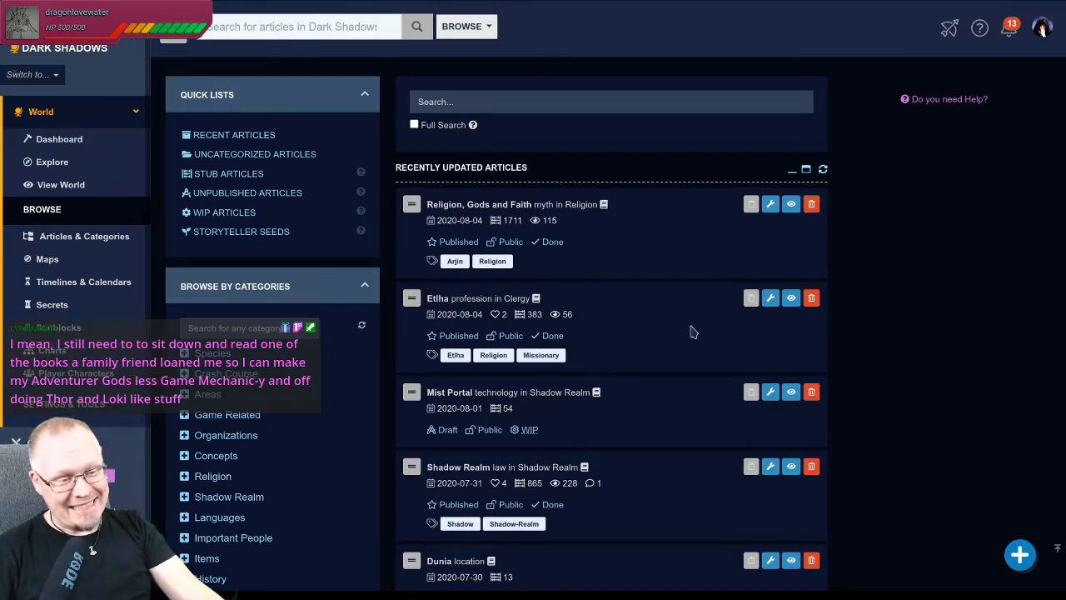
{"action": "mouse_move", "coordinate": [957, 248]}
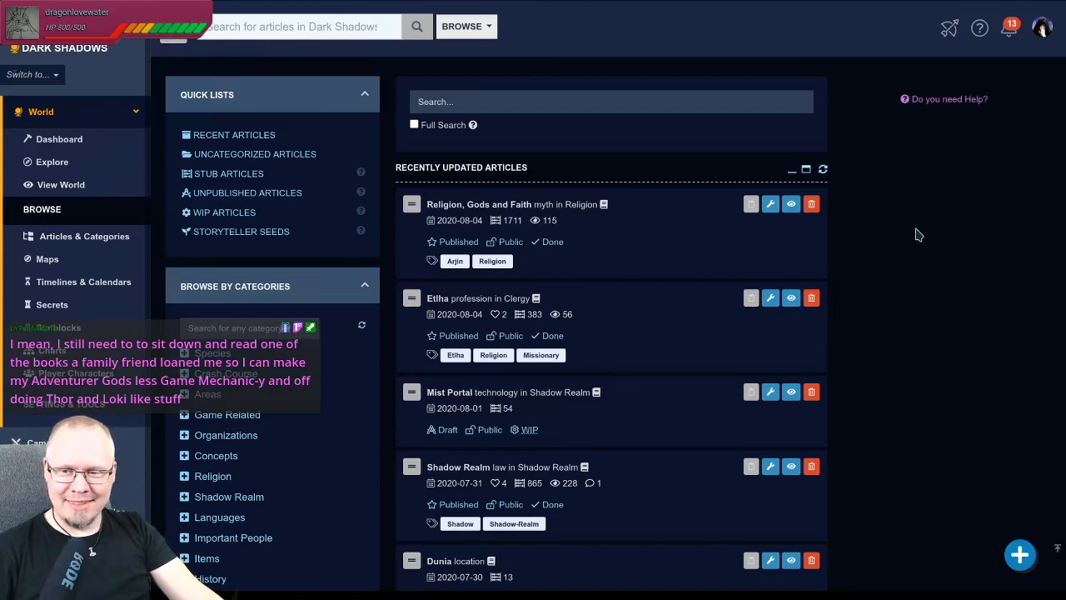
{"action": "mouse_move", "coordinate": [916, 237]}
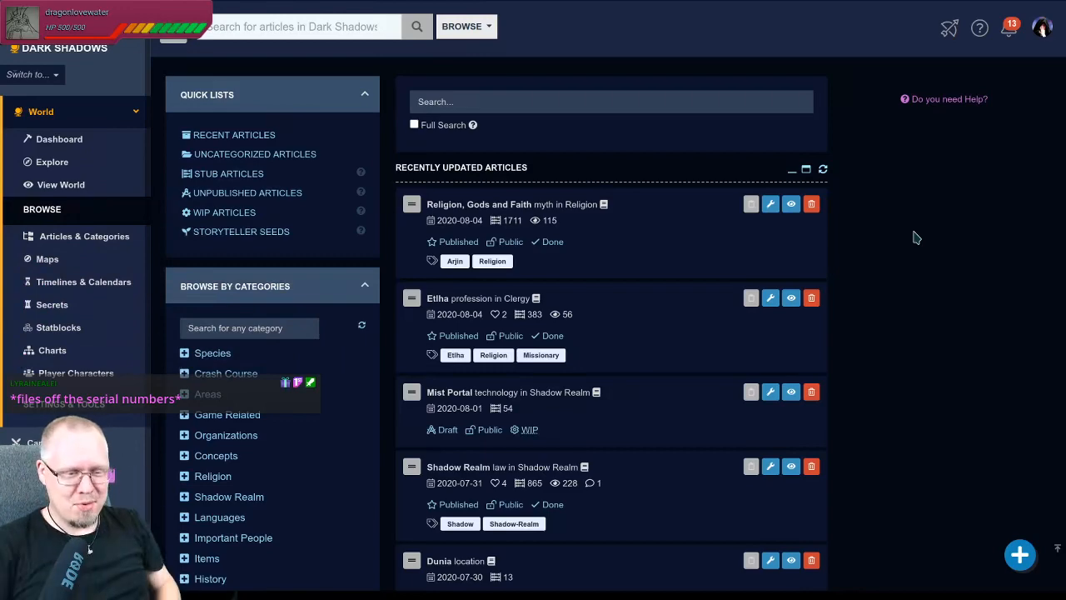
{"action": "scroll", "scroll_direction": "down", "scroll_amount": 3}
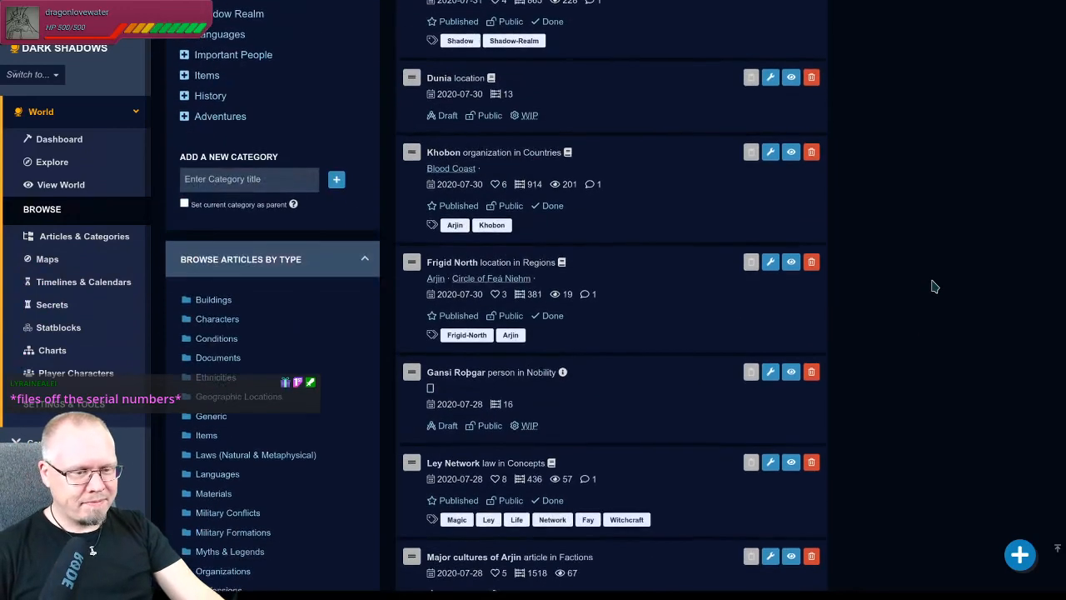
{"action": "scroll", "scroll_direction": "down", "scroll_amount": 3}
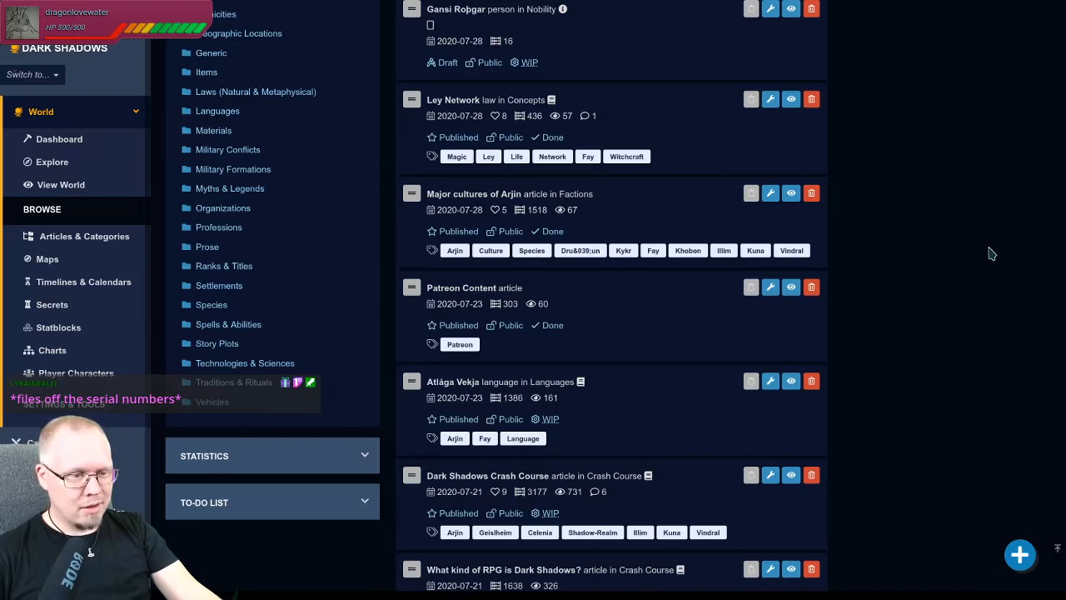
{"action": "mouse_move", "coordinate": [1012, 227]}
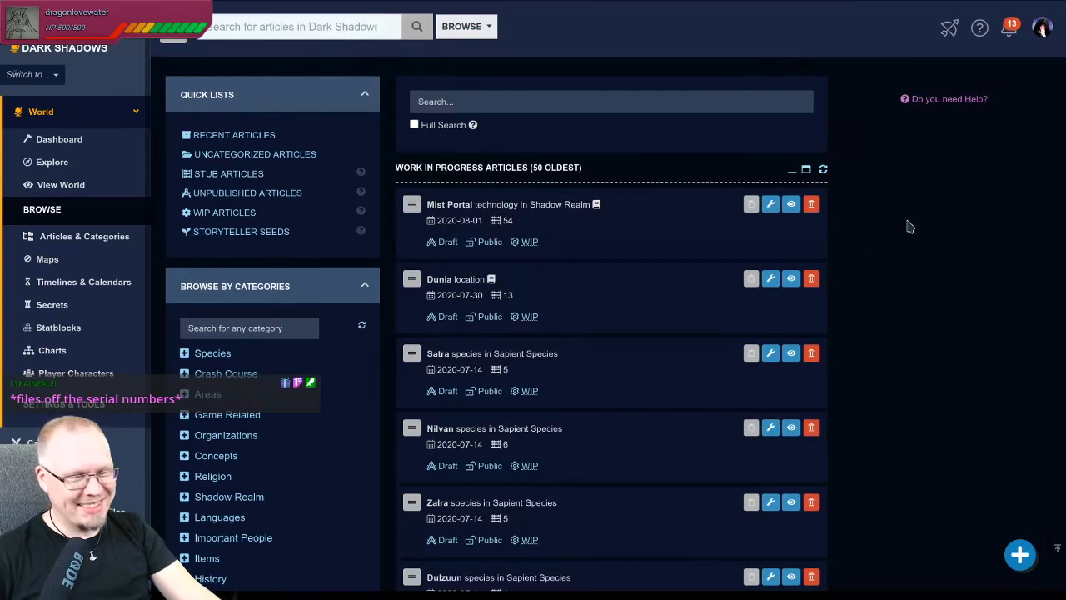
{"action": "scroll", "scroll_direction": "down", "scroll_amount": 3}
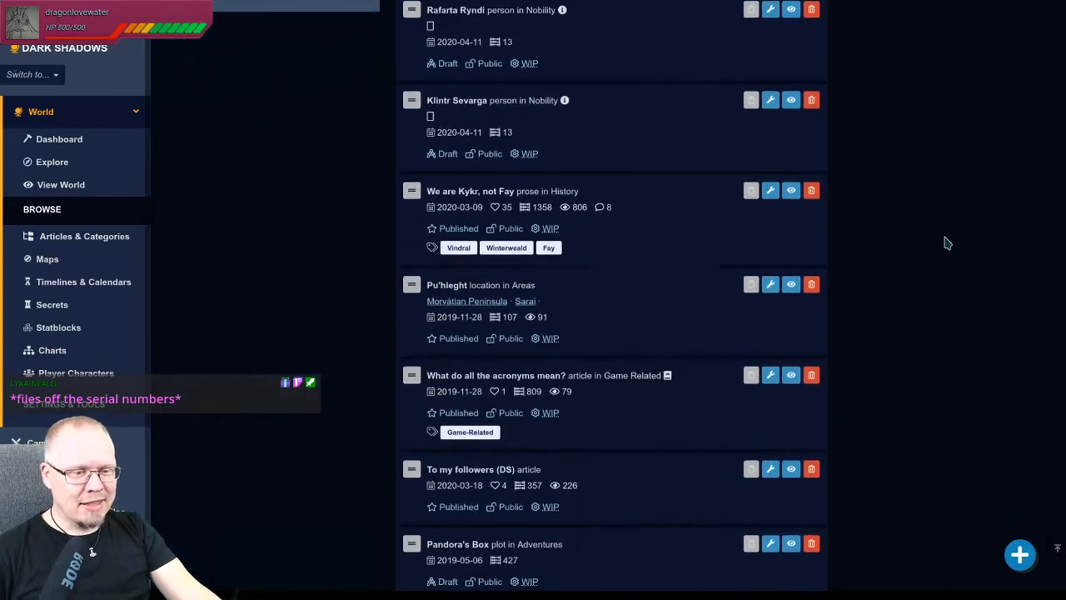
{"action": "mouse_move", "coordinate": [537, 231]}
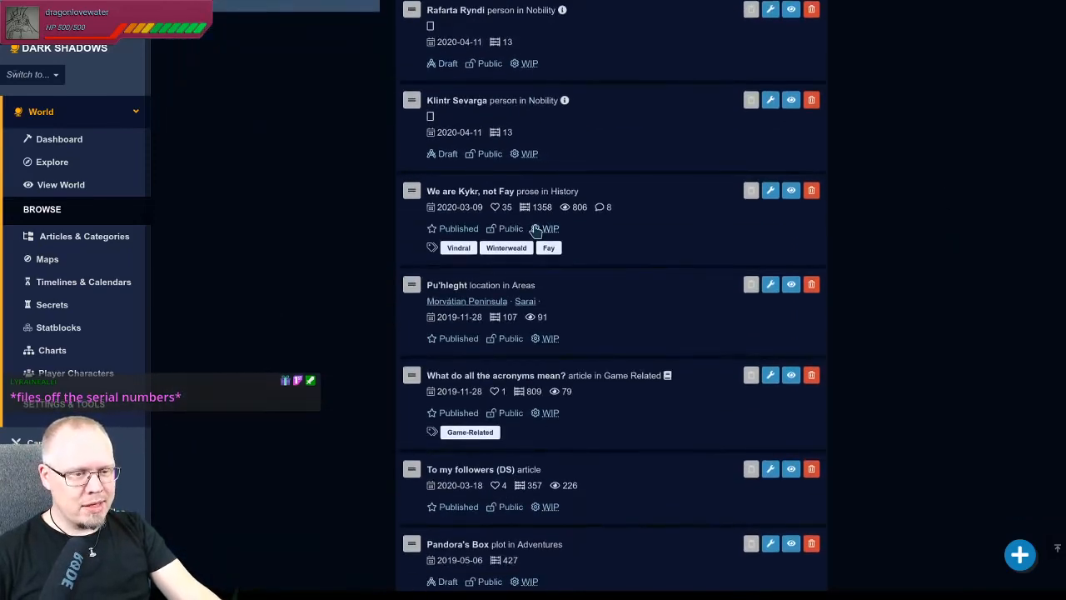
{"action": "mouse_move", "coordinate": [771, 190]}
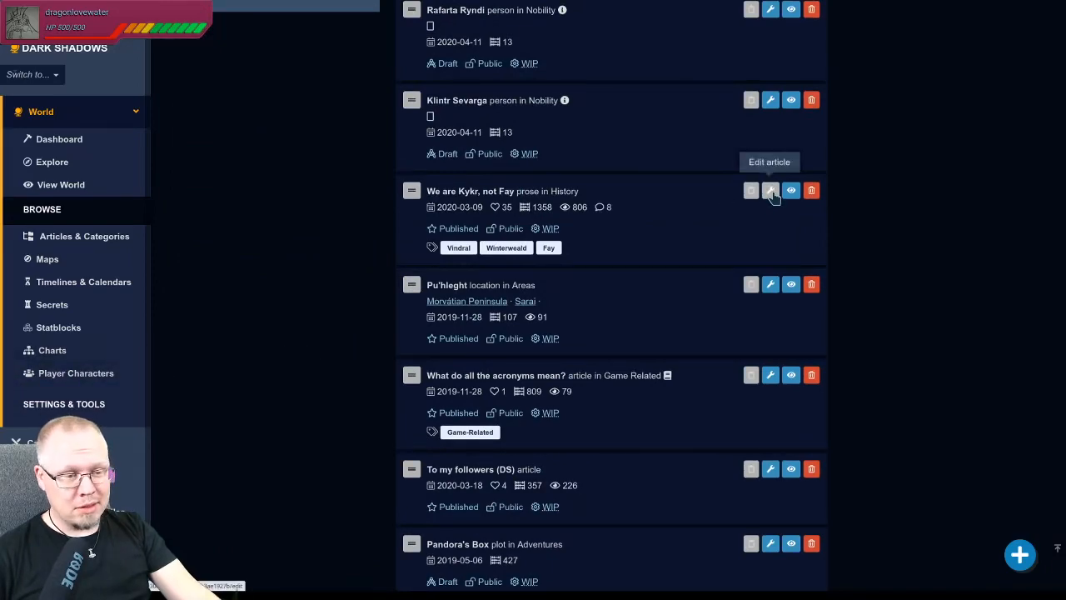
{"action": "mouse_move", "coordinate": [565, 206]}
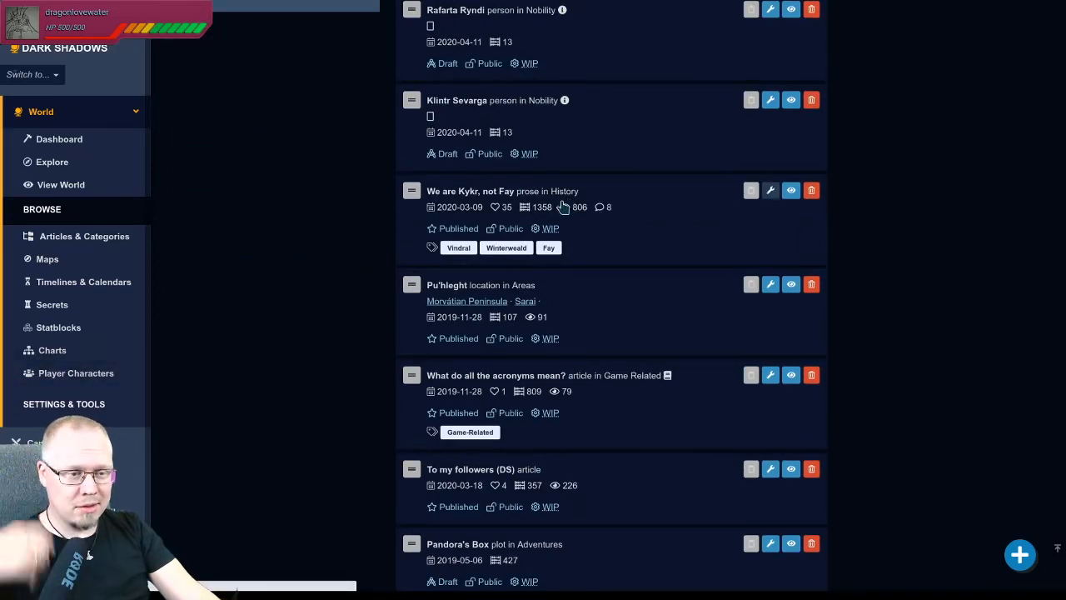
Open 'We are Kykr, not Fay' in the editor and scroll its BBCode story text.
{"action": "left_click", "coordinate": [770, 190]}
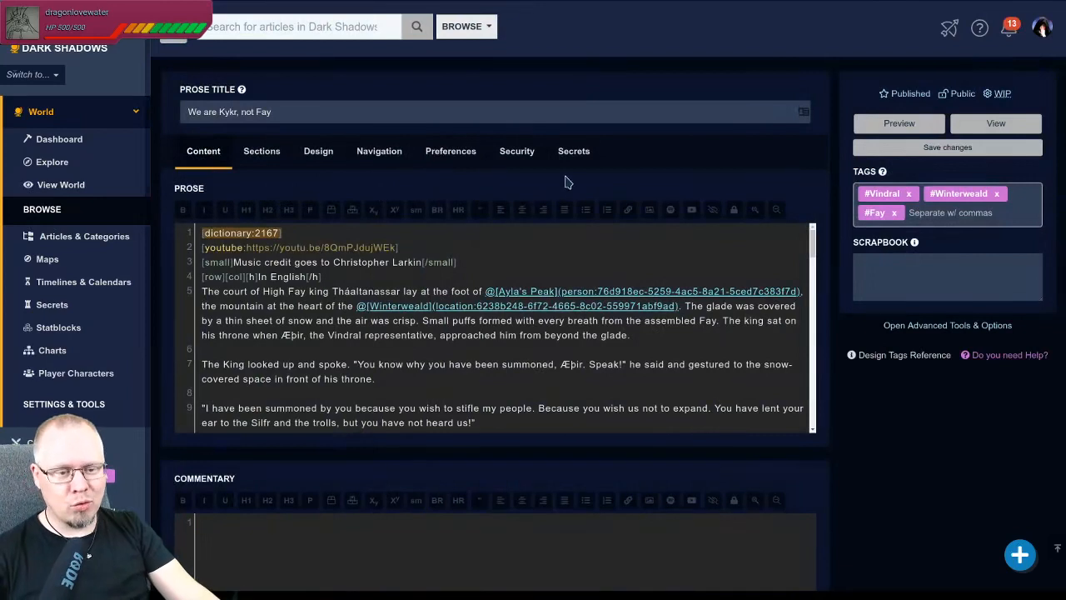
{"action": "mouse_move", "coordinate": [630, 121]}
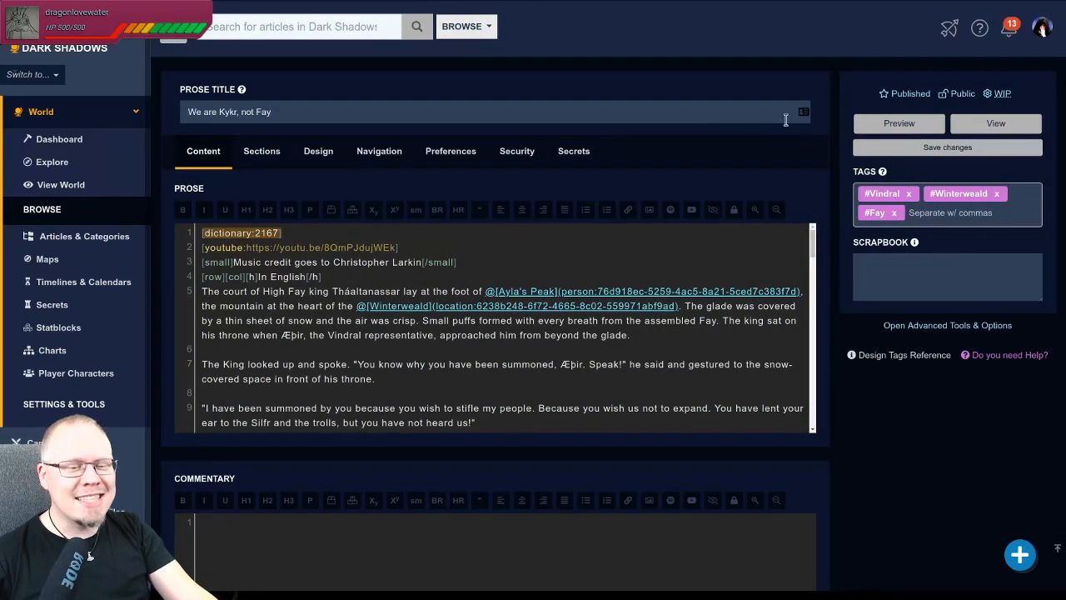
{"action": "scroll", "scroll_direction": "down", "scroll_amount": 3}
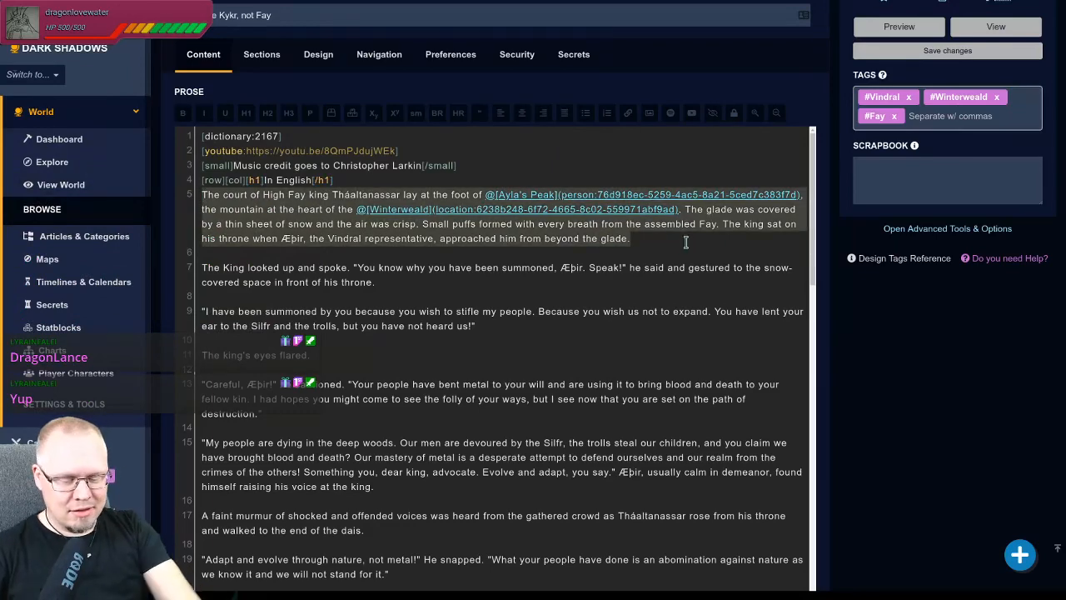
Begin at the first story paragraph and work down through the Atlâga Vekja text.
{"action": "left_click", "coordinate": [310, 113]}
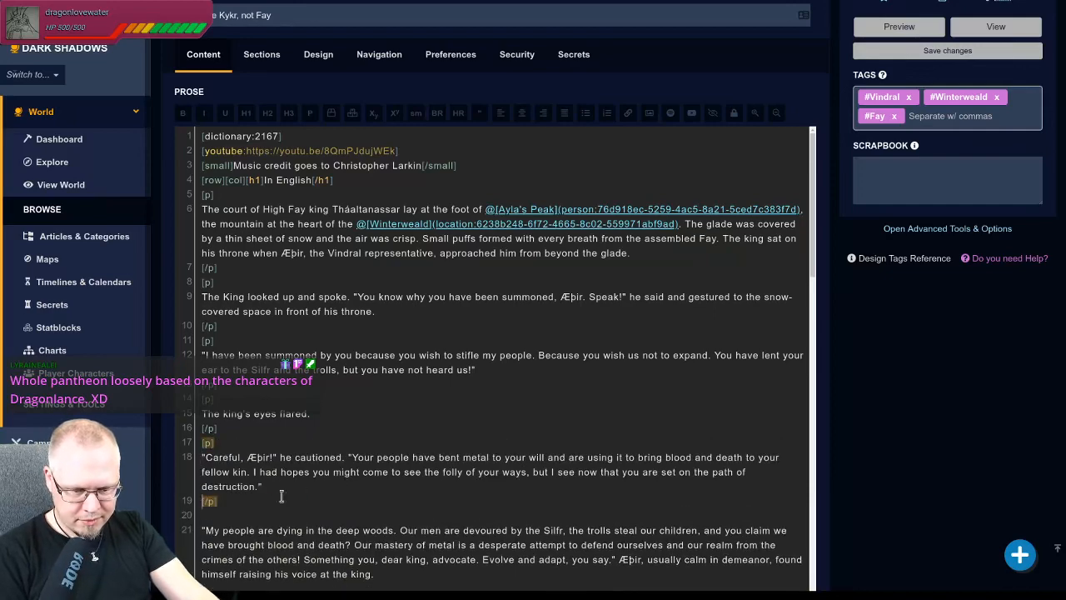
{"action": "scroll", "scroll_direction": "down", "scroll_amount": 3}
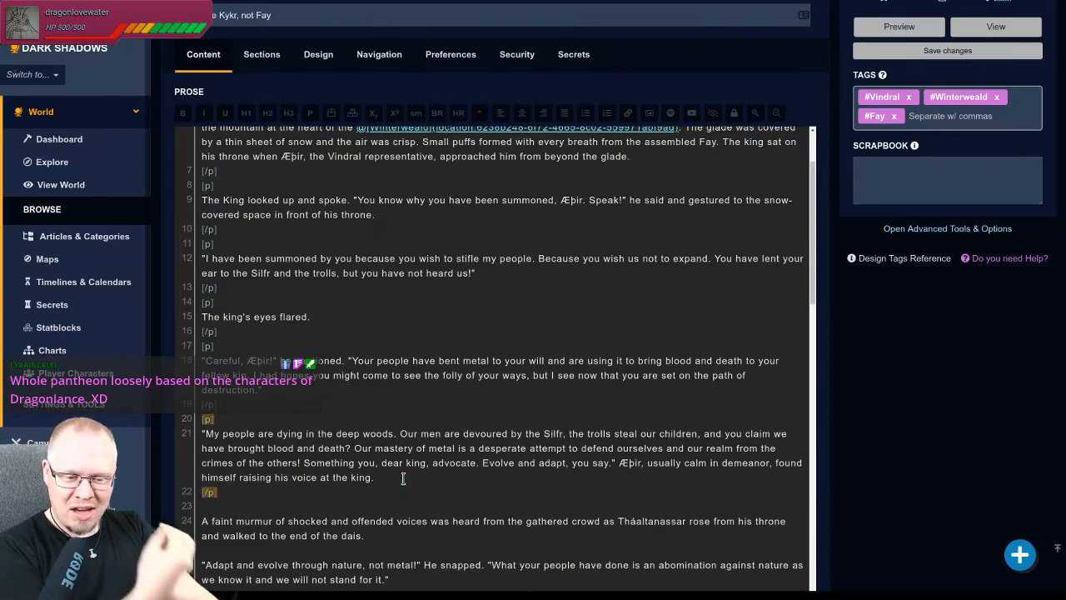
{"action": "scroll", "scroll_direction": "down", "scroll_amount": 3}
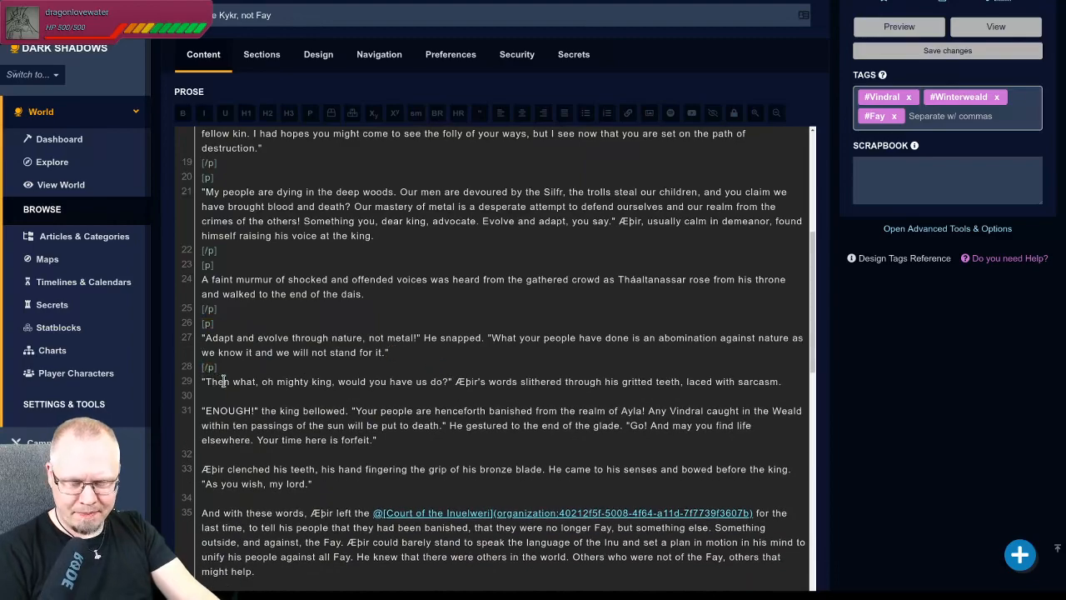
{"action": "scroll", "scroll_direction": "down", "scroll_amount": 3}
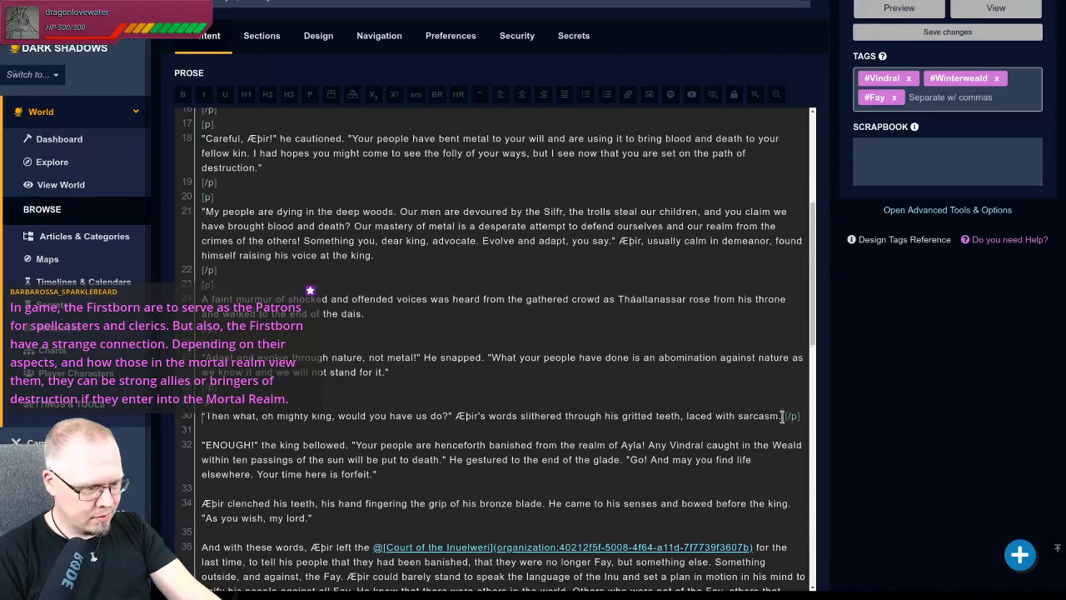
{"action": "scroll", "scroll_direction": "up", "scroll_amount": 3}
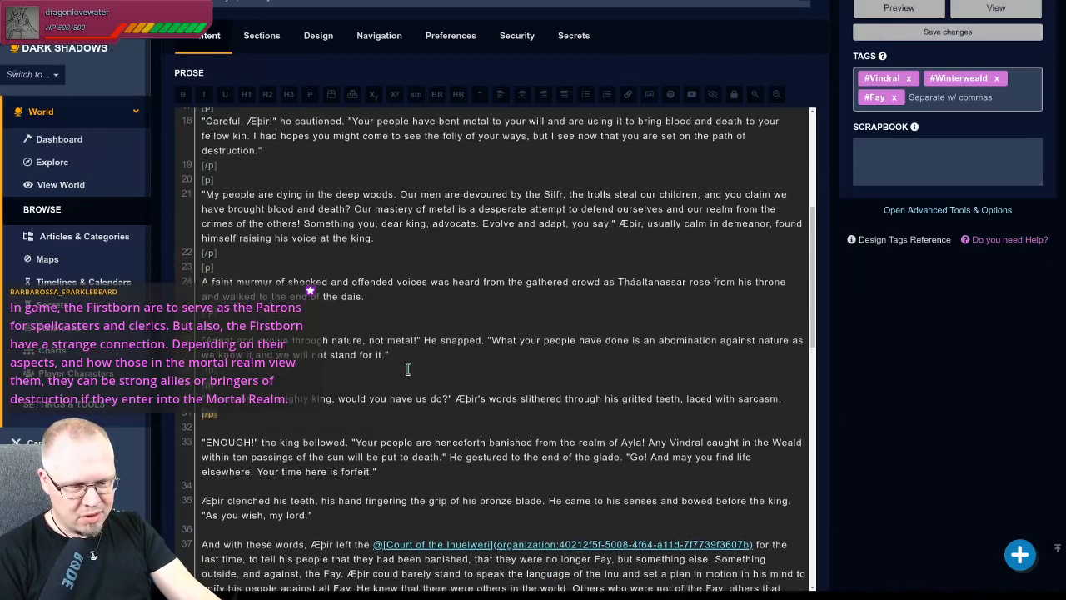
{"action": "scroll", "scroll_direction": "down", "scroll_amount": 3}
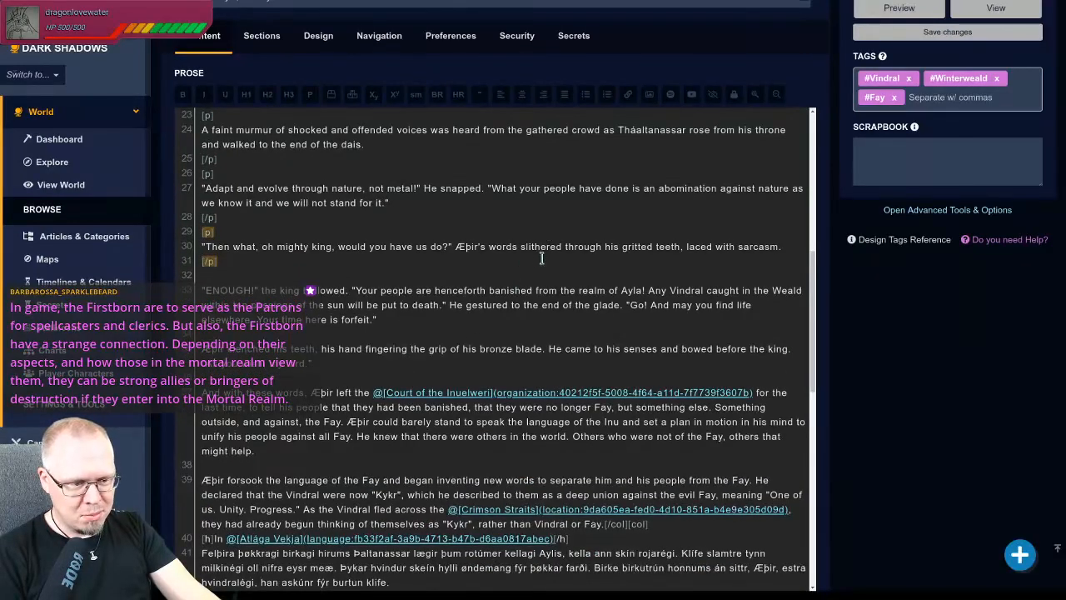
{"action": "mouse_move", "coordinate": [771, 255]}
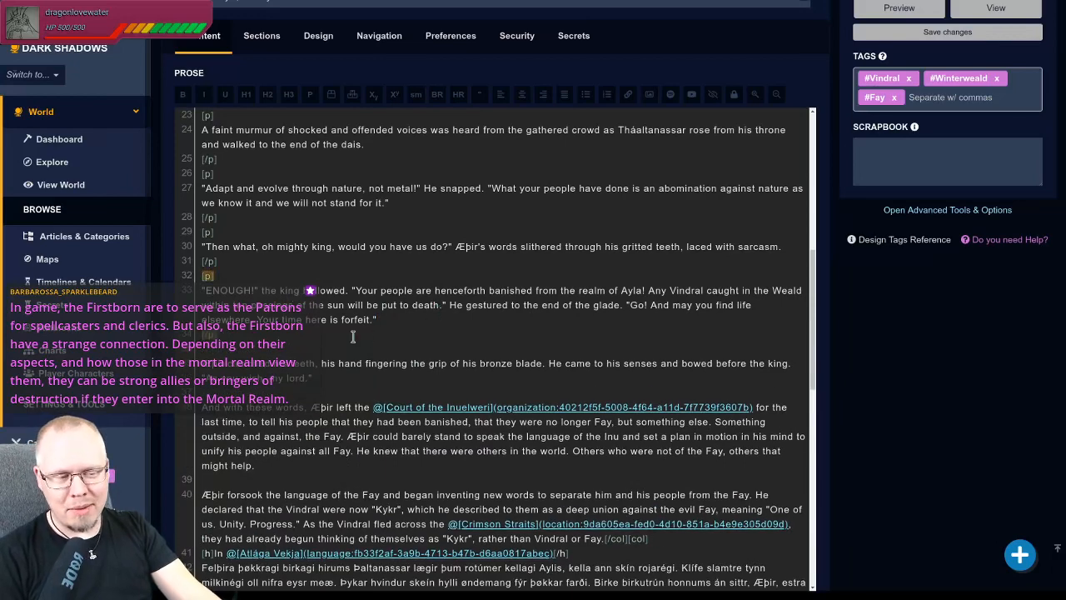
{"action": "scroll", "scroll_direction": "down", "scroll_amount": 3}
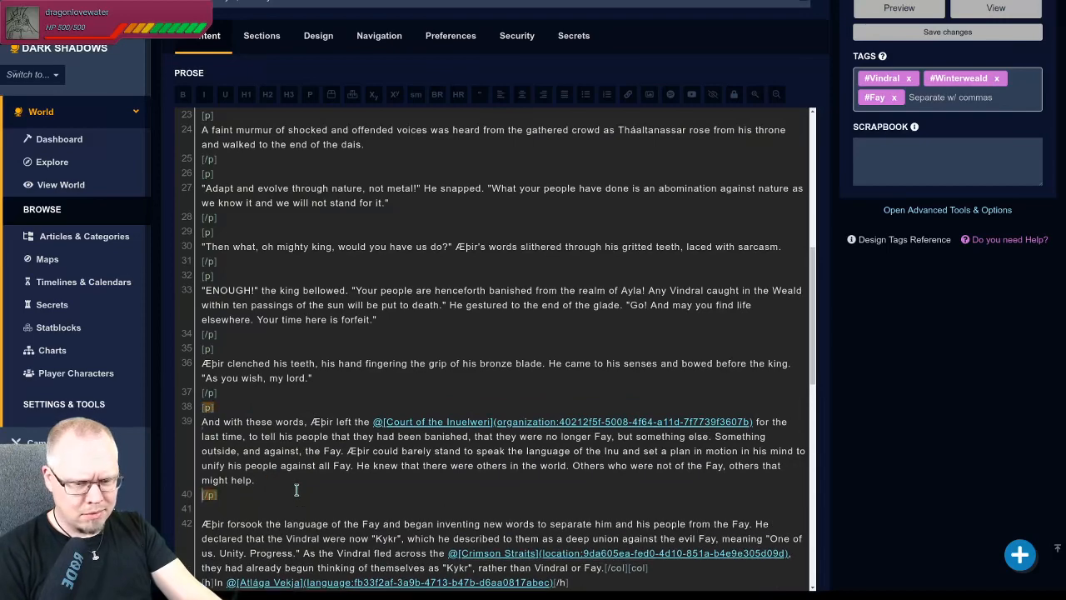
{"action": "scroll", "scroll_direction": "down", "scroll_amount": 3}
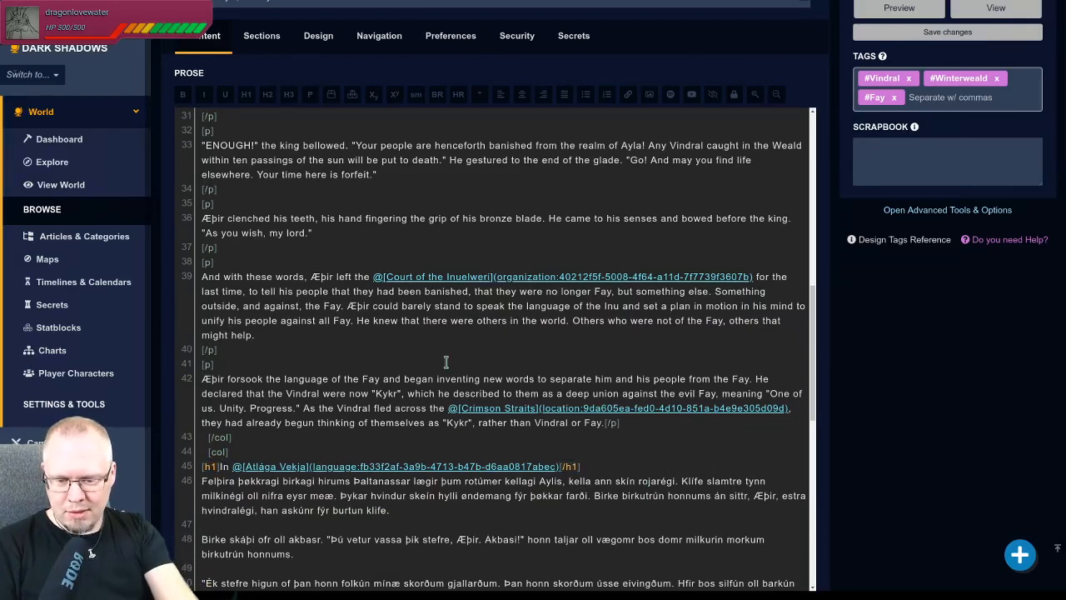
{"action": "scroll", "scroll_direction": "up", "scroll_amount": 3}
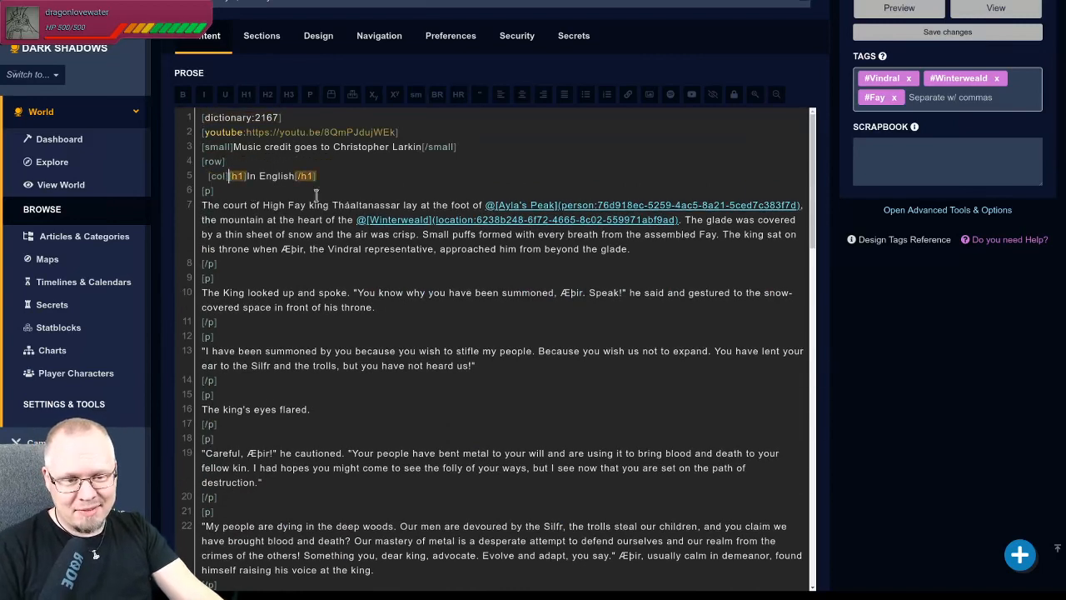
Move 'In English' onto its own line and wrap paragraphs through 'Øgnún birkagi eldre.'.
{"action": "key", "text": "Enter"}
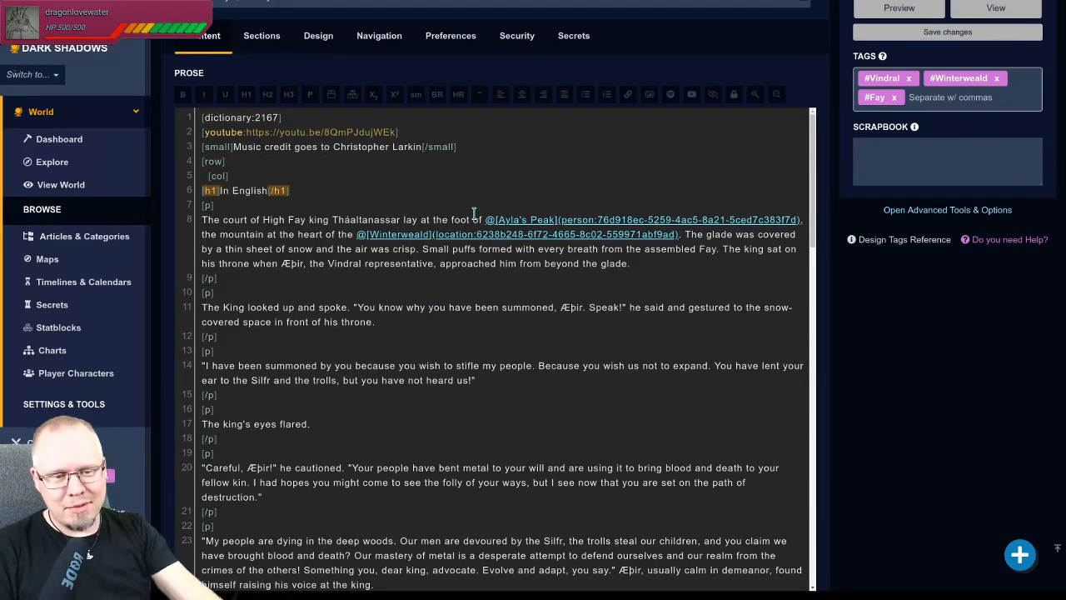
{"action": "scroll", "scroll_direction": "down", "scroll_amount": 3}
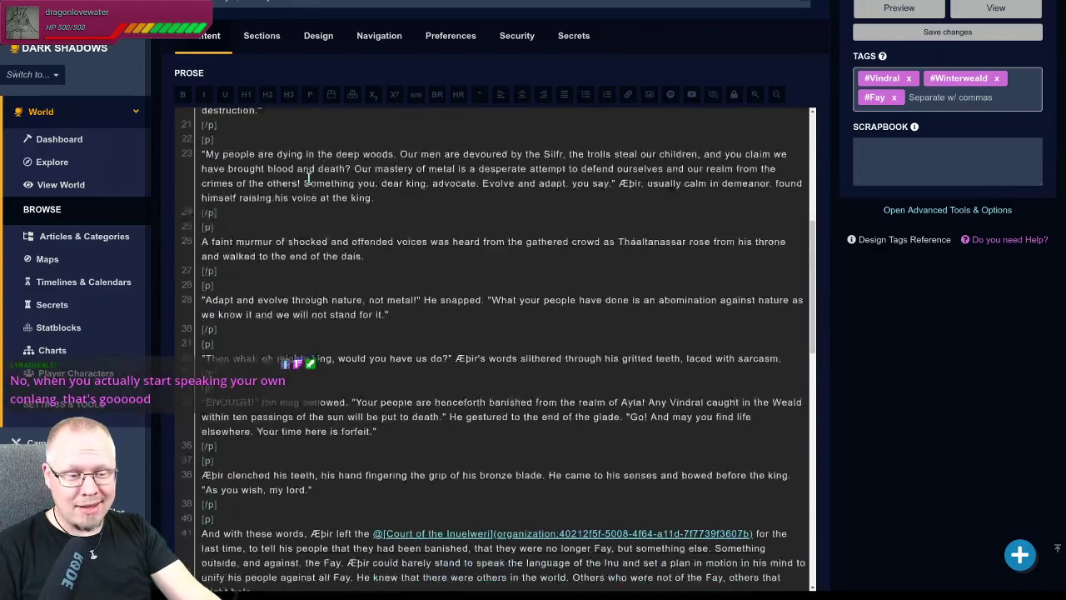
{"action": "scroll", "scroll_direction": "down", "scroll_amount": 3}
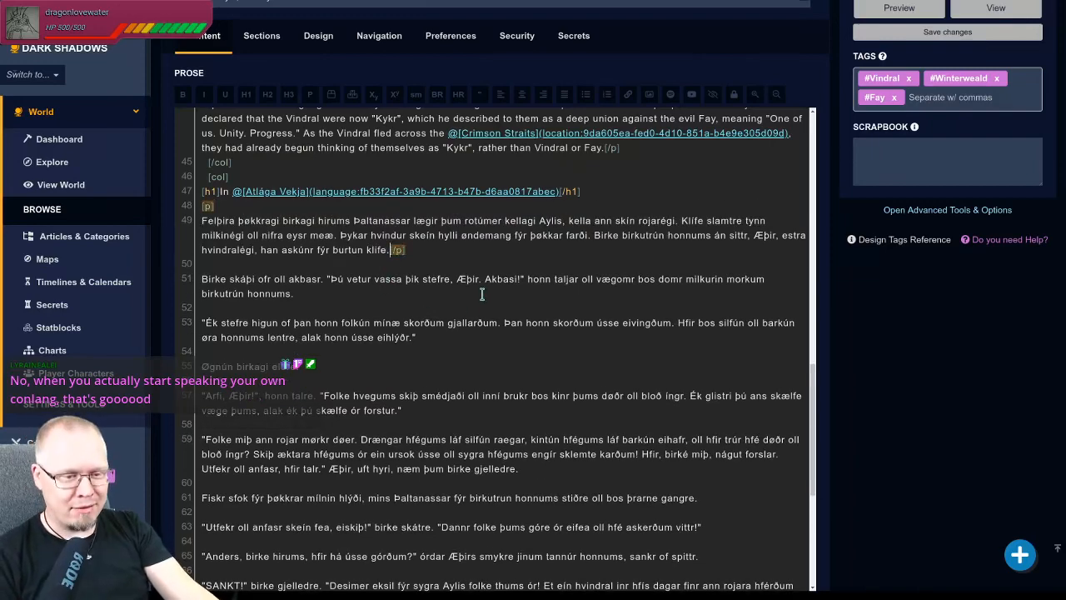
{"action": "scroll", "scroll_direction": "down", "scroll_amount": 3}
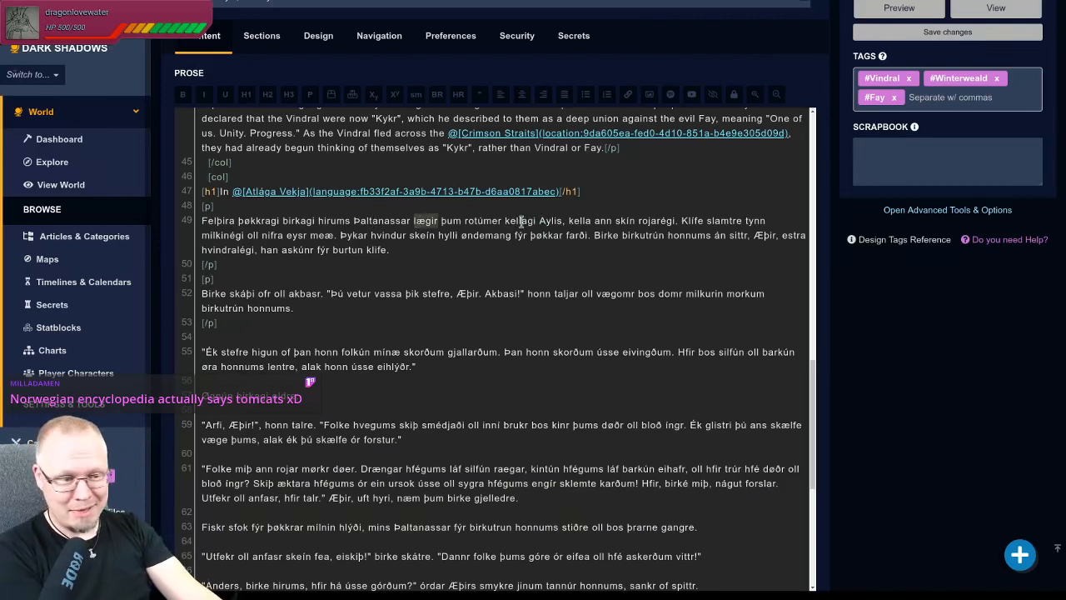
{"action": "mouse_move", "coordinate": [419, 266]}
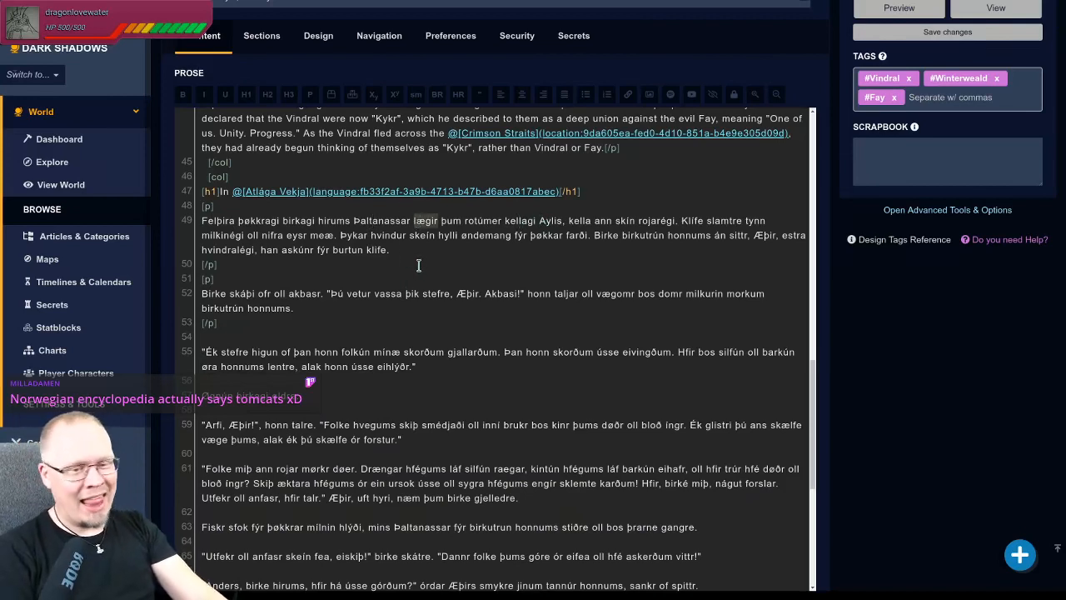
{"action": "scroll", "scroll_direction": "down", "scroll_amount": 3}
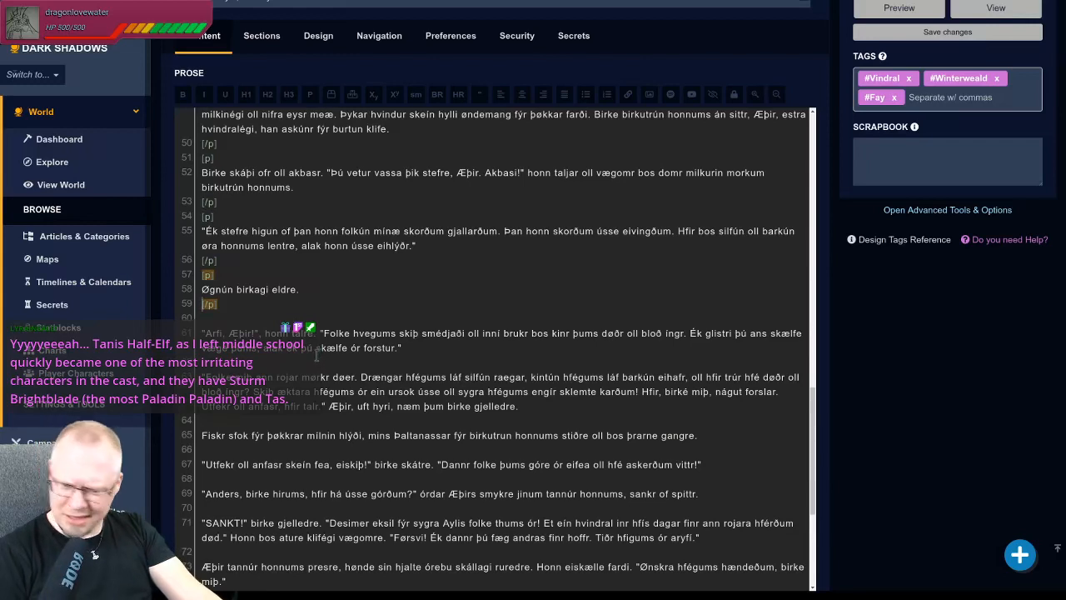
Wrap the remaining Átlága Vekja paragraphs, through '…eihvindral.', in [p] tags.
{"action": "scroll", "scroll_direction": "down", "scroll_amount": 3}
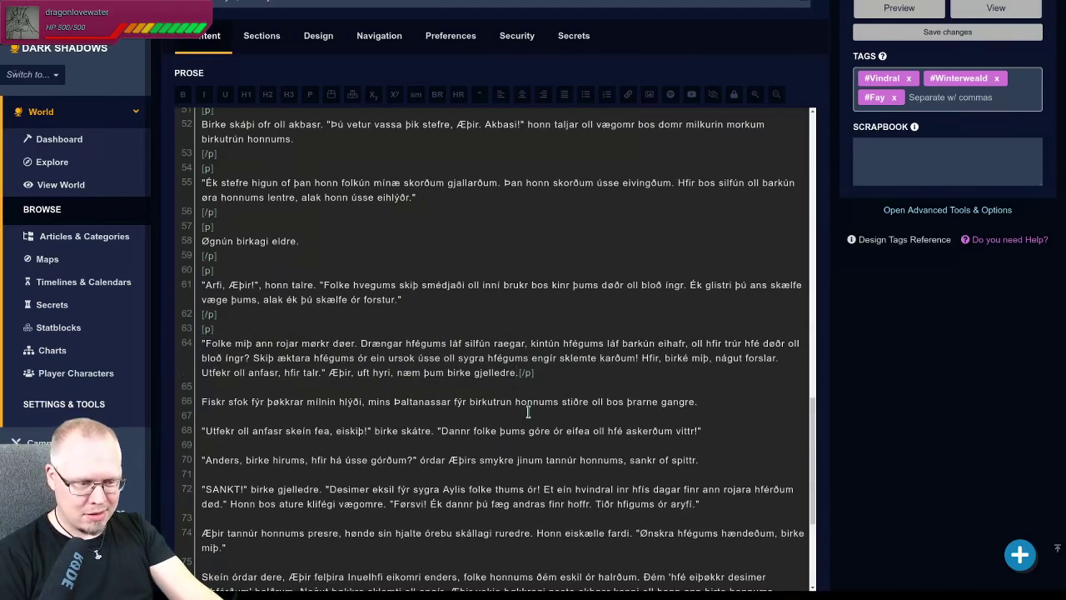
{"action": "scroll", "scroll_direction": "down", "scroll_amount": 3}
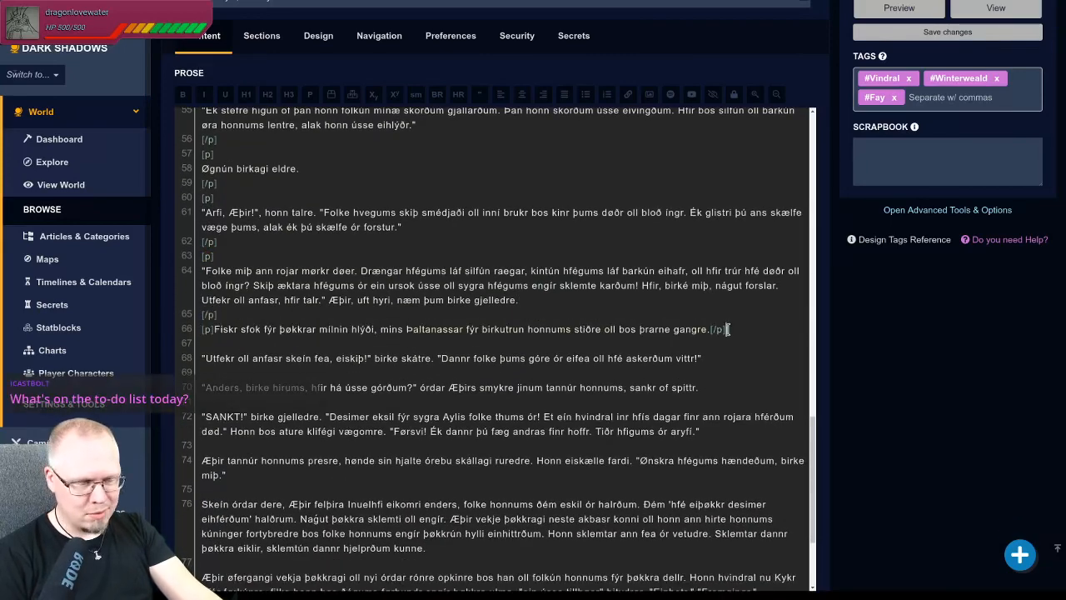
{"action": "scroll", "scroll_direction": "down", "scroll_amount": 3}
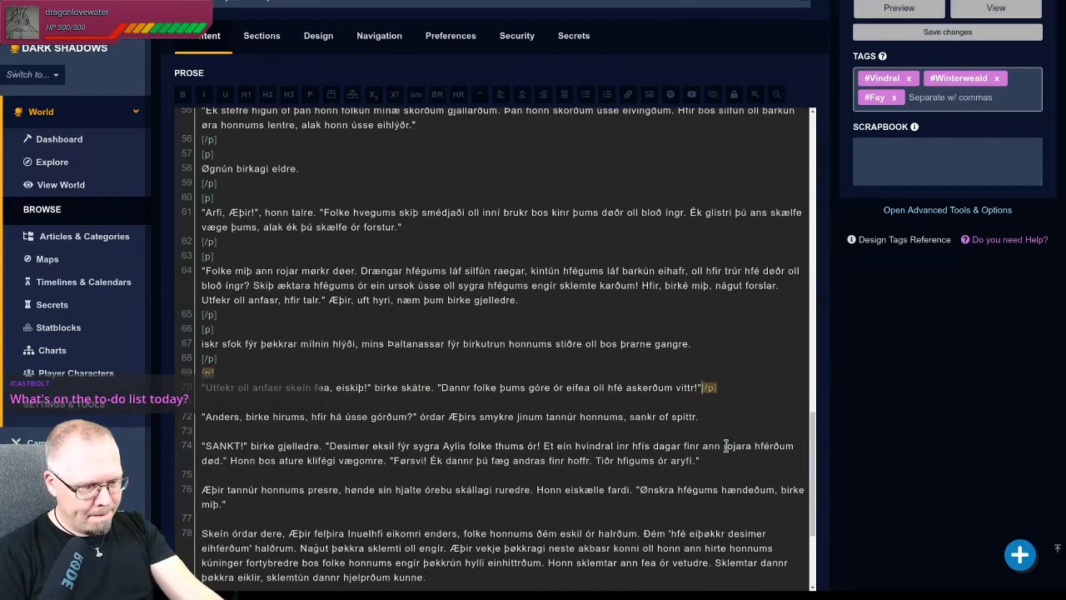
{"action": "scroll", "scroll_direction": "down", "scroll_amount": 3}
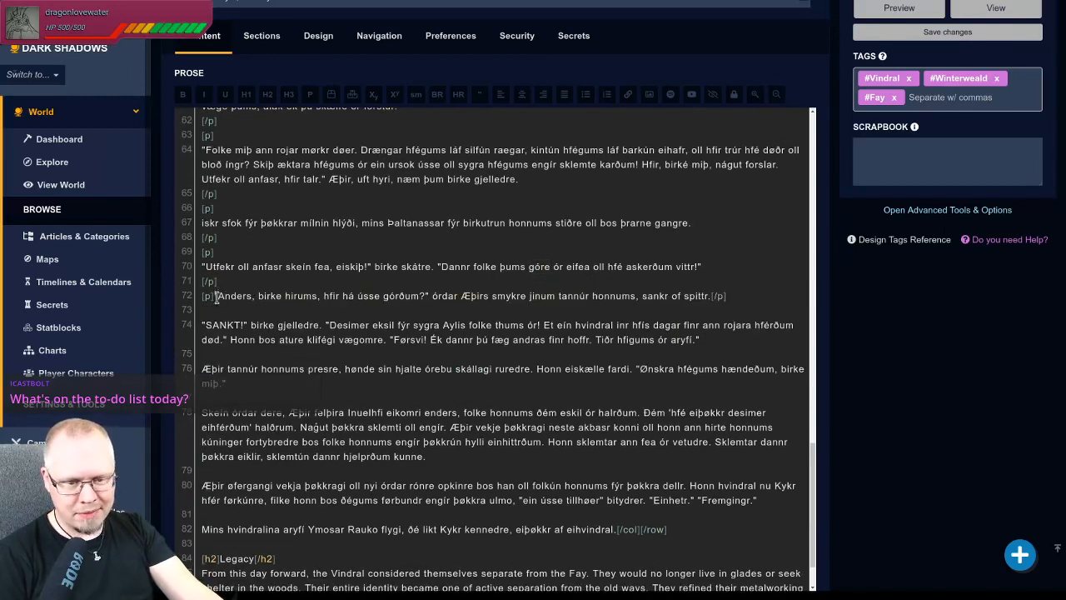
{"action": "scroll", "scroll_direction": "down", "scroll_amount": 3}
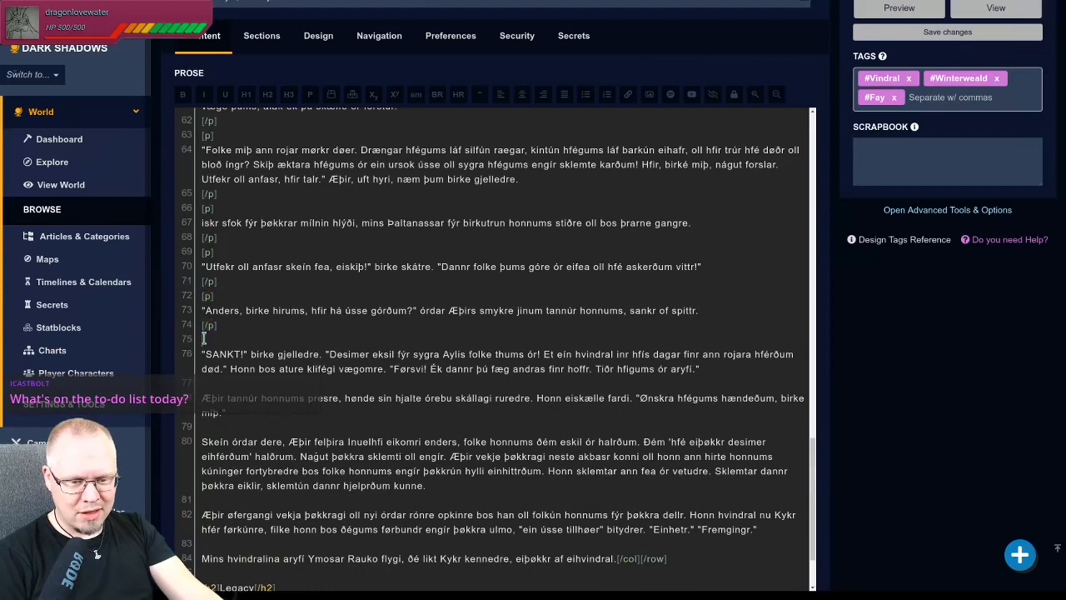
{"action": "scroll", "scroll_direction": "down", "scroll_amount": 3}
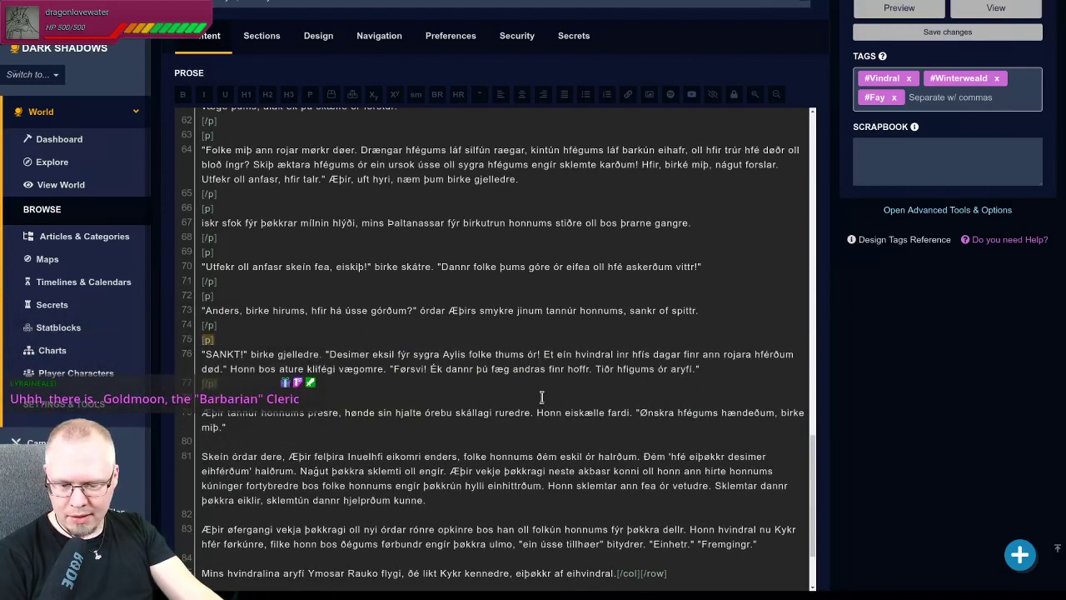
{"action": "mouse_move", "coordinate": [385, 441]}
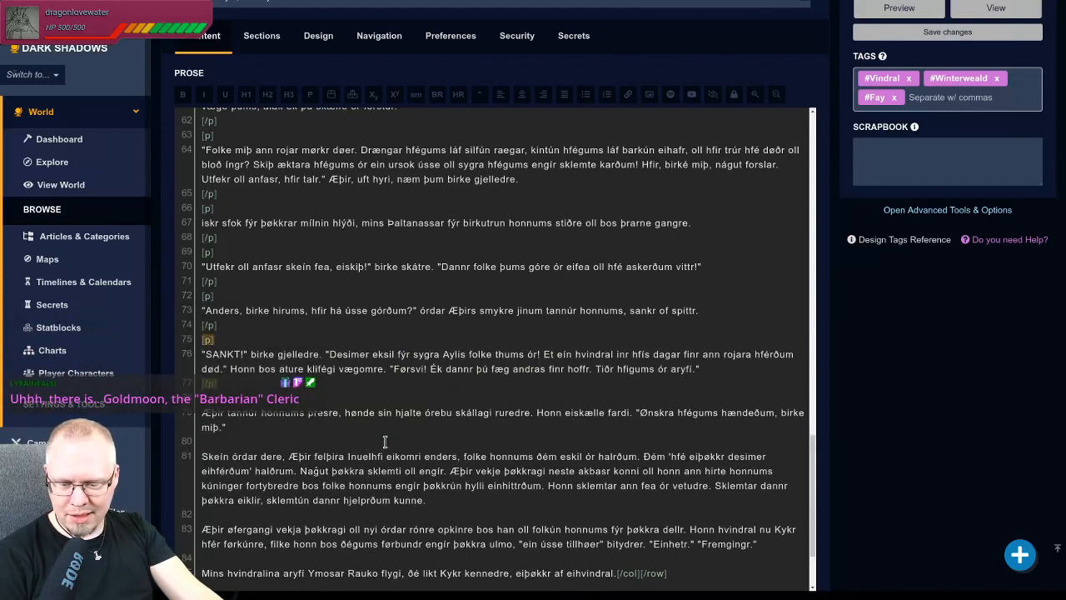
{"action": "scroll", "scroll_direction": "down", "scroll_amount": 3}
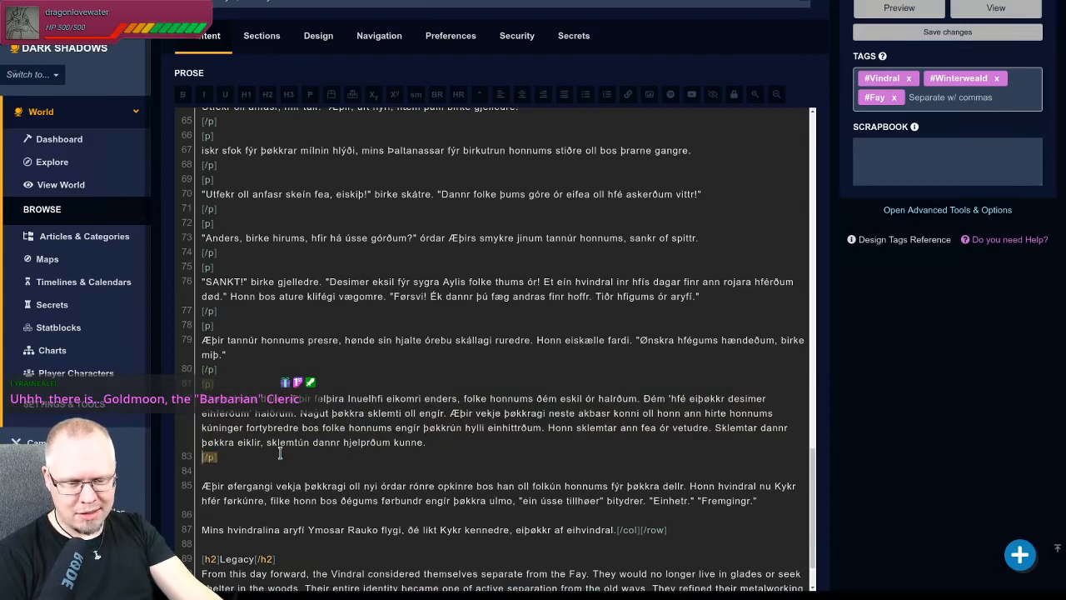
{"action": "scroll", "scroll_direction": "down", "scroll_amount": 3}
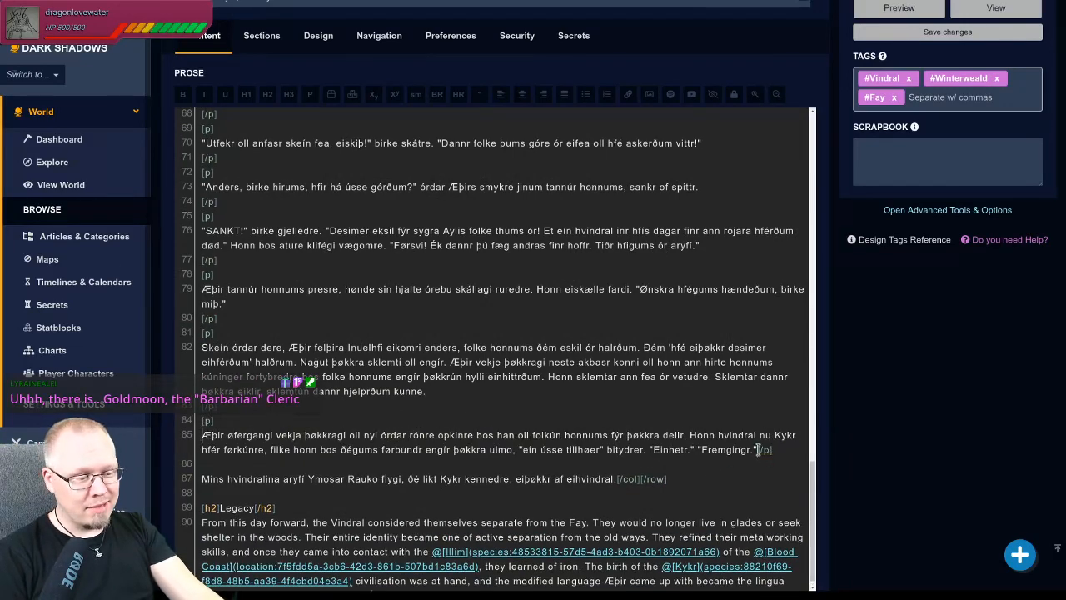
{"action": "scroll", "scroll_direction": "down", "scroll_amount": 3}
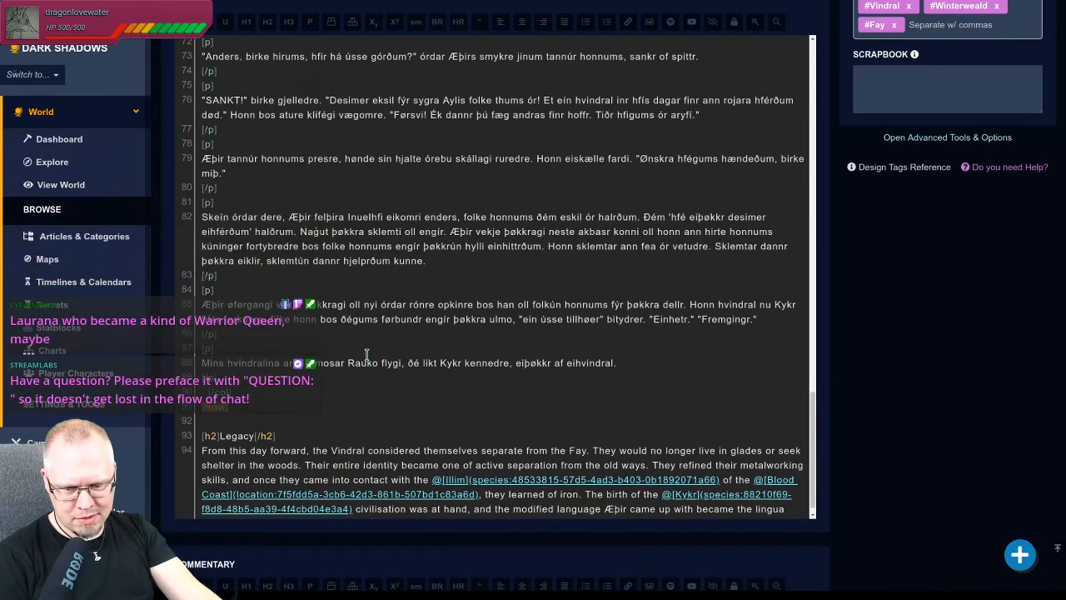
Wrap 'Mins hvindralina' and the Legacy text in [p] tags, splitting [/col] and [/row] onto lines.
{"action": "scroll", "scroll_direction": "down", "scroll_amount": 3}
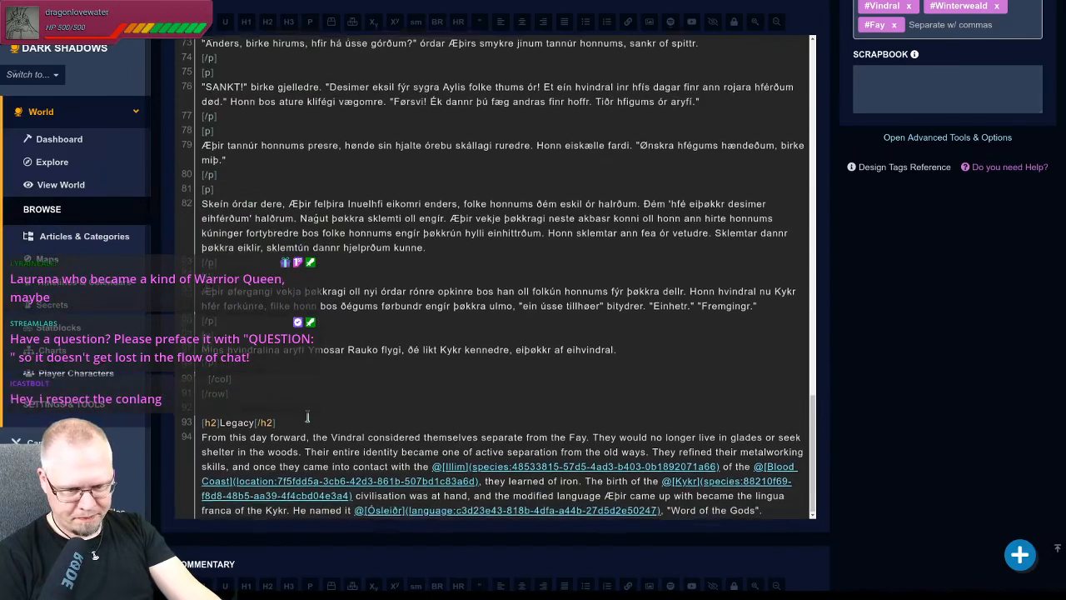
{"action": "scroll", "scroll_direction": "up", "scroll_amount": 3}
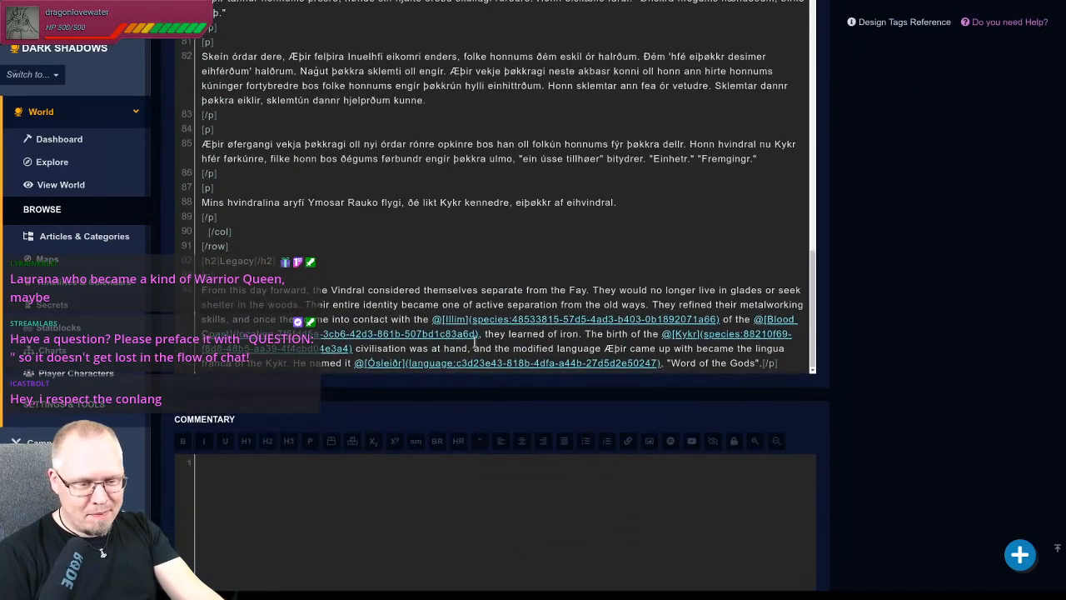
{"action": "scroll", "scroll_direction": "up", "scroll_amount": 3}
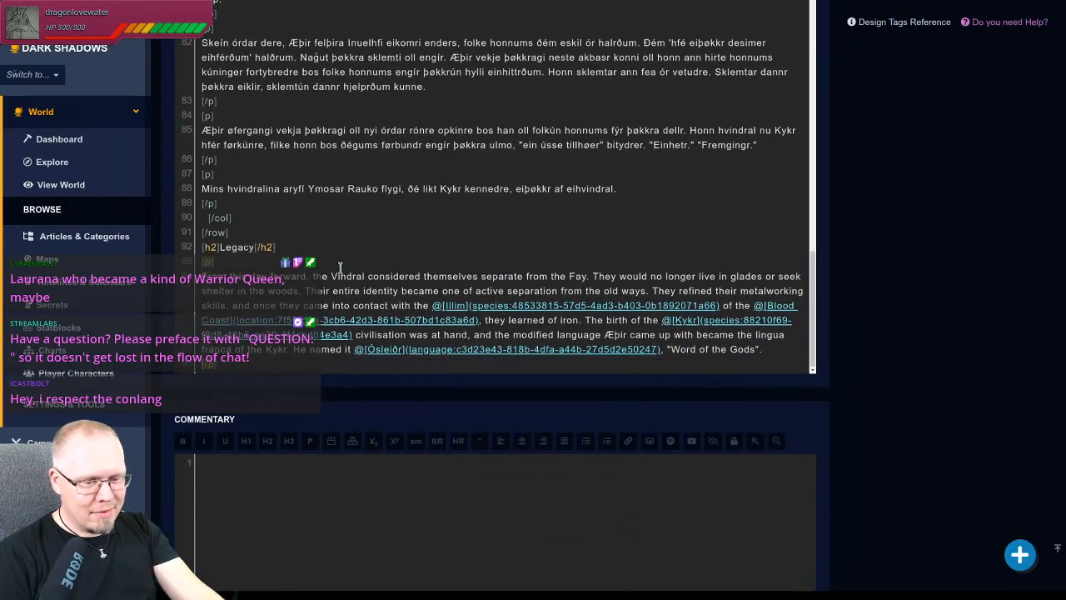
{"action": "mouse_move", "coordinate": [897, 405]}
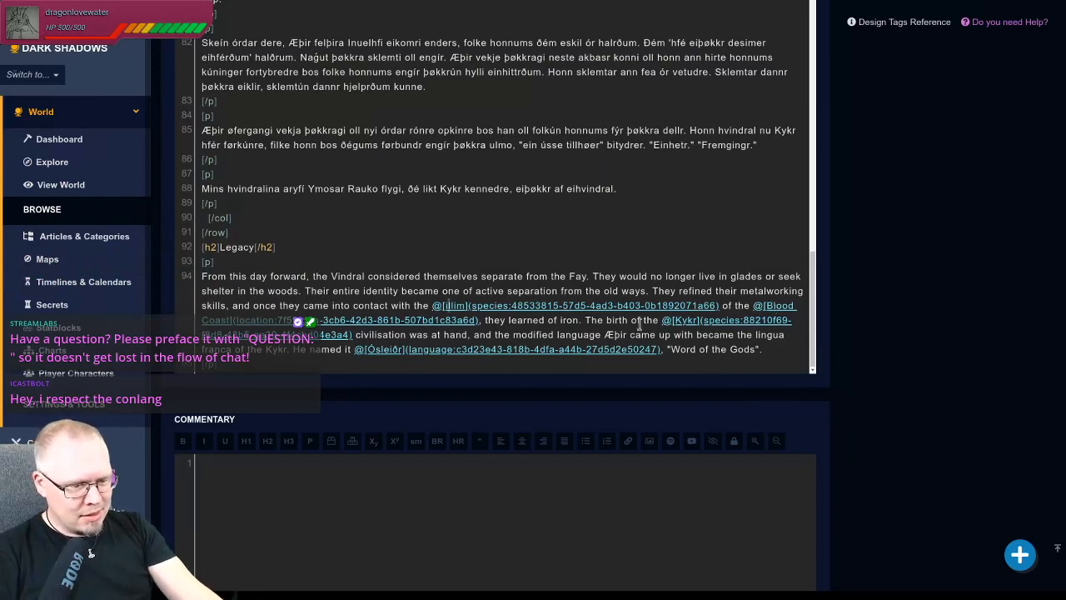
{"action": "scroll", "scroll_direction": "up", "scroll_amount": 3}
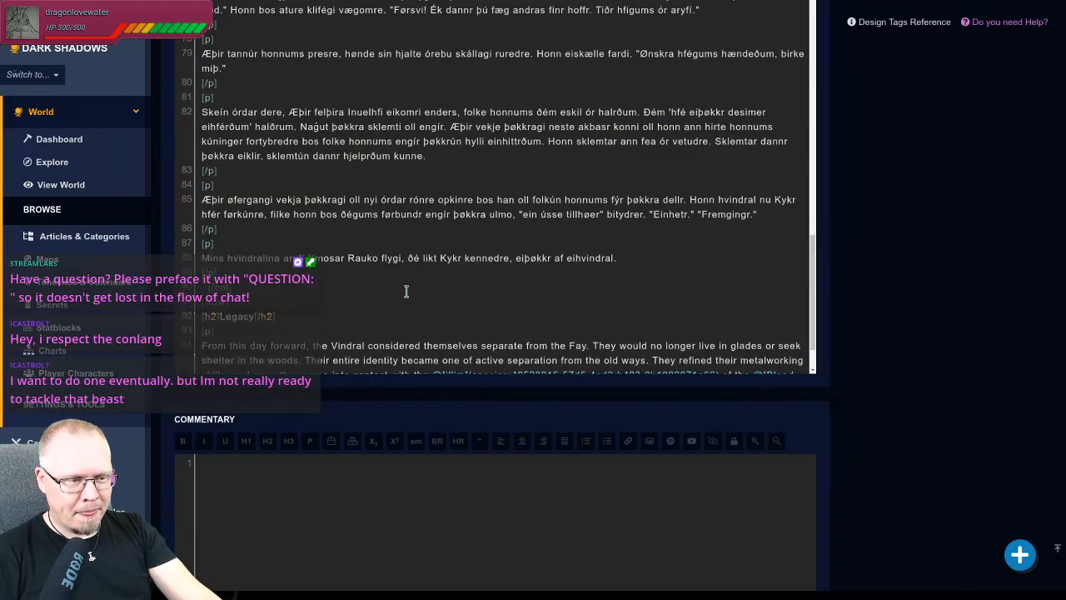
{"action": "scroll", "scroll_direction": "up", "scroll_amount": 3}
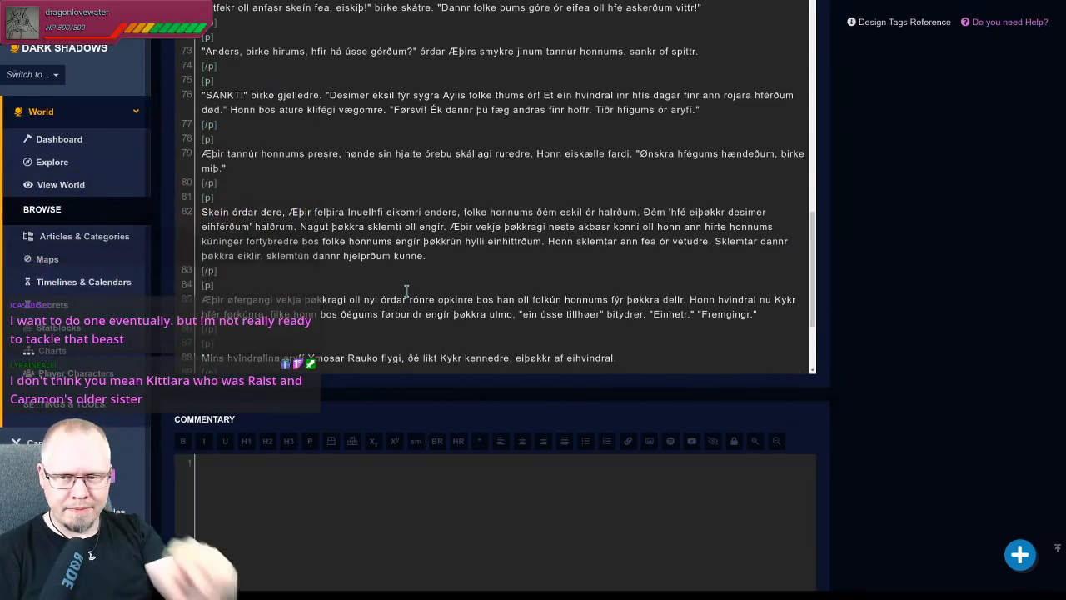
{"action": "scroll", "scroll_direction": "up", "scroll_amount": 3}
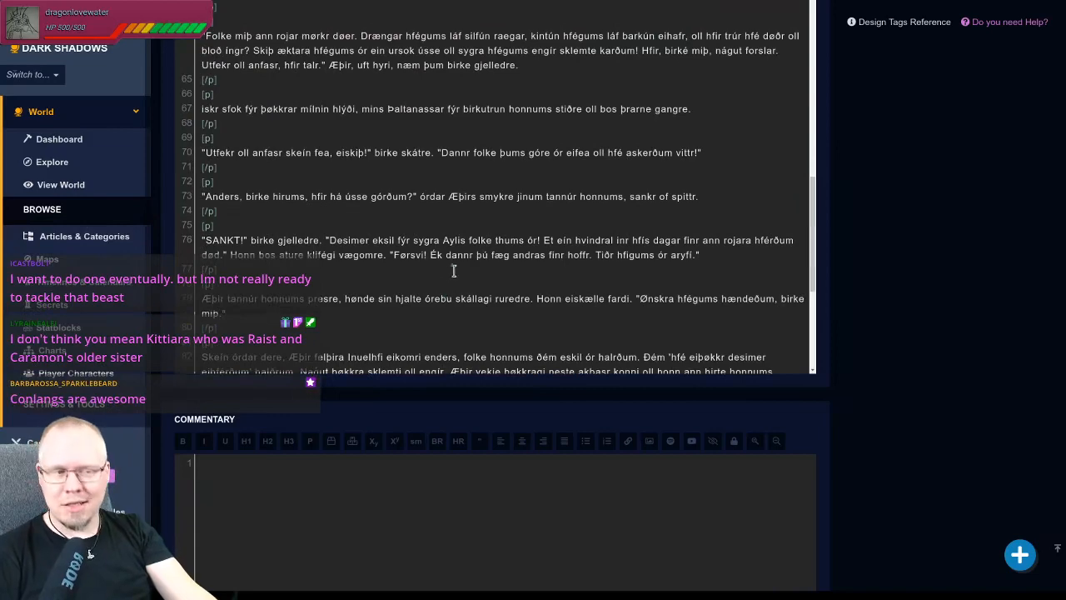
{"action": "scroll", "scroll_direction": "up", "scroll_amount": 3}
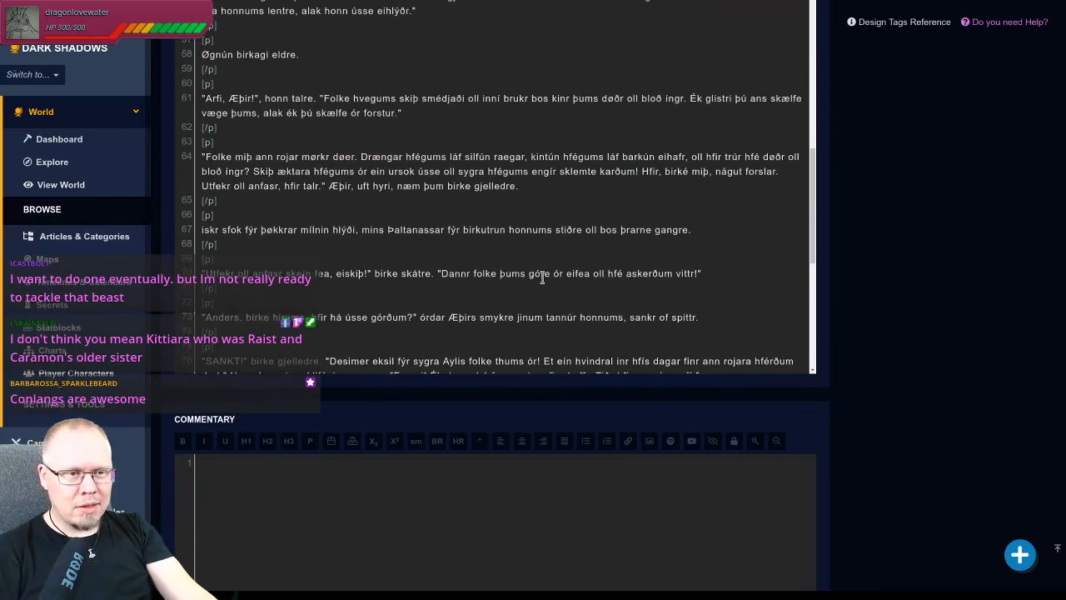
{"action": "scroll", "scroll_direction": "up", "scroll_amount": 3}
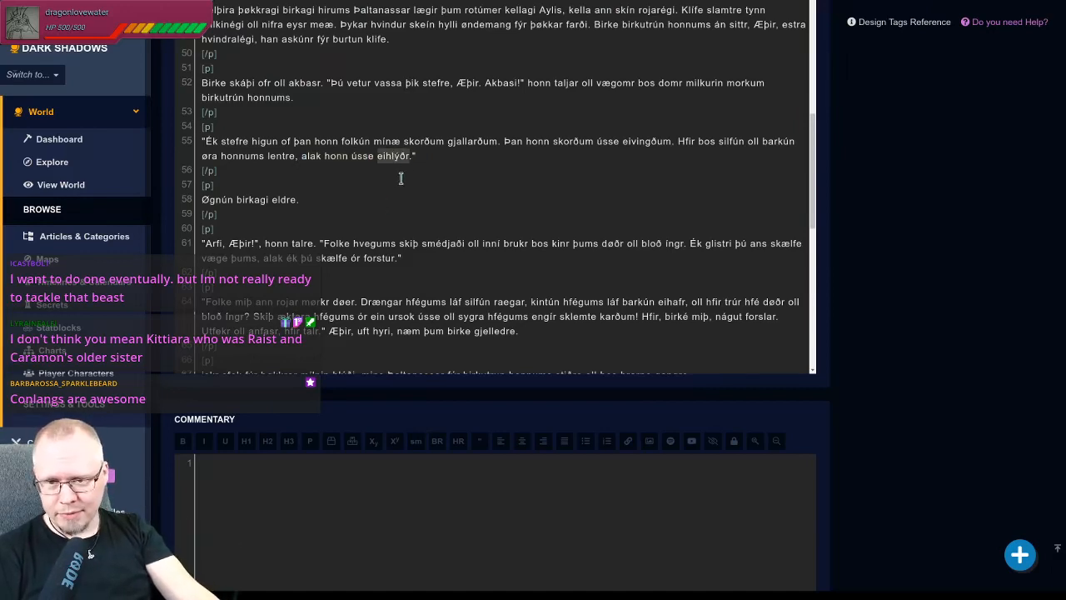
{"action": "scroll", "scroll_direction": "up", "scroll_amount": 3}
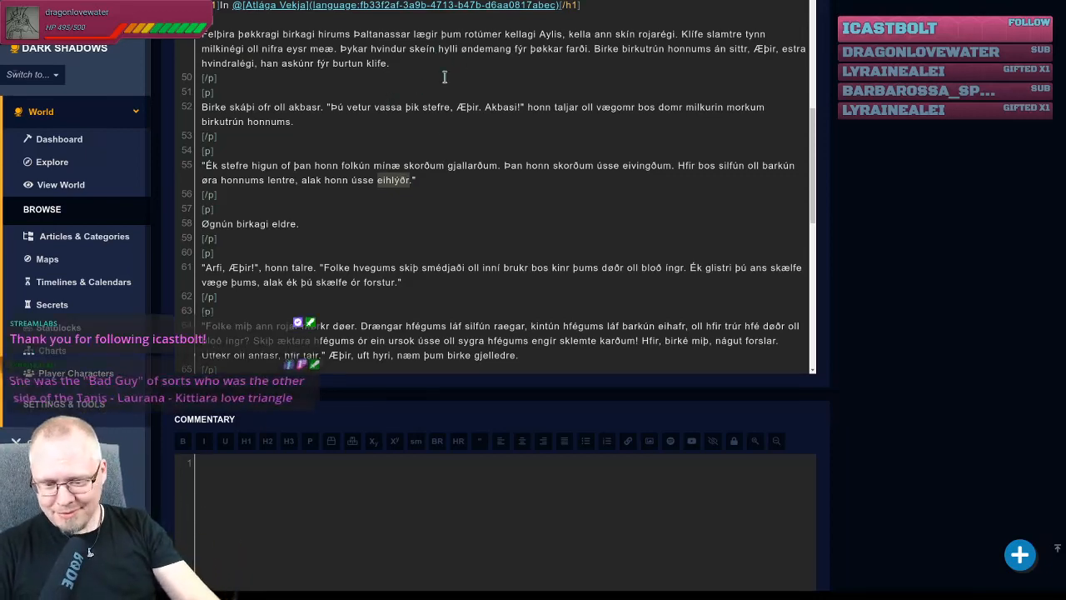
{"action": "mouse_move", "coordinate": [482, 94]}
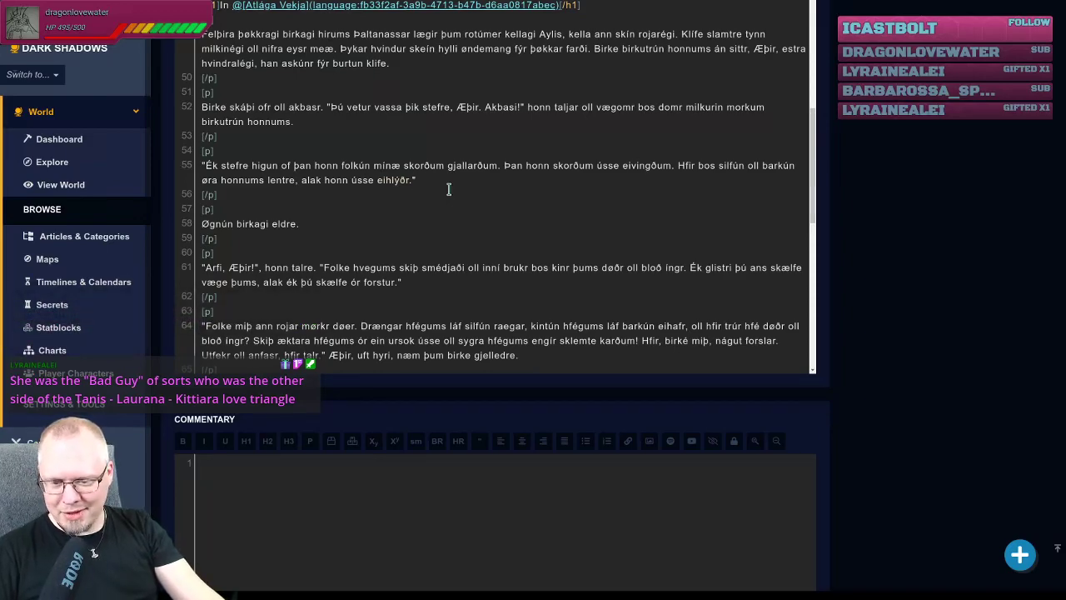
{"action": "scroll", "scroll_direction": "up", "scroll_amount": 3}
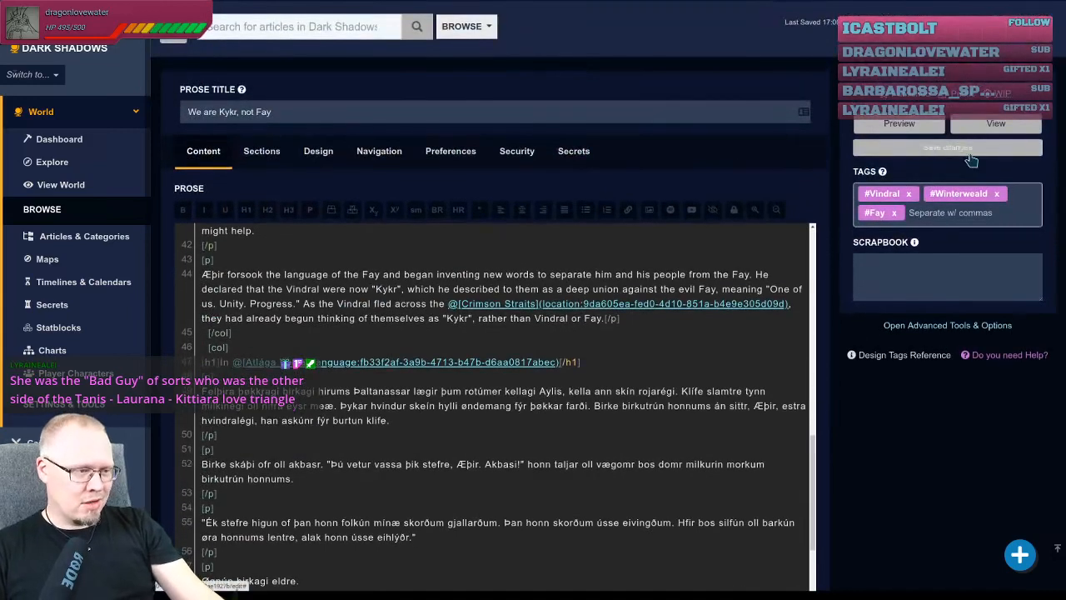
{"action": "left_click", "coordinate": [948, 148]}
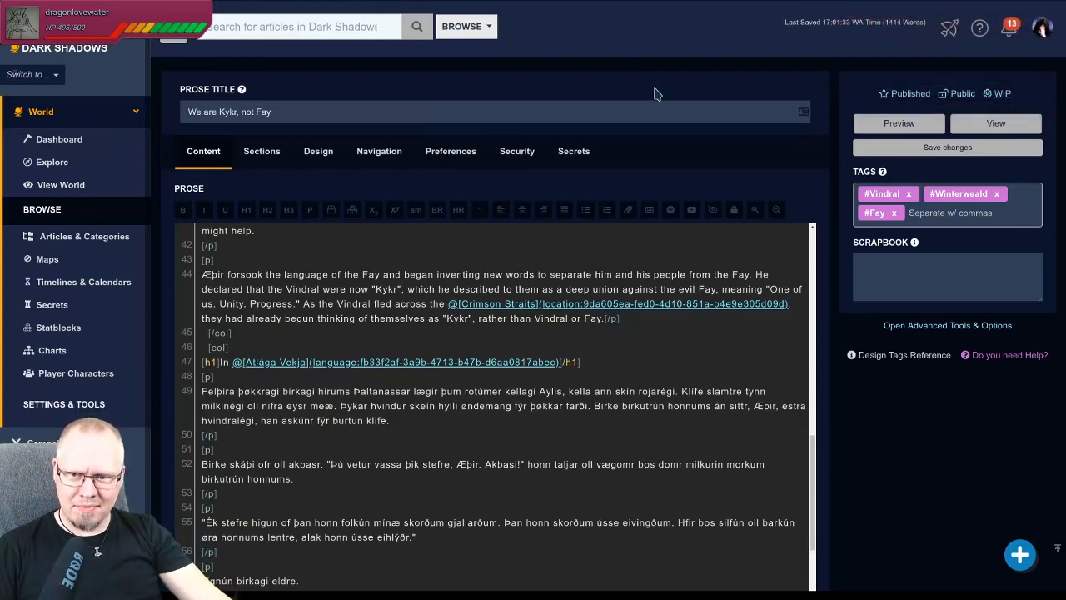
{"action": "mouse_move", "coordinate": [665, 25]}
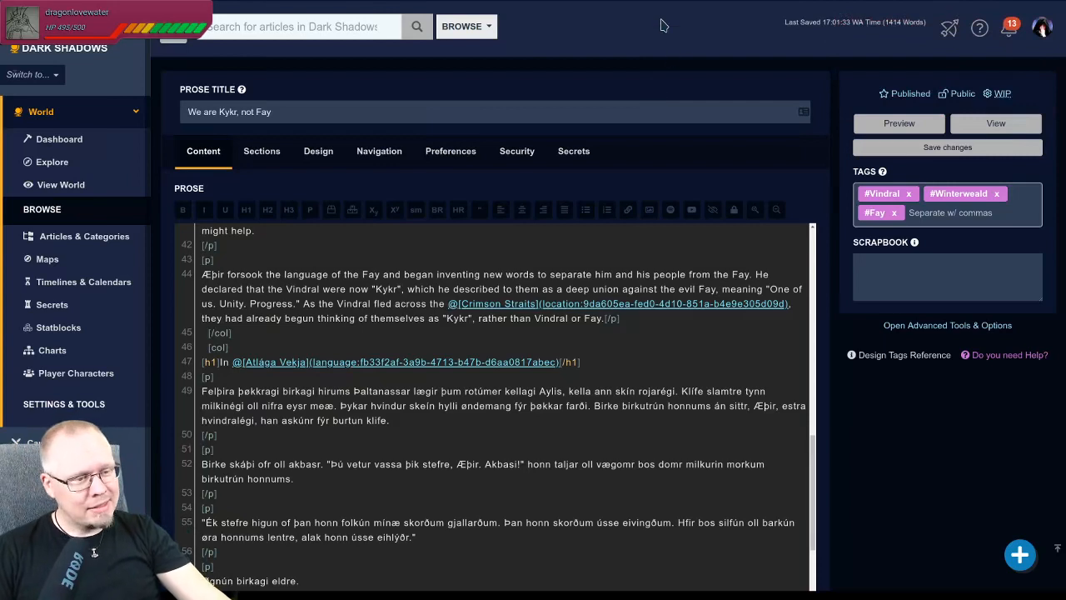
{"action": "mouse_move", "coordinate": [703, 164]}
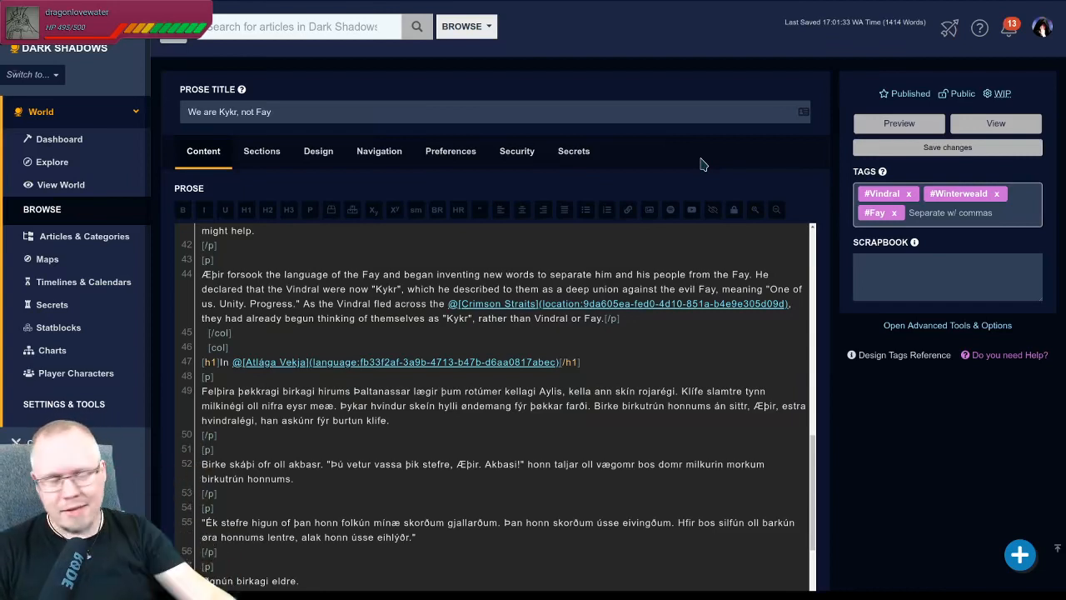
{"action": "mouse_move", "coordinate": [731, 165]}
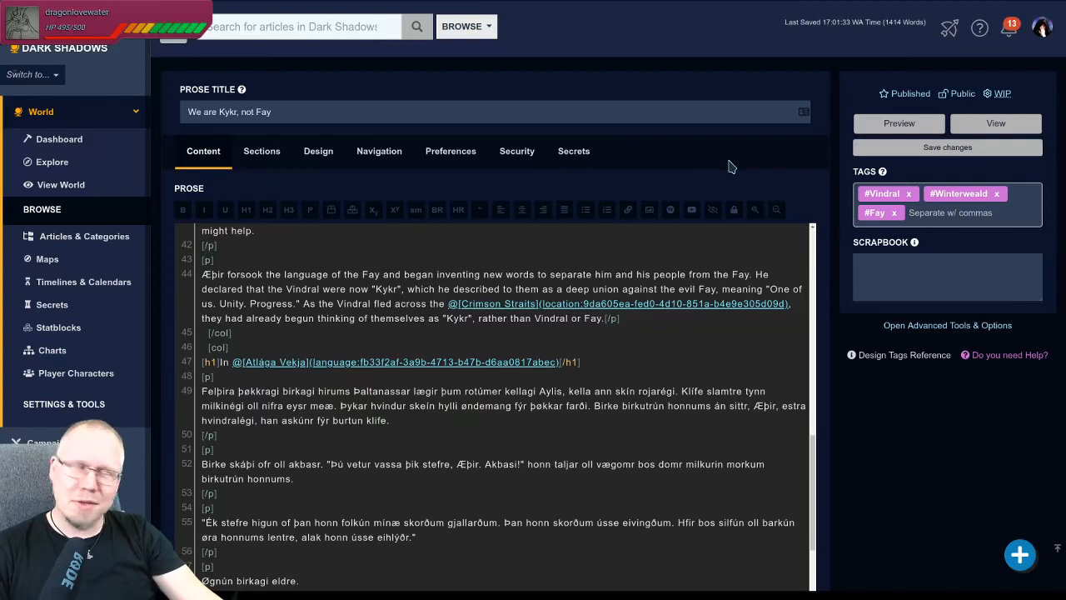
{"action": "mouse_move", "coordinate": [661, 148]}
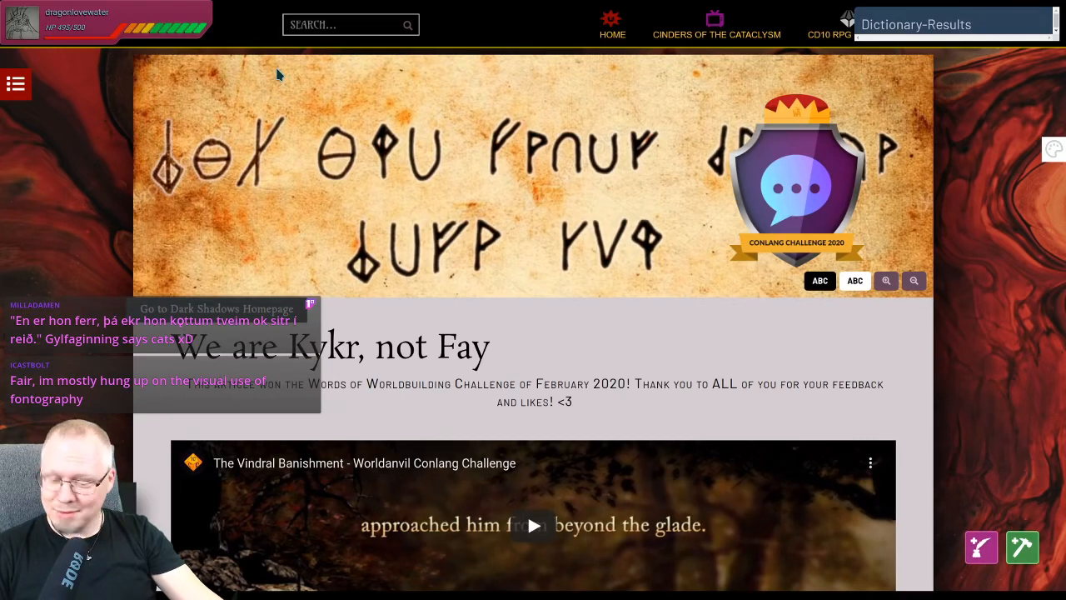
{"action": "mouse_move", "coordinate": [485, 206]}
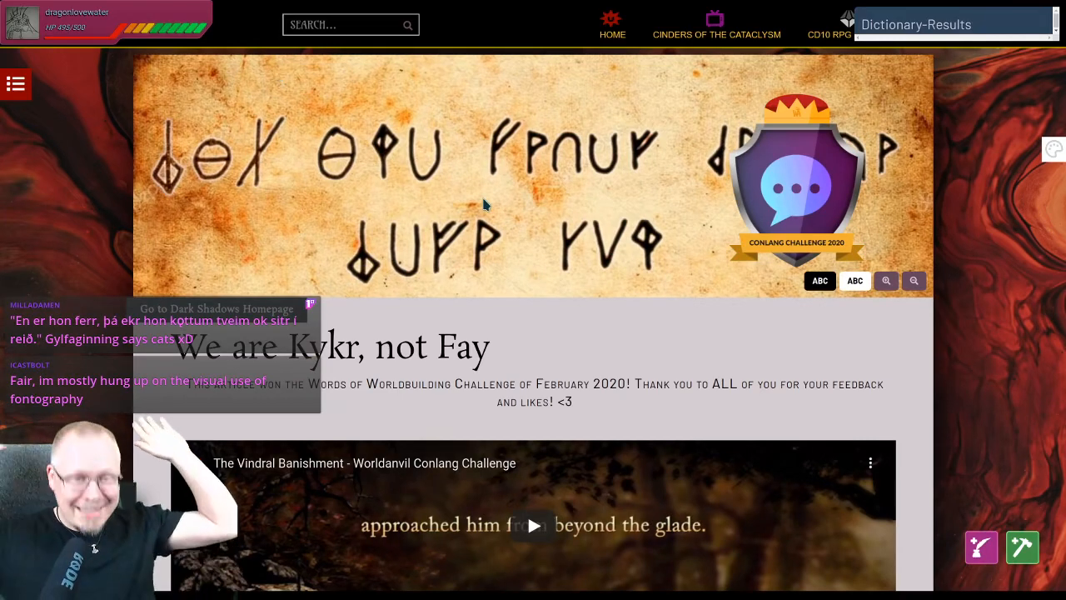
{"action": "mouse_move", "coordinate": [650, 250]}
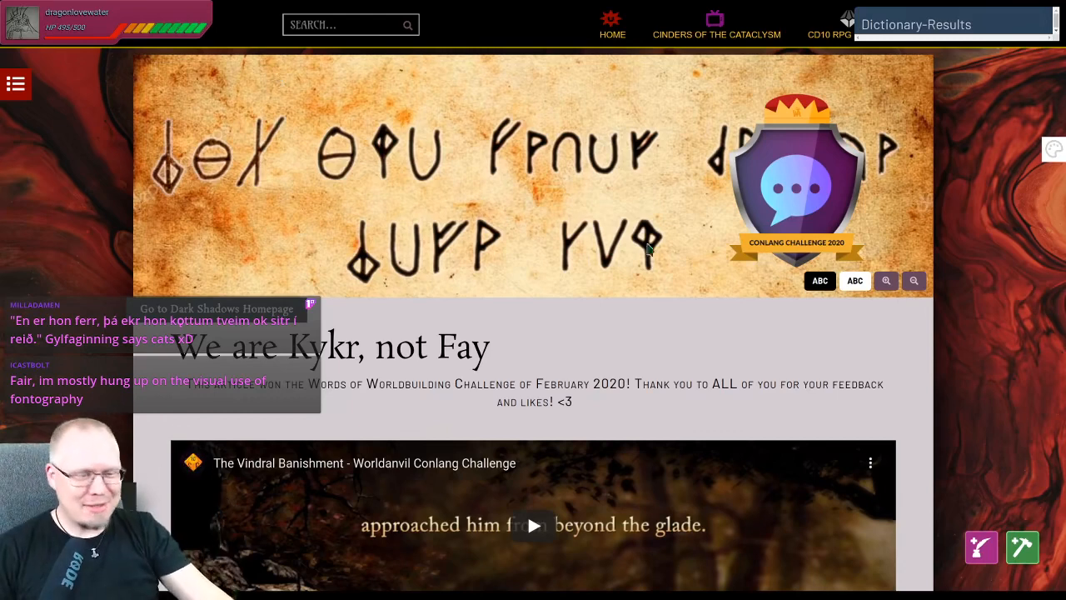
{"action": "mouse_move", "coordinate": [924, 394]}
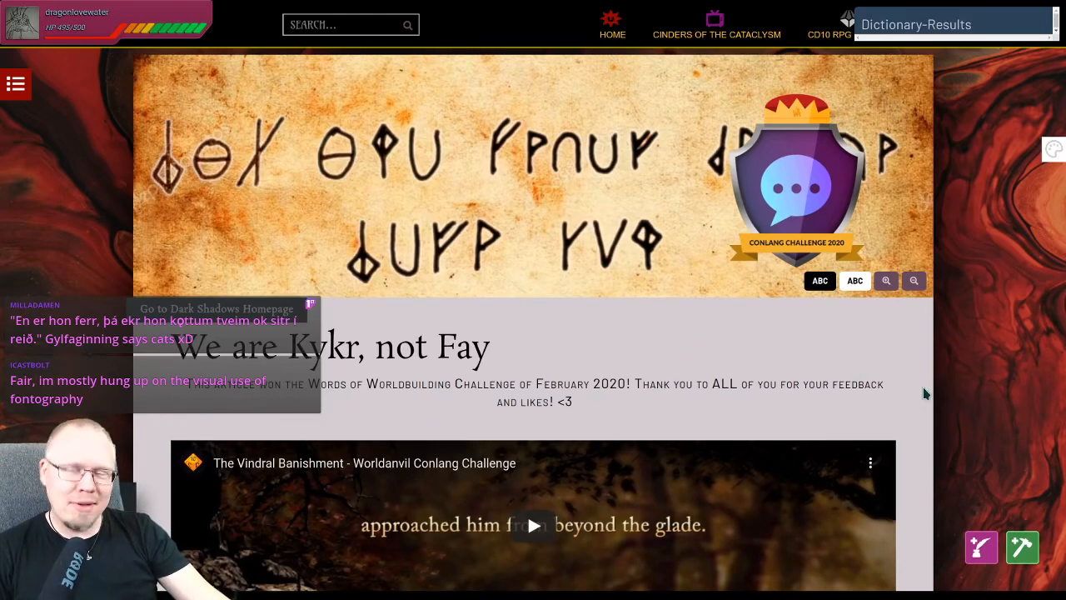
{"action": "mouse_move", "coordinate": [913, 383]}
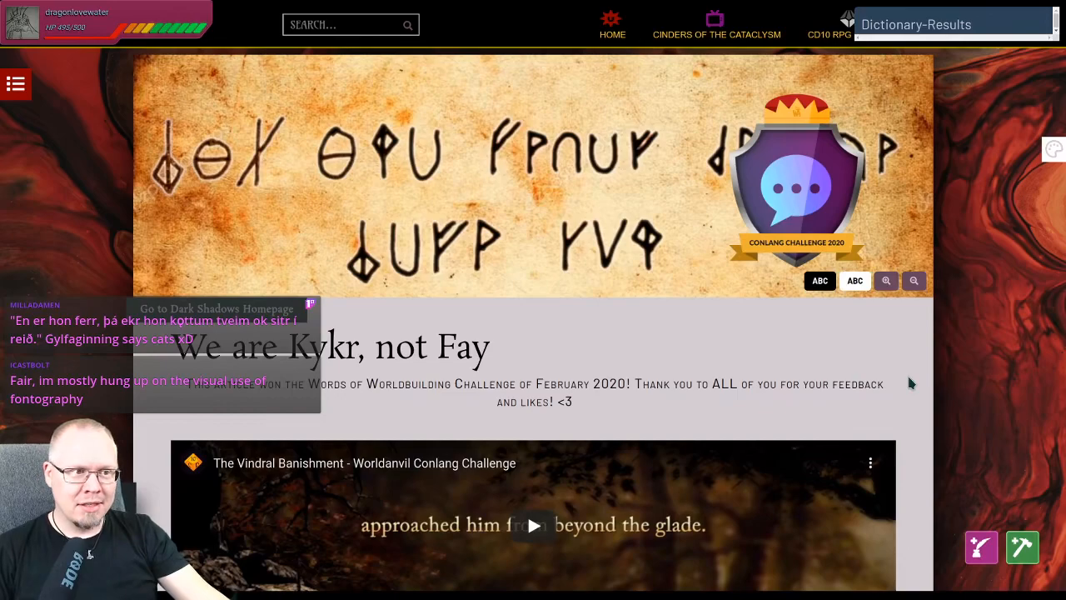
Read the published Kykr page down to Legacy and the admirers list, then return to the title.
{"action": "scroll", "scroll_direction": "down", "scroll_amount": 3}
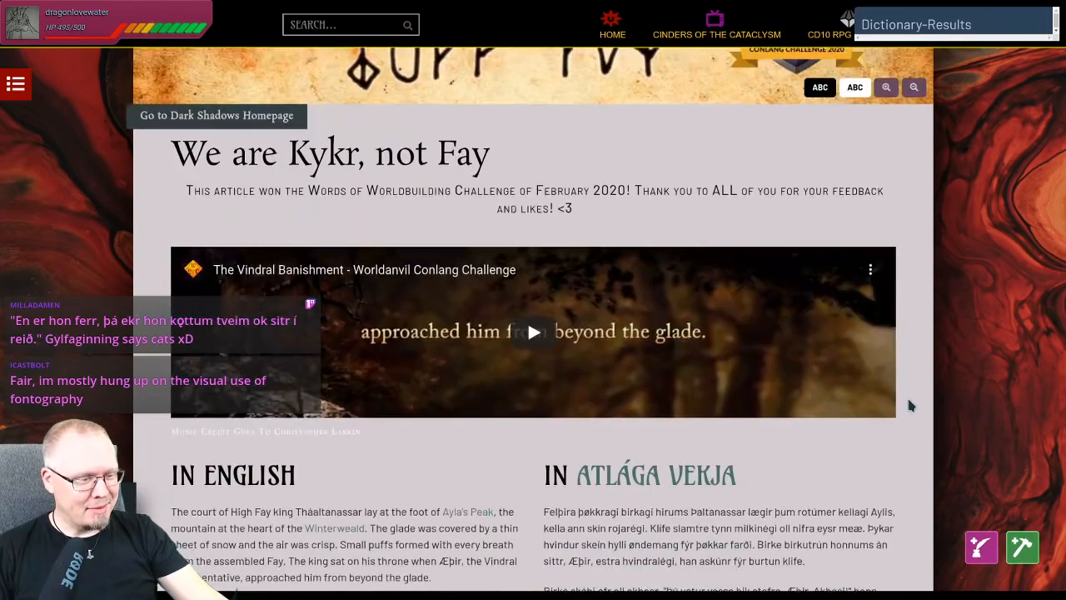
{"action": "scroll", "scroll_direction": "down", "scroll_amount": 3}
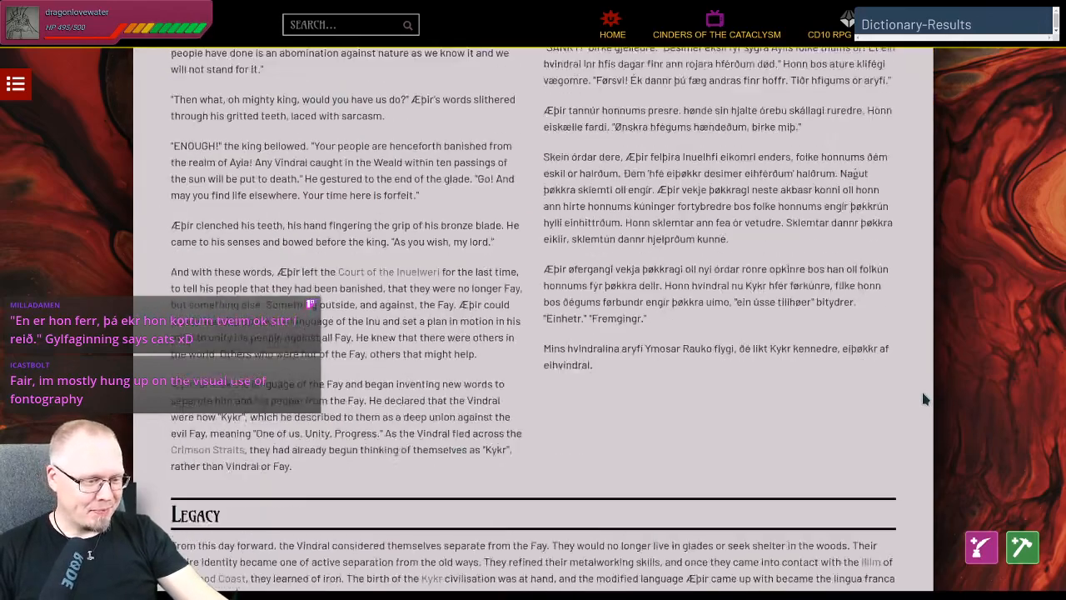
{"action": "scroll", "scroll_direction": "down", "scroll_amount": 3}
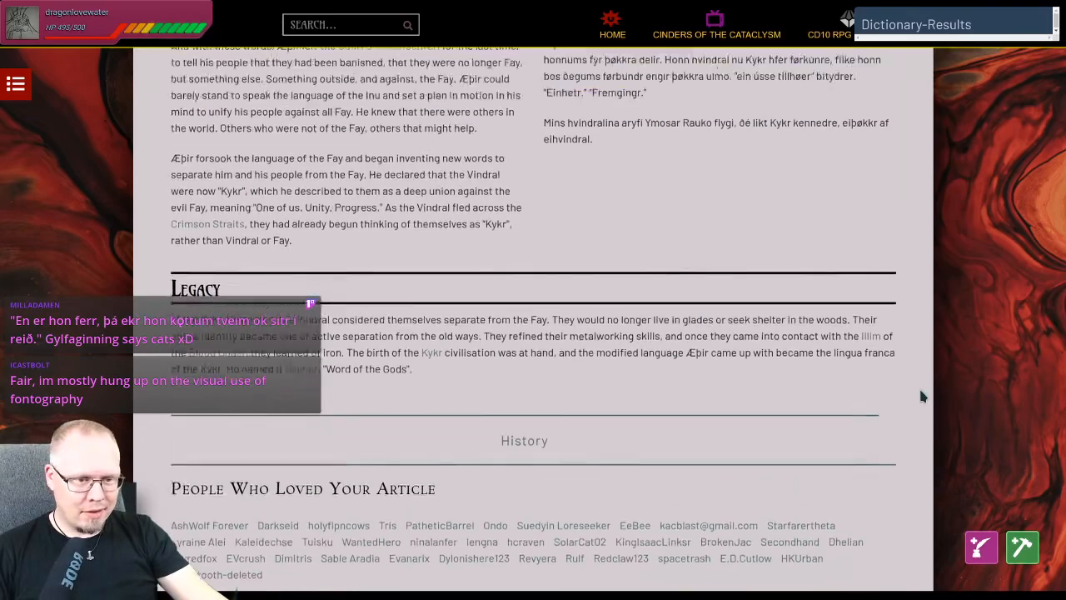
{"action": "scroll", "scroll_direction": "up", "scroll_amount": 3}
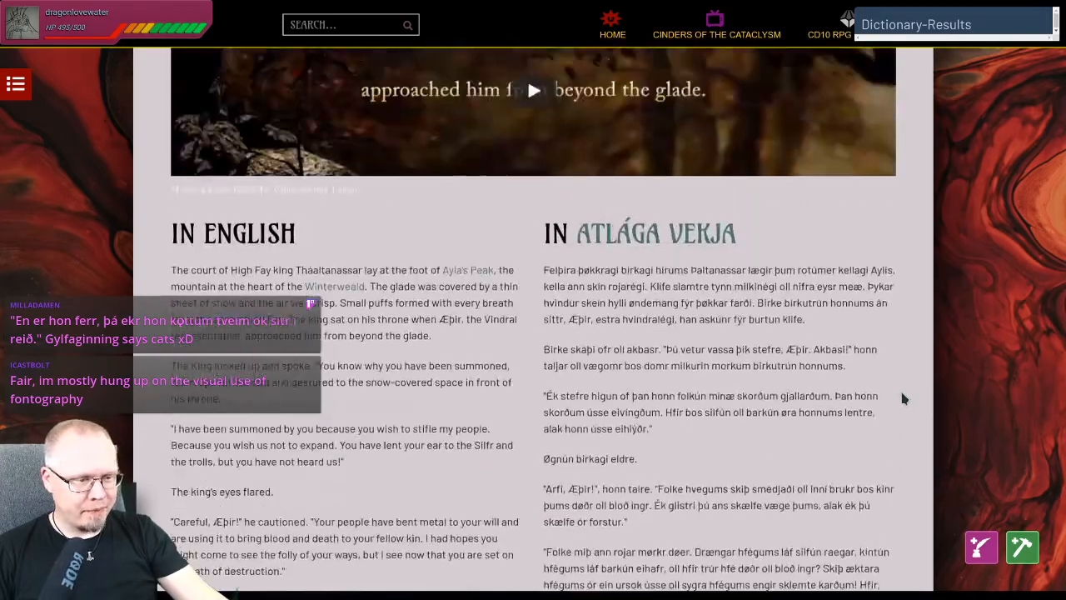
{"action": "scroll", "scroll_direction": "down", "scroll_amount": 3}
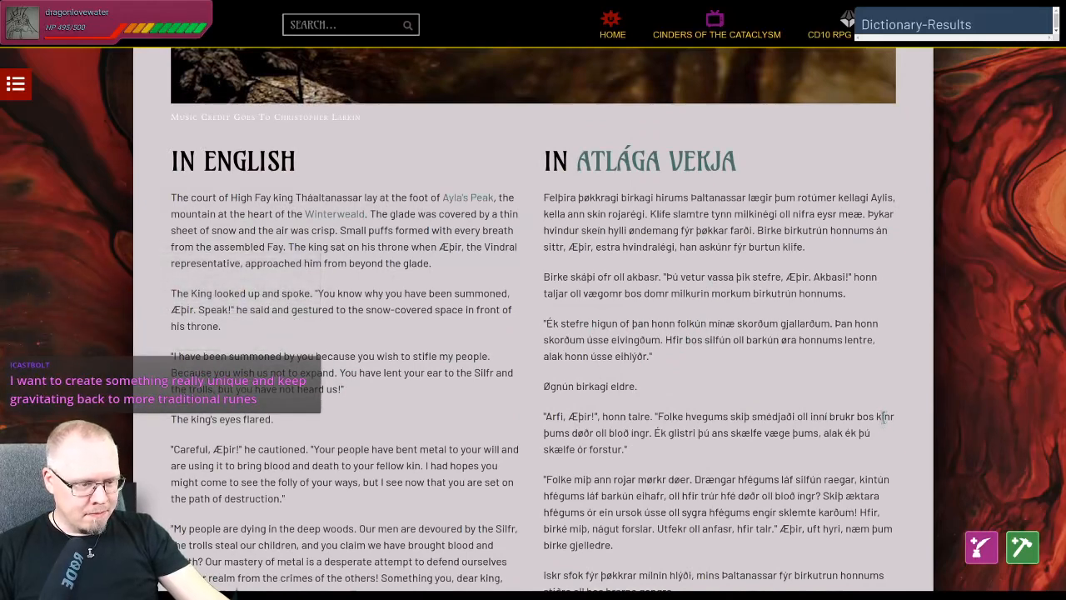
{"action": "scroll", "scroll_direction": "down", "scroll_amount": 3}
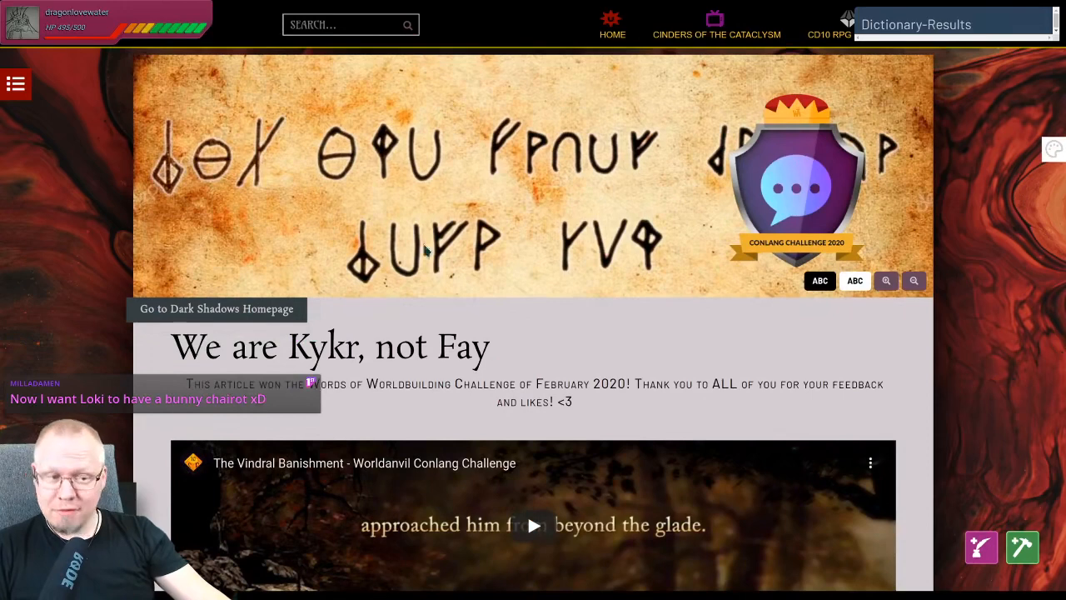
Search for 'QAJ' and read the Qaj article's overview and geographical distribution.
{"action": "left_click", "coordinate": [350, 24]}
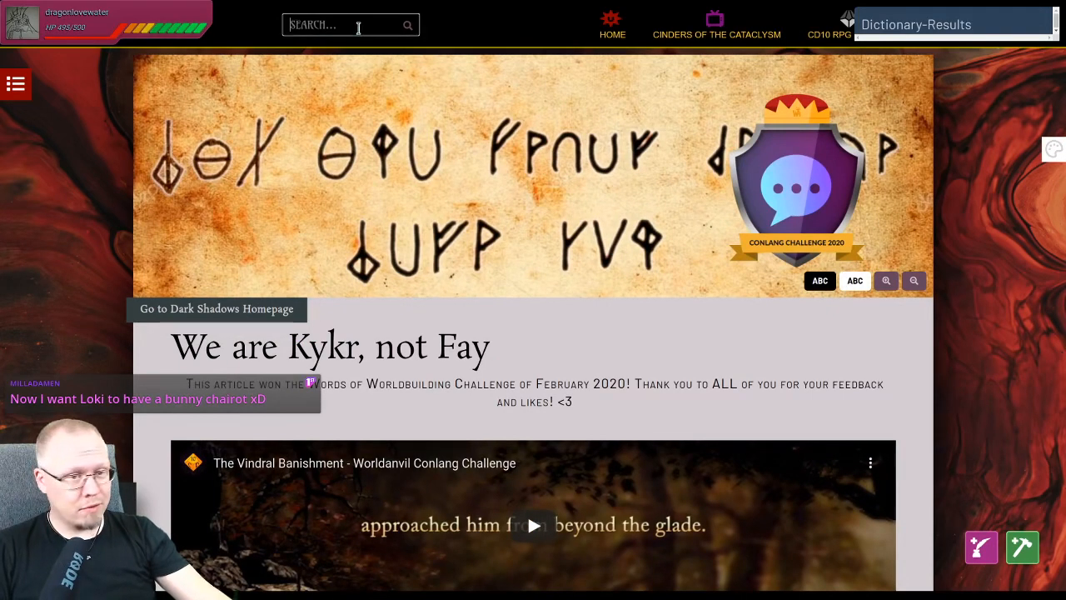
{"action": "type", "text": "QAJ<span class=\"d-none"}
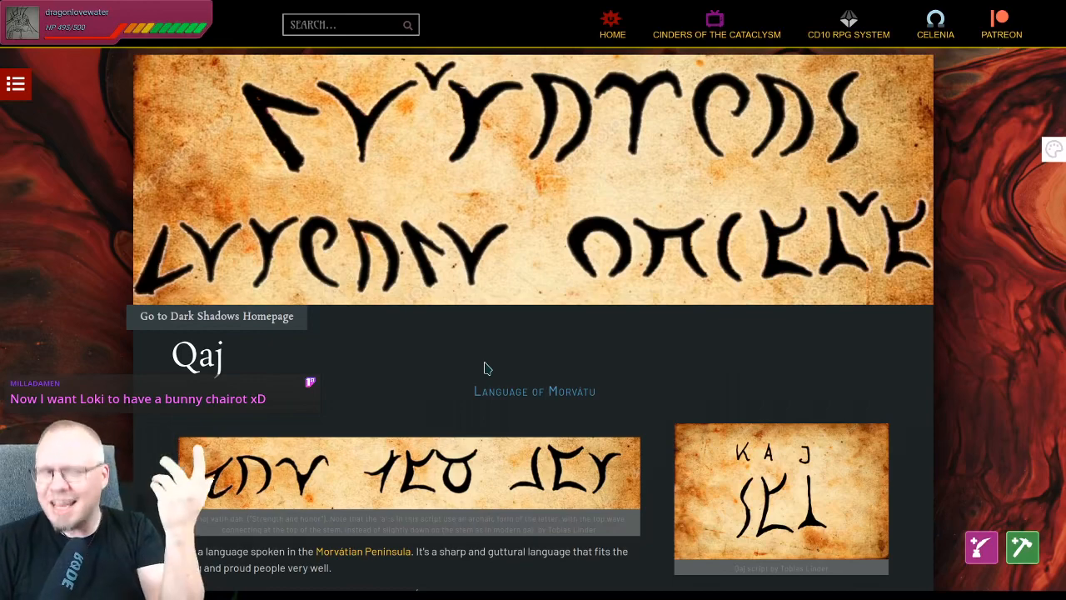
{"action": "mouse_move", "coordinate": [474, 317]}
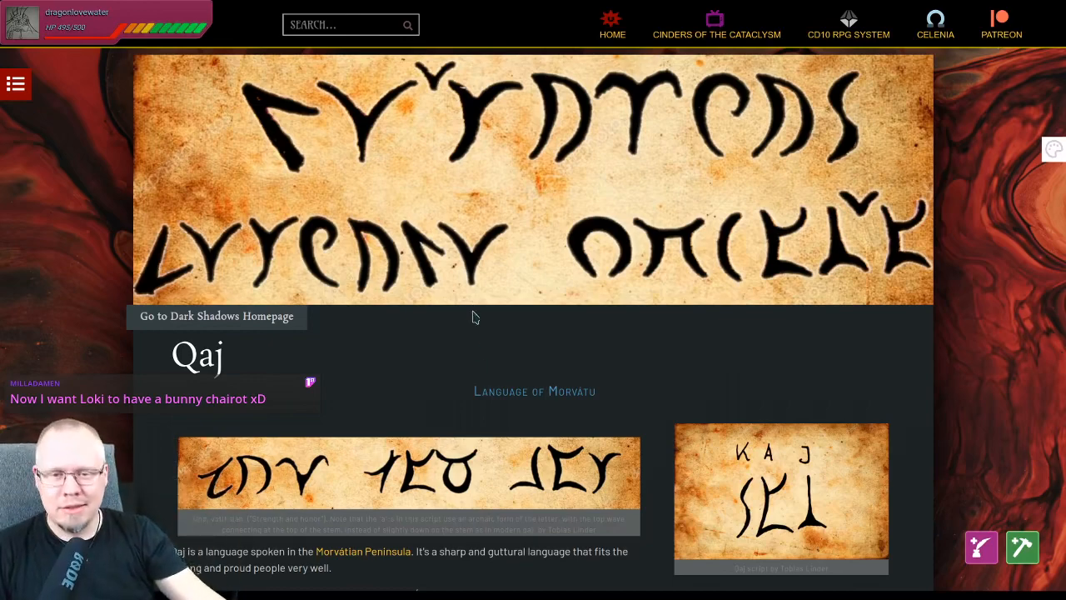
{"action": "scroll", "scroll_direction": "down", "scroll_amount": 3}
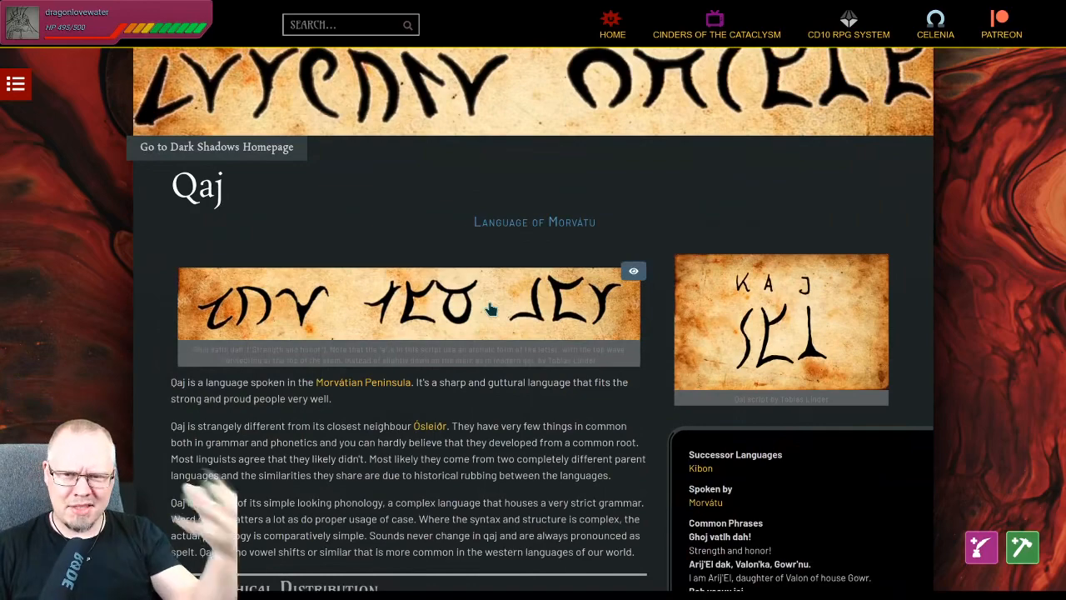
{"action": "scroll", "scroll_direction": "down", "scroll_amount": 3}
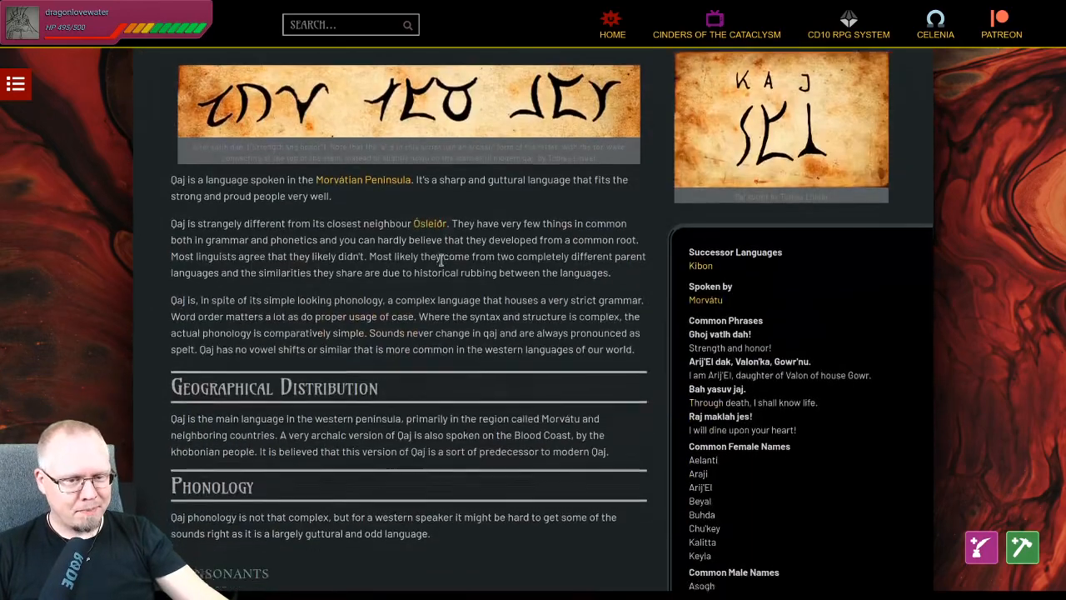
{"action": "scroll", "scroll_direction": "up", "scroll_amount": 3}
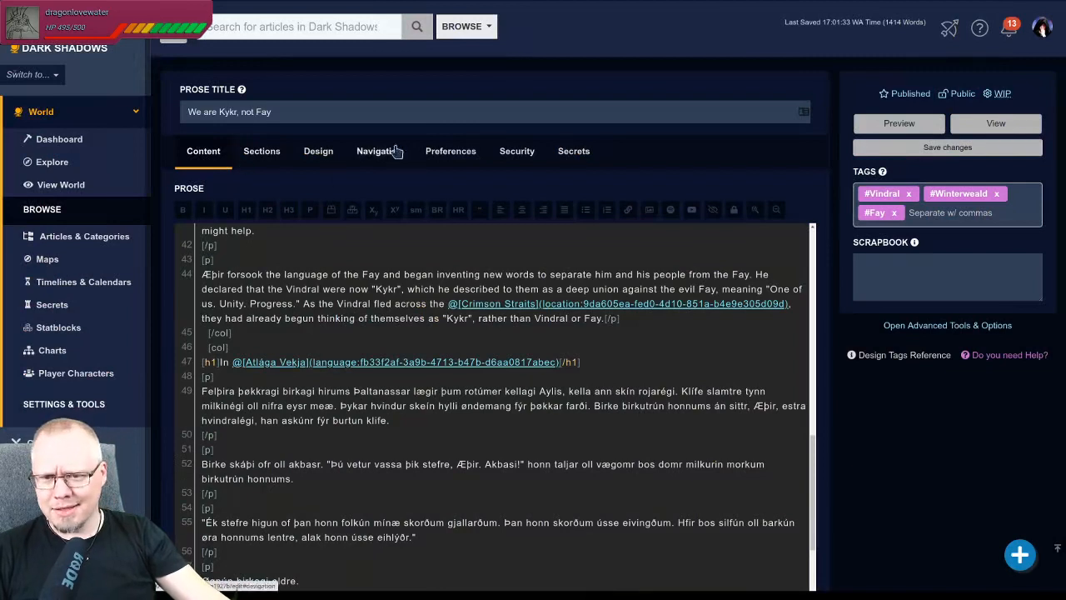
{"action": "mouse_move", "coordinate": [407, 190]}
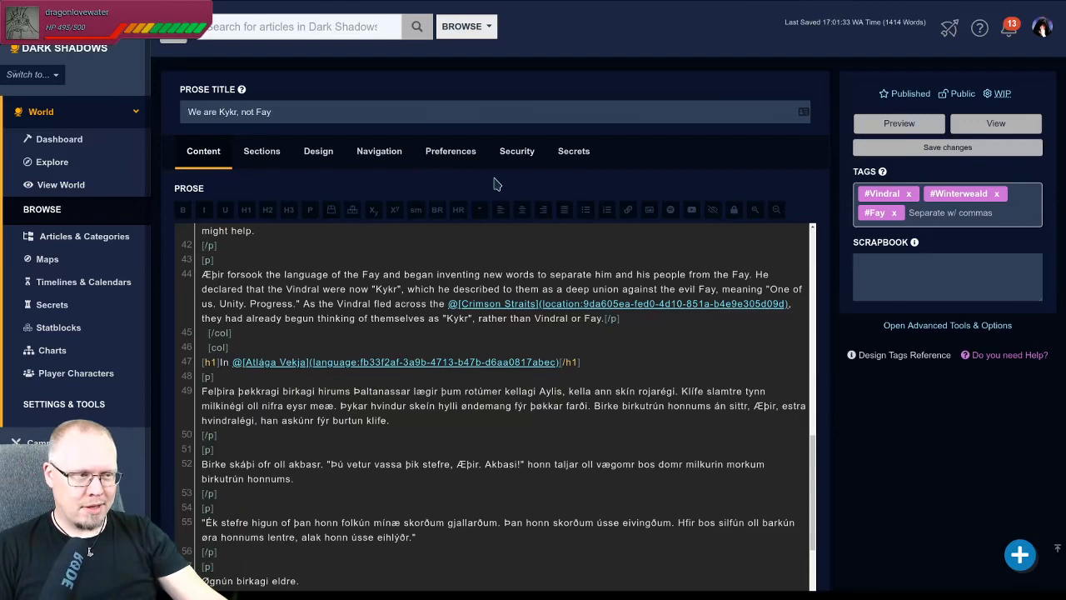
{"action": "mouse_move", "coordinate": [500, 187]}
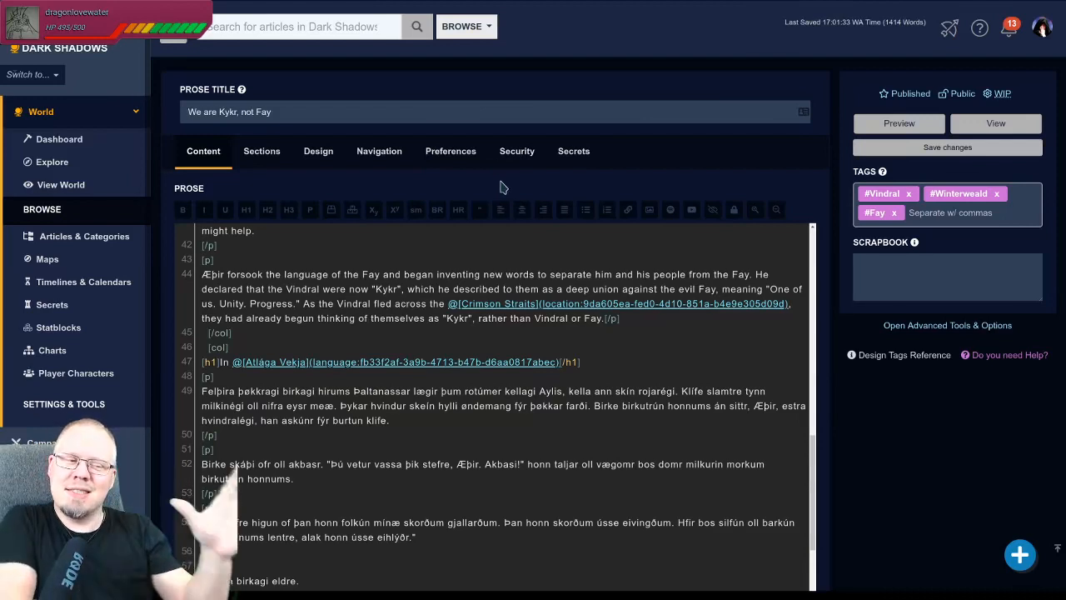
{"action": "mouse_move", "coordinate": [638, 135]}
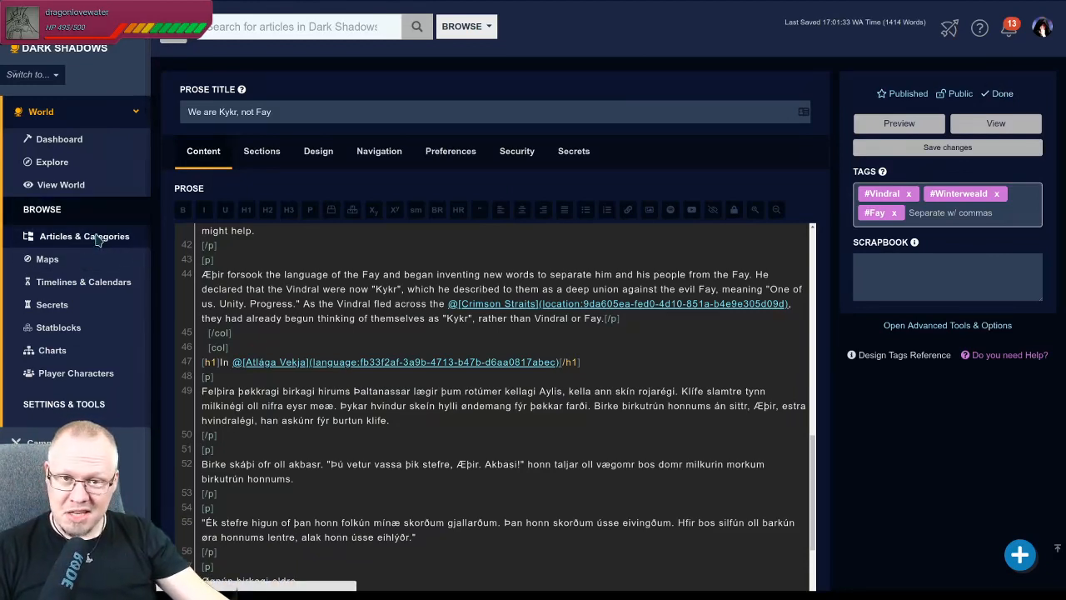
Open Articles & Categories and show the WIP Articles quick list.
{"action": "left_click", "coordinate": [84, 236]}
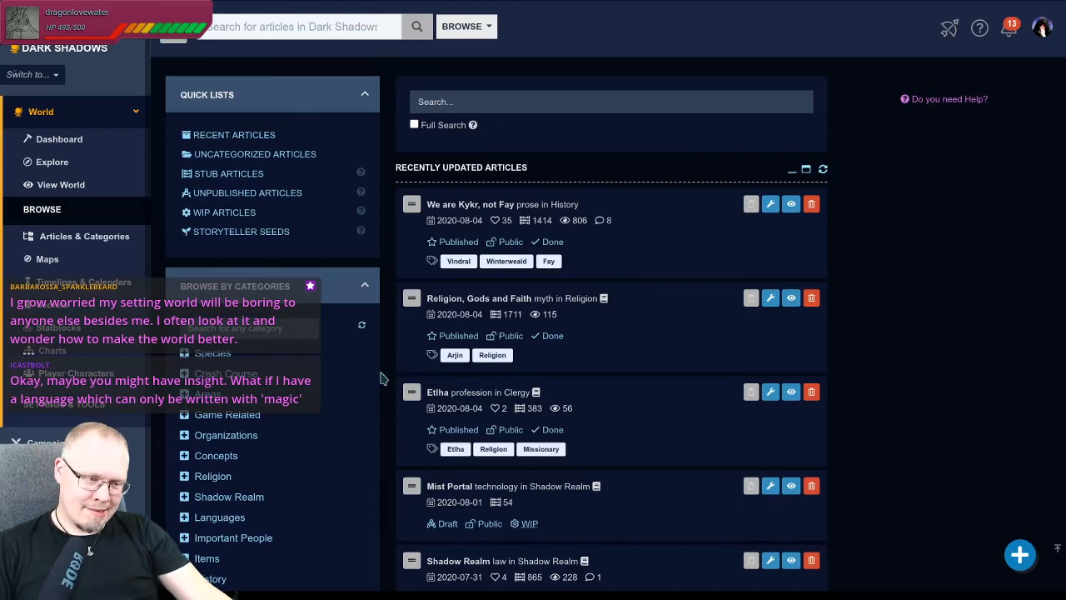
{"action": "mouse_move", "coordinate": [388, 259]}
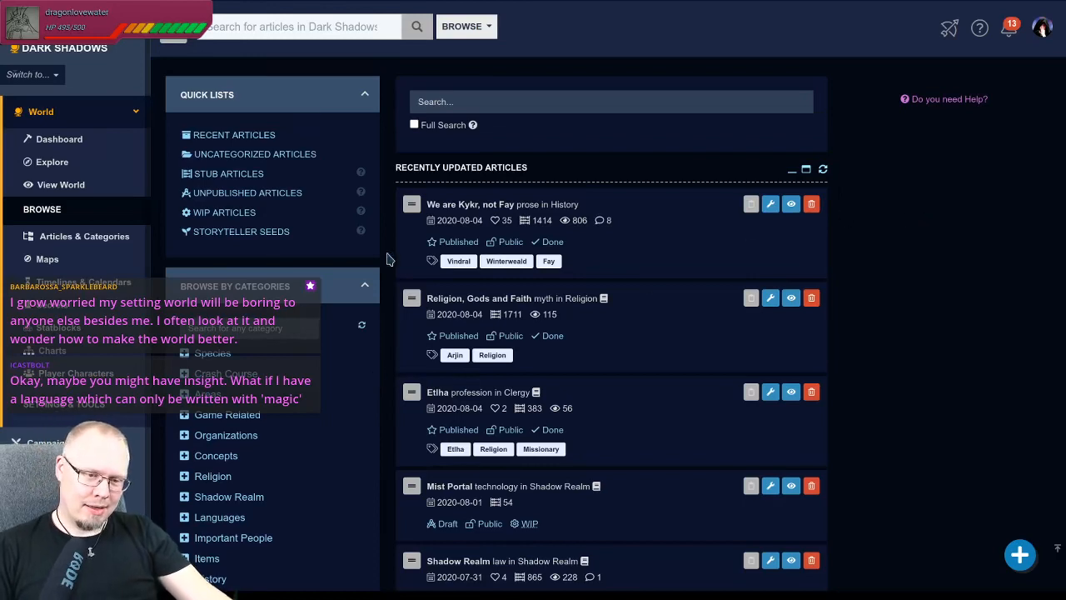
{"action": "left_click", "coordinate": [224, 212]}
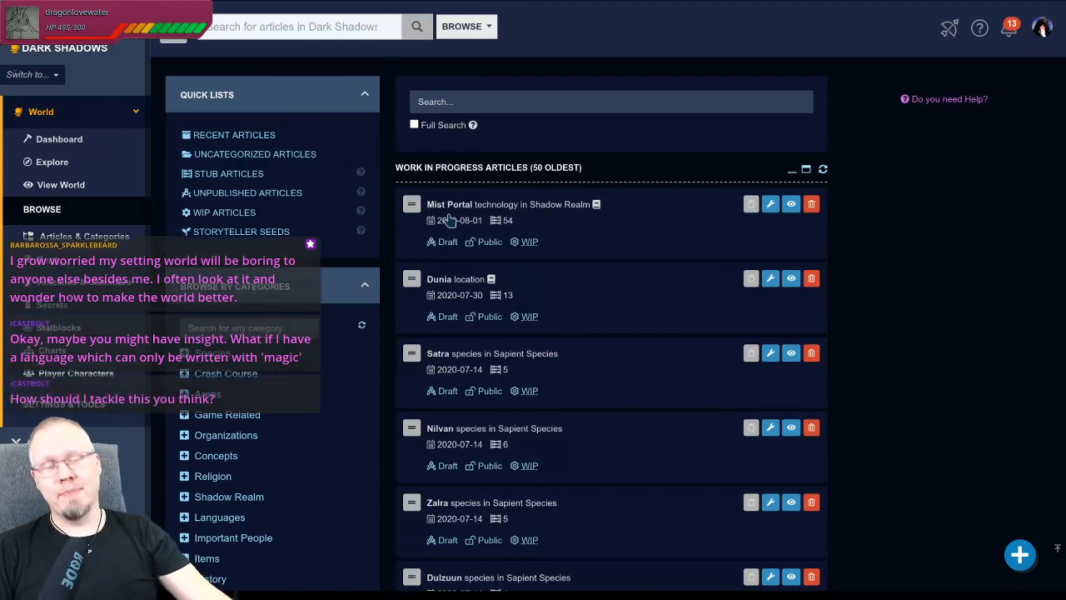
{"action": "mouse_move", "coordinate": [927, 282]}
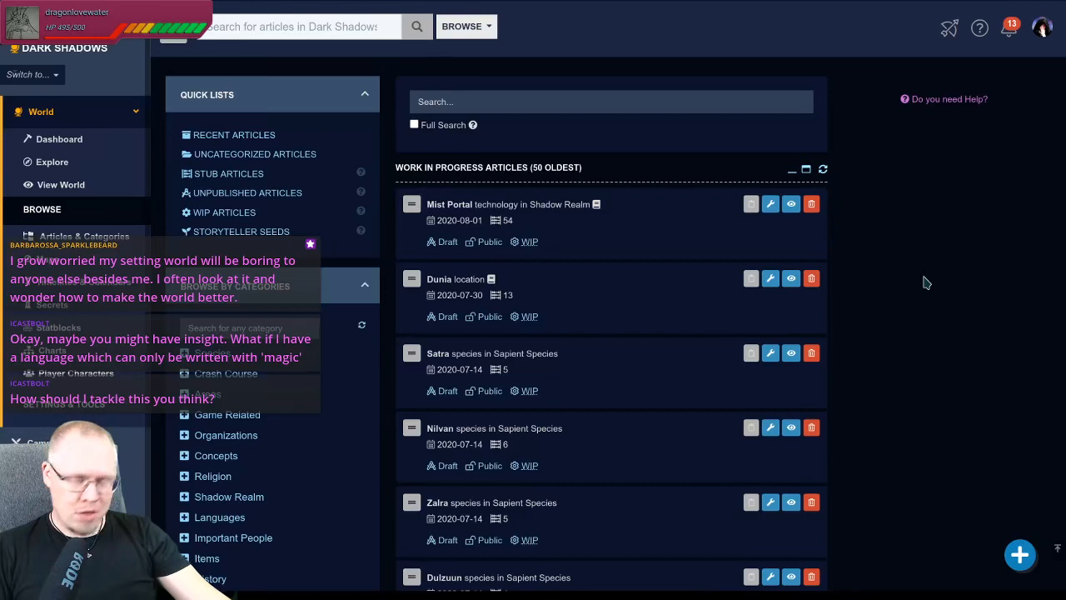
{"action": "mouse_move", "coordinate": [922, 284]}
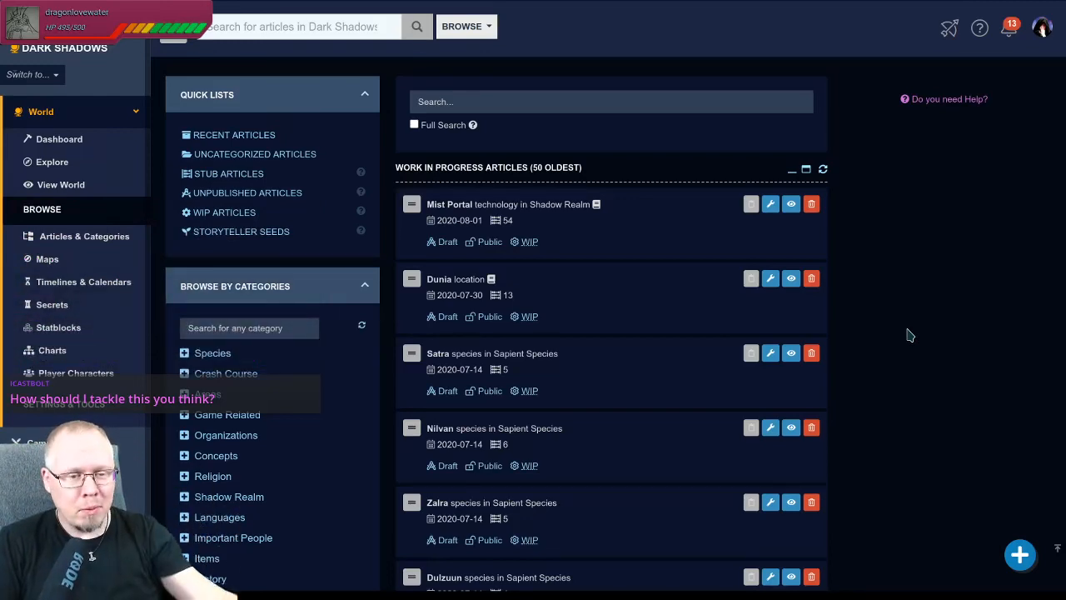
{"action": "mouse_move", "coordinate": [907, 208]}
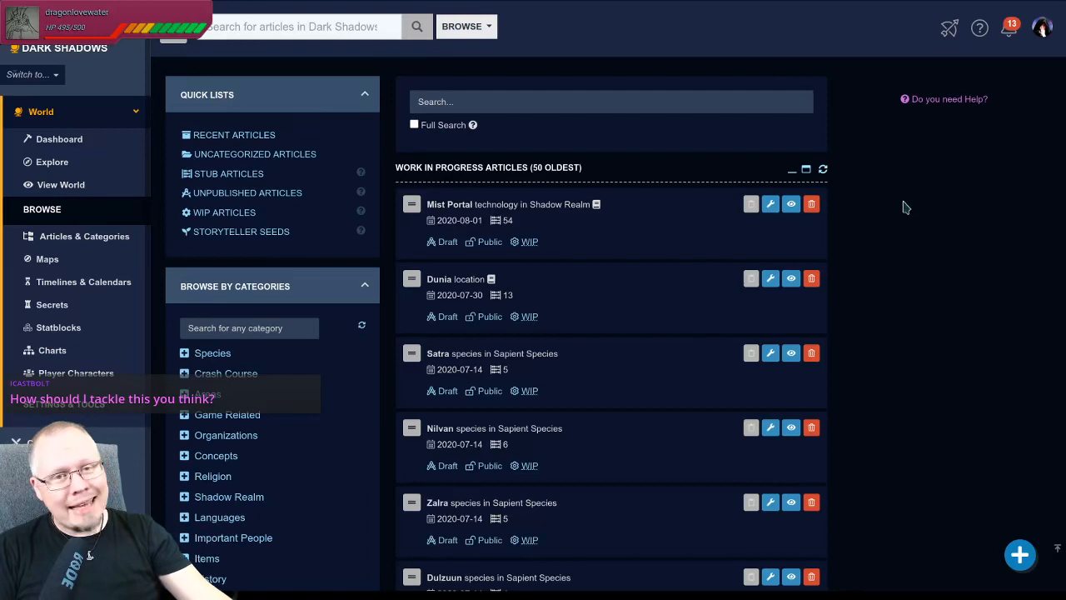
{"action": "mouse_move", "coordinate": [858, 189]}
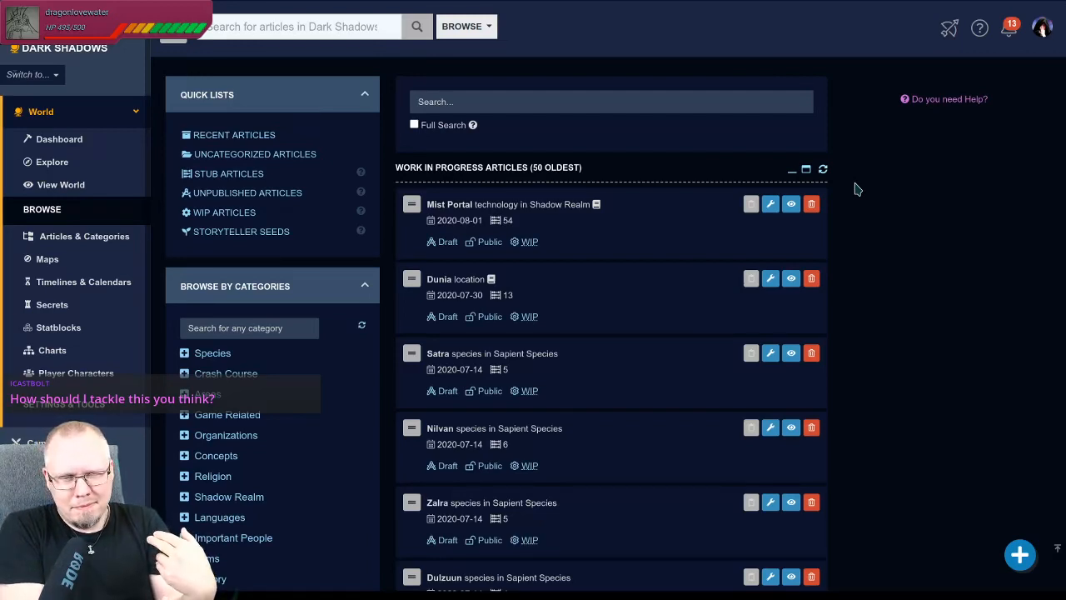
{"action": "mouse_move", "coordinate": [889, 211]}
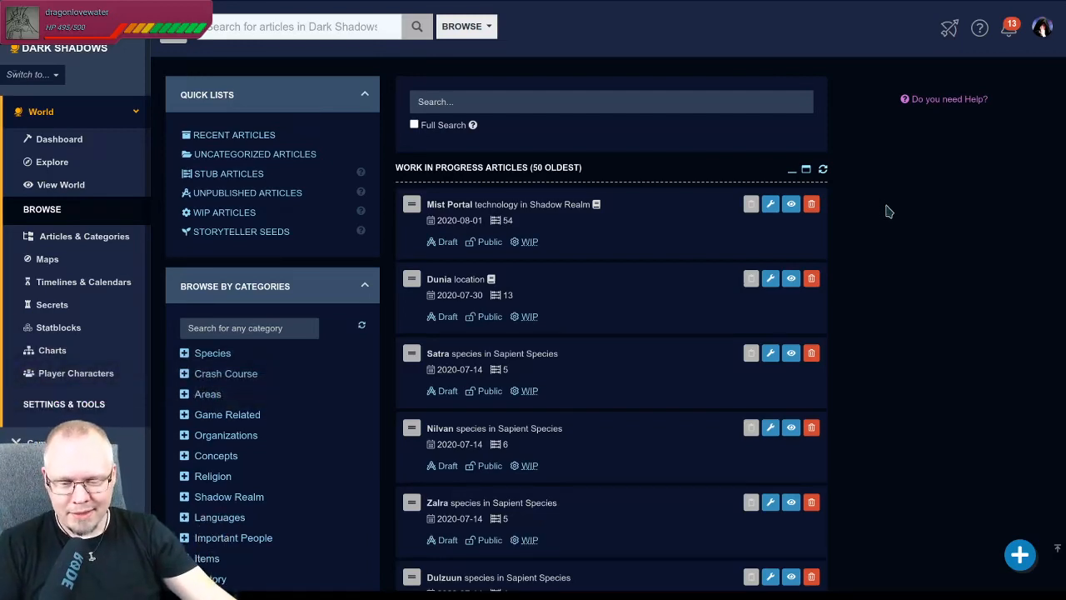
{"action": "mouse_move", "coordinate": [897, 216]}
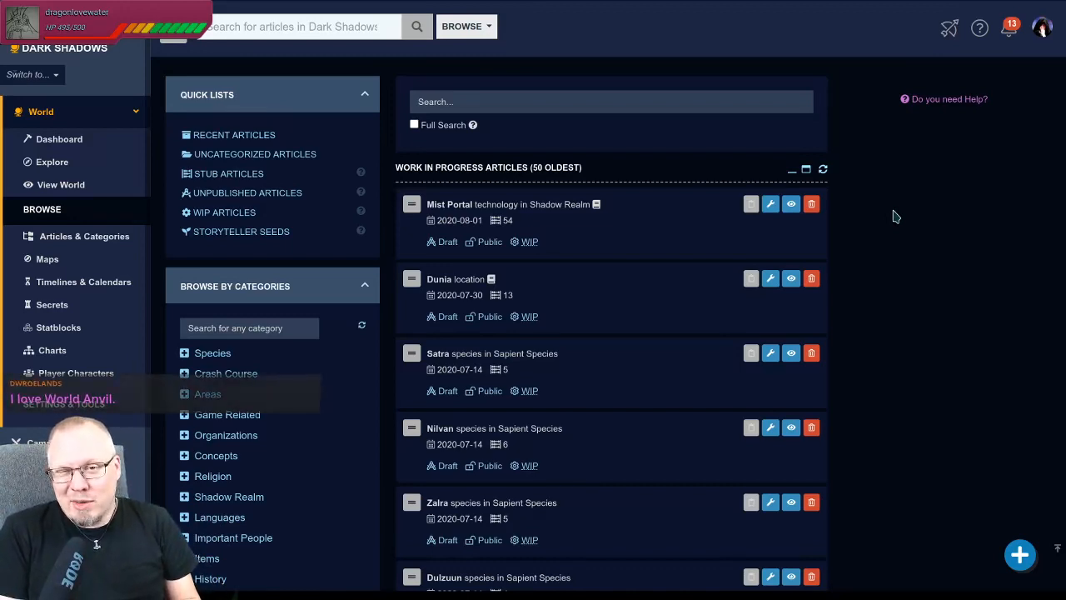
{"action": "mouse_move", "coordinate": [914, 197]}
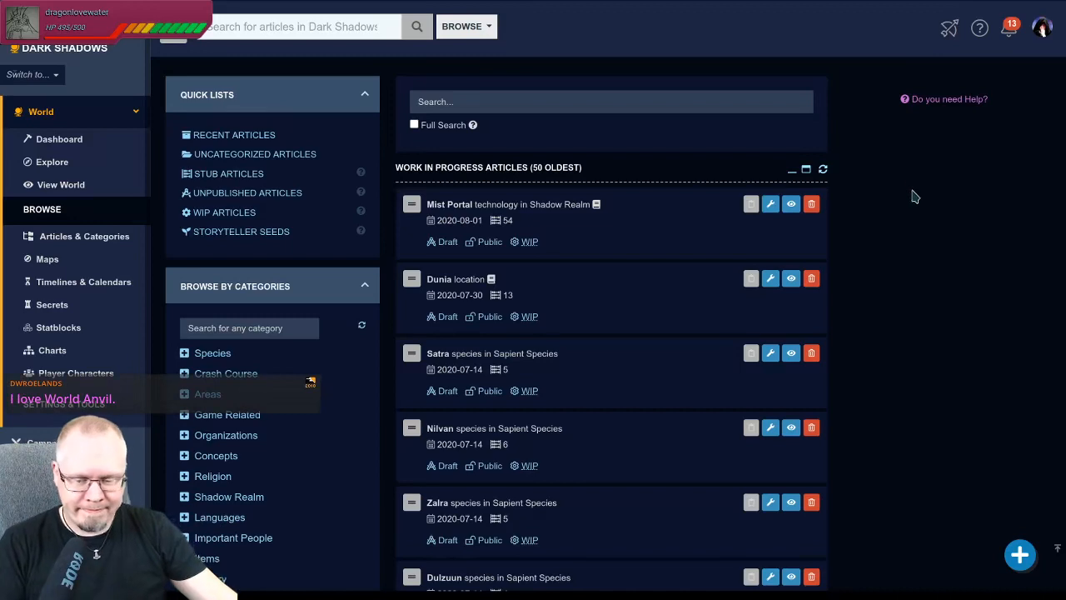
{"action": "scroll", "scroll_direction": "down", "scroll_amount": 3}
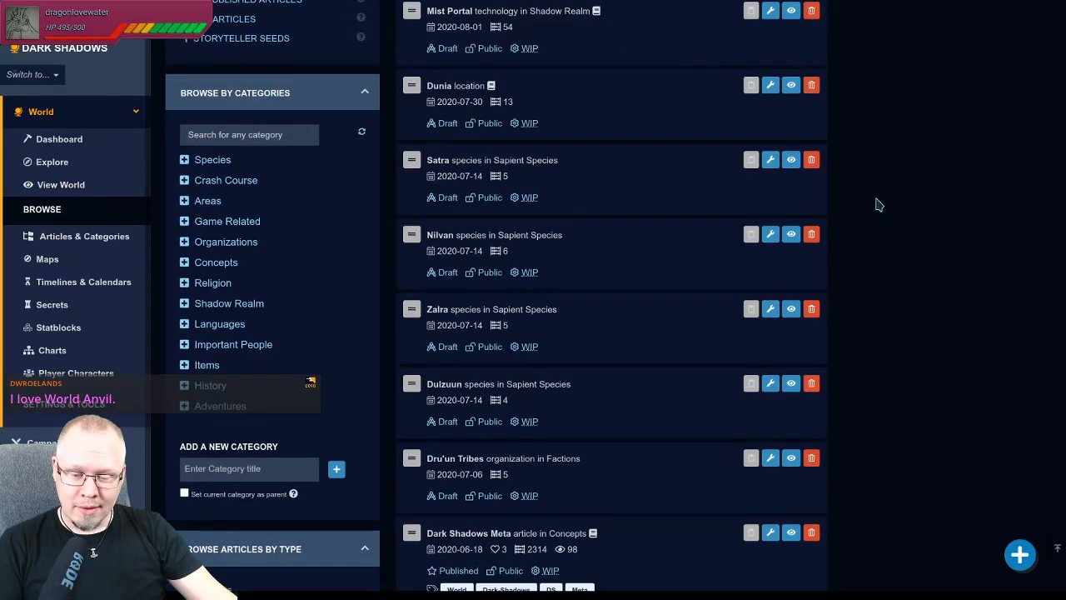
{"action": "mouse_move", "coordinate": [882, 210]}
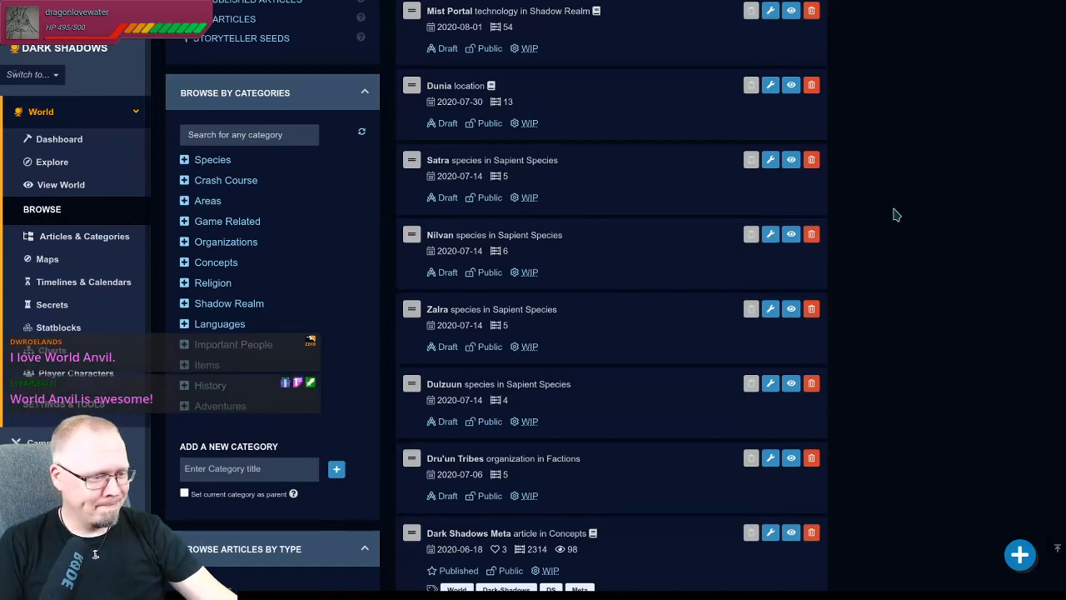
{"action": "mouse_move", "coordinate": [884, 228]}
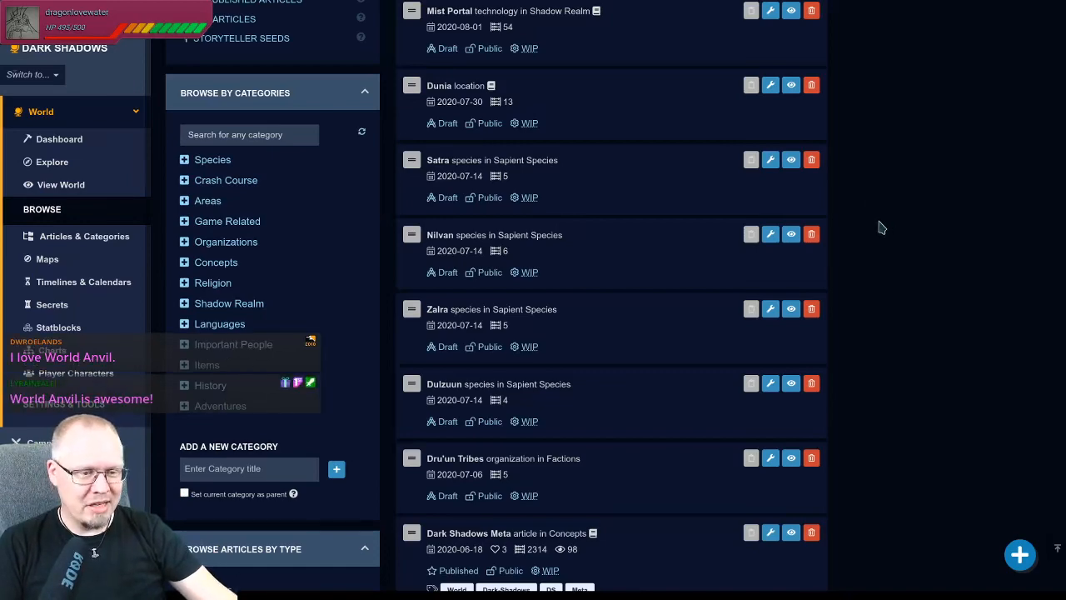
{"action": "scroll", "scroll_direction": "down", "scroll_amount": 3}
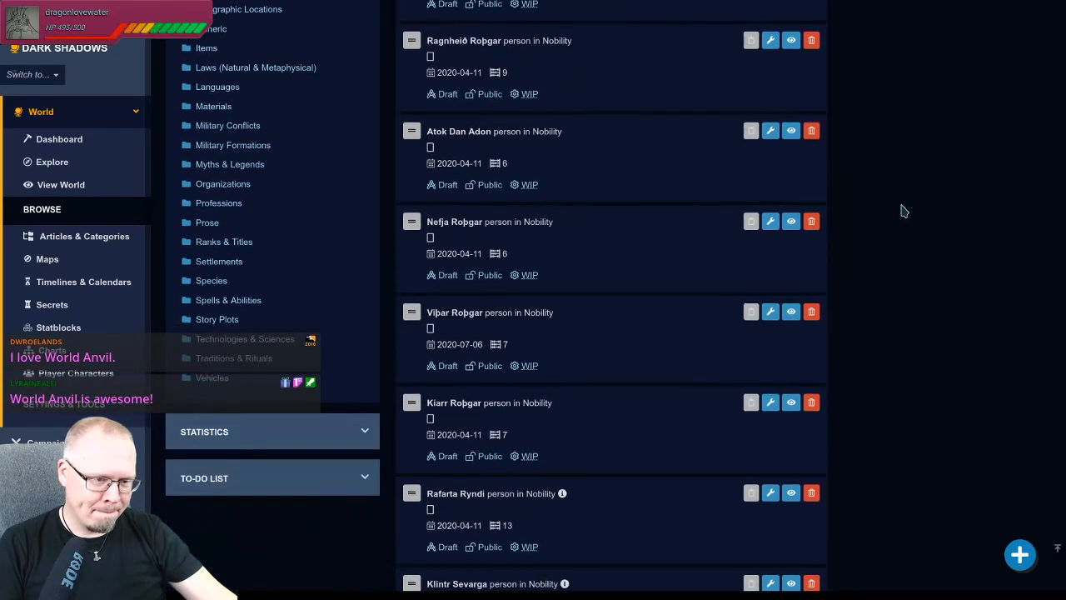
{"action": "scroll", "scroll_direction": "down", "scroll_amount": 3}
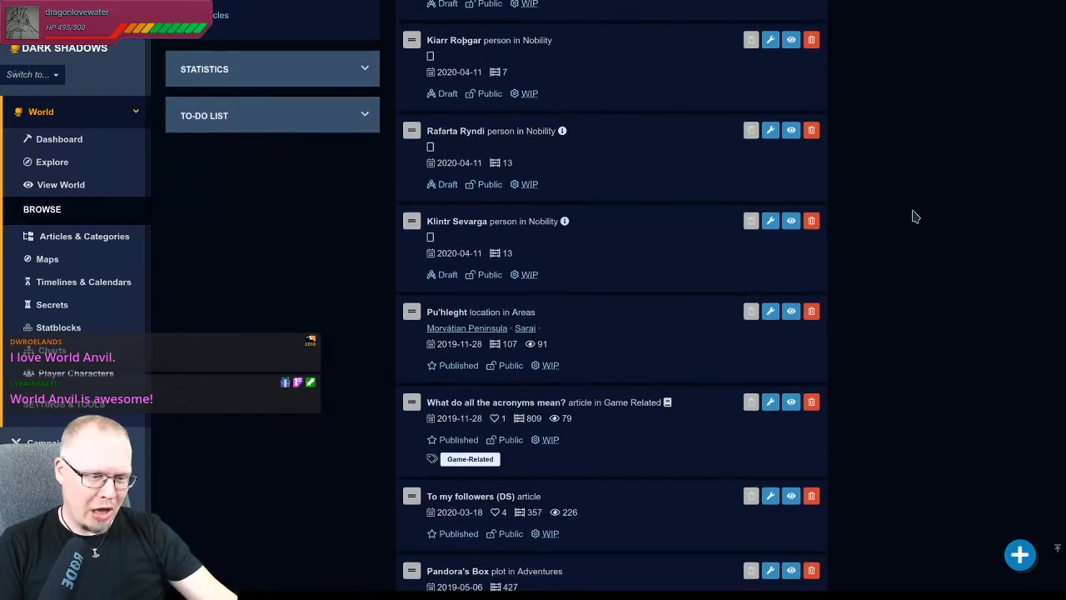
{"action": "mouse_move", "coordinate": [842, 256]}
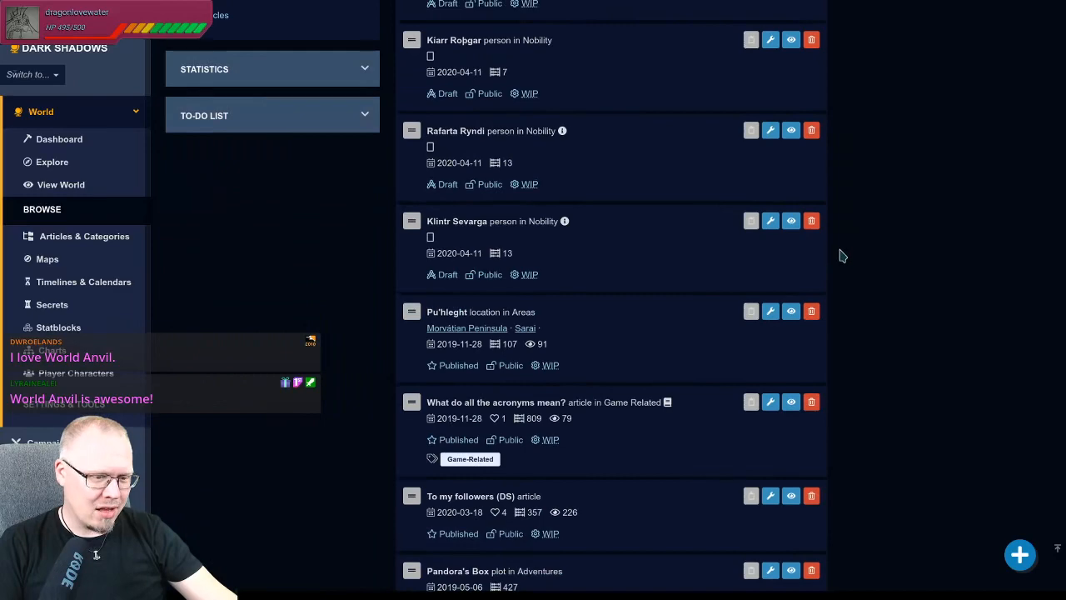
{"action": "mouse_move", "coordinate": [771, 311]}
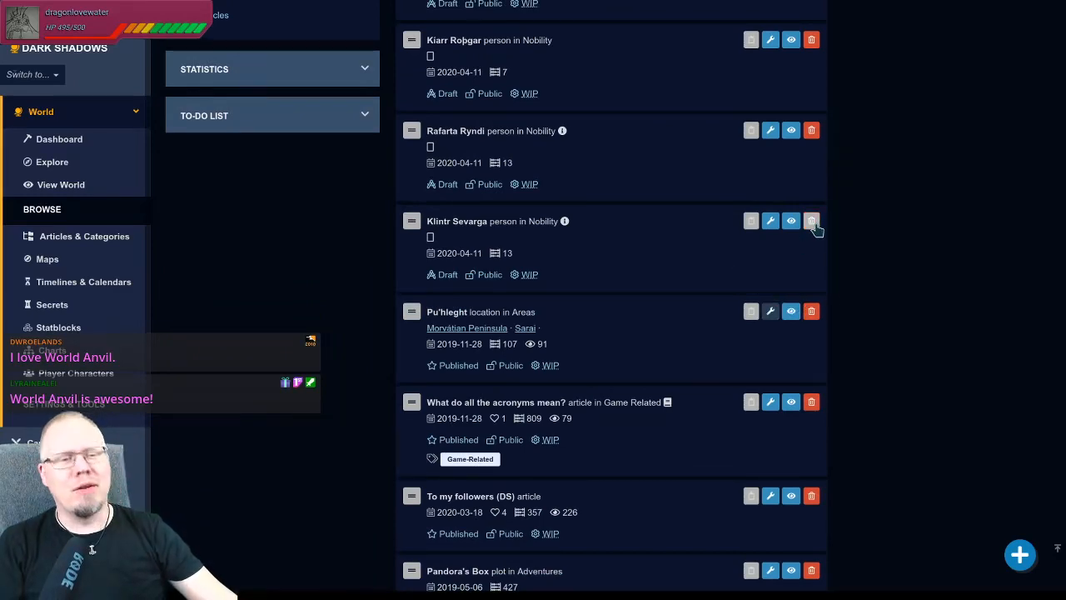
{"action": "left_click", "coordinate": [770, 311]}
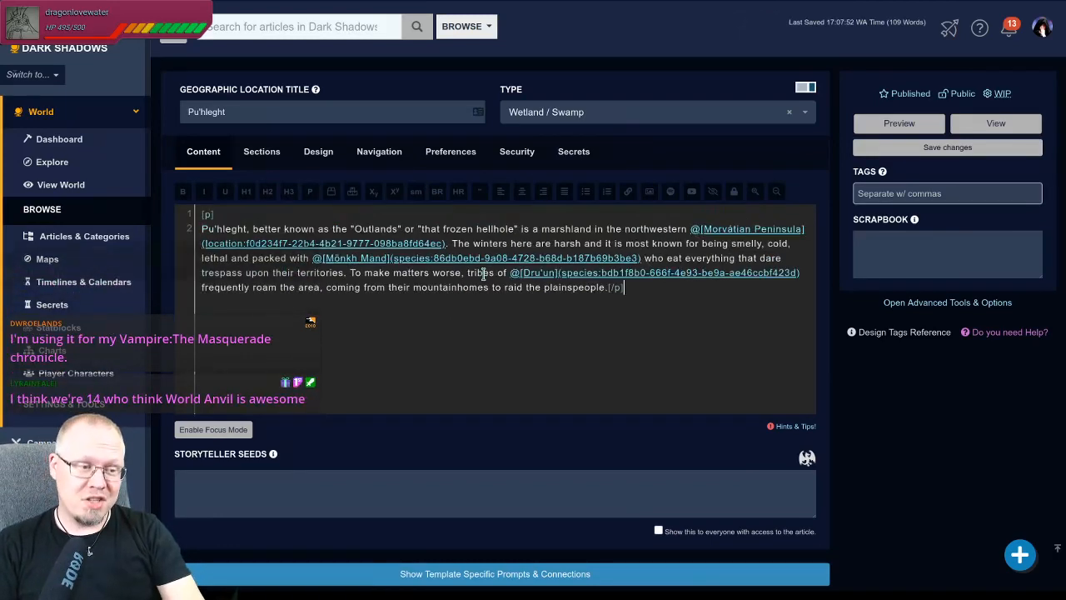
{"action": "key", "text": "Enter"}
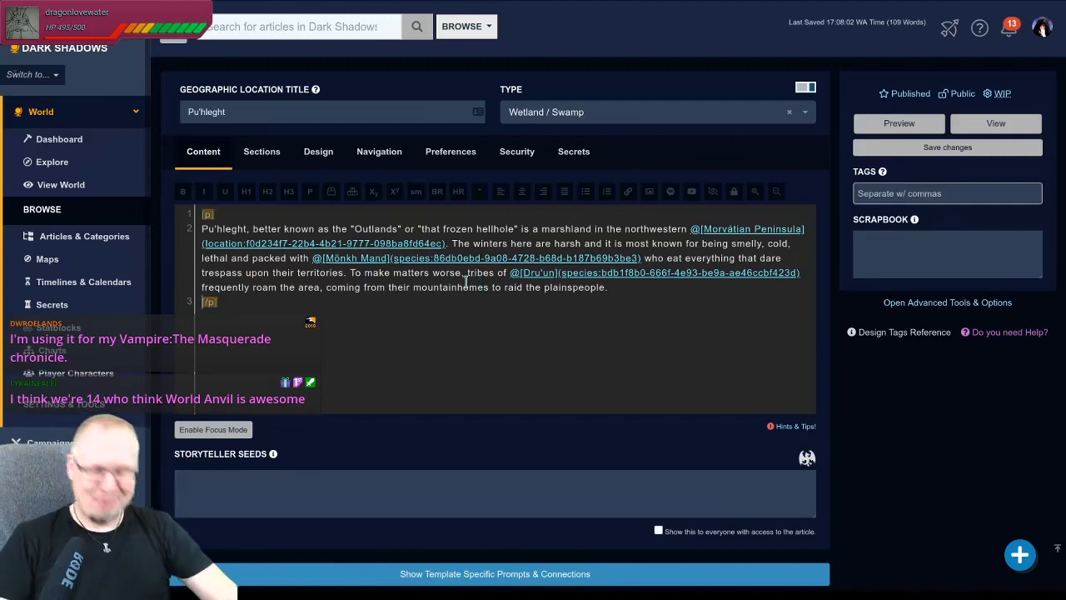
{"action": "mouse_move", "coordinate": [462, 334]}
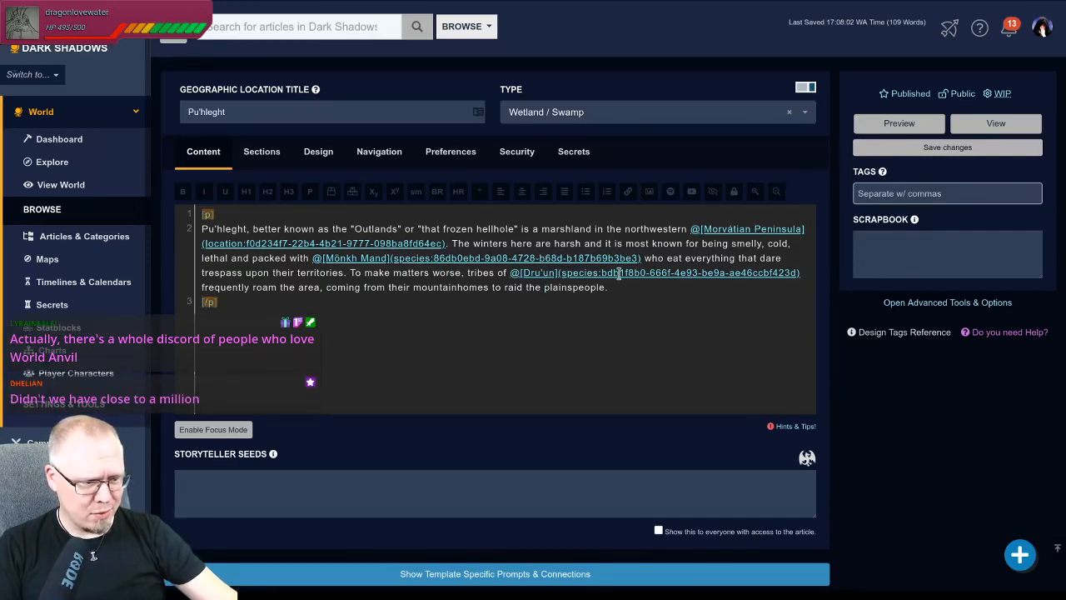
{"action": "mouse_move", "coordinate": [416, 336]}
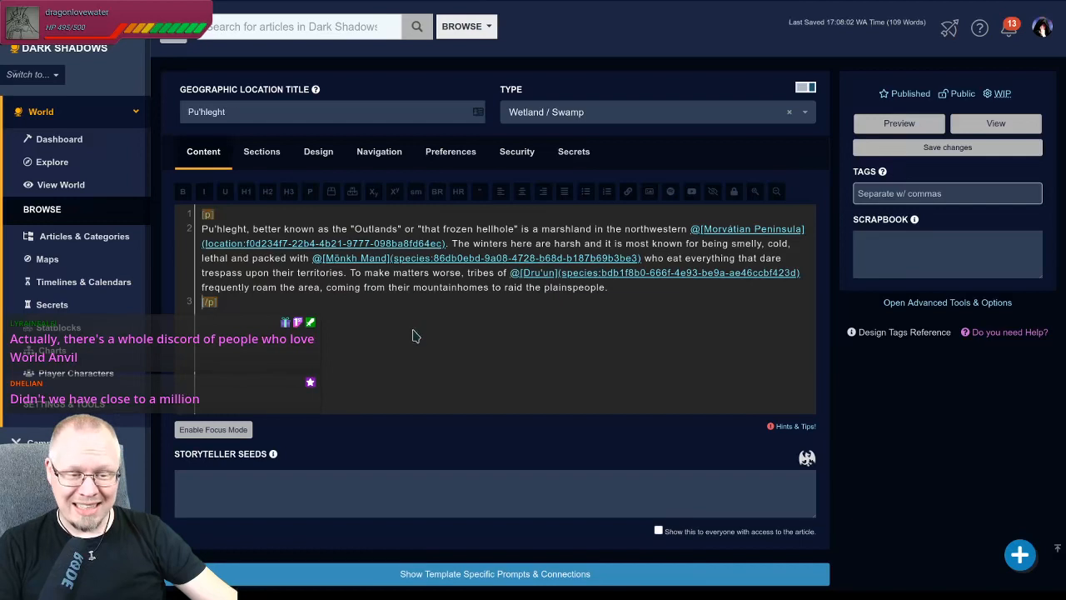
{"action": "mouse_move", "coordinate": [425, 364]}
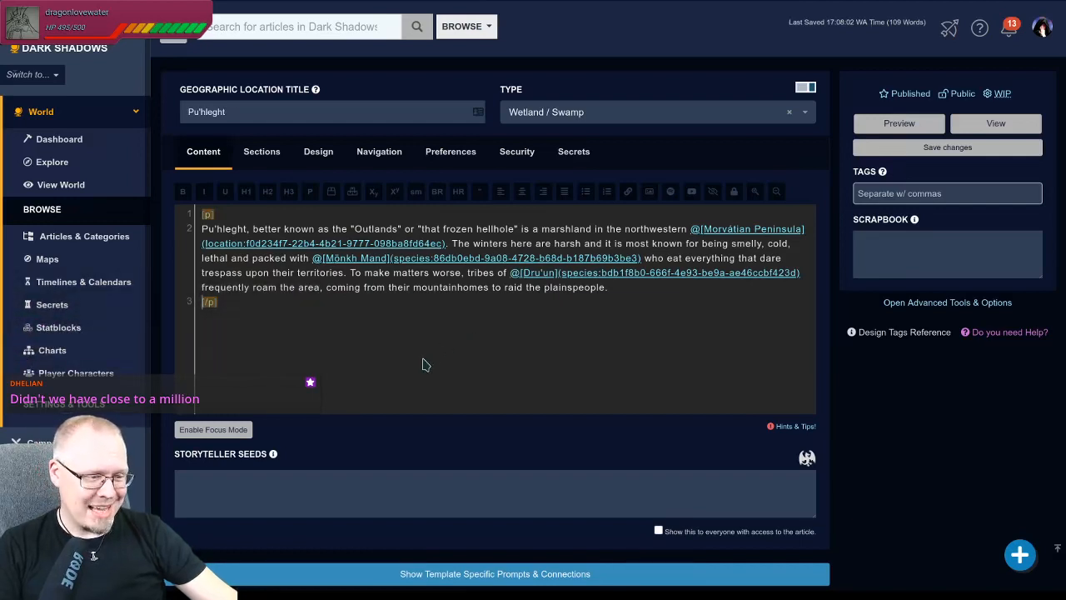
{"action": "mouse_move", "coordinate": [417, 365]}
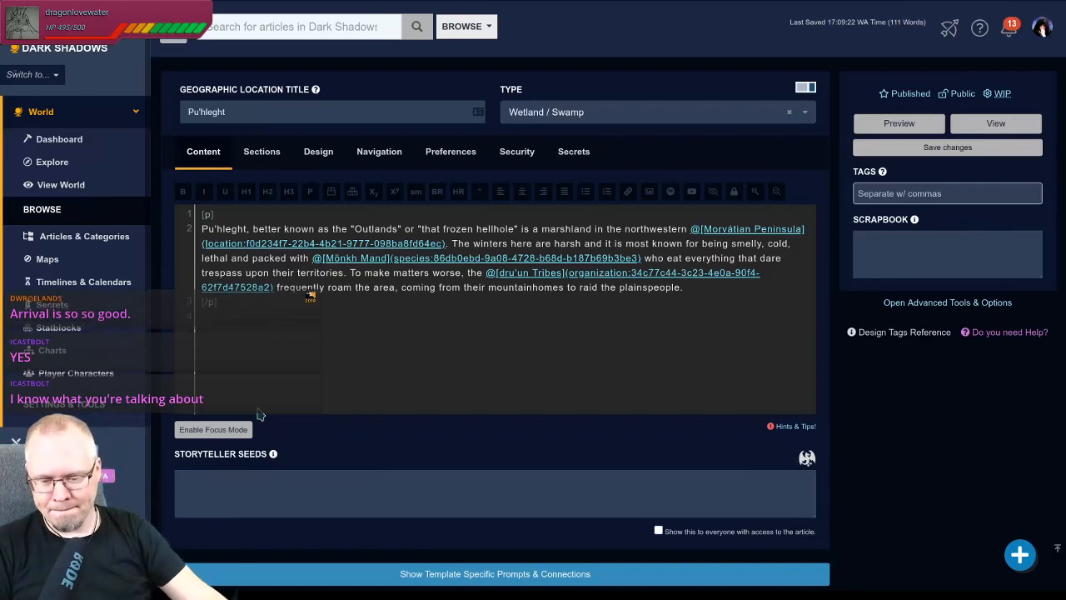
{"action": "mouse_move", "coordinate": [283, 413]}
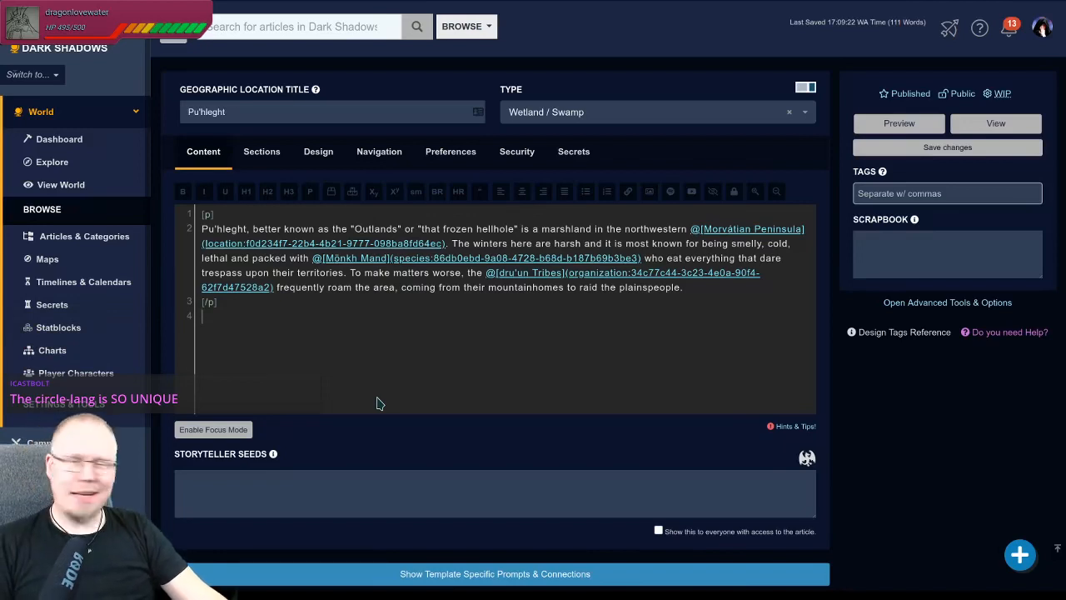
{"action": "mouse_move", "coordinate": [381, 401]}
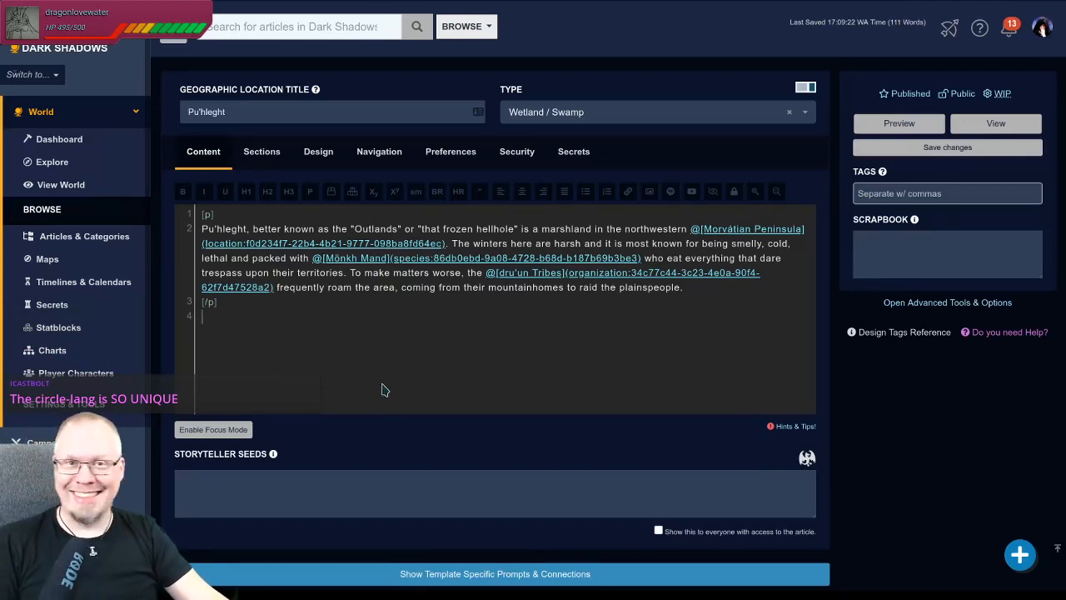
{"action": "mouse_move", "coordinate": [375, 373]}
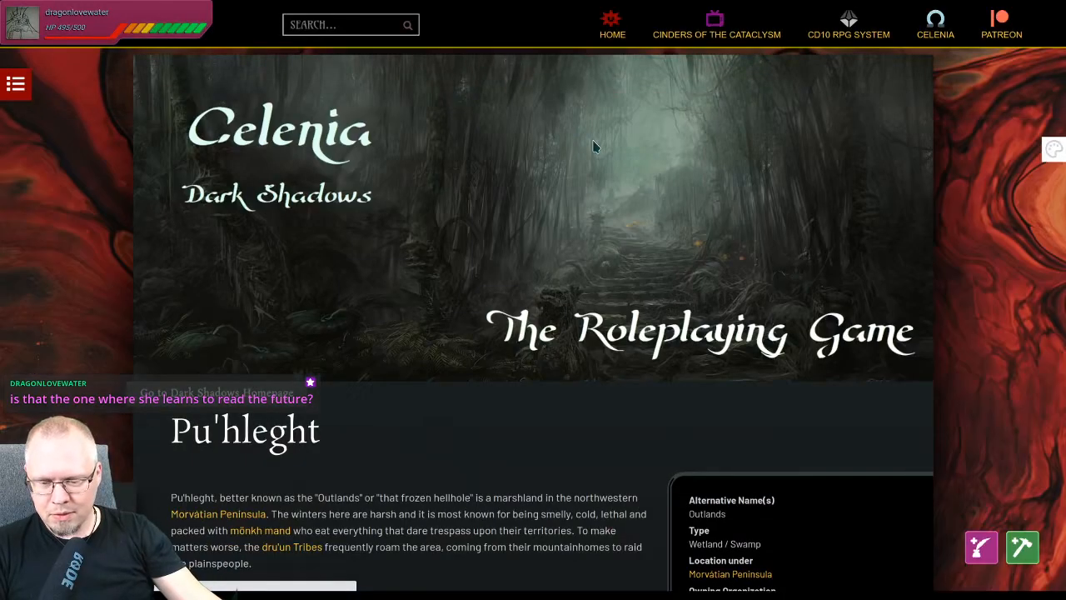
{"action": "mouse_move", "coordinate": [535, 248]}
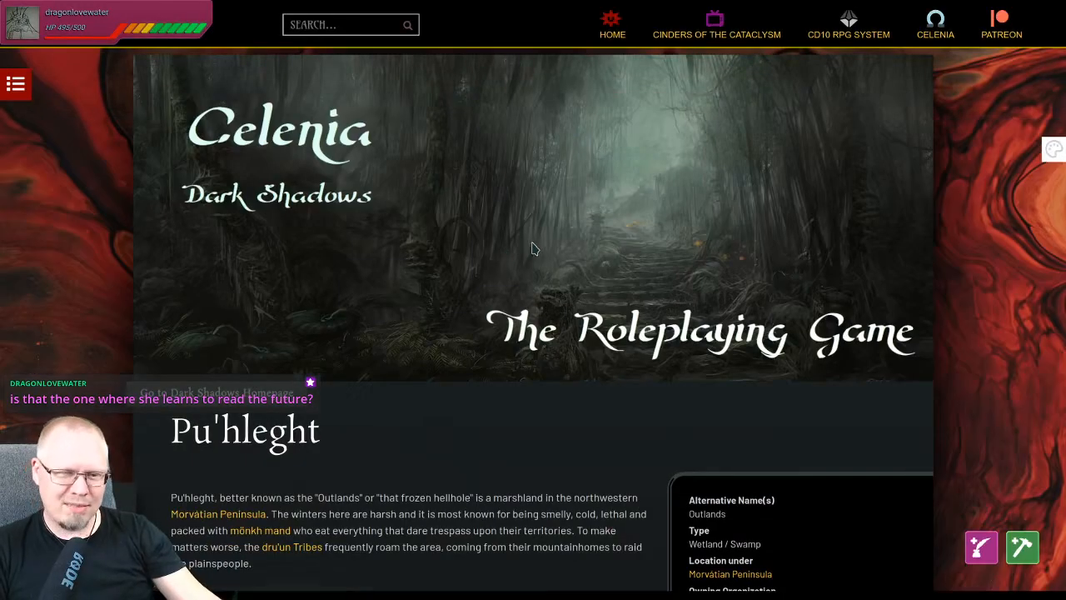
{"action": "mouse_move", "coordinate": [550, 239]}
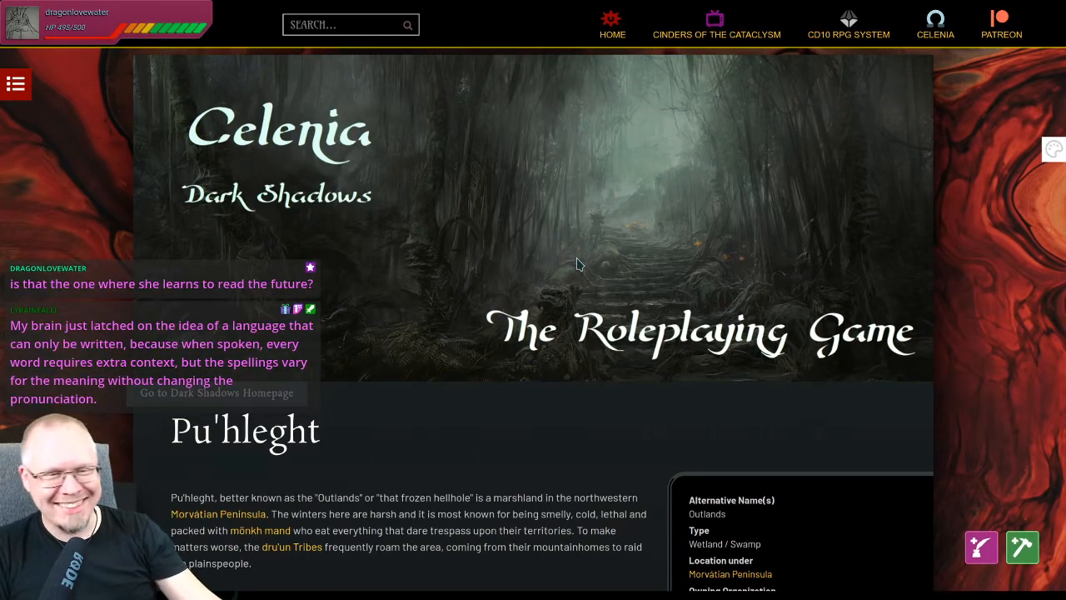
Scroll the published Pu'hleght page to its sidebar: Outlands alias, Sarai organization, Dru'un species.
{"action": "scroll", "scroll_direction": "down", "scroll_amount": 3}
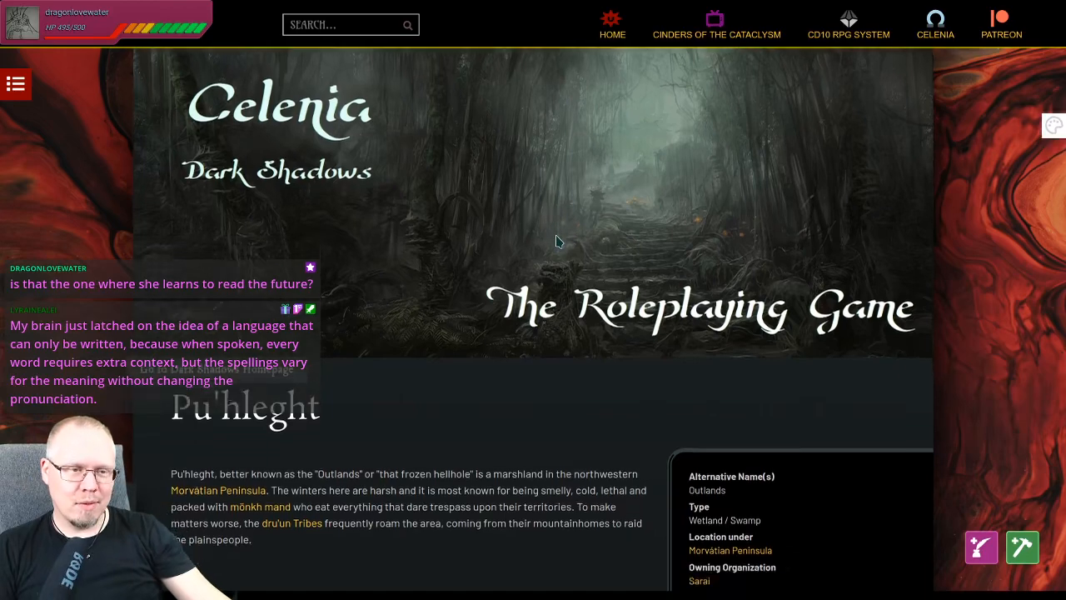
{"action": "scroll", "scroll_direction": "down", "scroll_amount": 3}
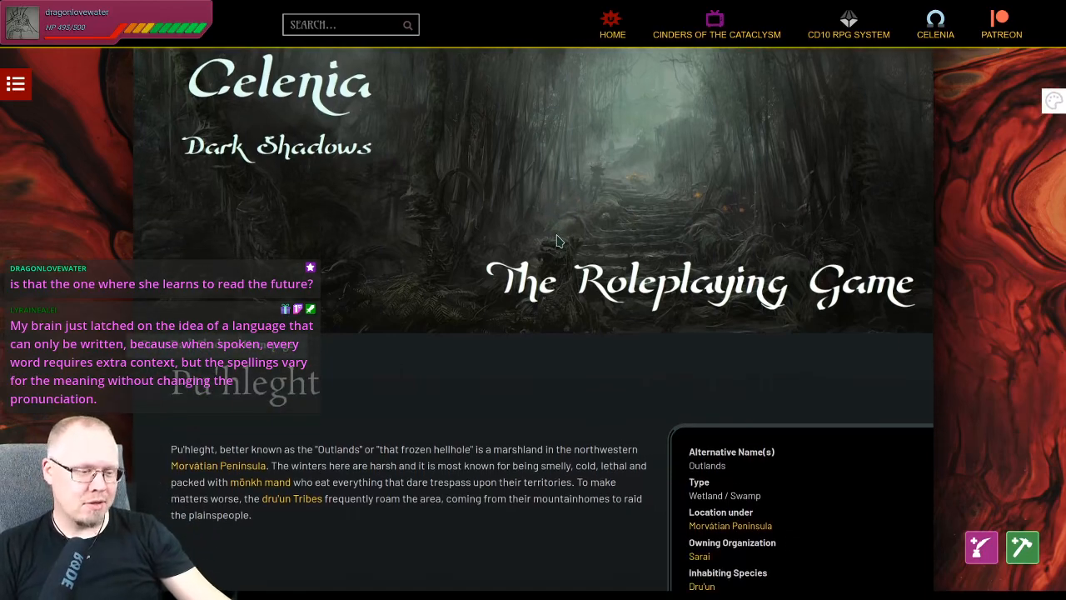
{"action": "scroll", "scroll_direction": "down", "scroll_amount": 3}
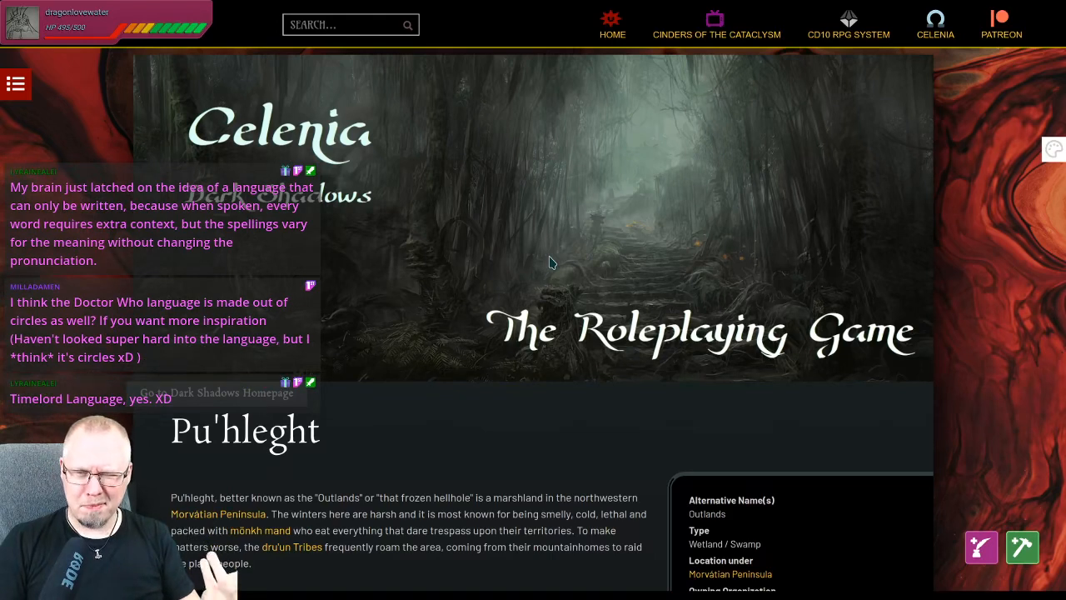
{"action": "mouse_move", "coordinate": [466, 202]}
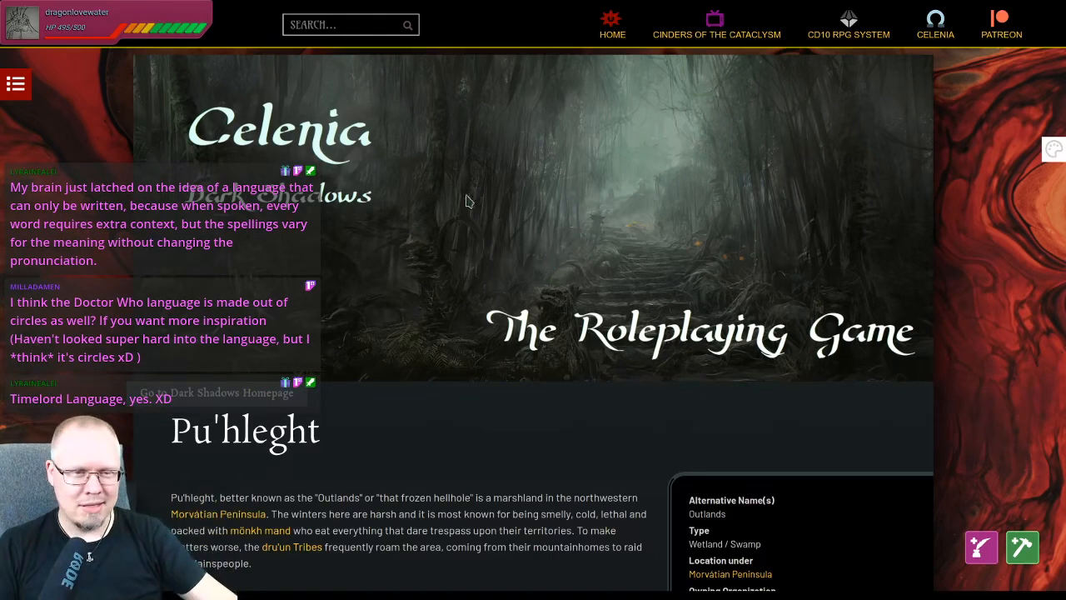
{"action": "mouse_move", "coordinate": [260, 91]}
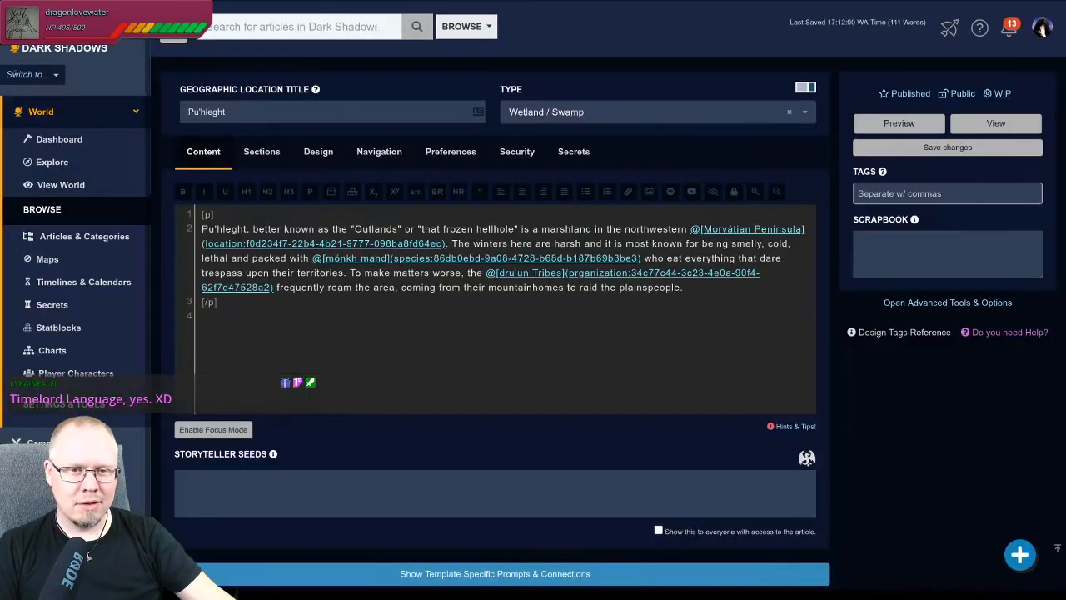
{"action": "mouse_move", "coordinate": [441, 353]}
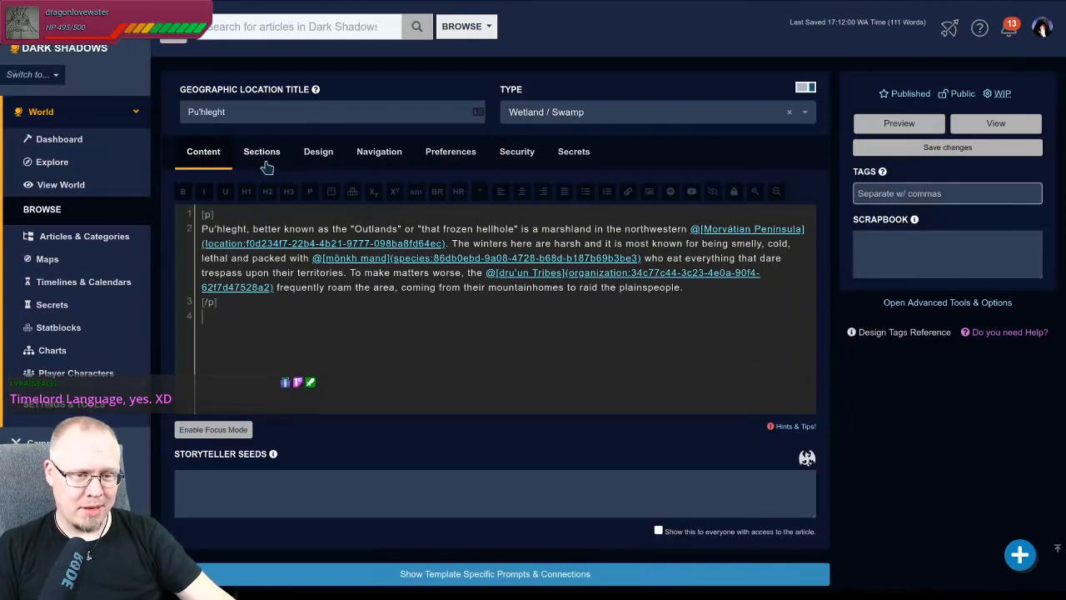
Start the Design excerpt: 'Pu'hleght is a cold wetland in the northern Morvátian Peninsula.'.
{"action": "left_click", "coordinate": [318, 151]}
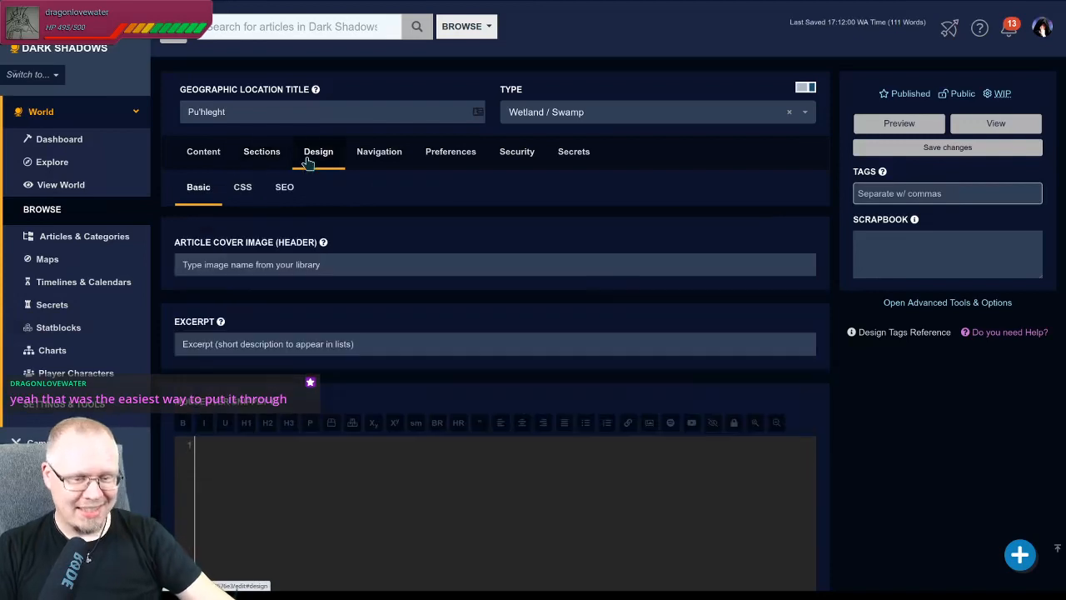
{"action": "left_click", "coordinate": [393, 344]}
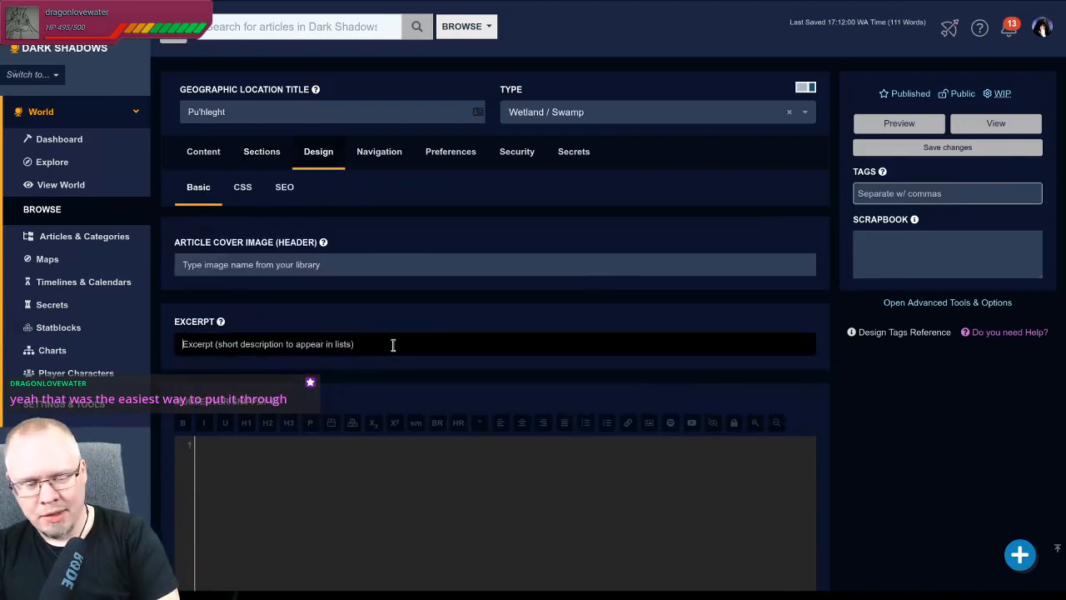
{"action": "type", "text": "Puhle"}
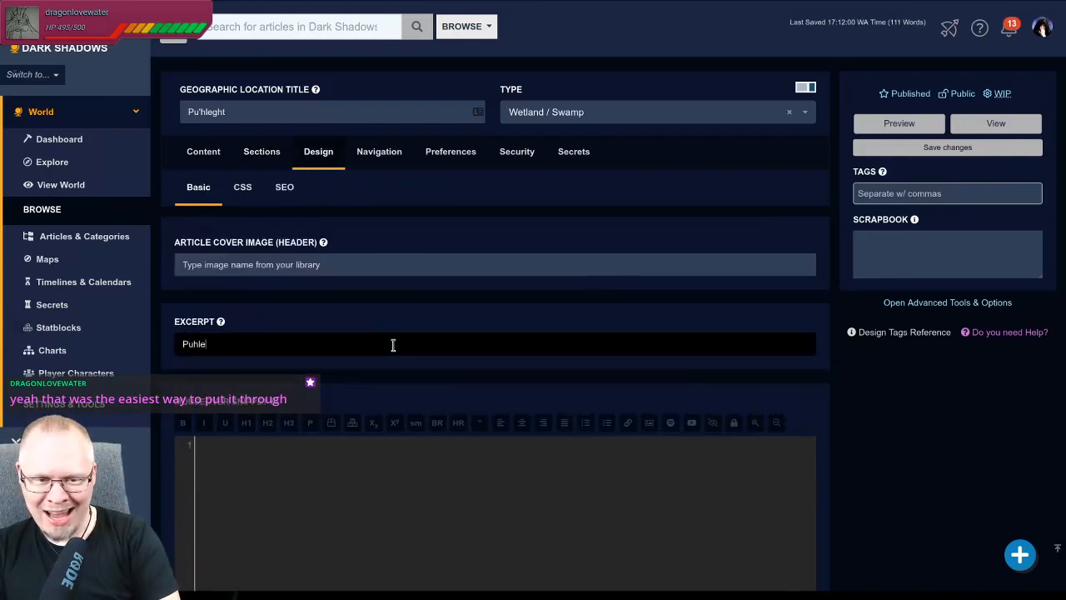
{"action": "type", "text": "ght"}
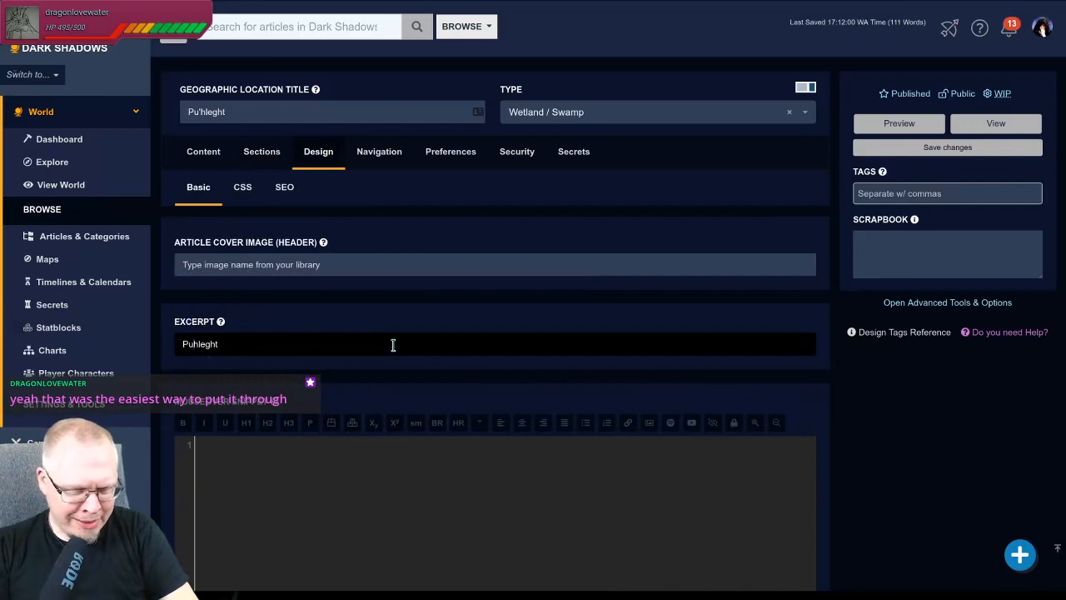
{"action": "type", "text": "Pu'hleght"}
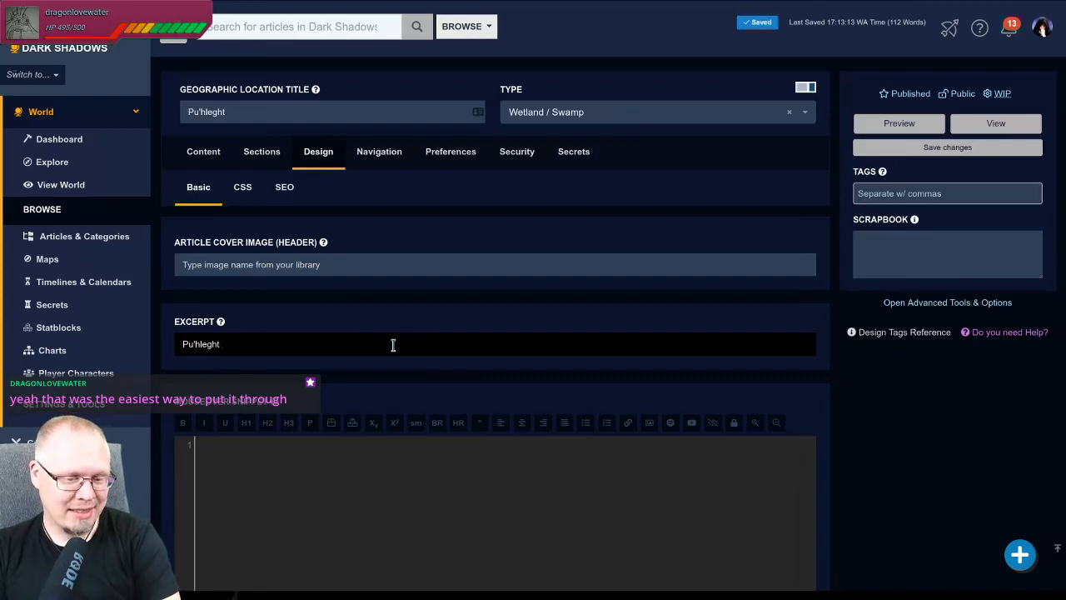
{"action": "type", "text": "is a"}
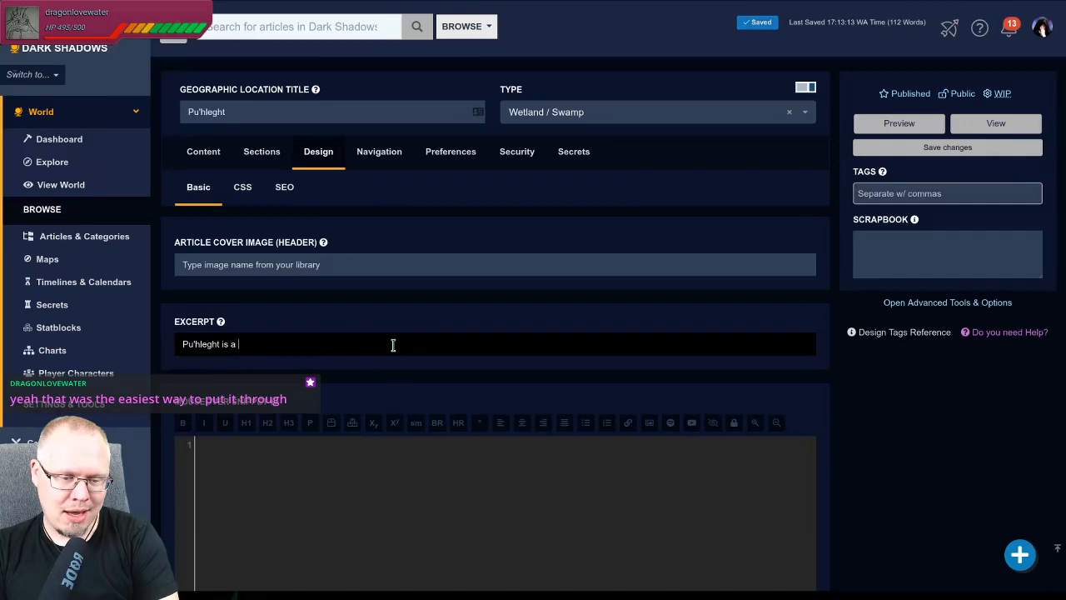
{"action": "type", "text": "cold"}
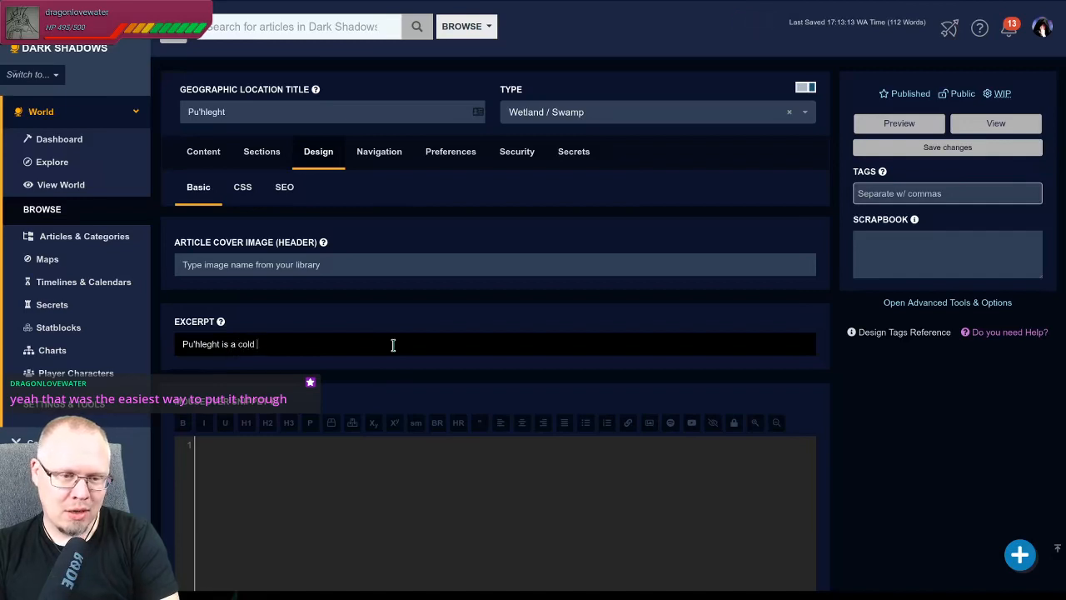
{"action": "type", "text": "wetland in the northwestern"}
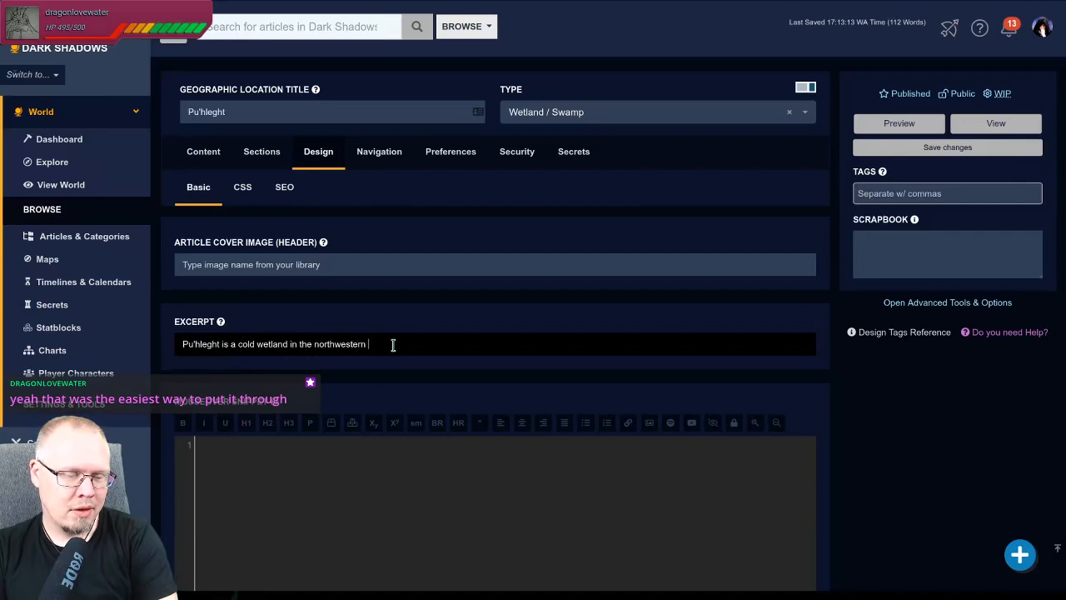
{"action": "type", "text": "Morva"}
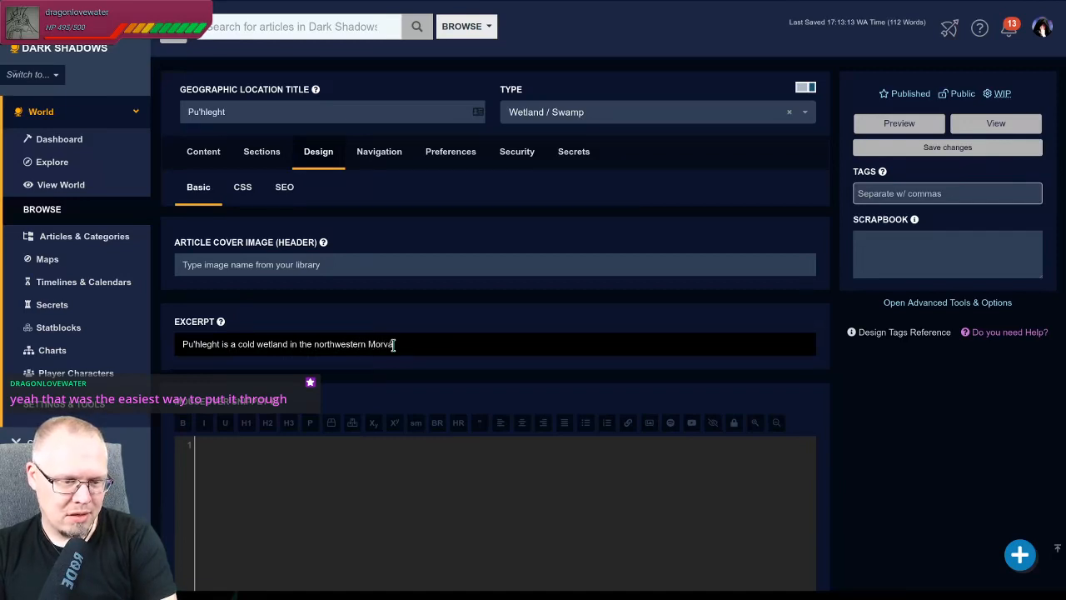
{"action": "type", "text": "ian Peninsula."}
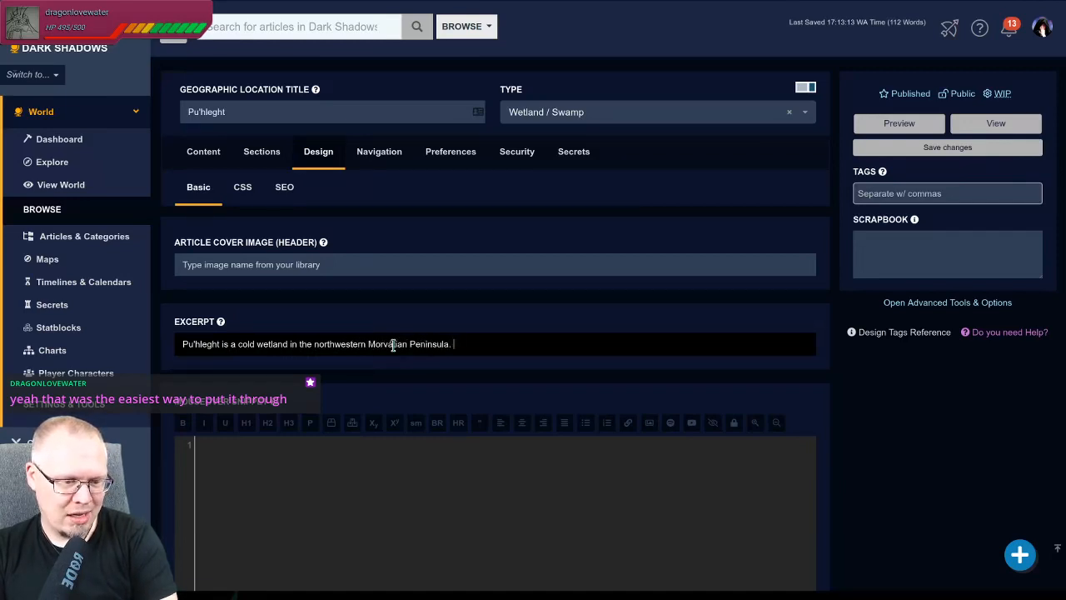
Add that it's known for large gas and peat deposits, frequented by bears and dru'un.
{"action": "type", "text": "K"}
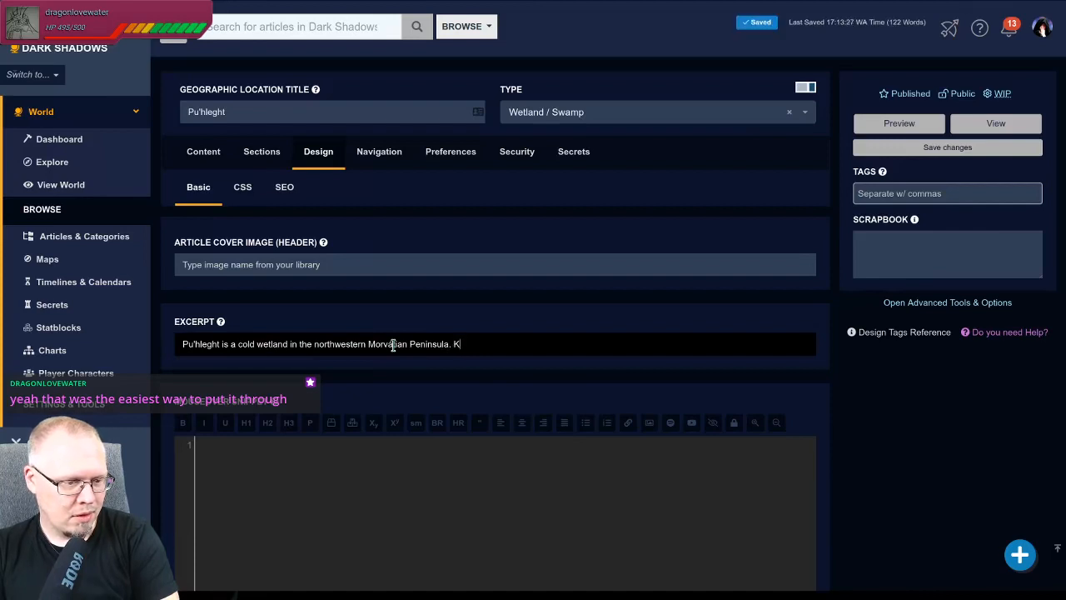
{"action": "type", "text": "nown for it's"}
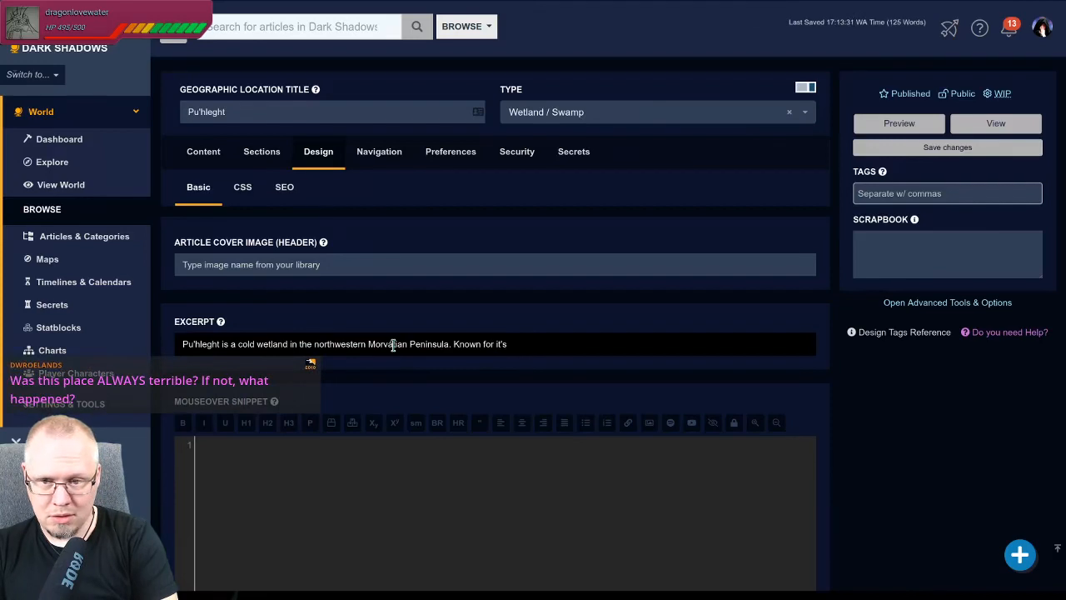
{"action": "type", "text": "lla"}
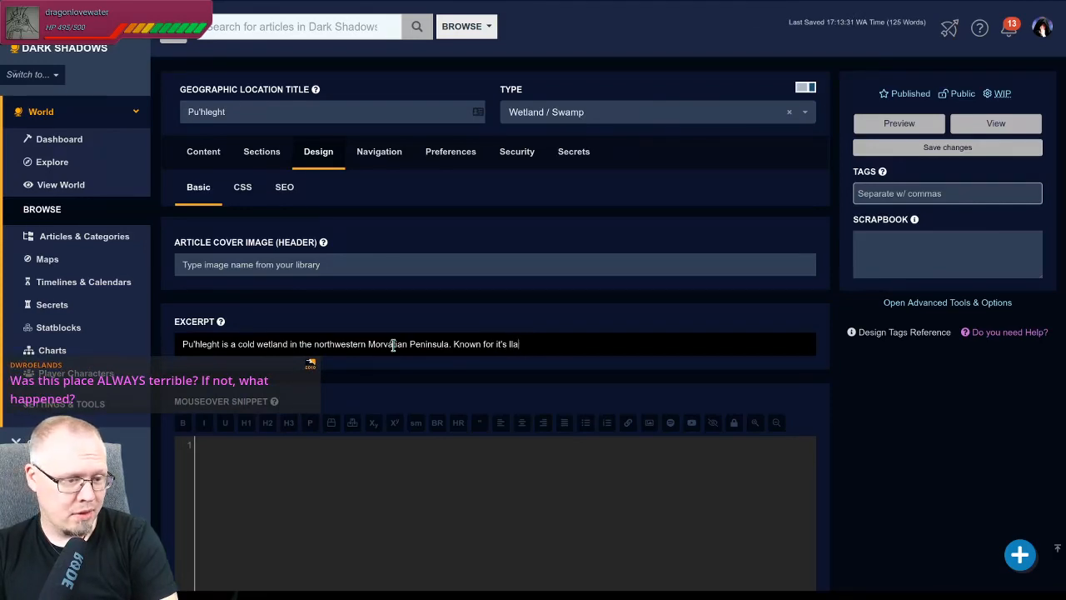
{"action": "type", "text": "large deposits of natura"}
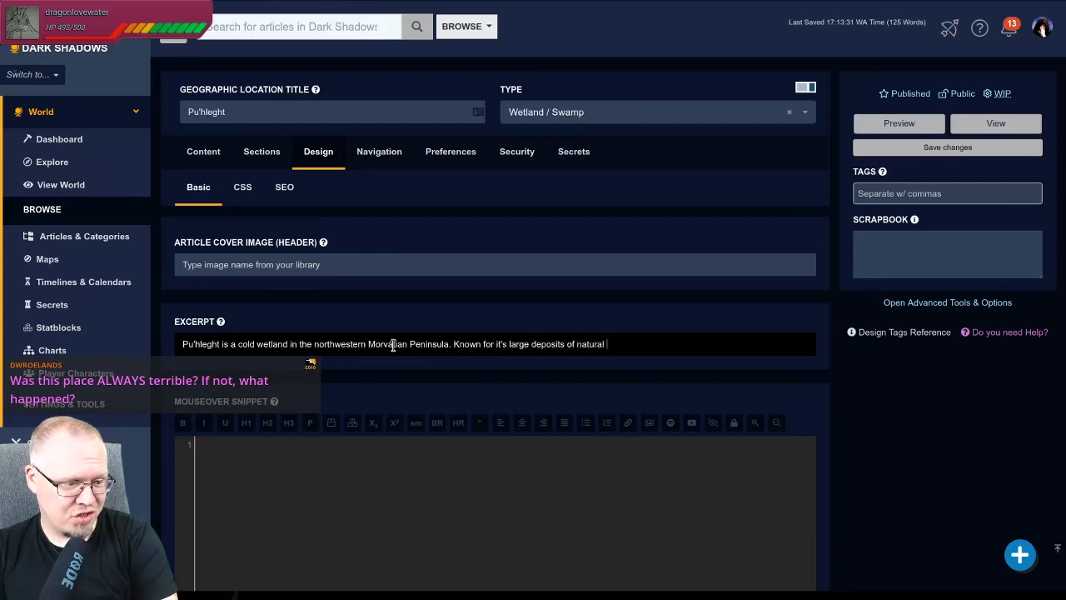
{"action": "type", "text": "gas and peat"}
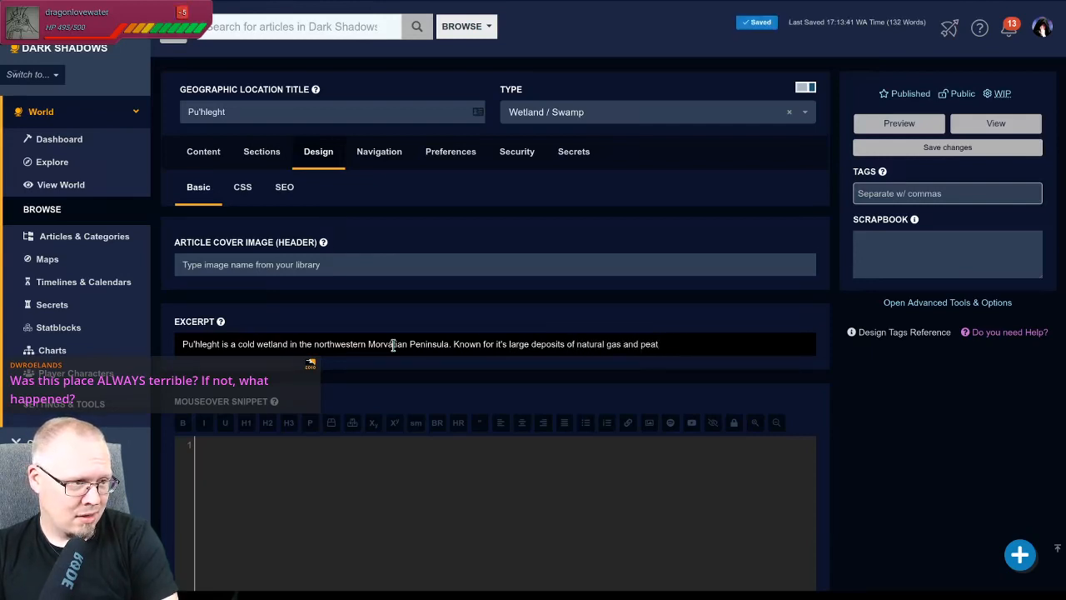
{"action": "type", "text": ", it is a dangerous and lethal place, frequented by both giant, hungr"}
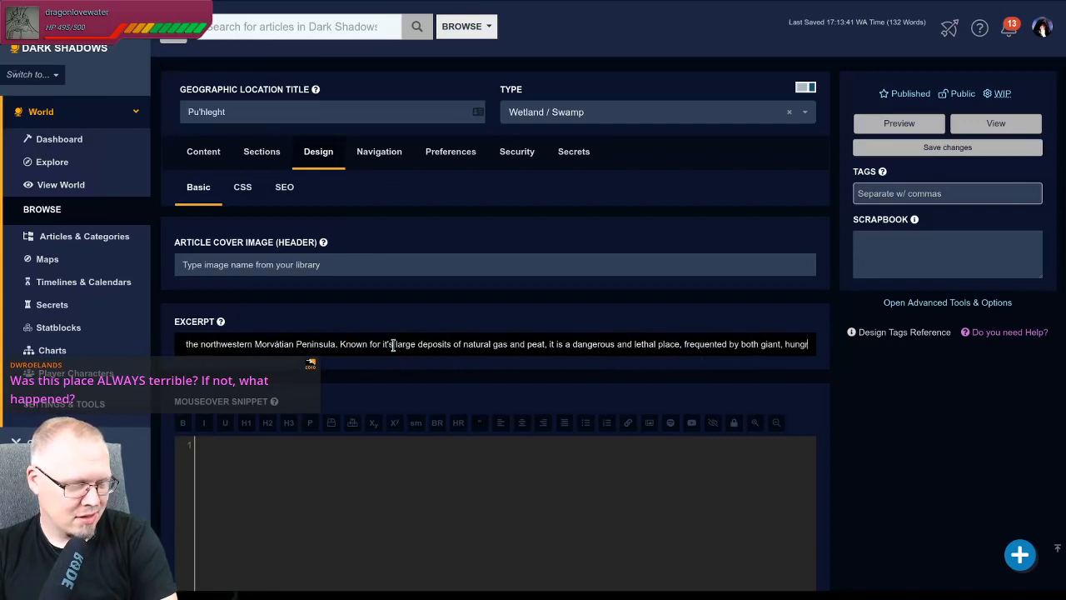
{"action": "type", "text": "bears an"}
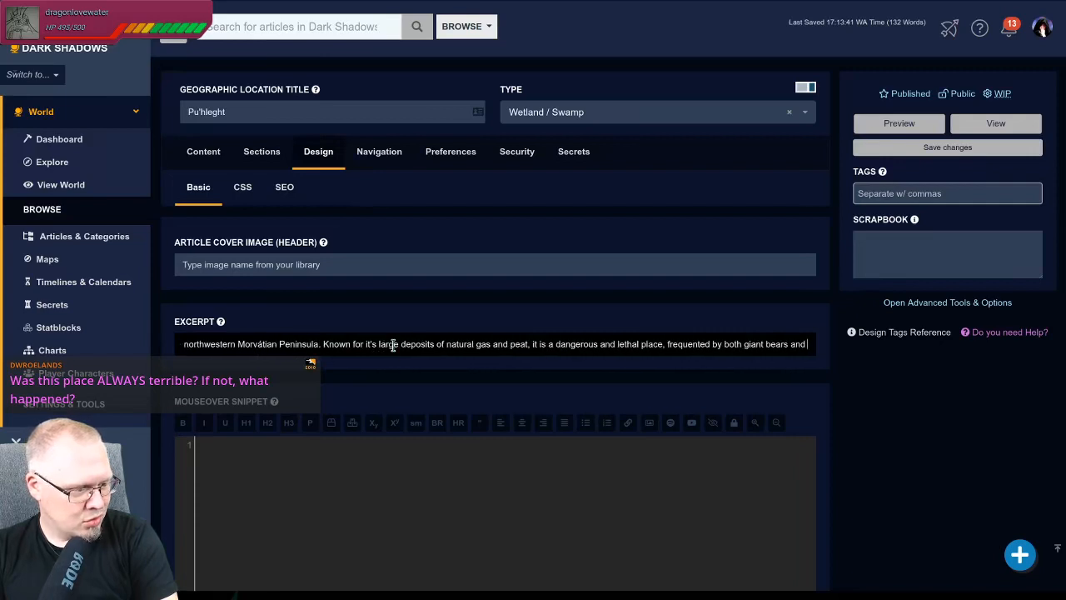
{"action": "type", "text": "dru'un tribes alike."}
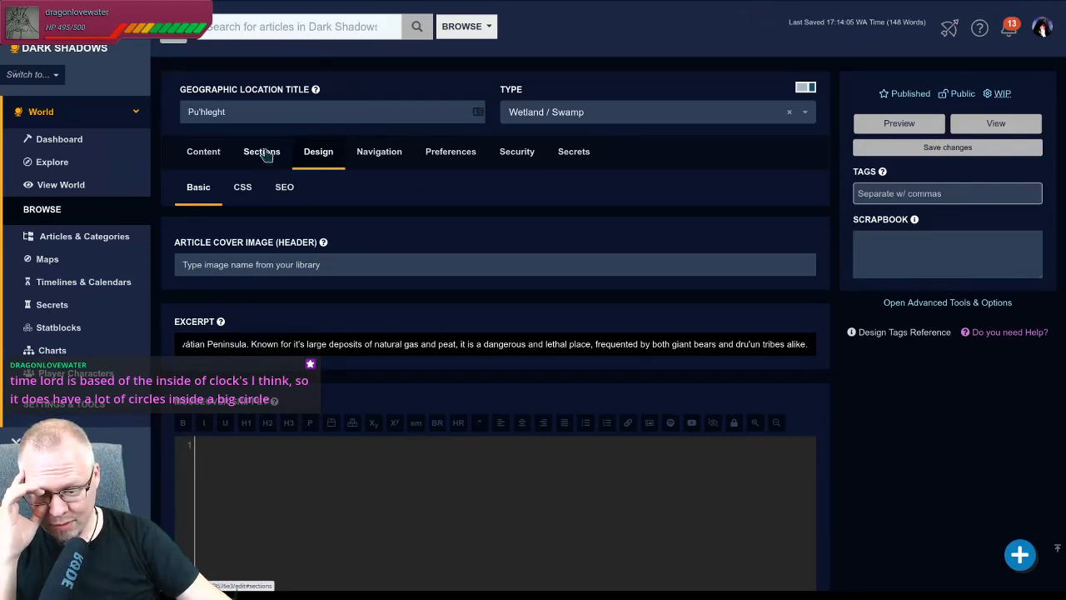
Switch to the Content tab to show Pu'hleght's marshland body paragraph.
{"action": "left_click", "coordinate": [203, 151]}
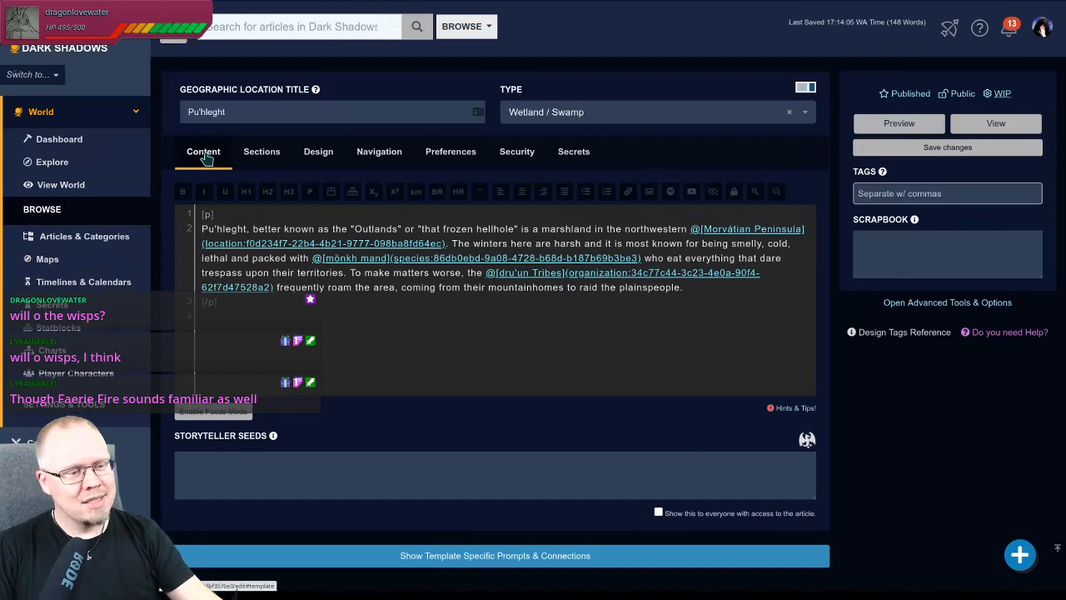
{"action": "mouse_move", "coordinate": [241, 175]}
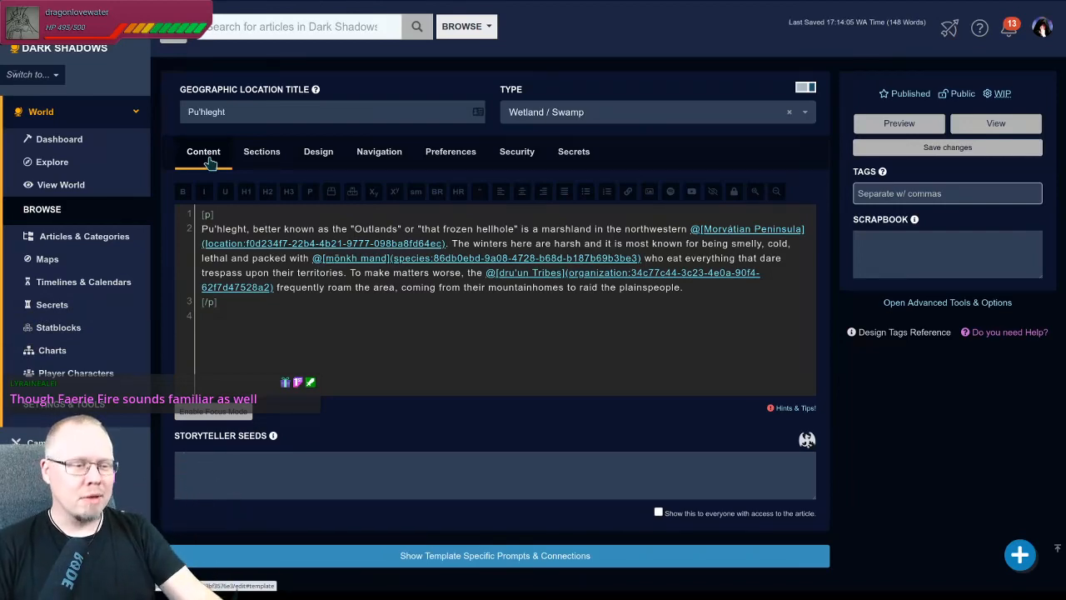
{"action": "mouse_move", "coordinate": [697, 360]}
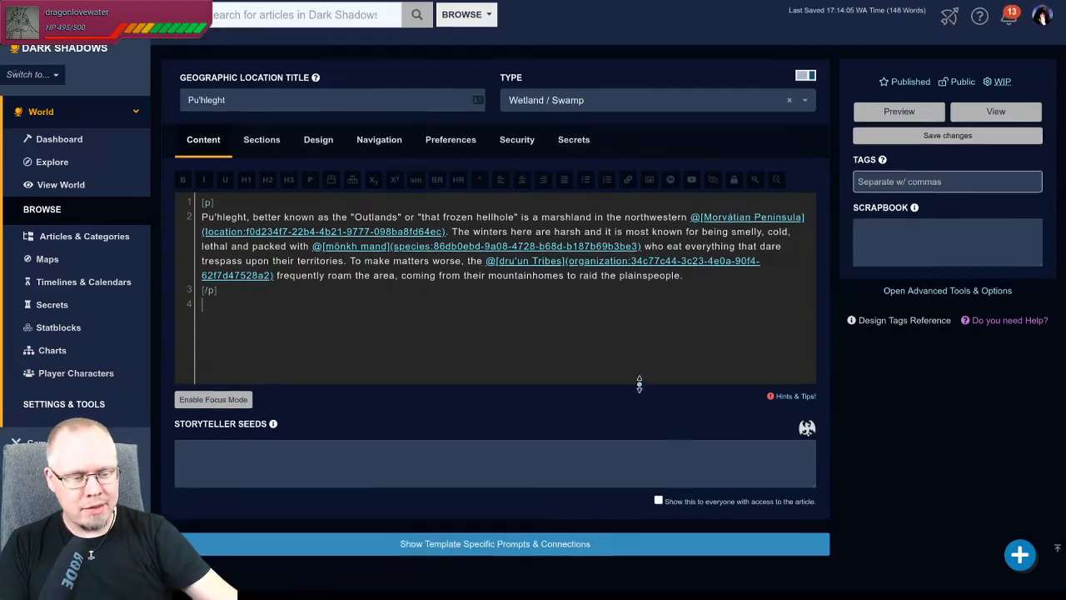
Scroll through connection fields: Morvátian Peninsula parent location and Sarai owning organization.
{"action": "scroll", "scroll_direction": "down", "scroll_amount": 3}
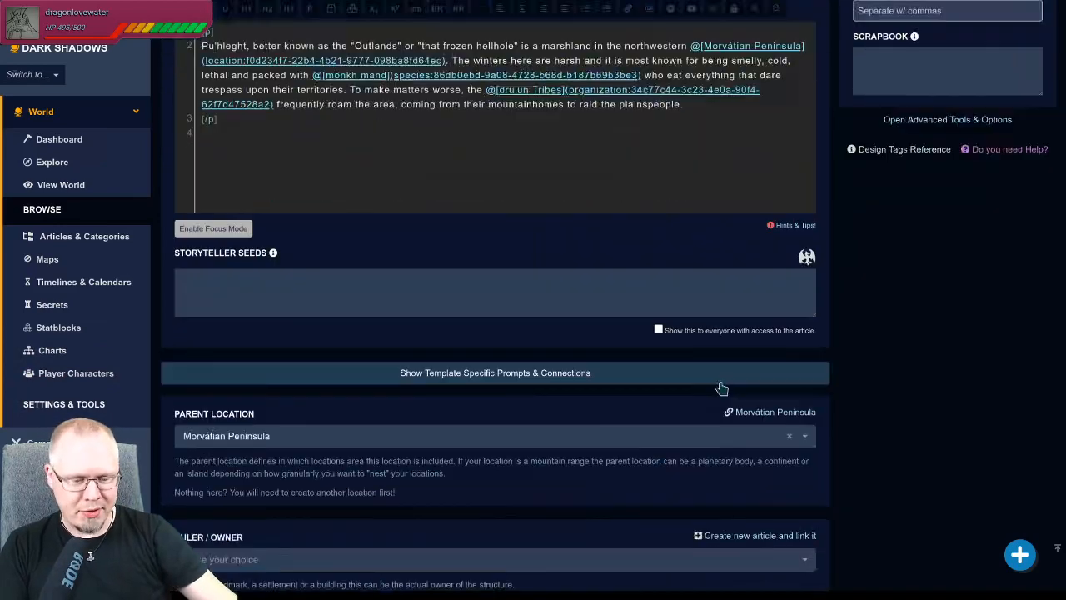
{"action": "scroll", "scroll_direction": "down", "scroll_amount": 3}
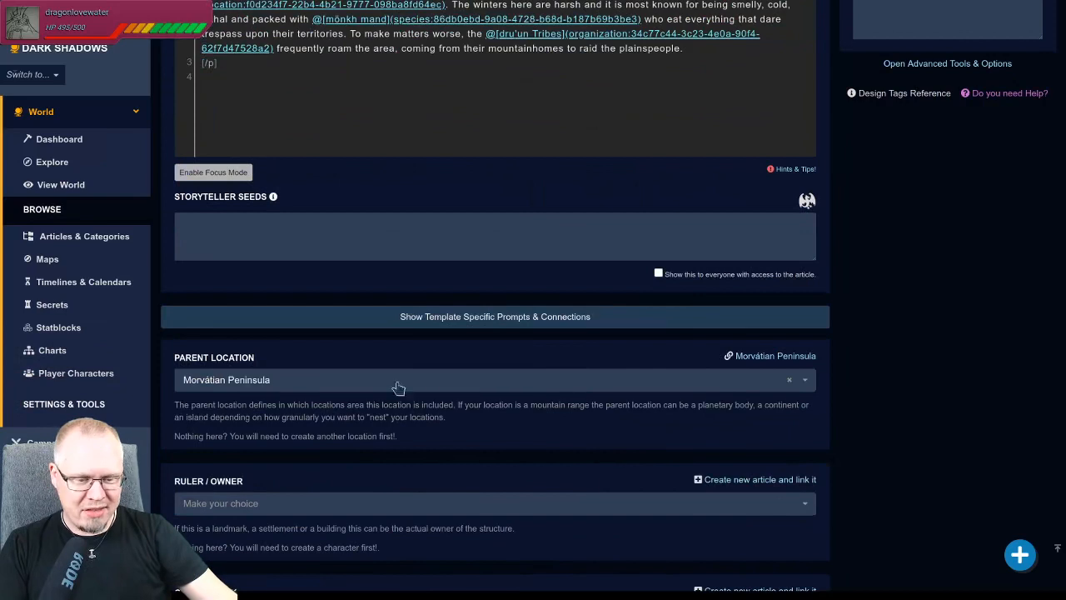
{"action": "scroll", "scroll_direction": "down", "scroll_amount": 3}
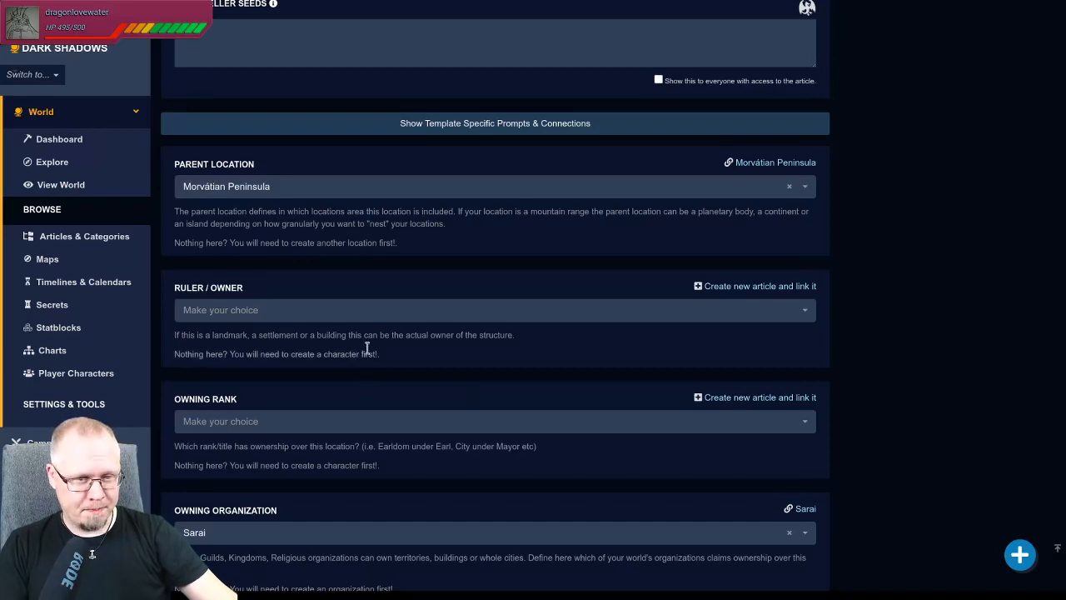
{"action": "scroll", "scroll_direction": "up", "scroll_amount": 3}
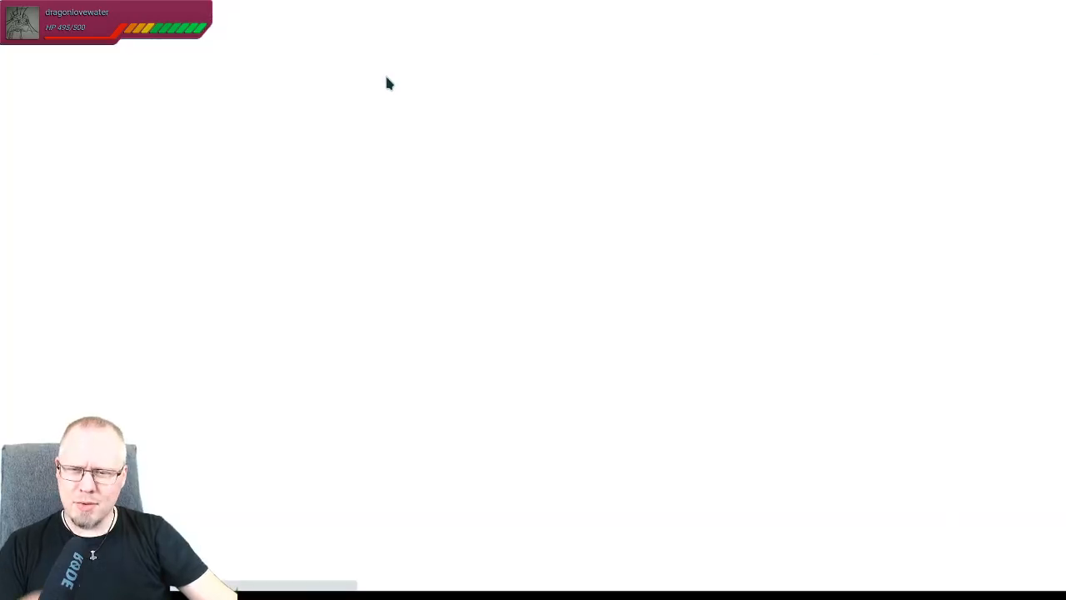
{"action": "mouse_move", "coordinate": [541, 234]}
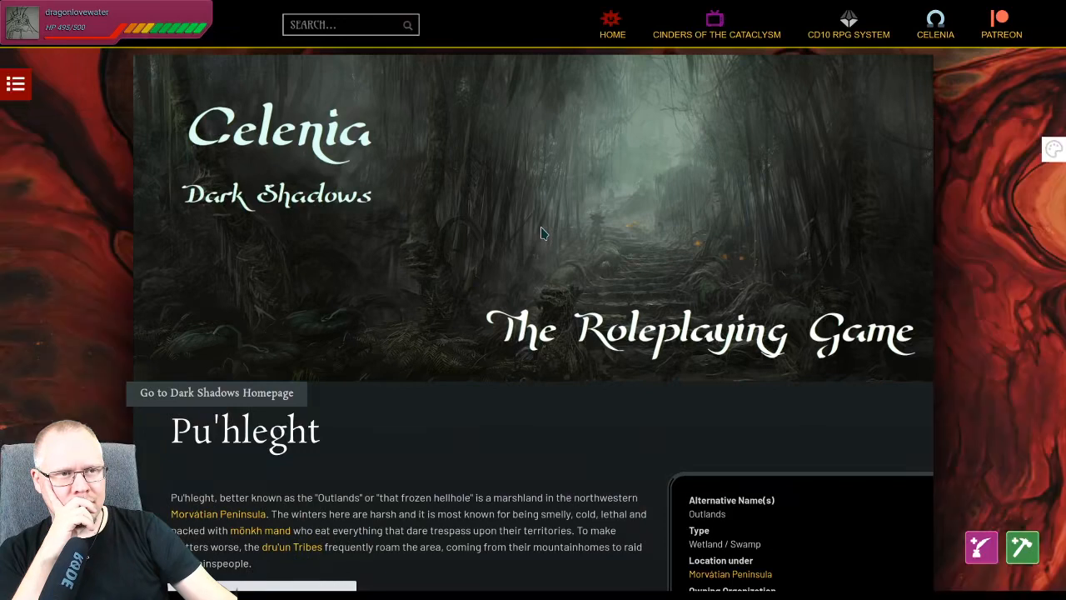
Open the Morvátian Peninsula region map from the published Pu'hleght page.
{"action": "scroll", "scroll_direction": "down", "scroll_amount": 3}
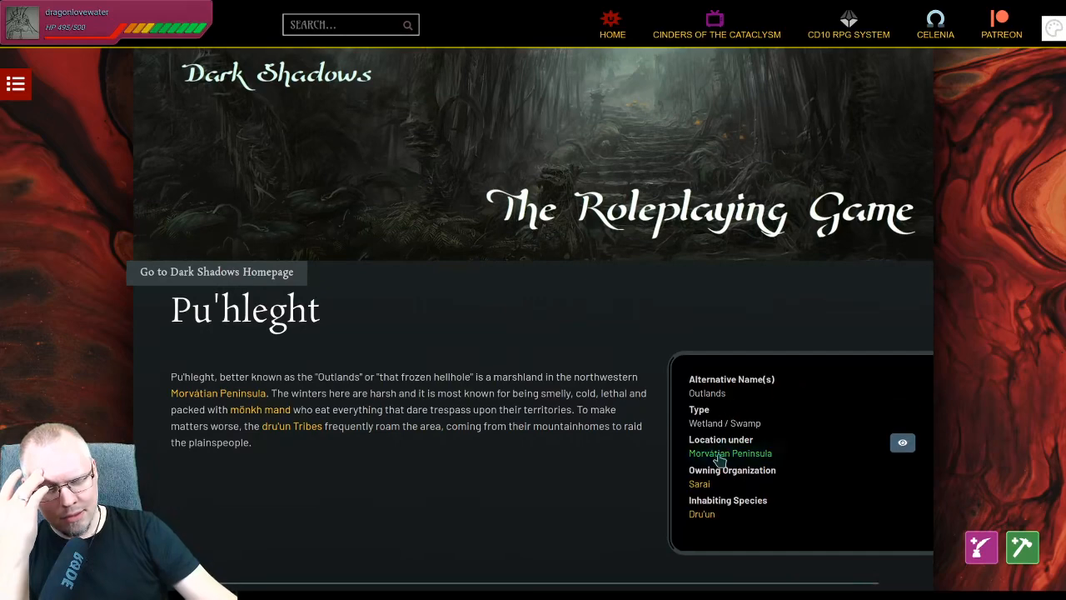
{"action": "left_click", "coordinate": [731, 452]}
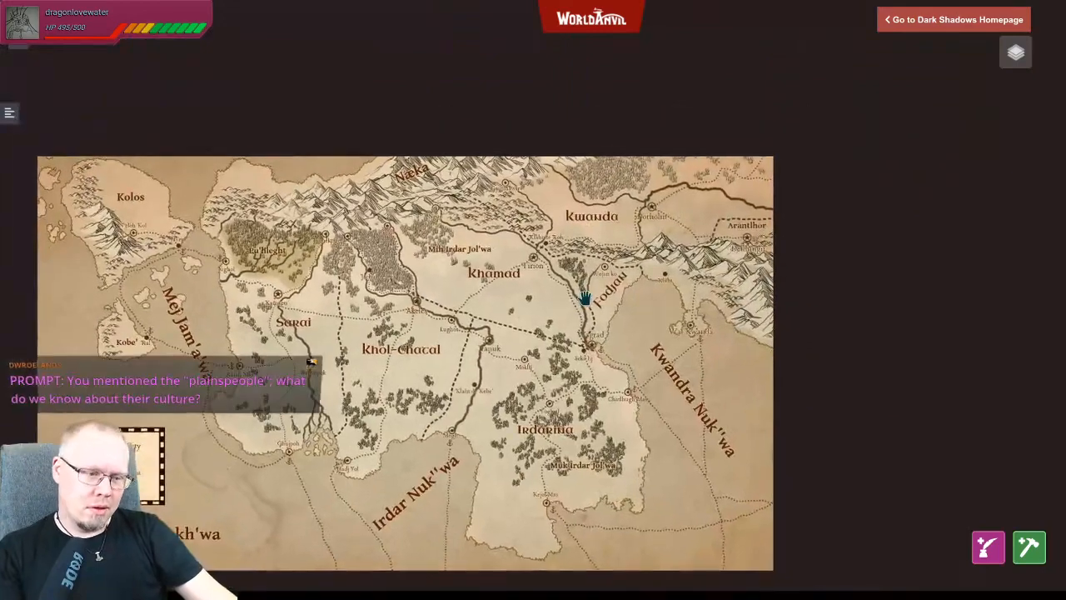
{"action": "scroll", "scroll_direction": "up", "scroll_amount": 3}
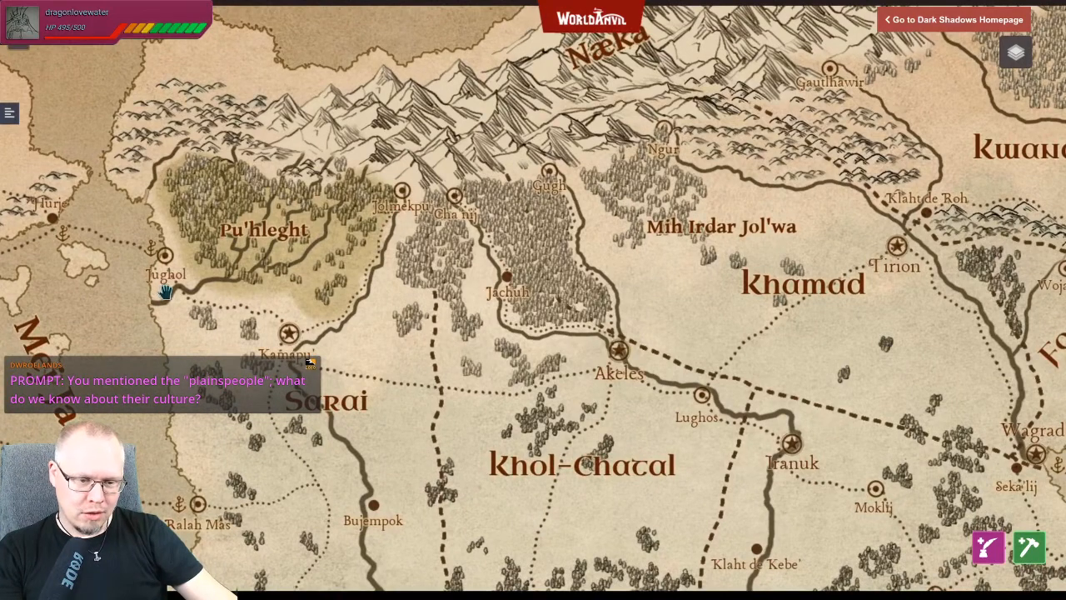
{"action": "mouse_move", "coordinate": [408, 350]}
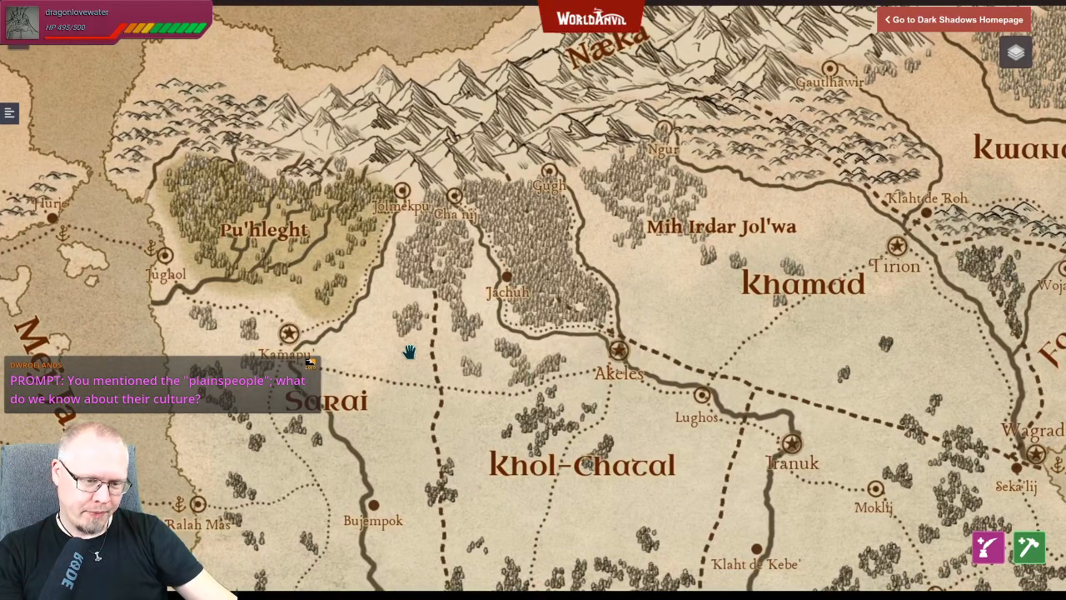
{"action": "mouse_move", "coordinate": [288, 345]}
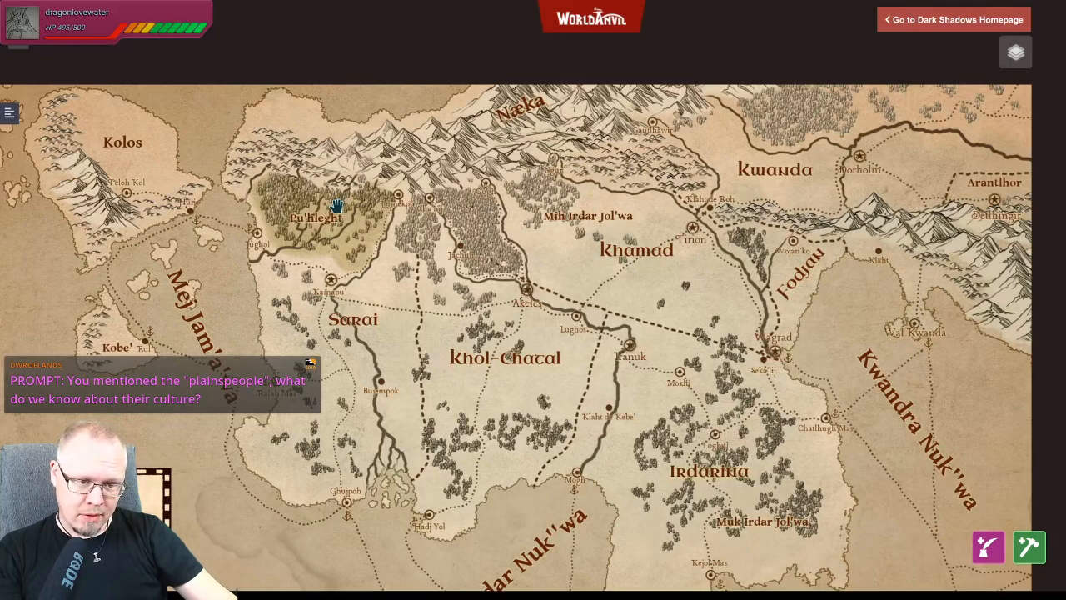
{"action": "mouse_move", "coordinate": [349, 219]}
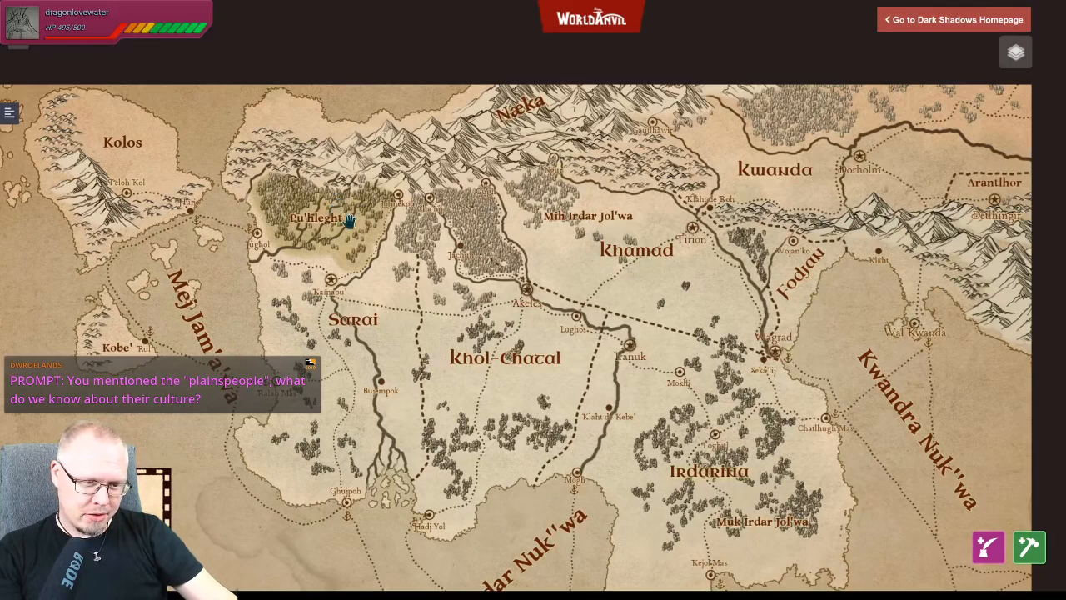
{"action": "mouse_move", "coordinate": [490, 350]}
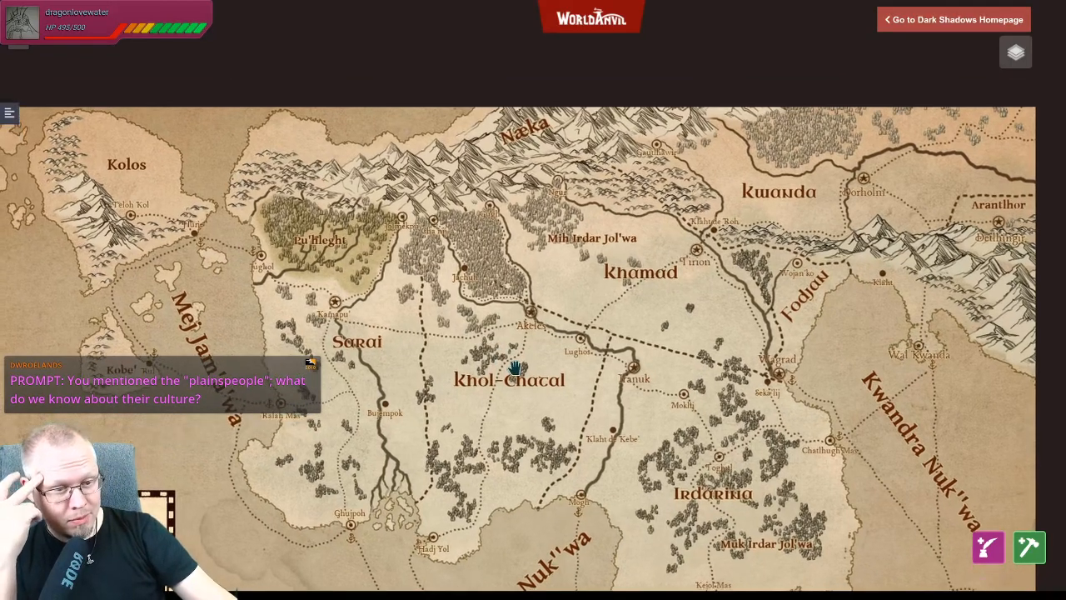
{"action": "mouse_move", "coordinate": [475, 184]}
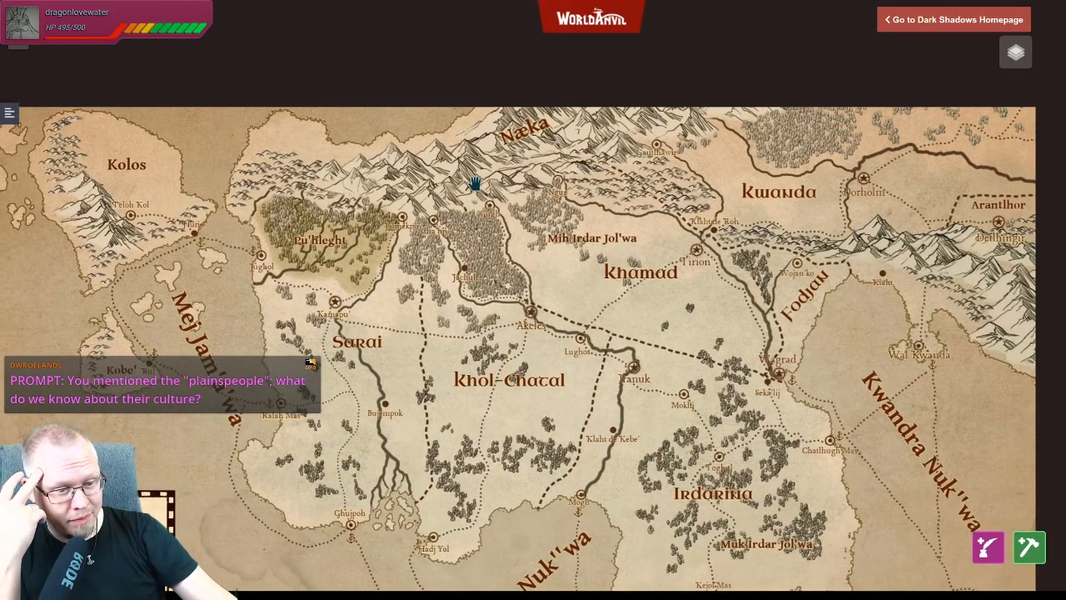
{"action": "mouse_move", "coordinate": [467, 188]}
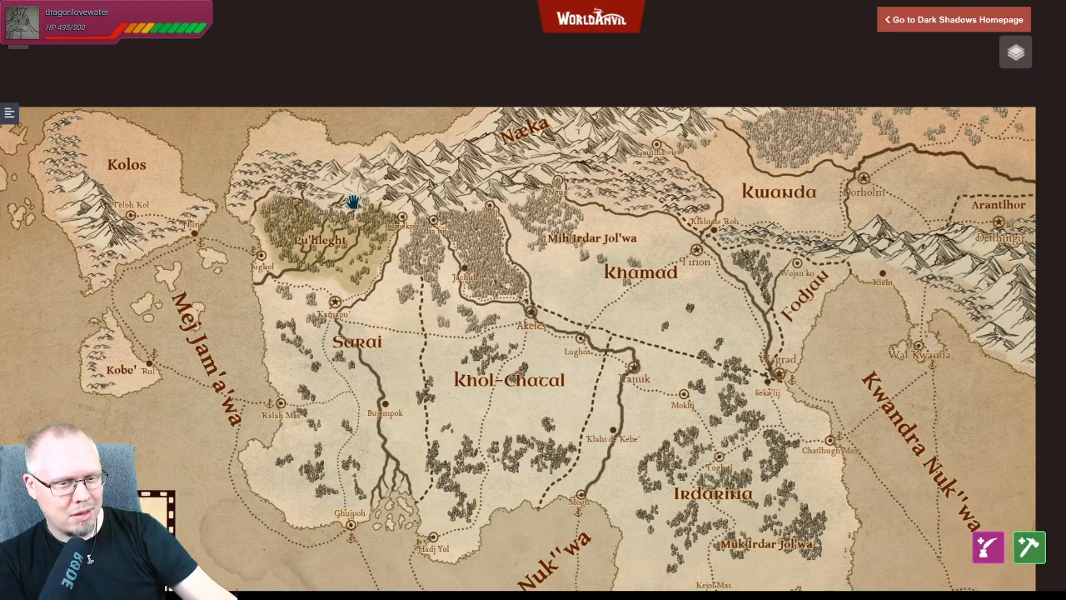
{"action": "mouse_move", "coordinate": [351, 267]}
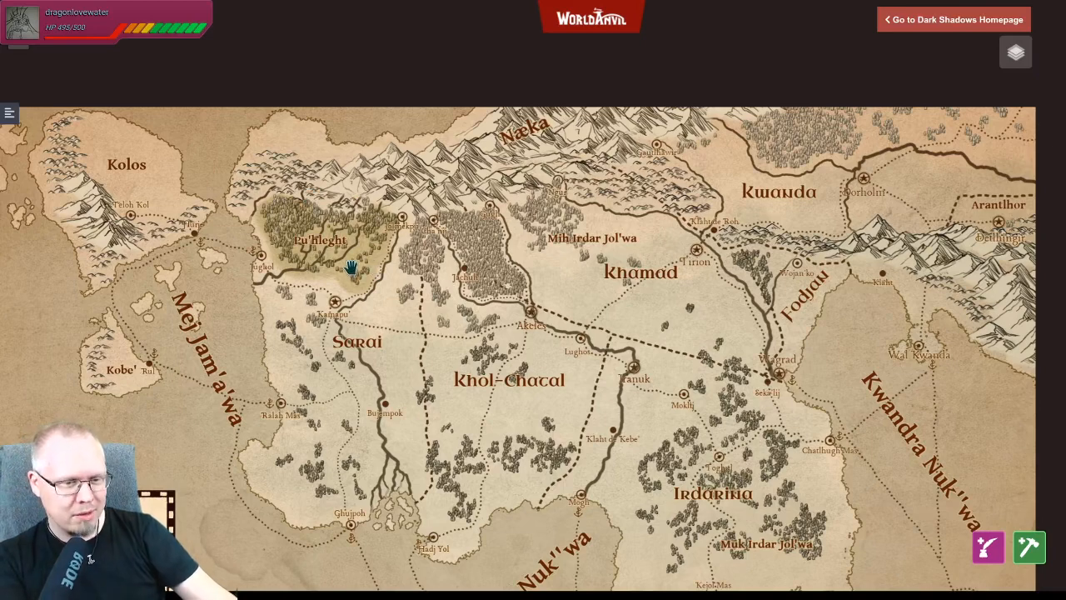
{"action": "mouse_move", "coordinate": [244, 237]}
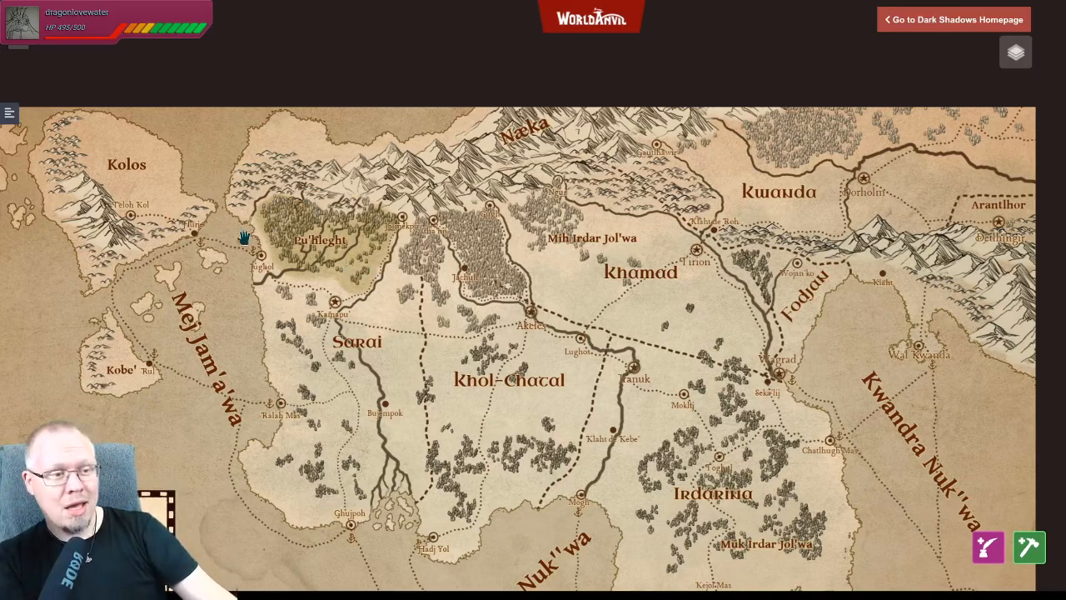
{"action": "mouse_move", "coordinate": [360, 294]}
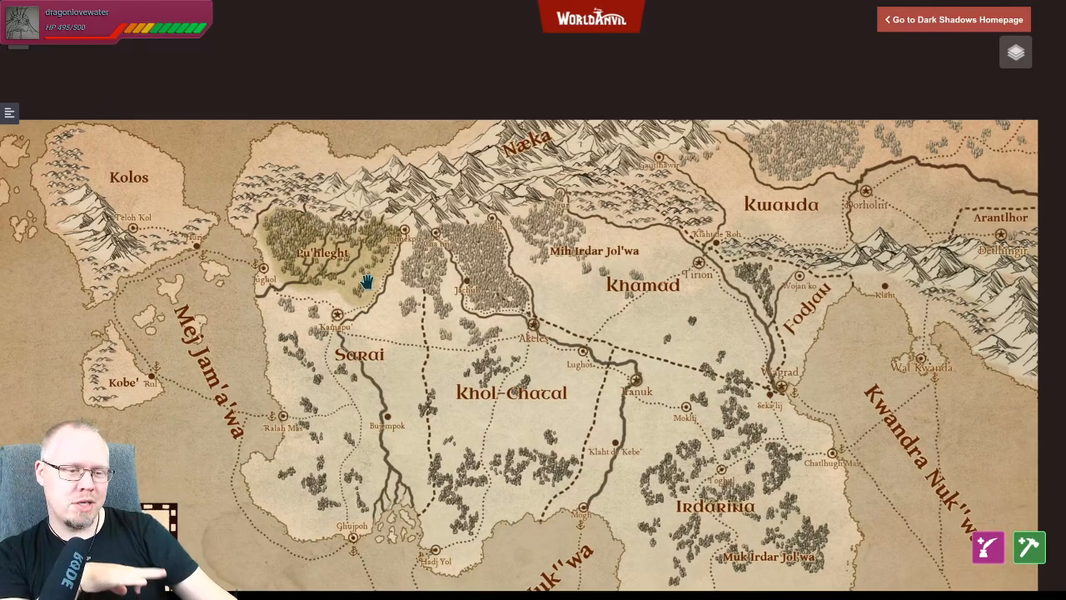
{"action": "mouse_move", "coordinate": [337, 217]}
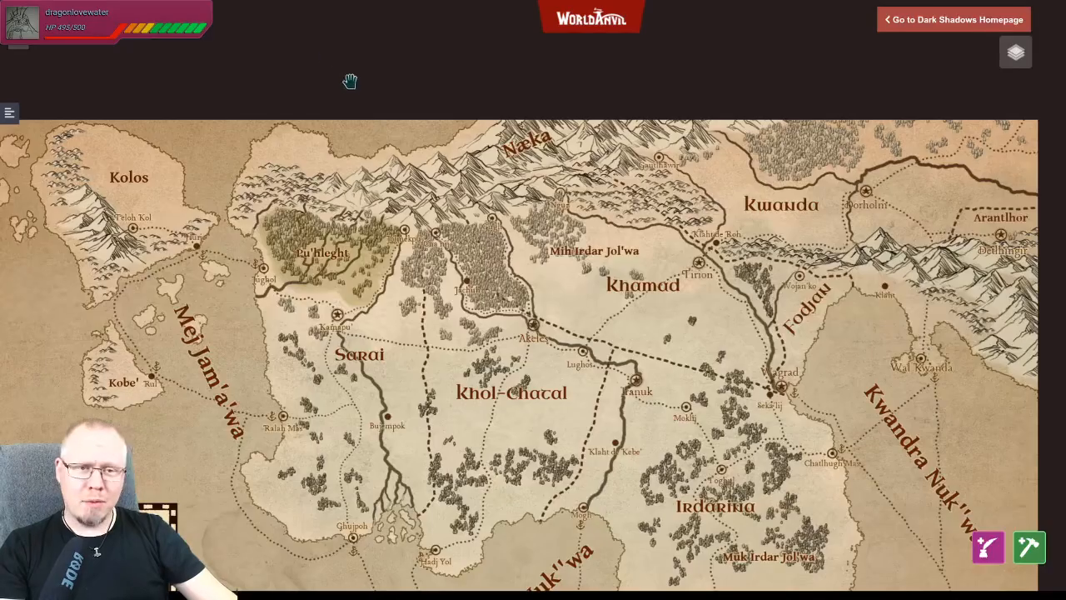
{"action": "left_click", "coordinate": [953, 19]}
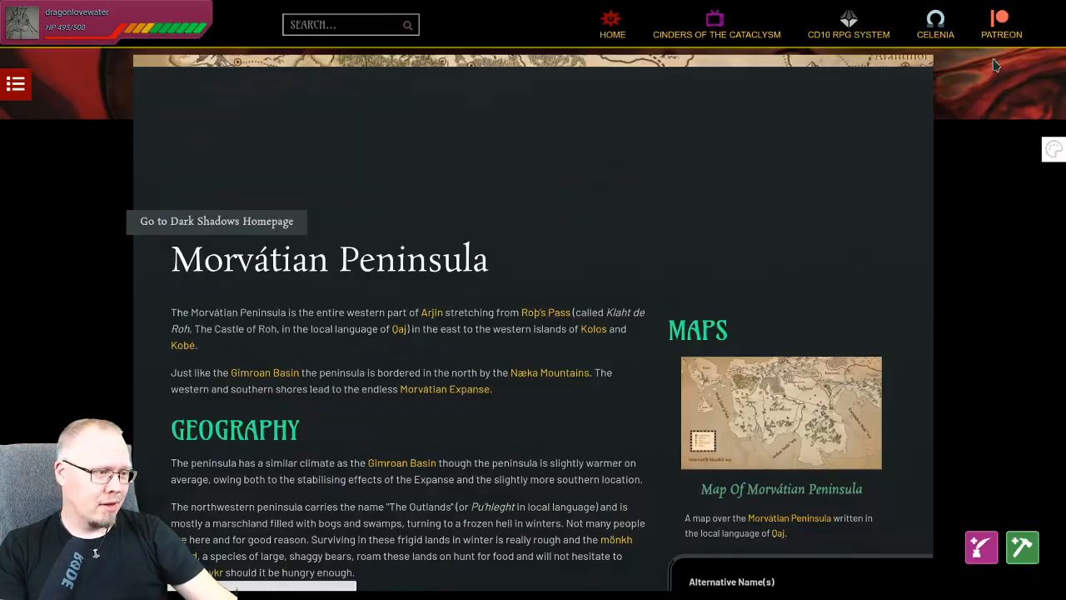
{"action": "scroll", "scroll_direction": "down", "scroll_amount": 3}
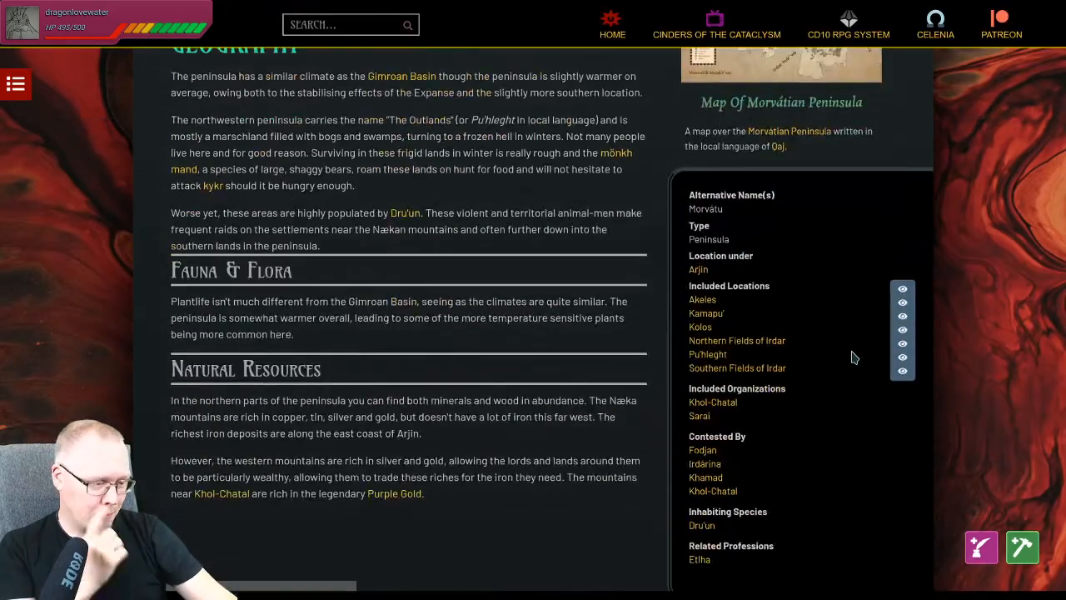
{"action": "scroll", "scroll_direction": "up", "scroll_amount": 3}
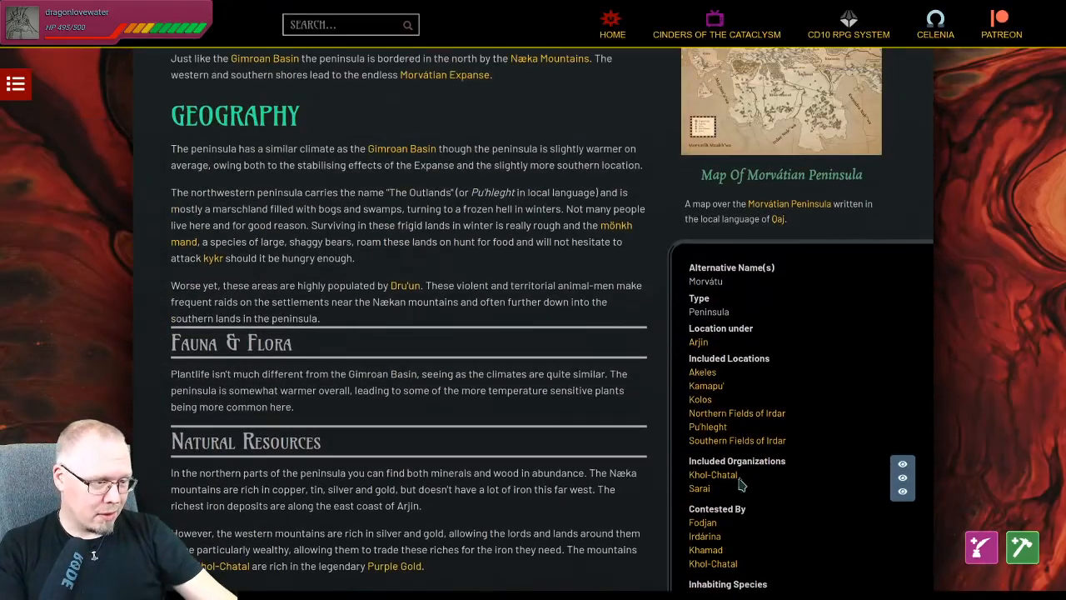
{"action": "scroll", "scroll_direction": "up", "scroll_amount": 3}
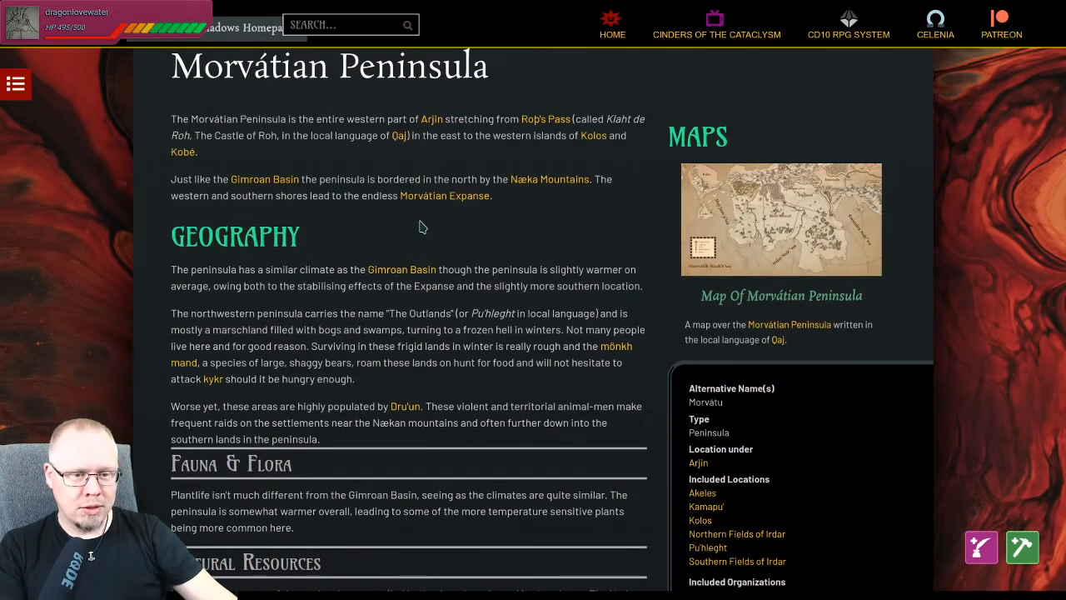
{"action": "mouse_move", "coordinate": [466, 217]}
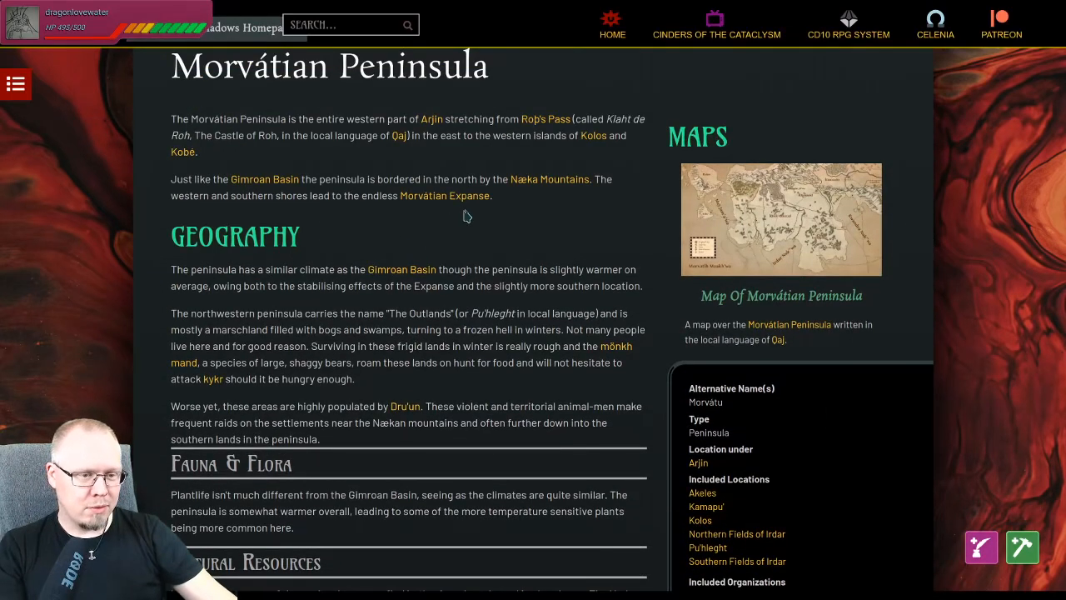
{"action": "scroll", "scroll_direction": "down", "scroll_amount": 3}
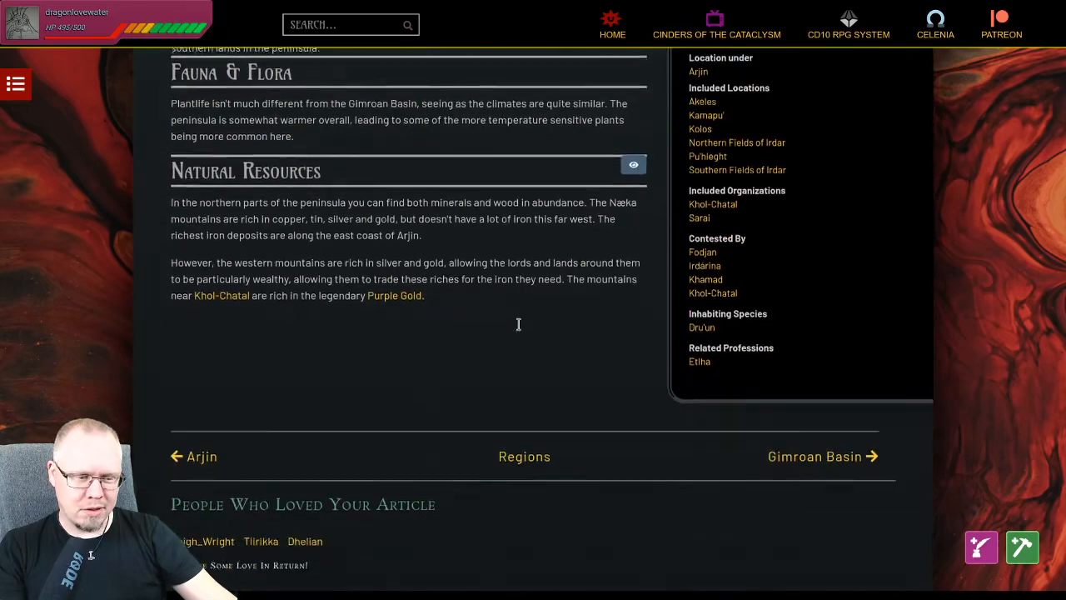
{"action": "scroll", "scroll_direction": "down", "scroll_amount": 3}
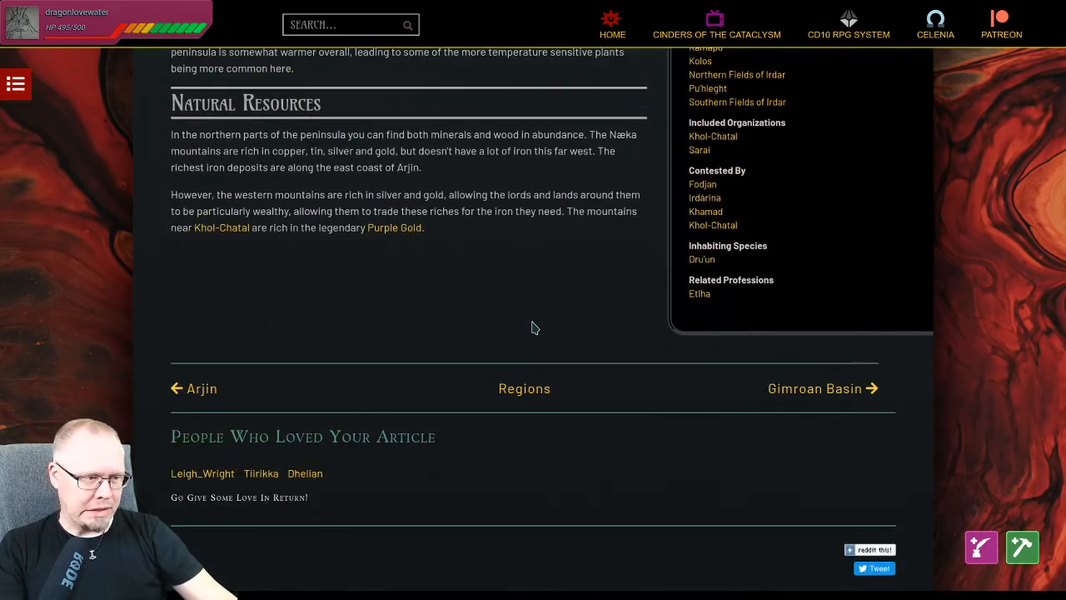
{"action": "scroll", "scroll_direction": "up", "scroll_amount": 3}
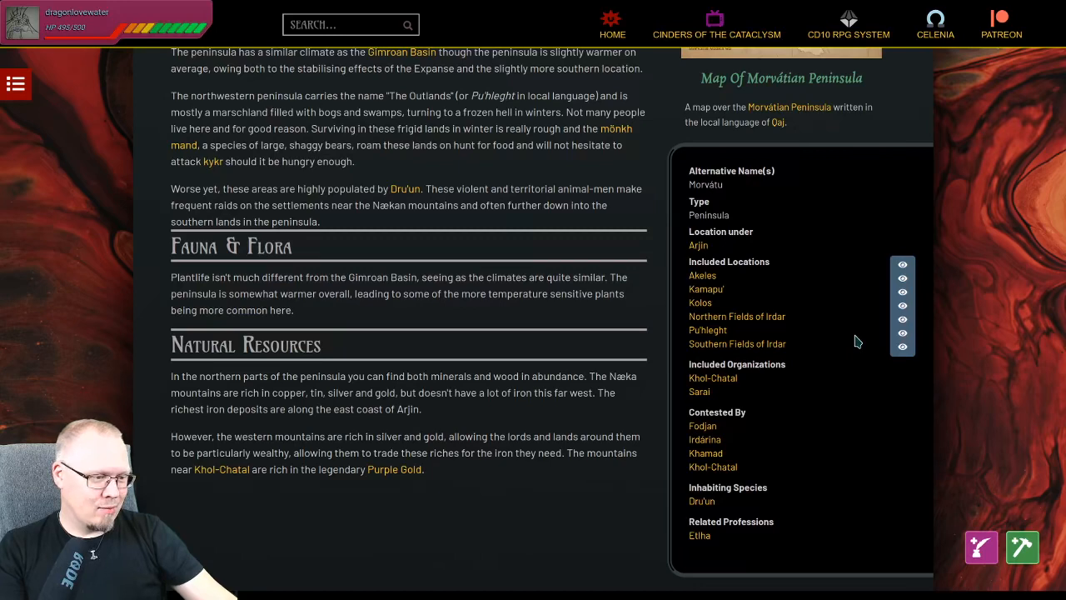
Search the world for 'MORV' and open the Morvátu ethnicity article.
{"action": "left_click", "coordinate": [350, 23]}
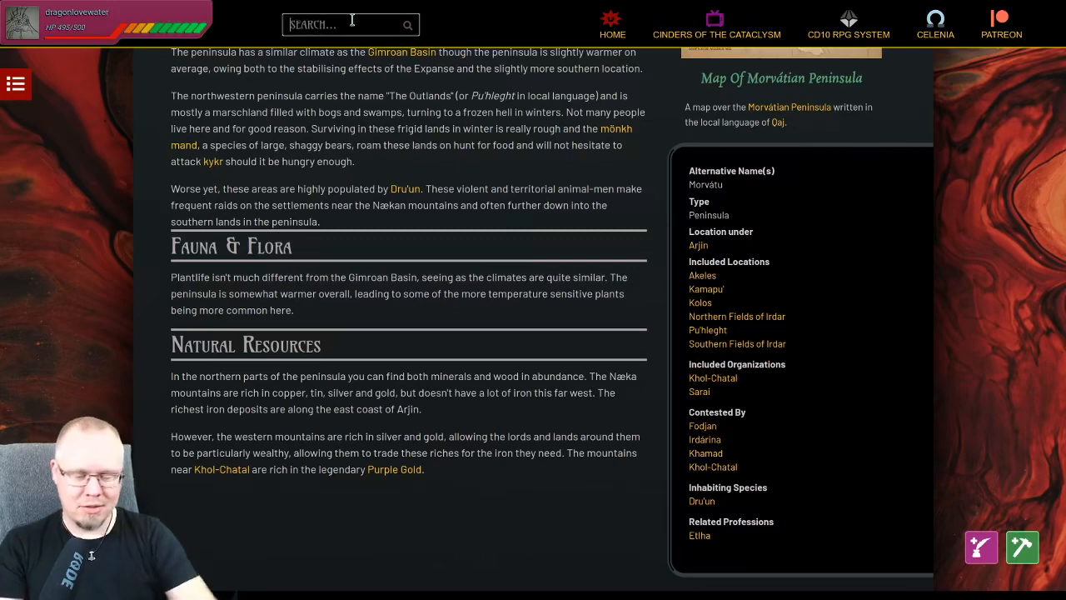
{"action": "type", "text": "MORV"}
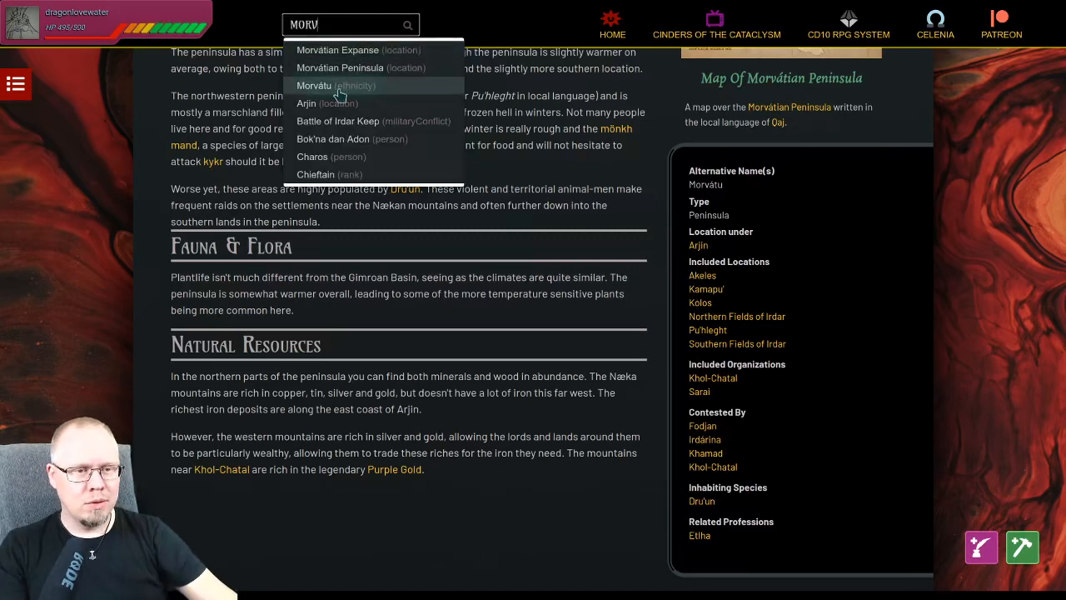
{"action": "left_click", "coordinate": [337, 85]}
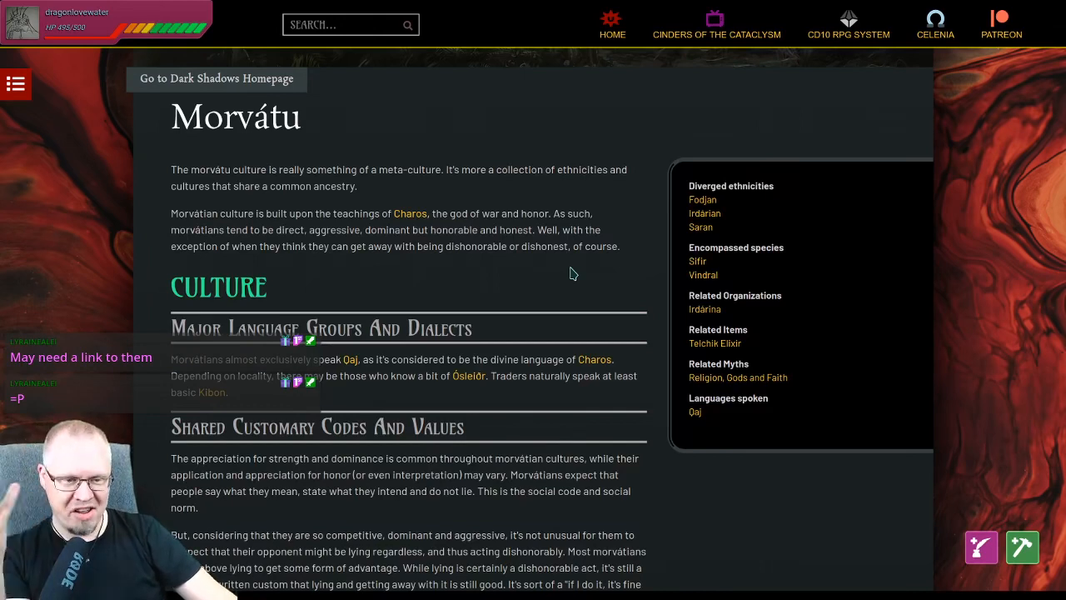
{"action": "mouse_move", "coordinate": [548, 265]}
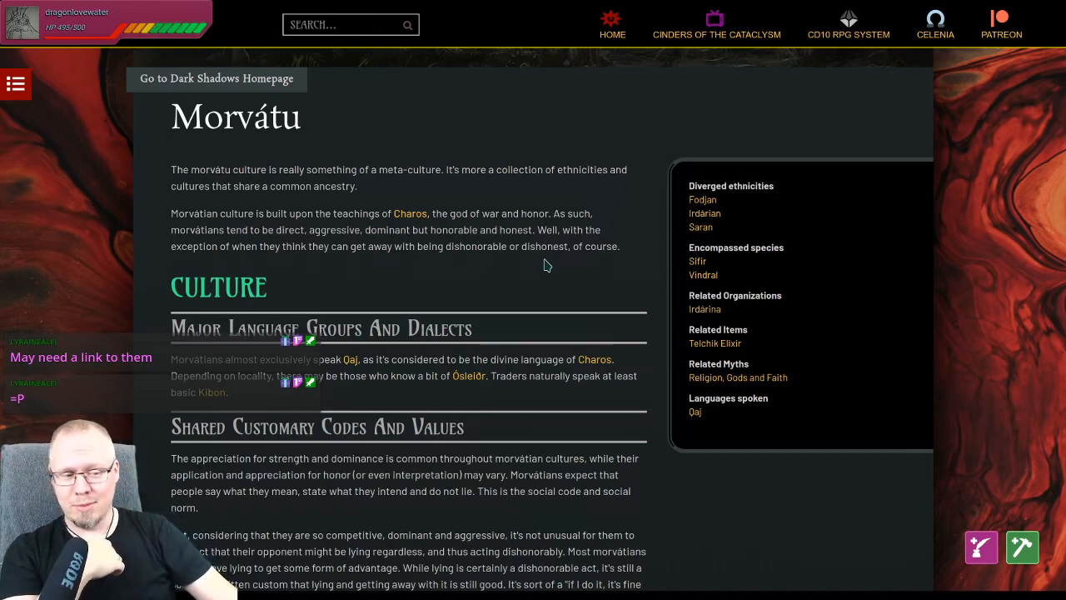
{"action": "scroll", "scroll_direction": "down", "scroll_amount": 3}
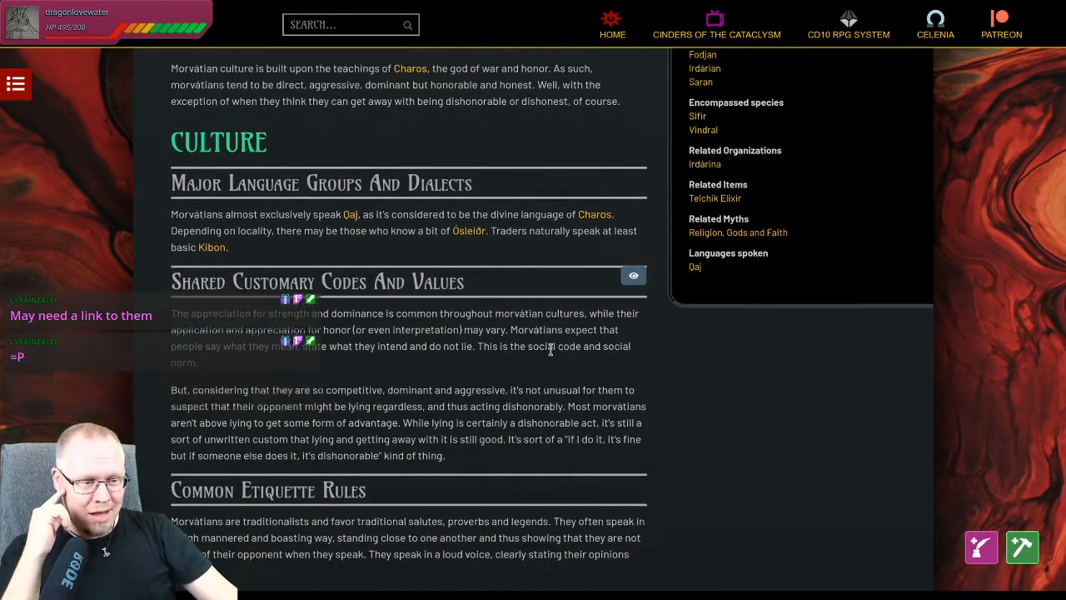
{"action": "scroll", "scroll_direction": "down", "scroll_amount": 3}
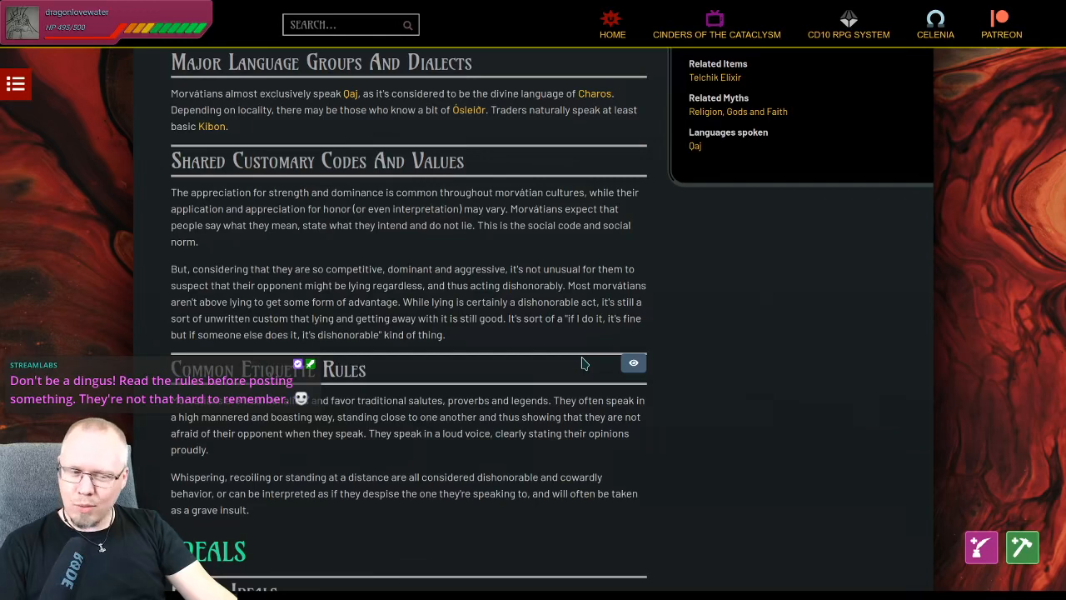
{"action": "mouse_move", "coordinate": [579, 361]}
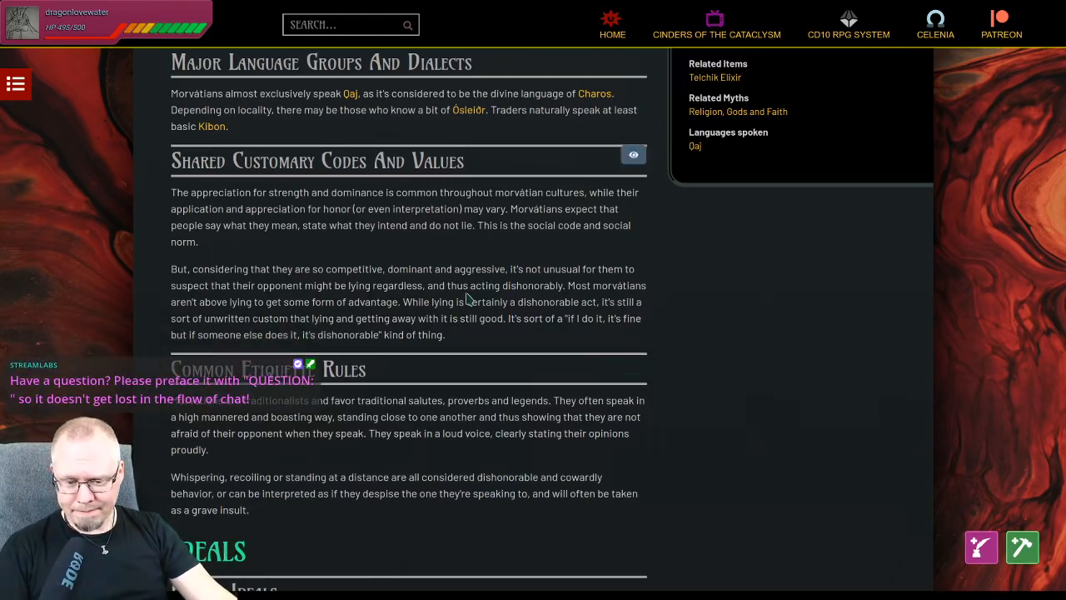
{"action": "scroll", "scroll_direction": "down", "scroll_amount": 3}
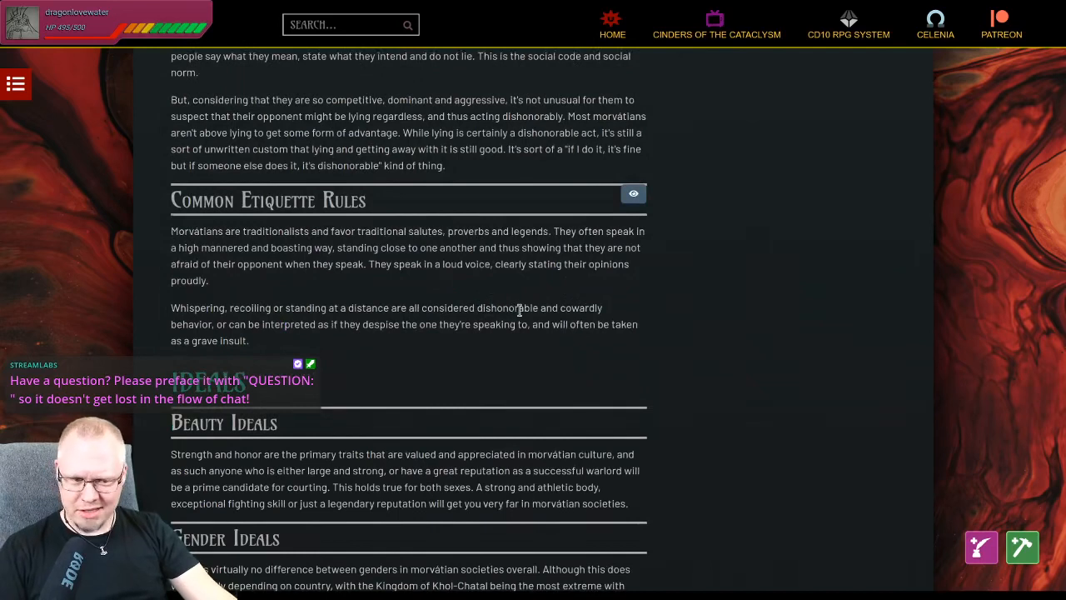
{"action": "mouse_move", "coordinate": [630, 340]}
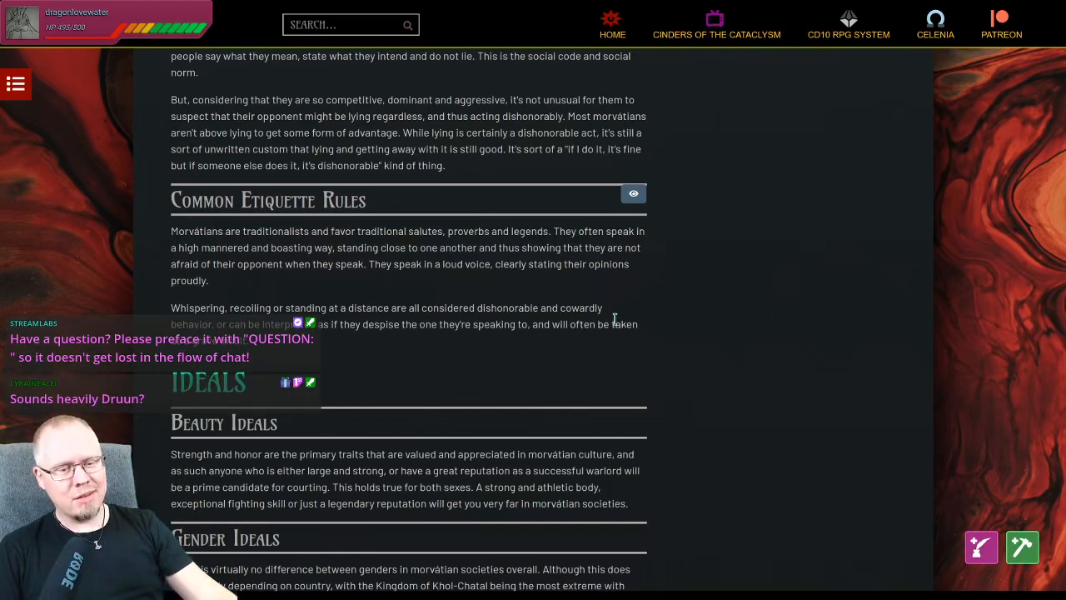
{"action": "mouse_move", "coordinate": [613, 349]}
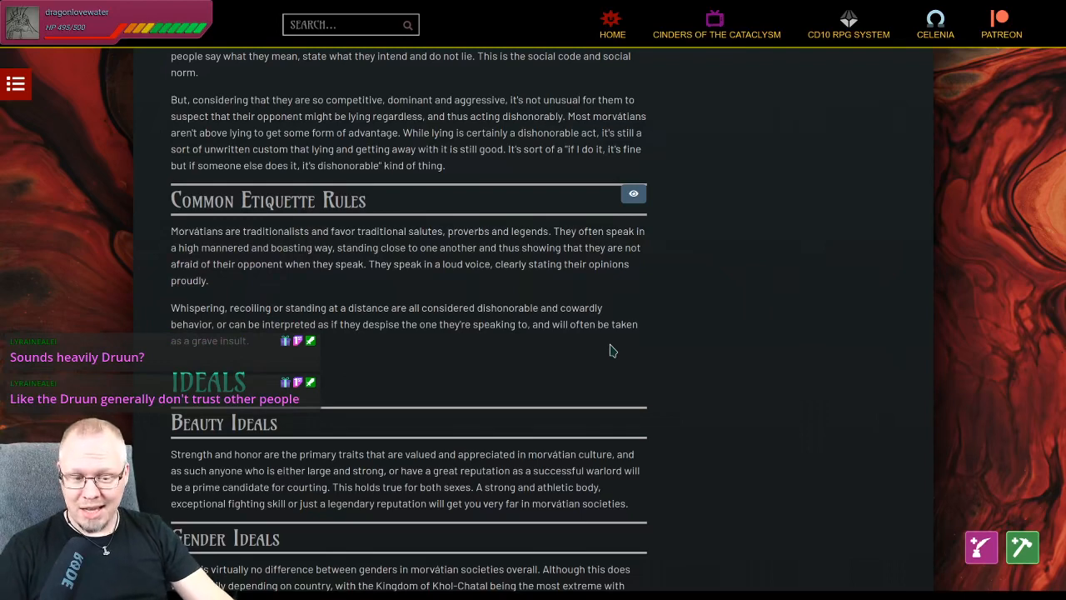
{"action": "scroll", "scroll_direction": "down", "scroll_amount": 3}
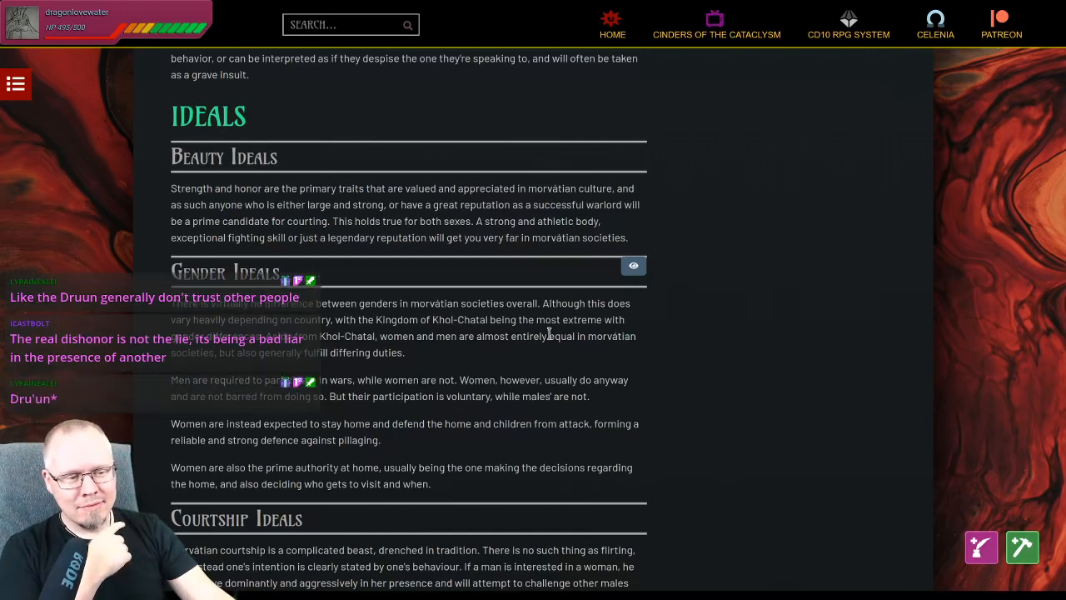
{"action": "scroll", "scroll_direction": "down", "scroll_amount": 3}
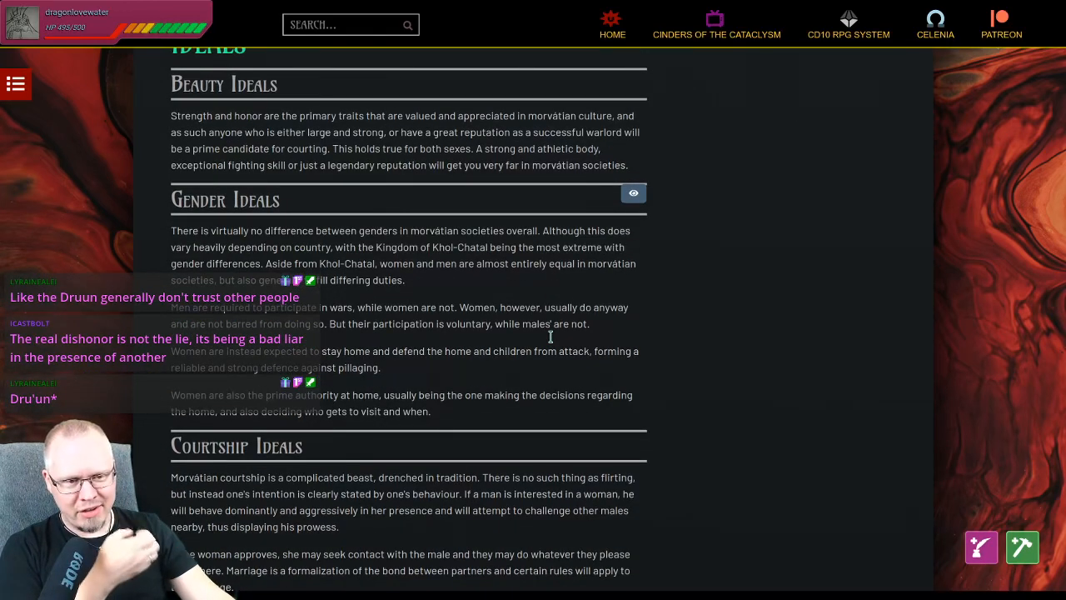
{"action": "mouse_move", "coordinate": [550, 344]}
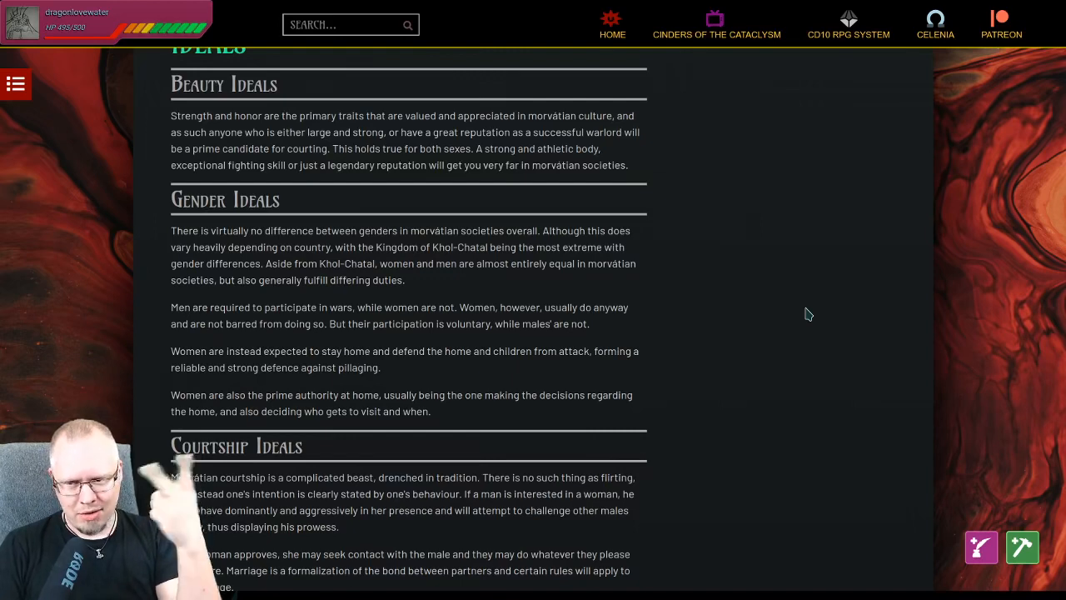
{"action": "mouse_move", "coordinate": [881, 326]}
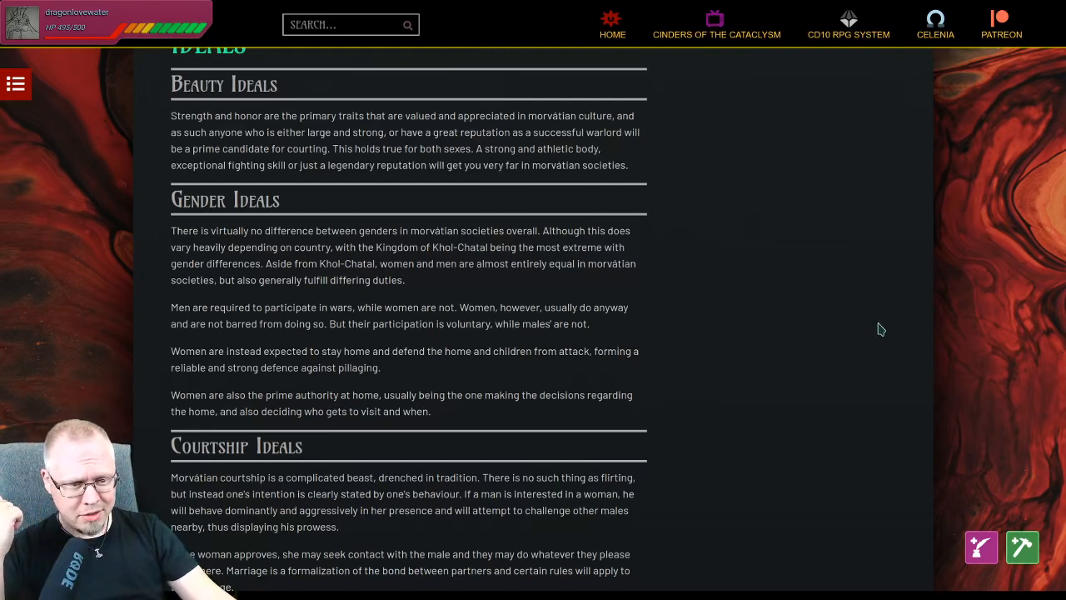
{"action": "mouse_move", "coordinate": [829, 284]}
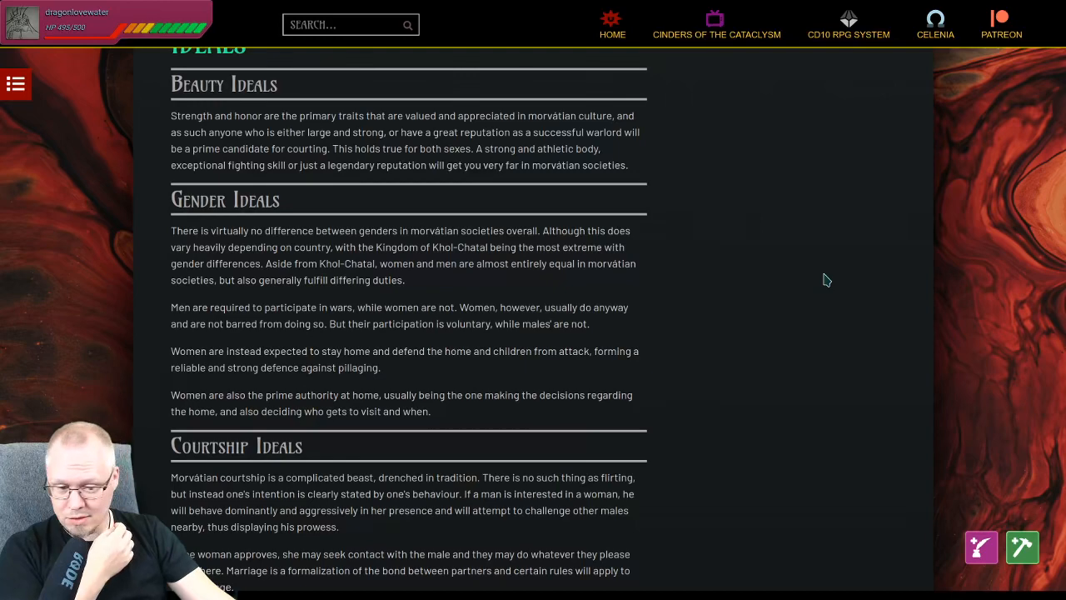
{"action": "mouse_move", "coordinate": [790, 301]}
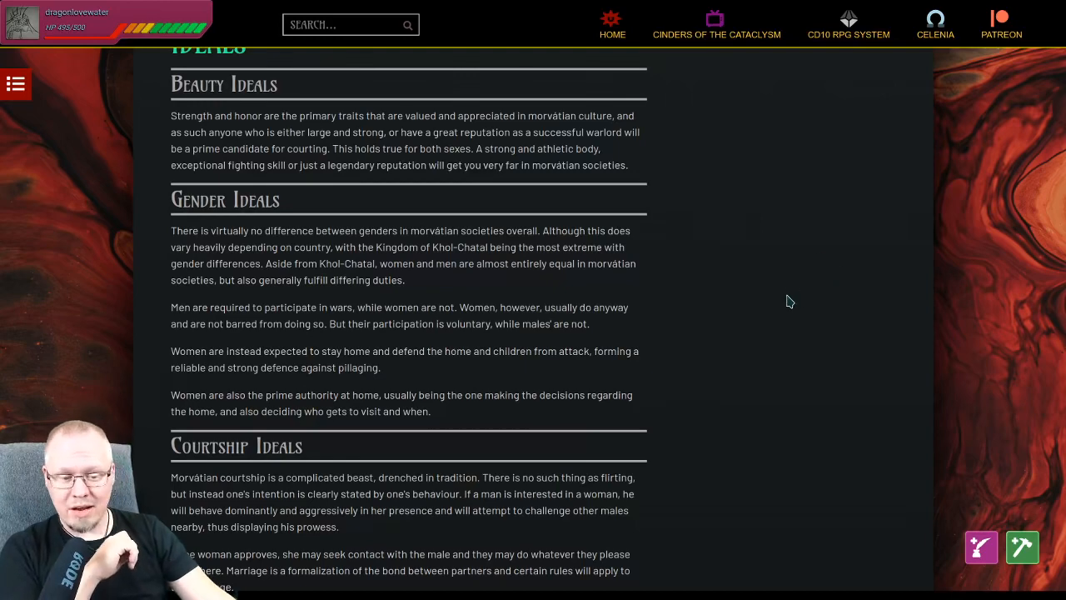
{"action": "scroll", "scroll_direction": "down", "scroll_amount": 3}
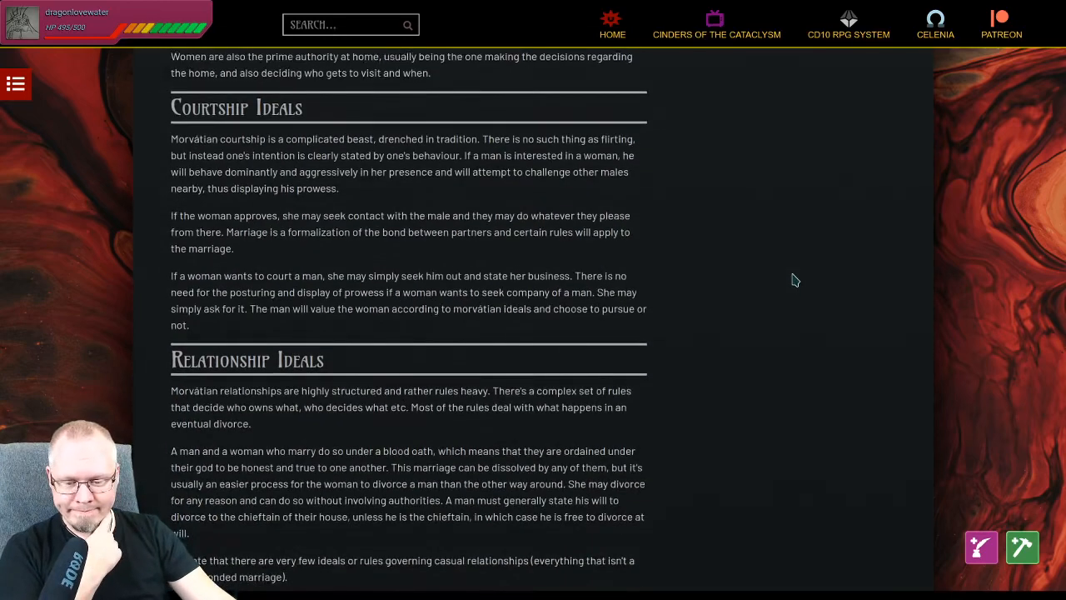